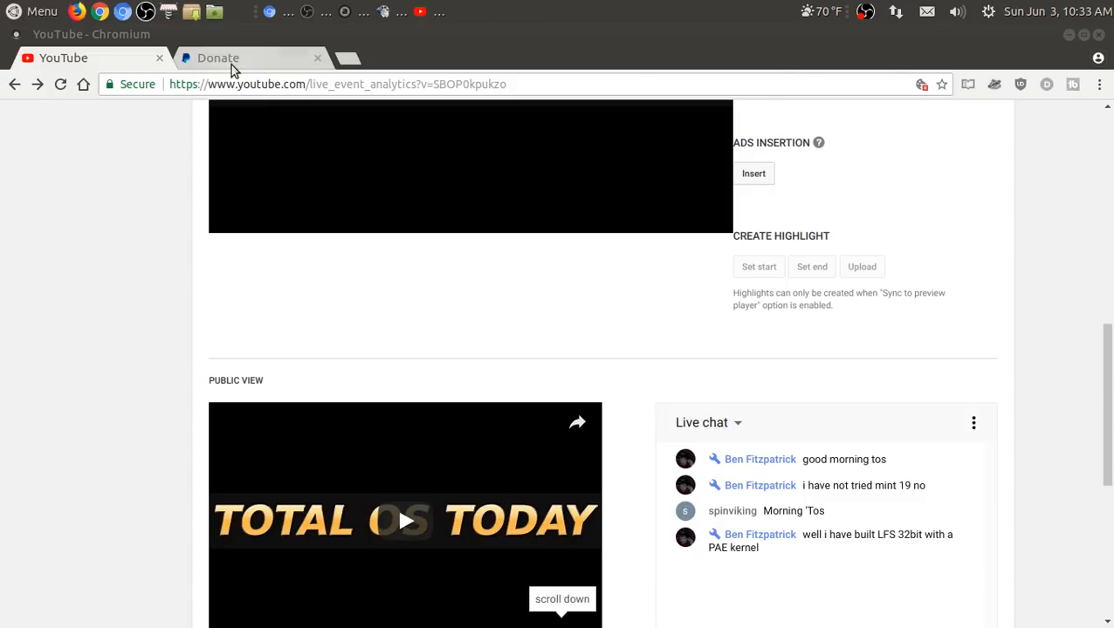
Step: Show the Total OS Today PayPal donation page, trying the monthly option then leaving it off
left_click(217, 58)
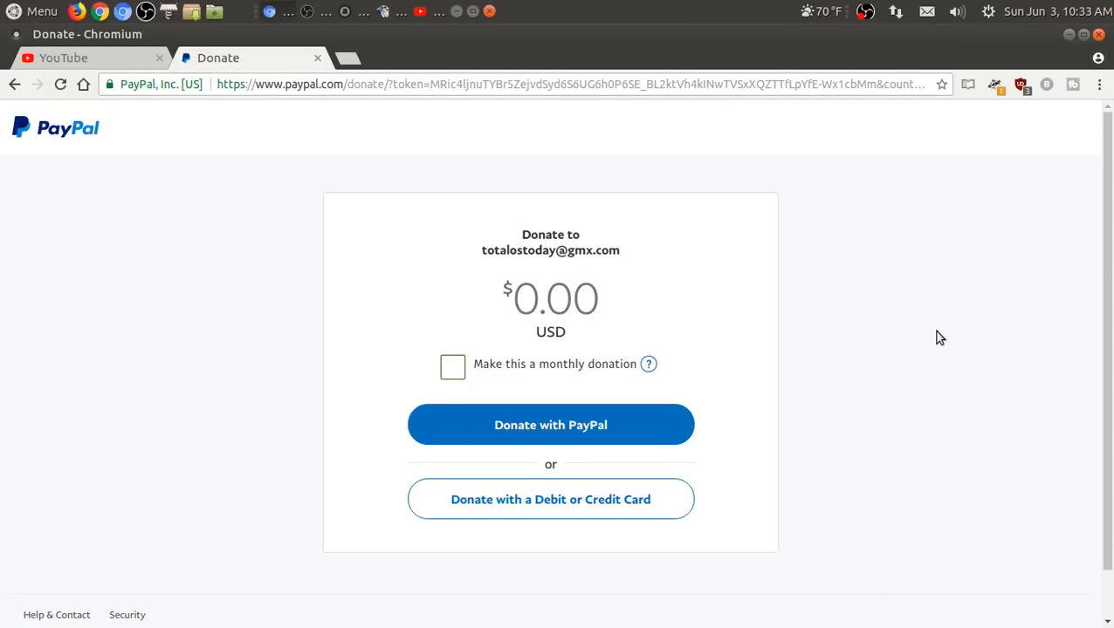
mouse_move(454, 366)
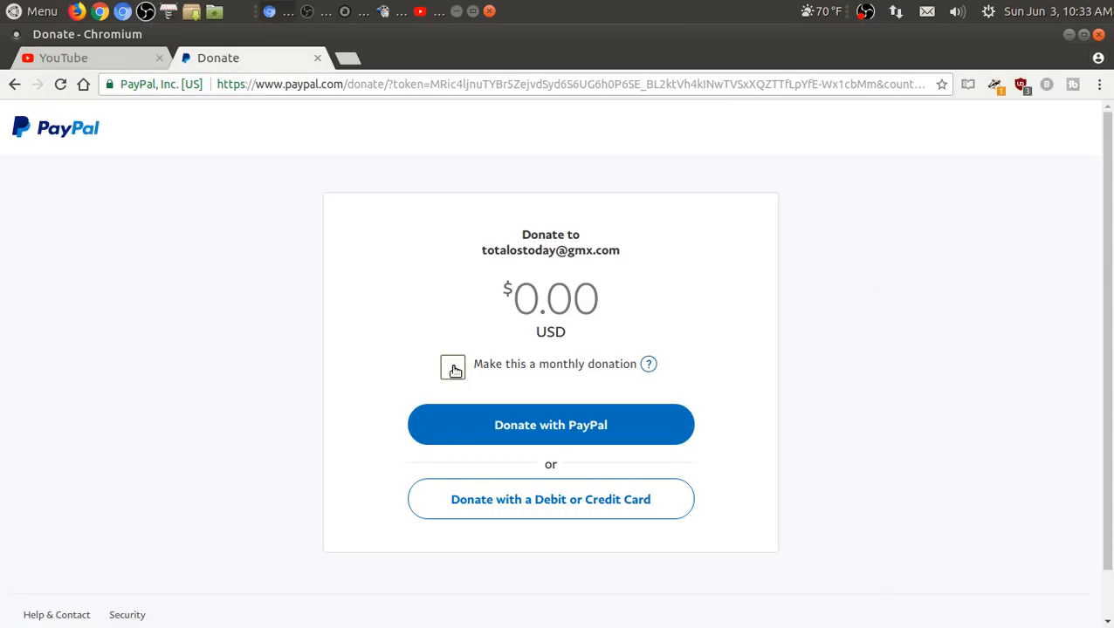
left_click(452, 364)
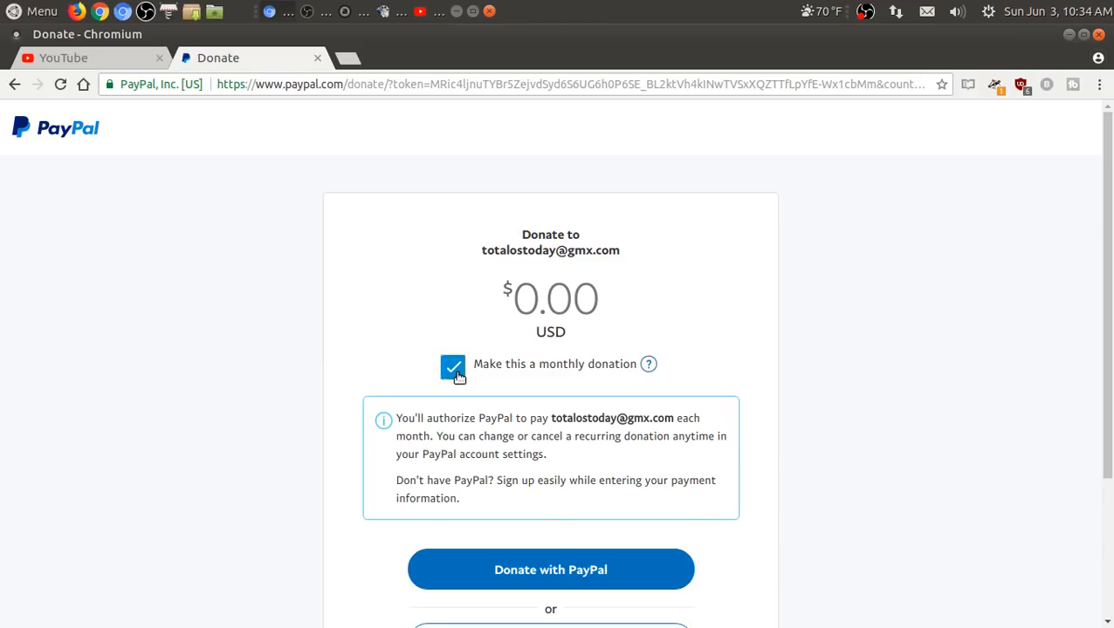
left_click(454, 366)
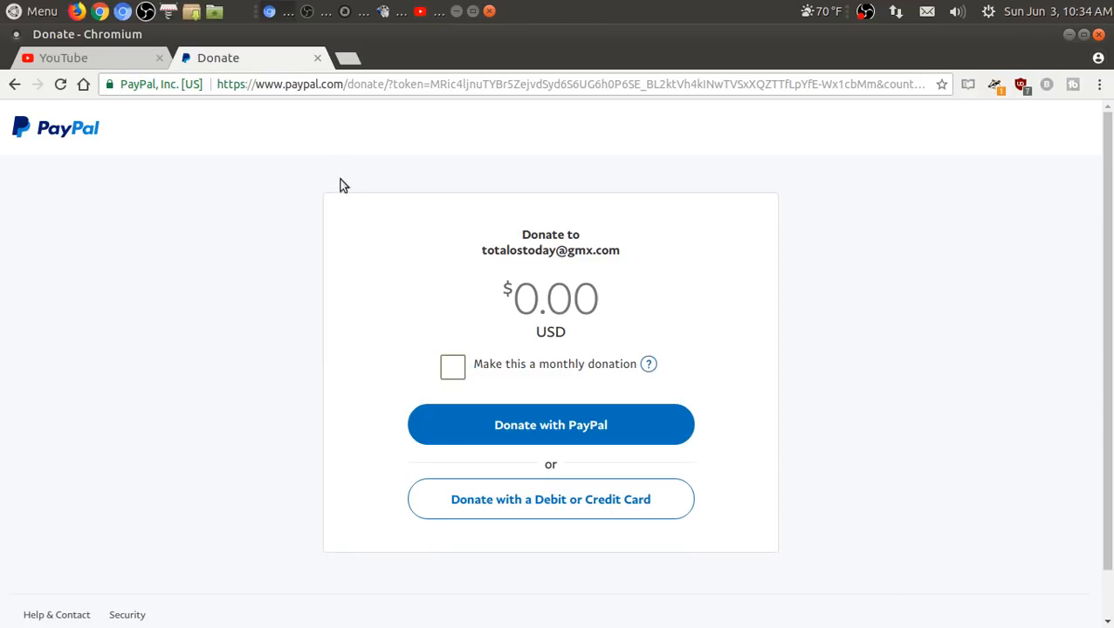
mouse_move(114, 70)
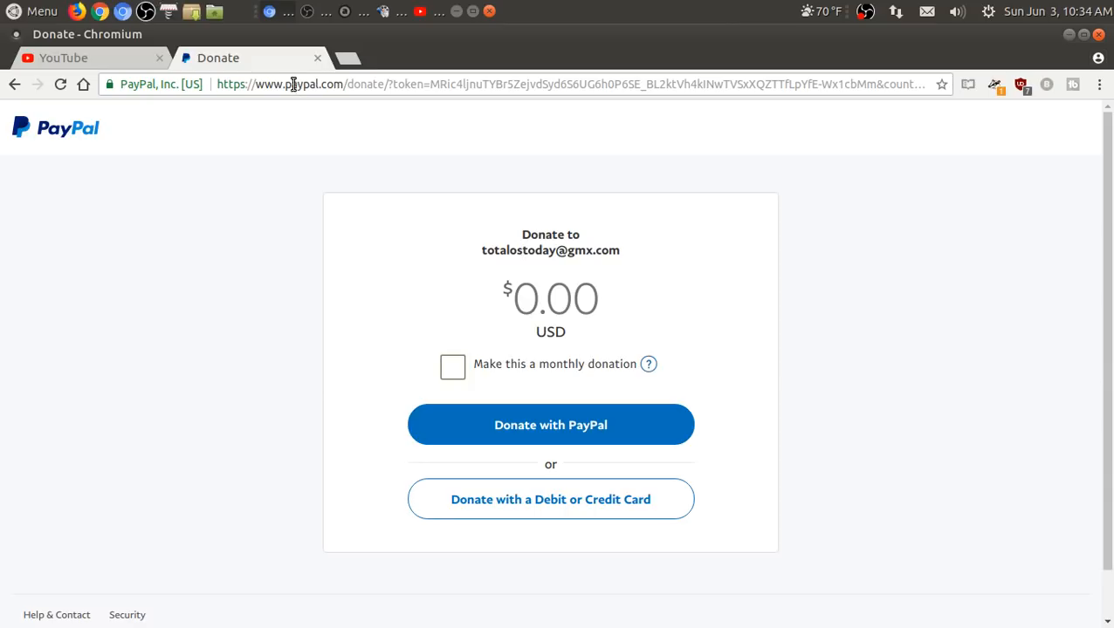
mouse_move(416, 28)
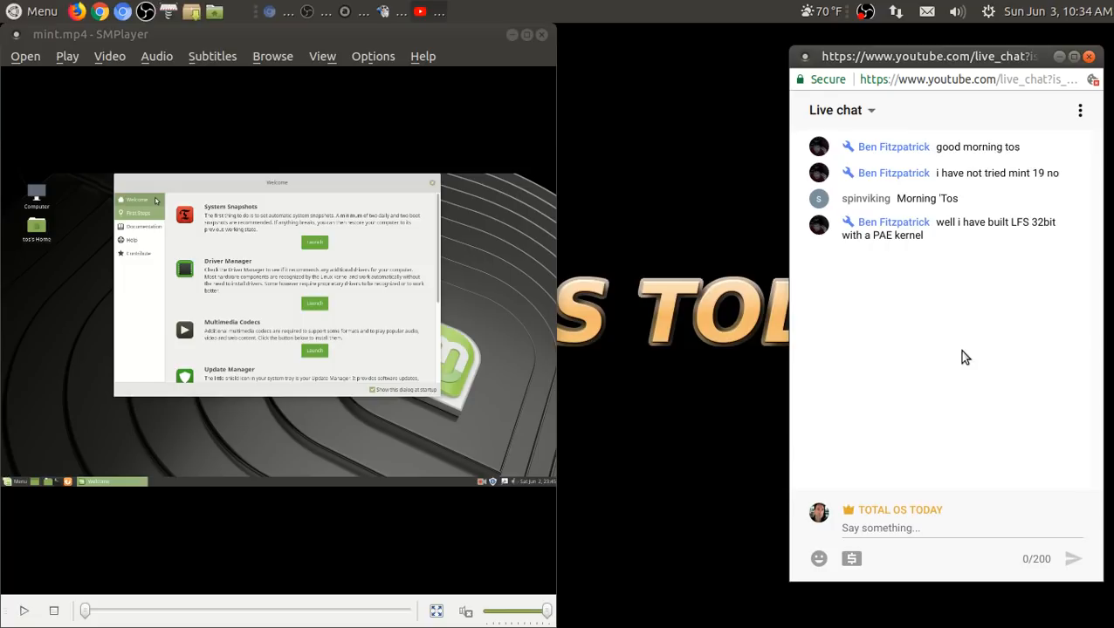
mouse_move(642, 157)
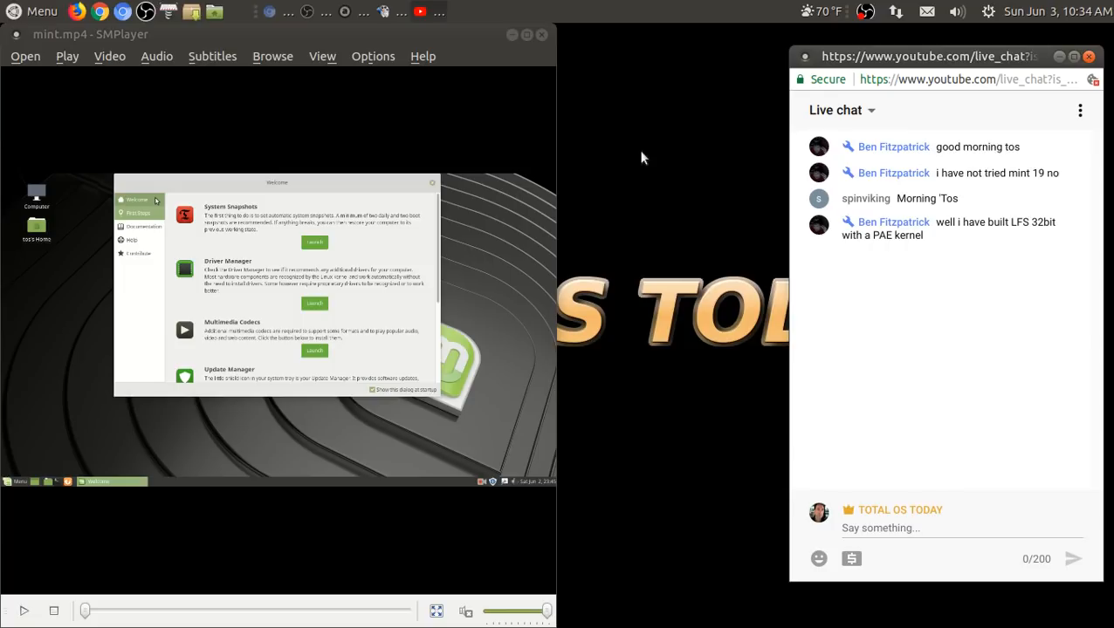
mouse_move(527, 35)
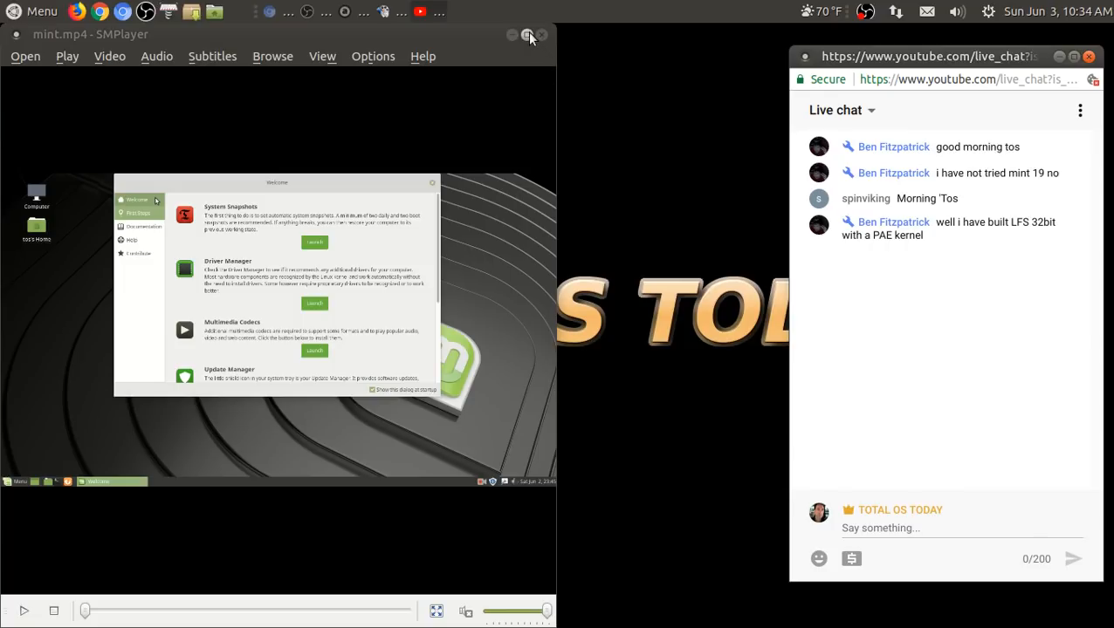
Step: Maximise the SMPlayer window so mint.mp4 plays full-size at the Linux Mint 19 MATE Welcome screen
left_click(1089, 56)
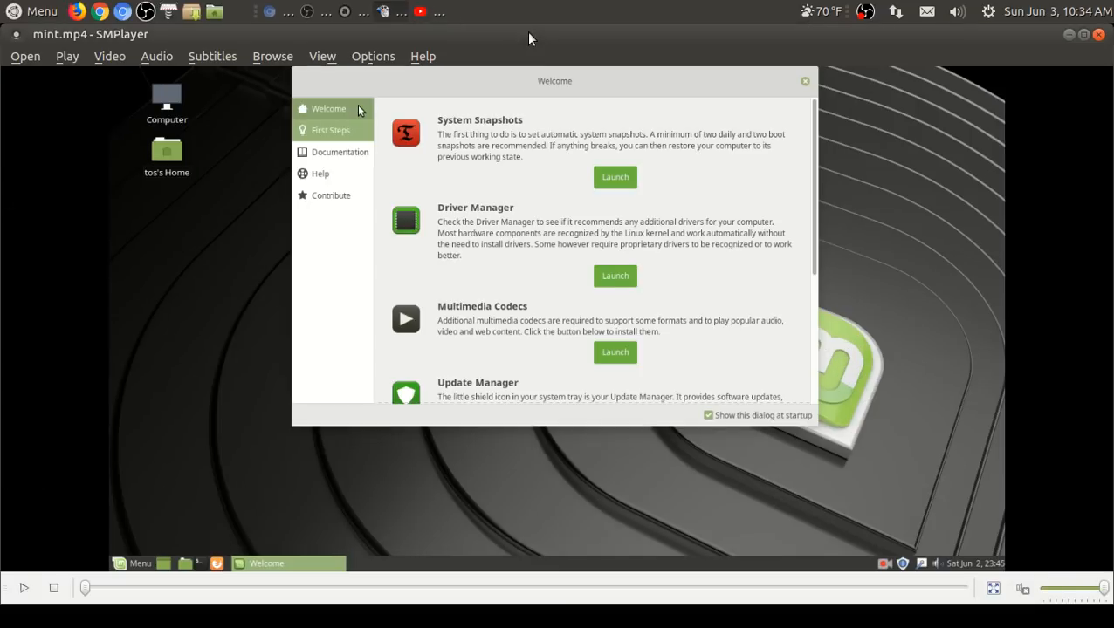
mouse_move(148, 488)
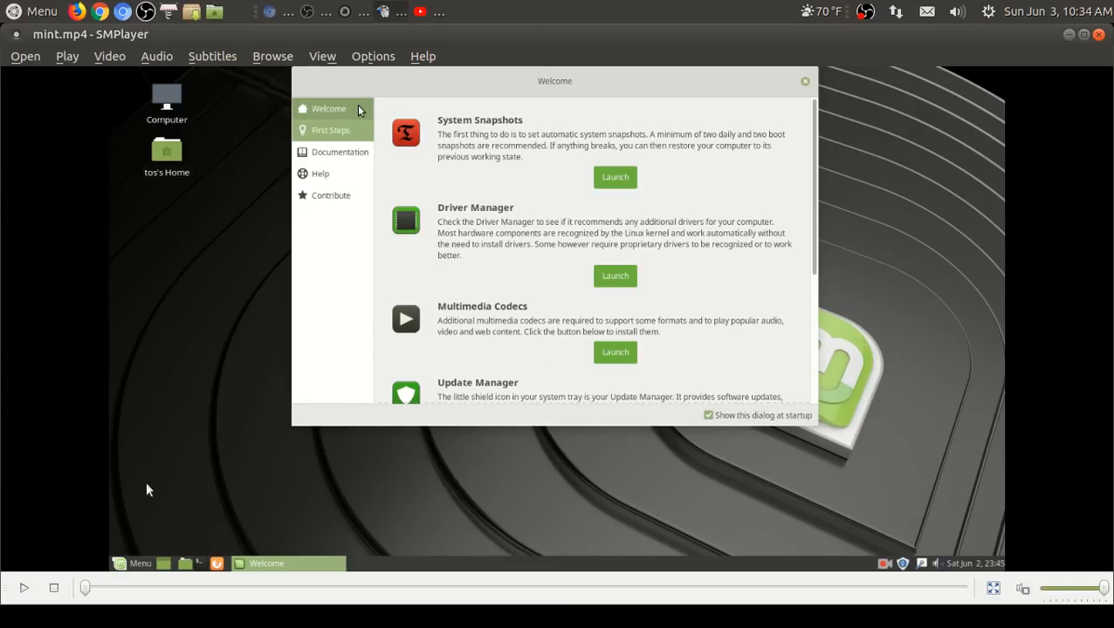
left_click(328, 108)
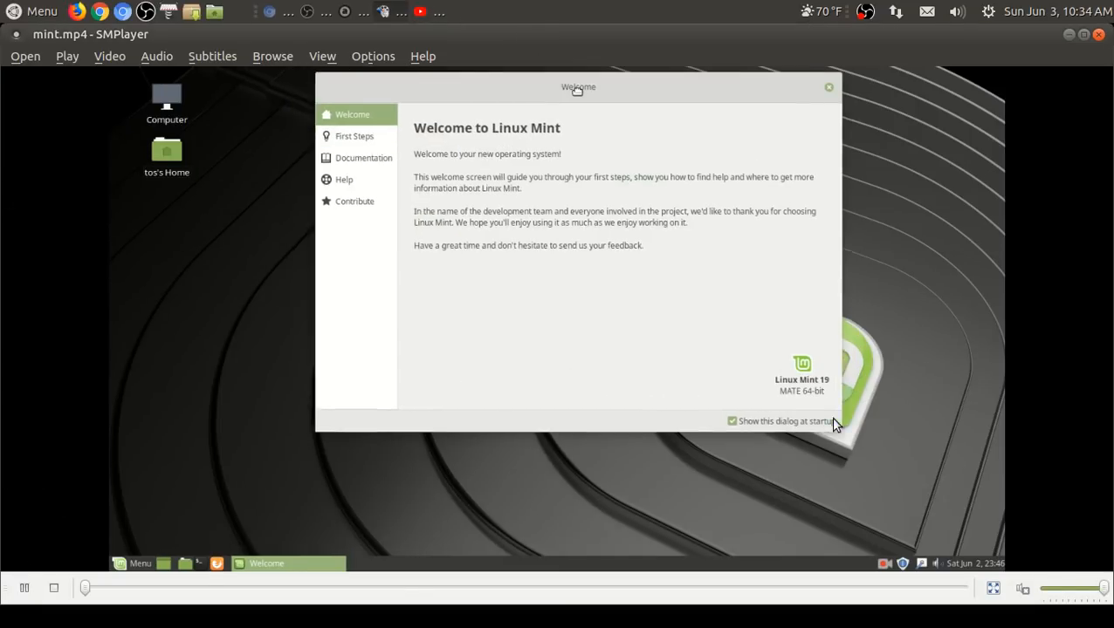
left_click_drag(576, 88, 600, 98)
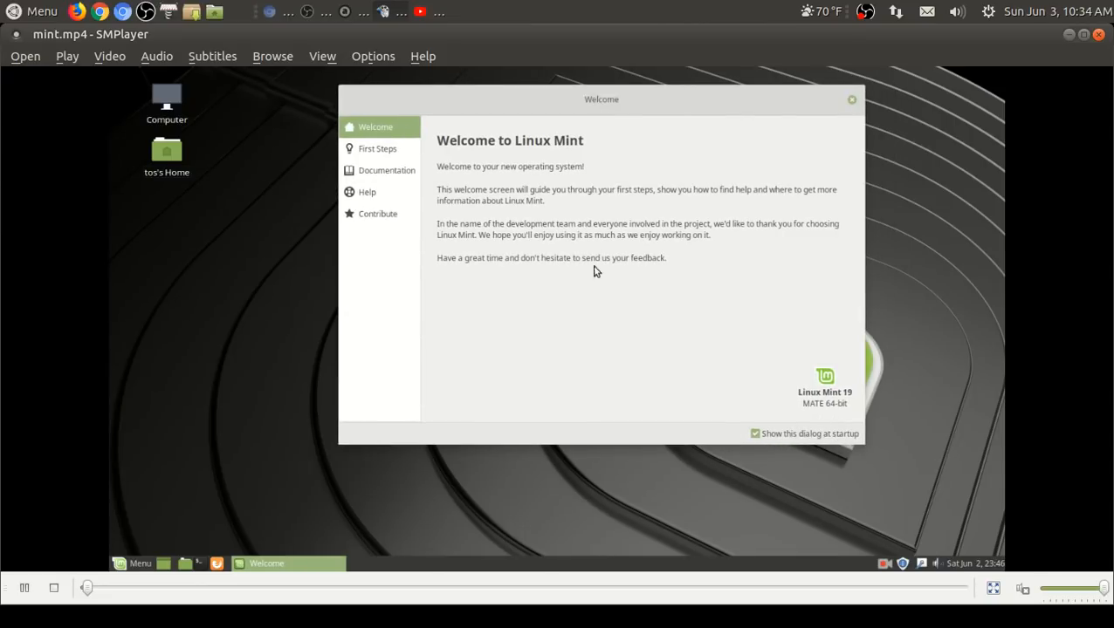
mouse_move(583, 395)
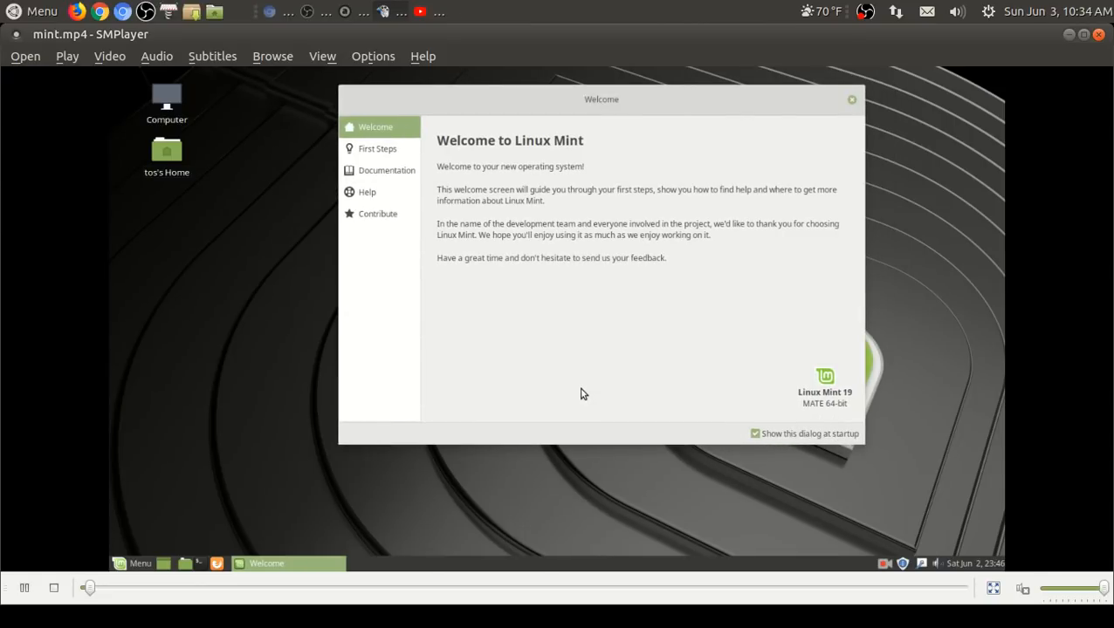
mouse_move(705, 211)
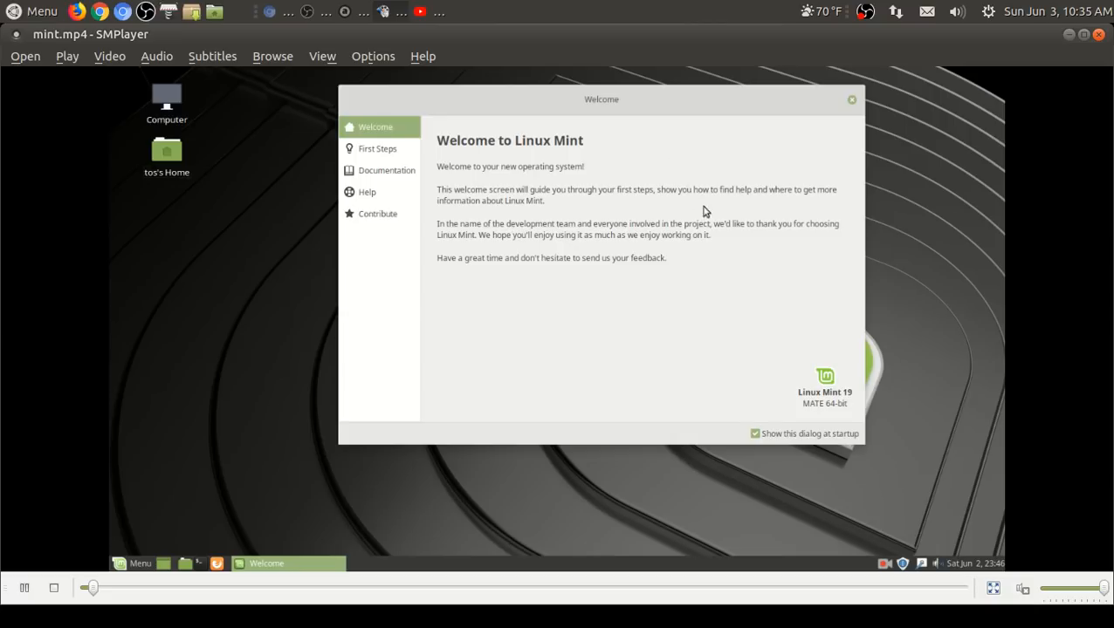
mouse_move(607, 218)
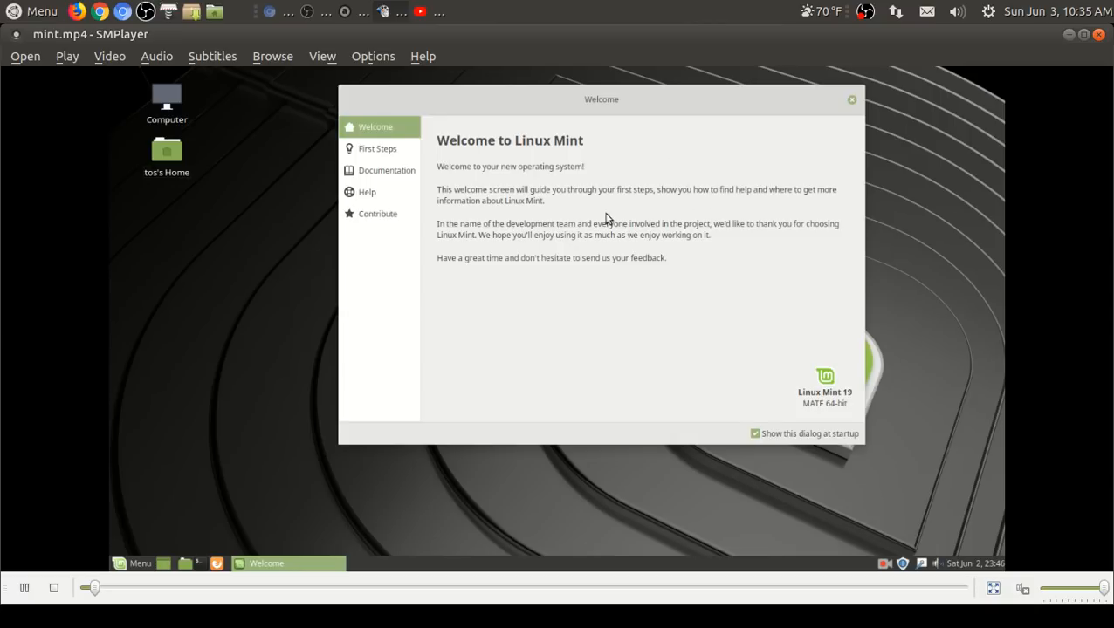
mouse_move(709, 227)
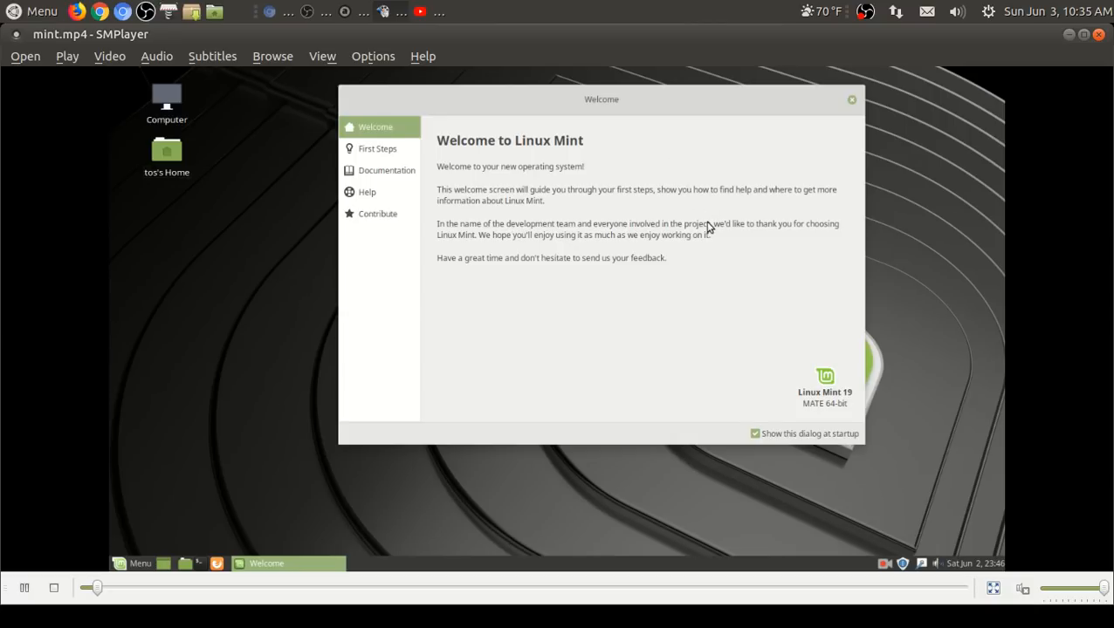
Step: Let the clip play through the Welcome screen's First Steps page down to the Update Manager entry
left_click(377, 148)
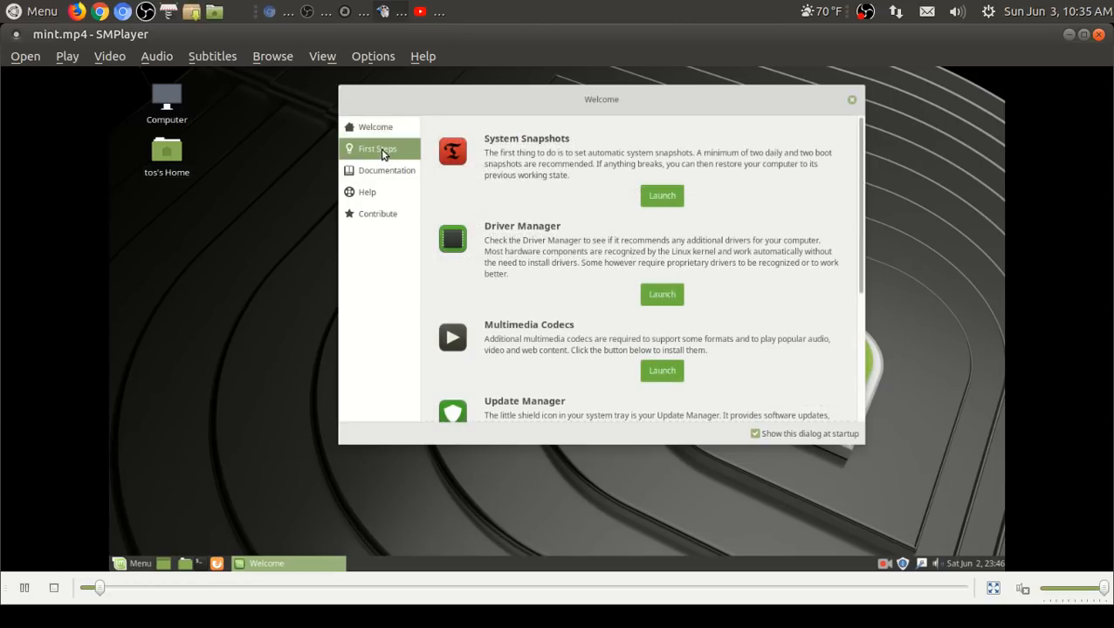
mouse_move(609, 211)
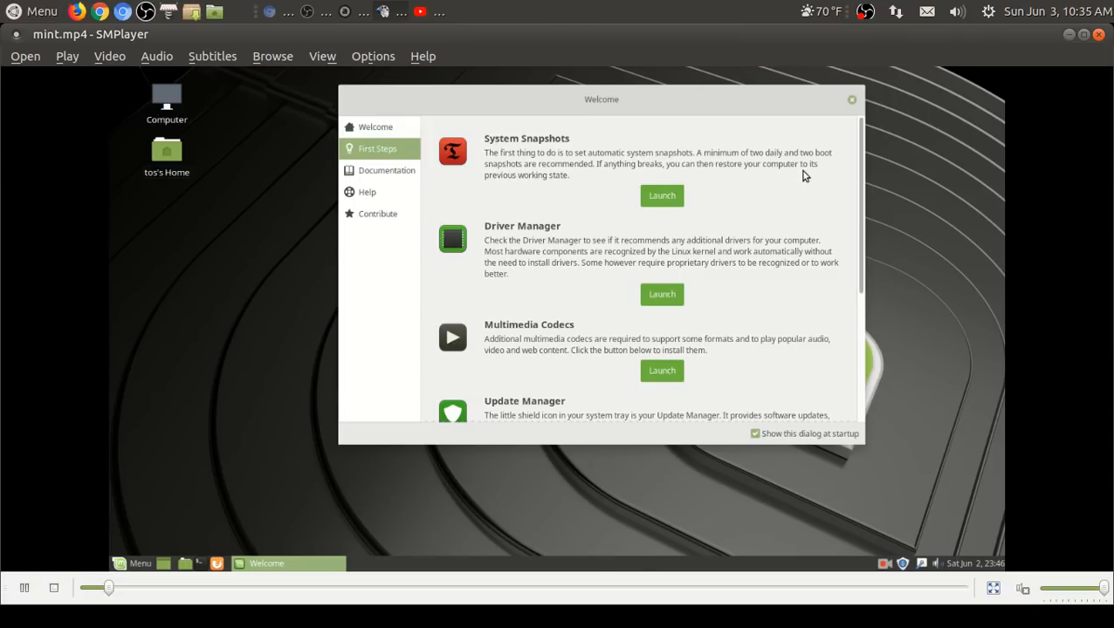
mouse_move(784, 209)
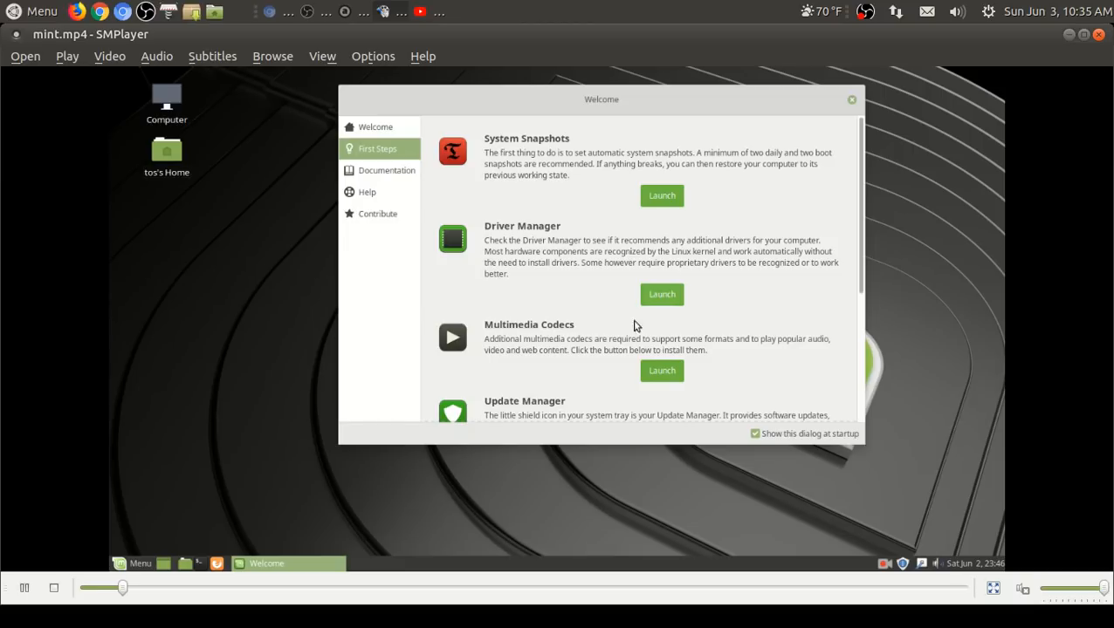
scroll("down", 3)
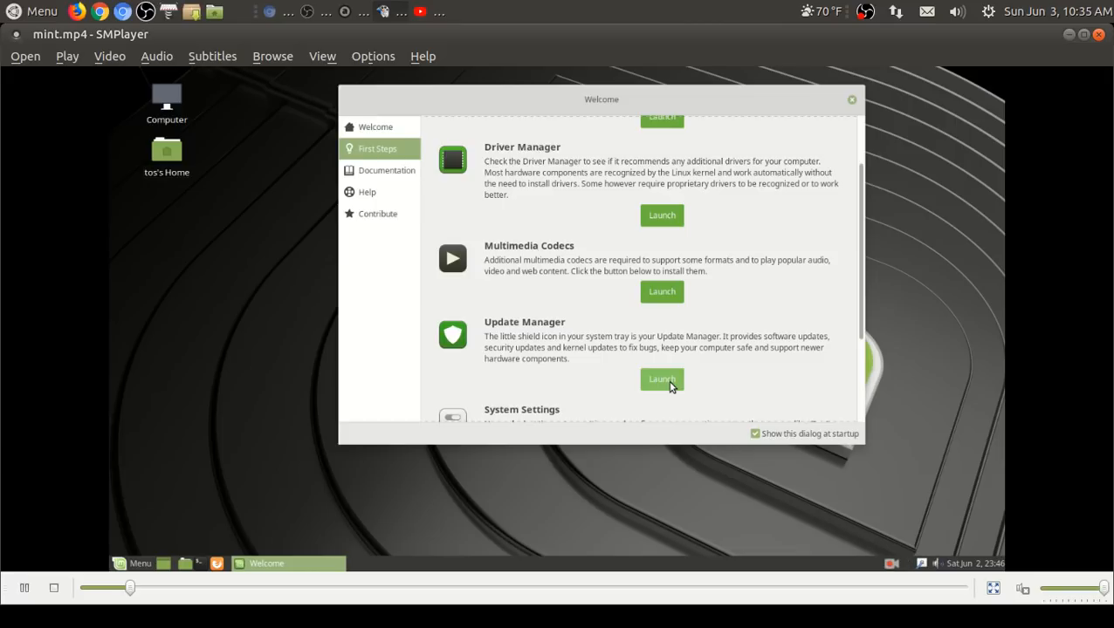
Step: Let the clip reach Update Manager's package list and the administrator prompt for Timeshift
left_click(661, 378)
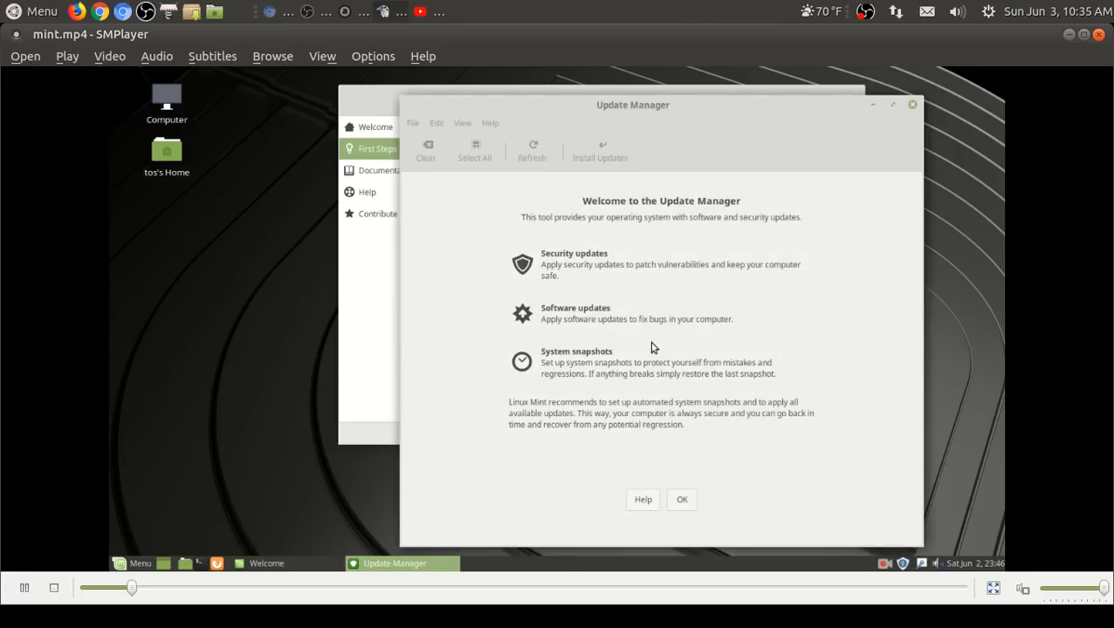
mouse_move(677, 225)
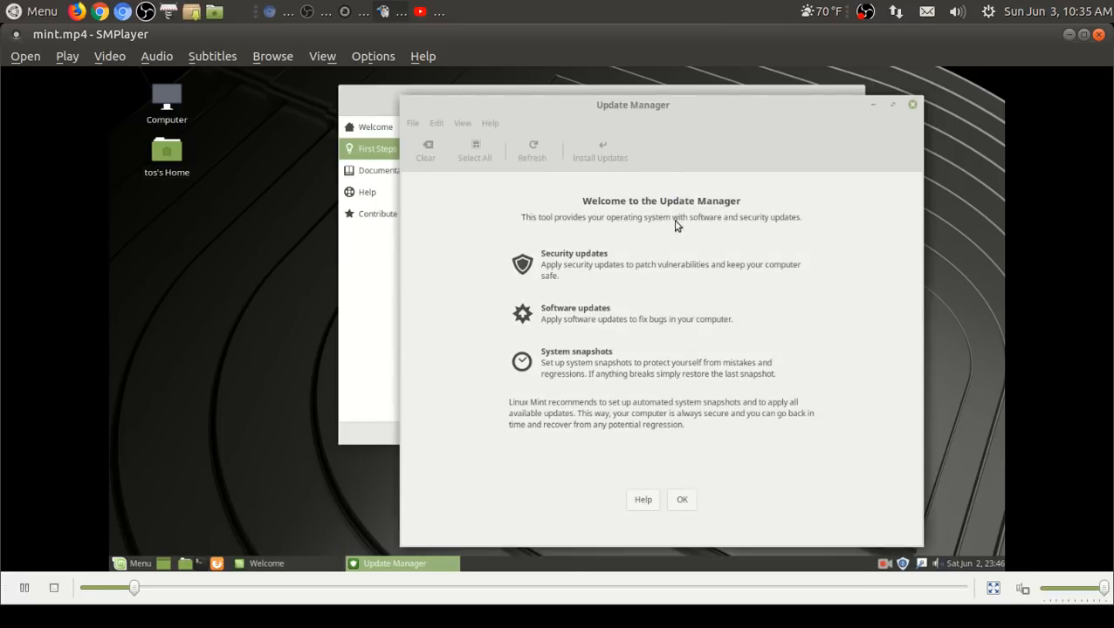
mouse_move(605, 318)
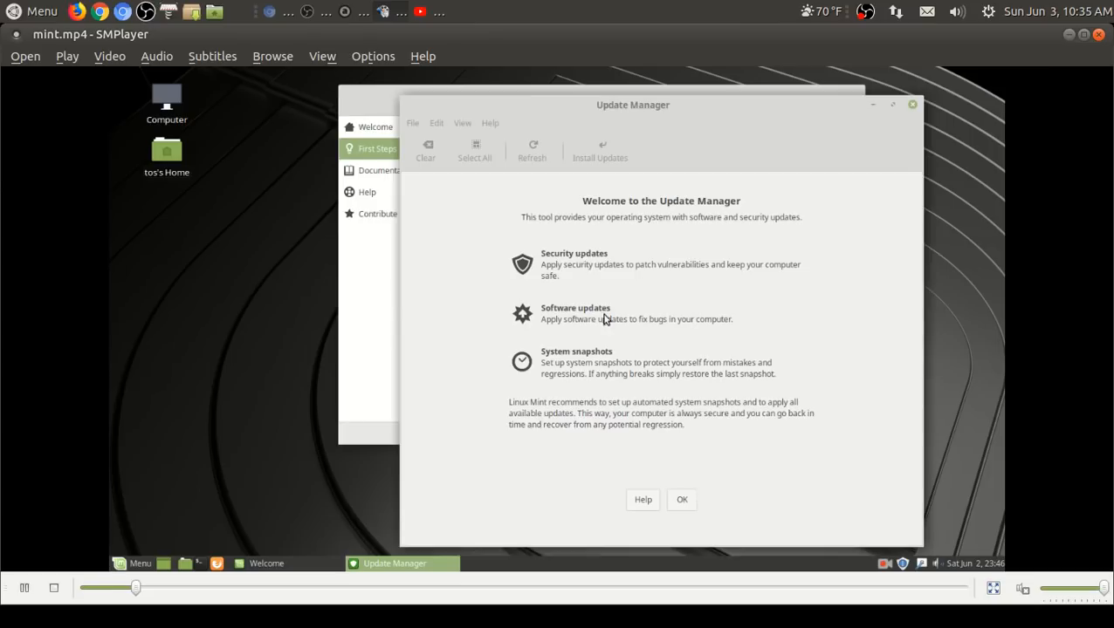
mouse_move(695, 500)
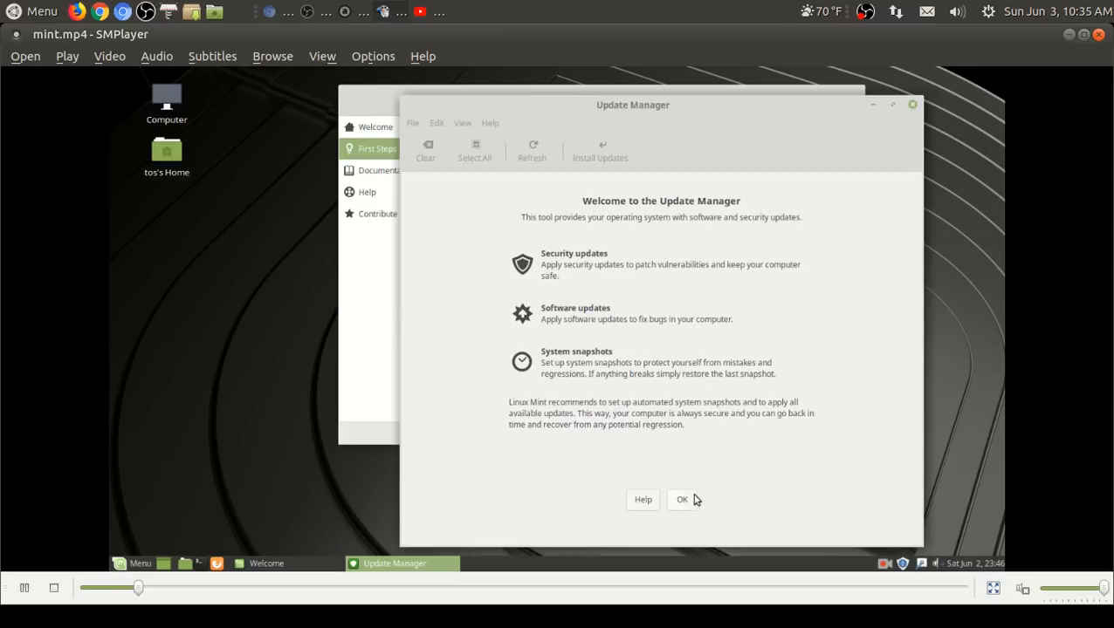
left_click(681, 499)
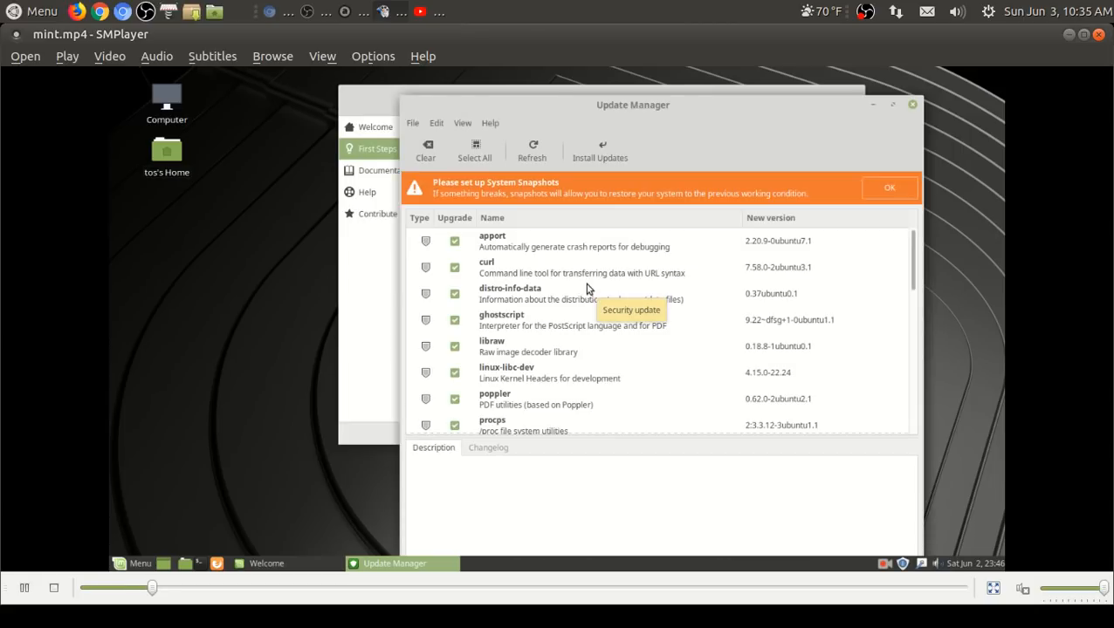
mouse_move(609, 195)
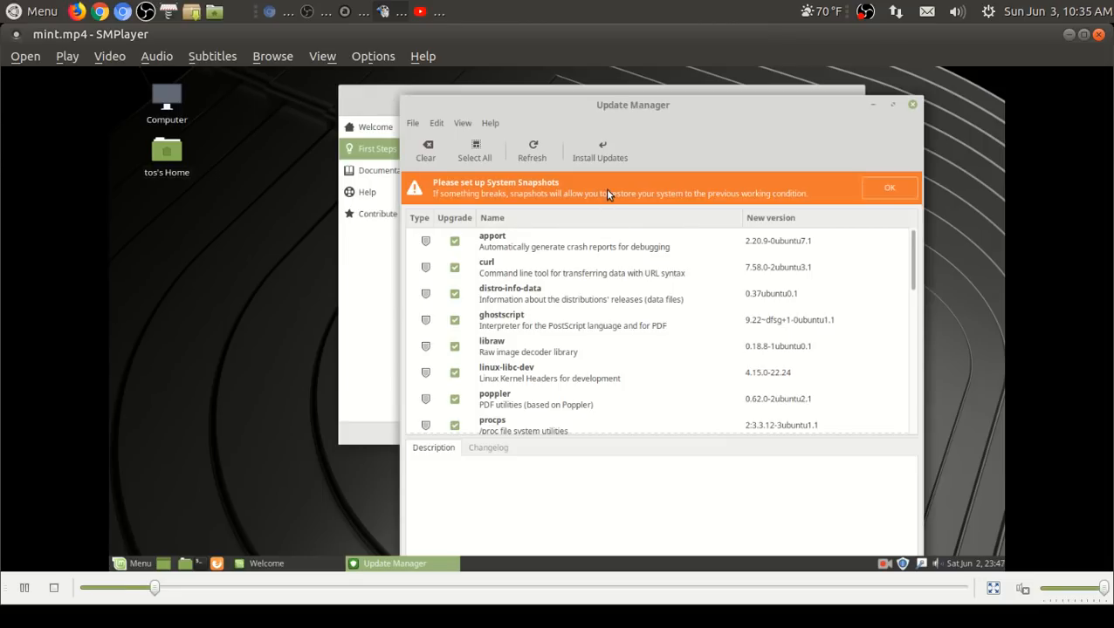
mouse_move(587, 194)
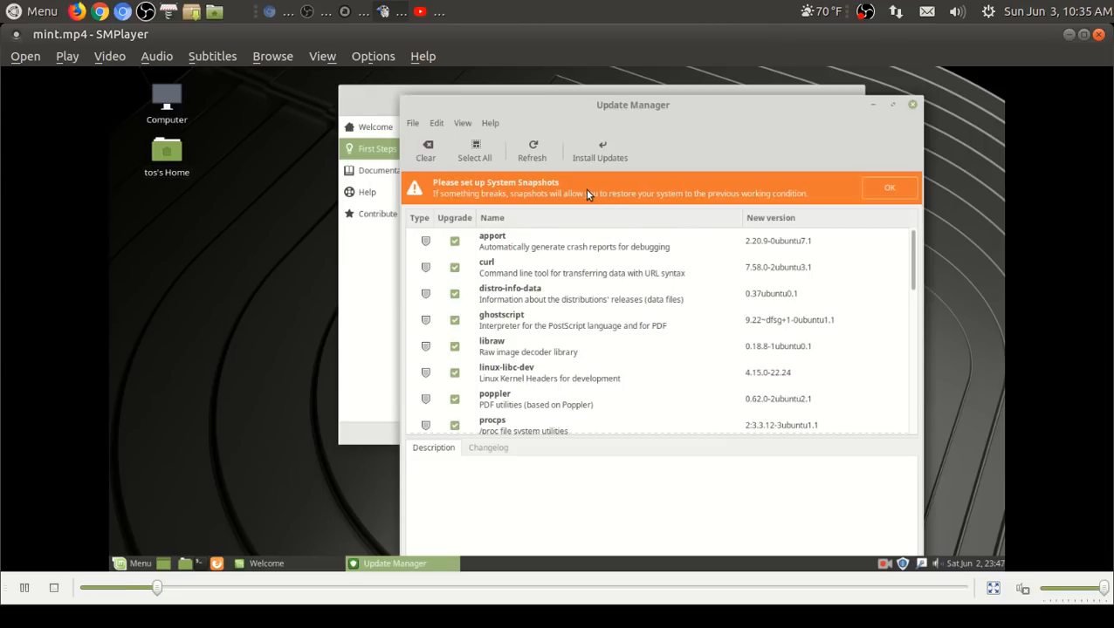
mouse_move(585, 278)
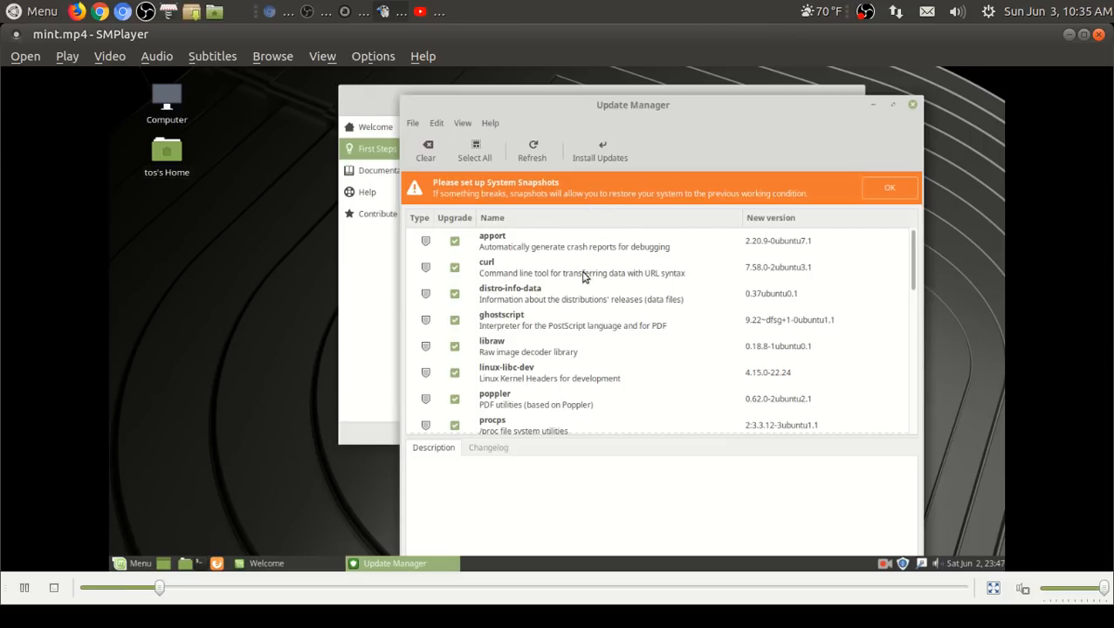
scroll("down", 3)
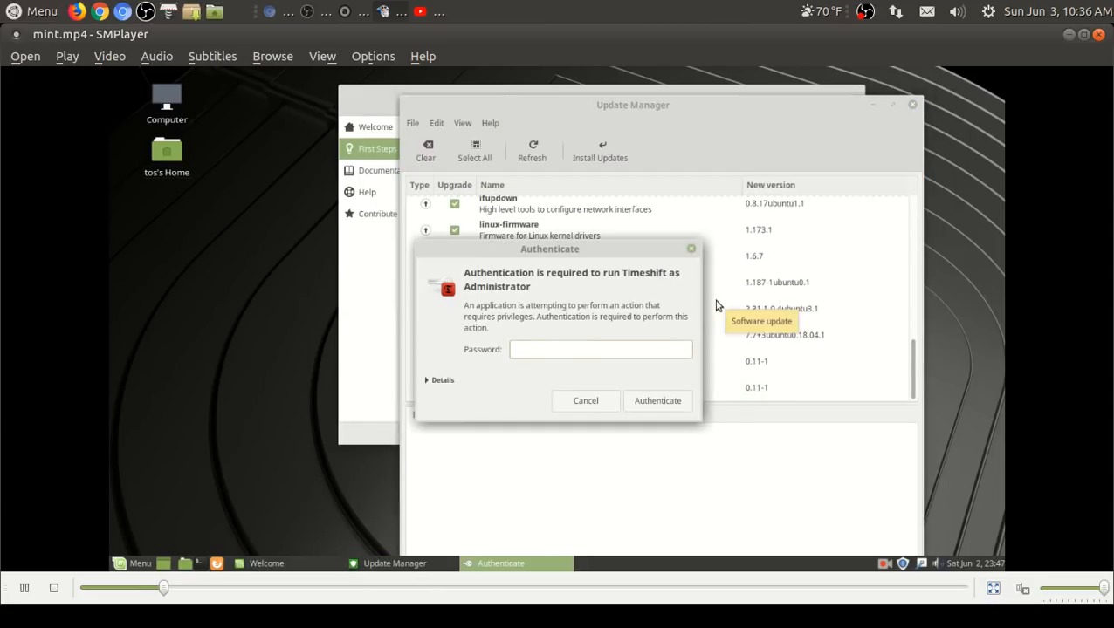
Step: In the clip's Timeshift wizard, compare RSYNC and BTRFS snapshot types and settle on RSYNC
left_click(585, 399)
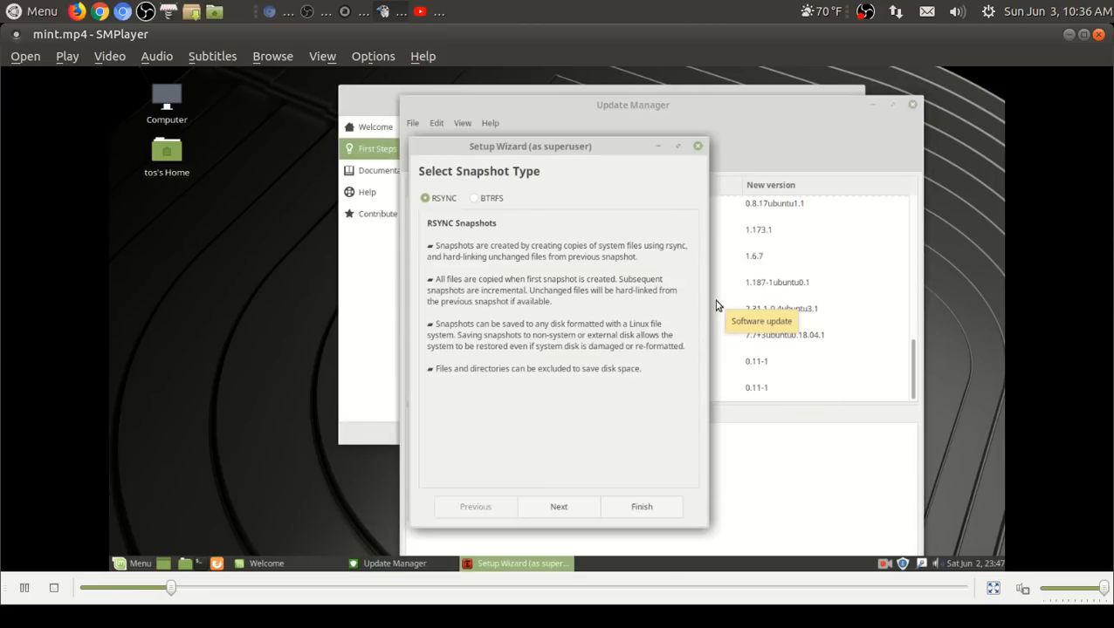
mouse_move(475, 208)
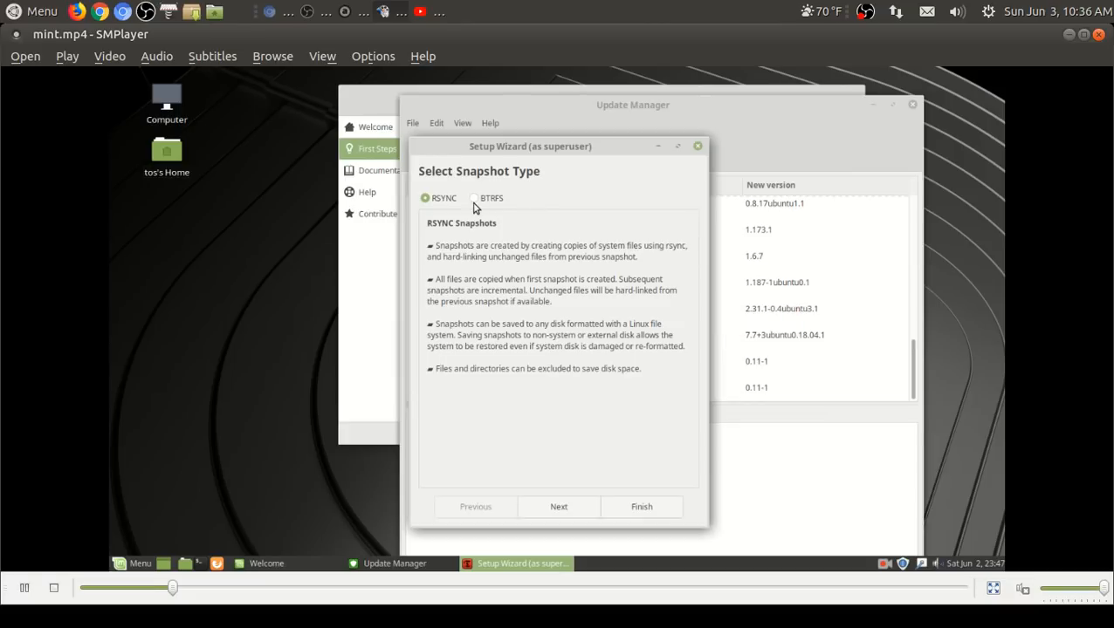
left_click(475, 199)
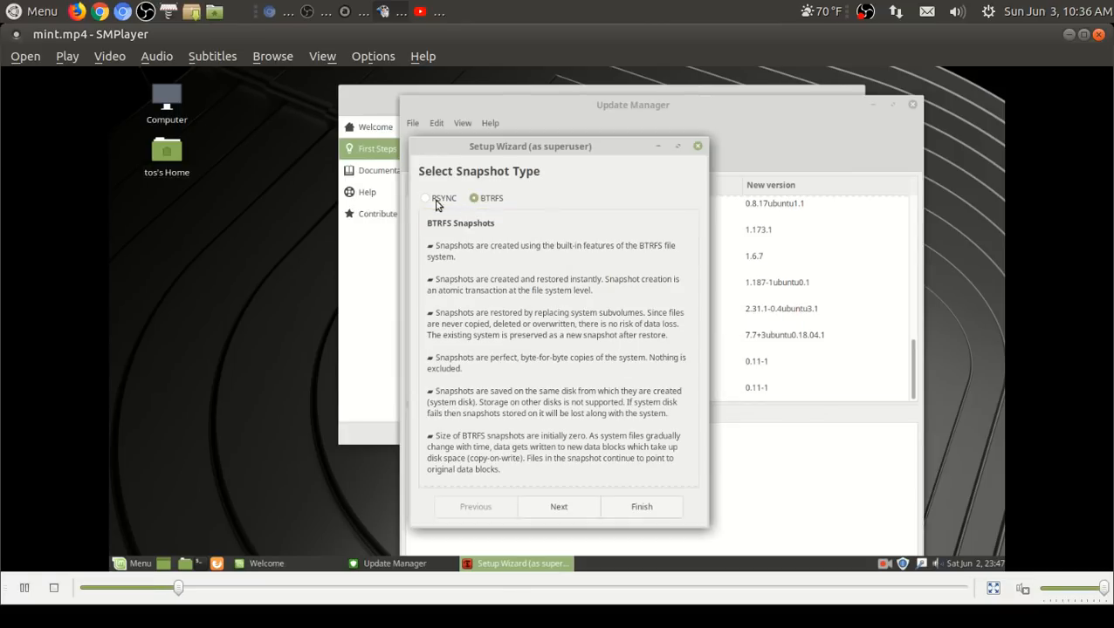
left_click(426, 198)
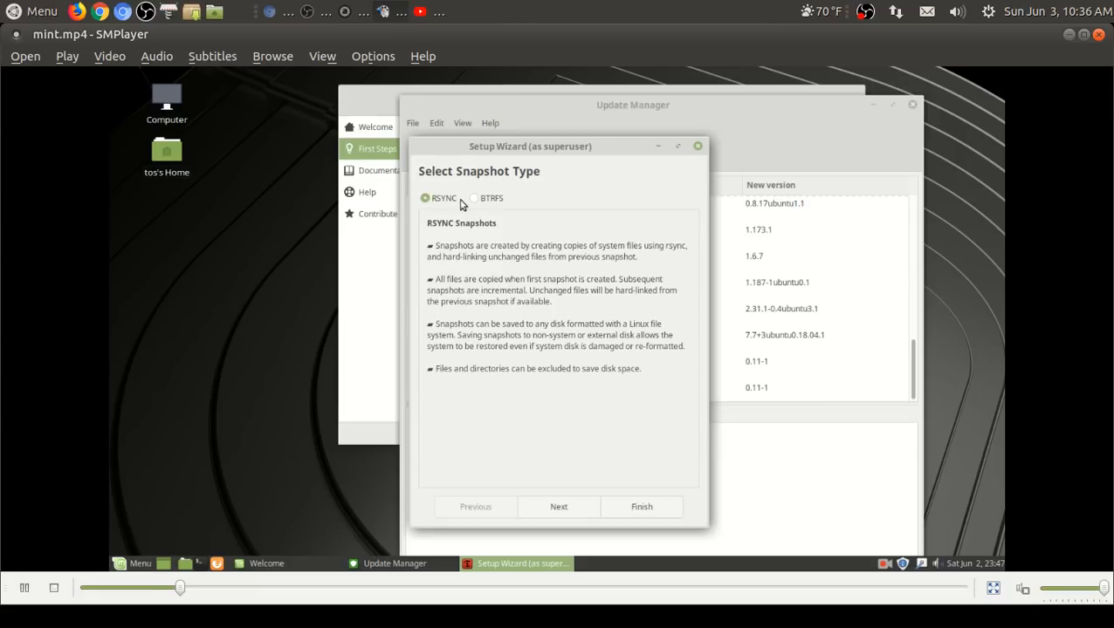
left_click(474, 199)
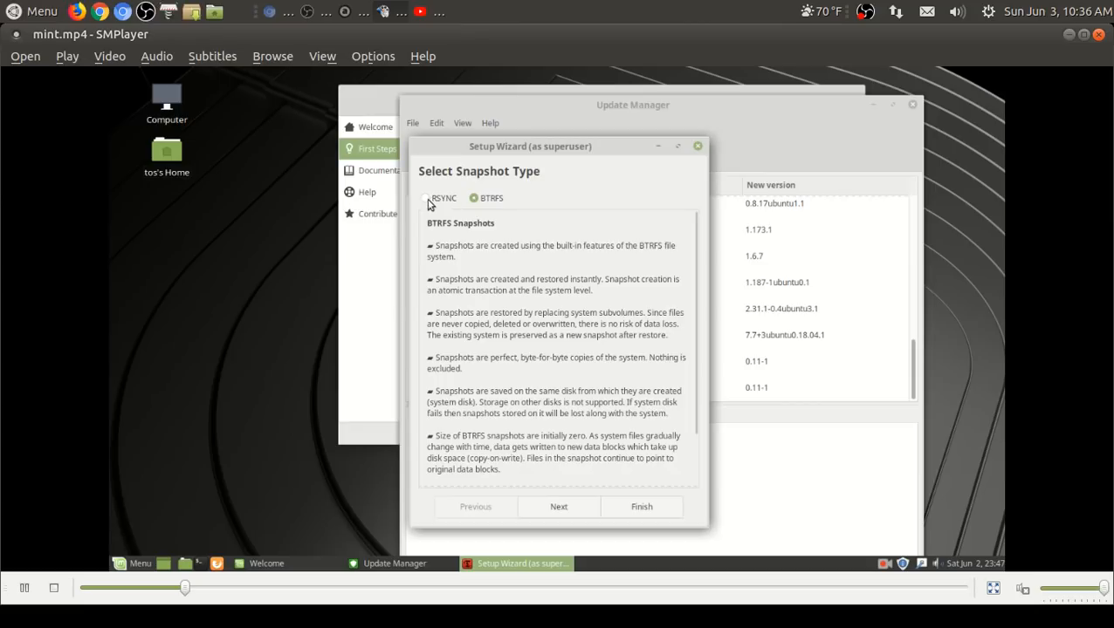
left_click(426, 199)
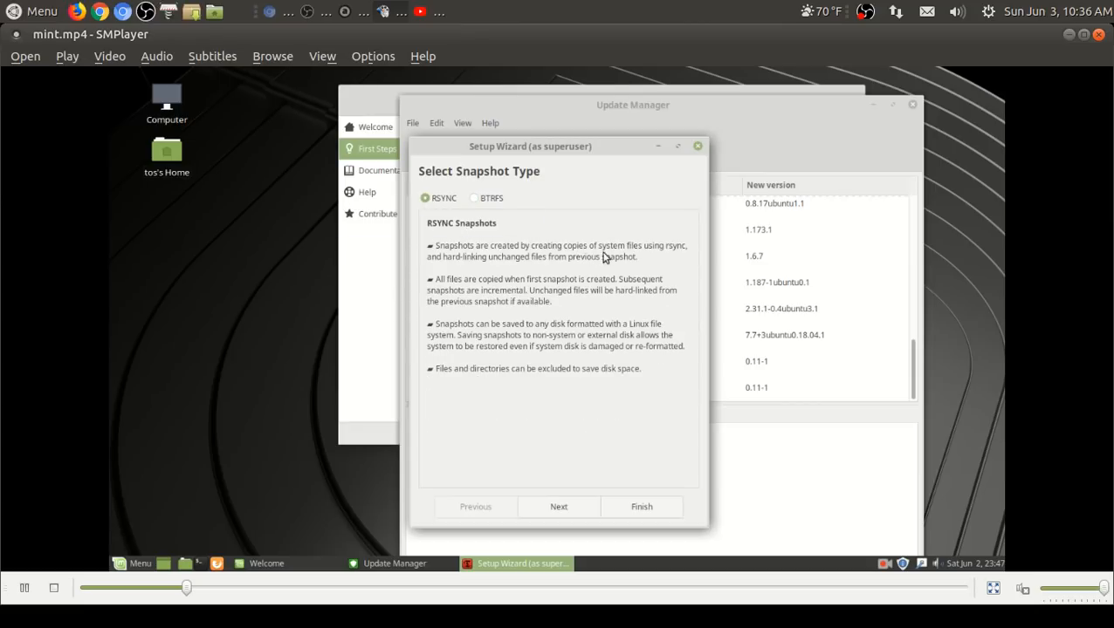
mouse_move(673, 295)
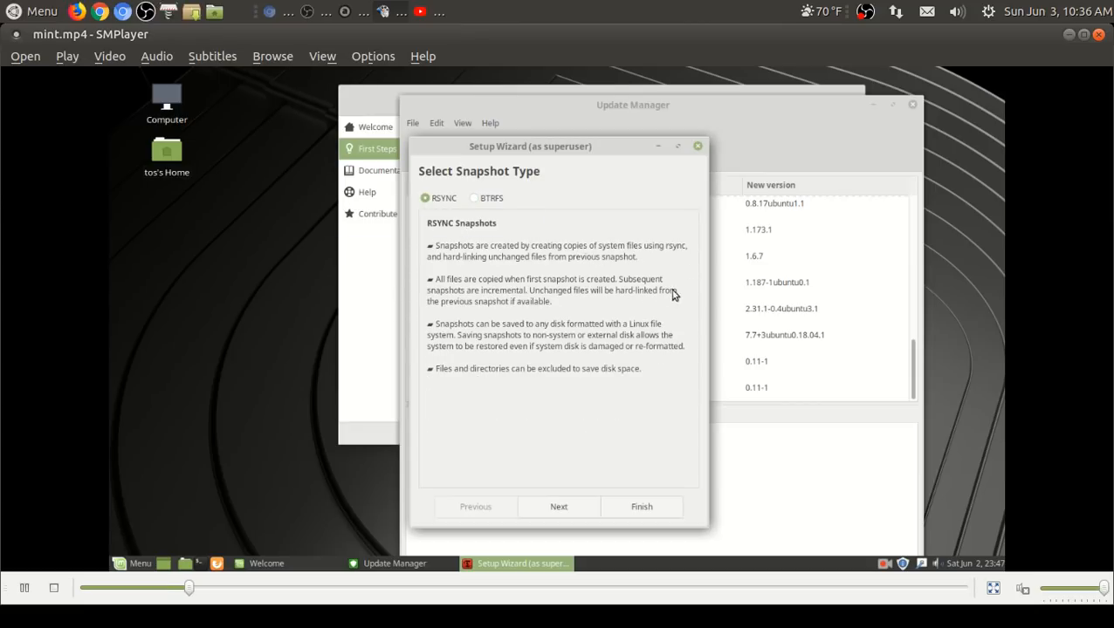
mouse_move(695, 302)
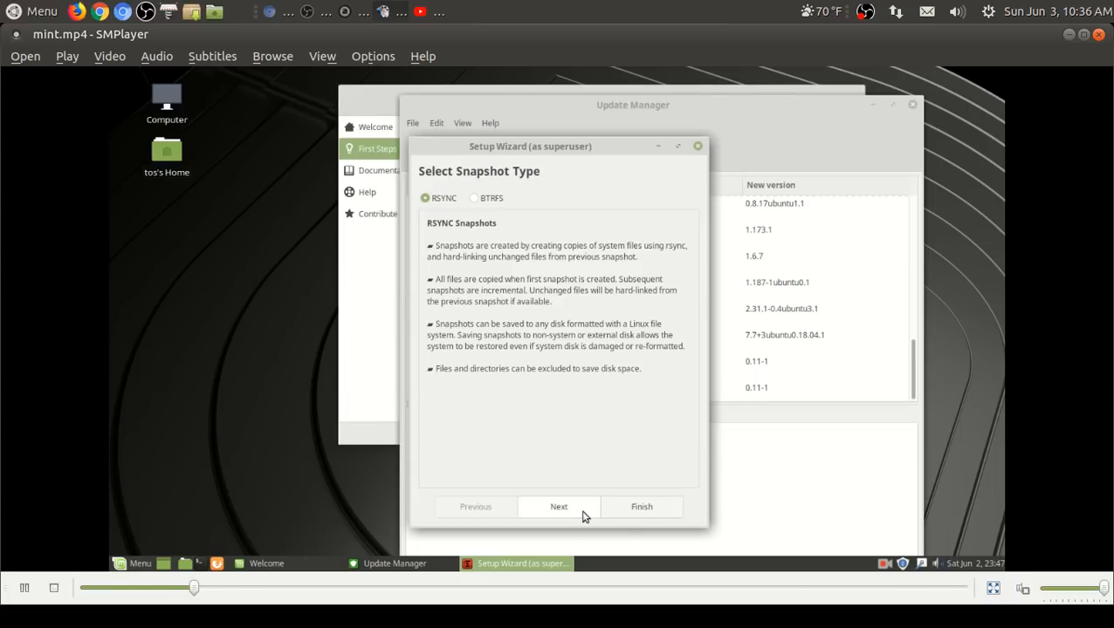
Step: Advance the wizard to Select Snapshot Location, listing the VBOX disk's sda1 ext4 partition
left_click(559, 506)
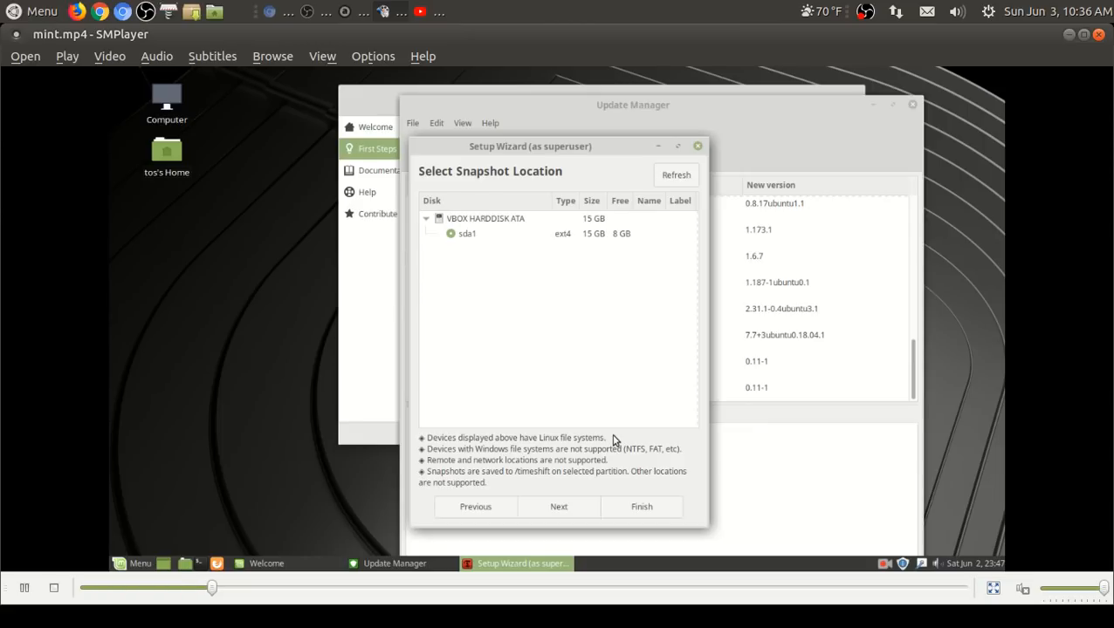
mouse_move(668, 374)
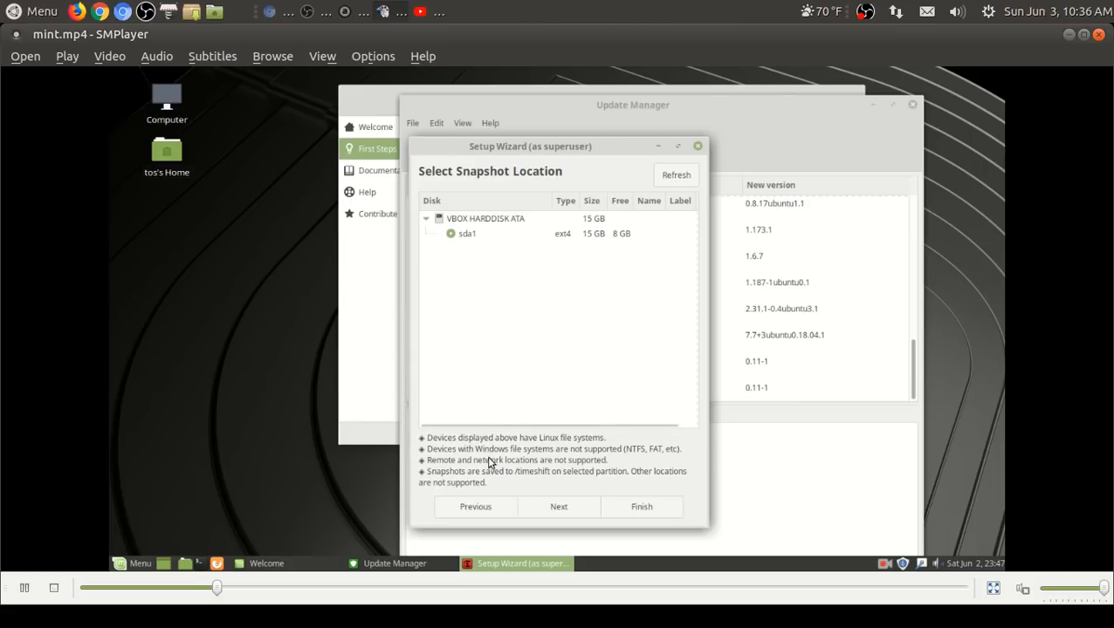
mouse_move(592, 463)
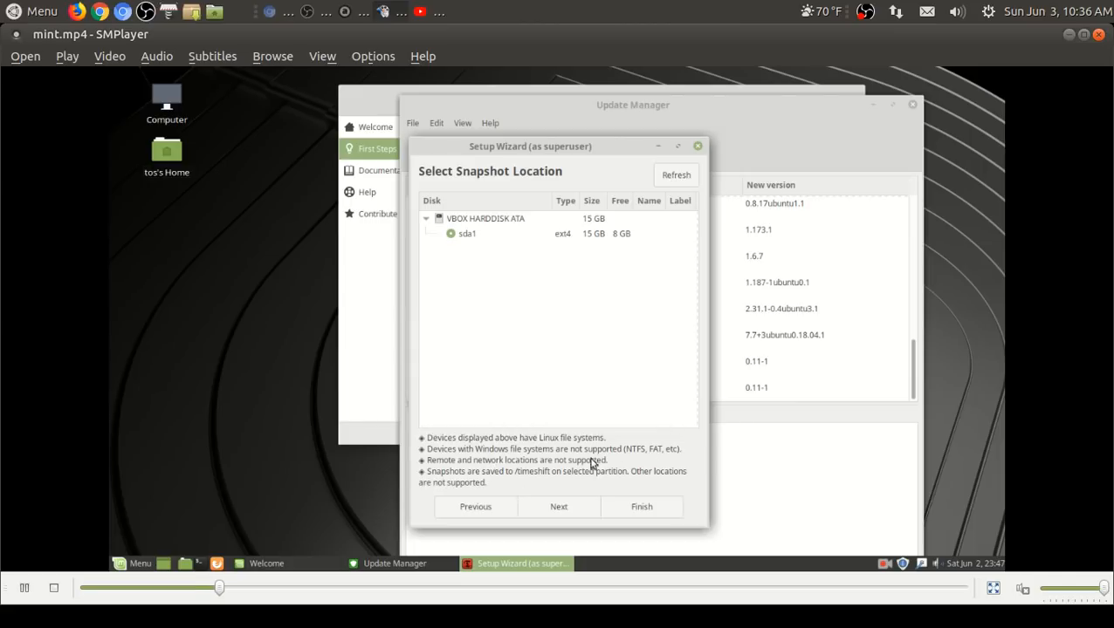
mouse_move(547, 480)
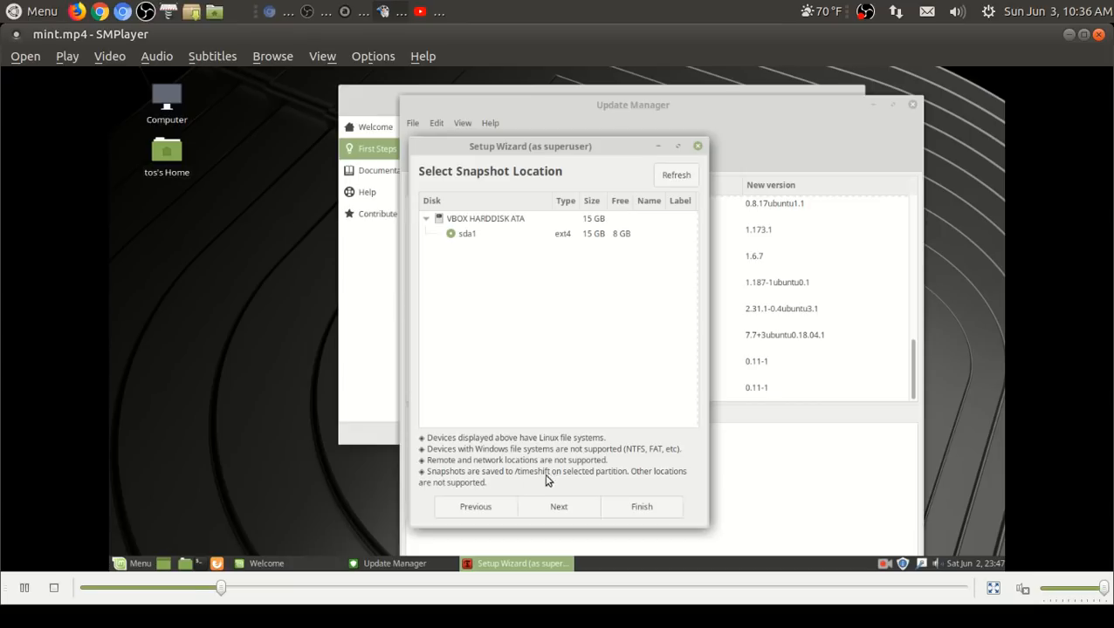
mouse_move(621, 462)
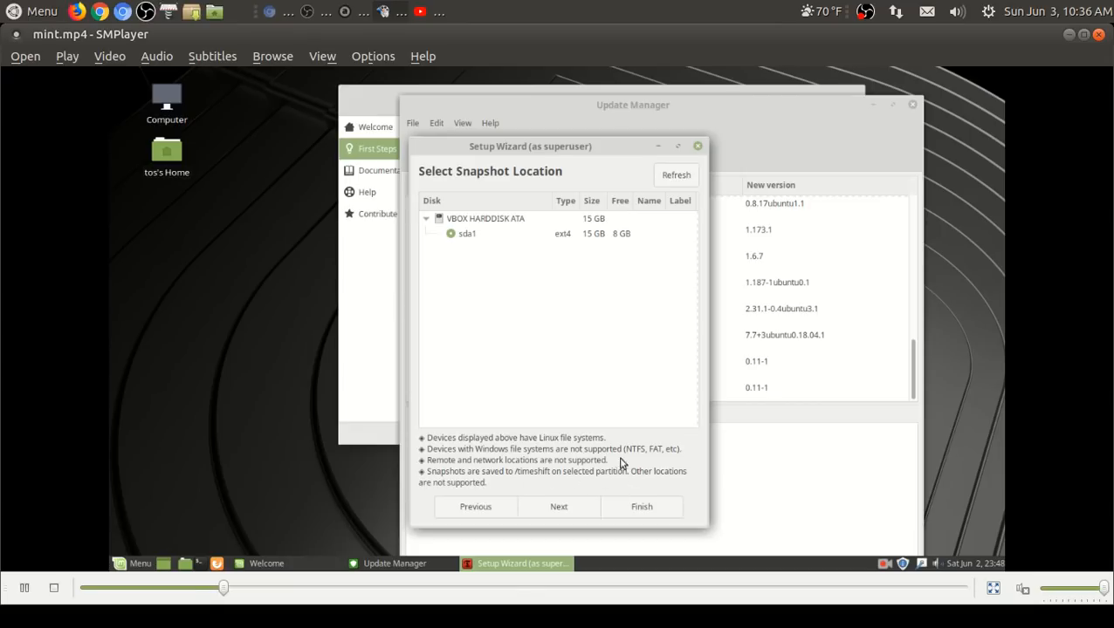
mouse_move(611, 248)
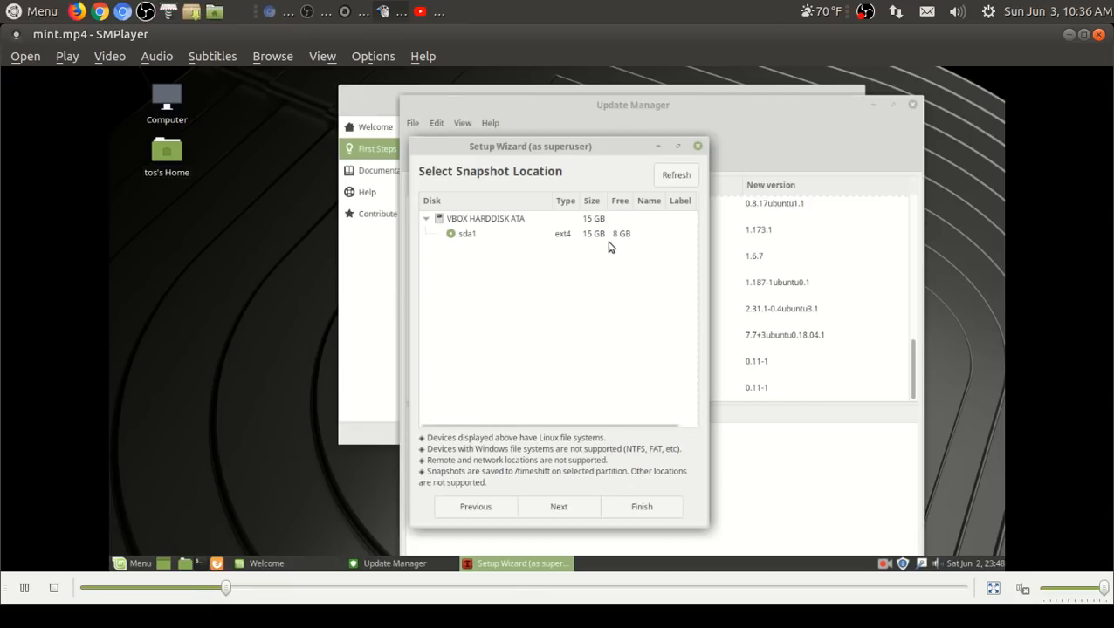
Step: Advance past Select Snapshot Levels with Daily enabled to Timeshift's Setup Complete page
left_click(558, 506)
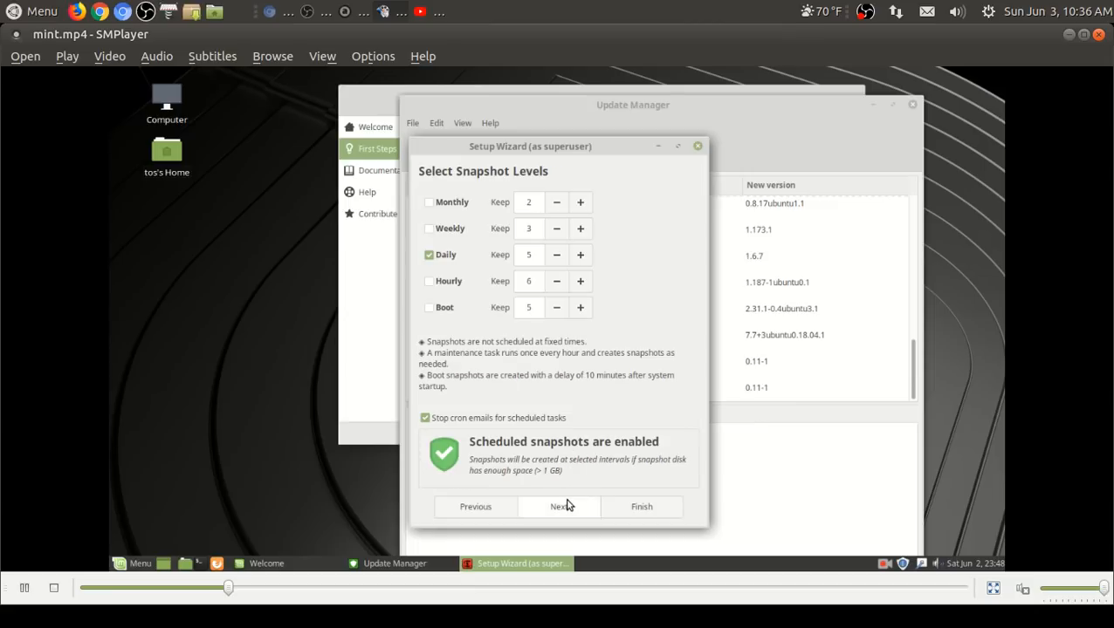
mouse_move(586, 489)
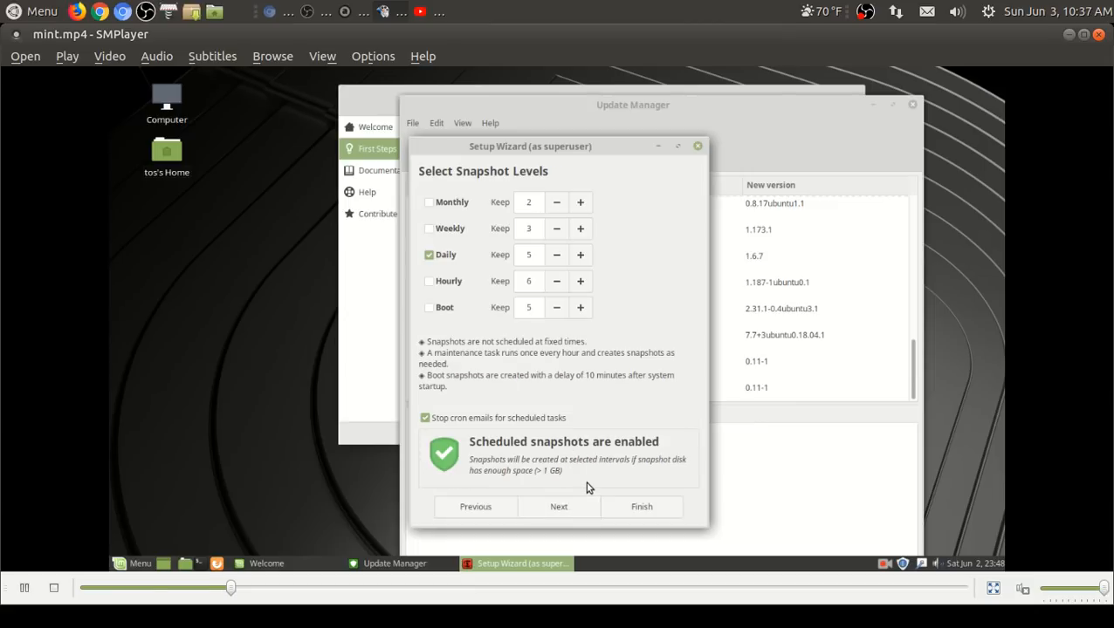
mouse_move(463, 202)
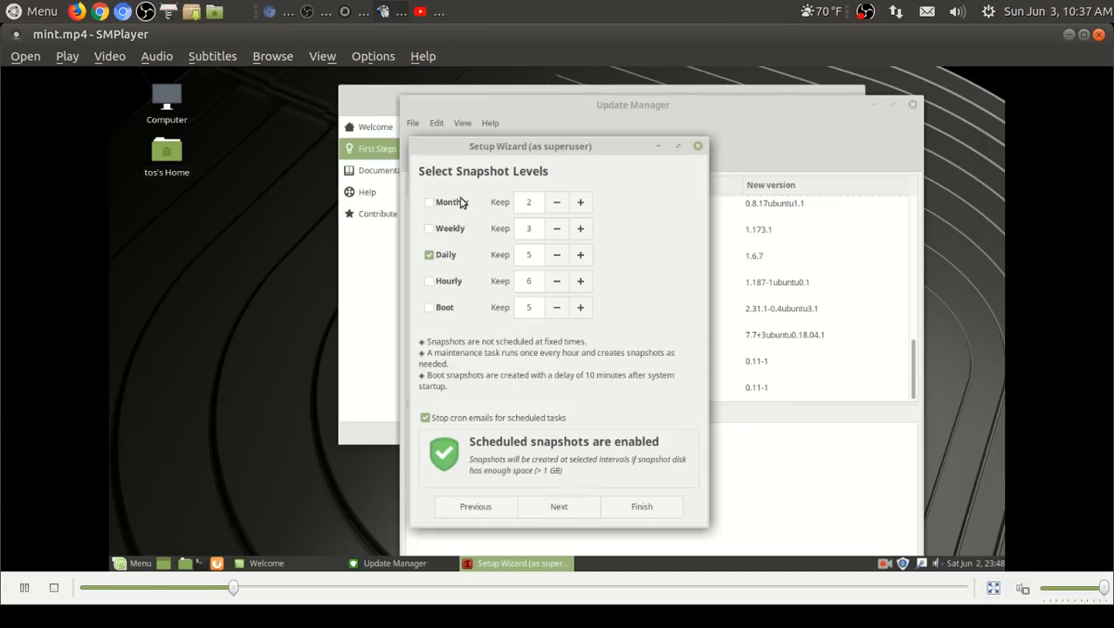
mouse_move(452, 255)
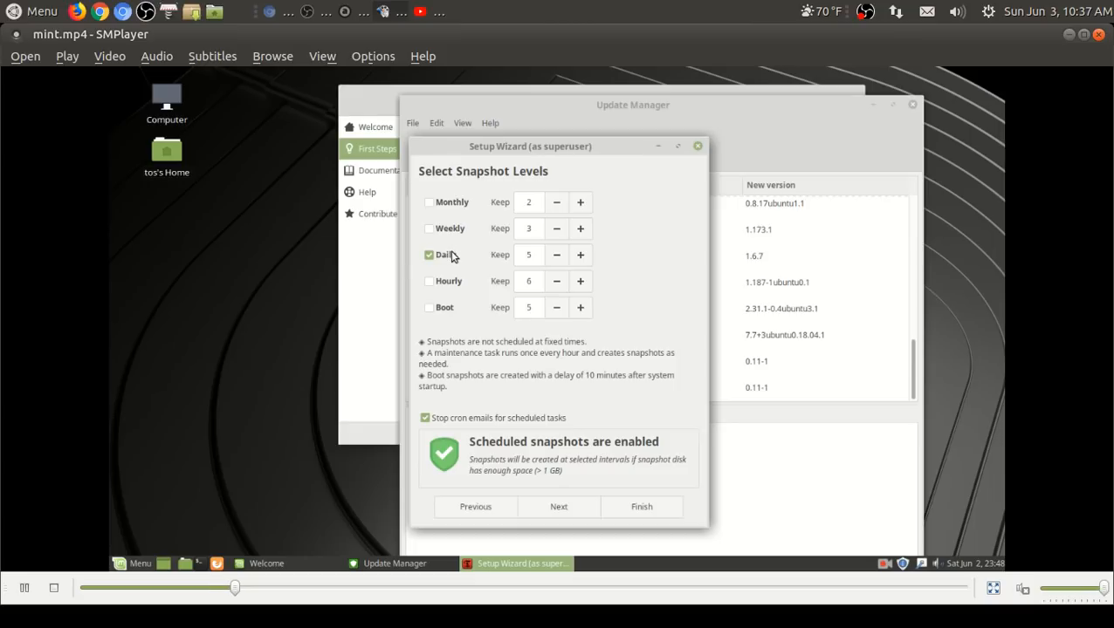
mouse_move(461, 339)
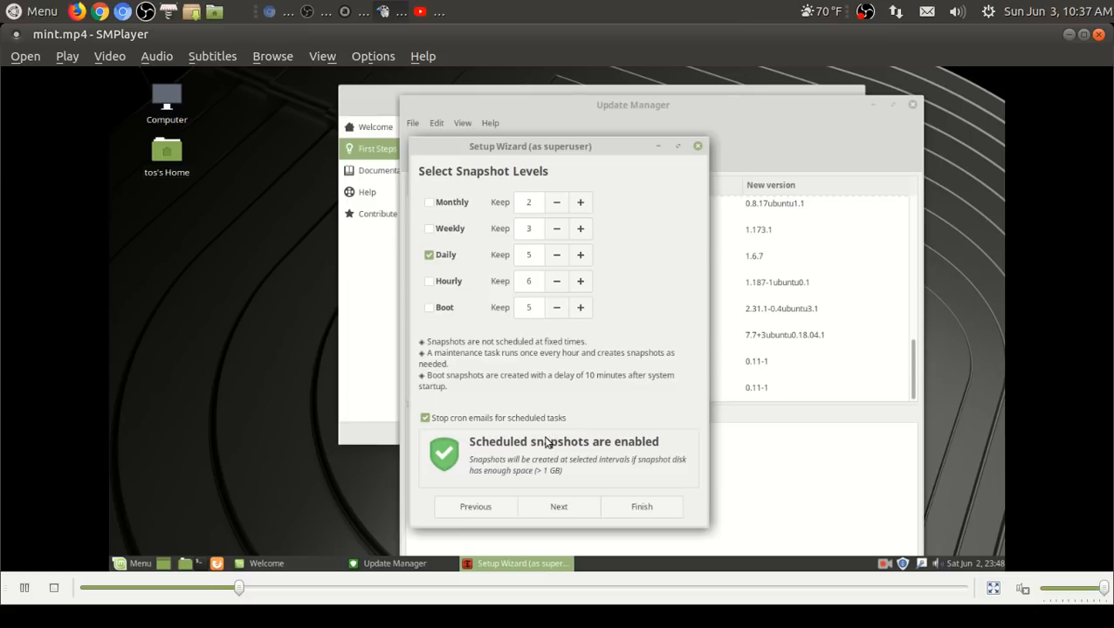
mouse_move(558, 506)
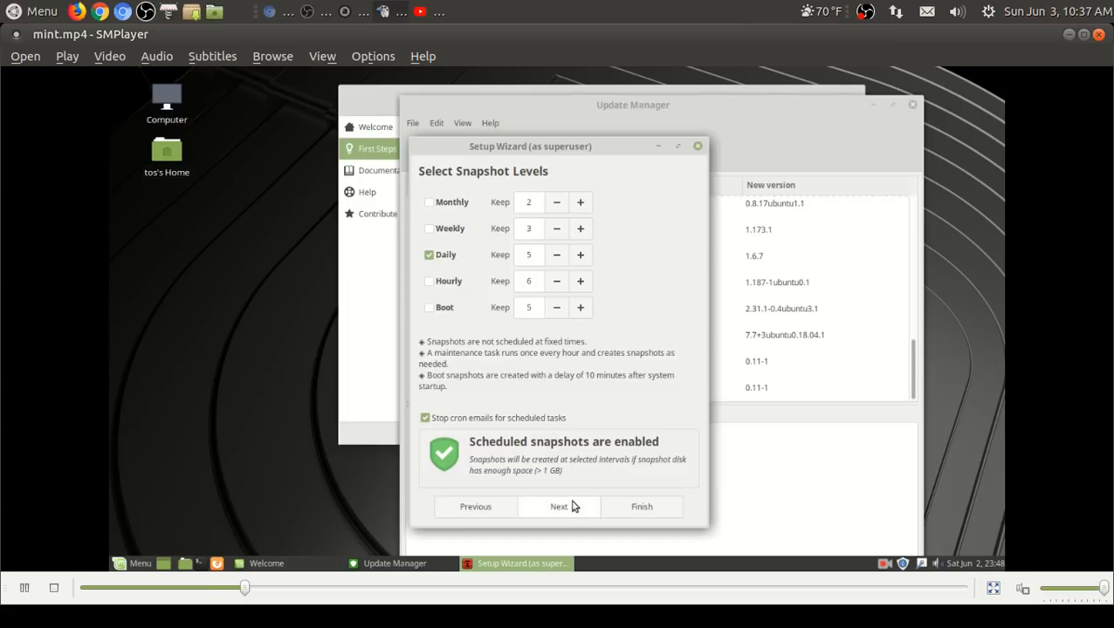
left_click(559, 506)
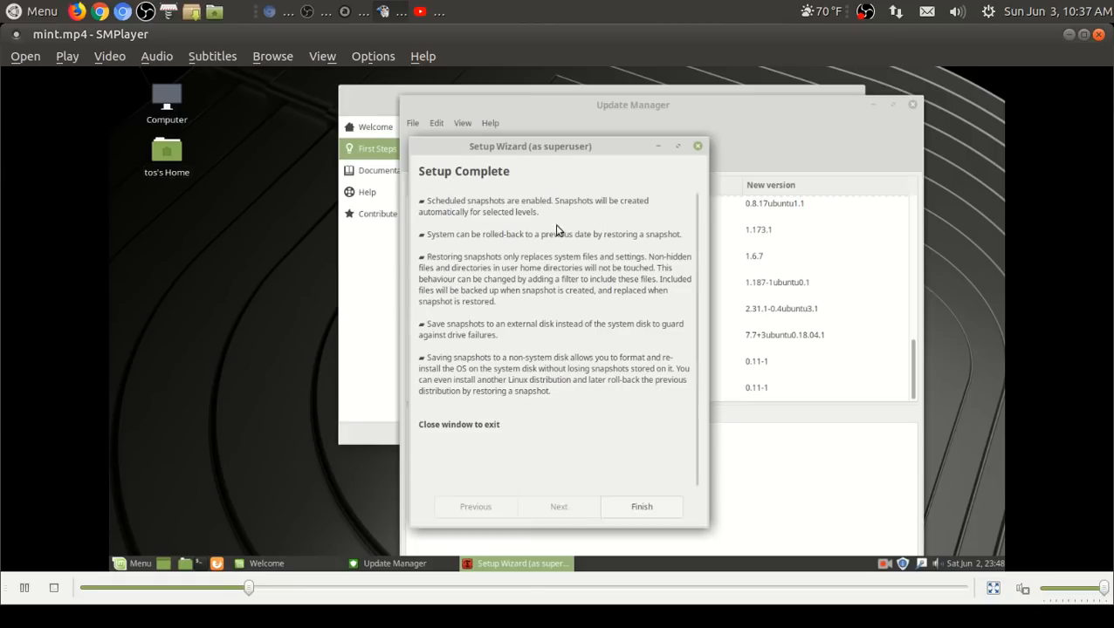
Step: Finish the wizard to show Timeshift active with 0 snapshots, then return to the Welcome window
left_click(643, 506)
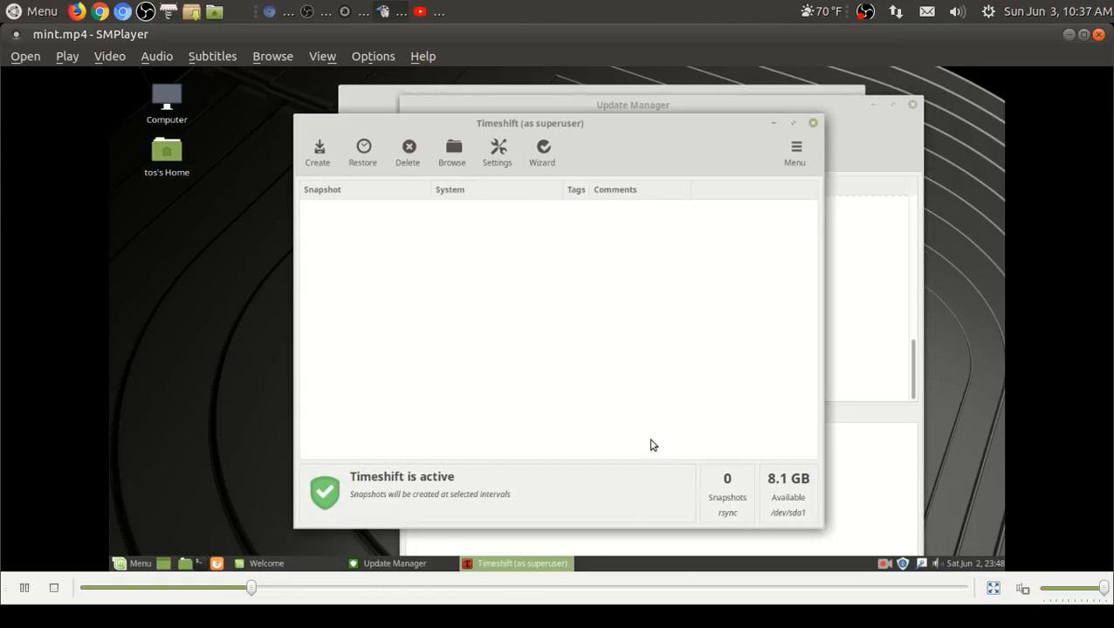
mouse_move(650, 408)
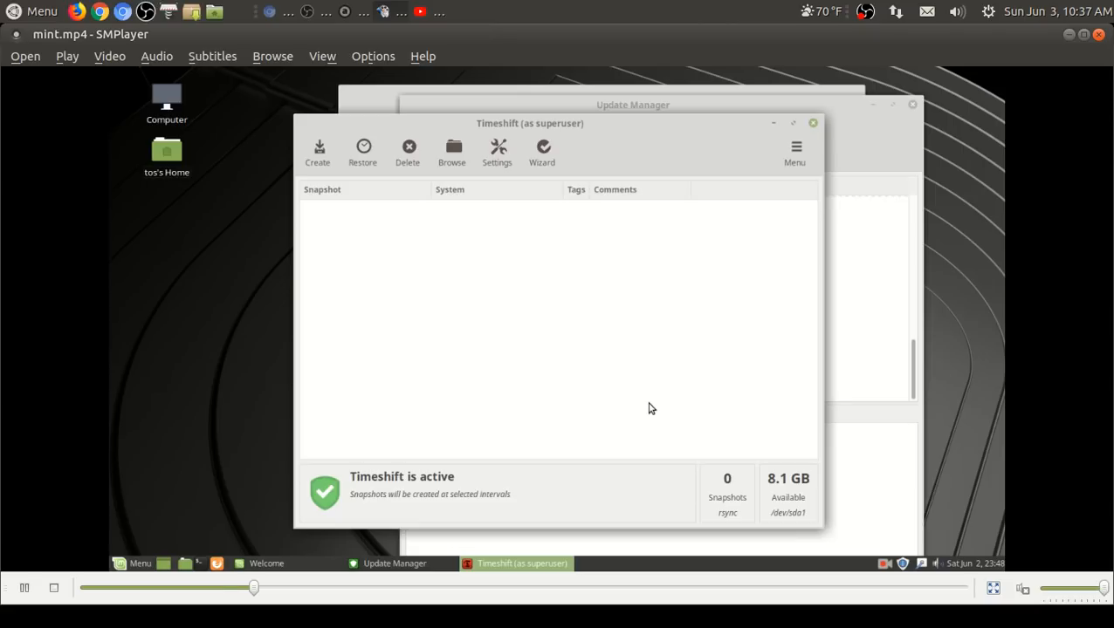
mouse_move(656, 381)
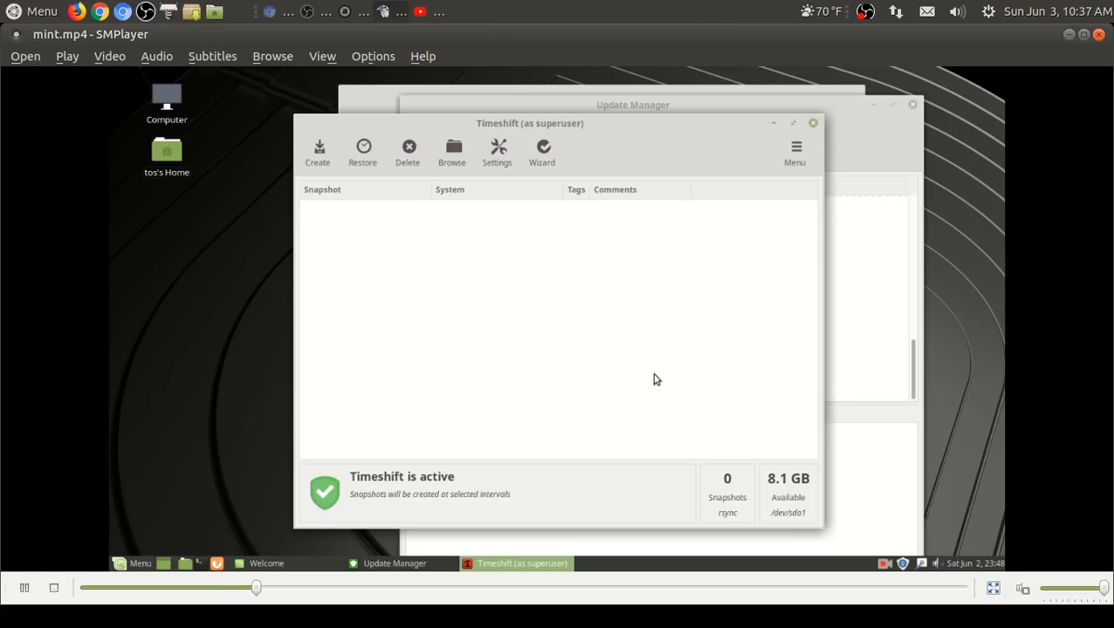
left_click(794, 149)
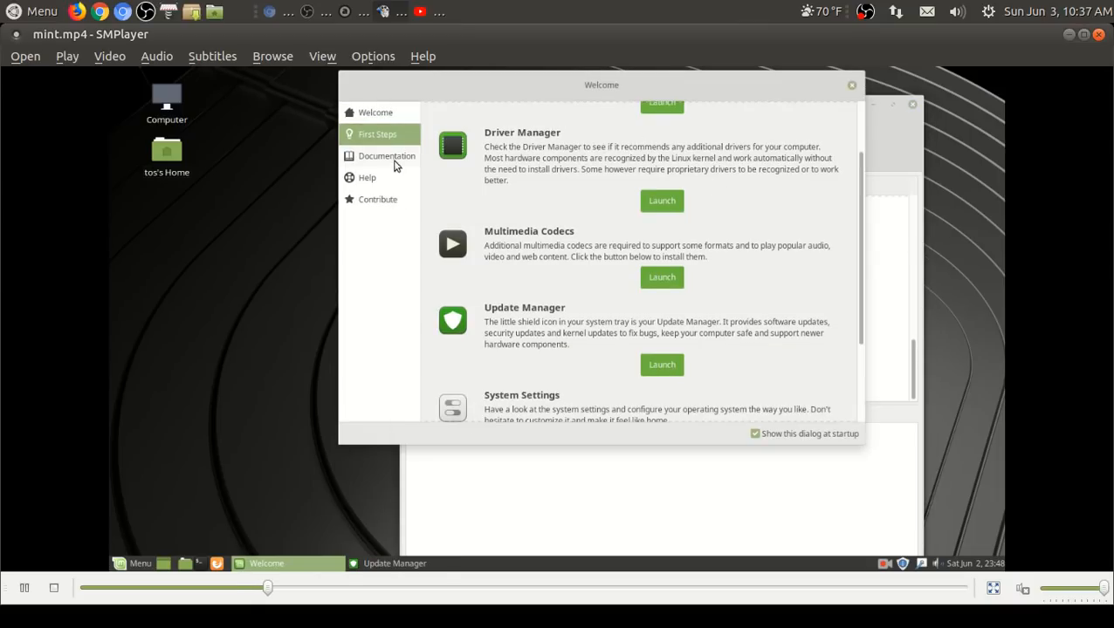
Step: View the Welcome window's Documentation and Help sections (Web Forums, IRC Chat Room), then close it
left_click(388, 156)
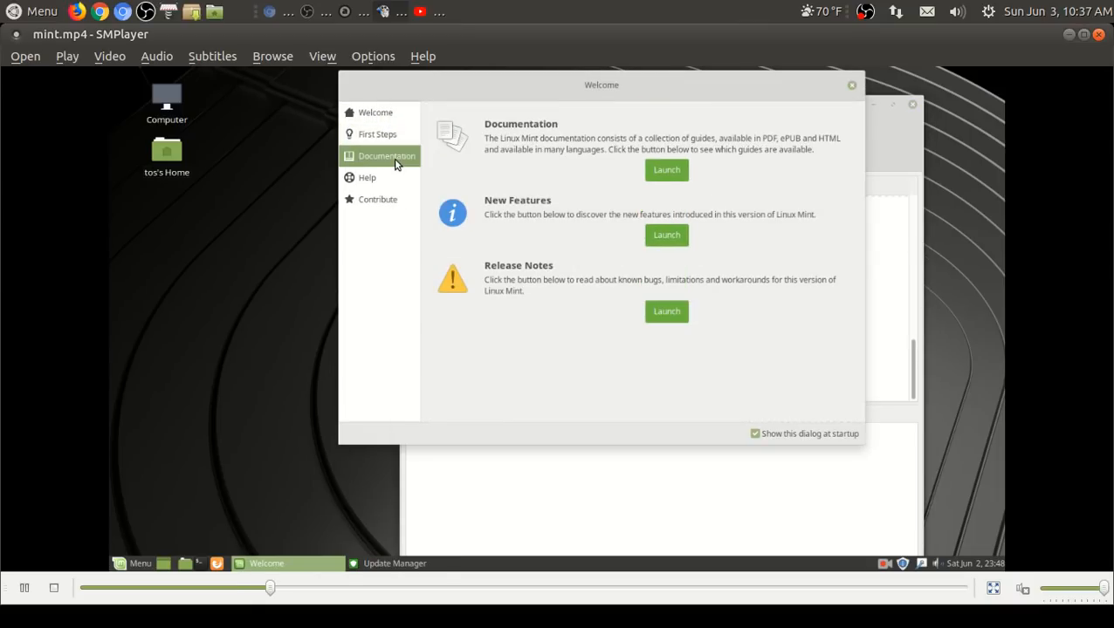
mouse_move(527, 217)
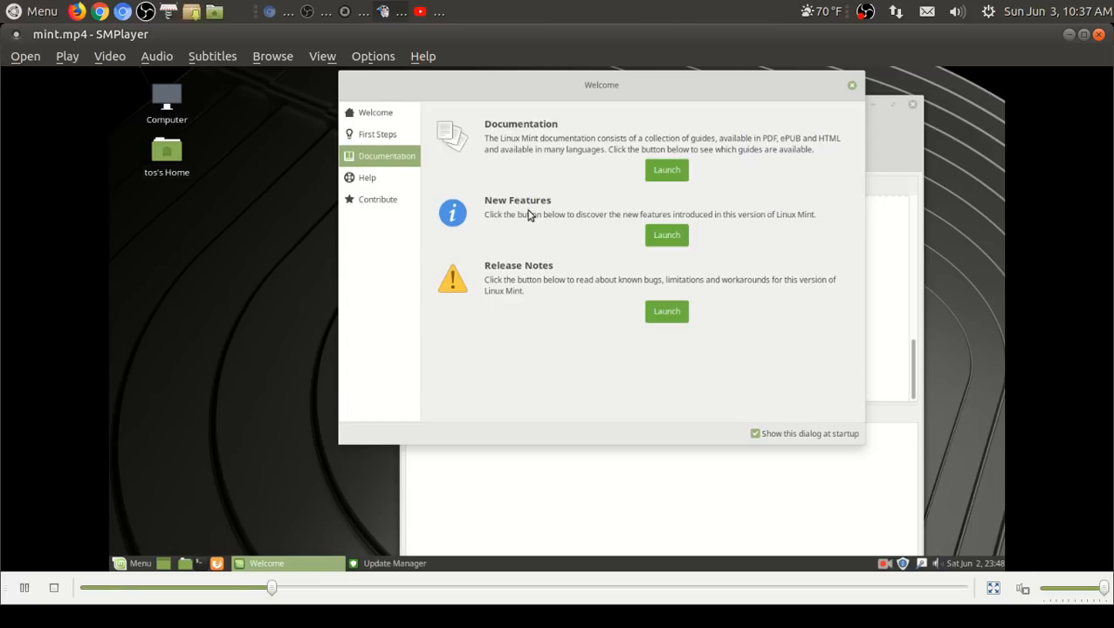
mouse_move(537, 279)
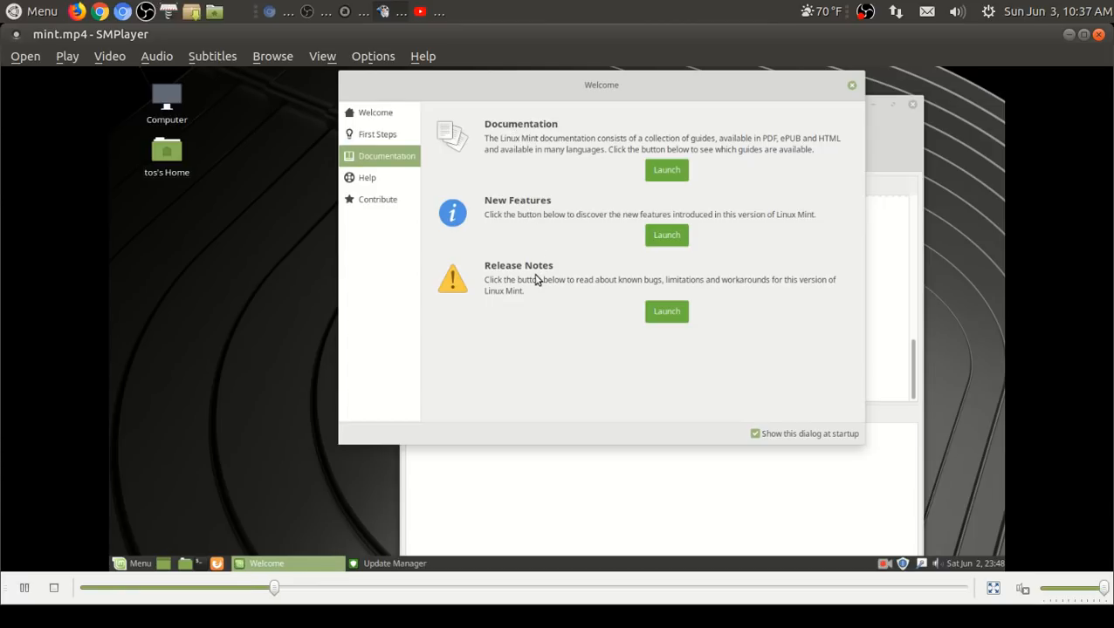
mouse_move(733, 290)
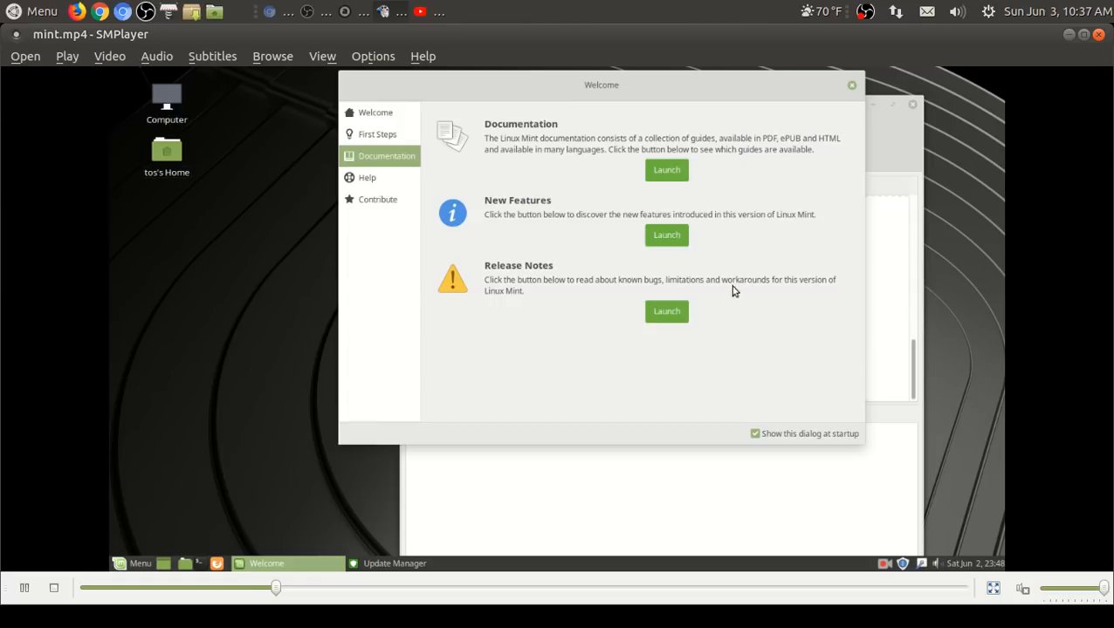
left_click(367, 178)
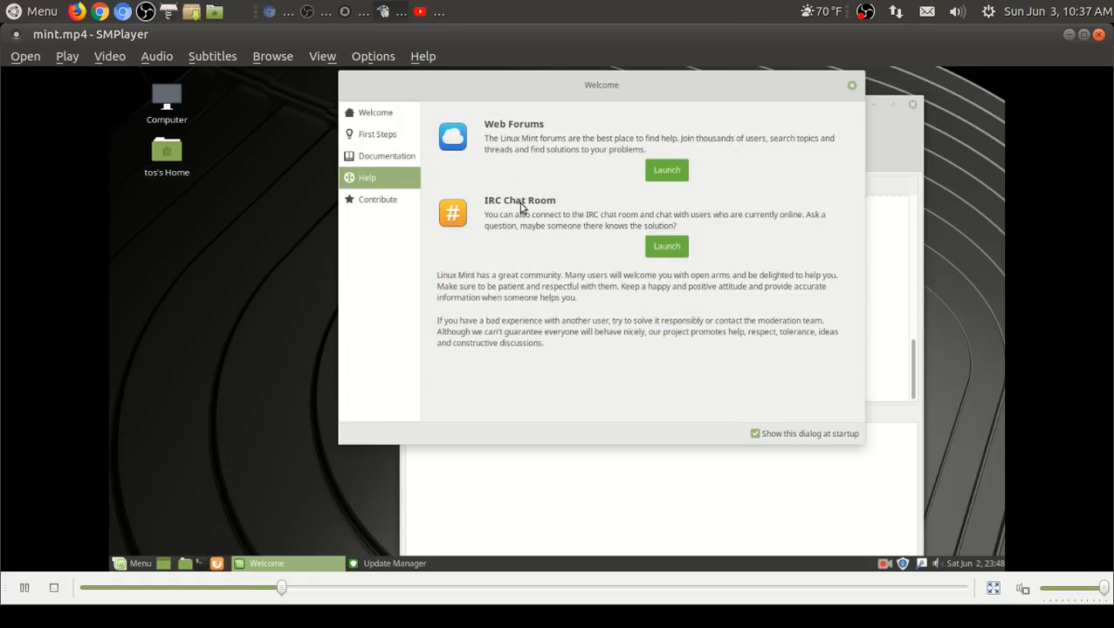
left_click(377, 199)
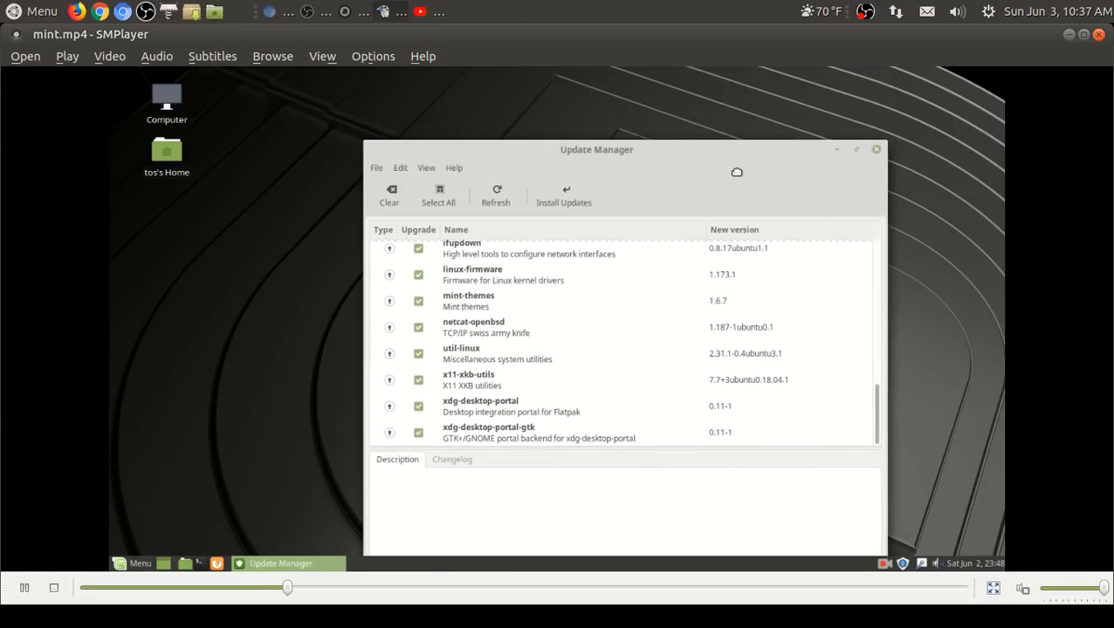
Step: Reposition and close Update Manager in the clip, leaving the Mint desktop with the green logo wallpaper
left_click_drag(597, 150, 580, 91)
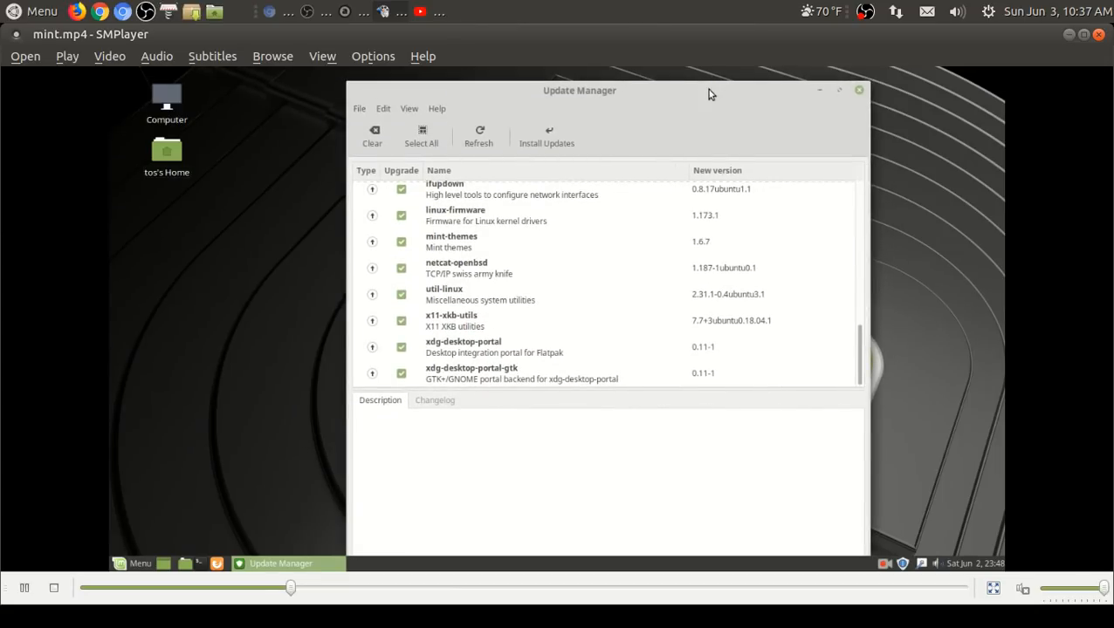
left_click_drag(579, 91, 594, 329)
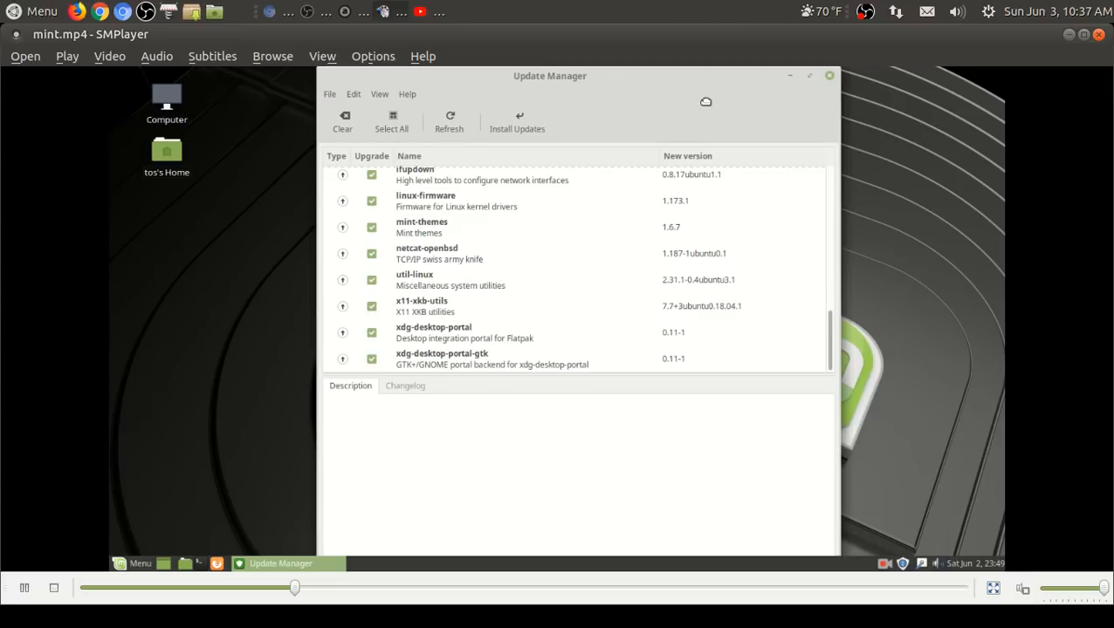
mouse_move(779, 433)
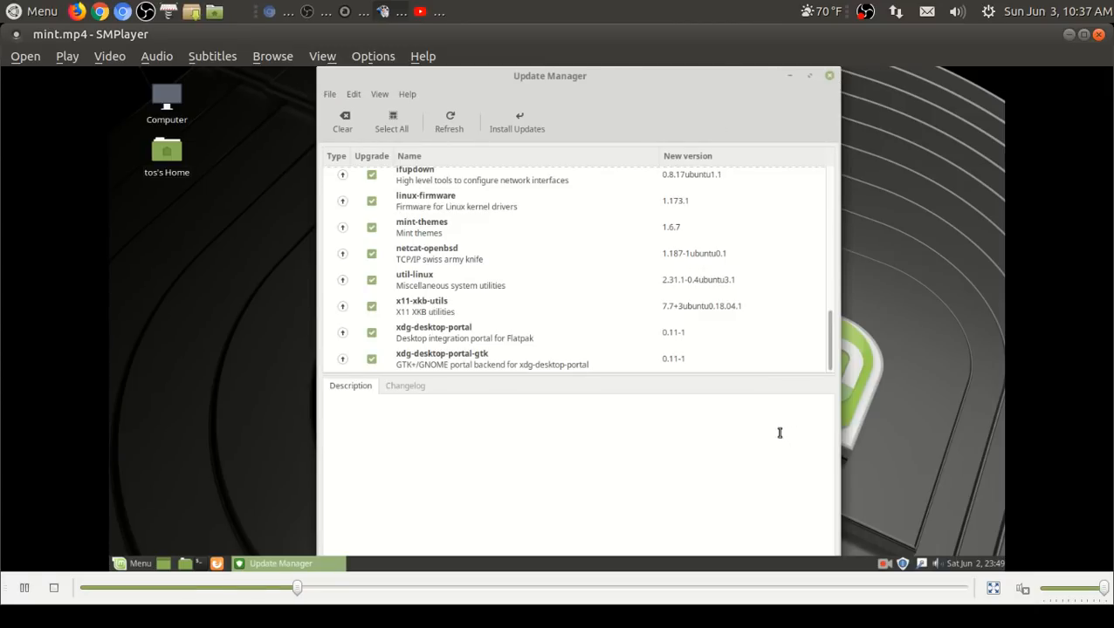
left_click(827, 75)
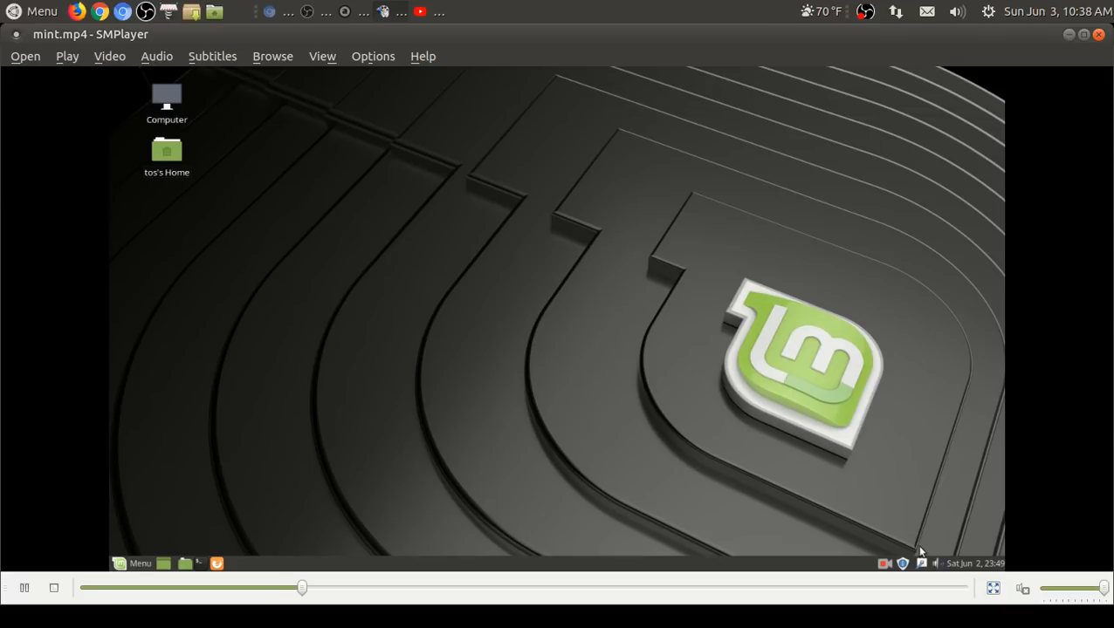
Step: Show the panel calendar, then set the clock to 12-hour format in Clock Preferences
left_click(971, 562)
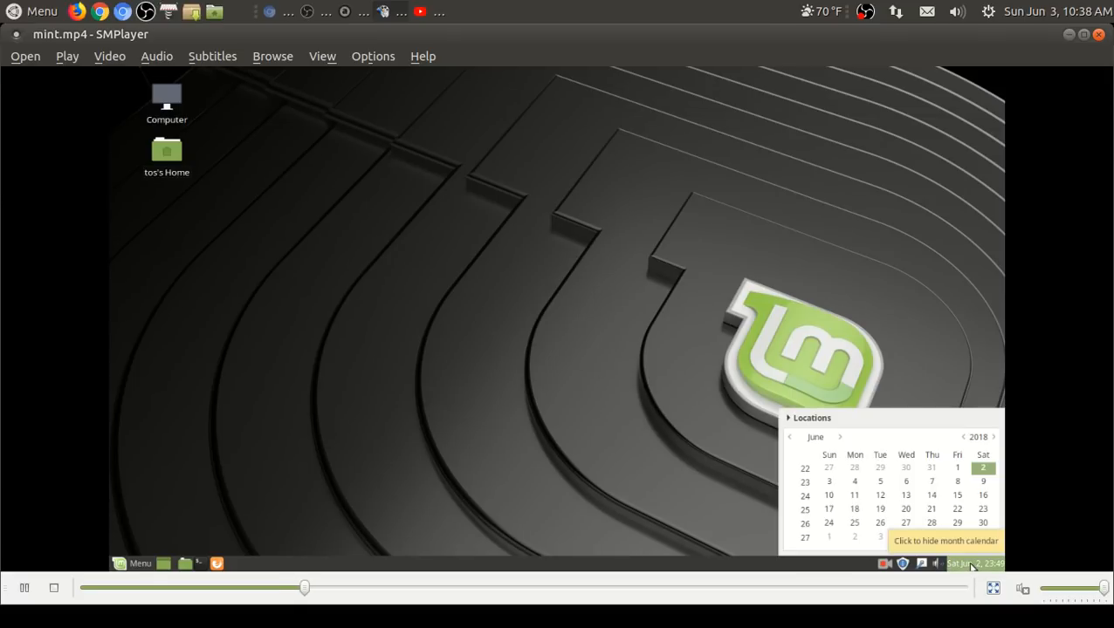
right_click(971, 562)
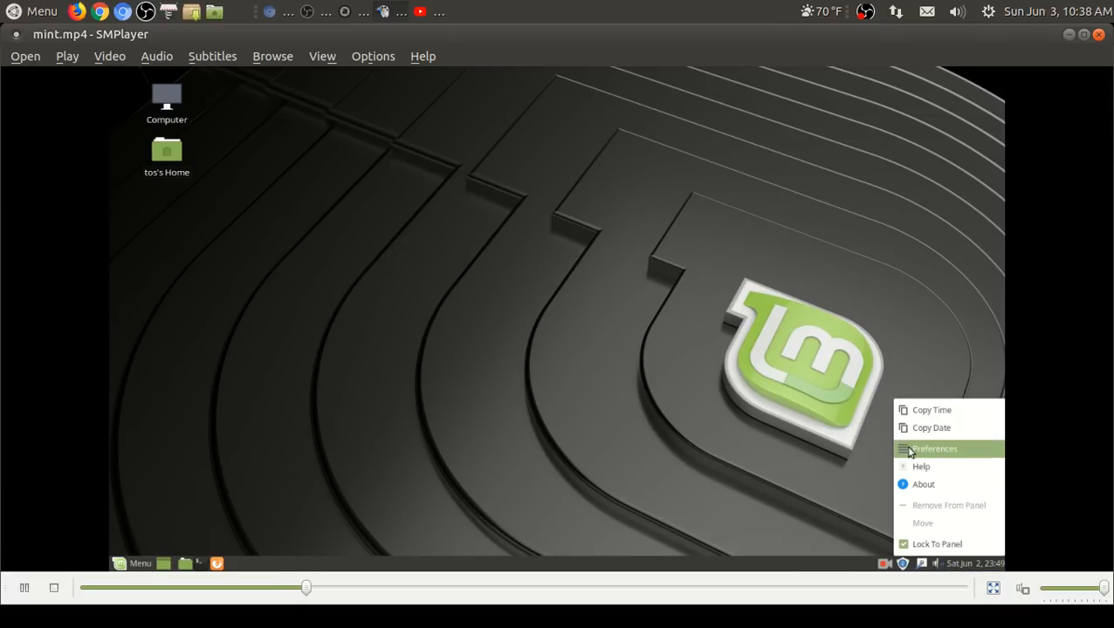
left_click(934, 448)
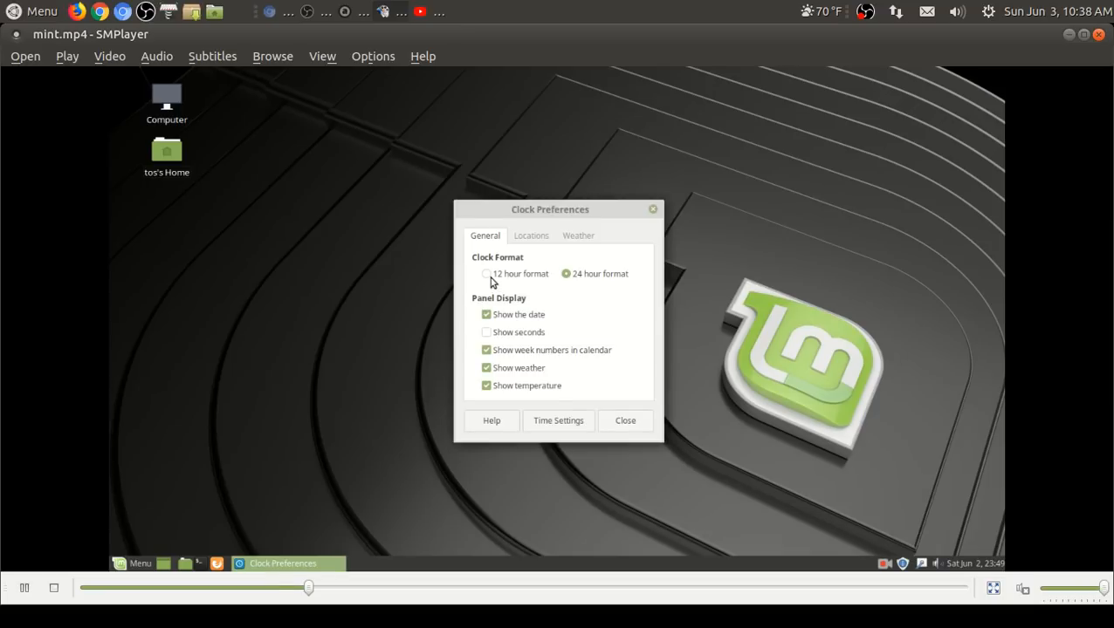
left_click(485, 272)
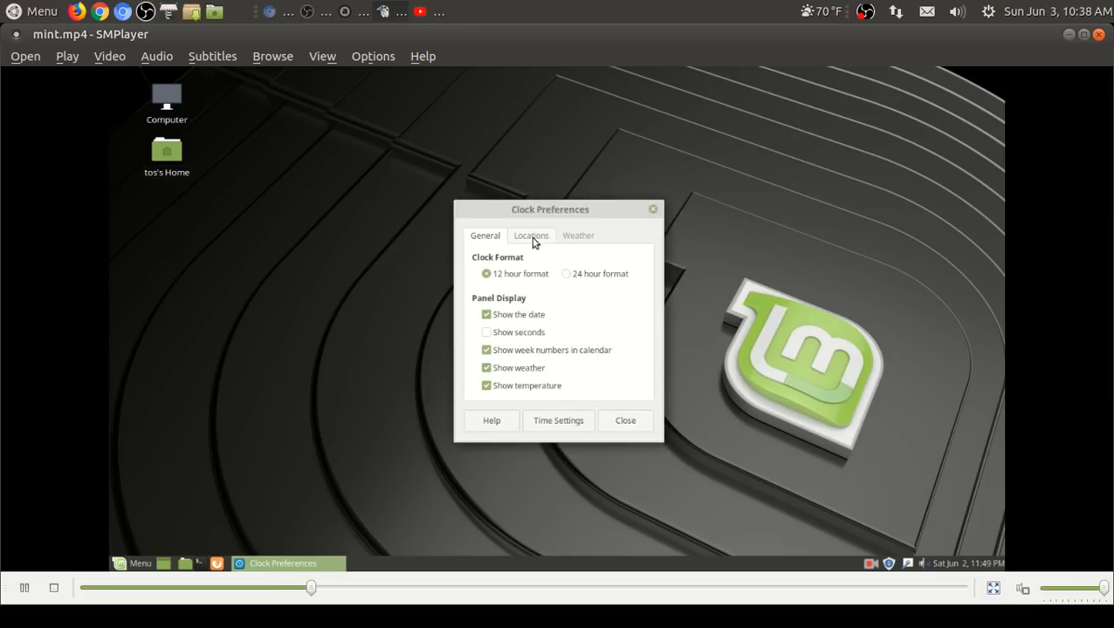
Step: Look over the clock's Weather and General settings, then close the preferences
left_click(578, 235)
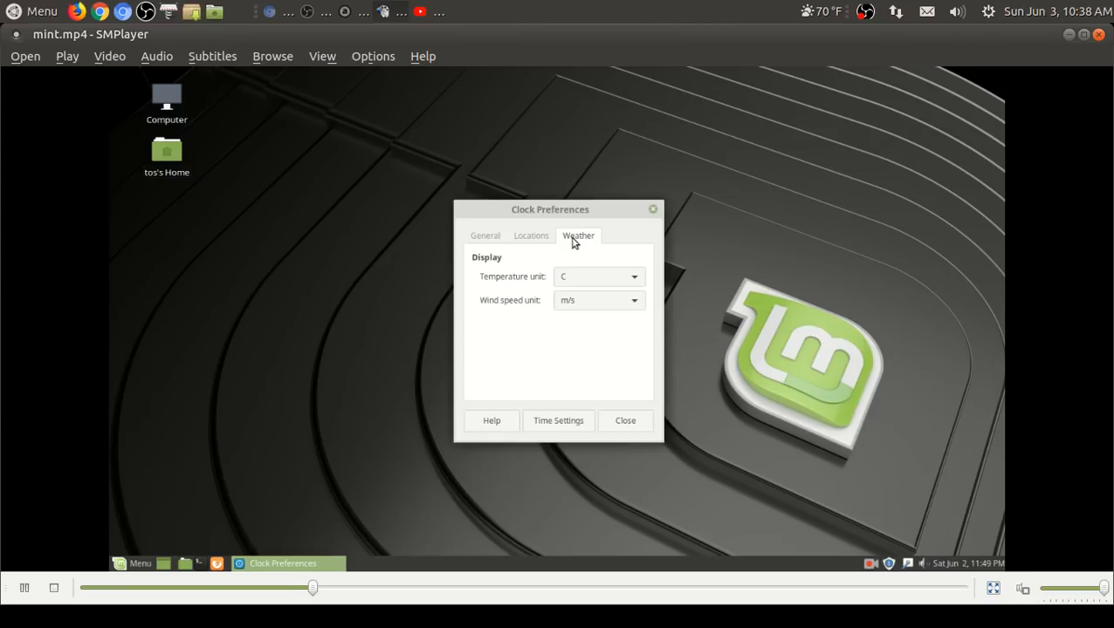
mouse_move(494, 251)
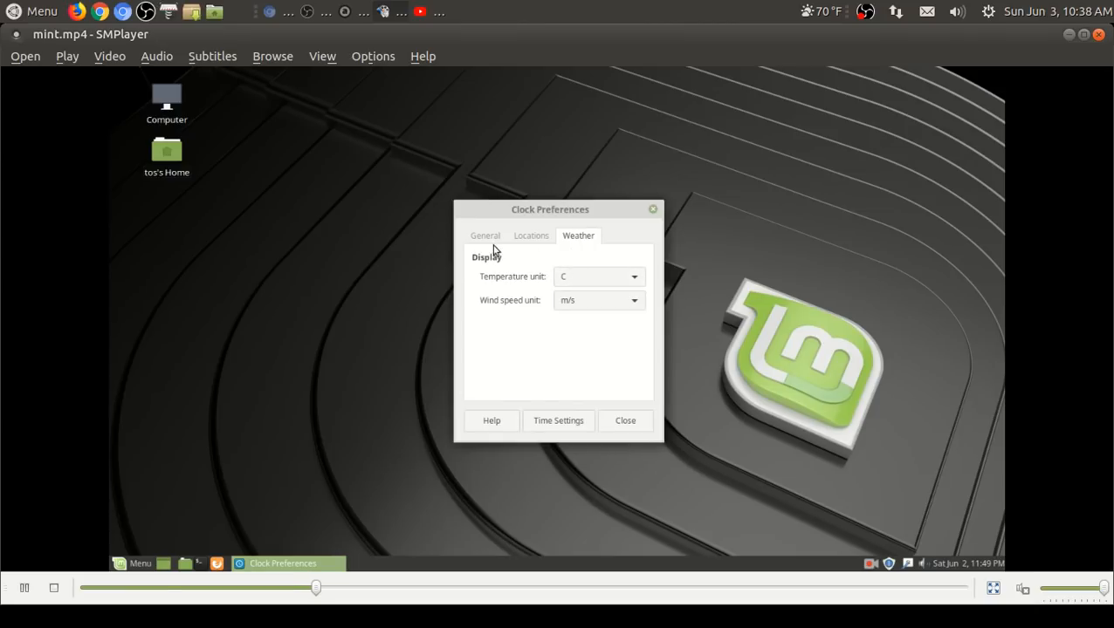
left_click(486, 236)
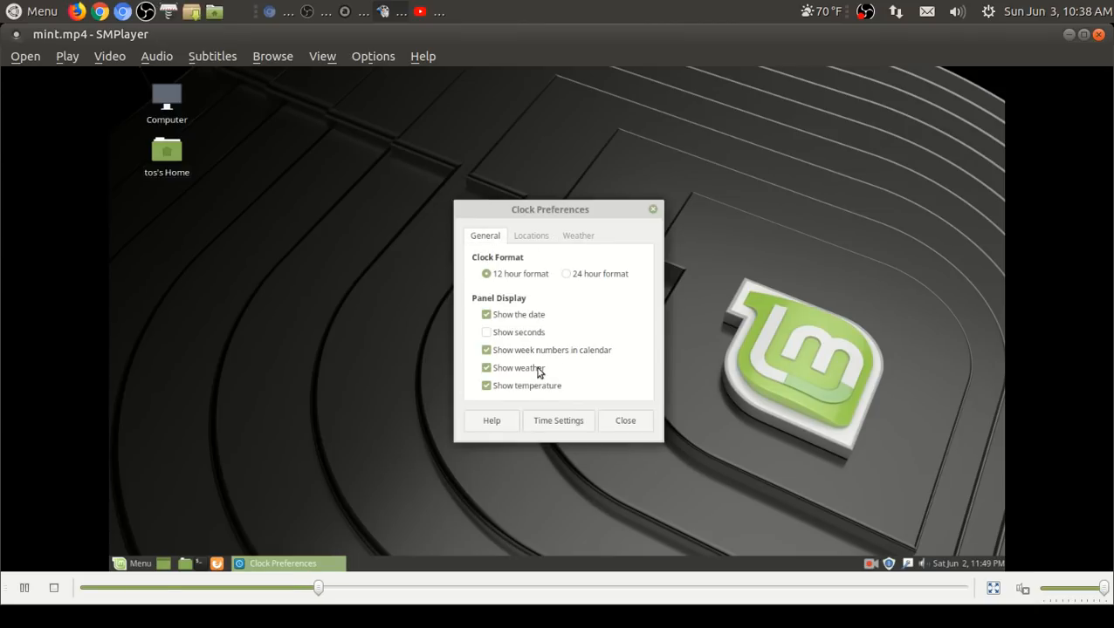
left_click(625, 419)
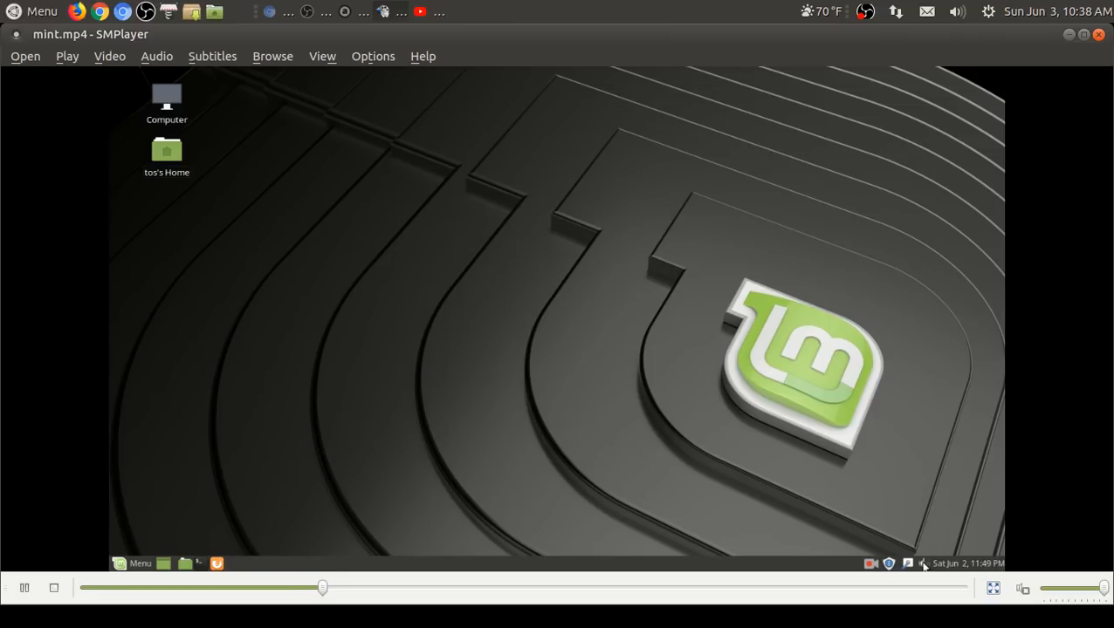
Step: View Sound Preferences' Hardware and Output tabs, then close them
left_click(921, 562)
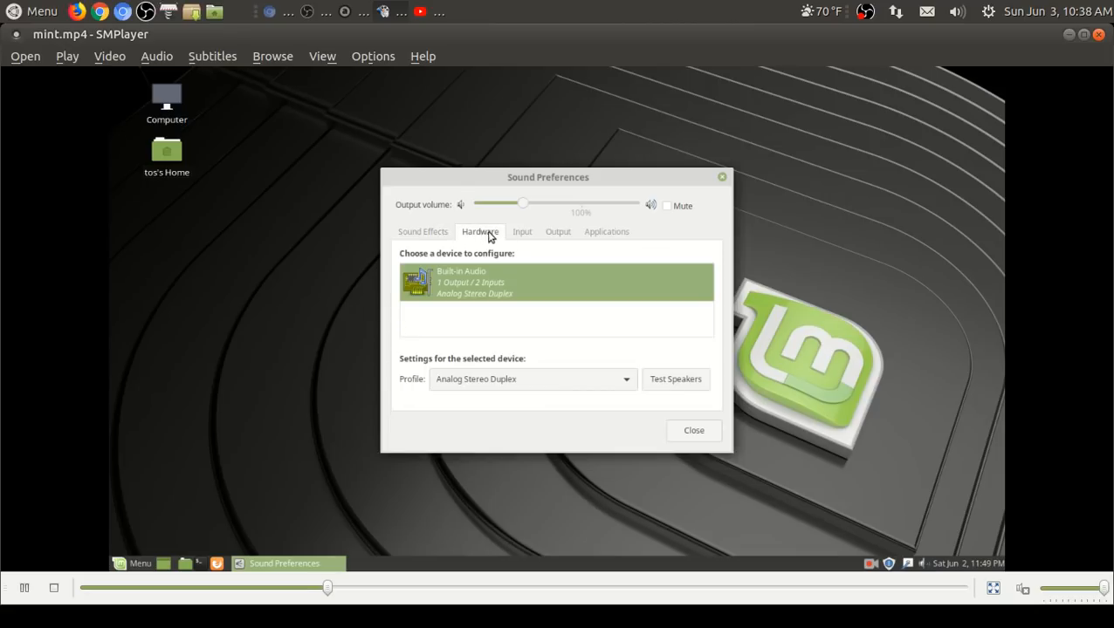
left_click(559, 231)
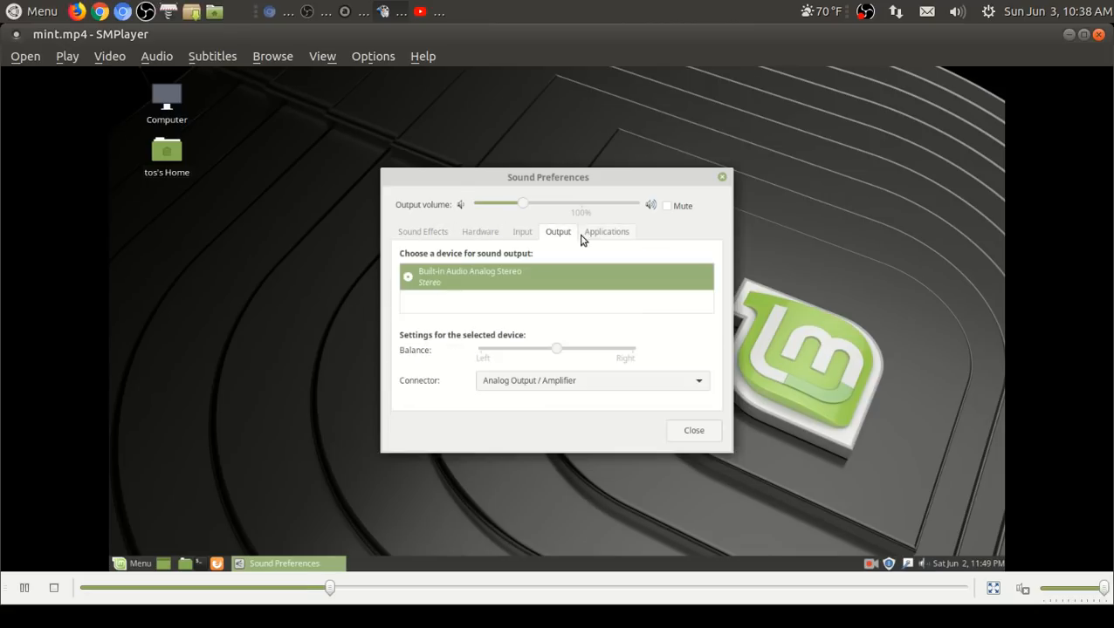
left_click(693, 429)
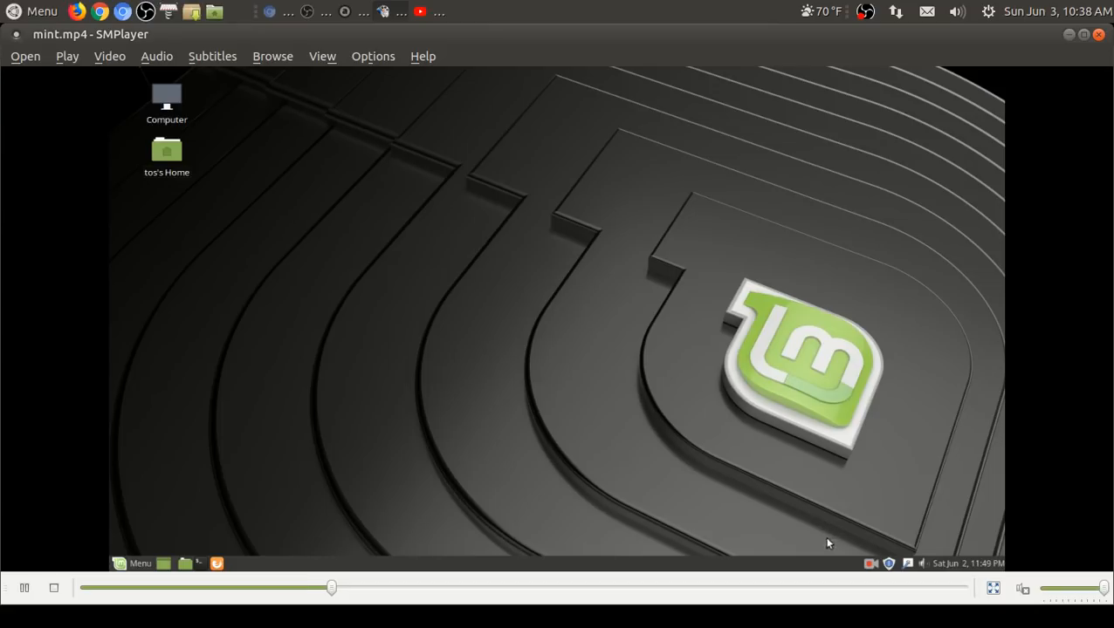
Step: View the pending updates in Update Manager, then close it
left_click(908, 562)
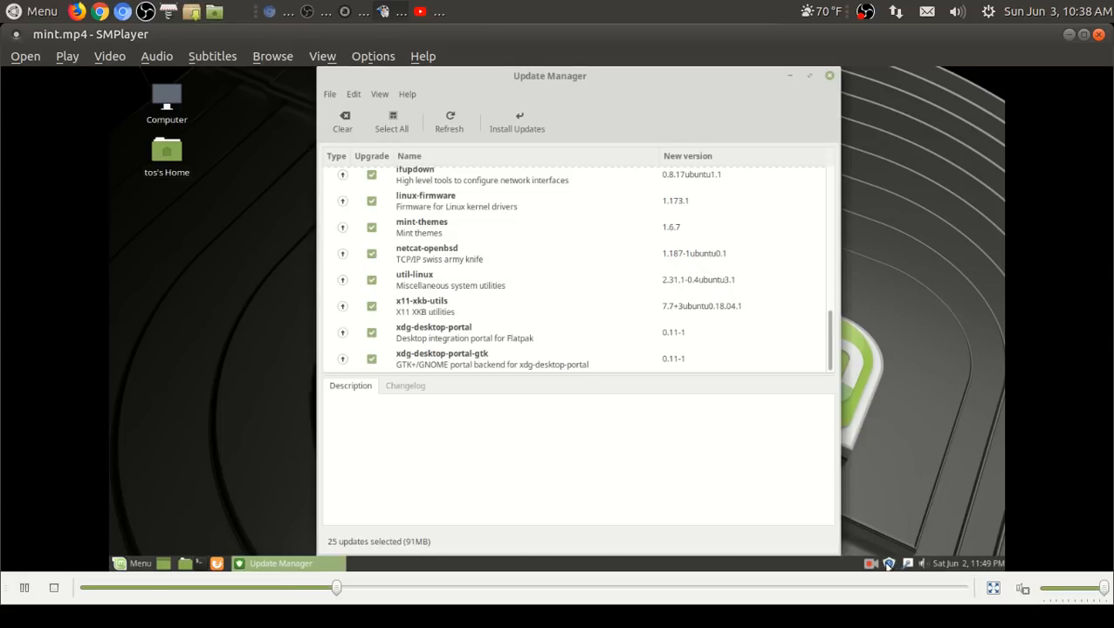
mouse_move(834, 124)
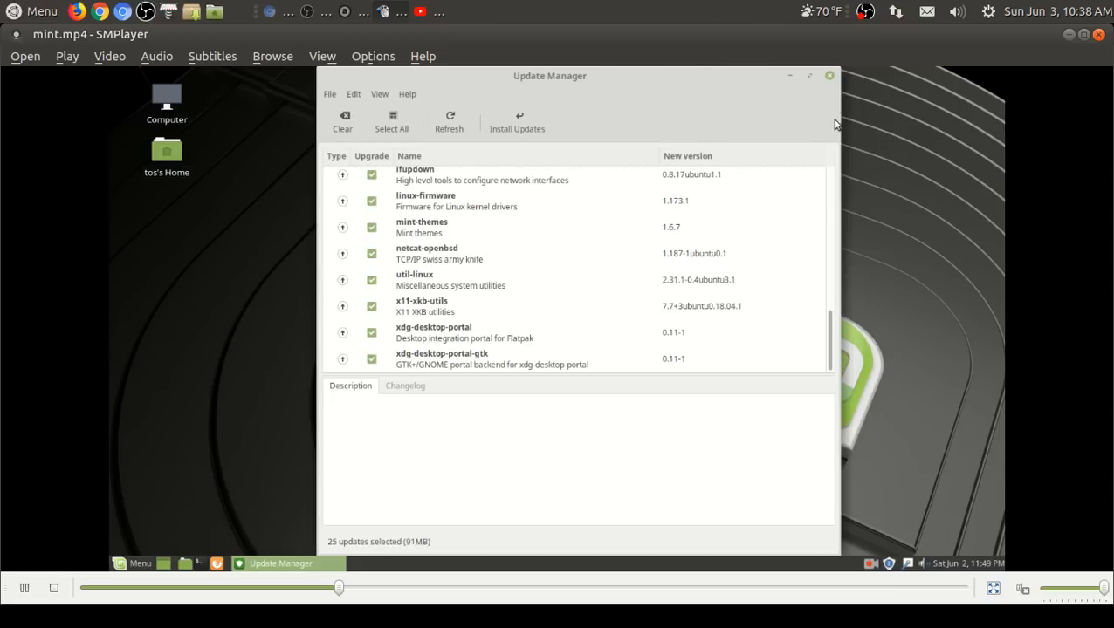
mouse_move(829, 79)
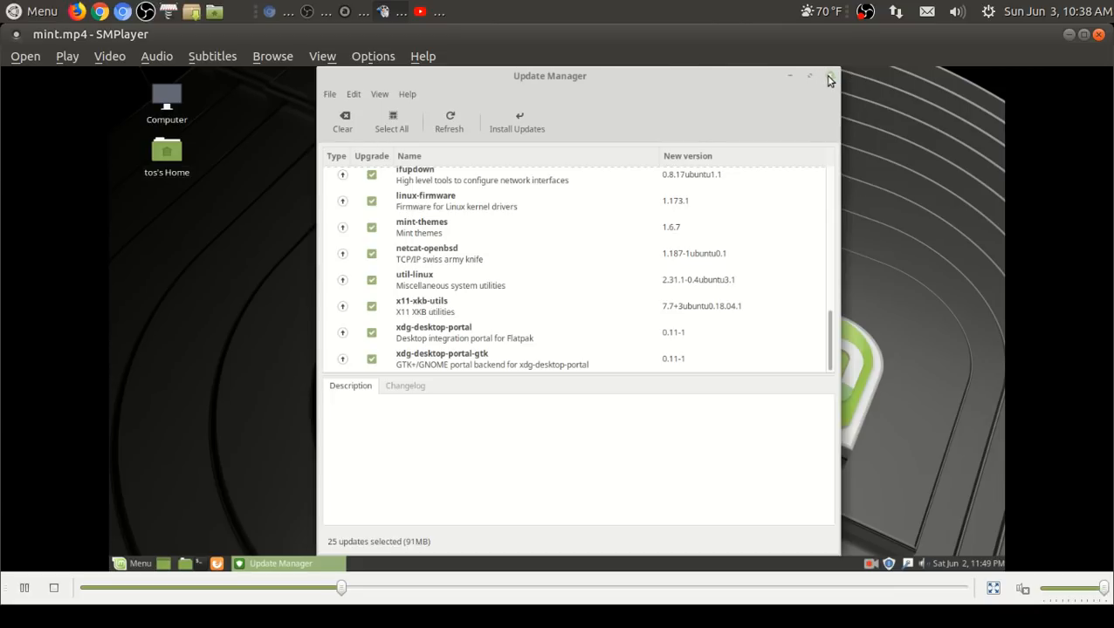
left_click(831, 78)
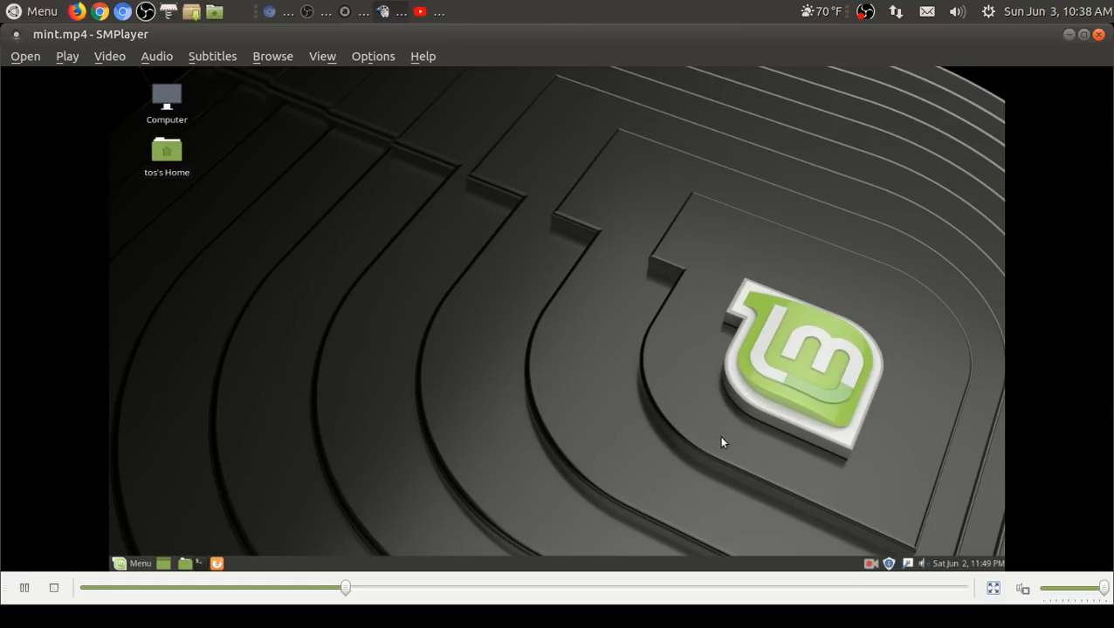
Step: Add the Weather Report applet to the panel via Add to Panel, searching 'wea'
right_click(842, 509)
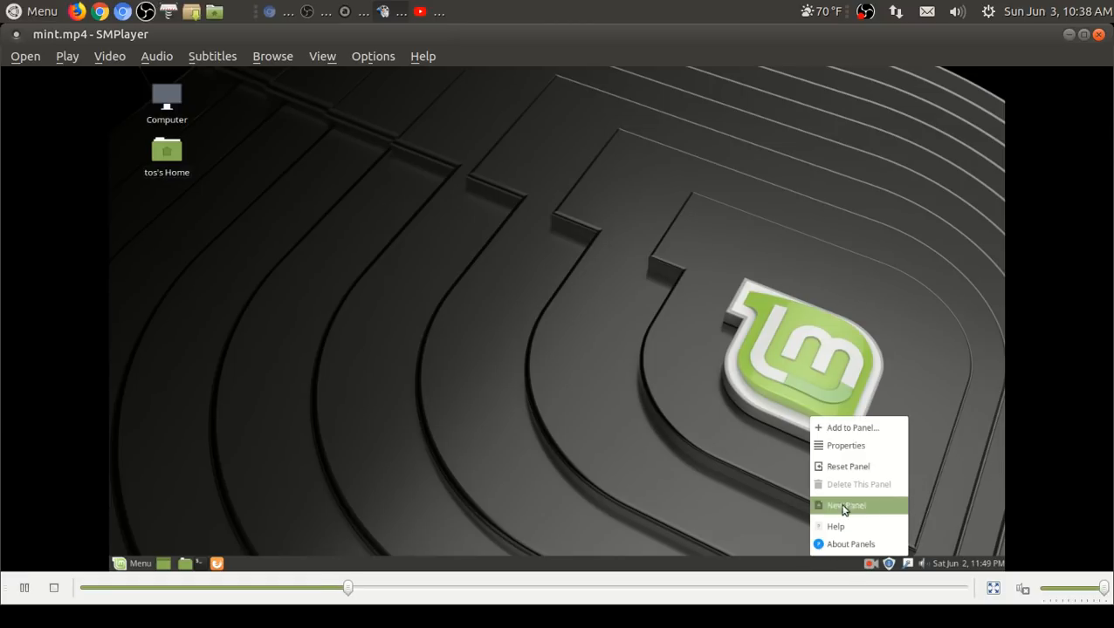
left_click(852, 428)
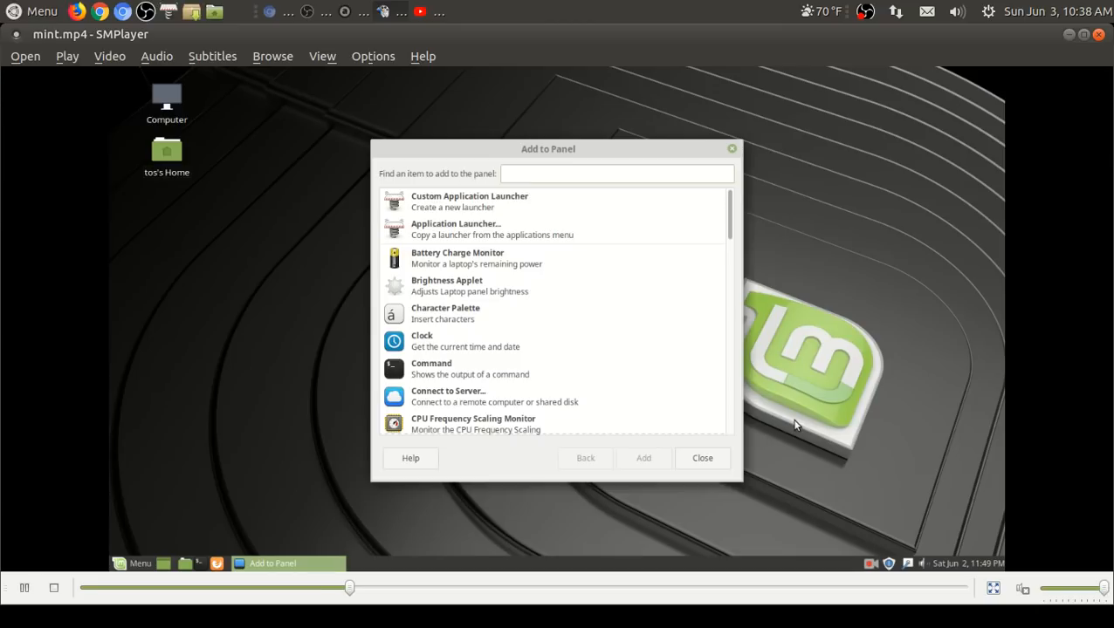
type("wea")
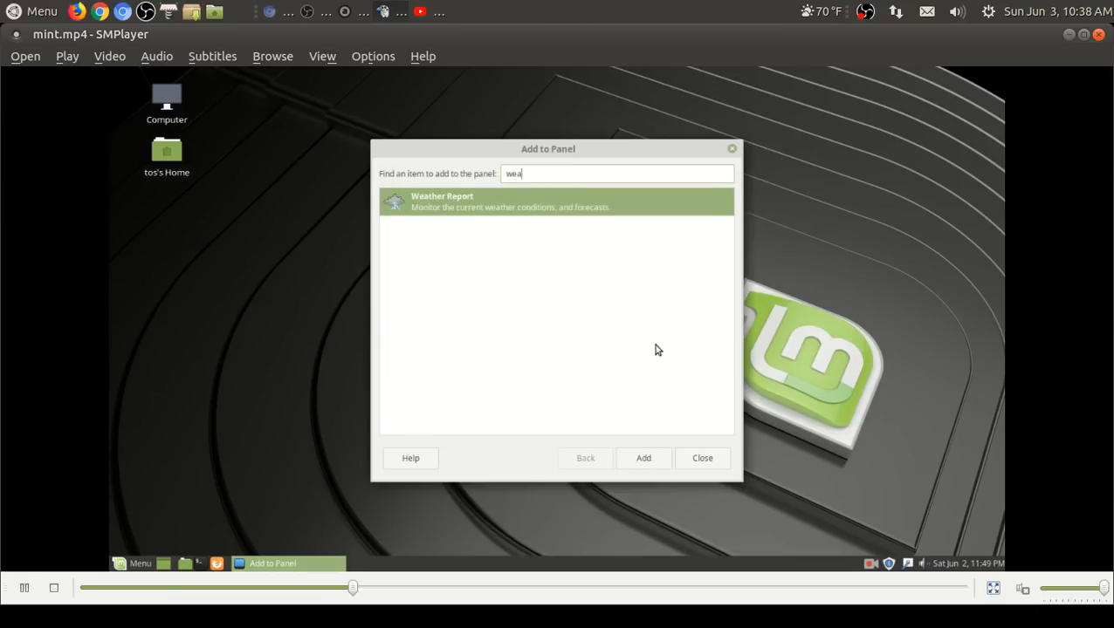
mouse_move(691, 514)
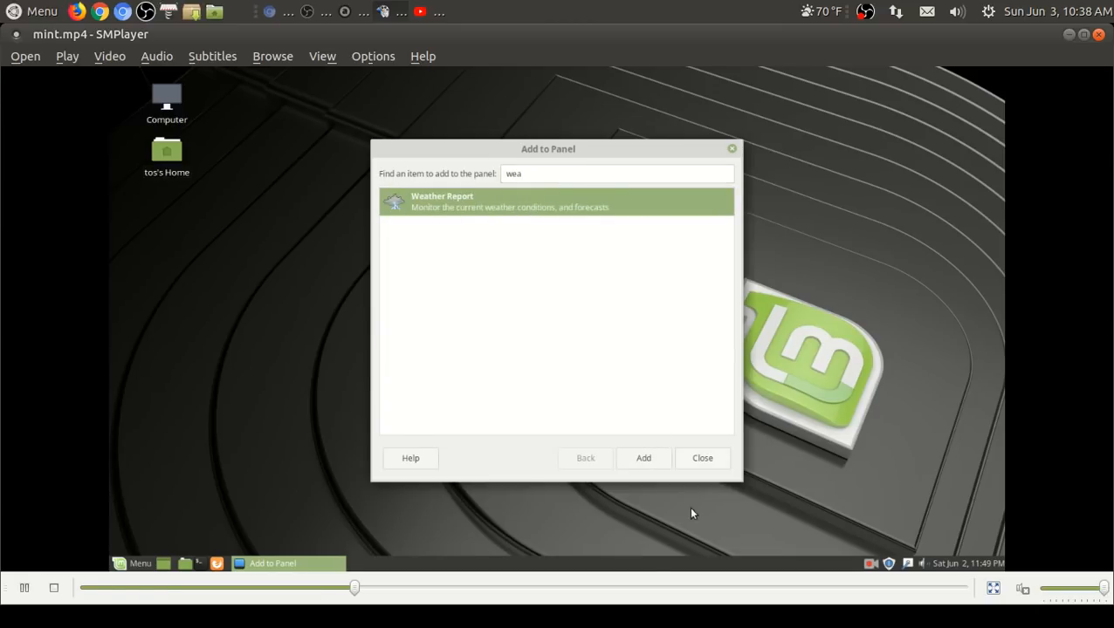
left_click(701, 457)
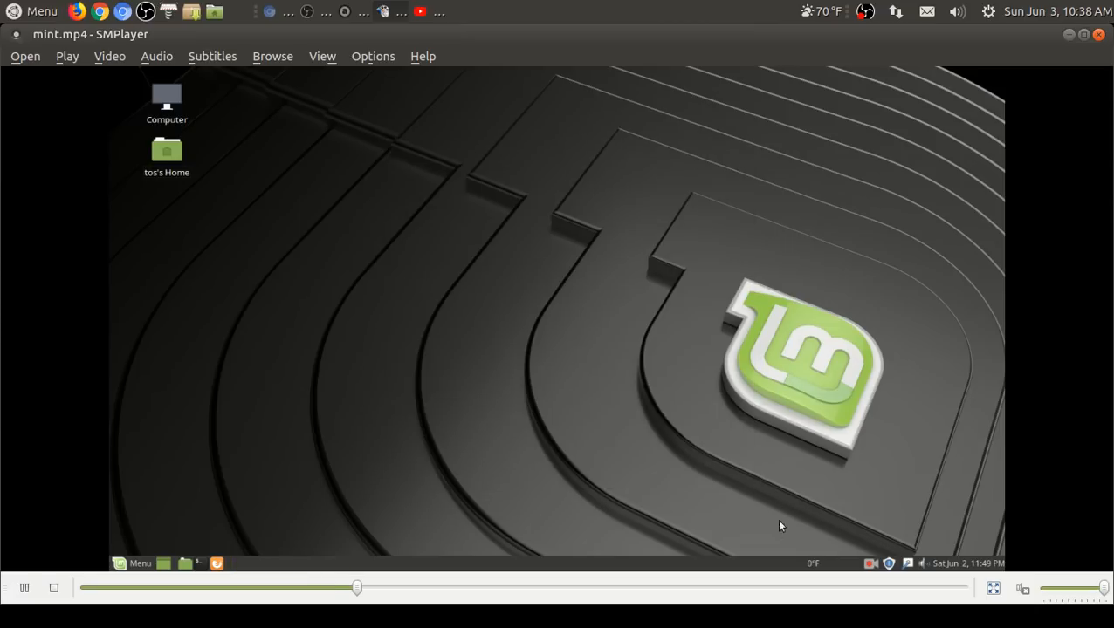
Step: Look at the panel's Properties dialog and close it again
right_click(778, 525)
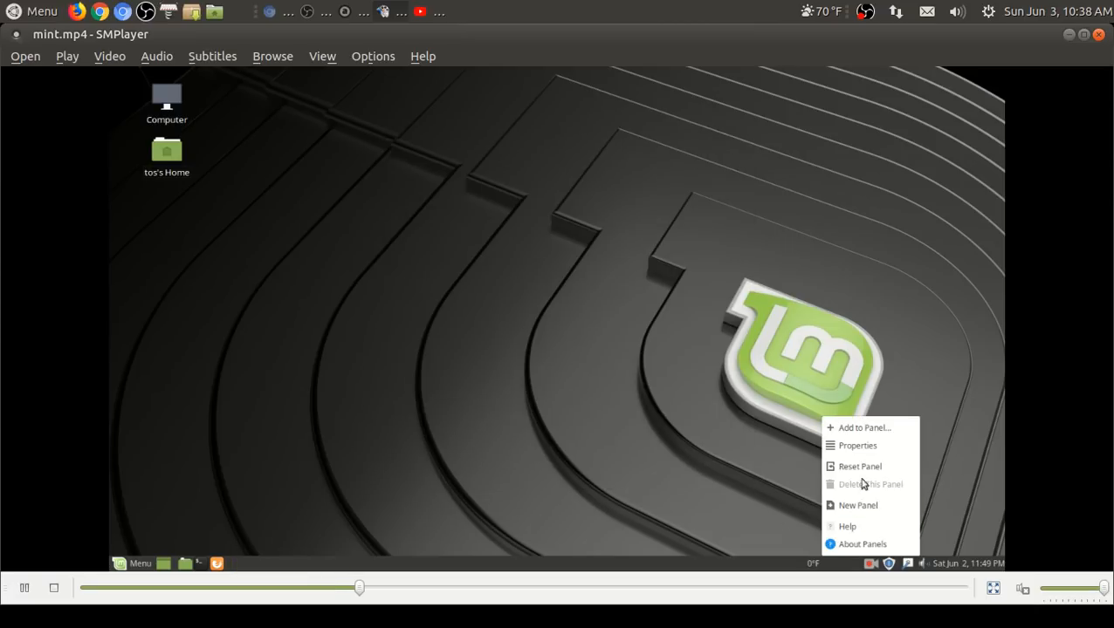
left_click(857, 446)
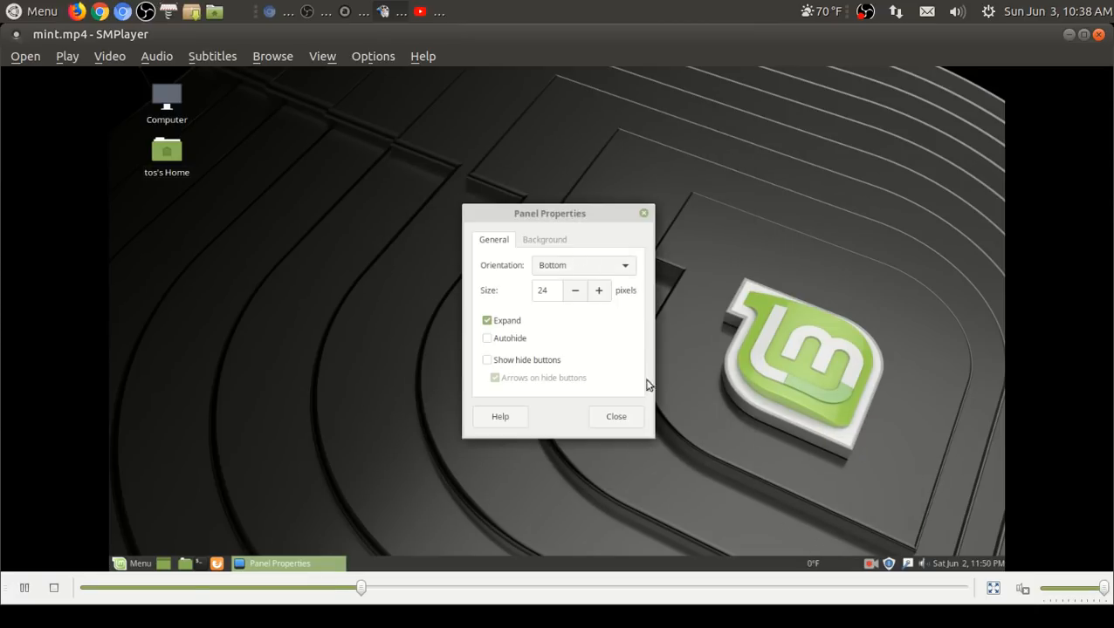
left_click(614, 415)
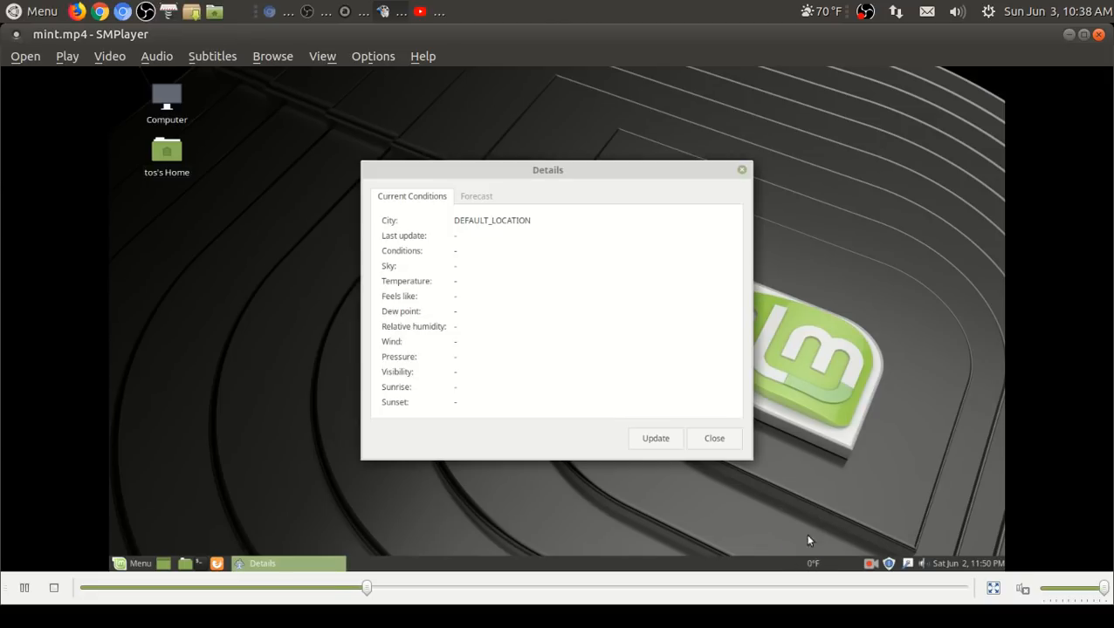
Step: Set the weather applet's location to Miami, searching 'mia', and close its preferences
left_click(714, 438)
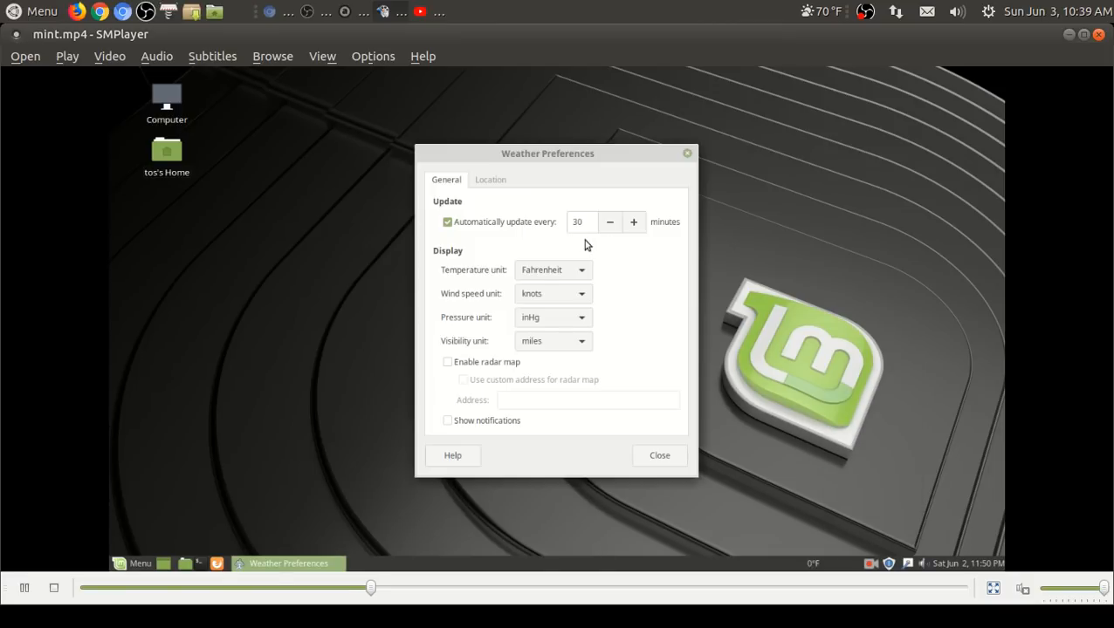
left_click(490, 178)
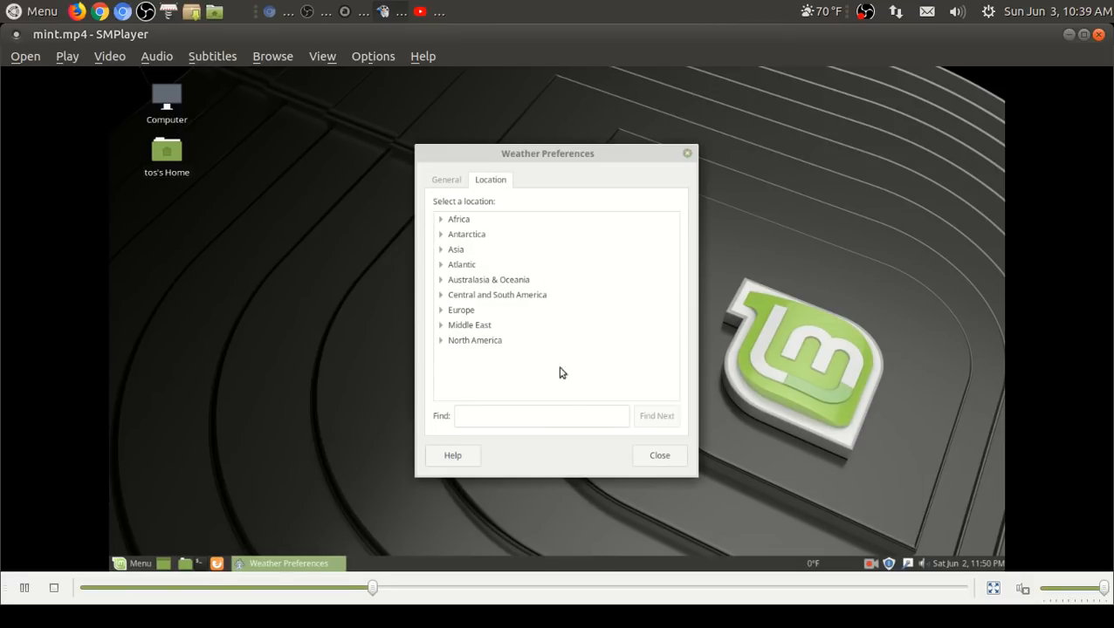
type("miami")
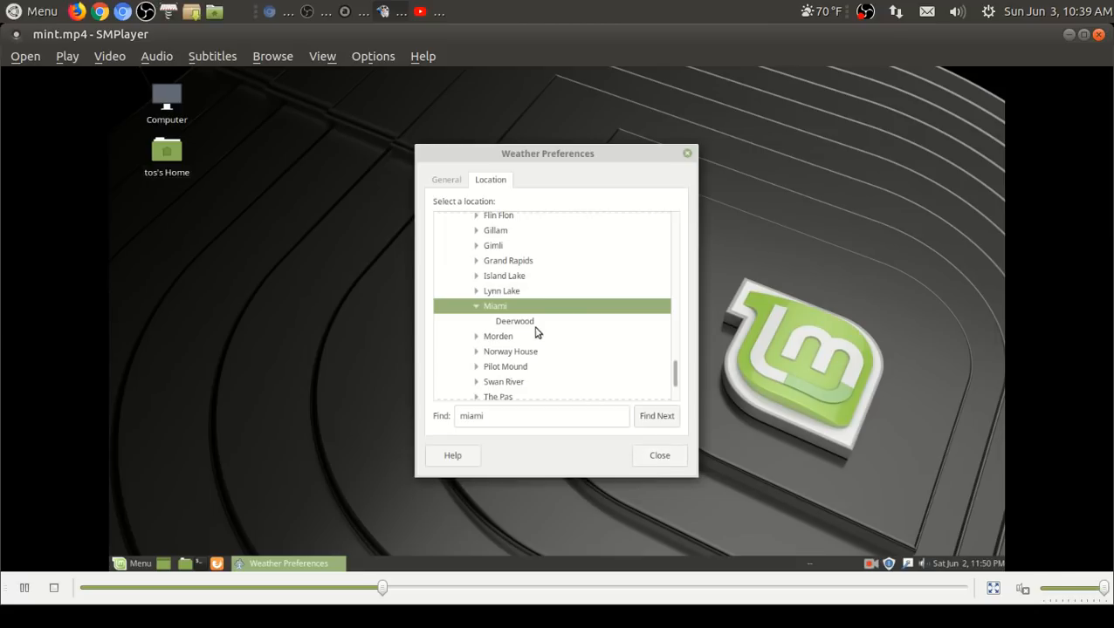
left_click(513, 322)
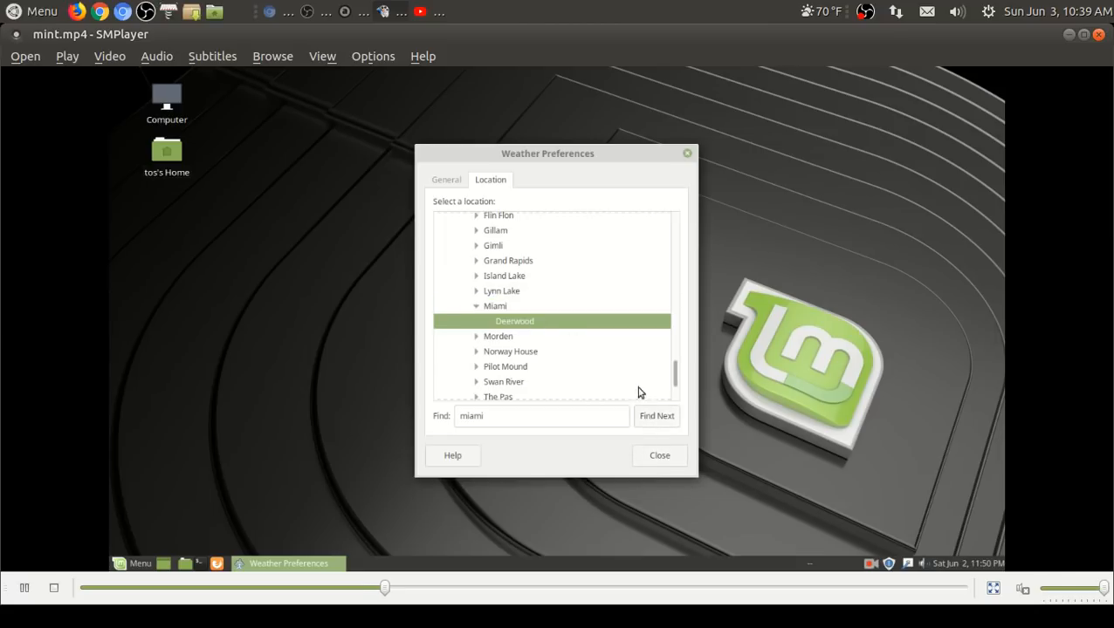
left_click(659, 454)
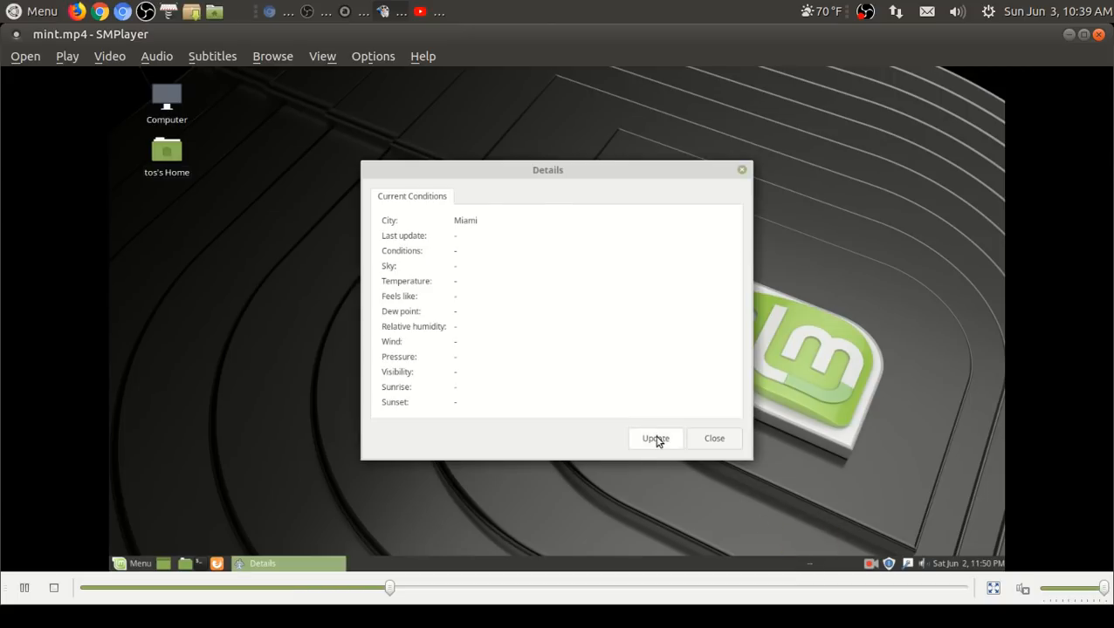
Step: Close the details and refresh the weather report so Miami reads 51.8 °F
left_click(714, 438)
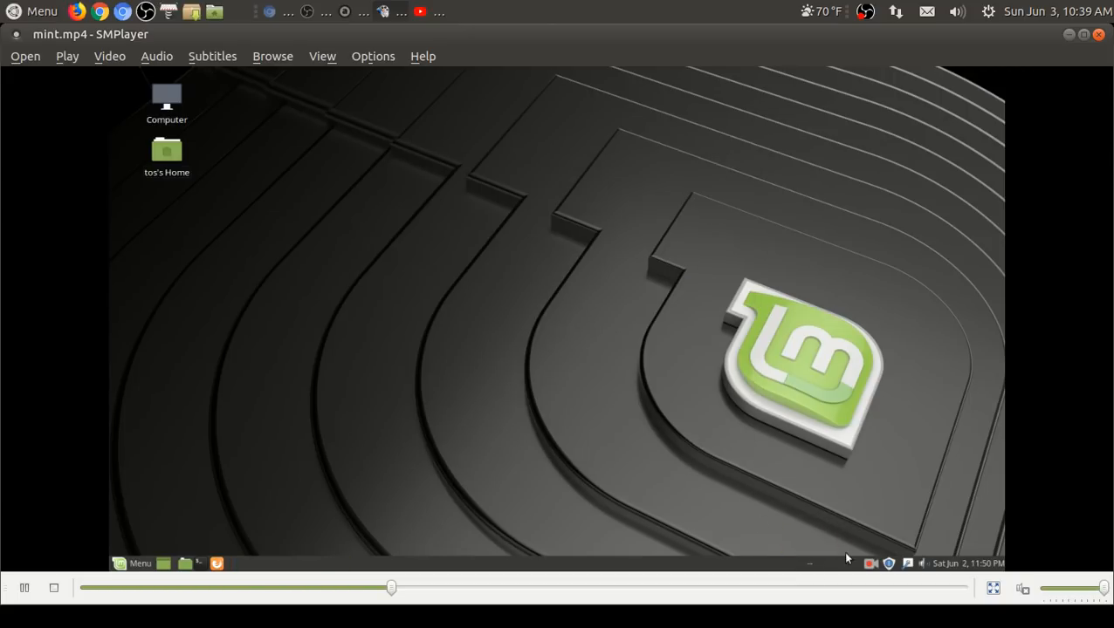
right_click(847, 562)
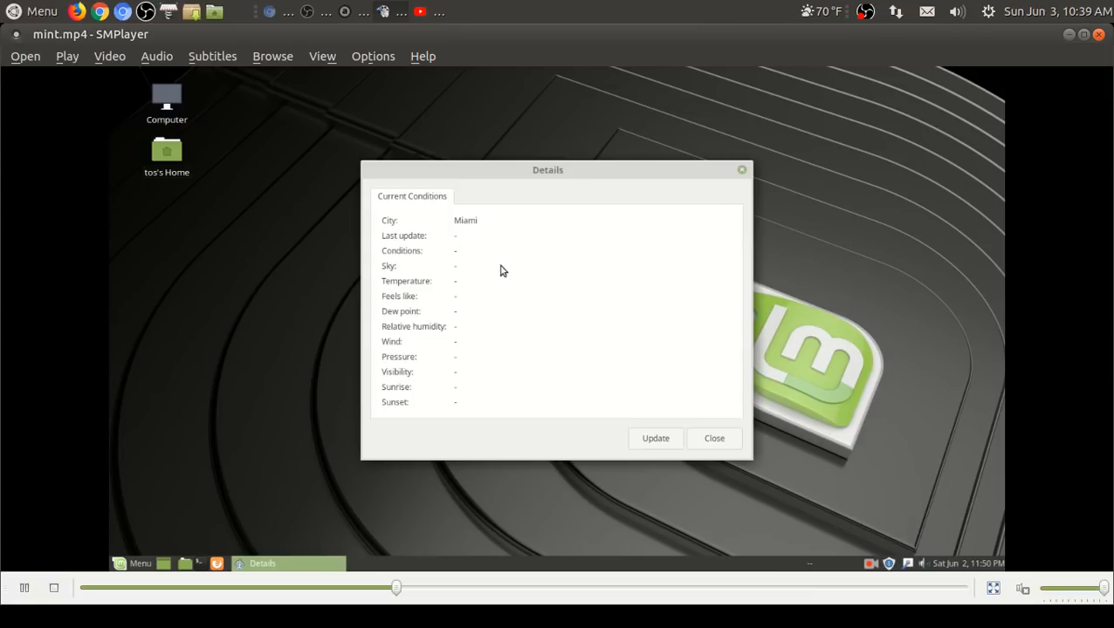
left_click(657, 438)
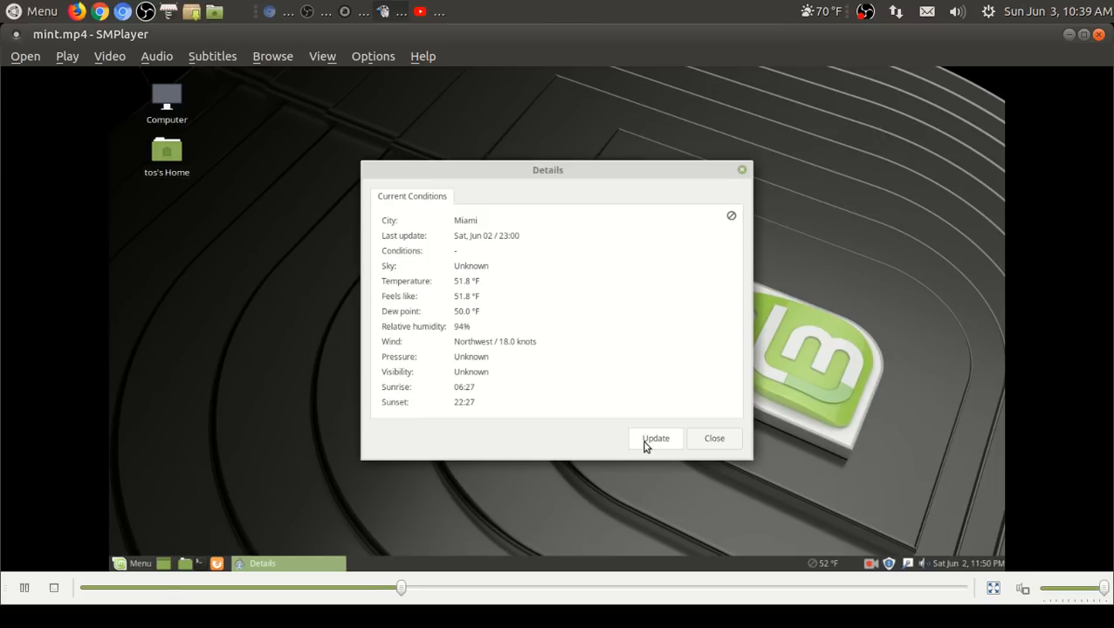
mouse_move(531, 255)
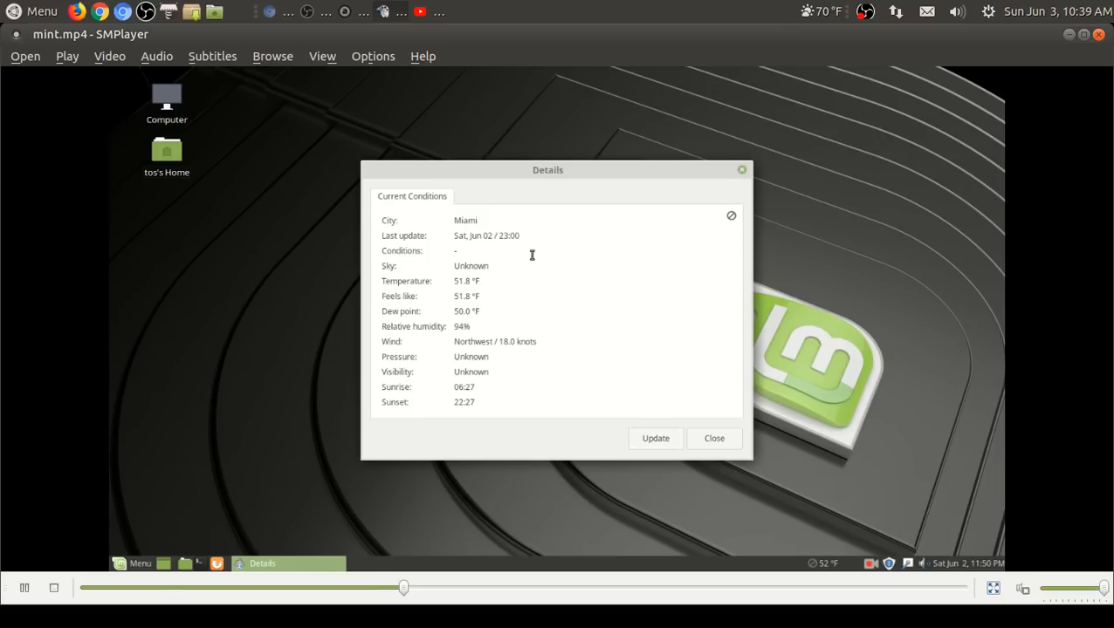
Step: Close the Miami weather details and remove the weather applet from the panel
left_click(714, 438)
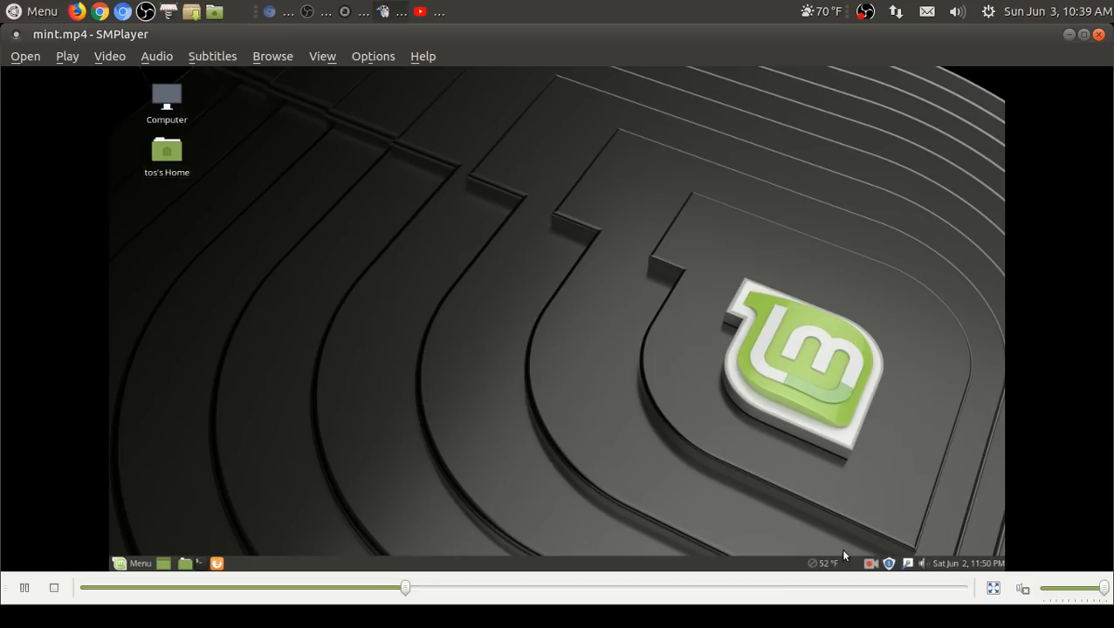
left_click(828, 563)
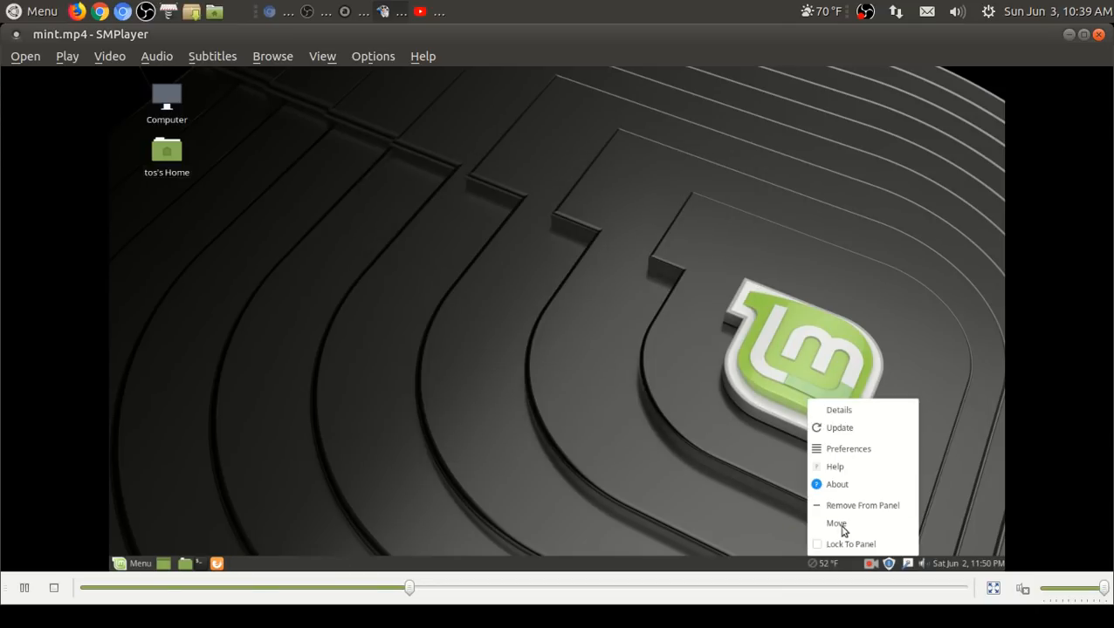
left_click(838, 411)
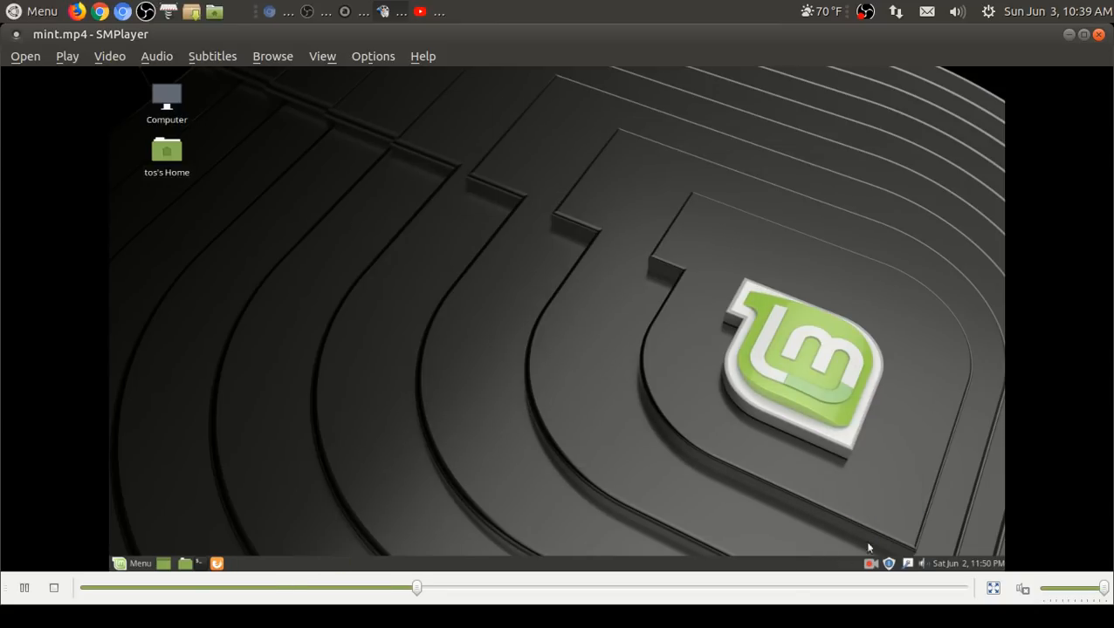
mouse_move(216, 562)
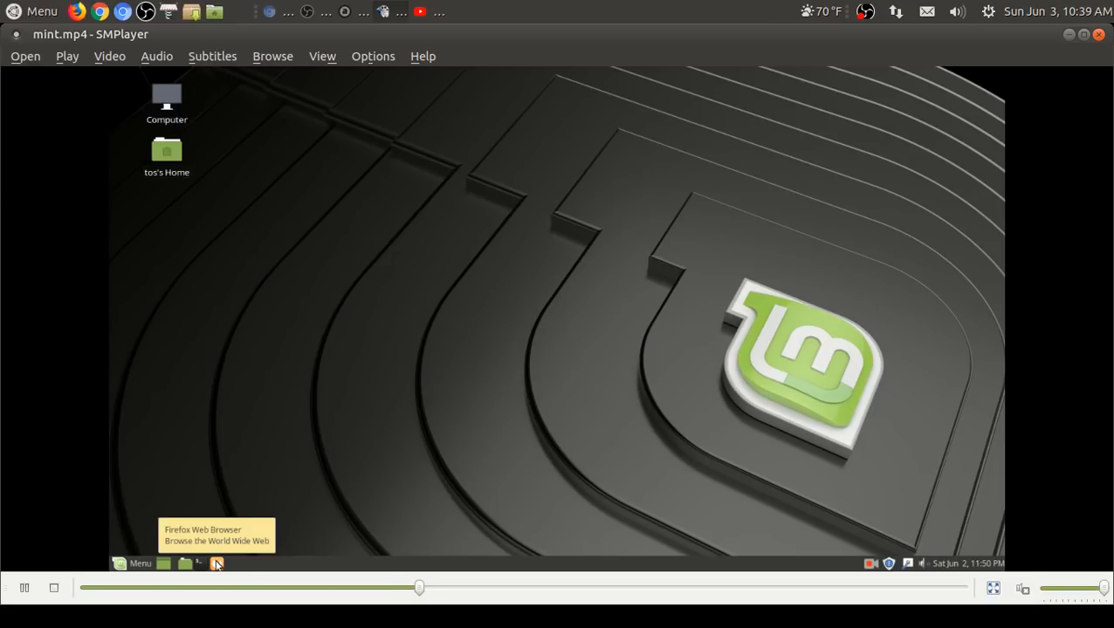
Step: Launch a terminal and Firefox with the Linux Mint start page, then close them
left_click(217, 562)
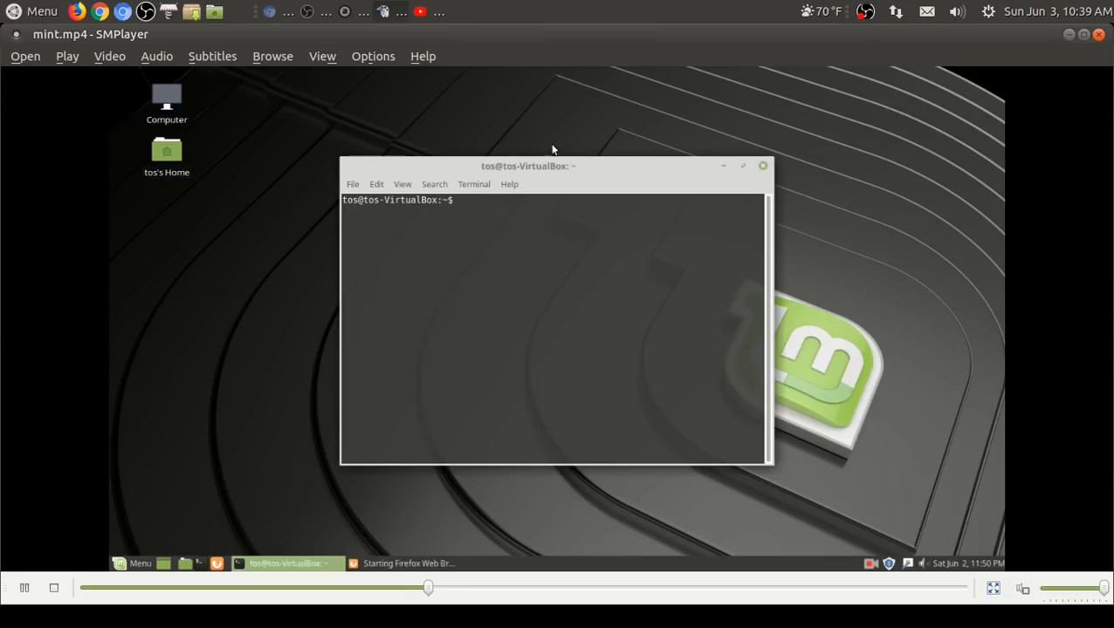
left_click_drag(528, 166, 677, 112)
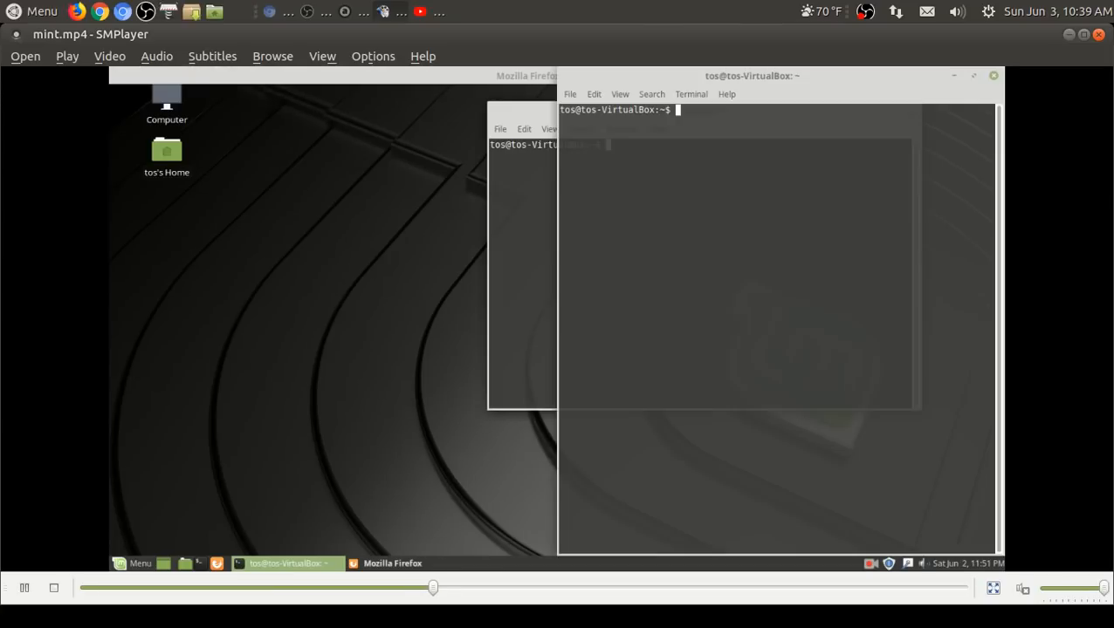
left_click(391, 562)
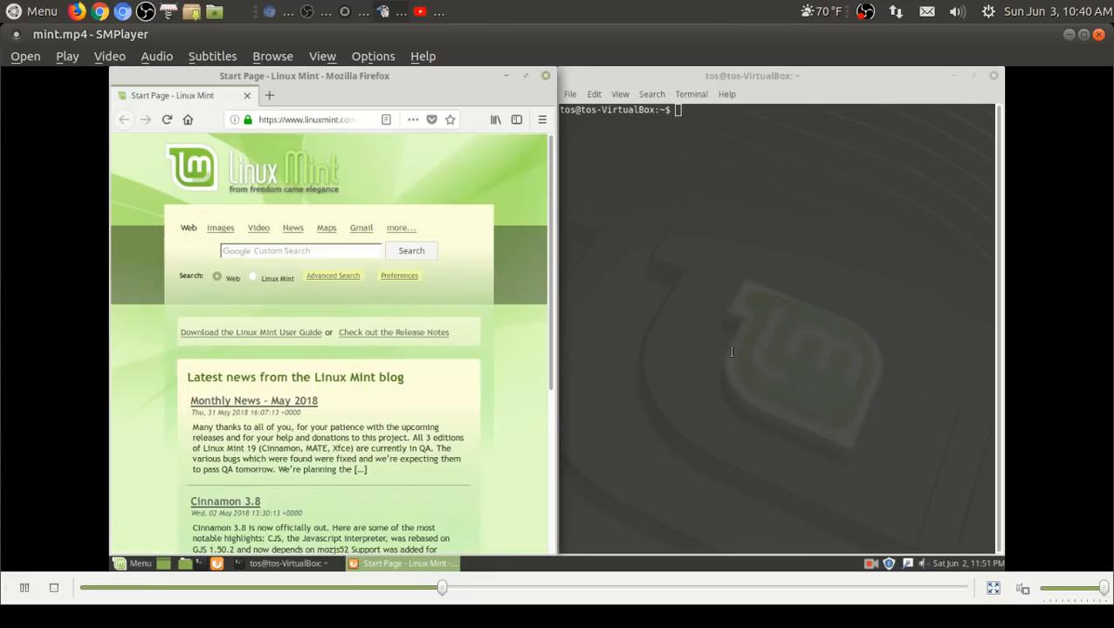
mouse_move(726, 349)
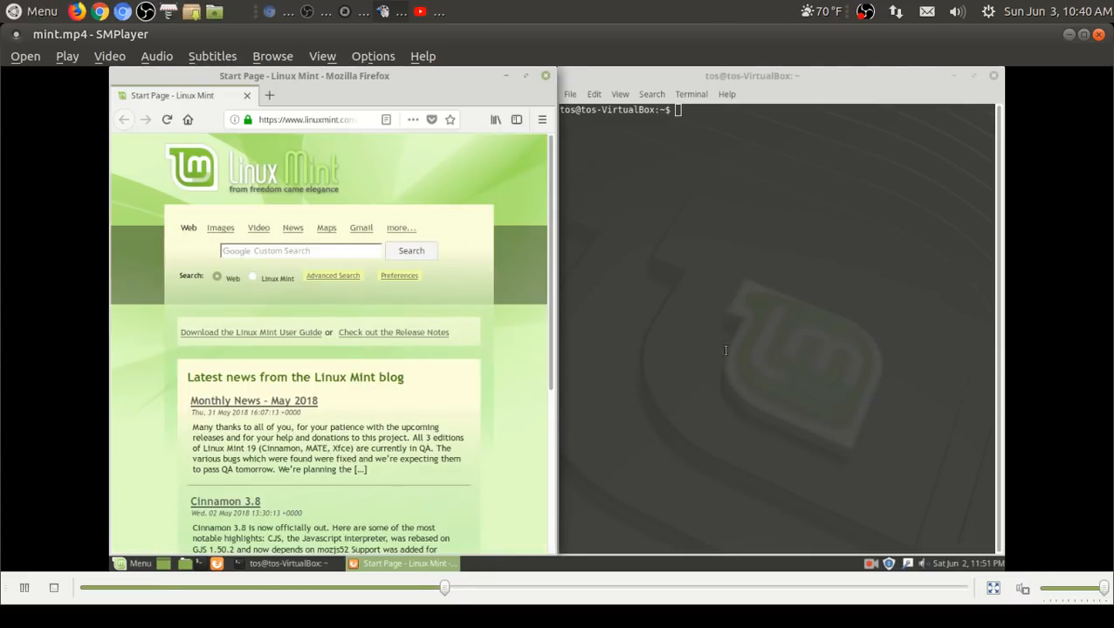
left_click(544, 75)
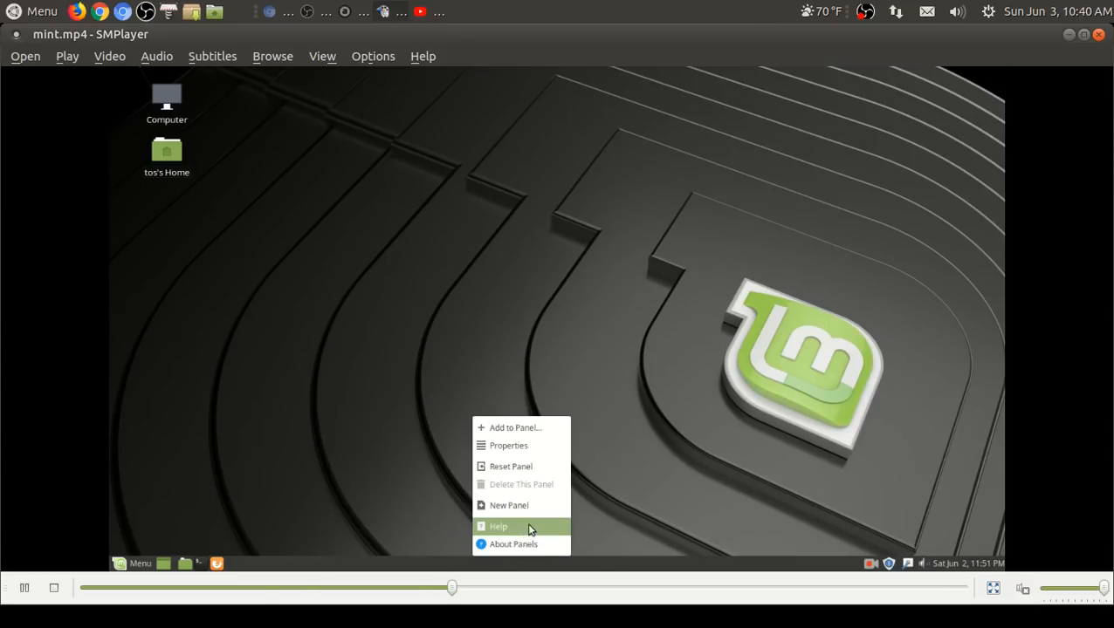
Step: Set the panel orientation to Top in Panel Properties and open the home folder
left_click(508, 445)
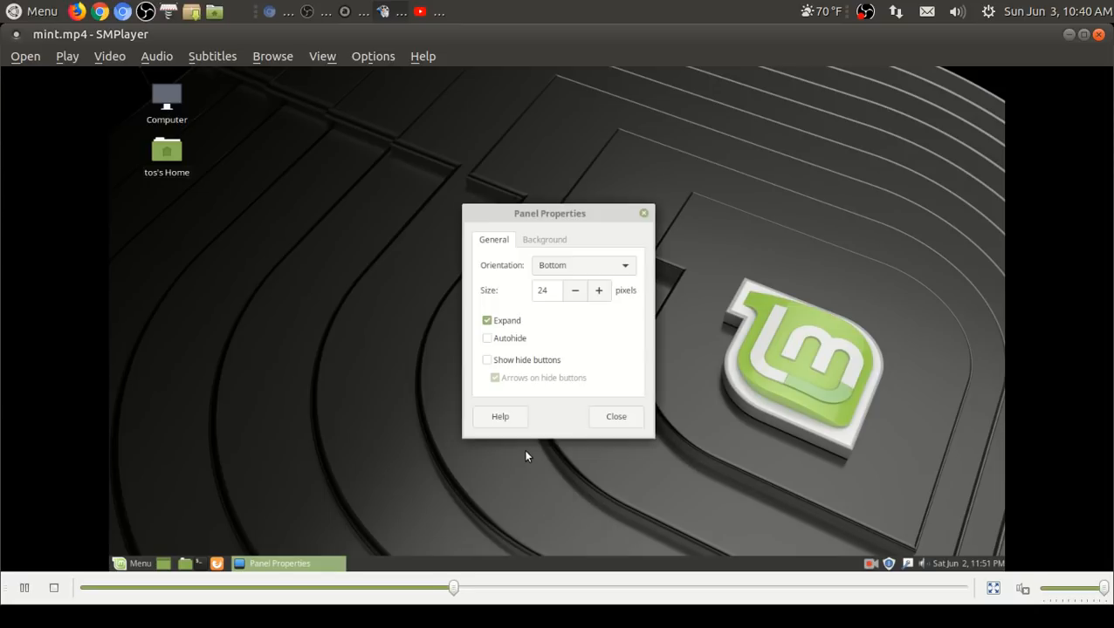
left_click(583, 266)
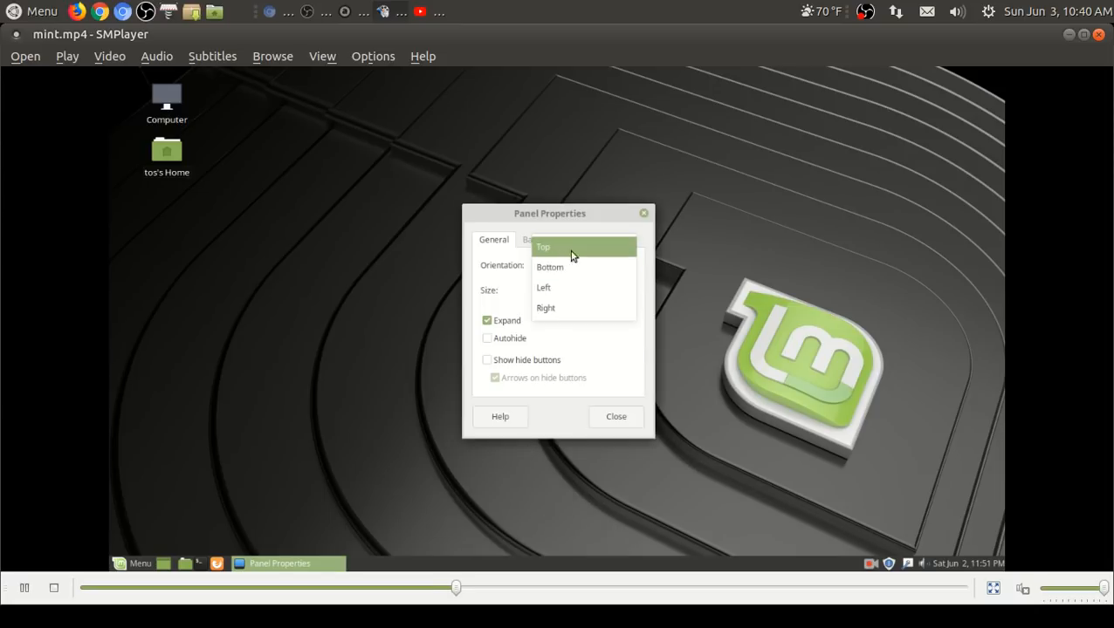
left_click(543, 248)
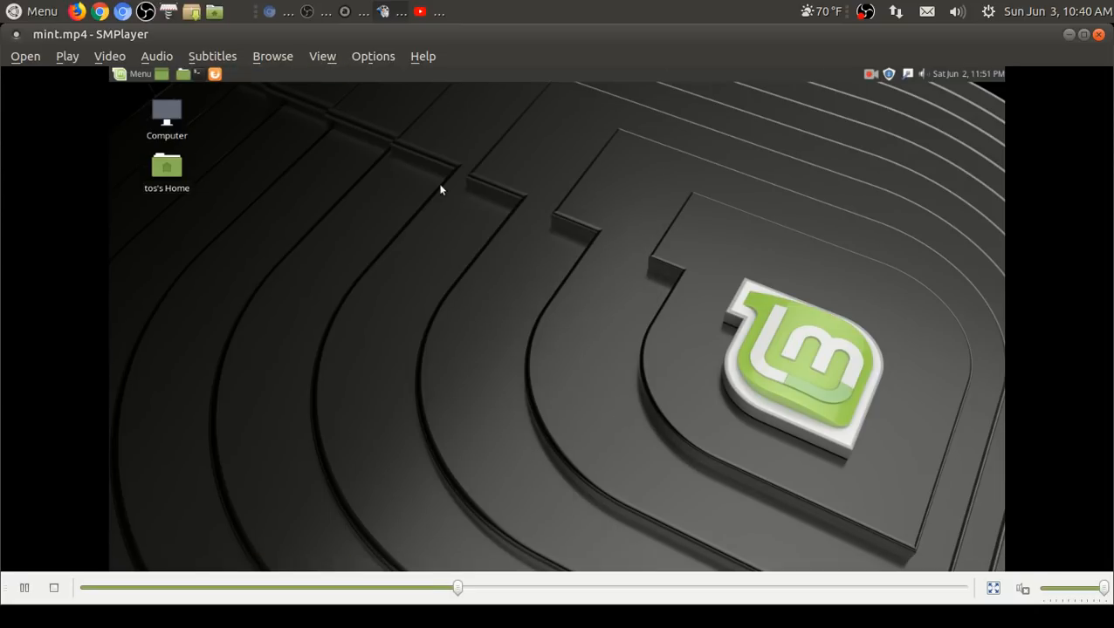
mouse_move(304, 176)
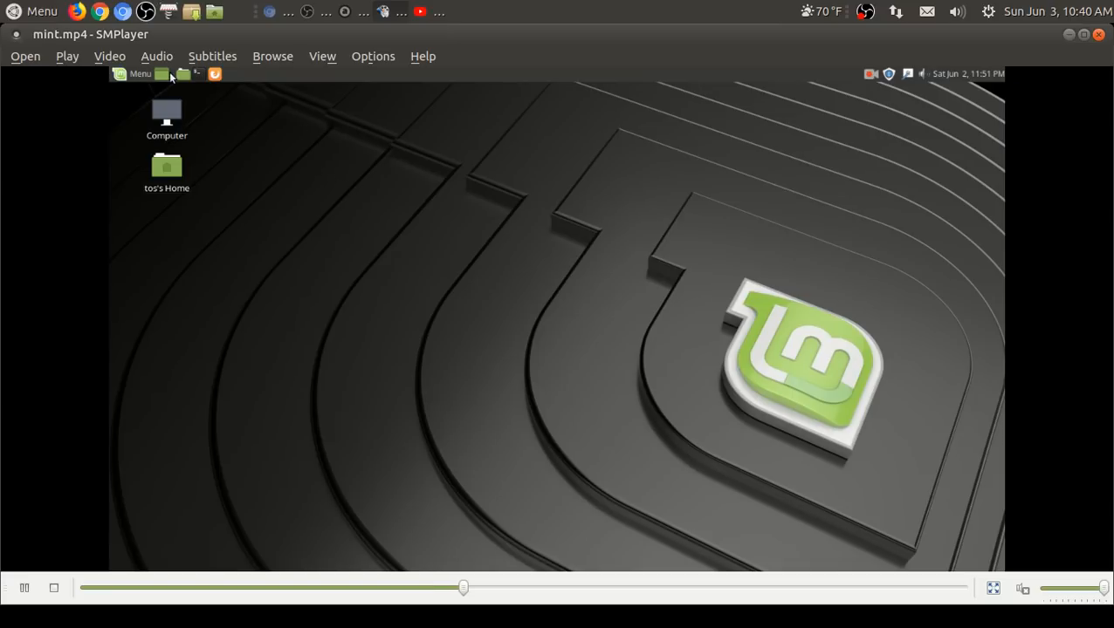
mouse_move(185, 81)
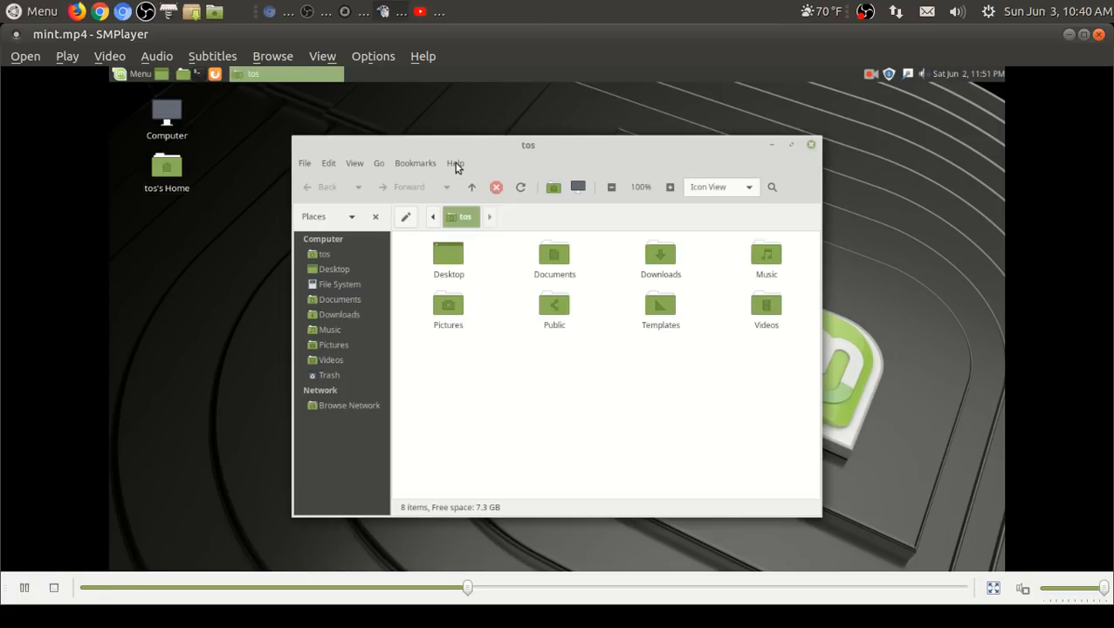
Step: Show About Caja, browse Downloads, switch the folder to List View and close Caja
left_click(454, 164)
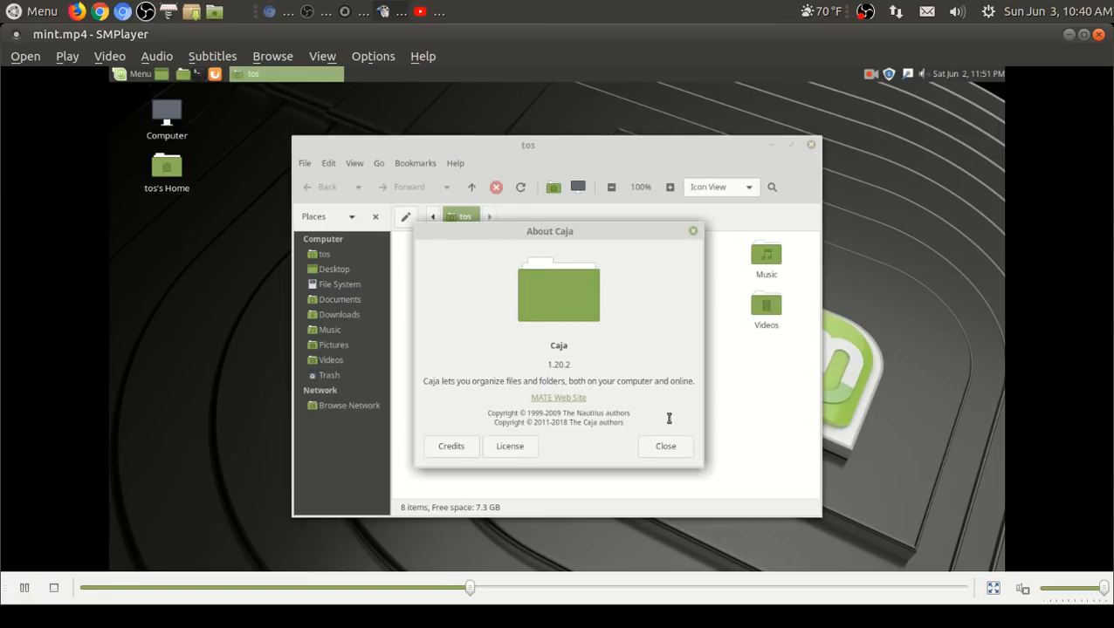
left_click(663, 447)
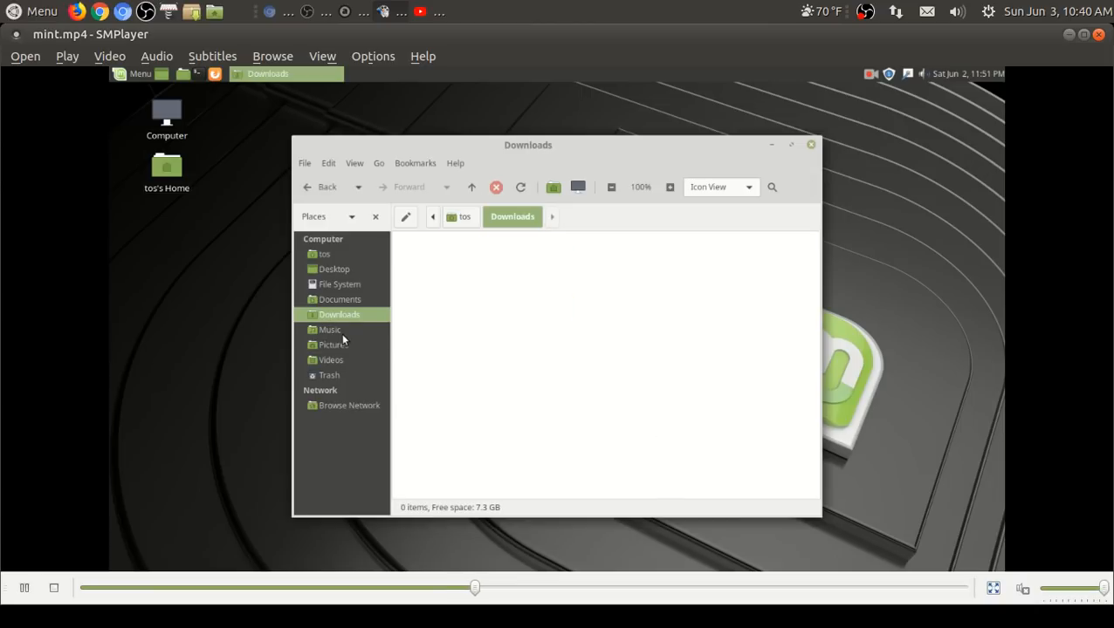
left_click(325, 255)
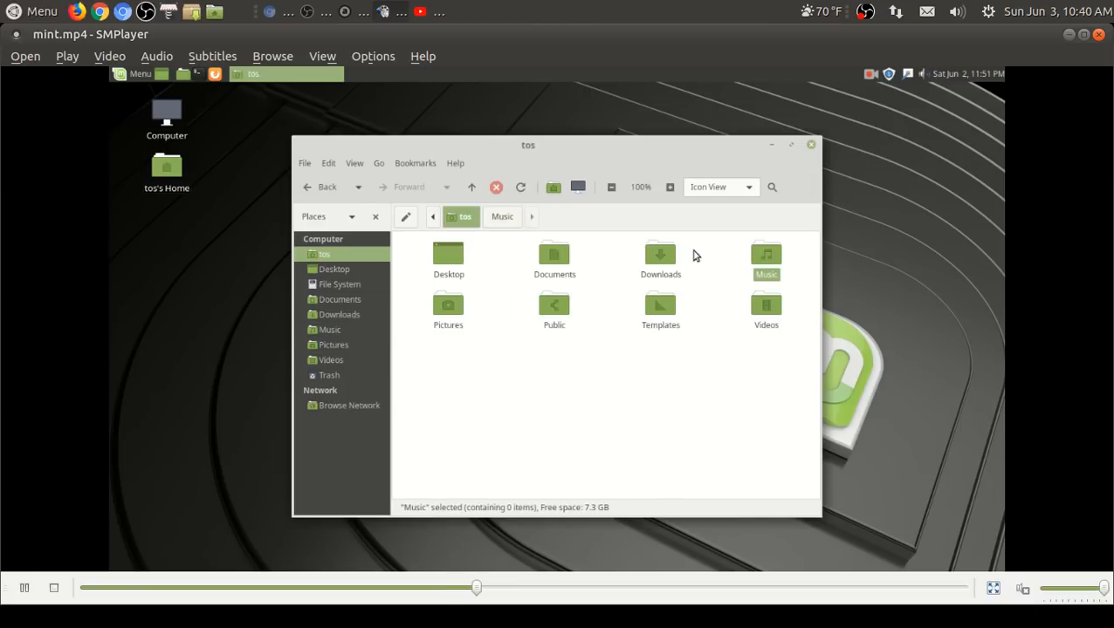
left_click(719, 186)
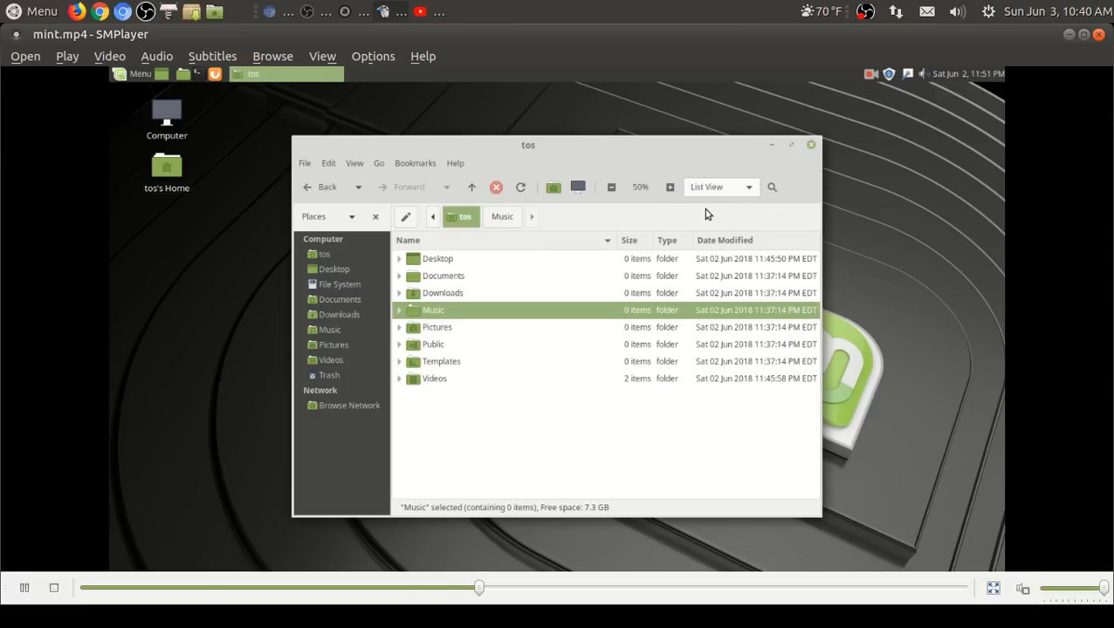
mouse_move(812, 147)
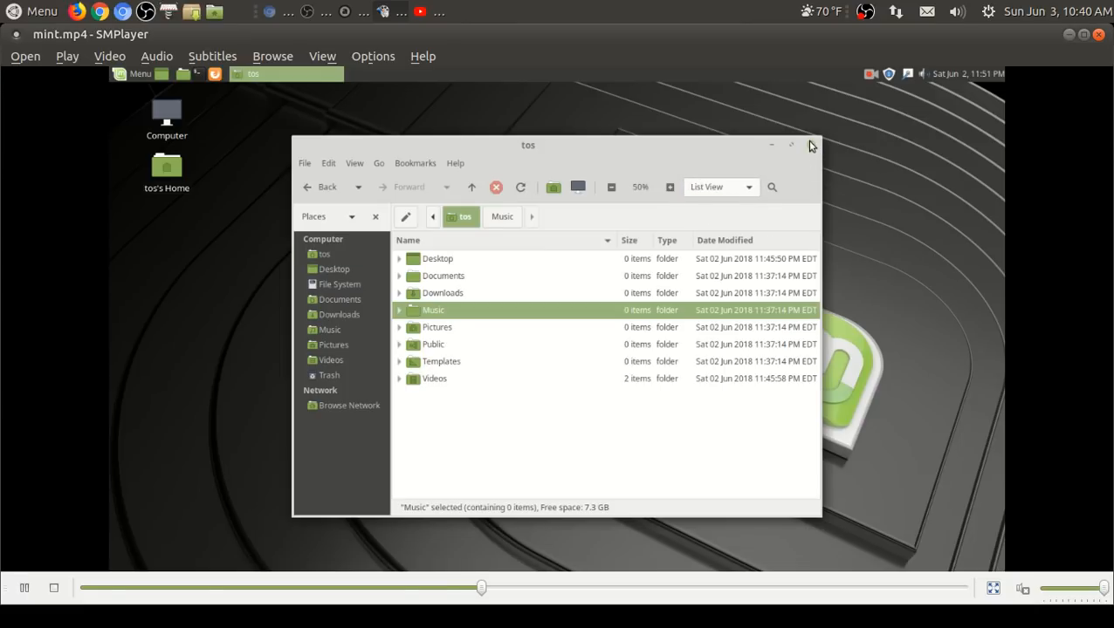
left_click(809, 145)
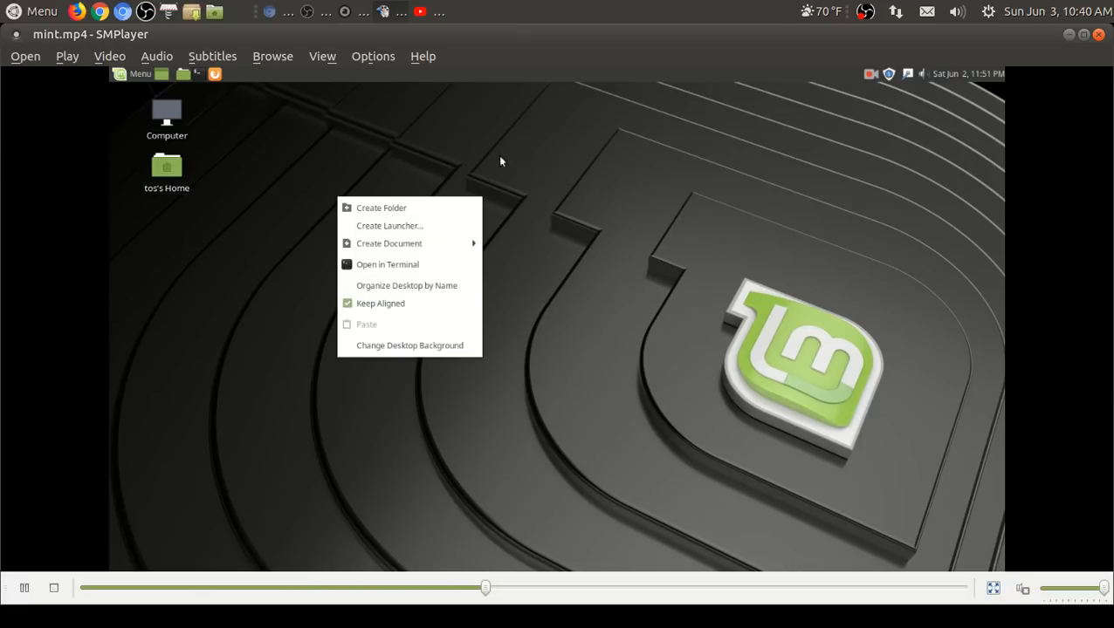
mouse_move(499, 328)
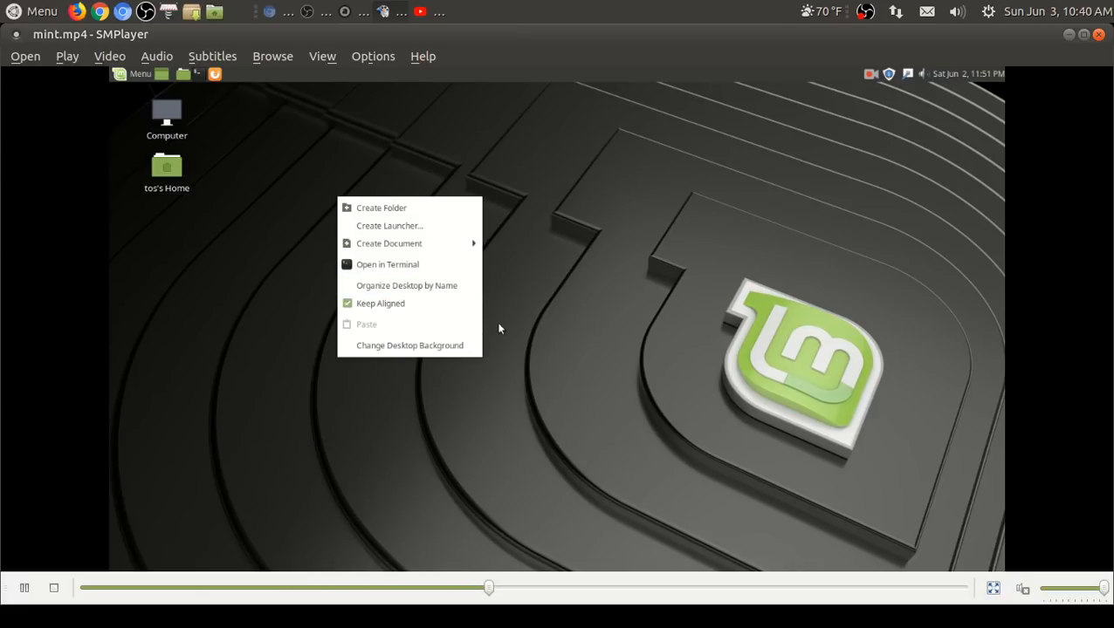
Step: Browse Appearance Preferences' Background wallpapers, try one and close the window
left_click(409, 345)
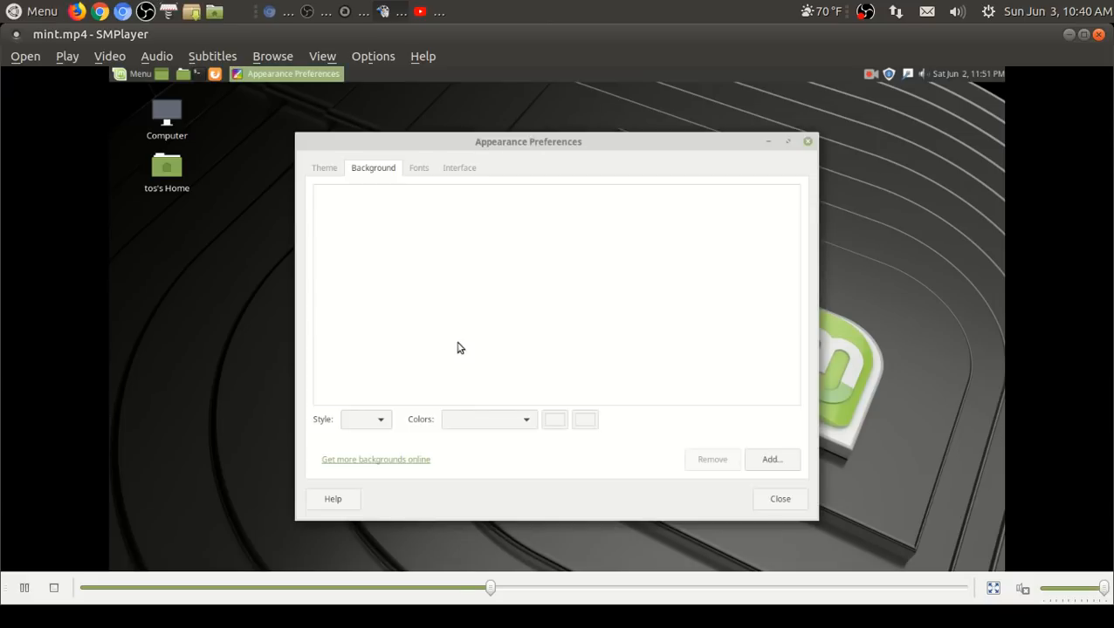
mouse_move(422, 302)
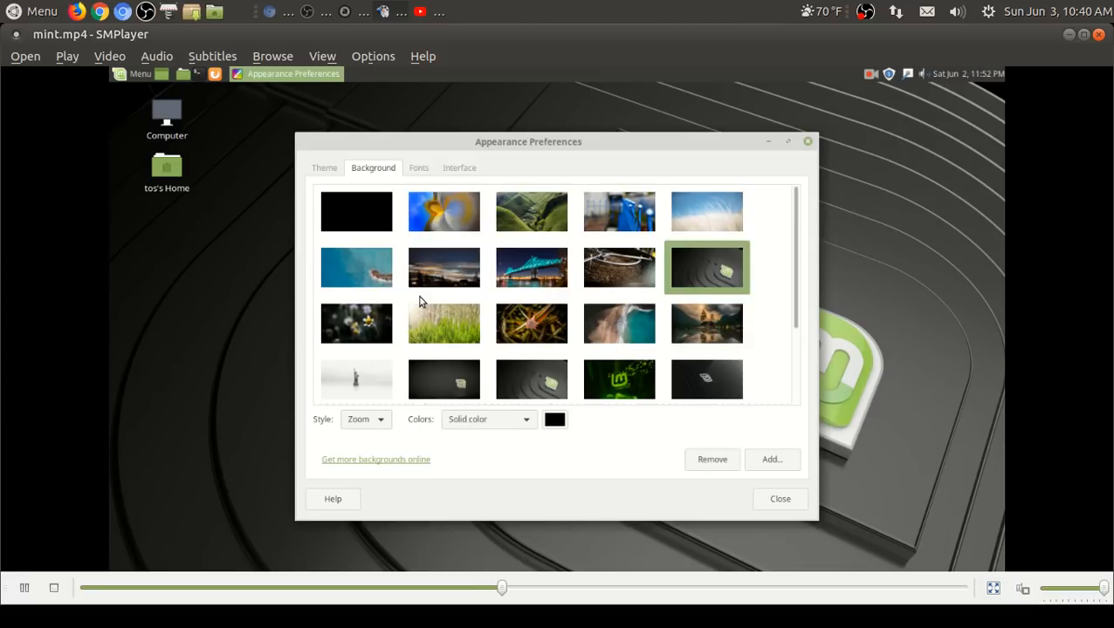
mouse_move(705, 323)
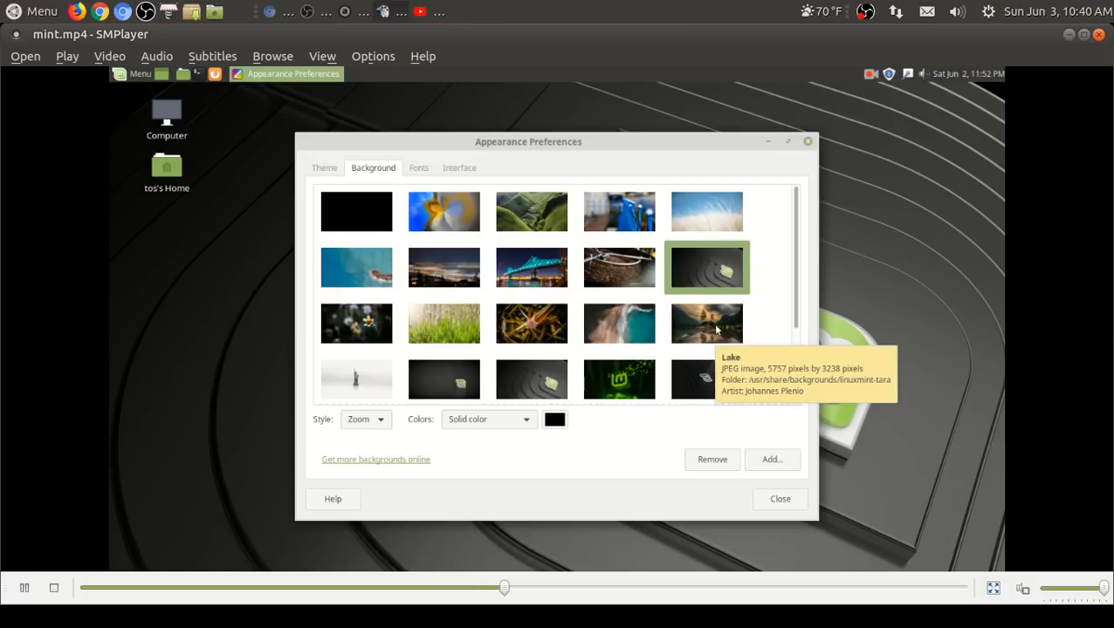
scroll("down", 3)
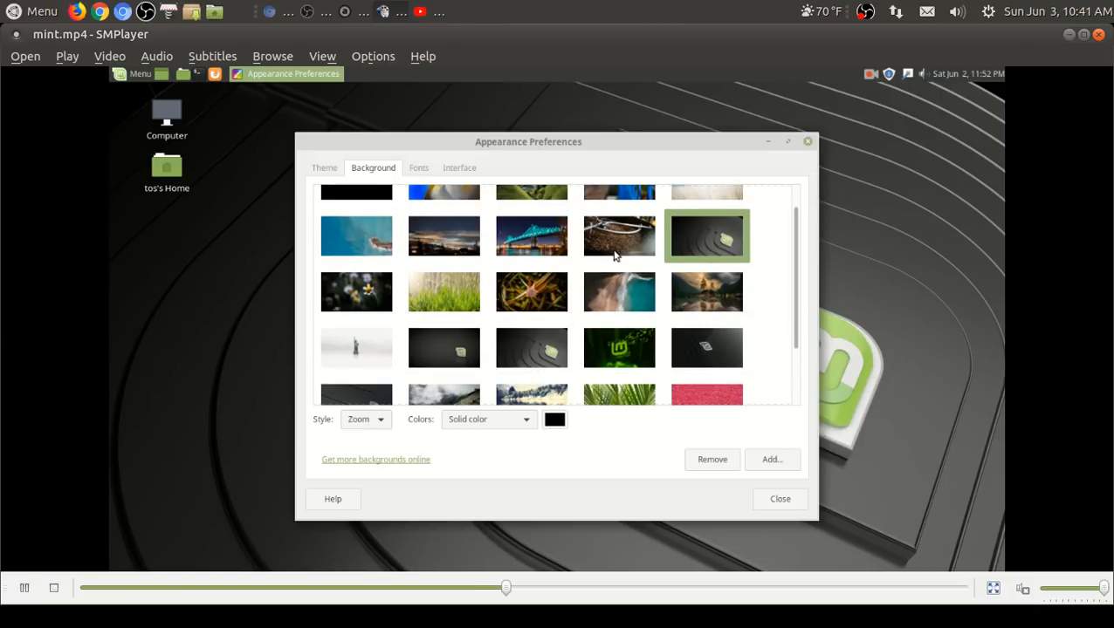
scroll("down", 3)
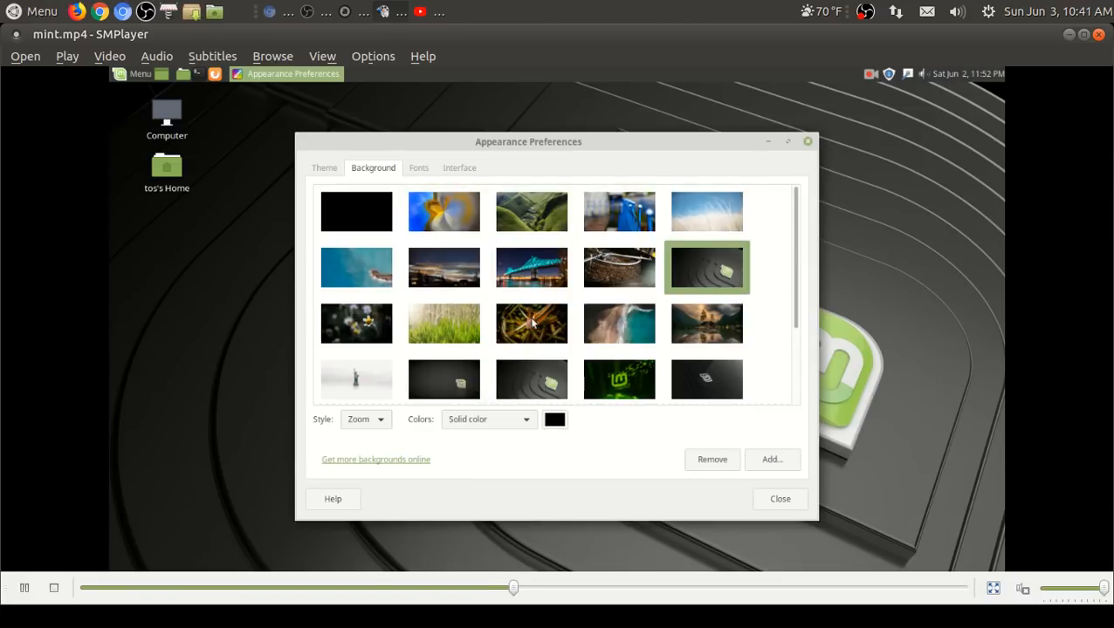
left_click(531, 267)
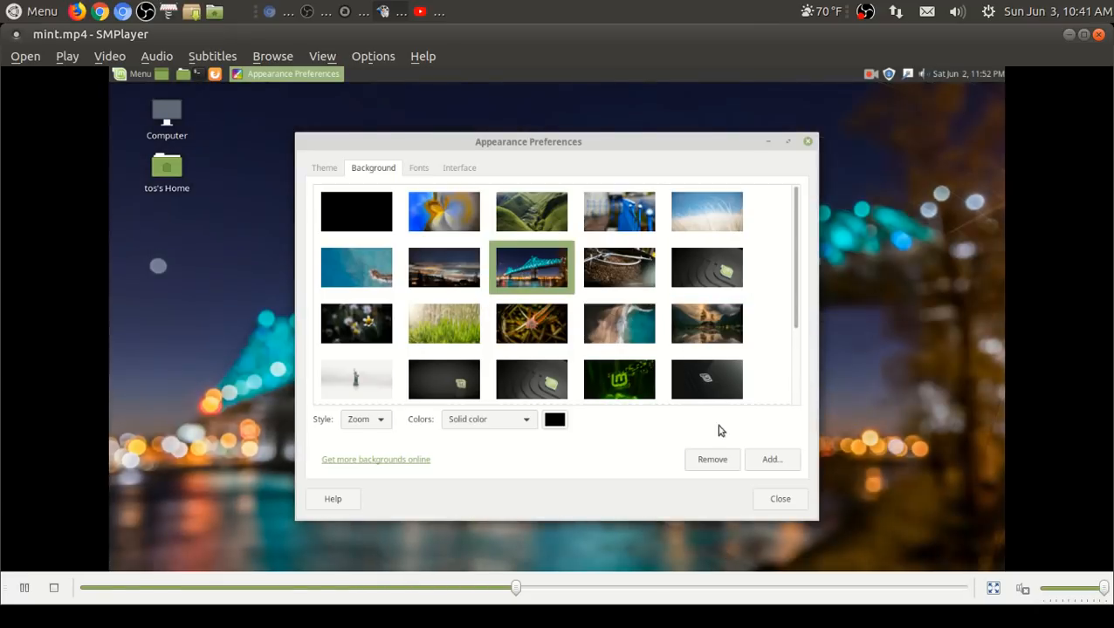
left_click(779, 499)
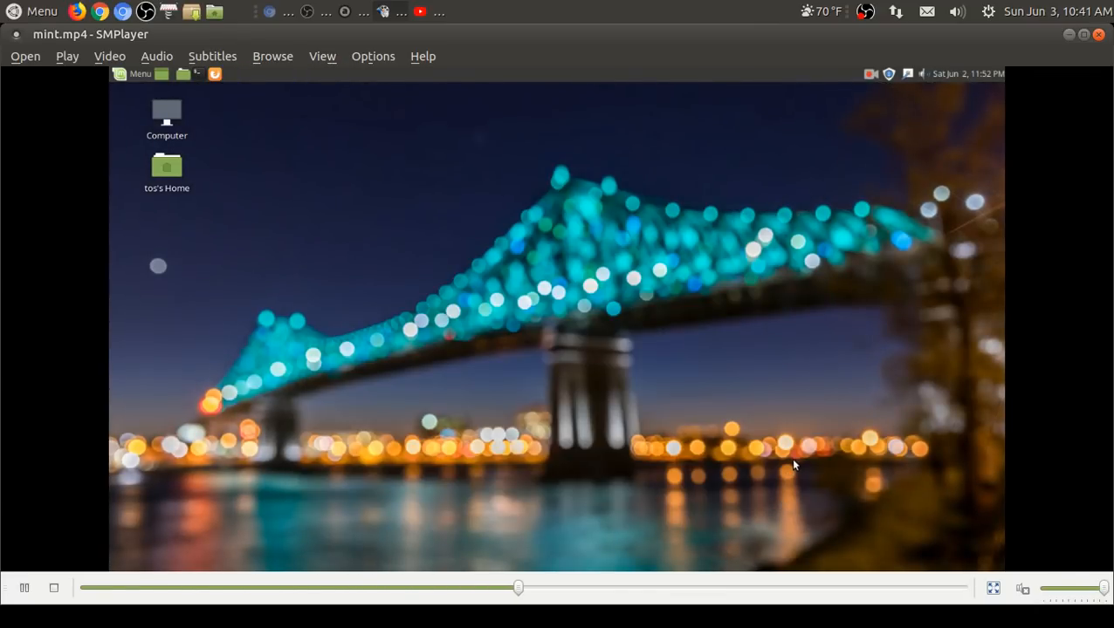
mouse_move(562, 206)
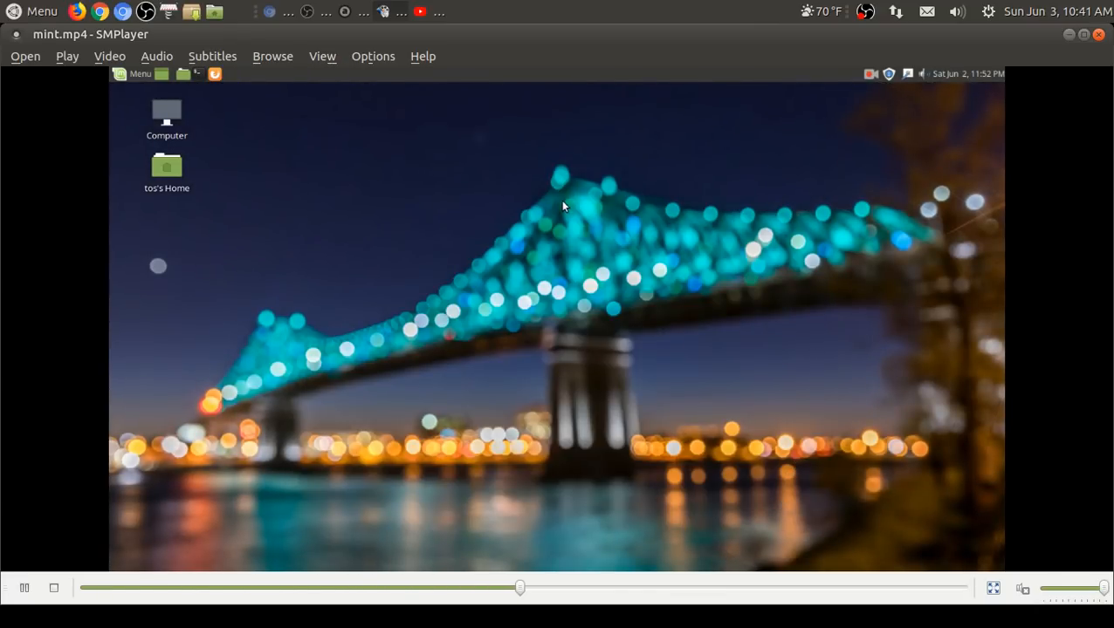
Step: Reopen the background settings, set Style to Scale, pick the night city wallpaper and close
right_click(562, 206)
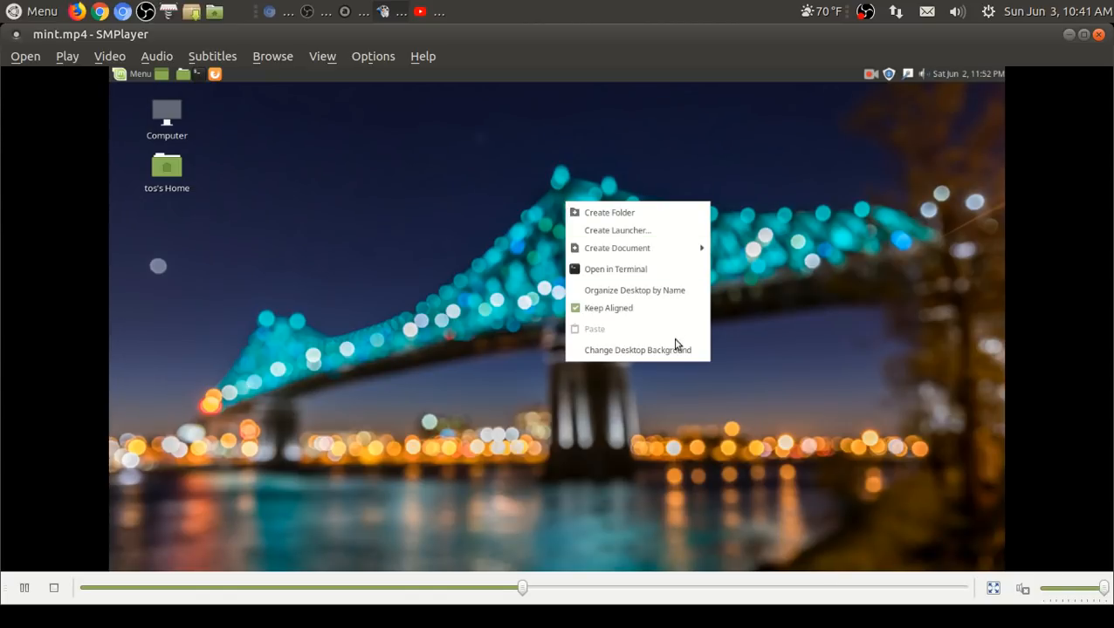
left_click(637, 349)
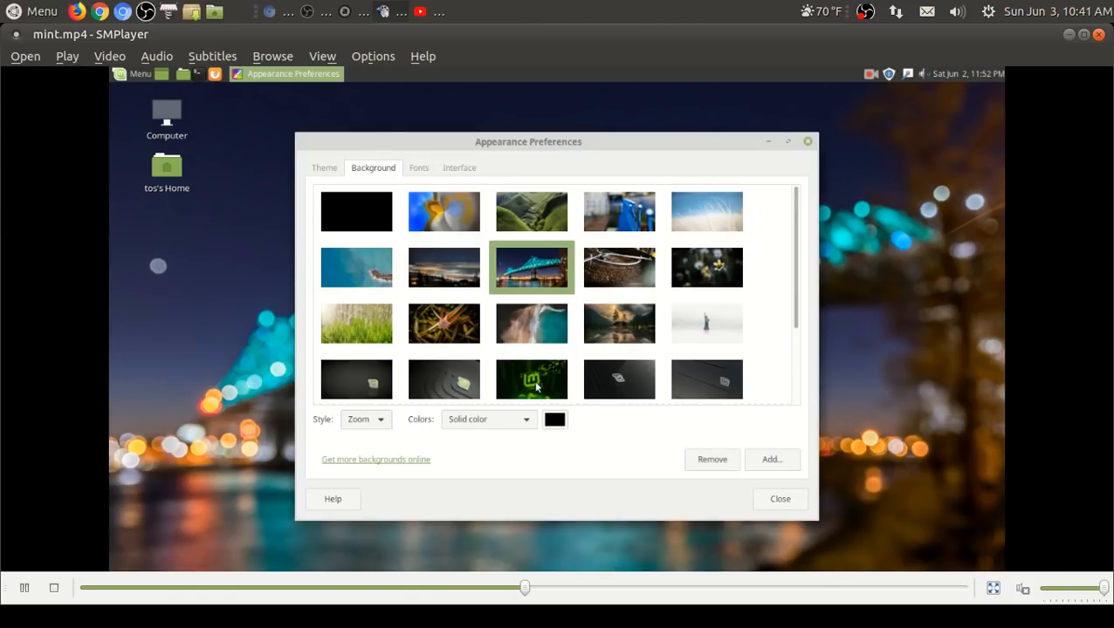
left_click(364, 419)
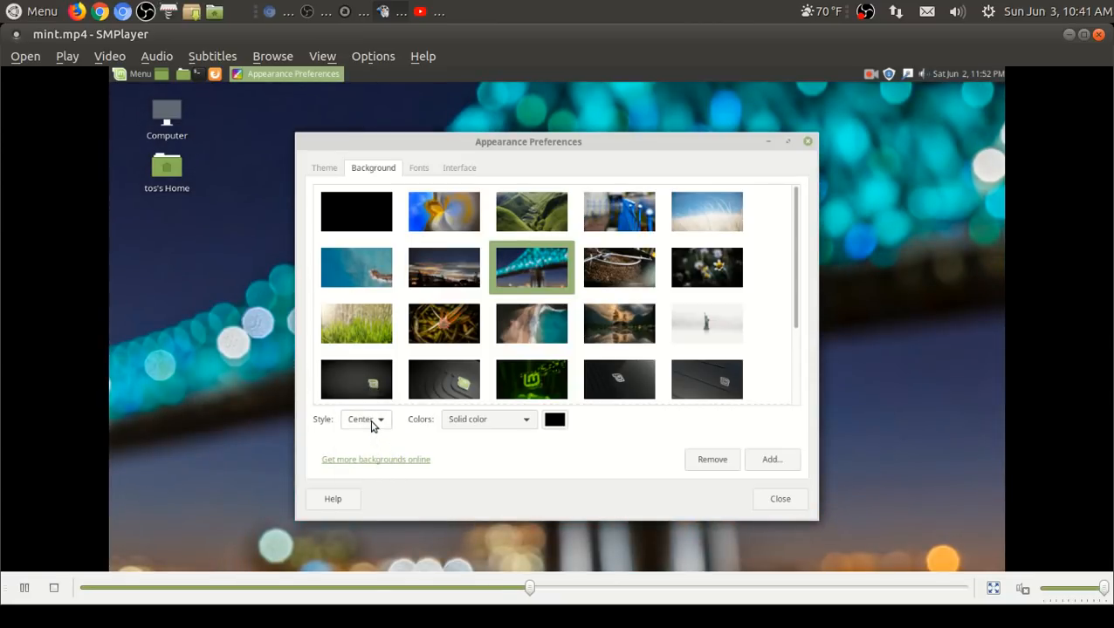
left_click(365, 419)
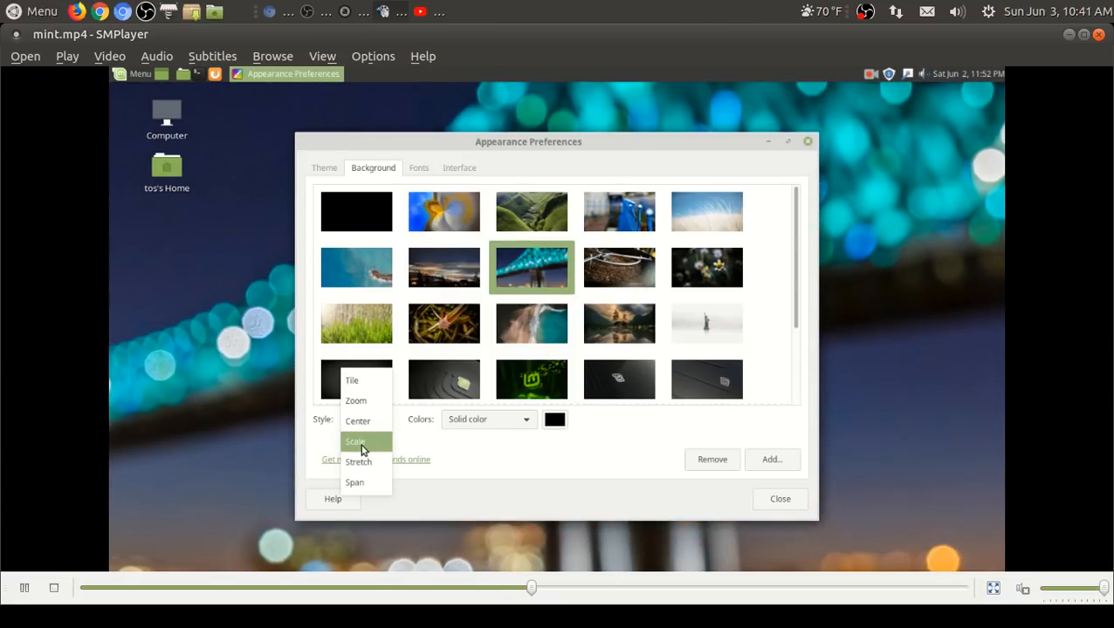
left_click(356, 442)
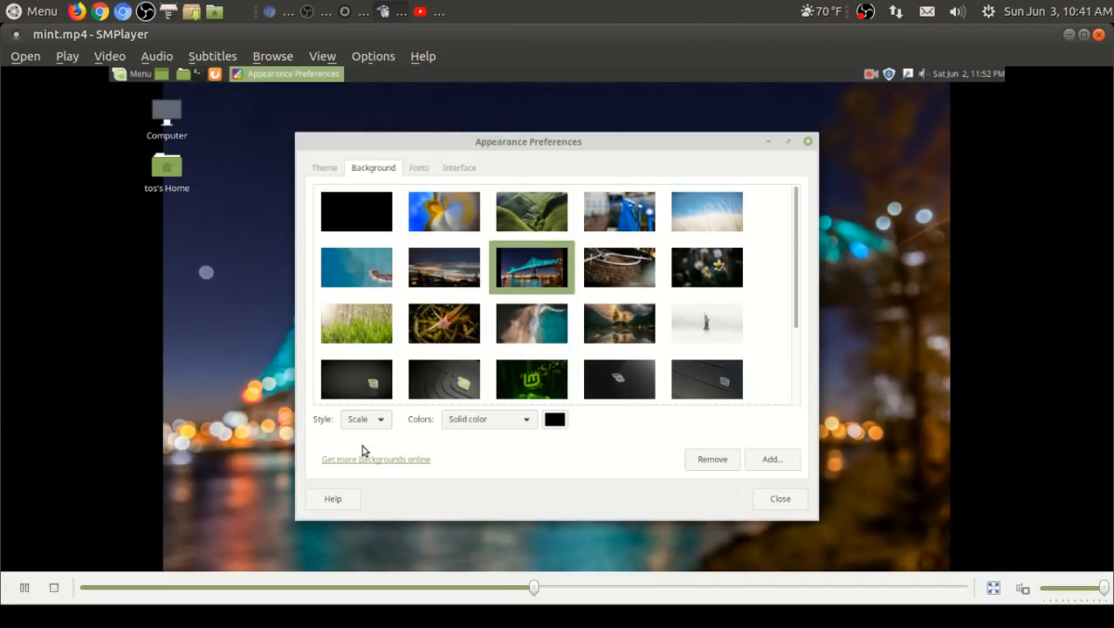
mouse_move(754, 390)
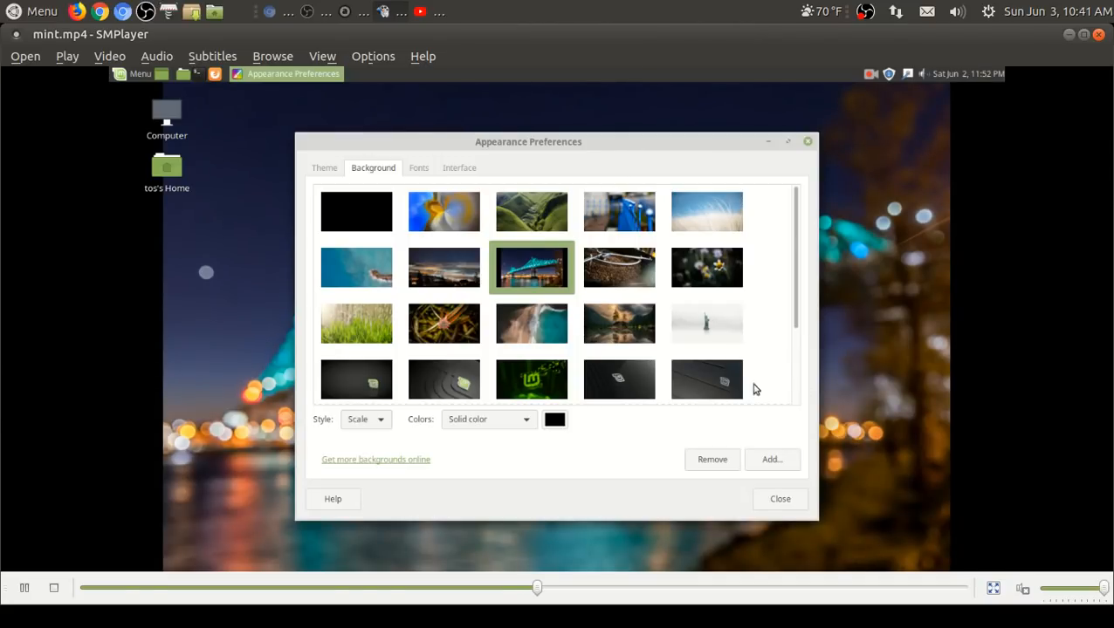
mouse_move(653, 359)
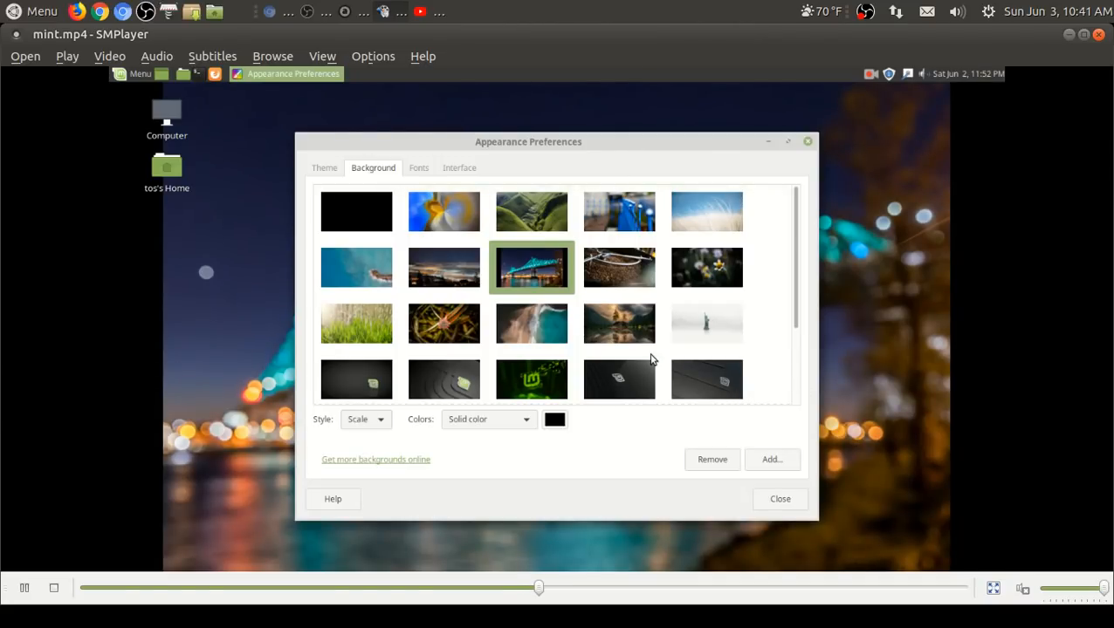
left_click(444, 267)
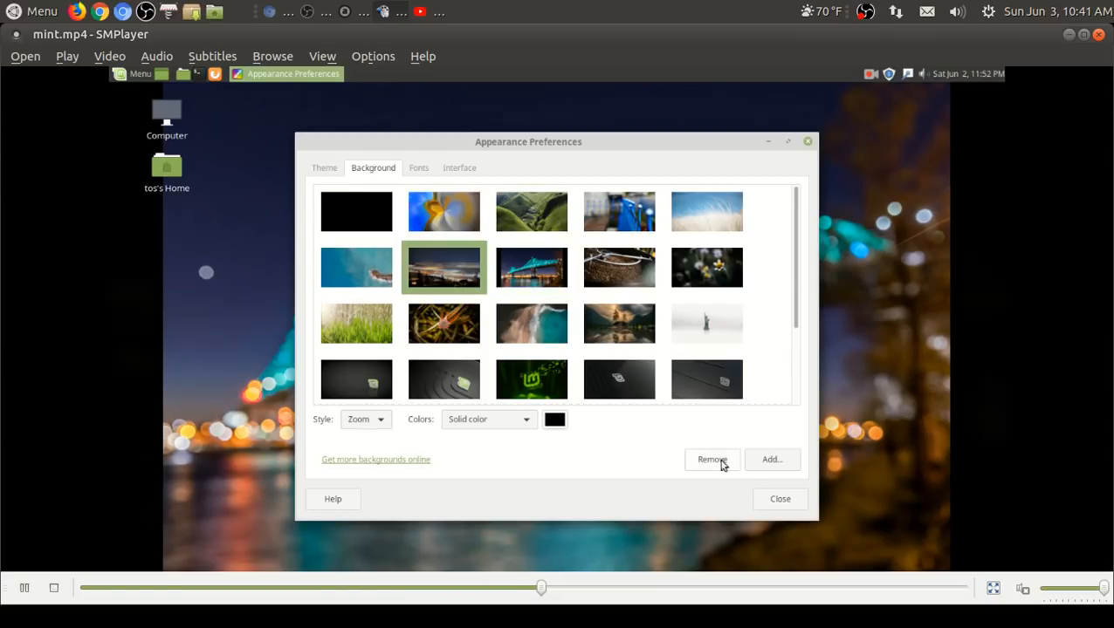
left_click(779, 499)
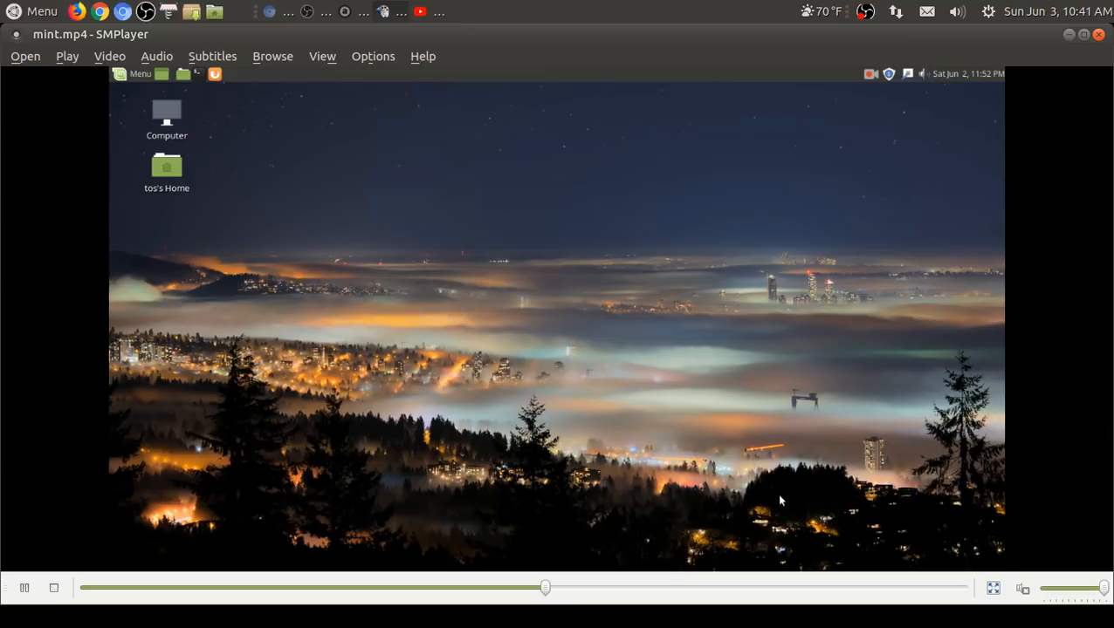
mouse_move(126, 90)
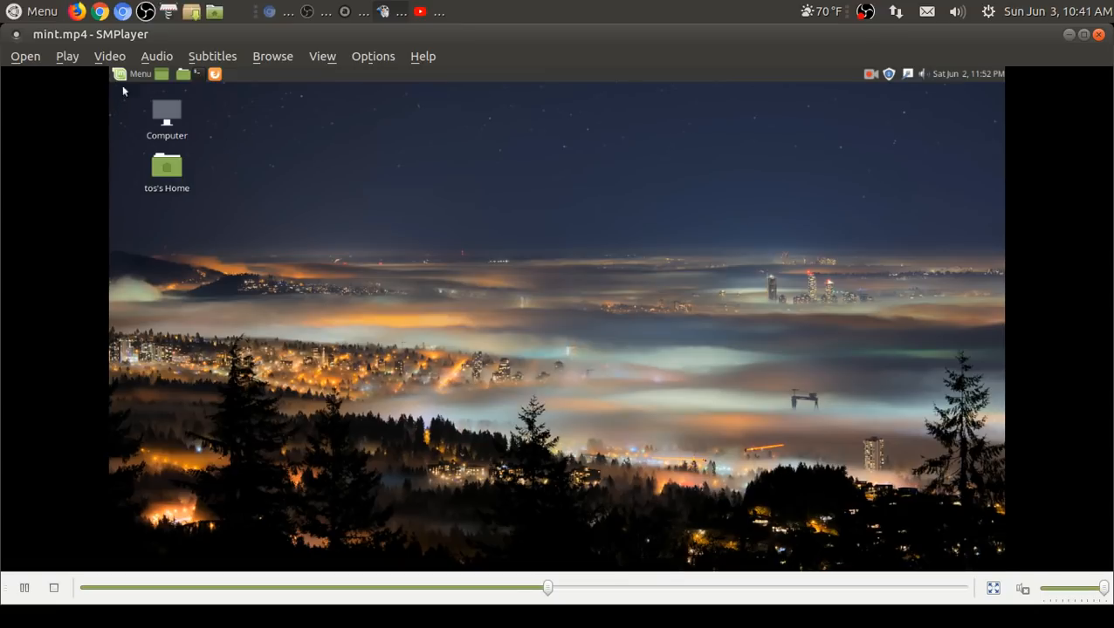
Step: Toggle the Mint menu between Favorites and All applications, then launch System Monitor
left_click(136, 74)
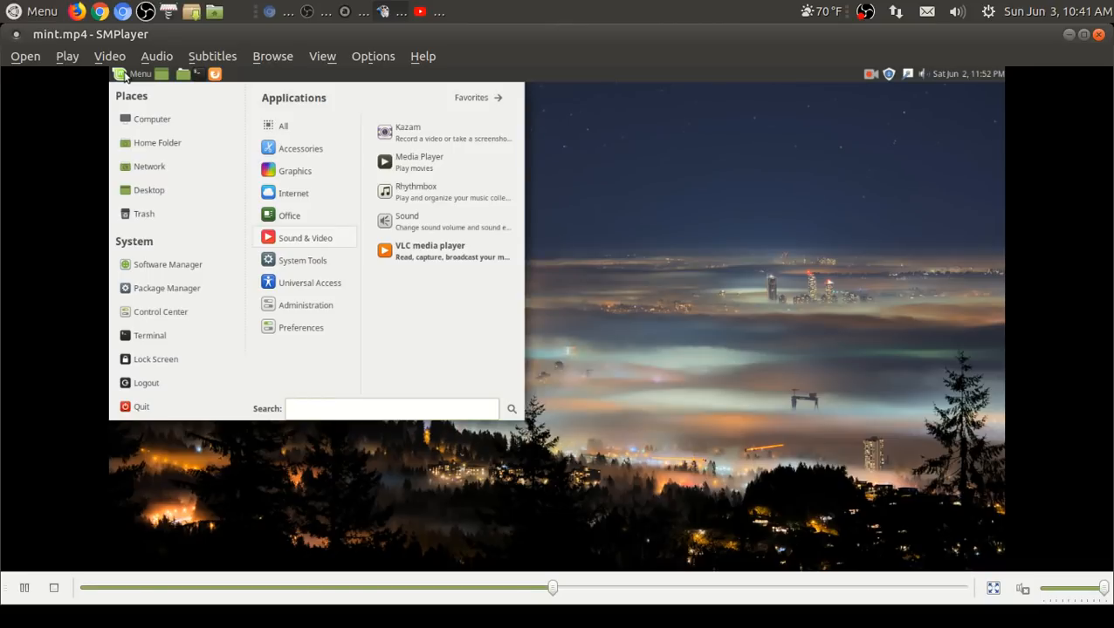
mouse_move(178, 394)
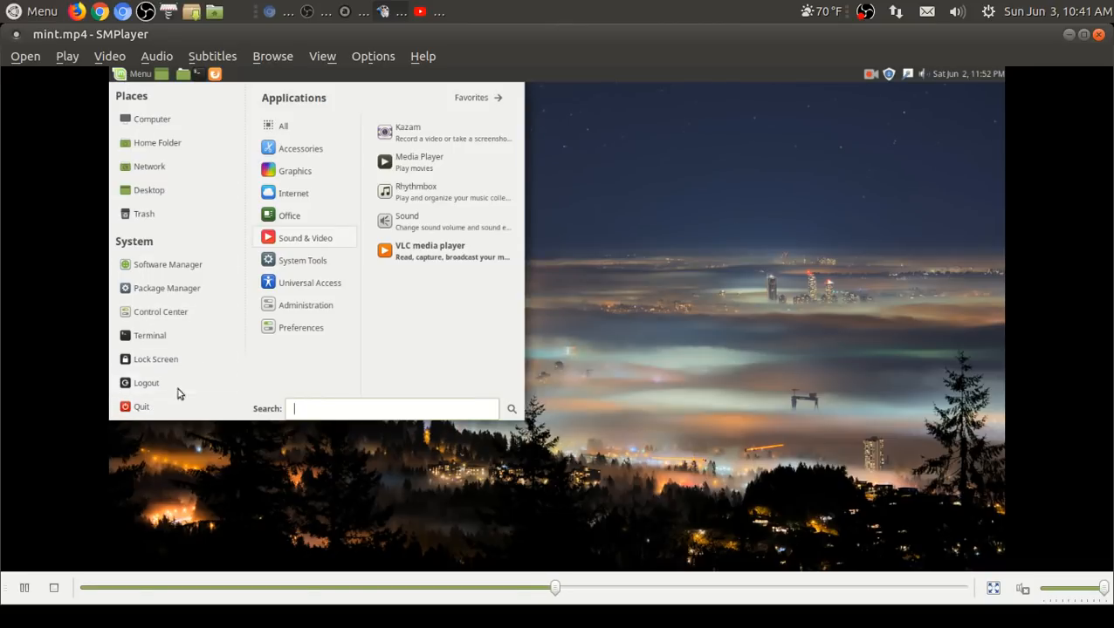
left_click(472, 97)
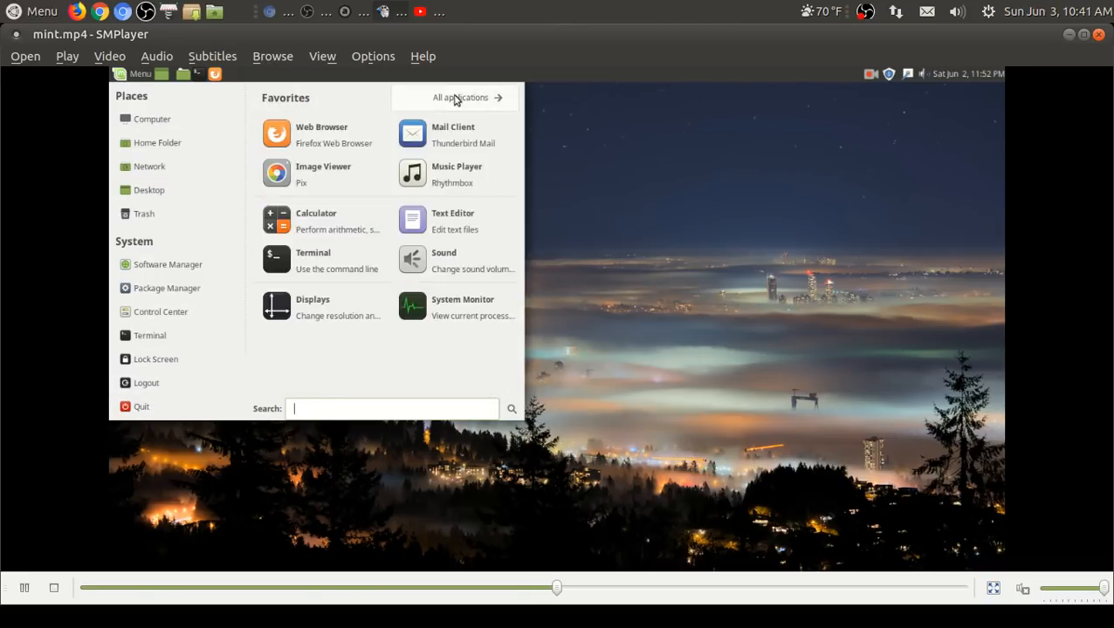
left_click(460, 97)
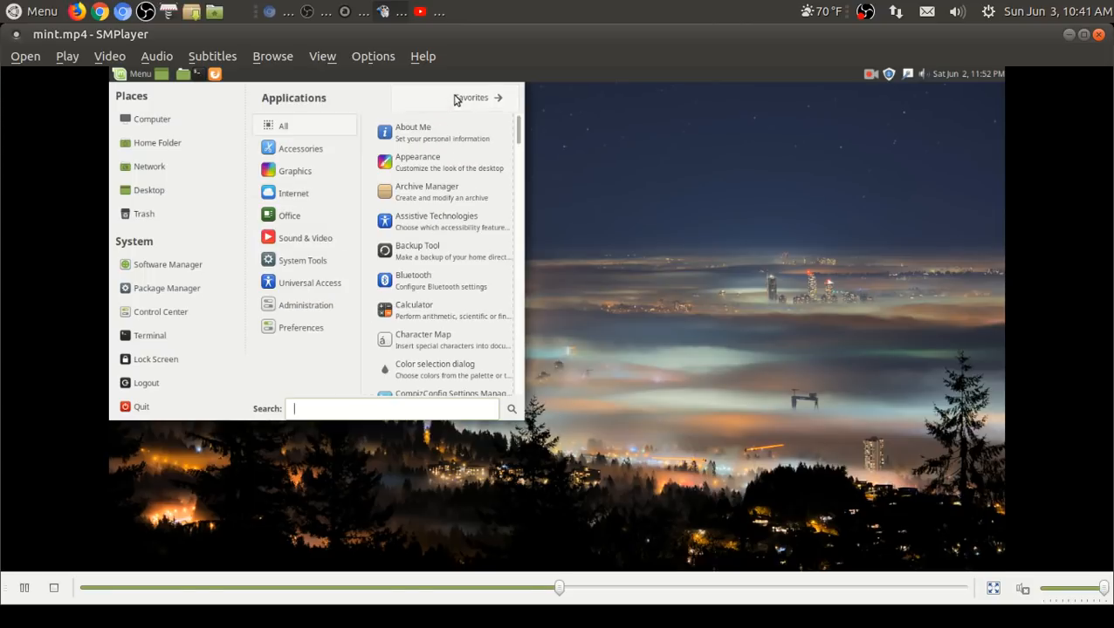
left_click(471, 98)
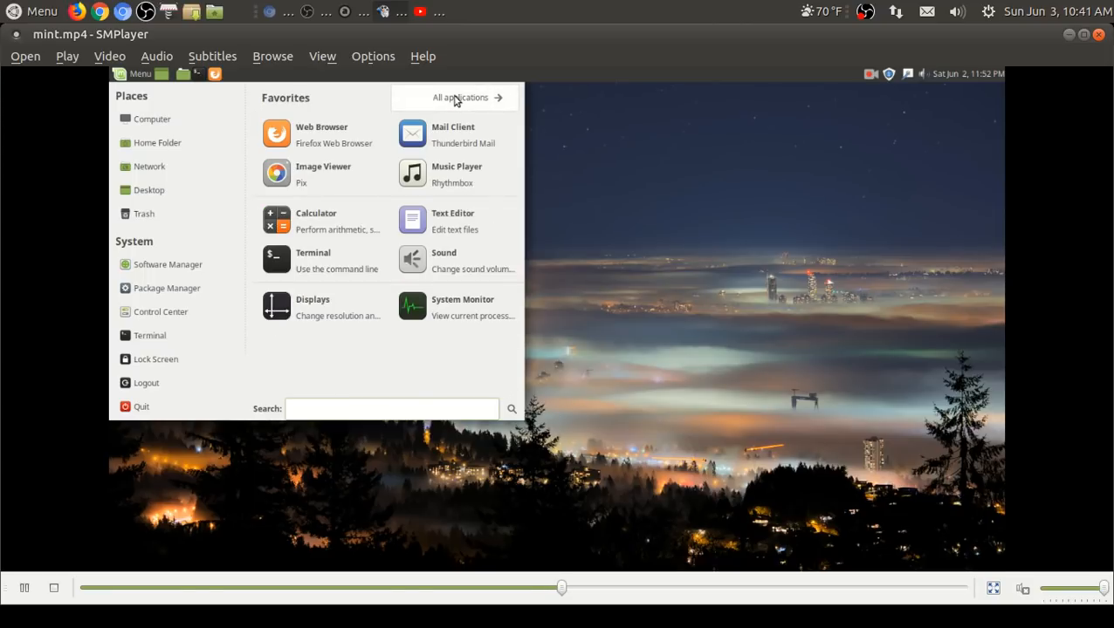
left_click(428, 303)
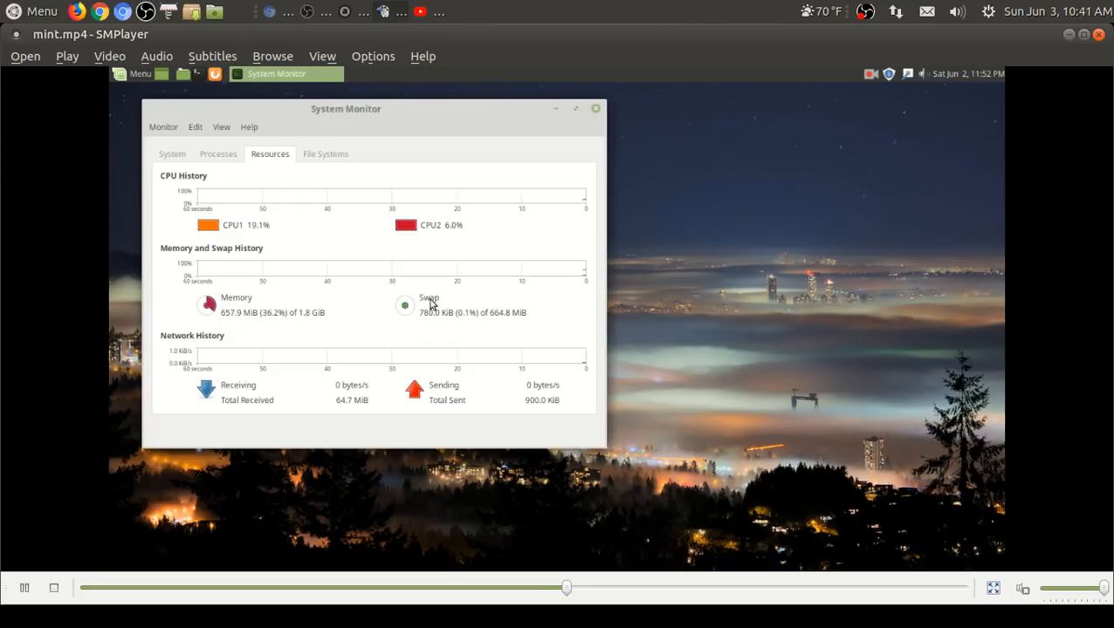
mouse_move(258, 323)
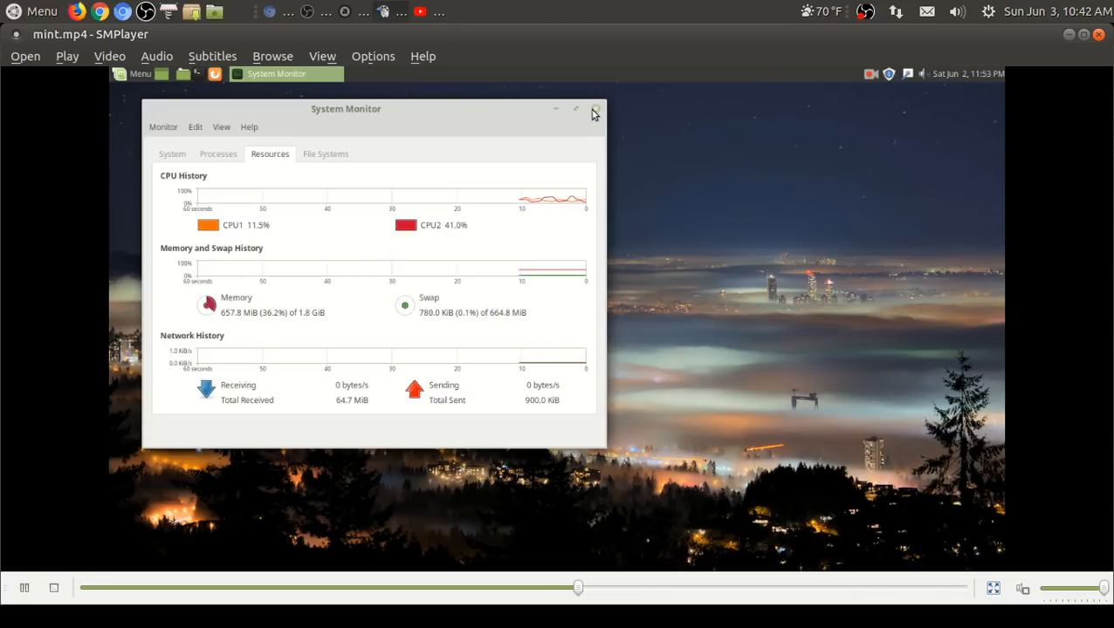
mouse_move(593, 112)
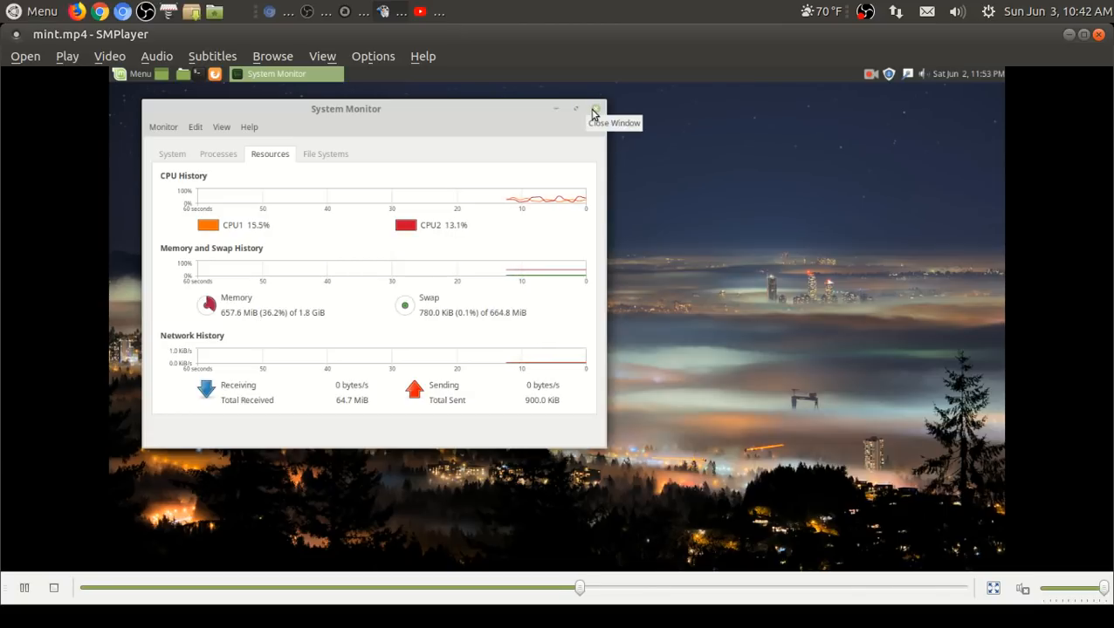
Step: Close System Monitor and browse the Mint menu's Accessories list, then dismiss the menu
left_click(593, 109)
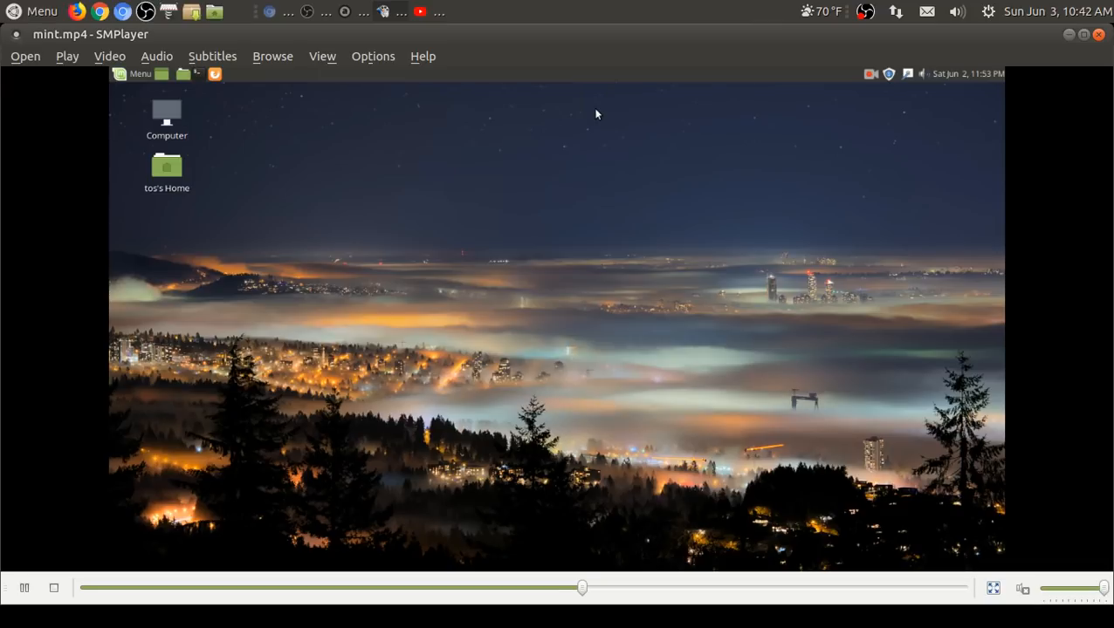
mouse_move(315, 274)
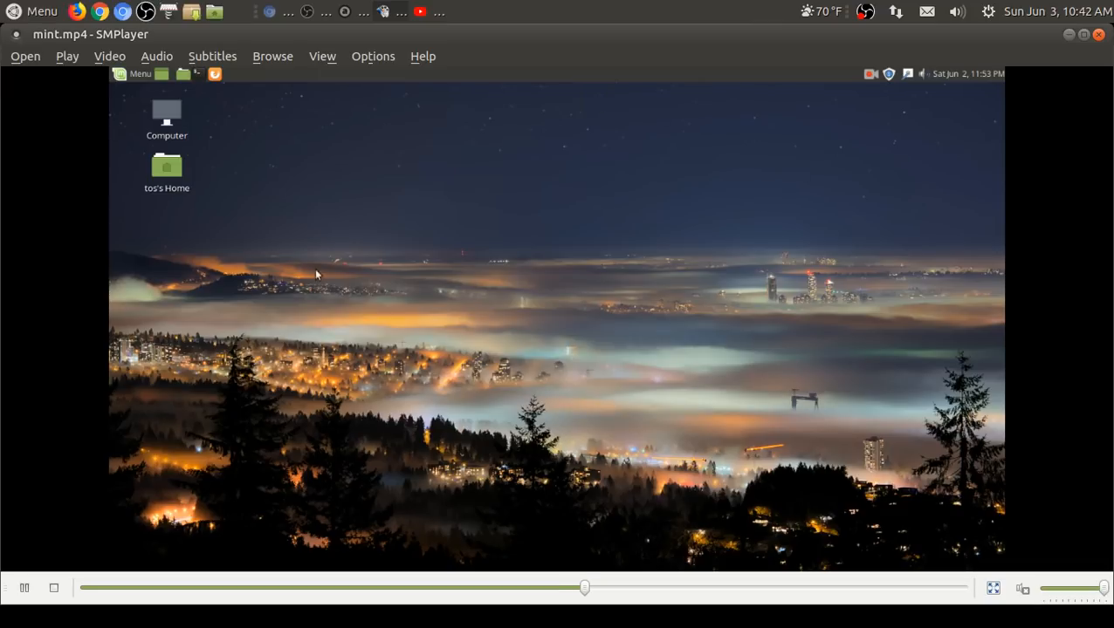
left_click(133, 73)
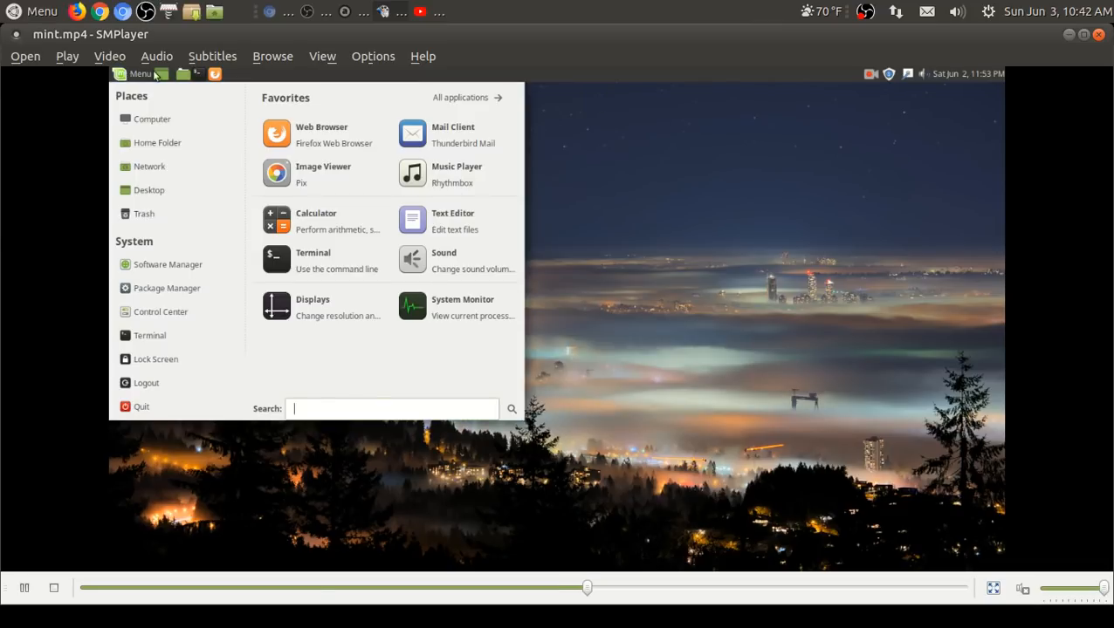
left_click(461, 98)
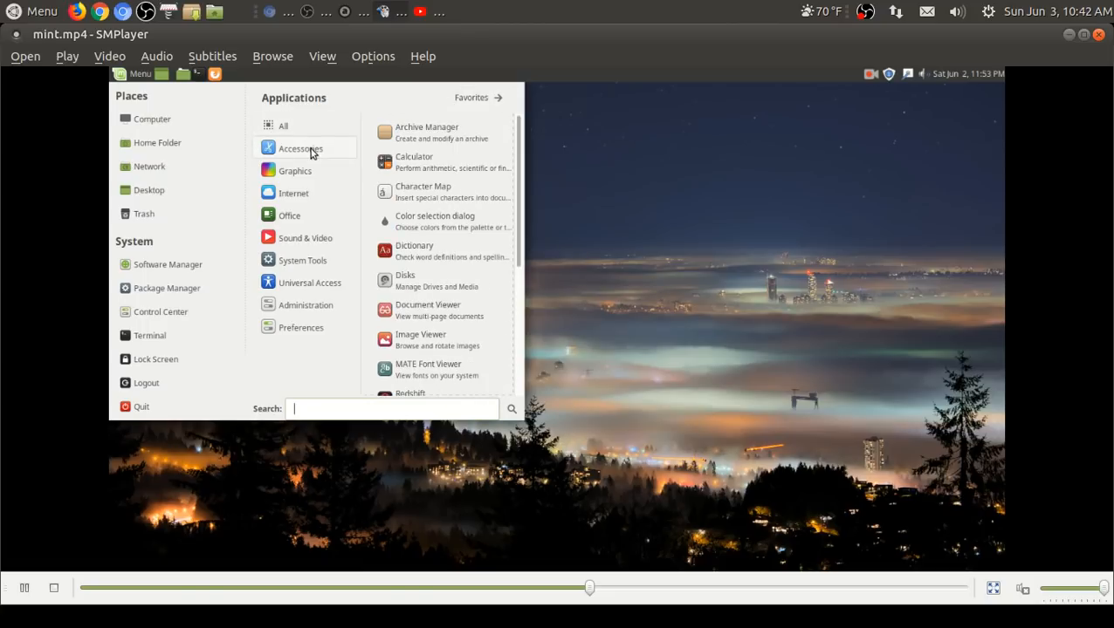
scroll("down", 3)
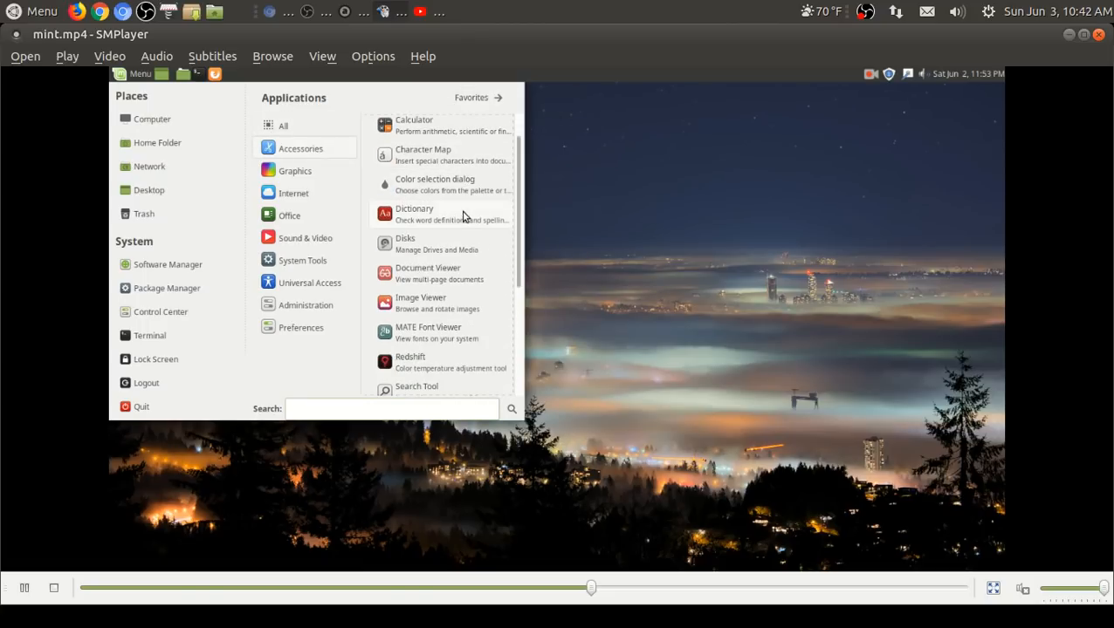
scroll("down", 3)
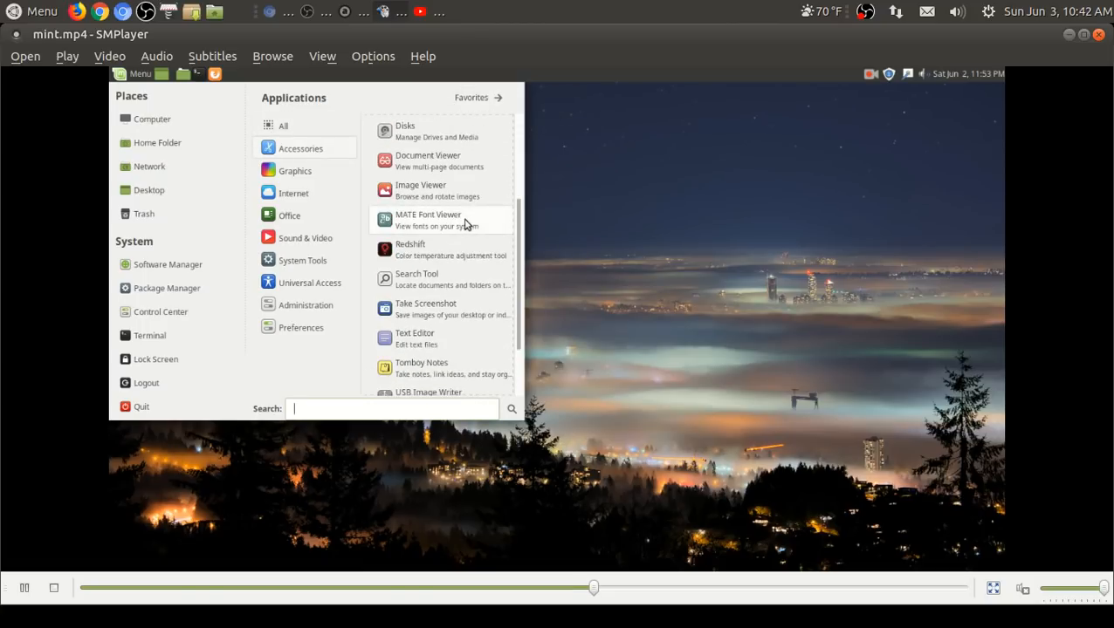
left_click(622, 272)
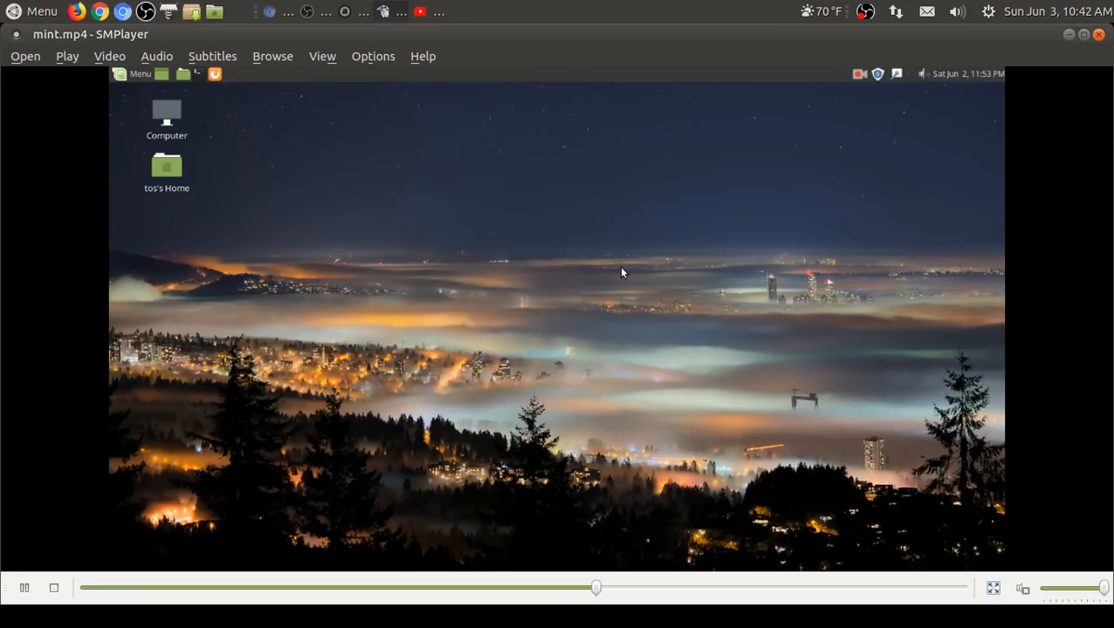
mouse_move(642, 402)
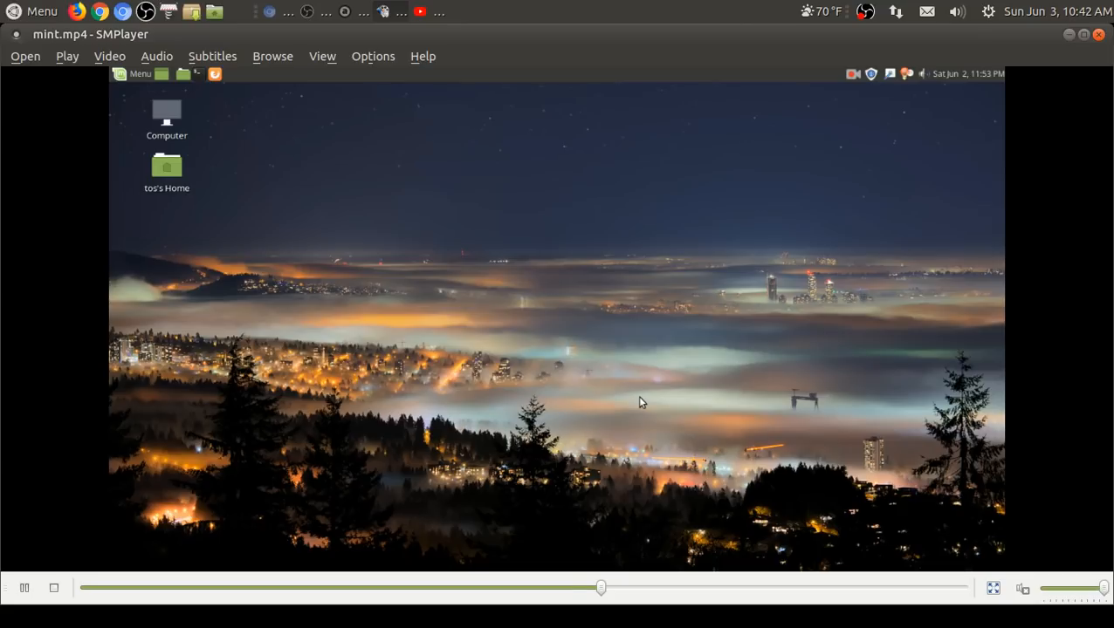
mouse_move(131, 86)
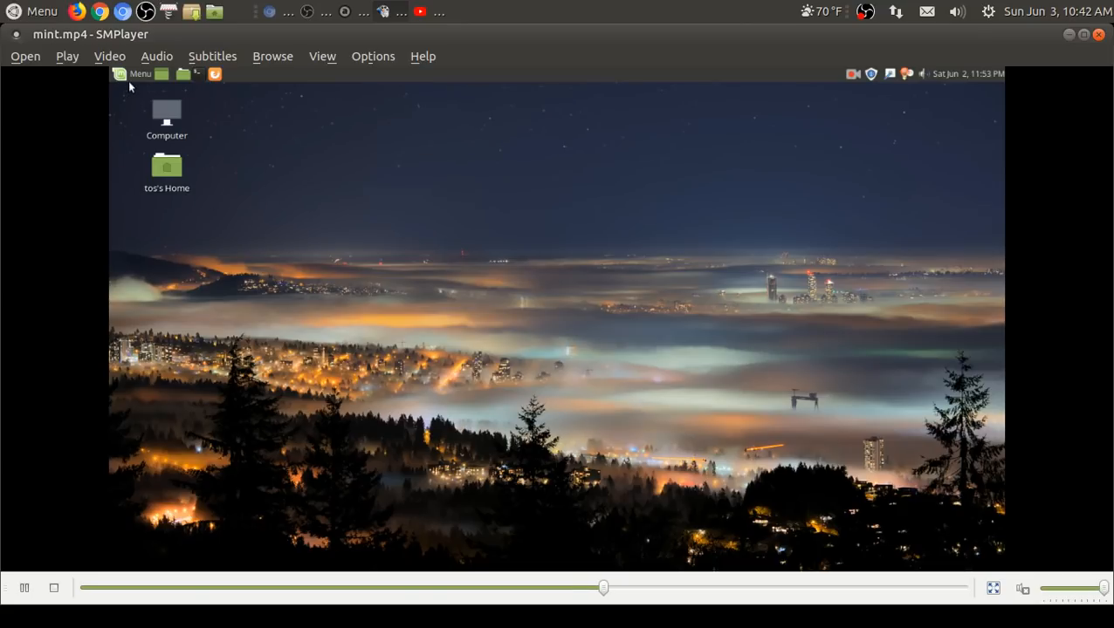
Step: Reopen the Mint menu on Accessories, scrolled to Text Editor and USB Stick Formatter
left_click(133, 74)
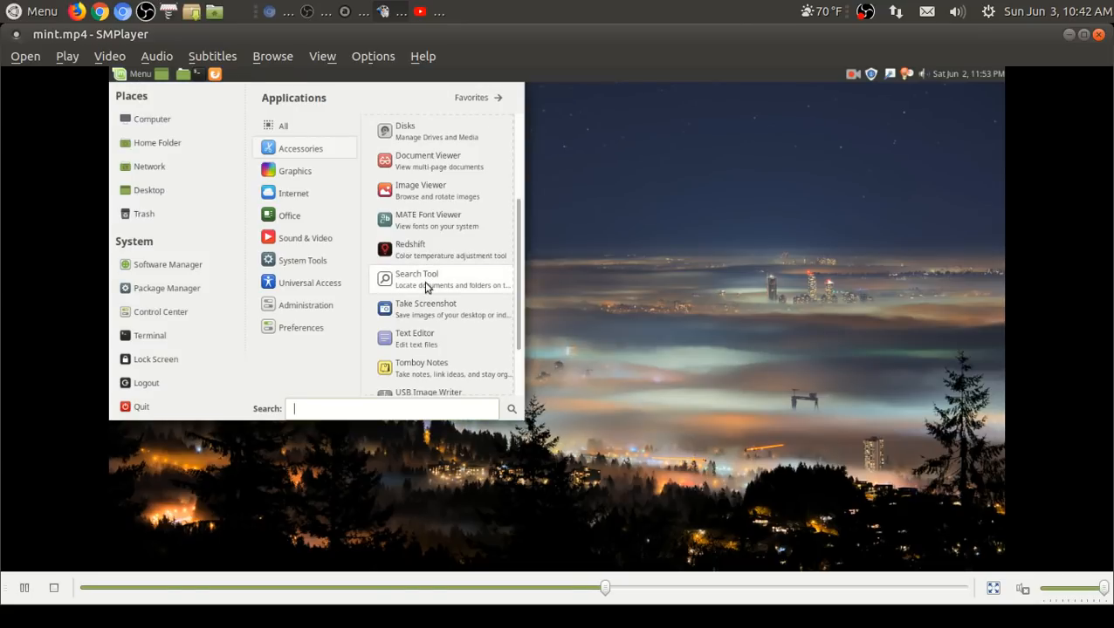
scroll("down", 3)
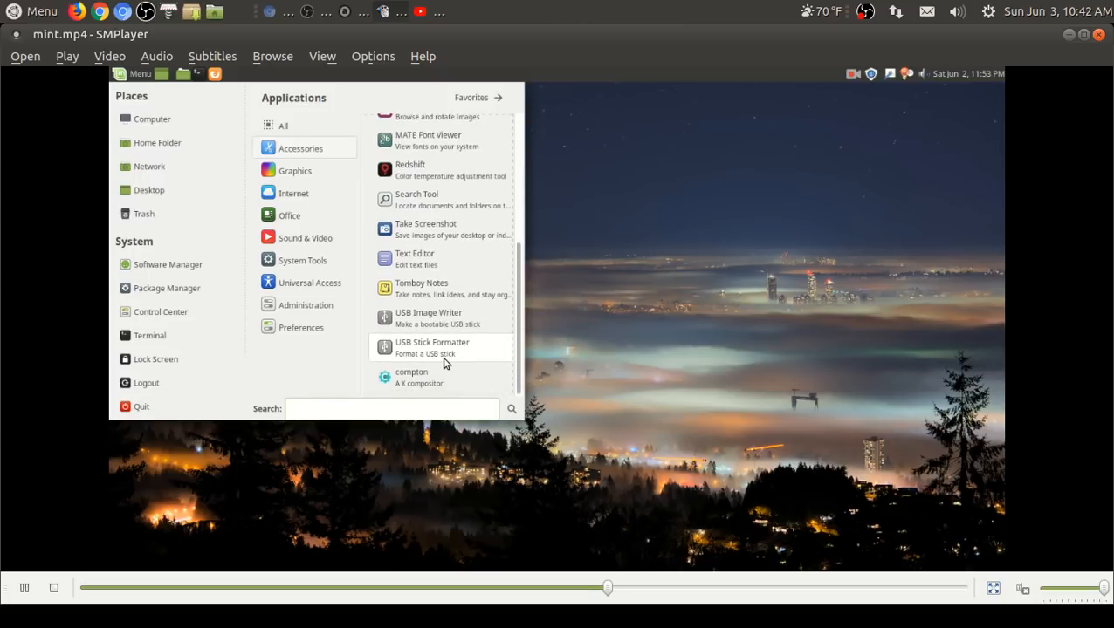
left_click(436, 384)
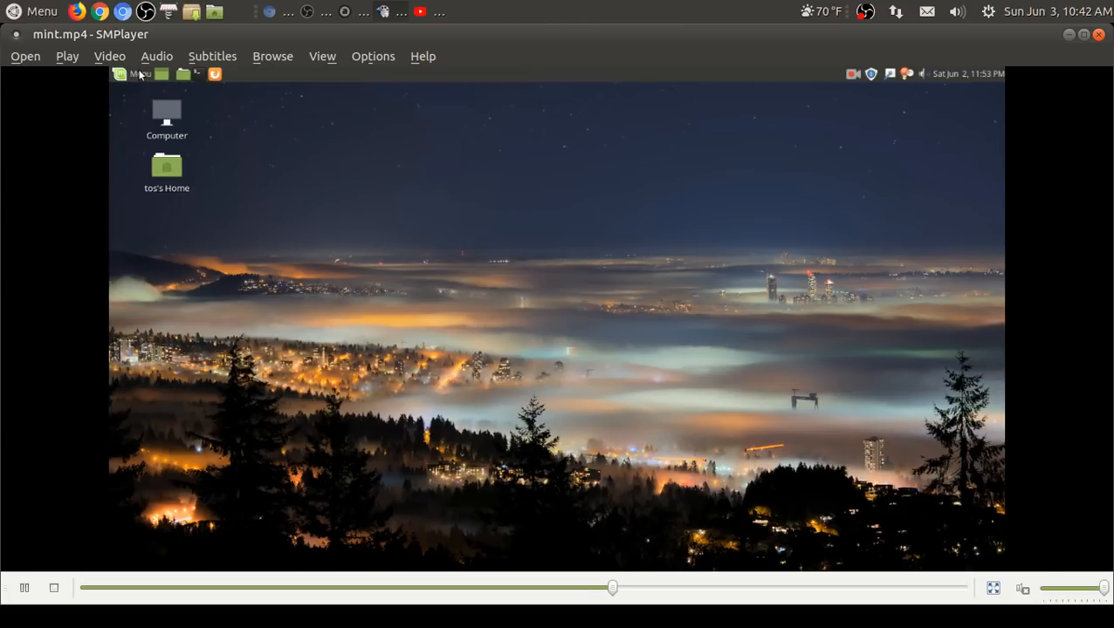
left_click(134, 74)
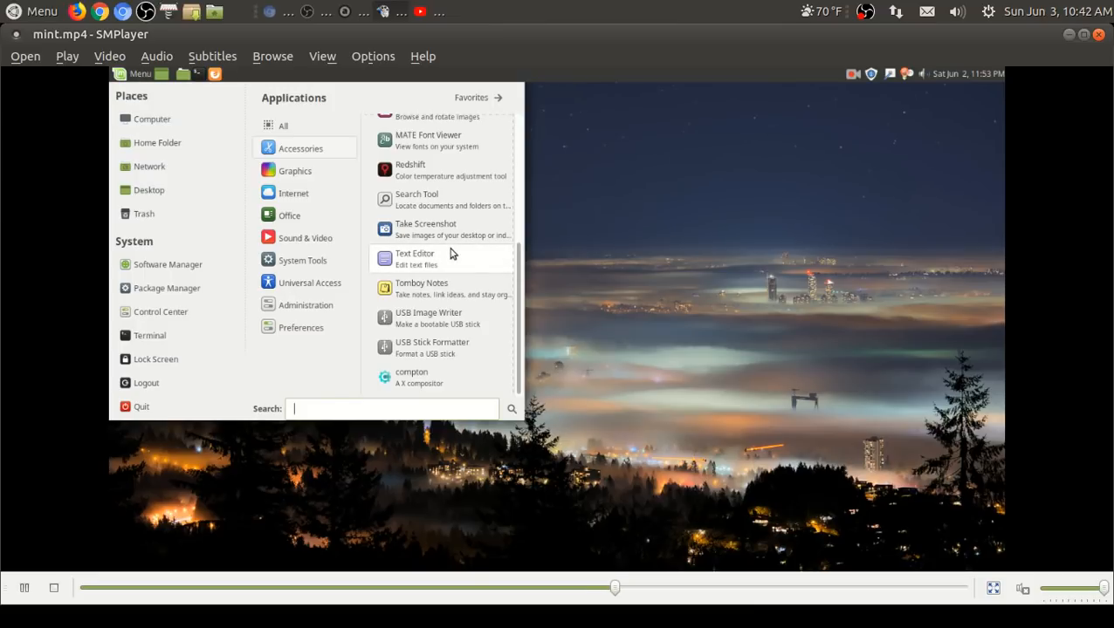
mouse_move(906, 81)
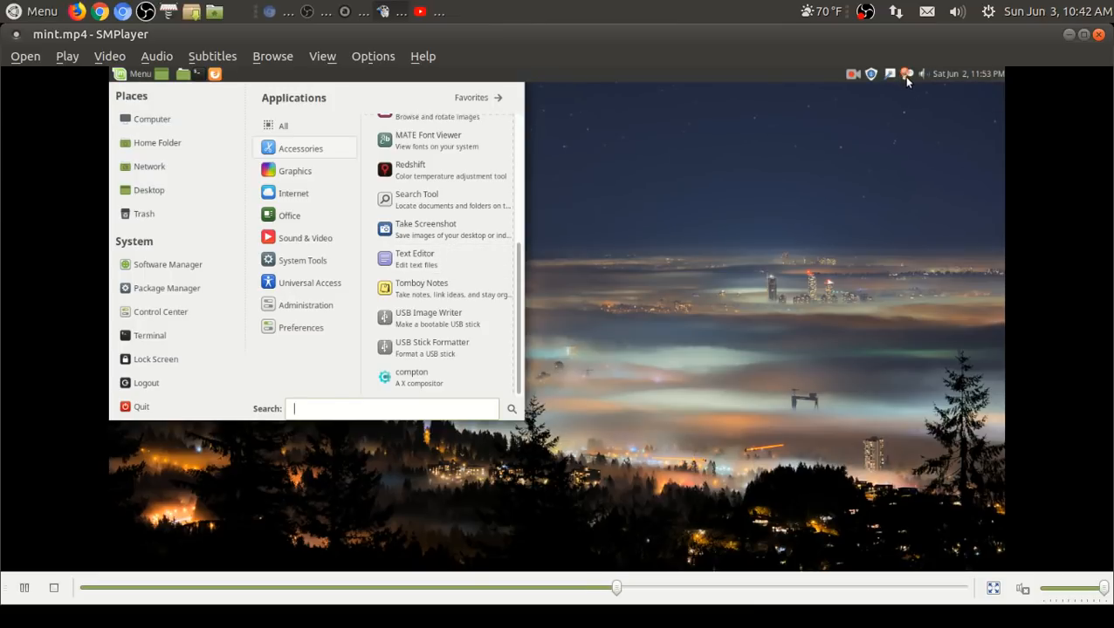
Step: Show Redshift's status Info window from its tray icon and dismiss it
left_click(907, 74)
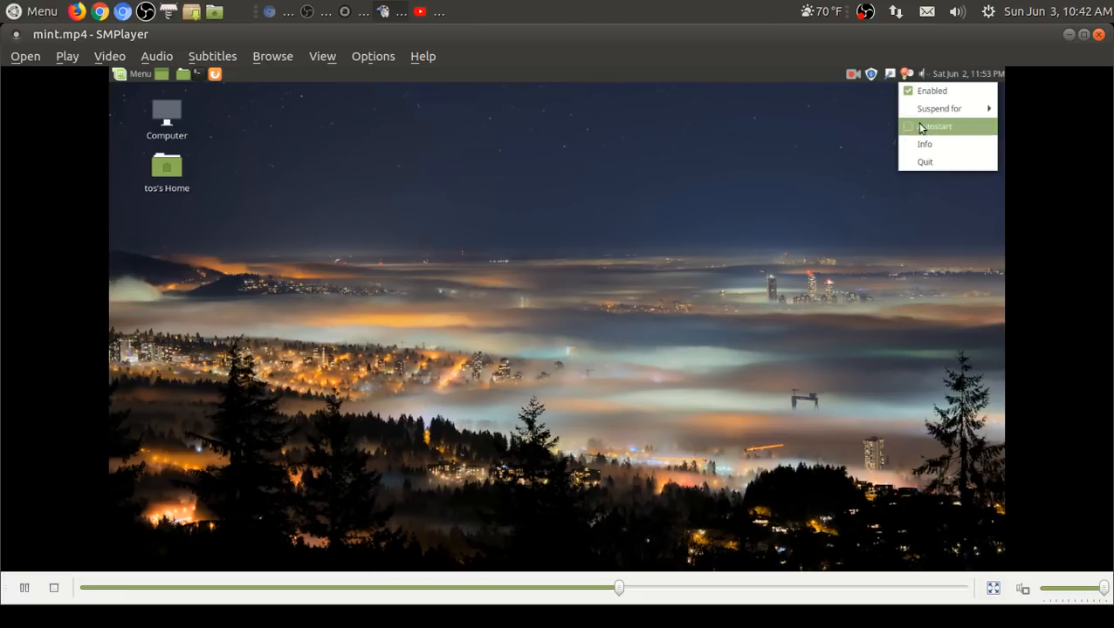
left_click(924, 143)
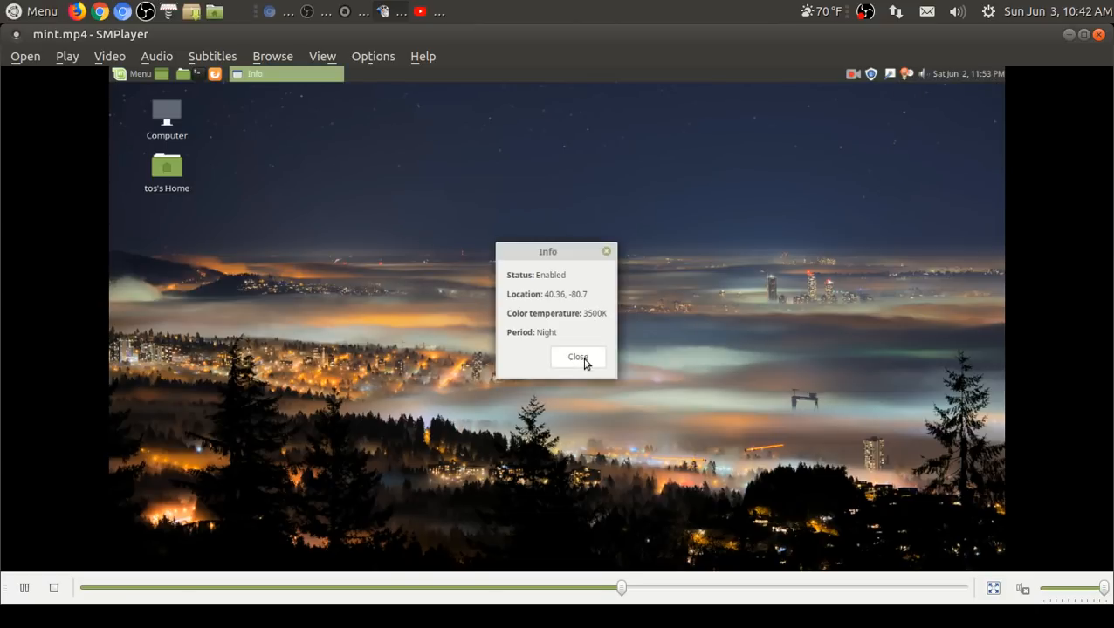
left_click(576, 357)
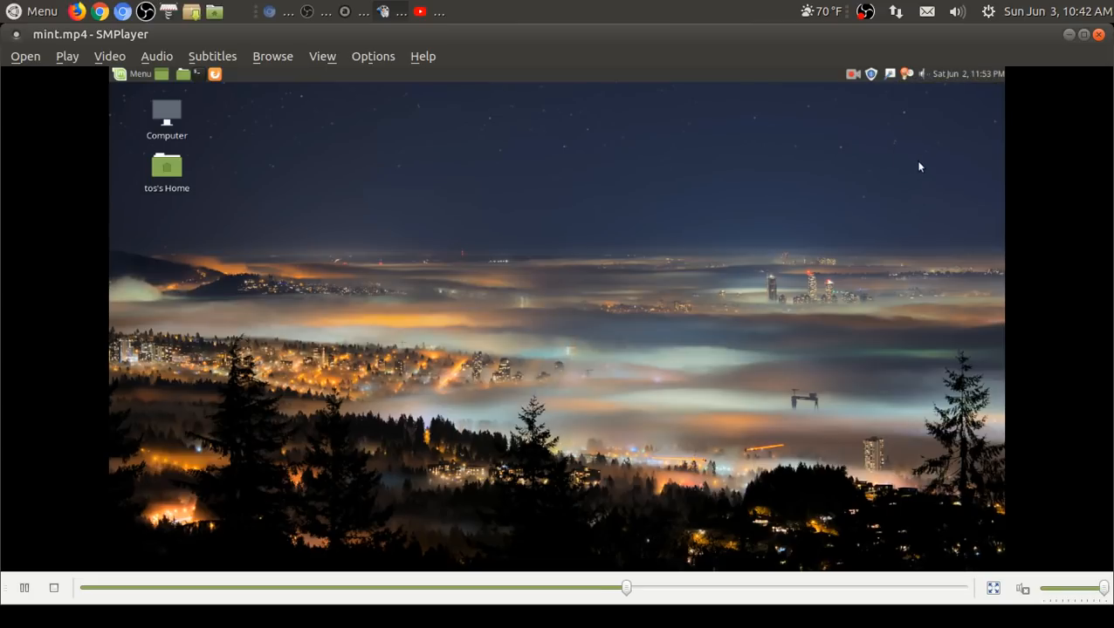
mouse_move(919, 97)
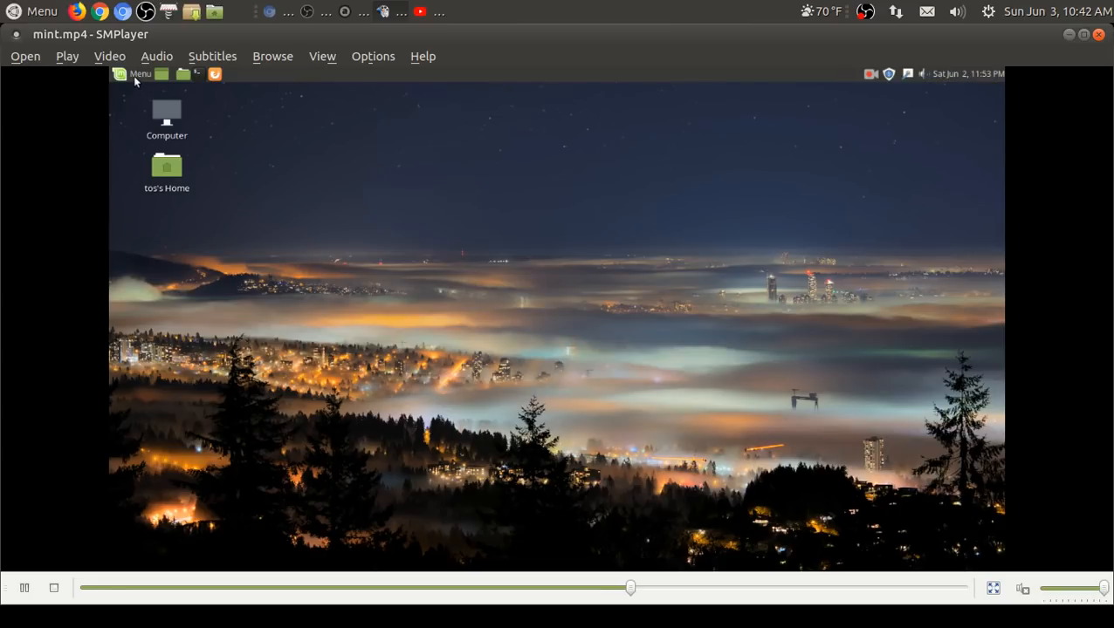
Step: Acknowledge the 'Failed to run Redshift' error and return to the Accessories menu
left_click(136, 74)
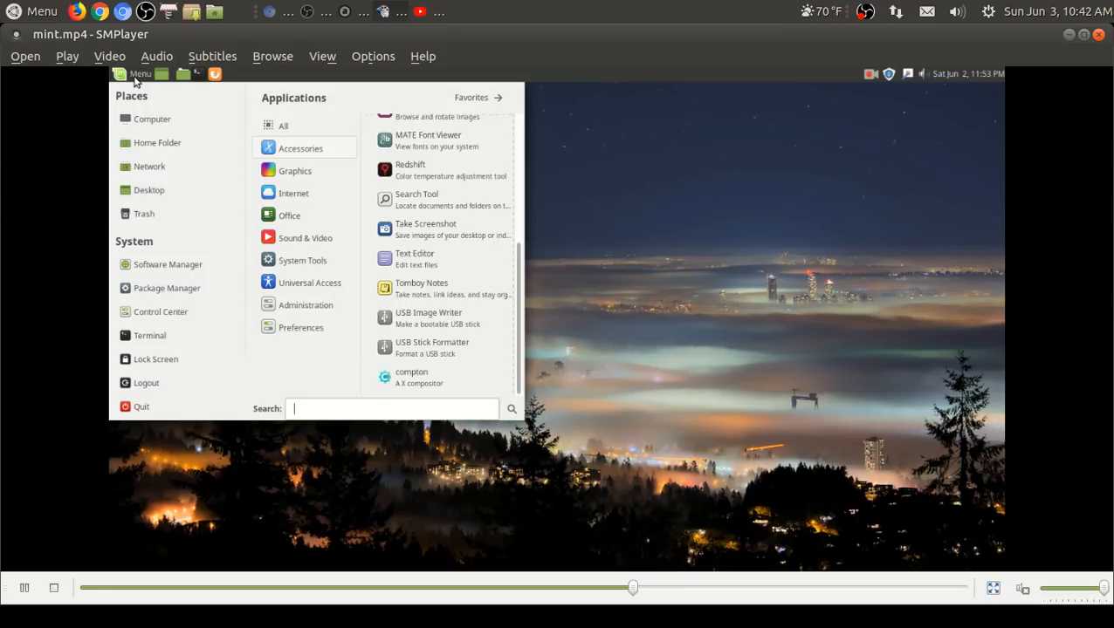
left_click(411, 167)
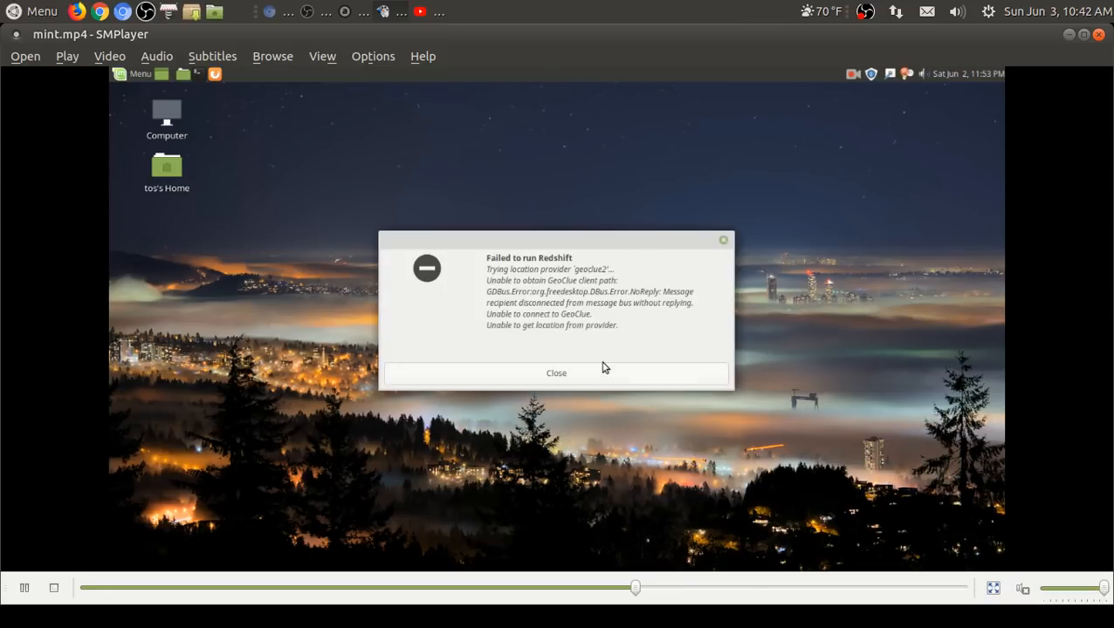
left_click(555, 374)
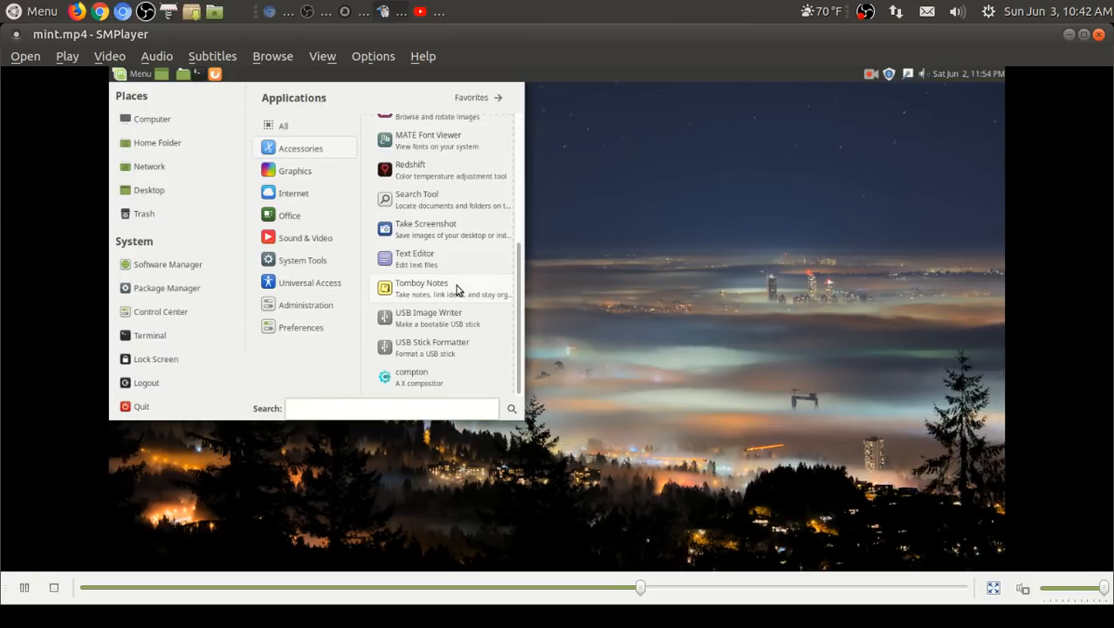
mouse_move(389, 143)
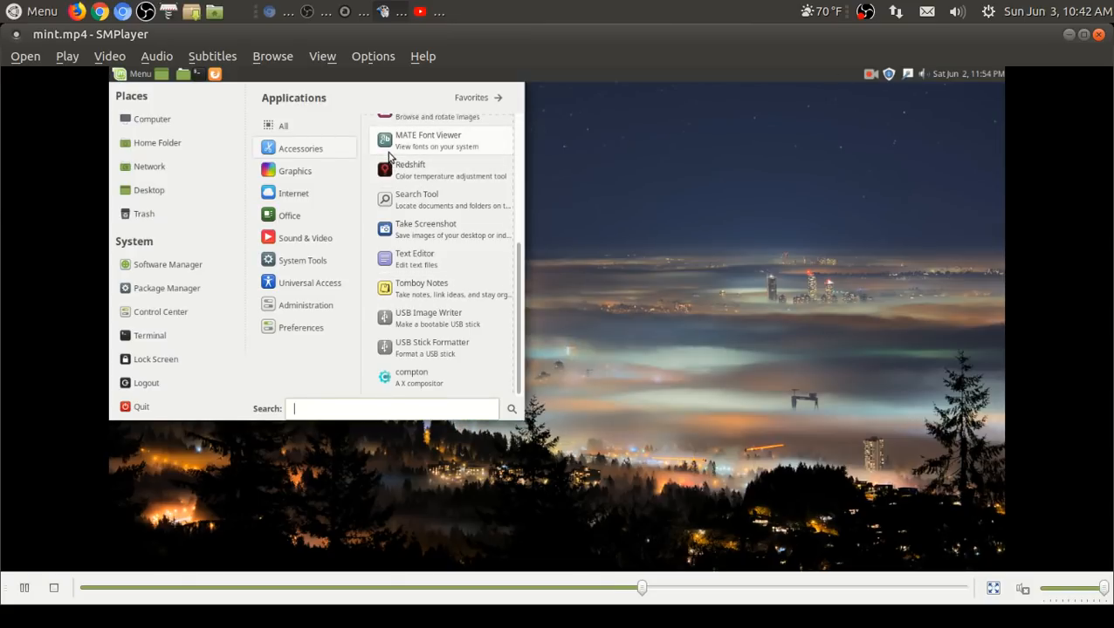
Step: Browse the System Tools and Administration categories and launch Software Manager
left_click(294, 171)
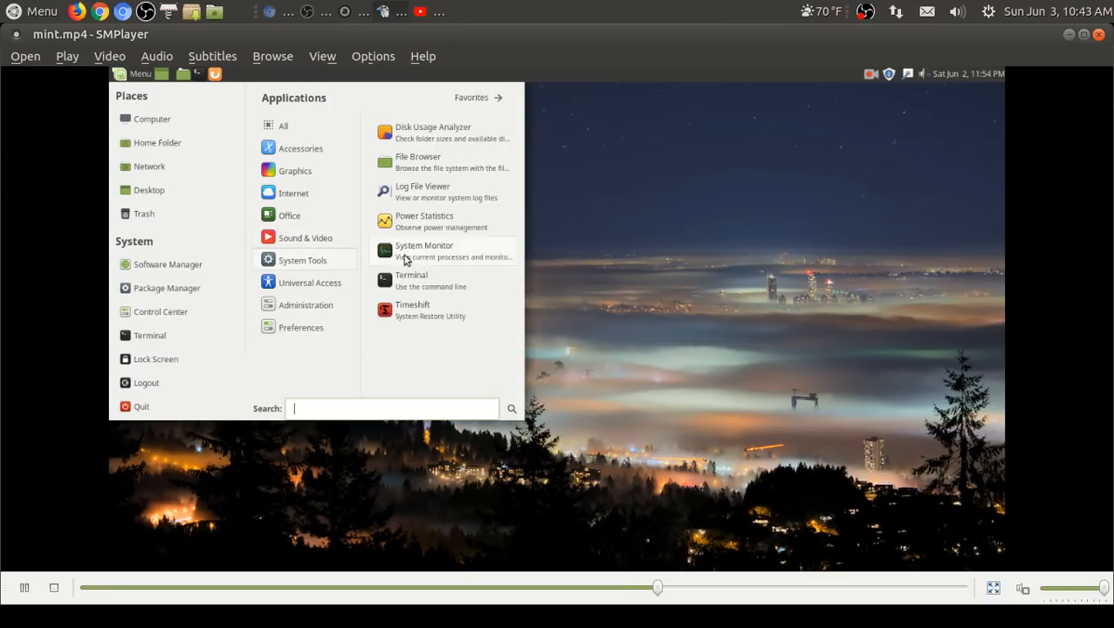
mouse_move(412, 279)
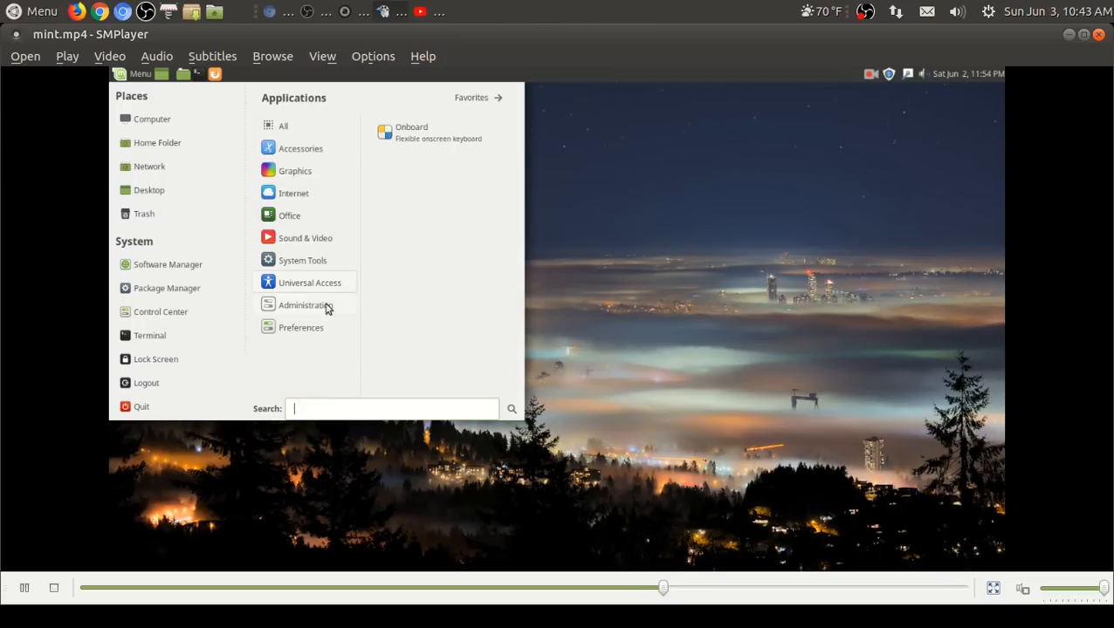
left_click(306, 304)
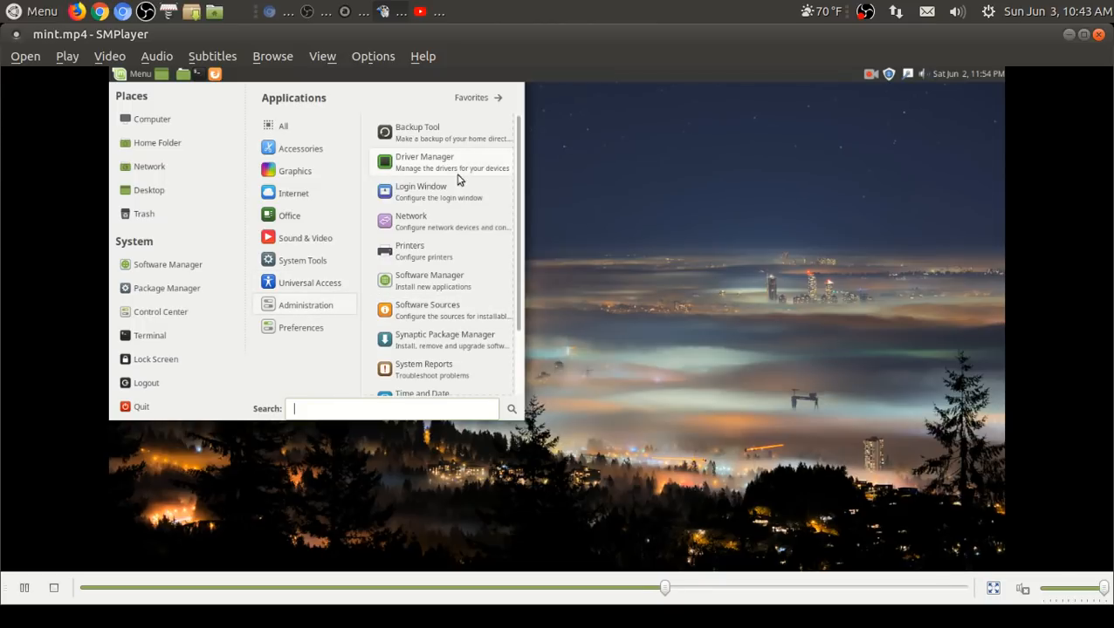
left_click(618, 283)
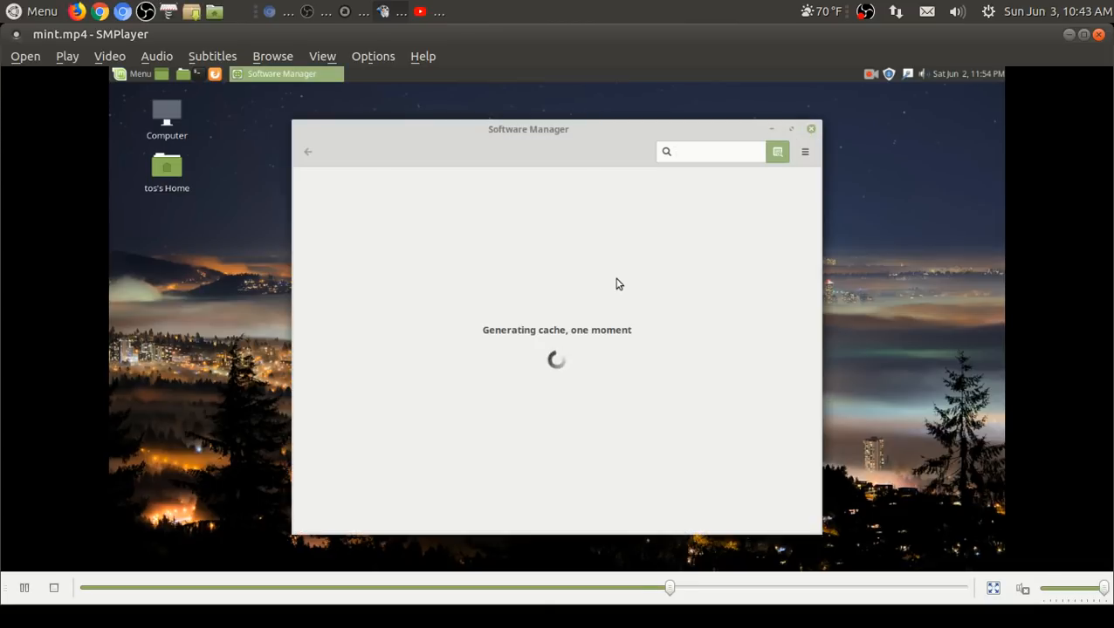
Step: Enter Software Manager's Sound and video section and choose the Video category
left_click(709, 150)
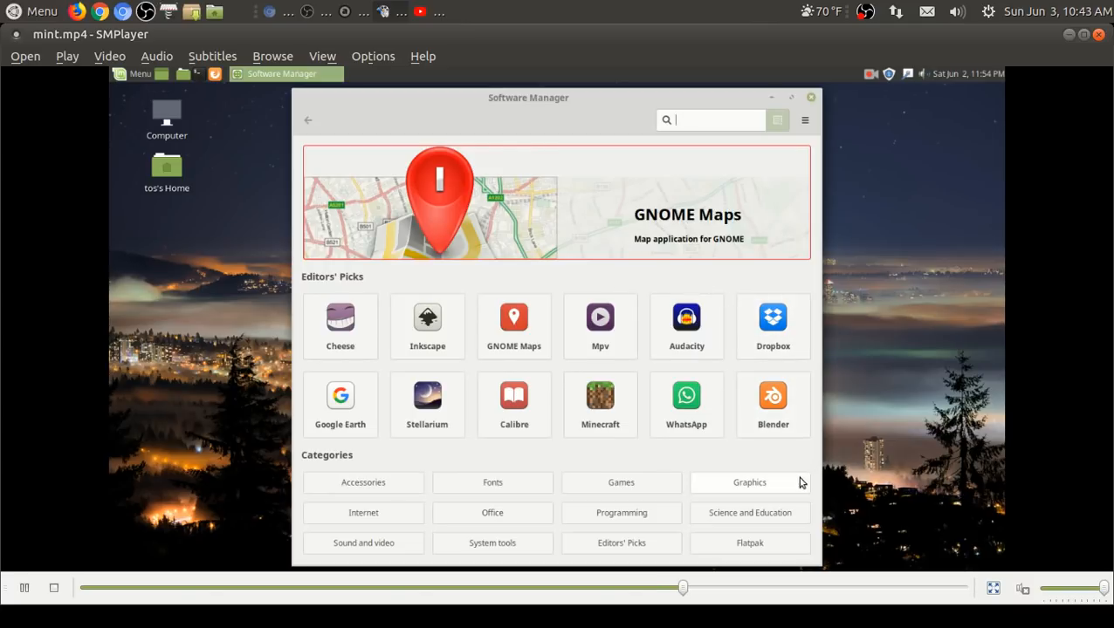
mouse_move(363, 543)
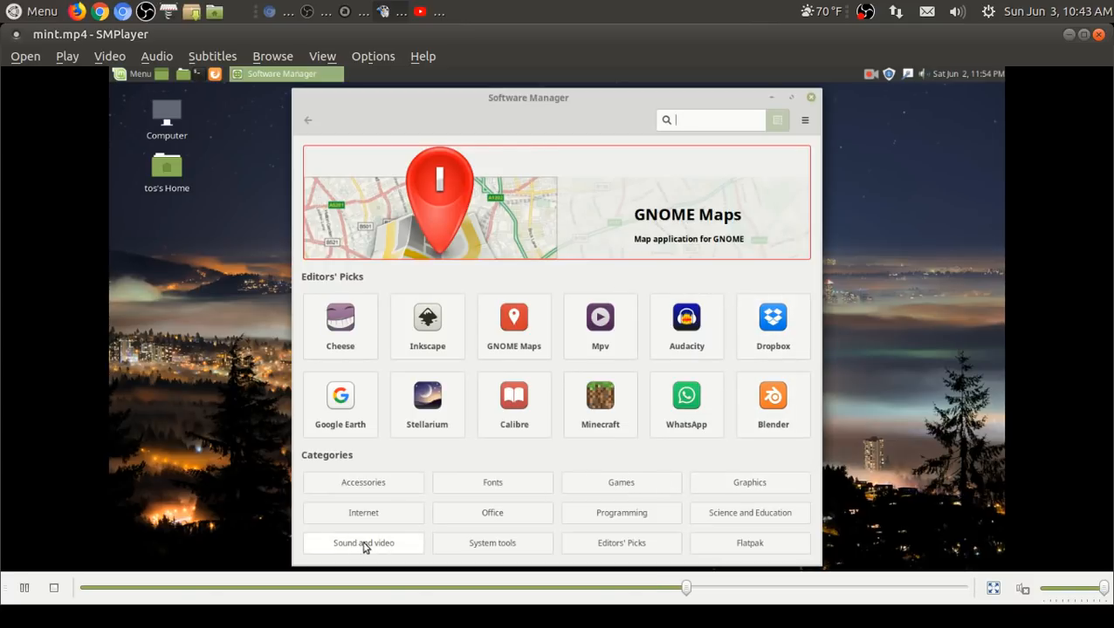
left_click(363, 543)
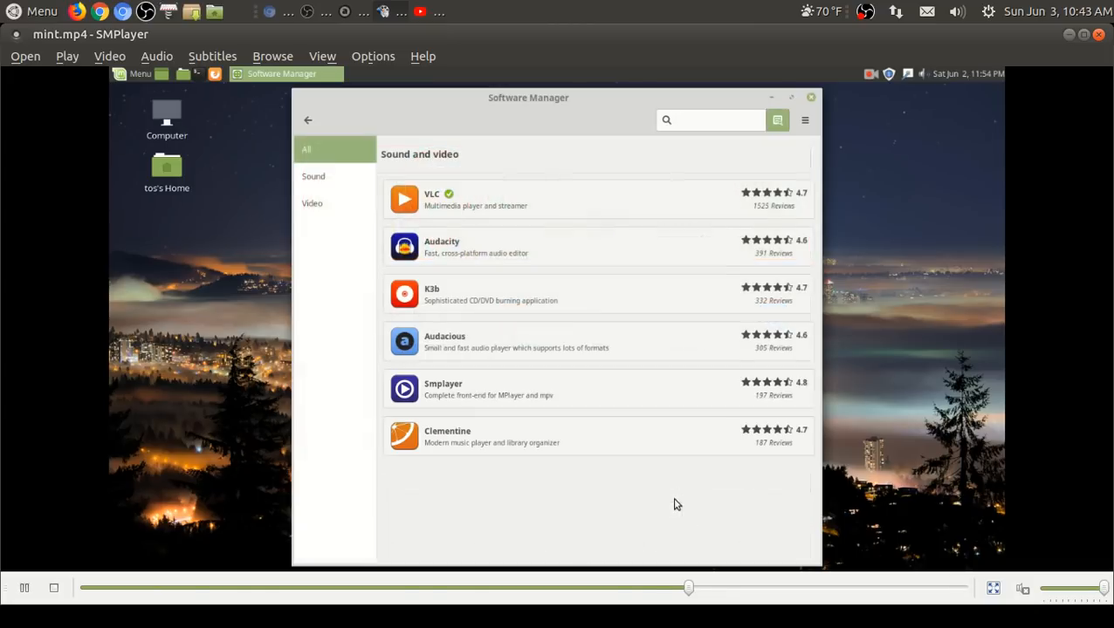
scroll("down", 3)
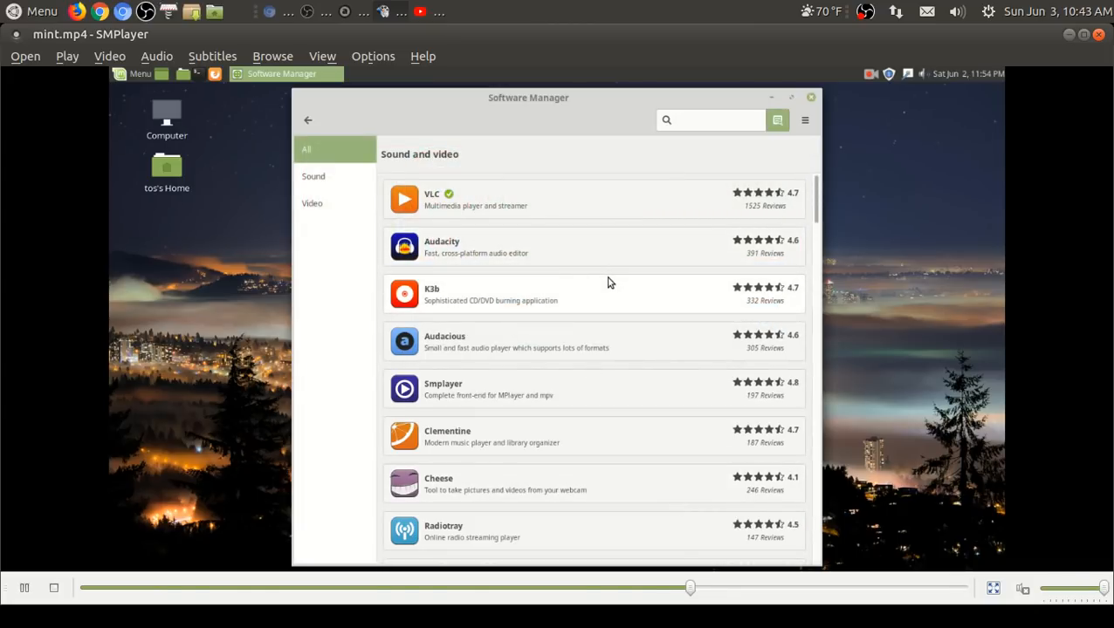
left_click(310, 203)
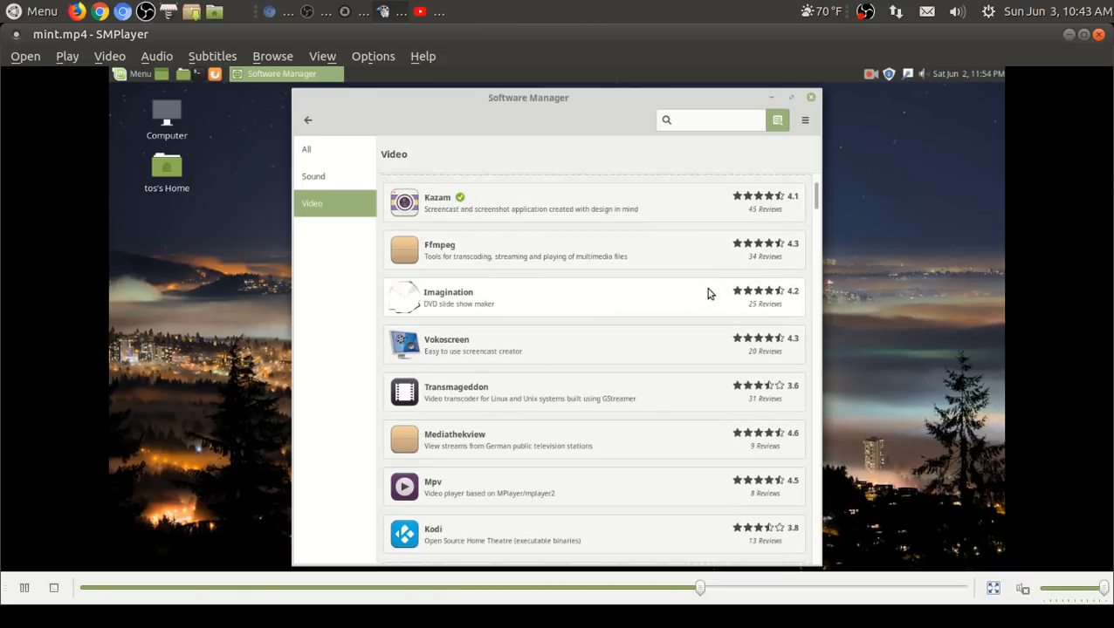
Step: Scroll through the long Video applications list, then switch to the Sound category
scroll("down", 3)
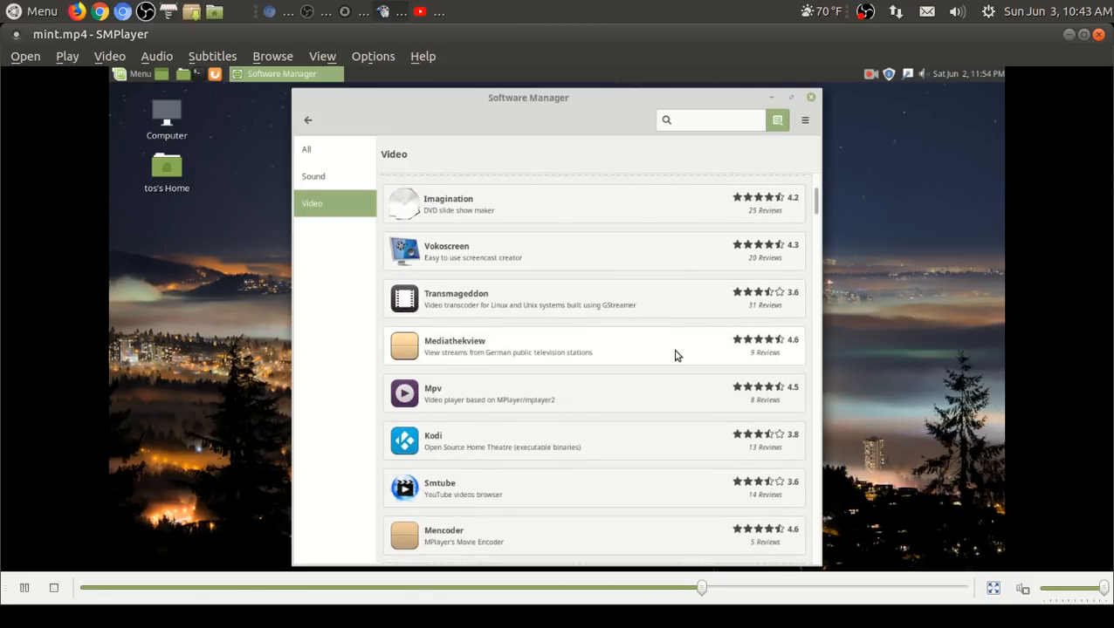
scroll("down", 3)
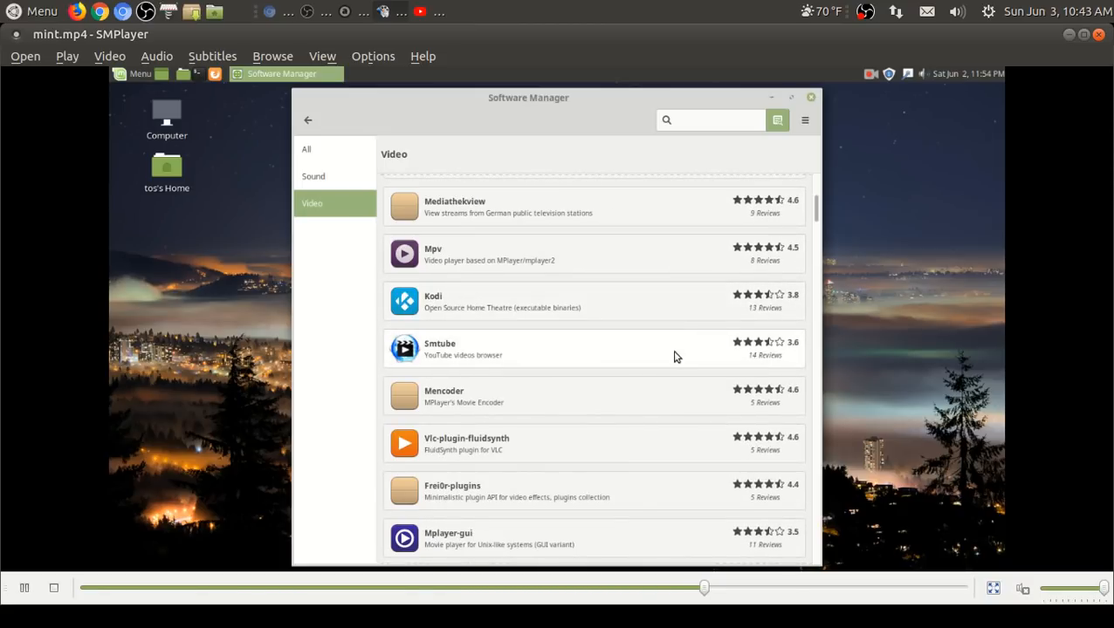
scroll("down", 3)
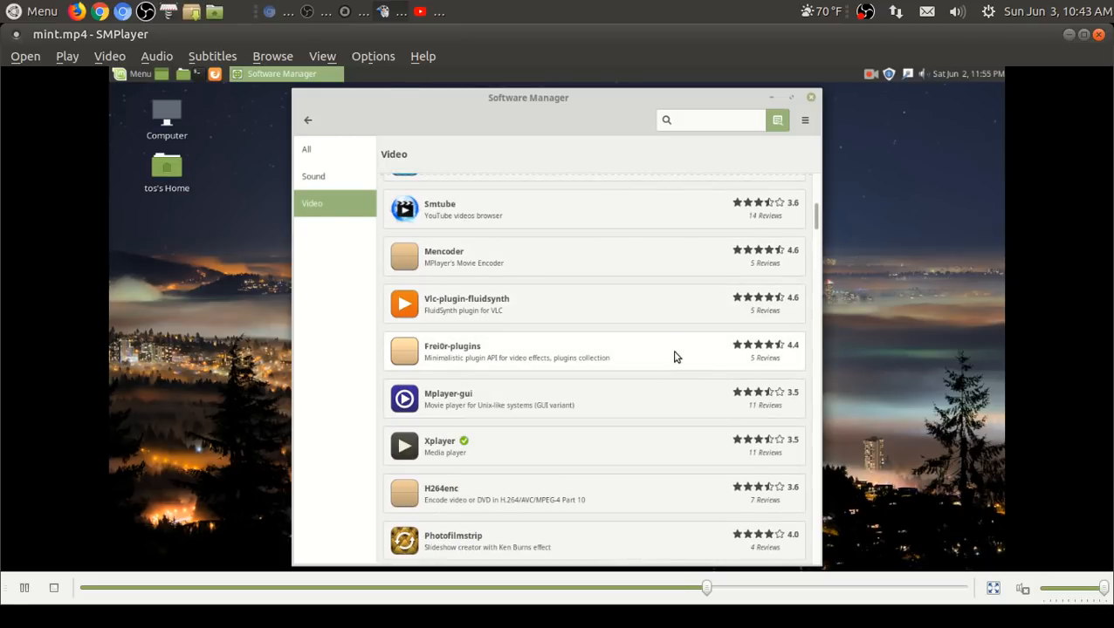
scroll("down", 3)
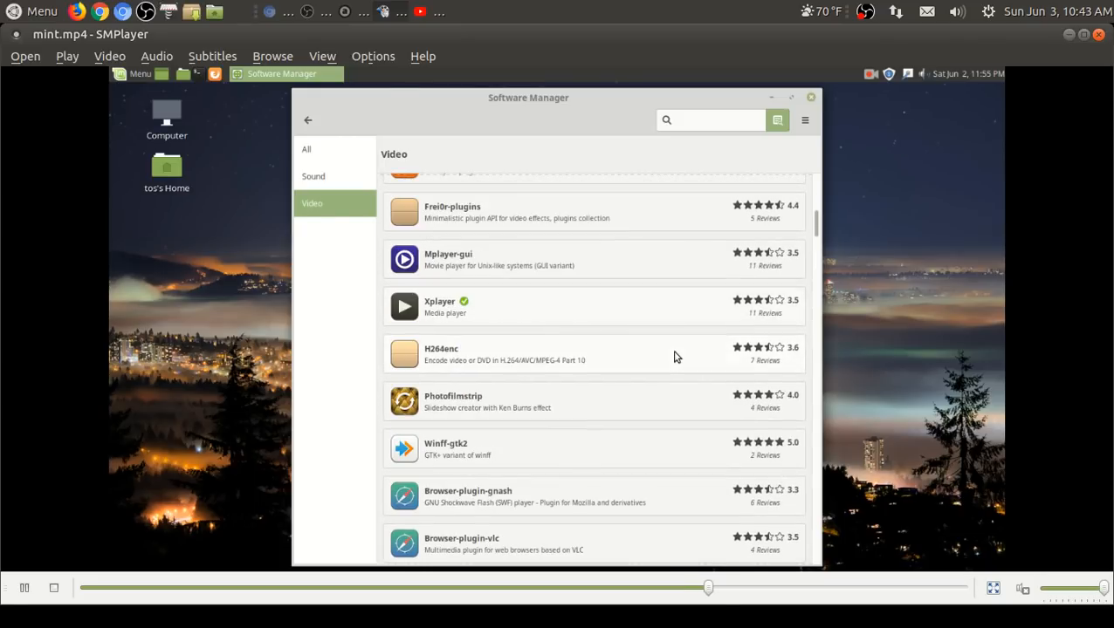
scroll("down", 3)
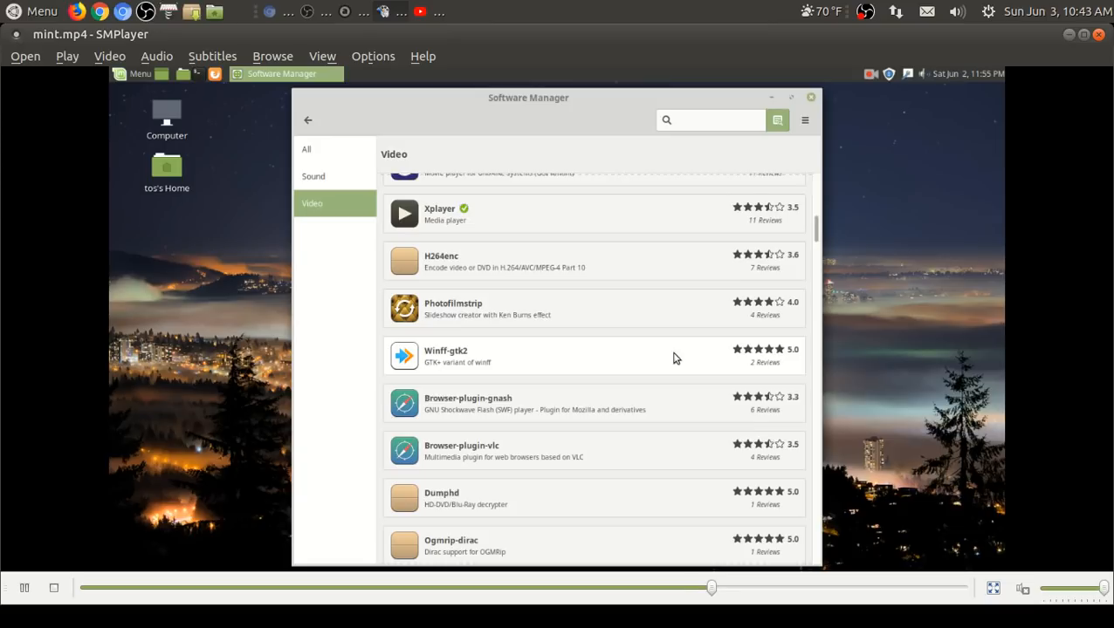
scroll("down", 3)
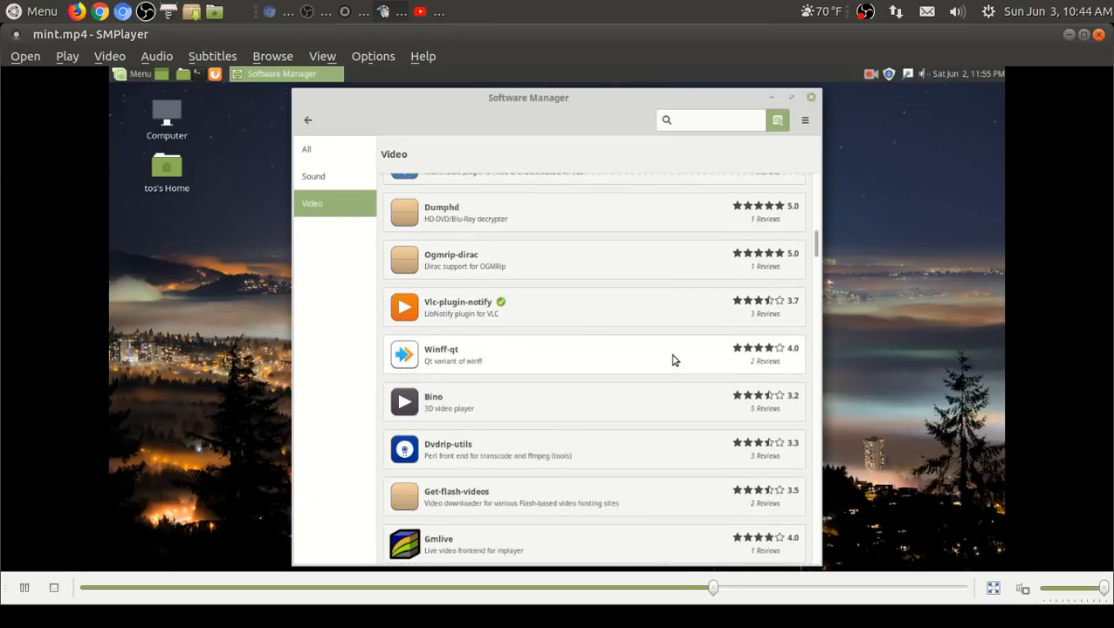
scroll("down", 3)
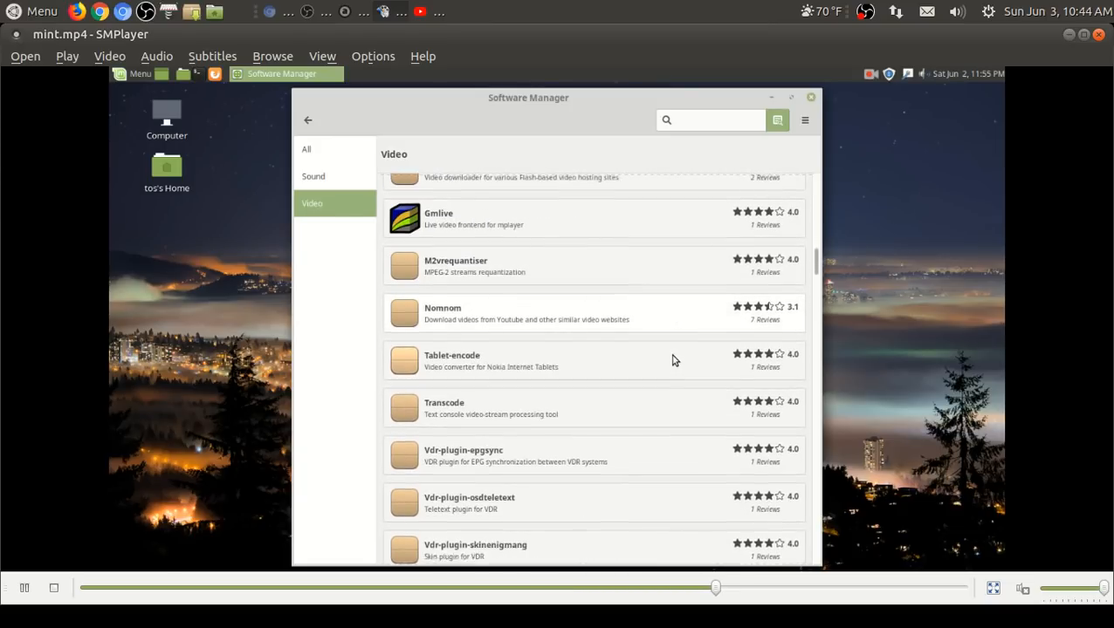
scroll("up", 3)
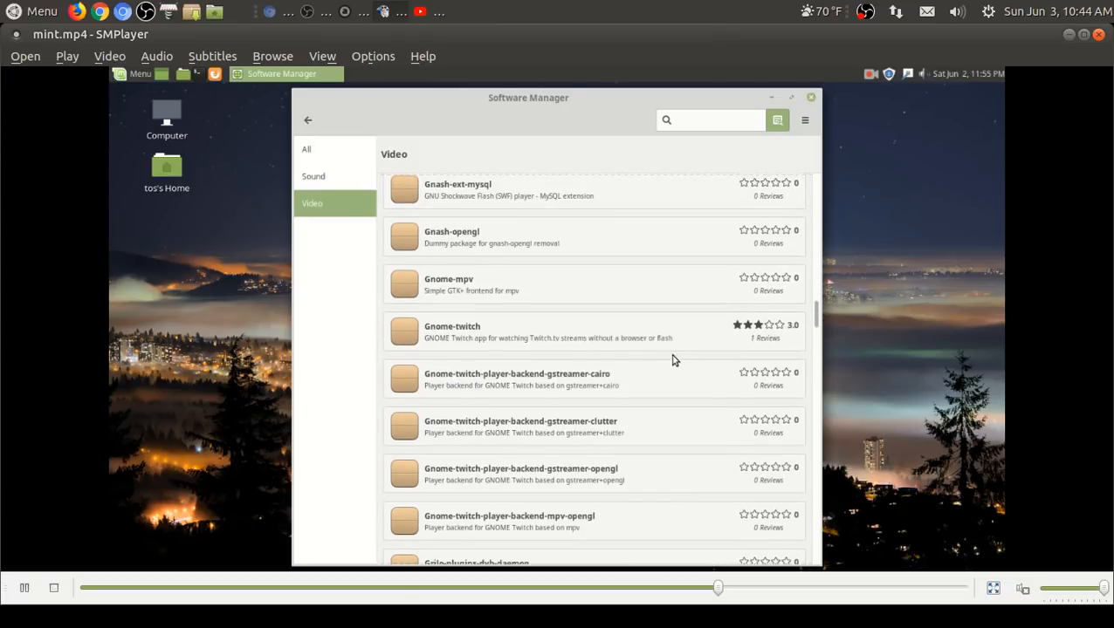
left_click(312, 174)
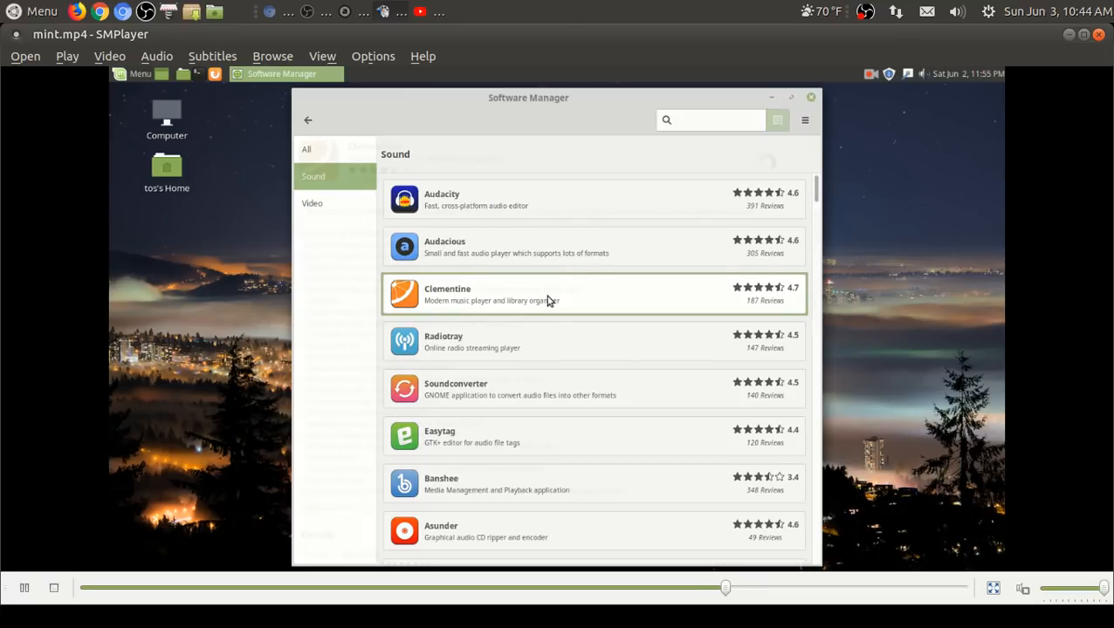
Step: Install Clementine from Software Manager, confirming dependencies and authenticating
left_click(597, 293)
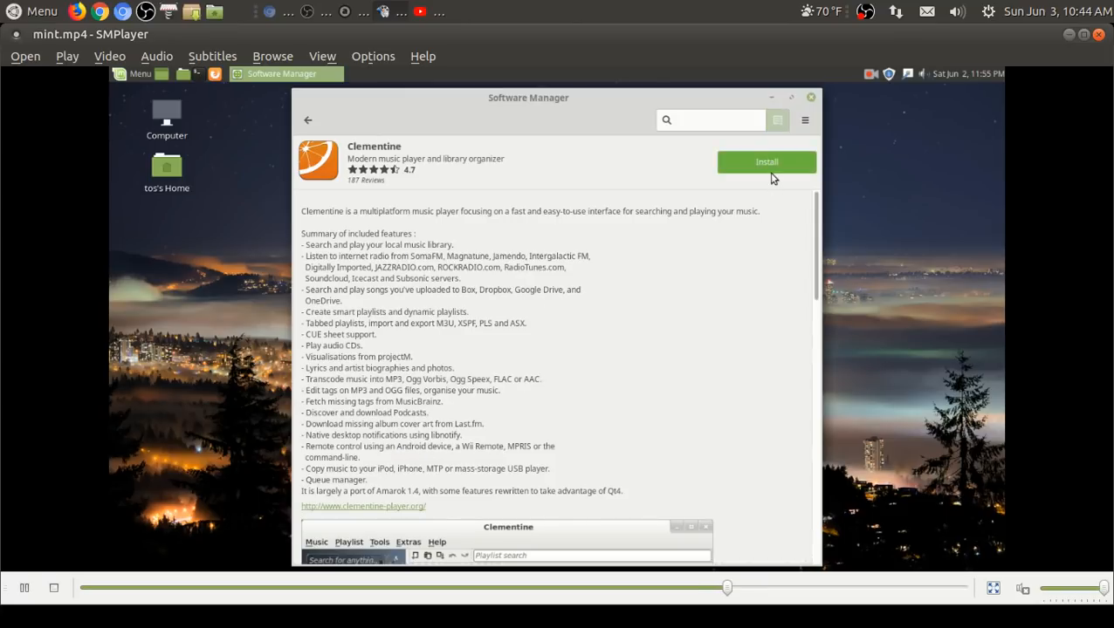
left_click(764, 161)
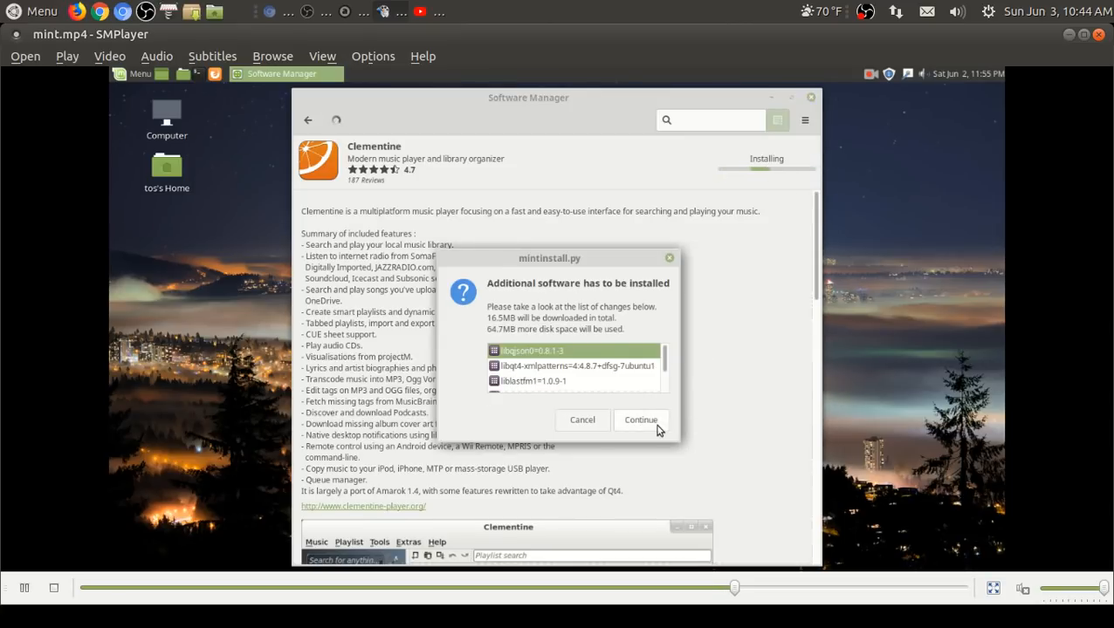
left_click(641, 419)
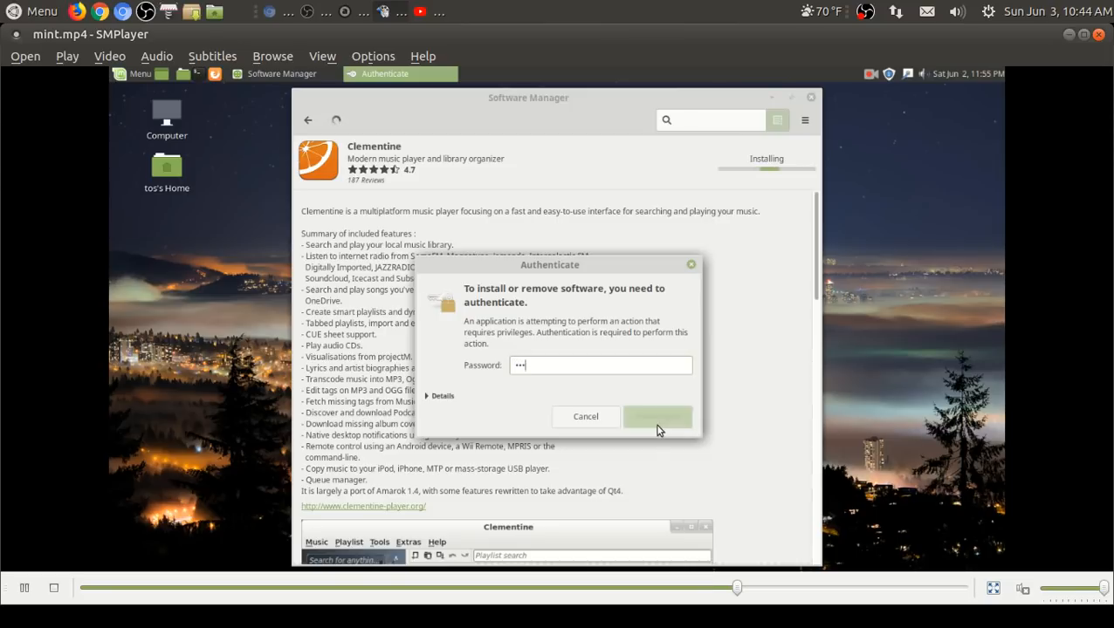
left_click(658, 416)
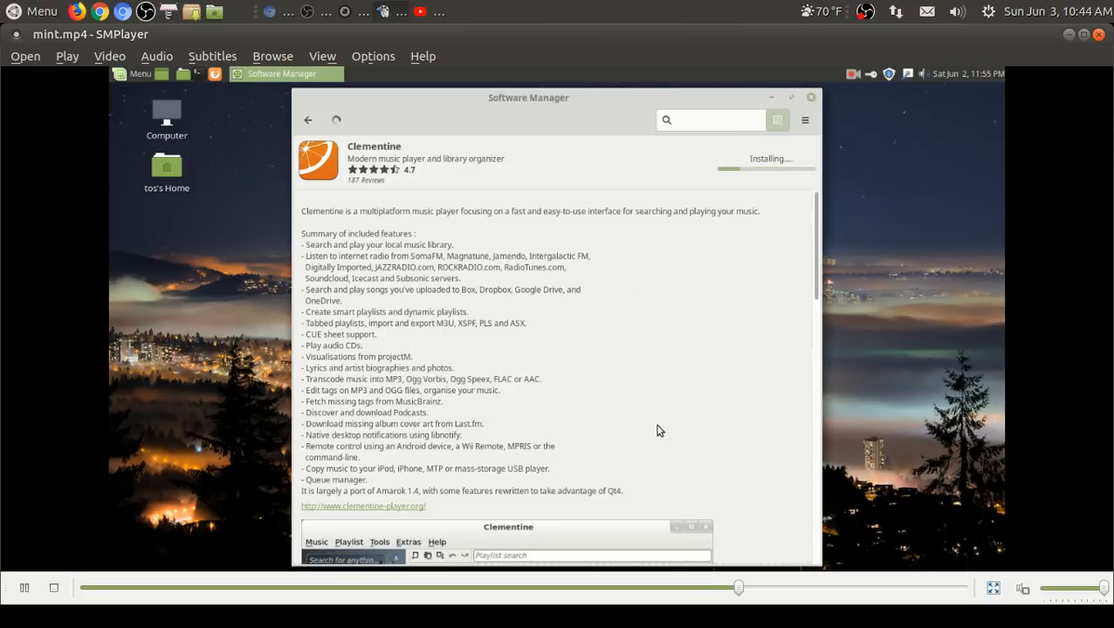
mouse_move(468, 91)
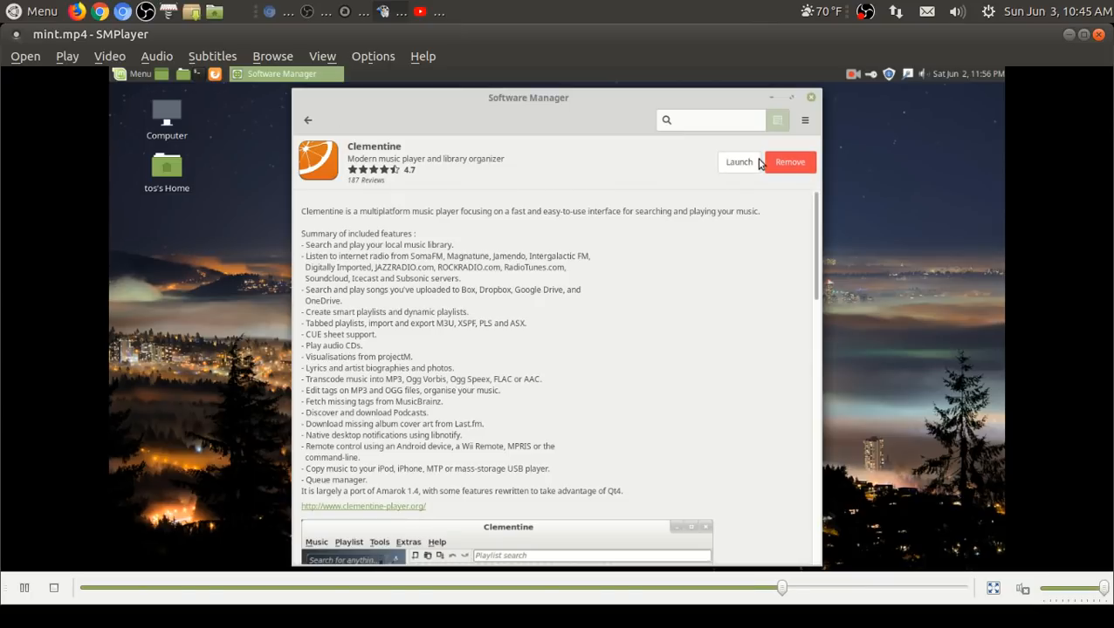
mouse_move(967, 283)
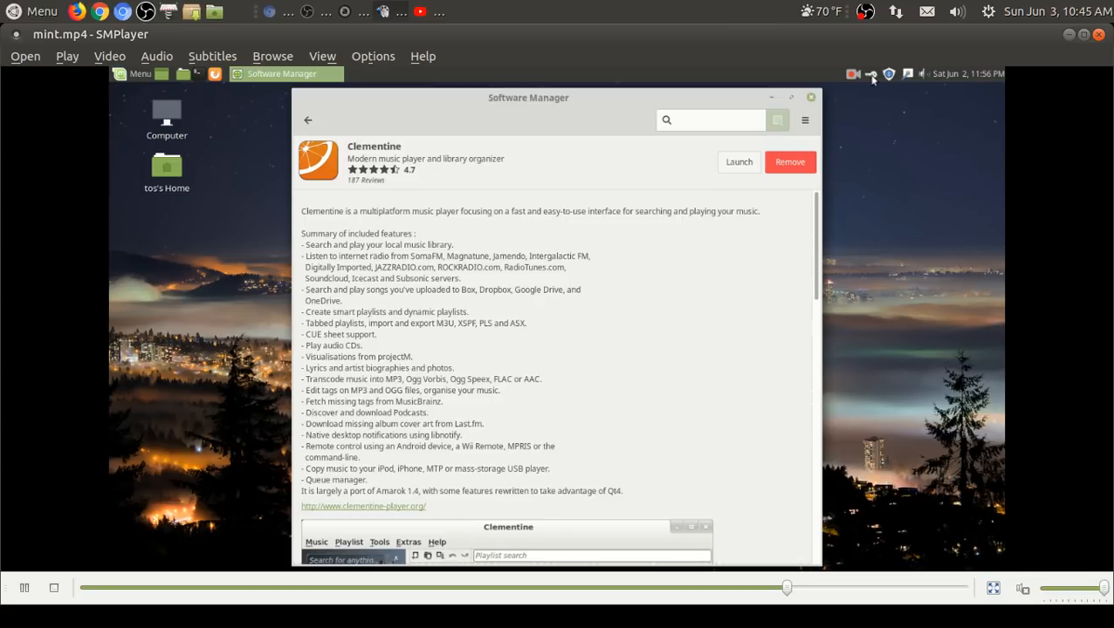
Step: Leave Software Manager and browse the Mint menu's Office and System Tools categories
left_click(737, 161)
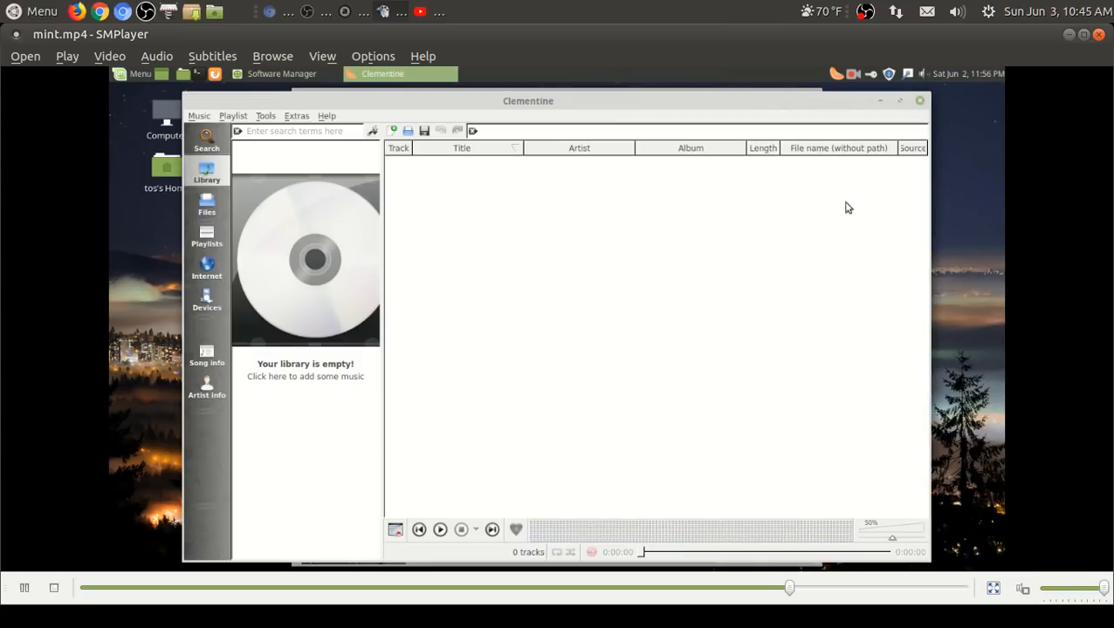
left_click(281, 73)
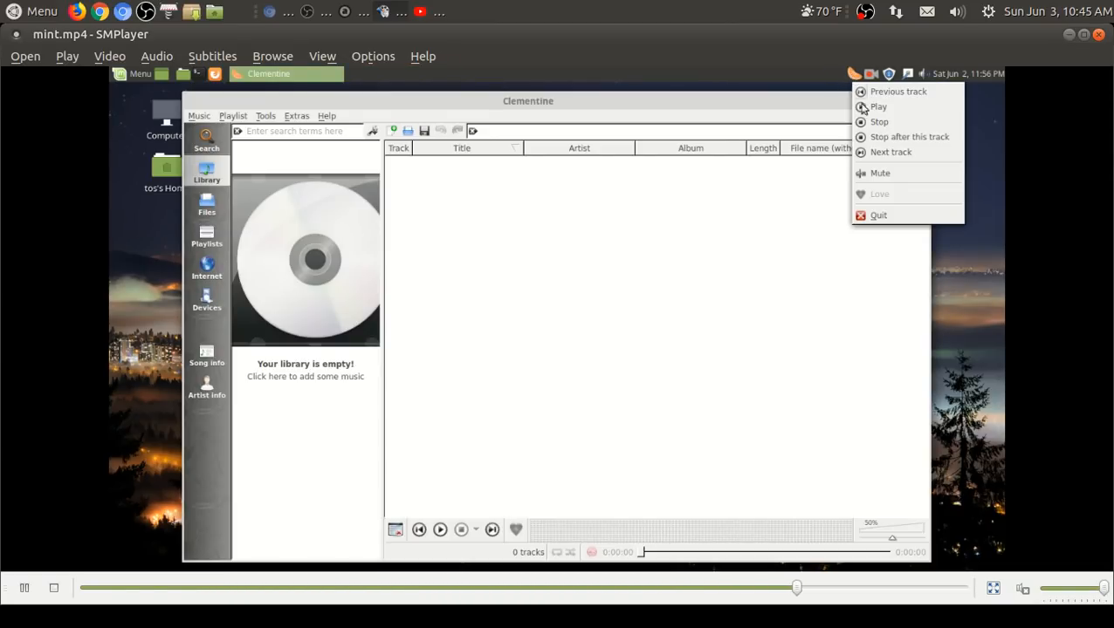
left_click(878, 215)
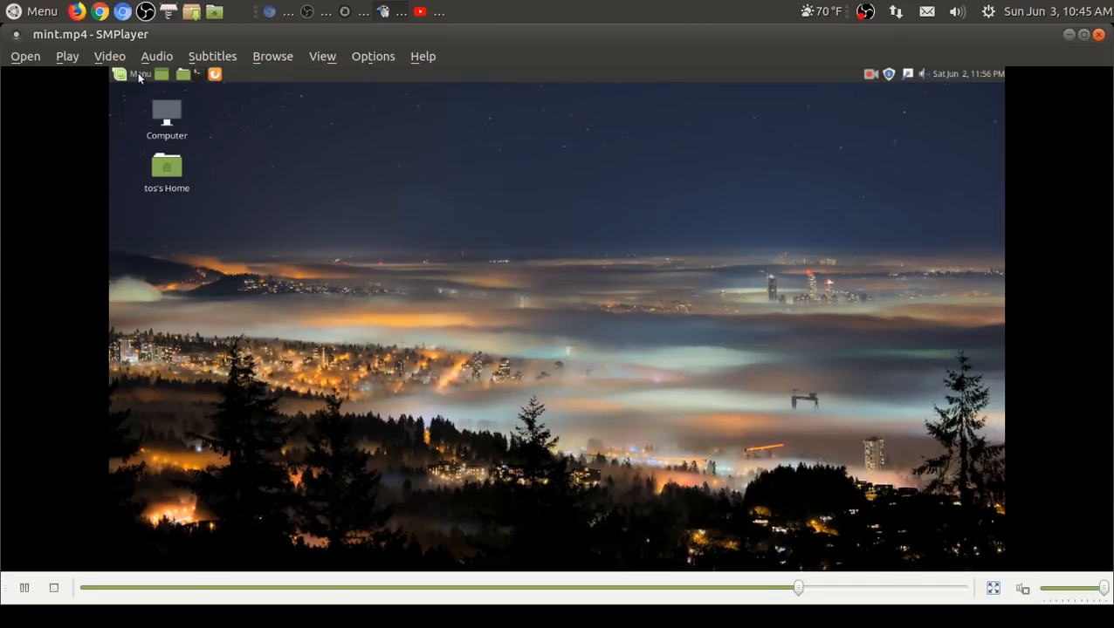
left_click(134, 73)
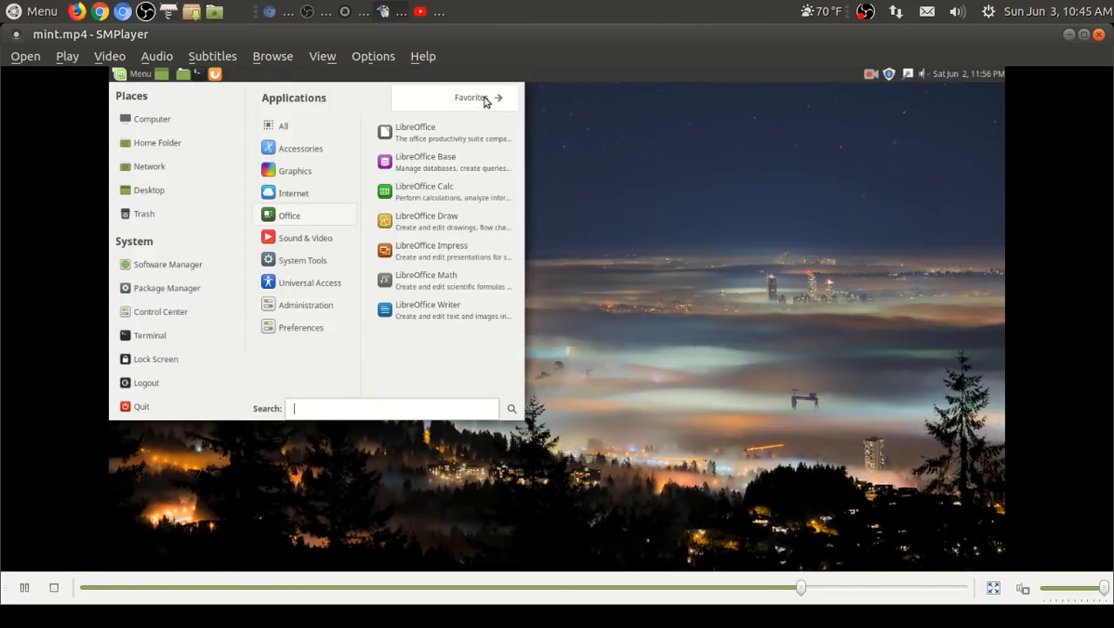
left_click(303, 237)
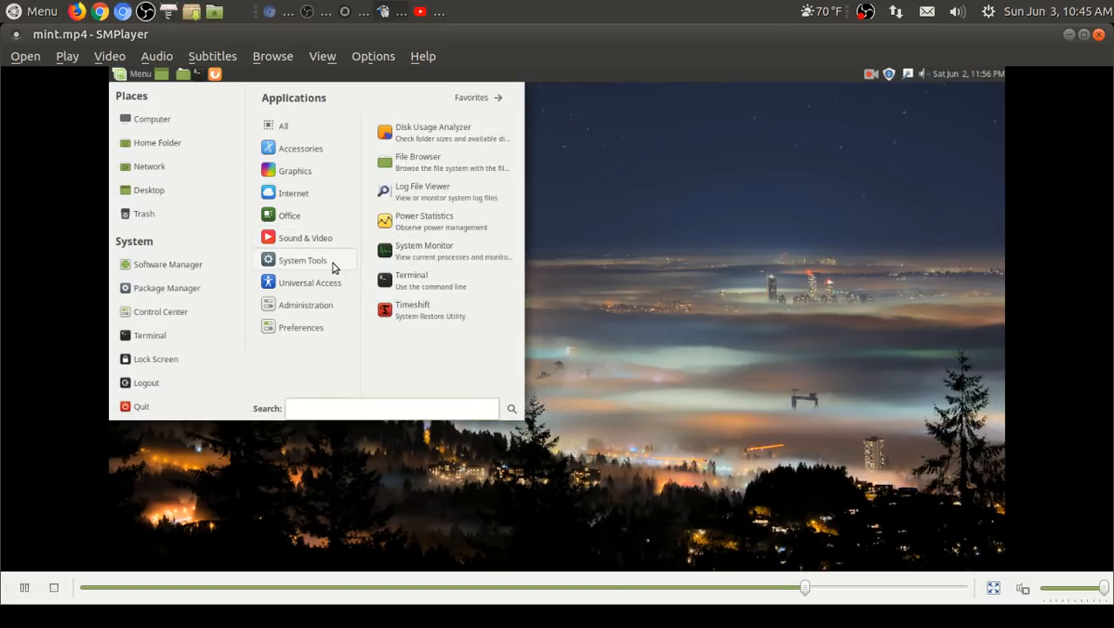
Step: Browse Administration and Preferences, launching Startup Applications Preferences
left_click(306, 304)
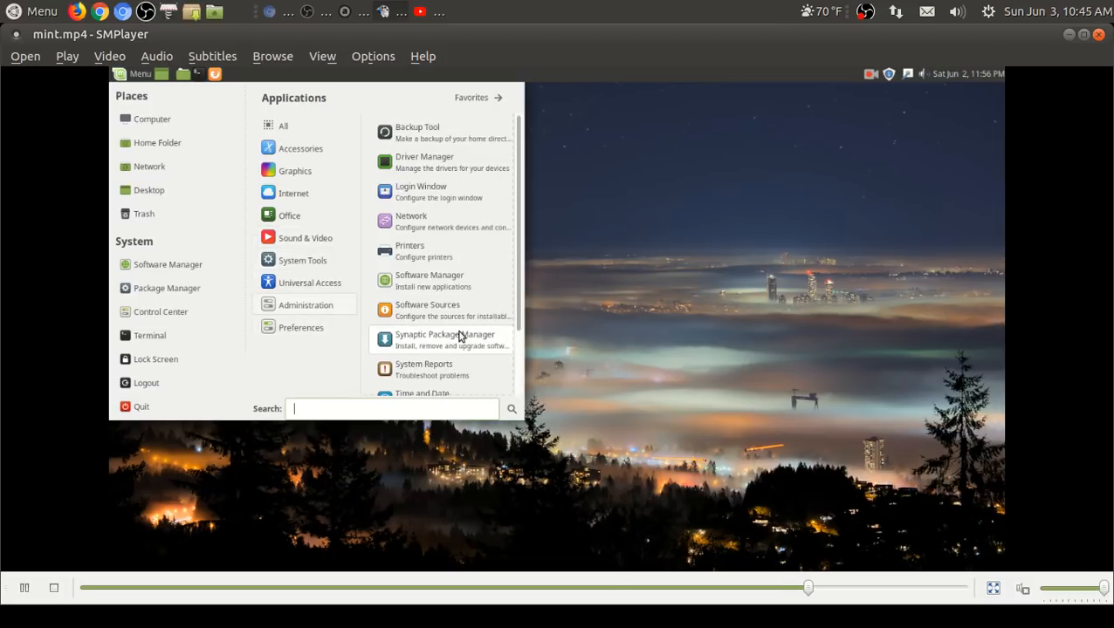
scroll("down", 3)
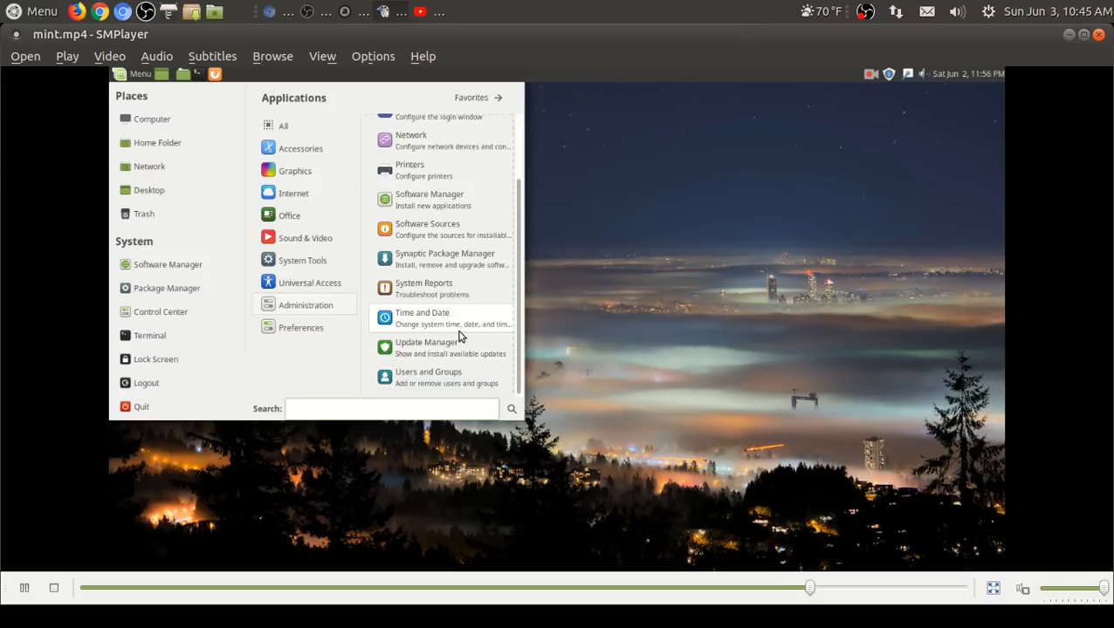
left_click(300, 328)
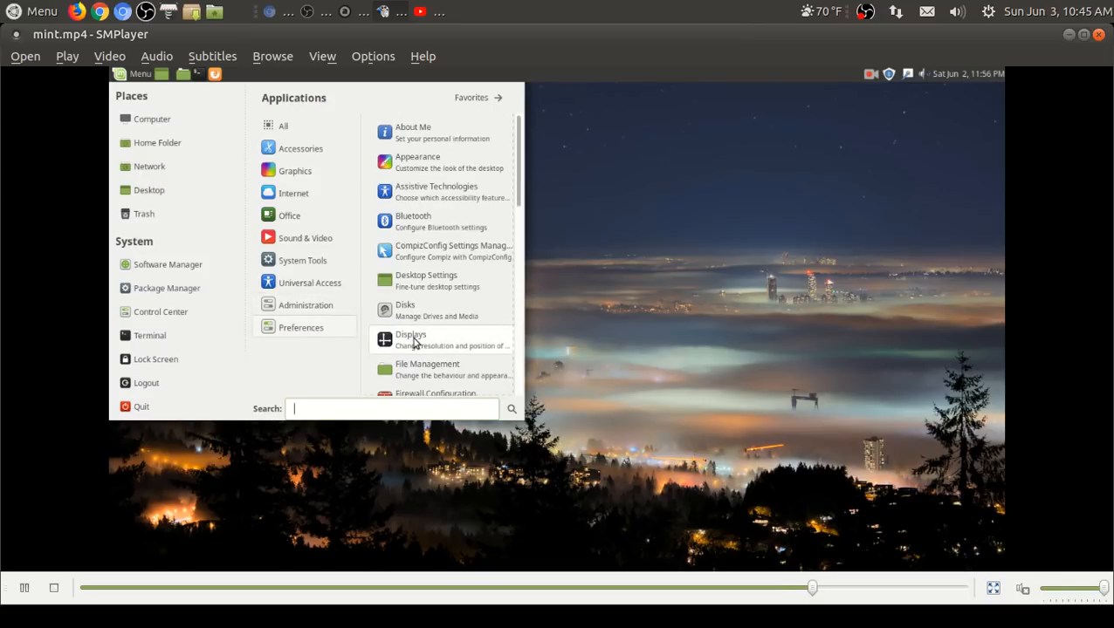
scroll("down", 3)
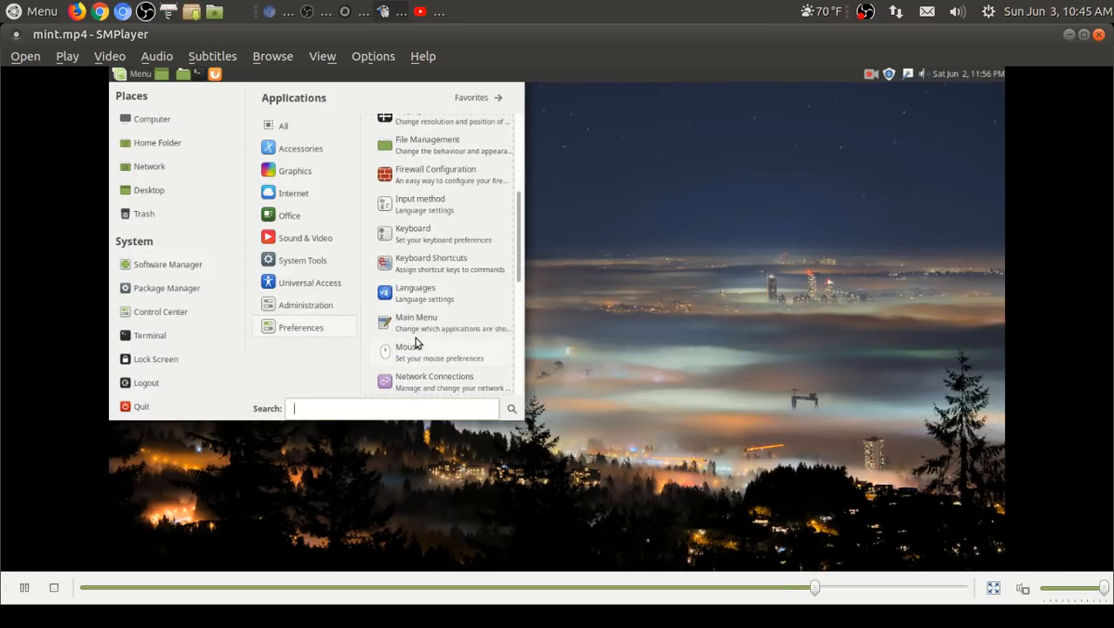
scroll("down", 3)
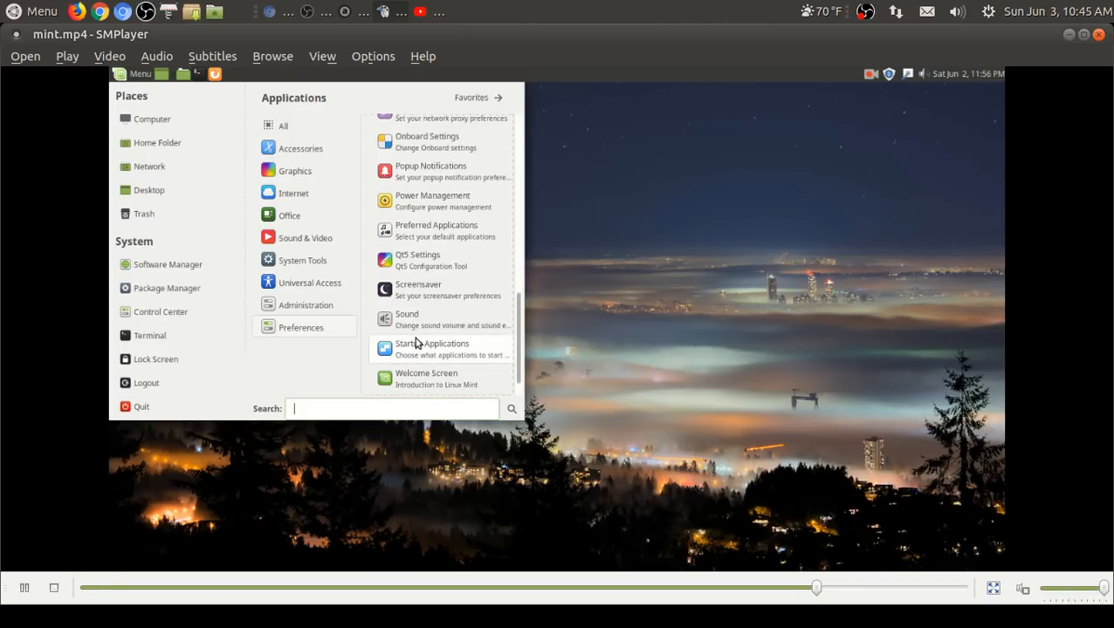
left_click(634, 310)
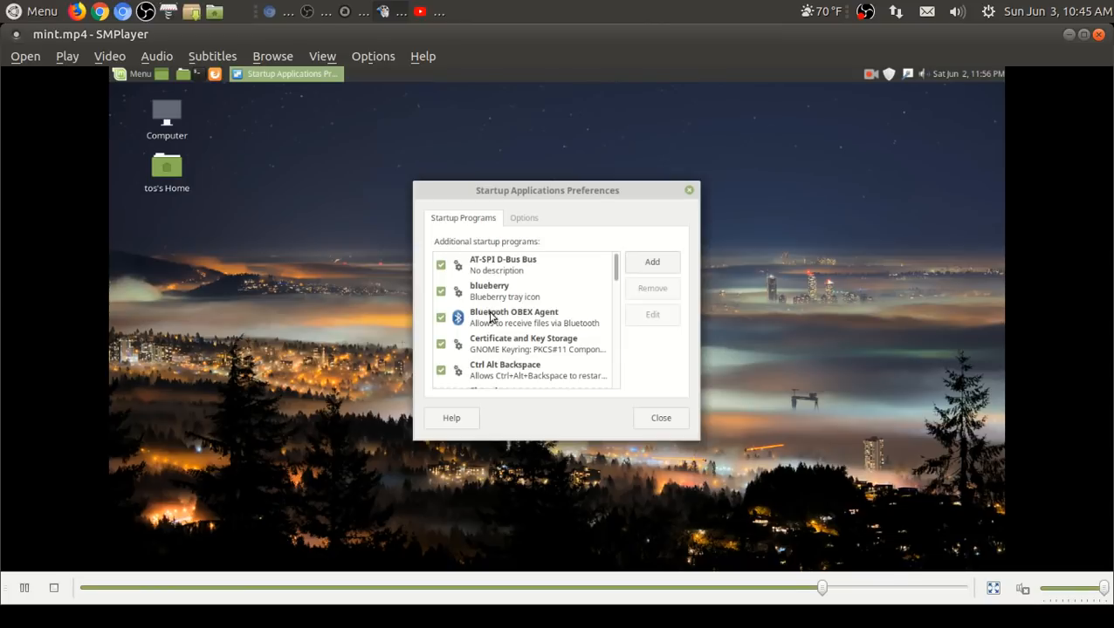
Step: Scroll through the Startup Applications program list, close it, and reopen the Mint menu
left_click(524, 317)
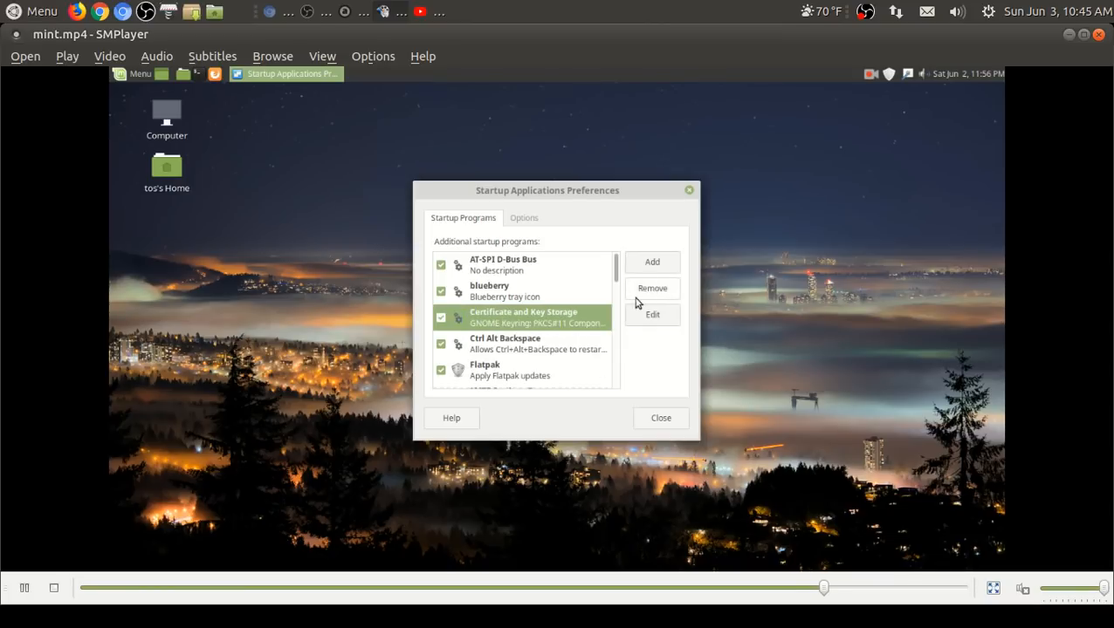
left_click(510, 370)
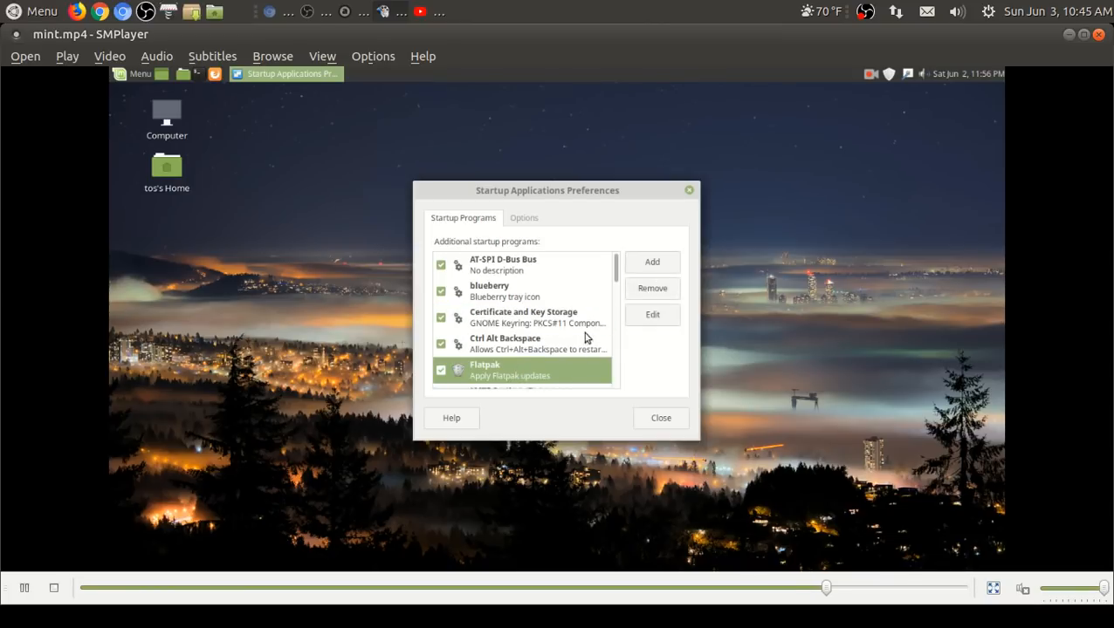
scroll("down", 3)
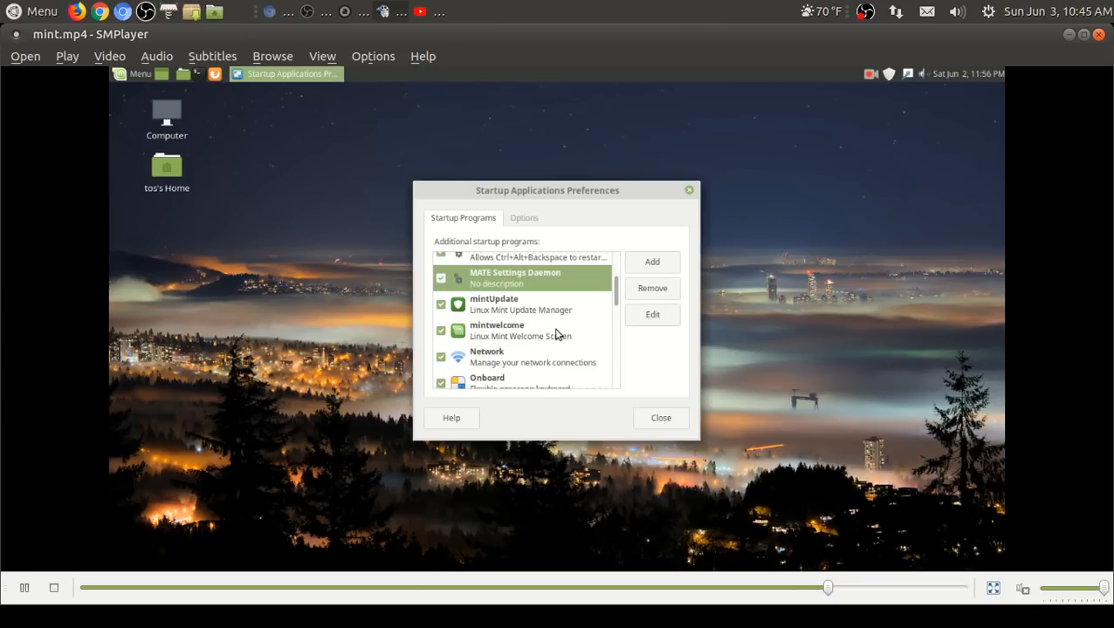
scroll("down", 3)
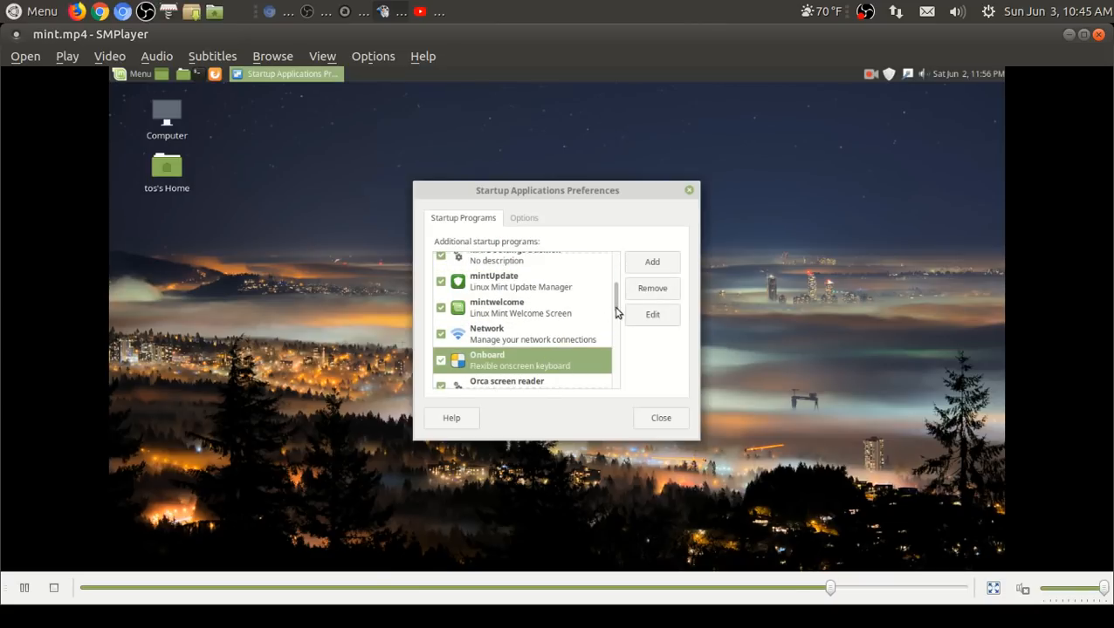
scroll("down", 3)
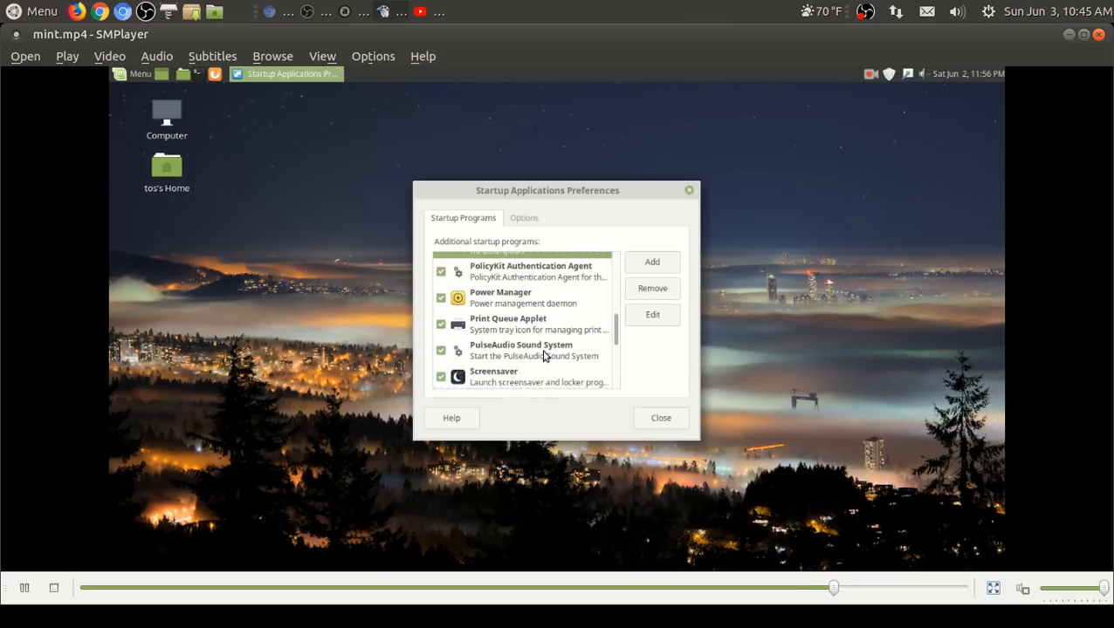
scroll("down", 3)
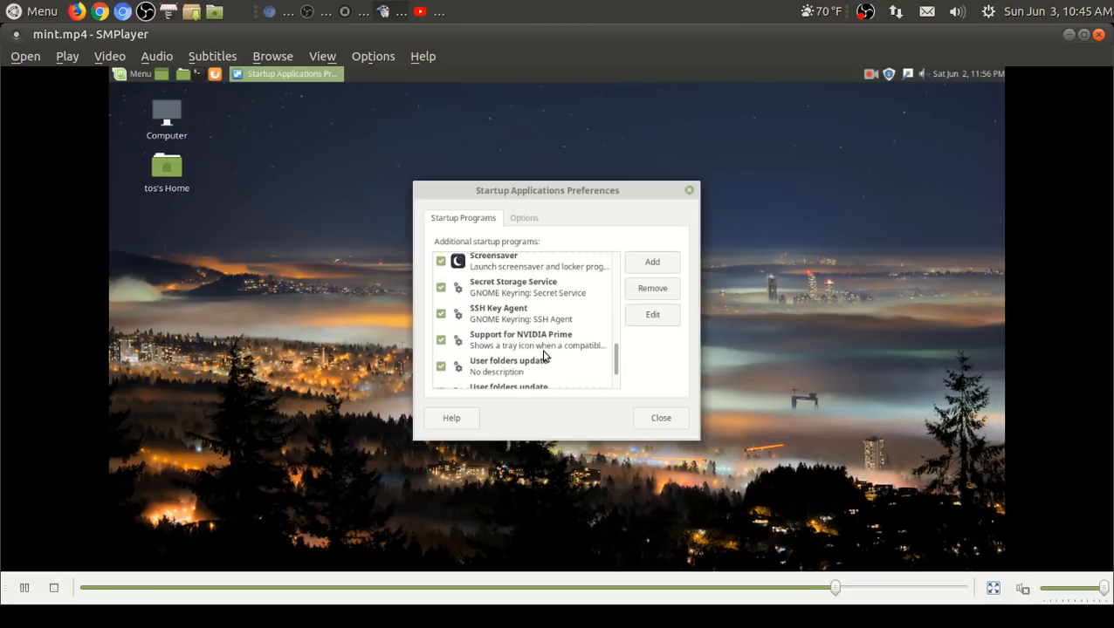
left_click(659, 417)
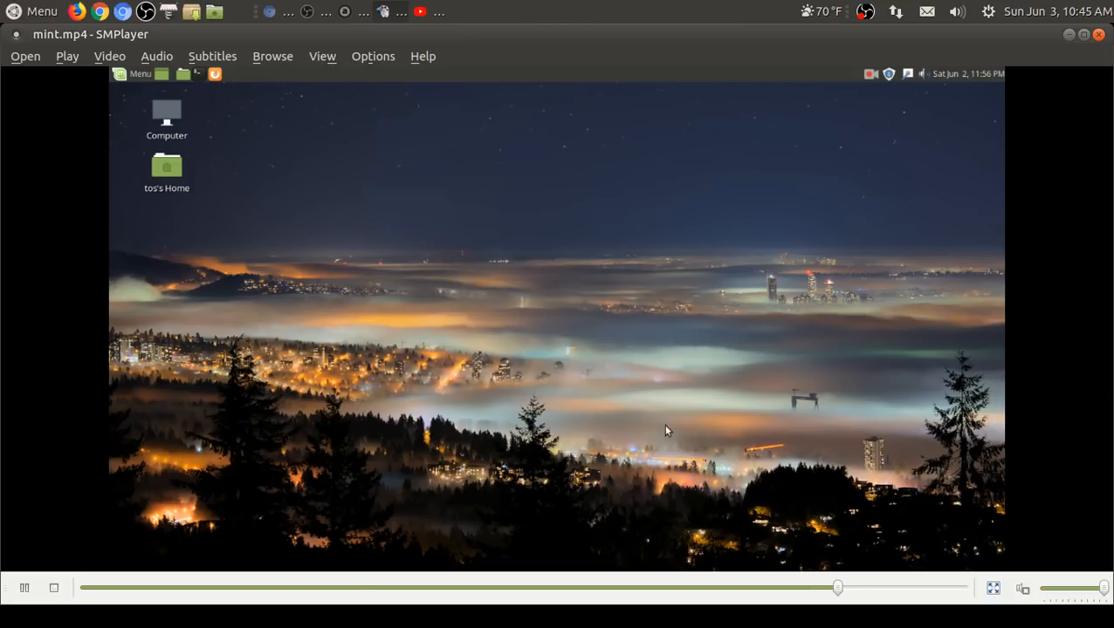
mouse_move(733, 229)
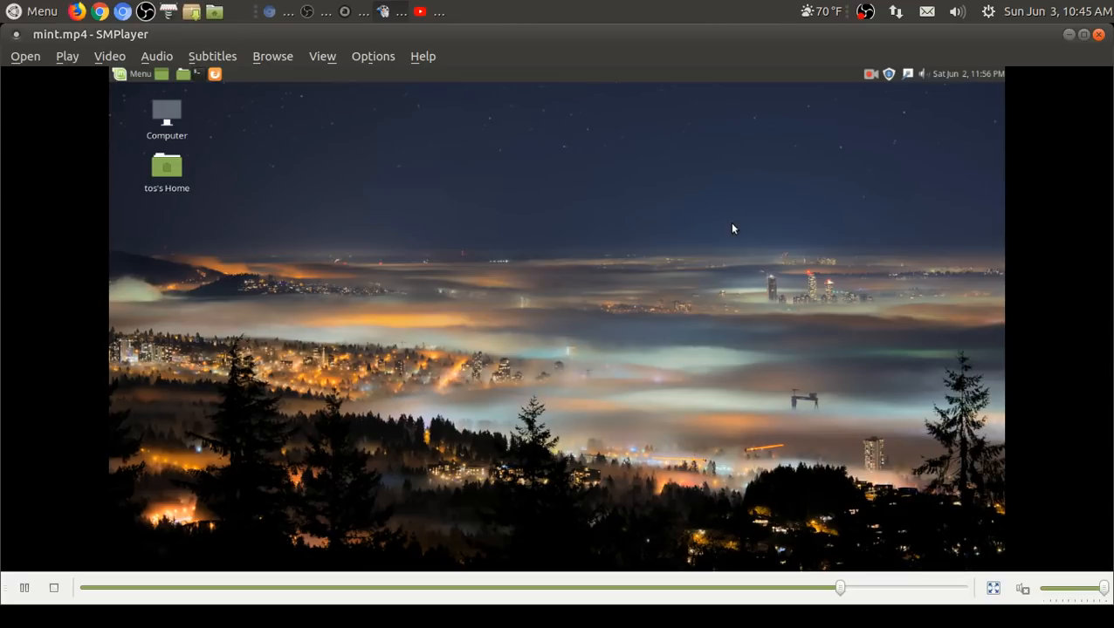
mouse_move(489, 94)
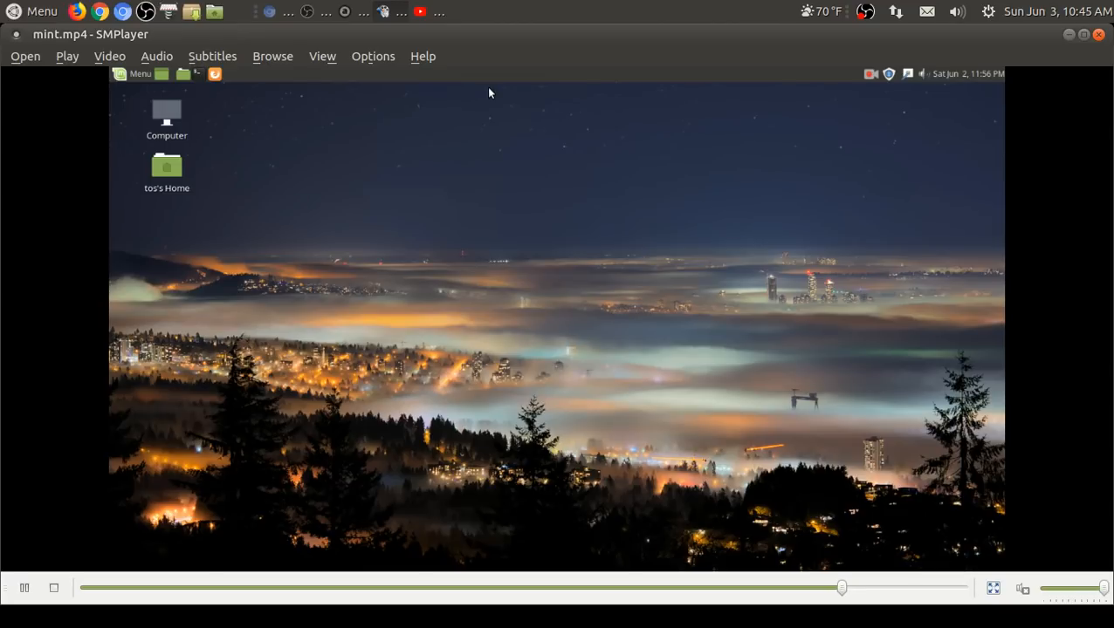
left_click(139, 73)
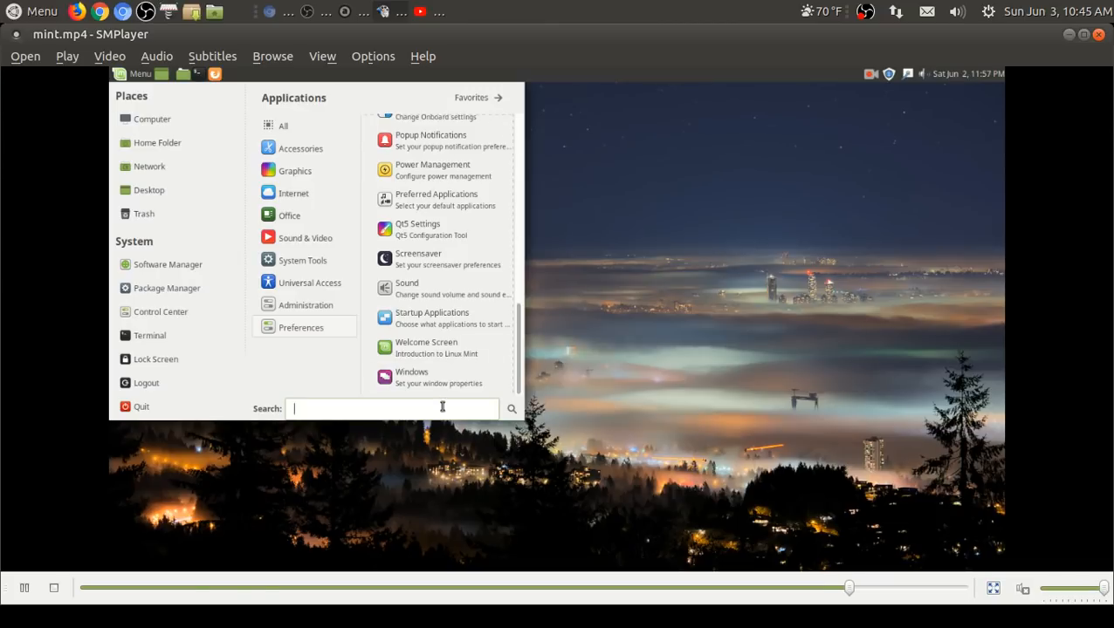
Step: Search the Mint menu for 'simplescreenrecorder'
type("simplescr")
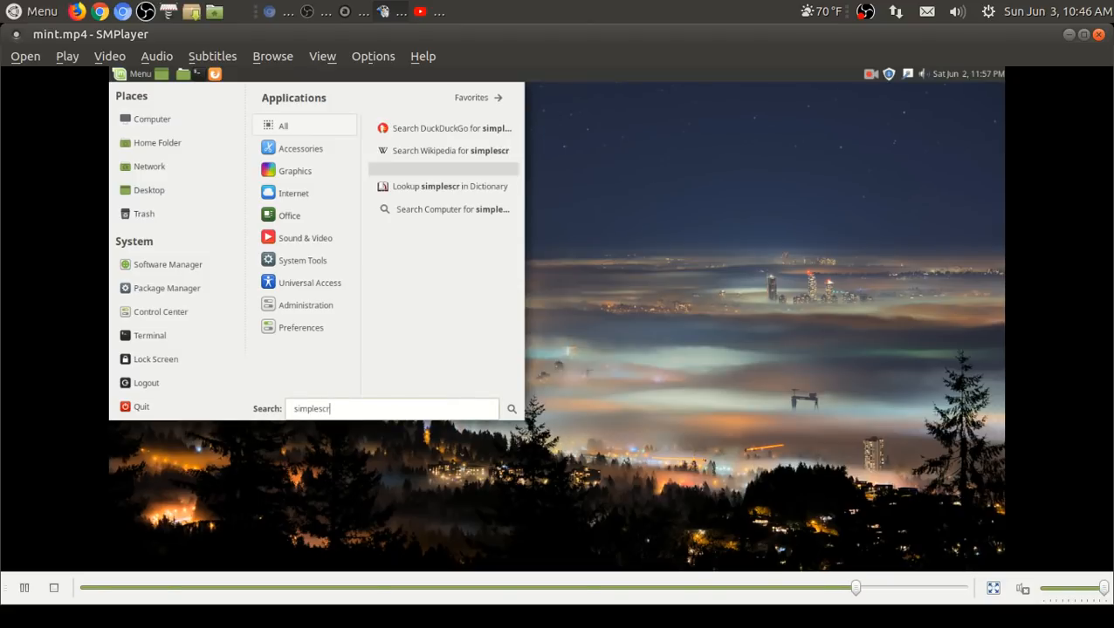
type("een")
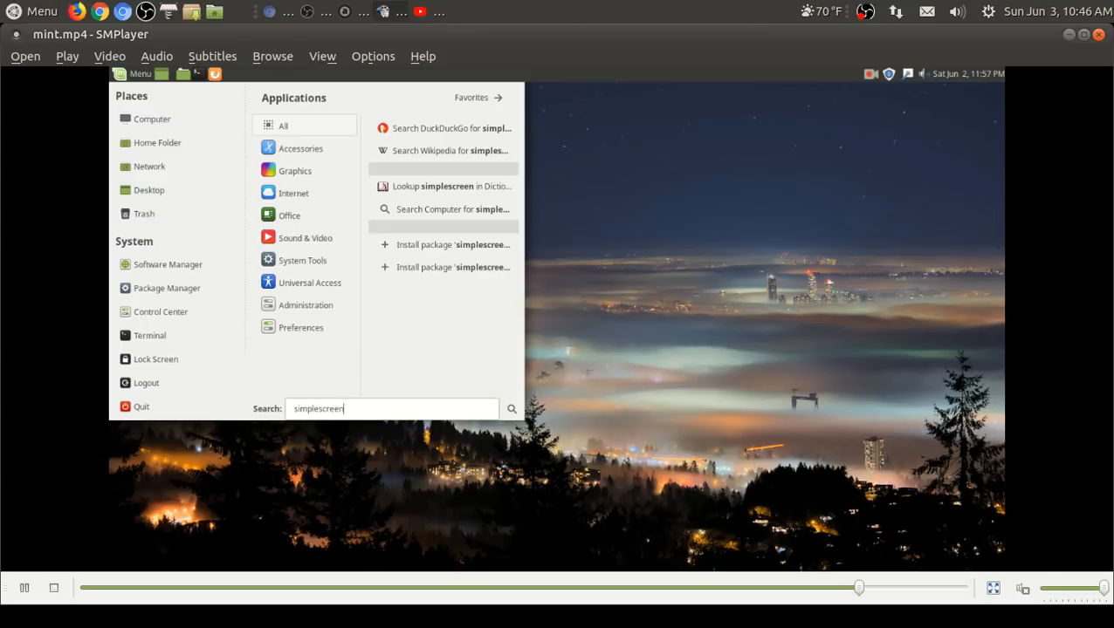
type("record")
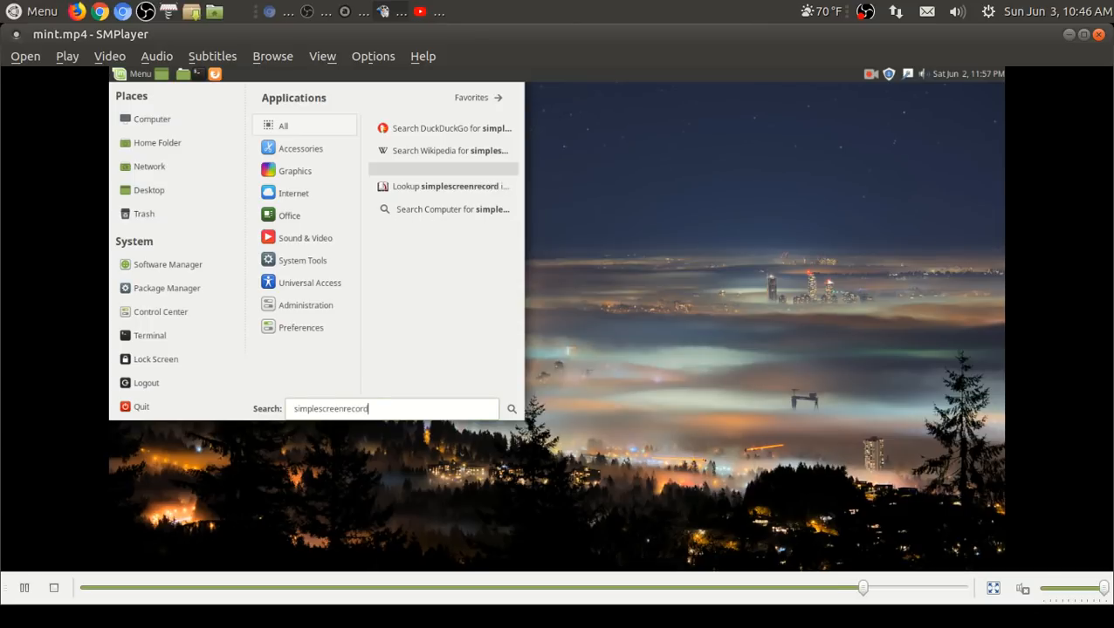
type("er")
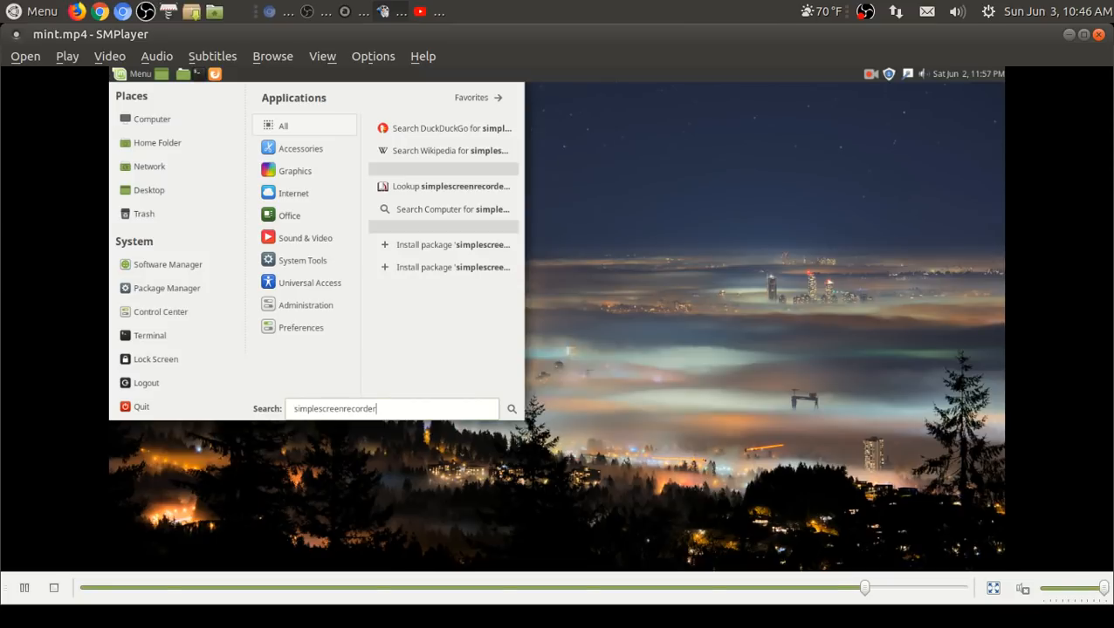
mouse_move(479, 286)
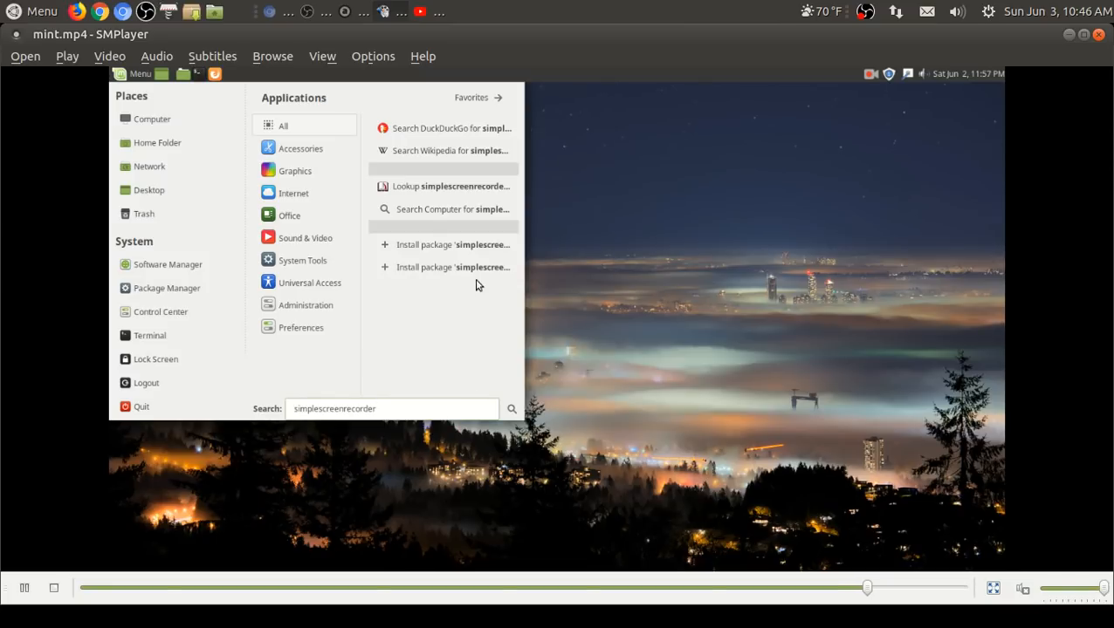
mouse_move(478, 267)
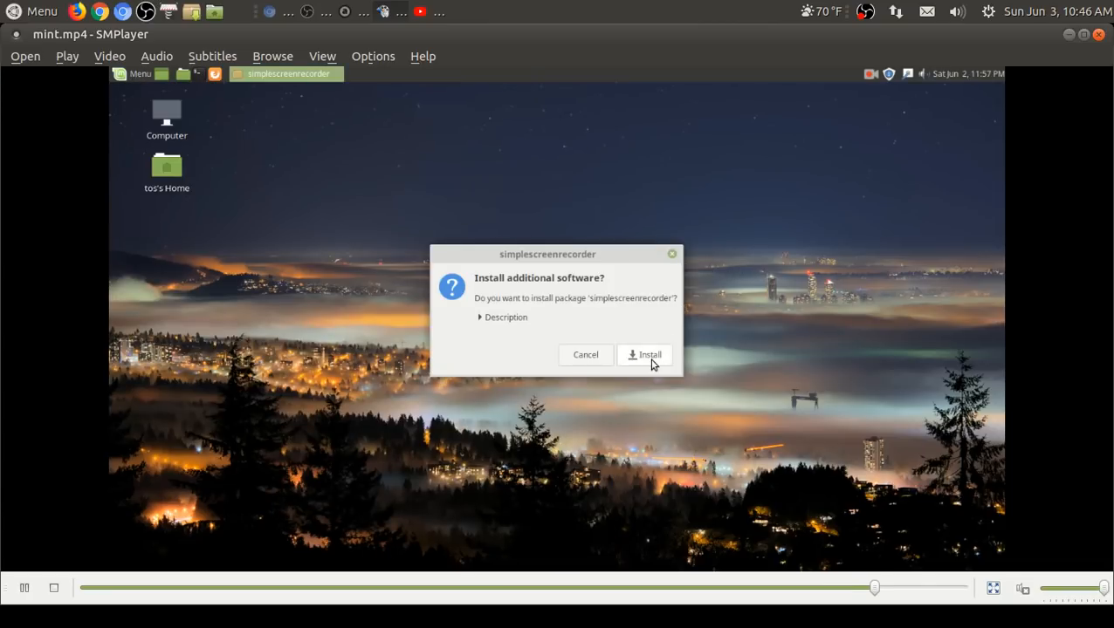
Step: Install simplescreenrecorder, authenticate, and close the install prompt to clear the desktop
left_click(650, 354)
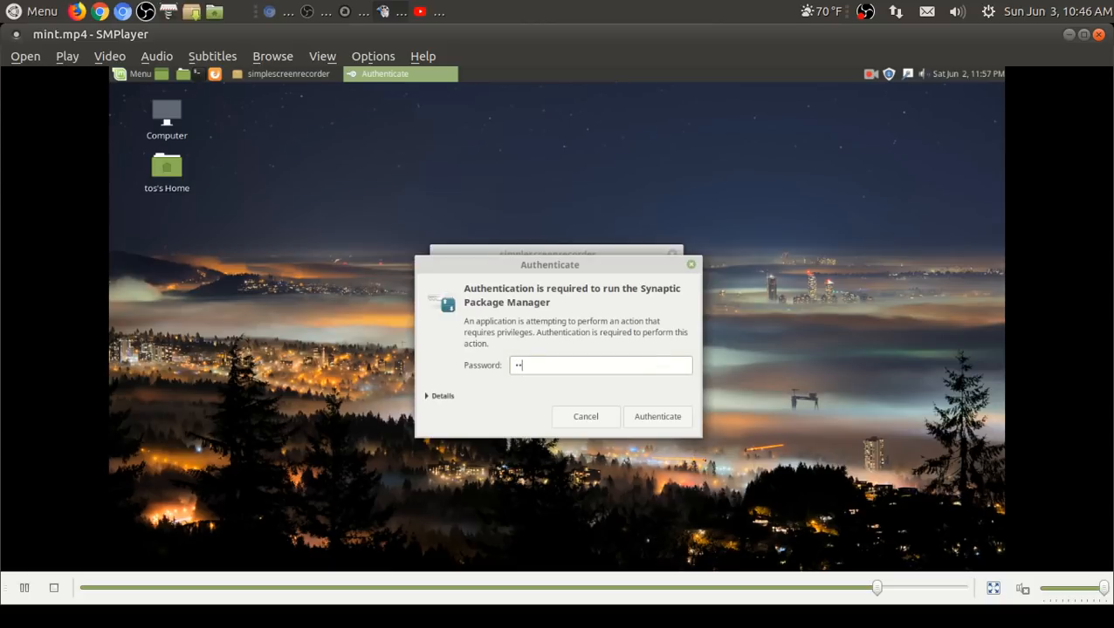
left_click(658, 415)
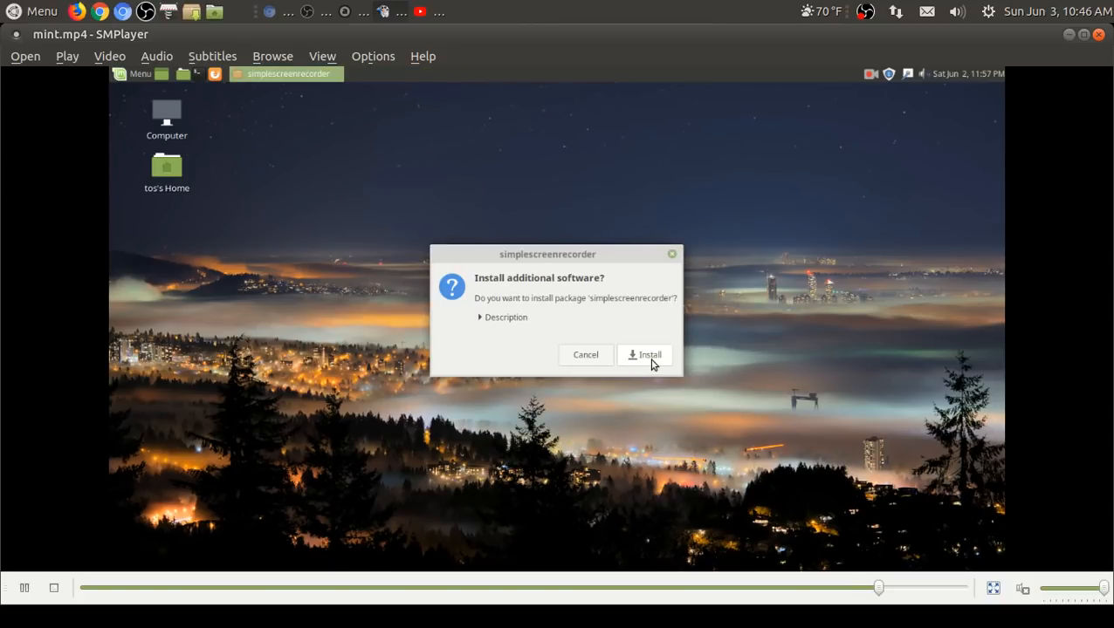
mouse_move(761, 345)
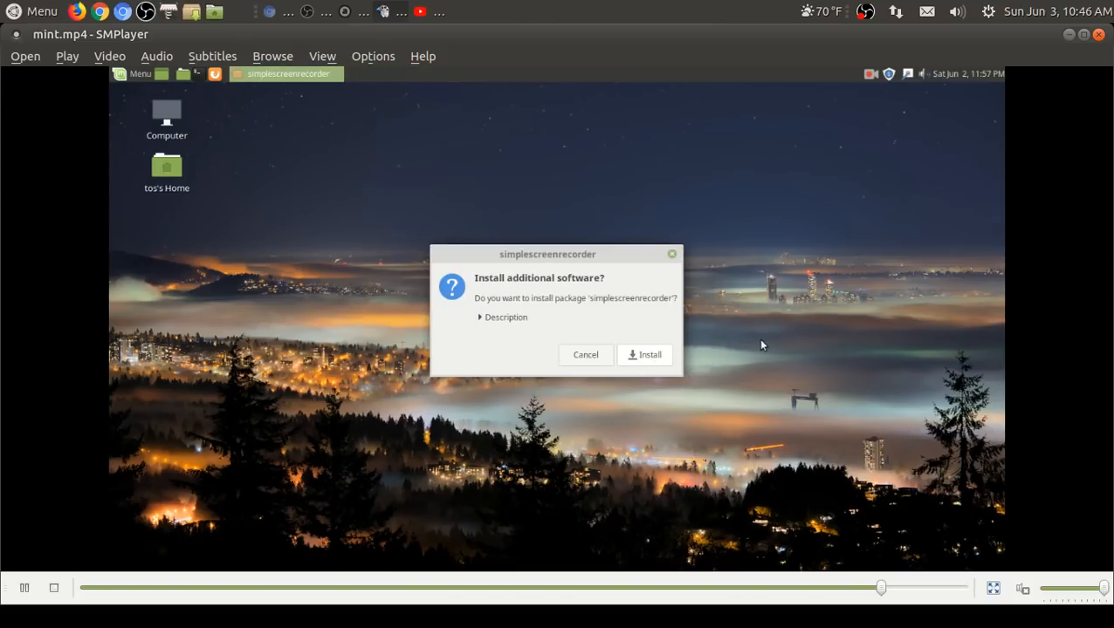
left_click(645, 354)
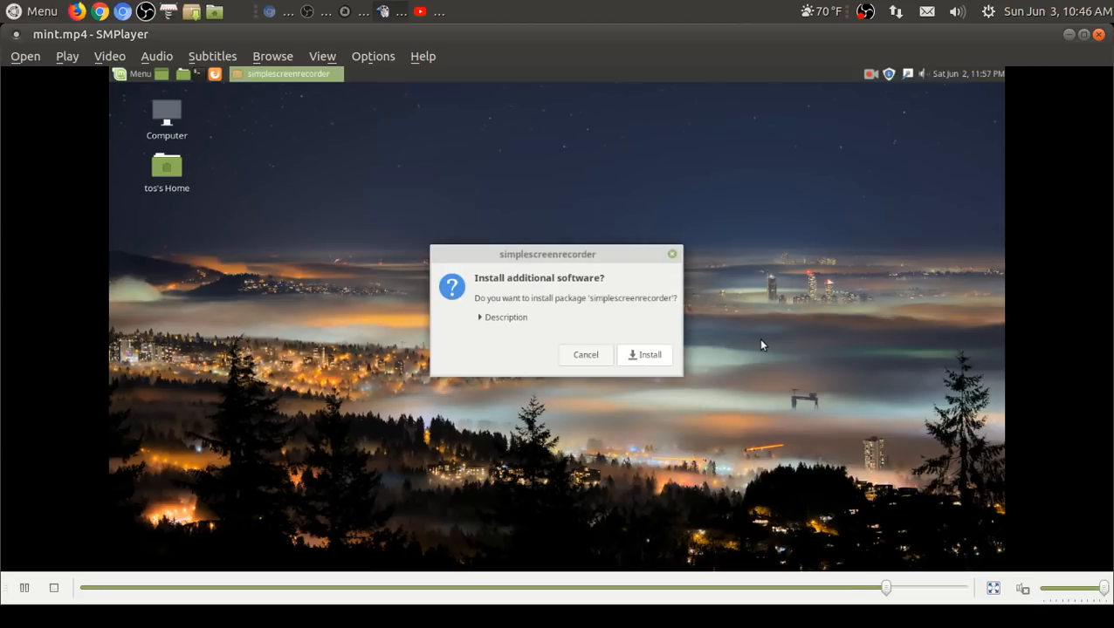
left_click(644, 354)
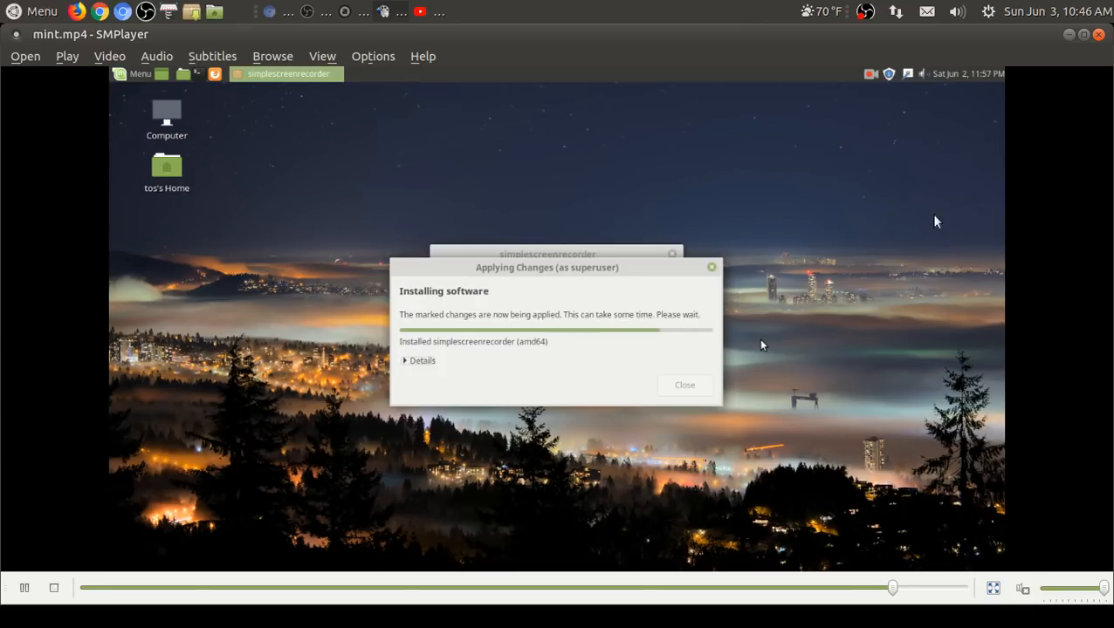
left_click(35, 11)
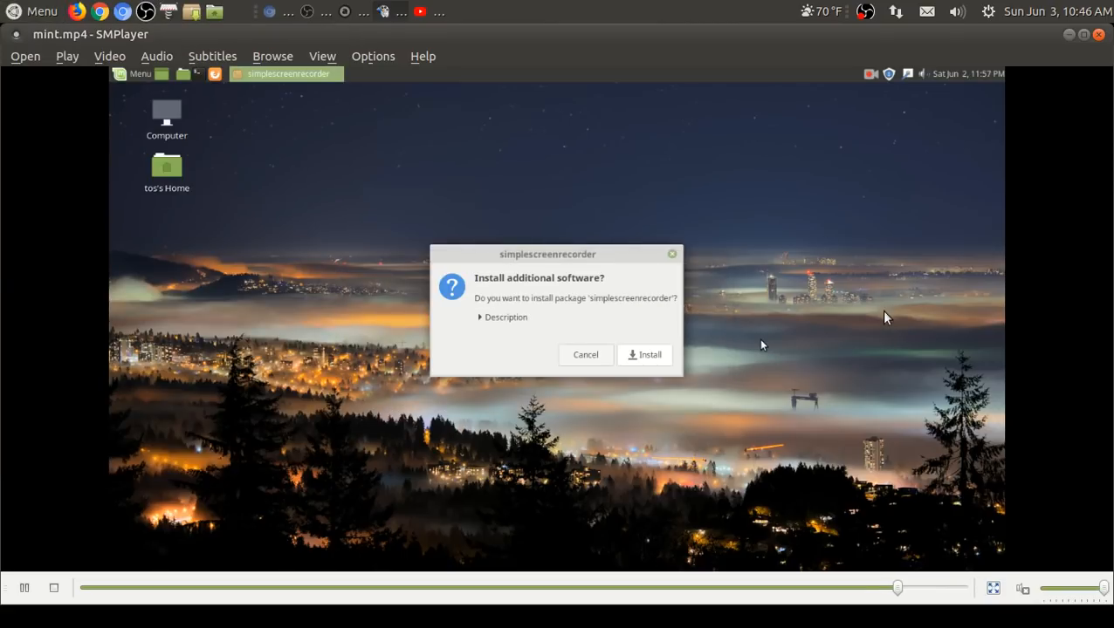
left_click(585, 354)
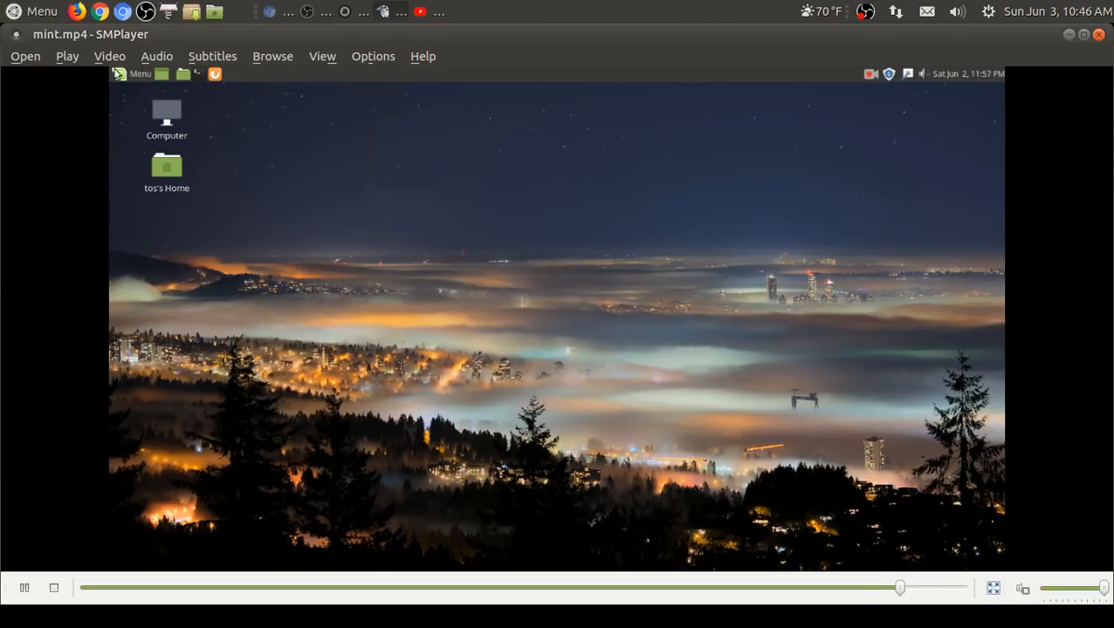
left_click(133, 74)
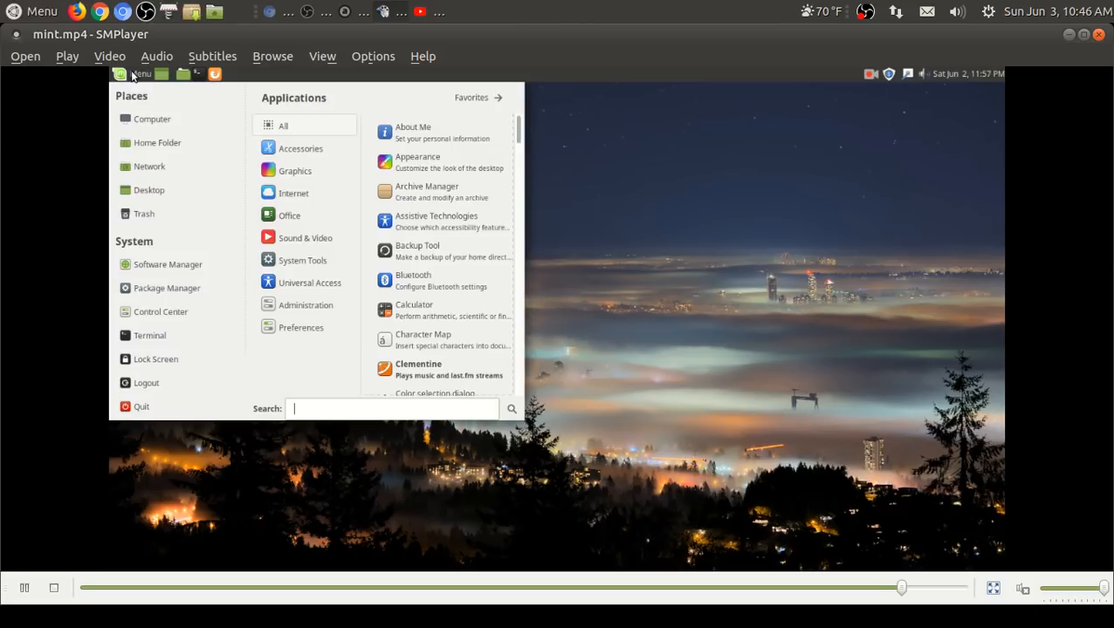
left_click(304, 237)
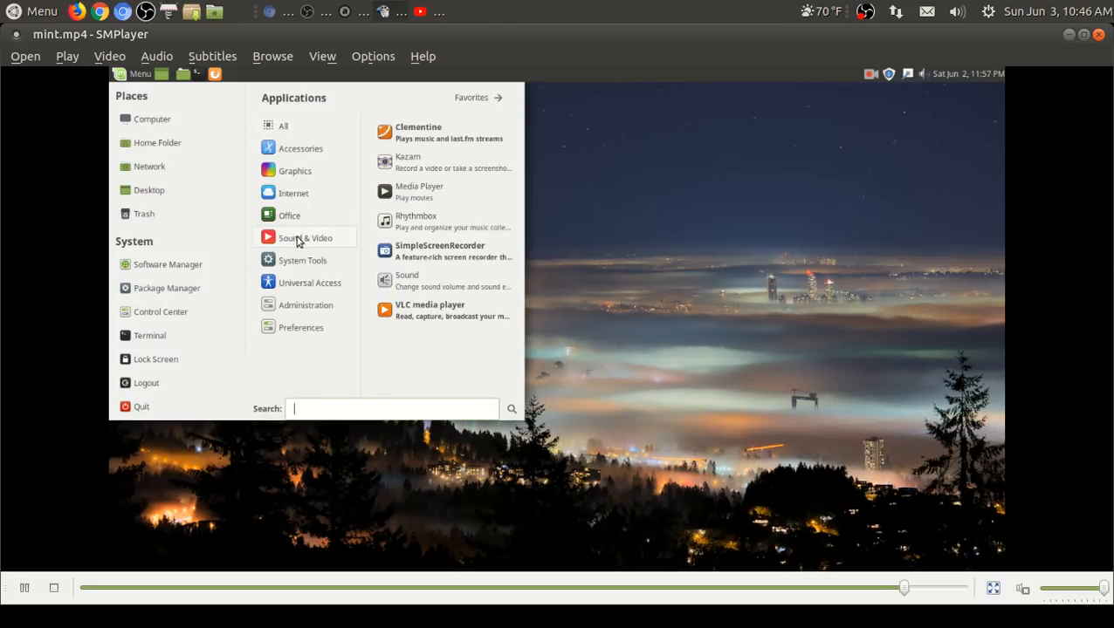
left_click(780, 277)
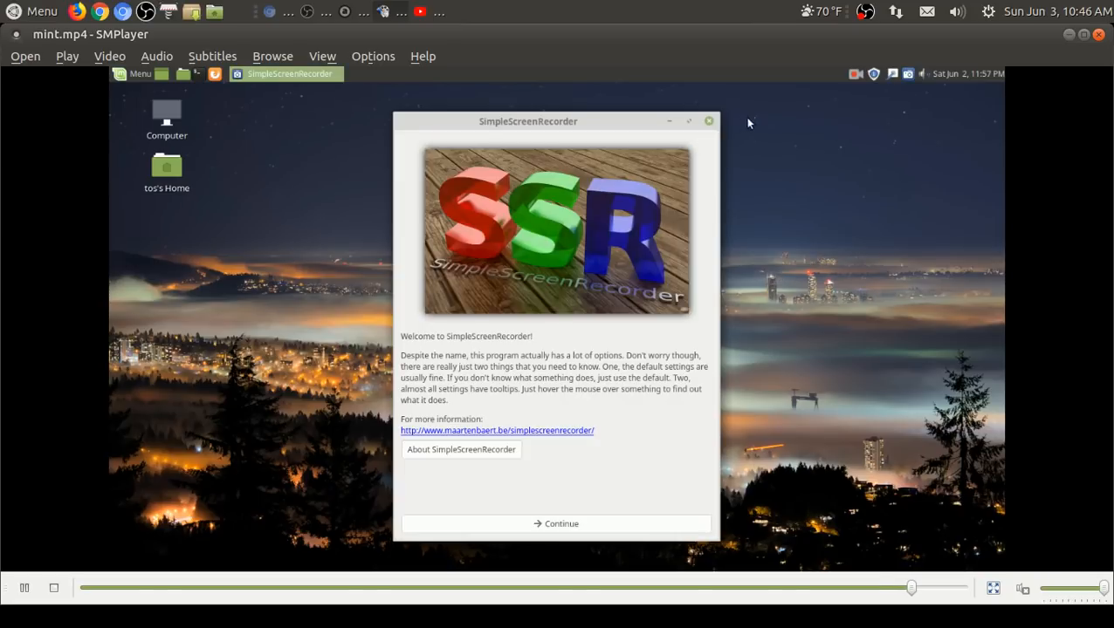
left_click(709, 120)
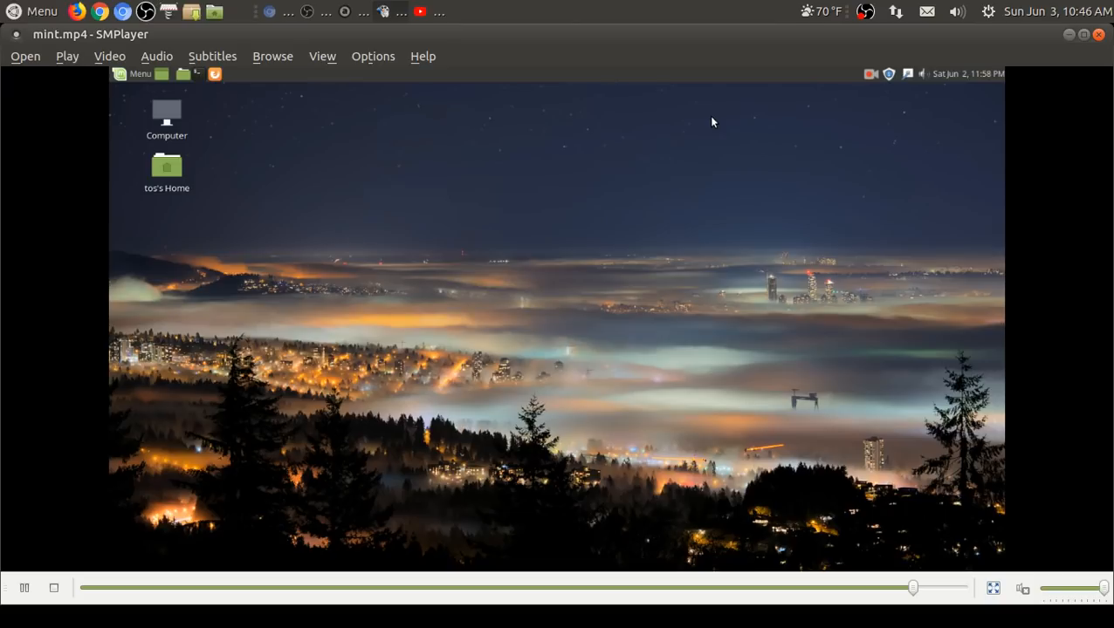
right_click(712, 122)
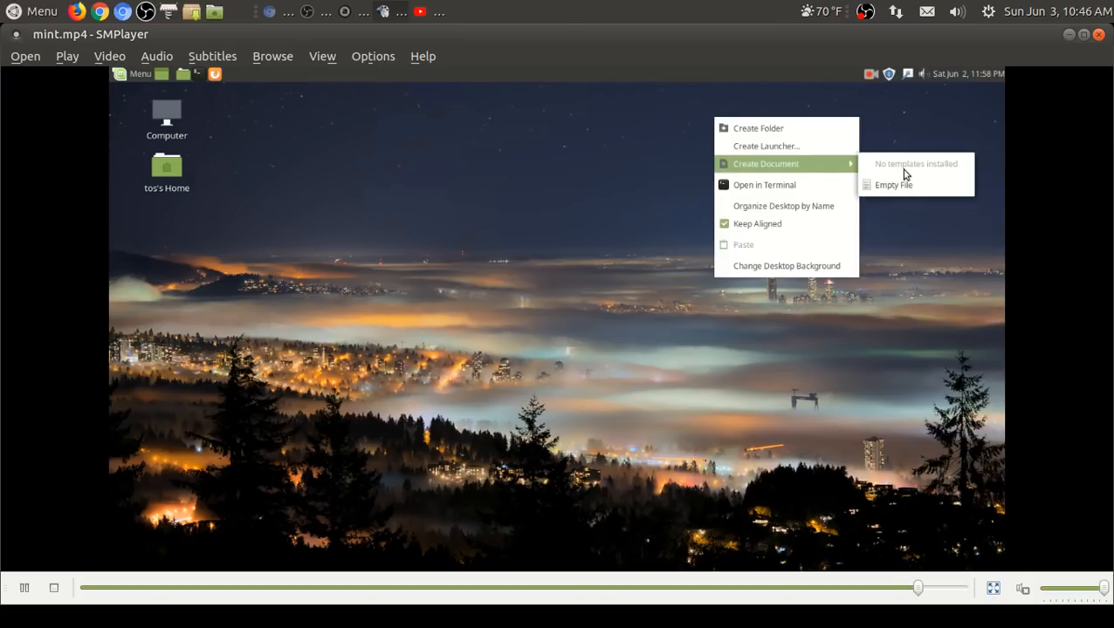
left_click(893, 185)
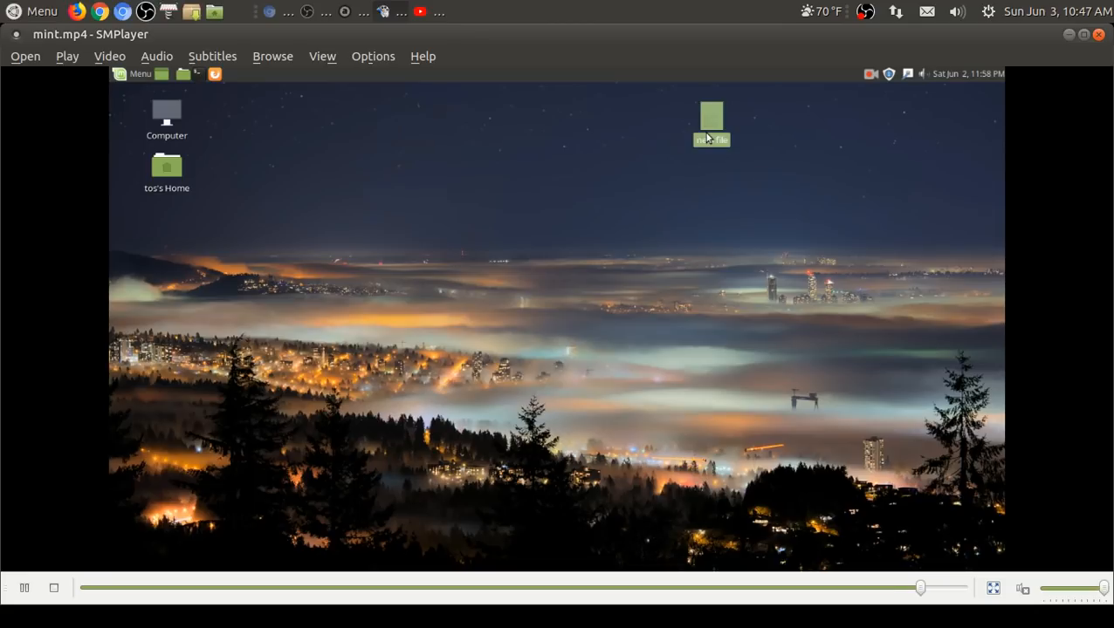
double_click(711, 122)
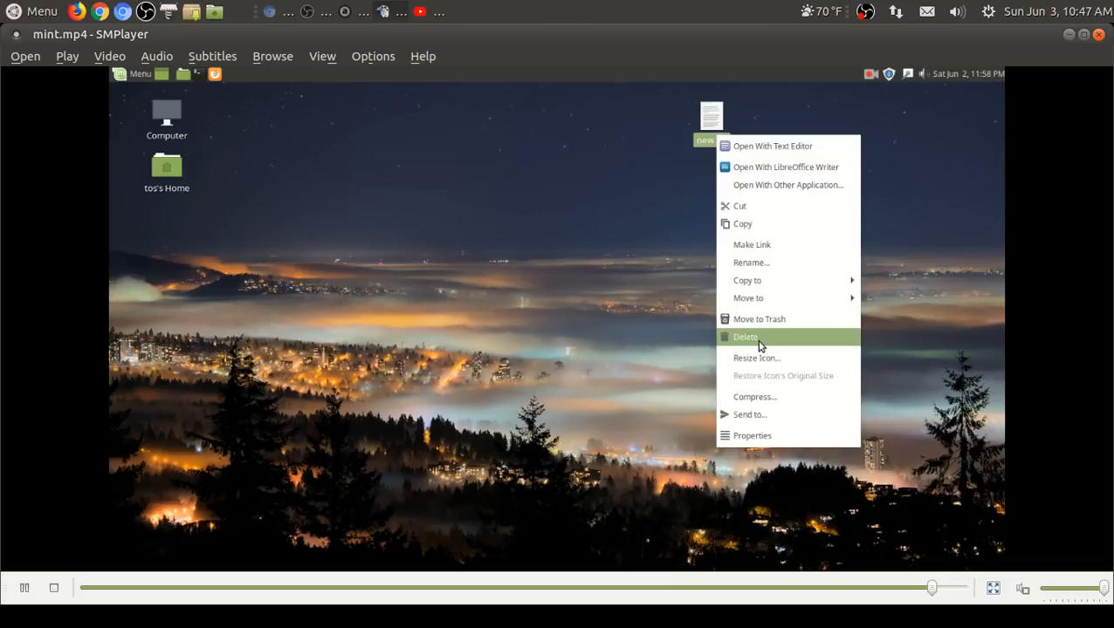
left_click(745, 337)
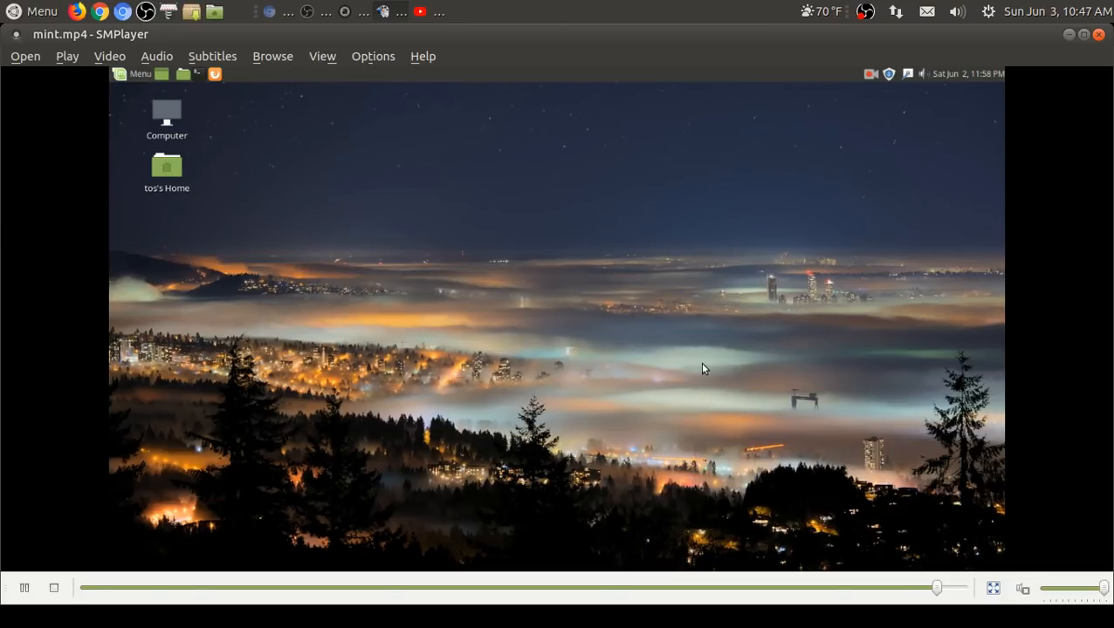
mouse_move(891, 78)
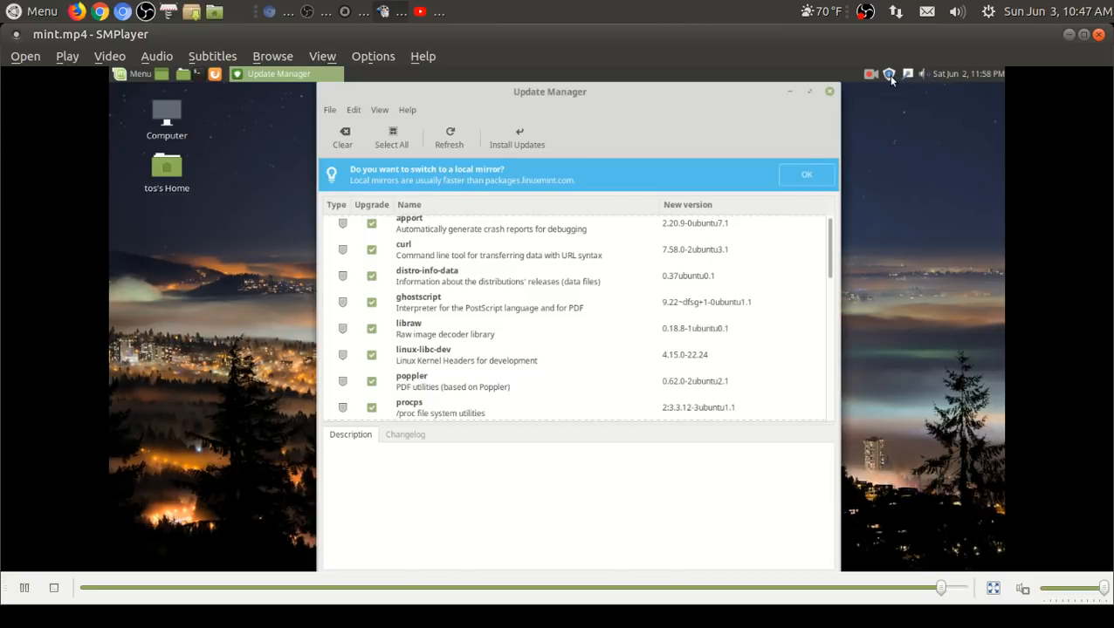
mouse_move(730, 341)
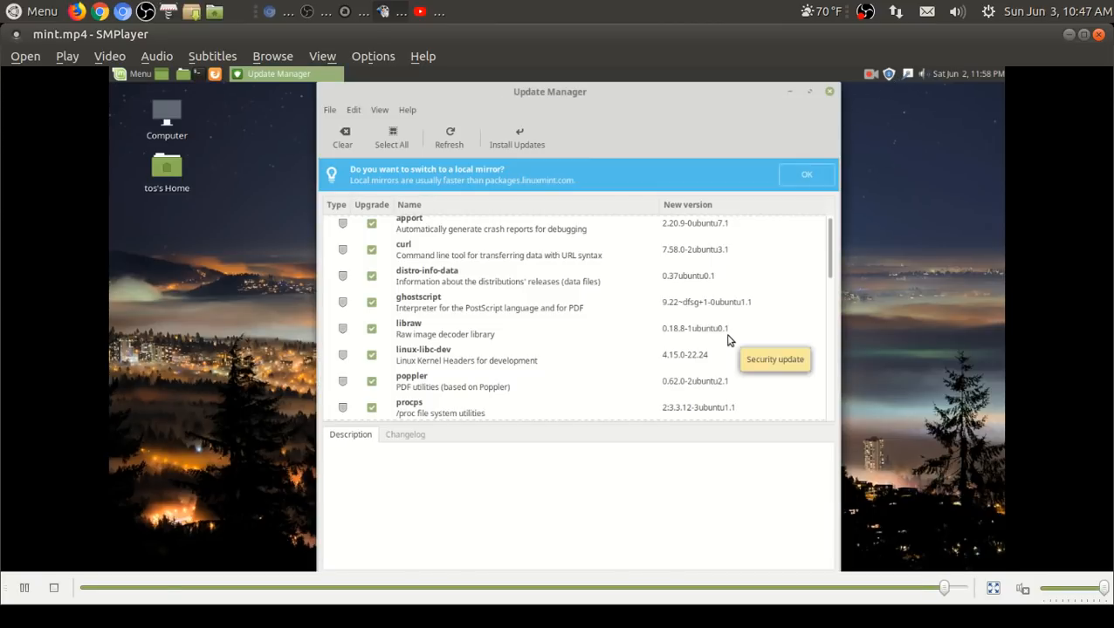
Step: Launch Update Manager and cancel the Software Sources authentication prompt
left_click(806, 174)
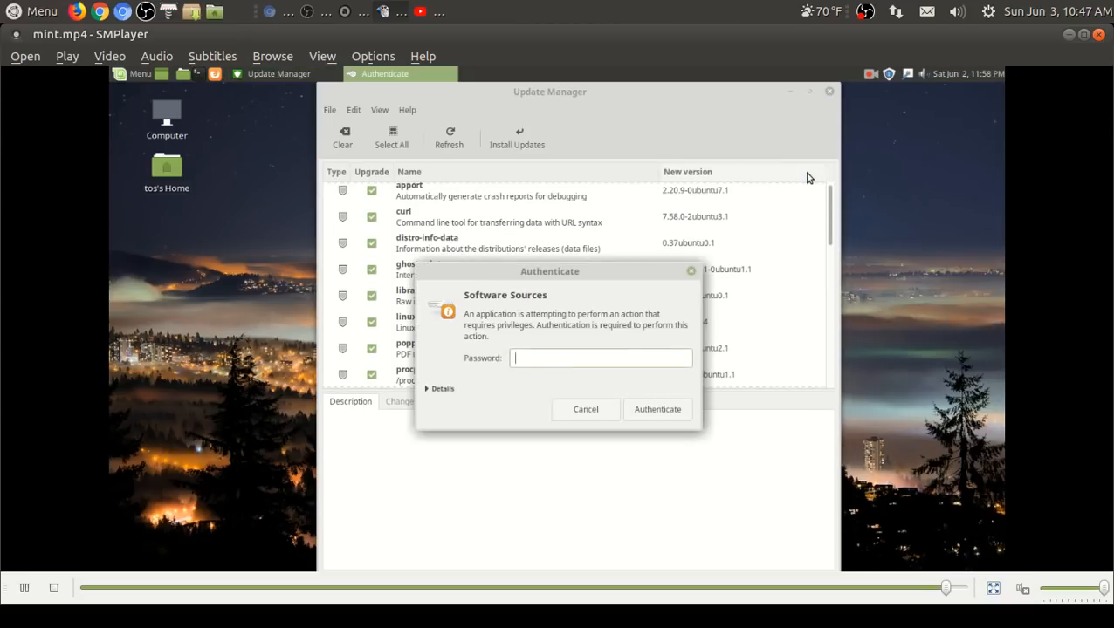
left_click(585, 408)
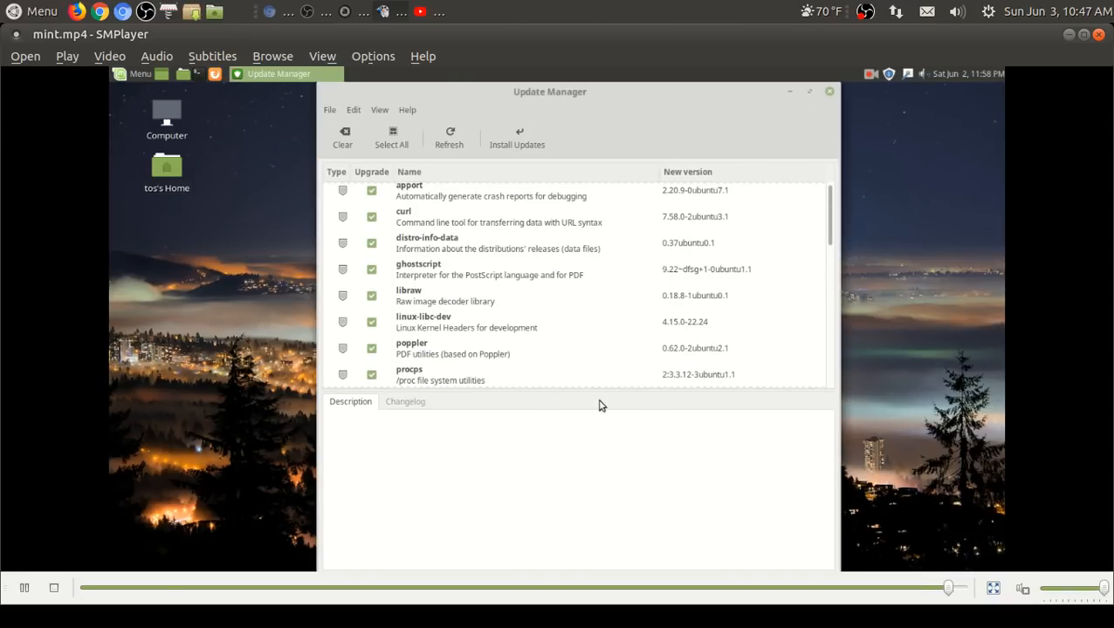
mouse_move(795, 276)
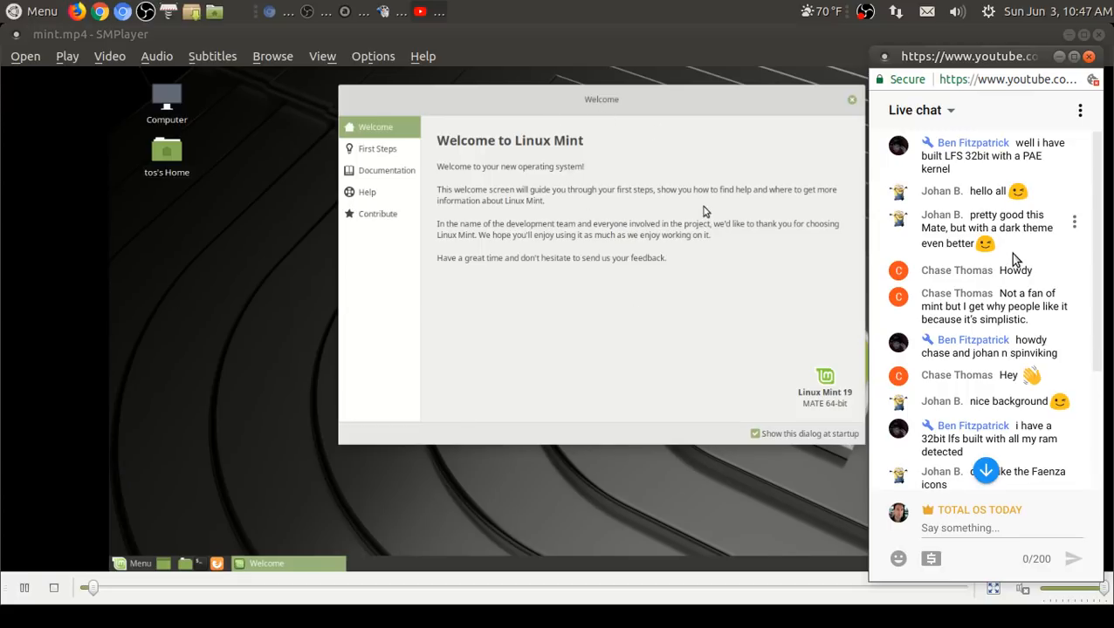
mouse_move(608, 218)
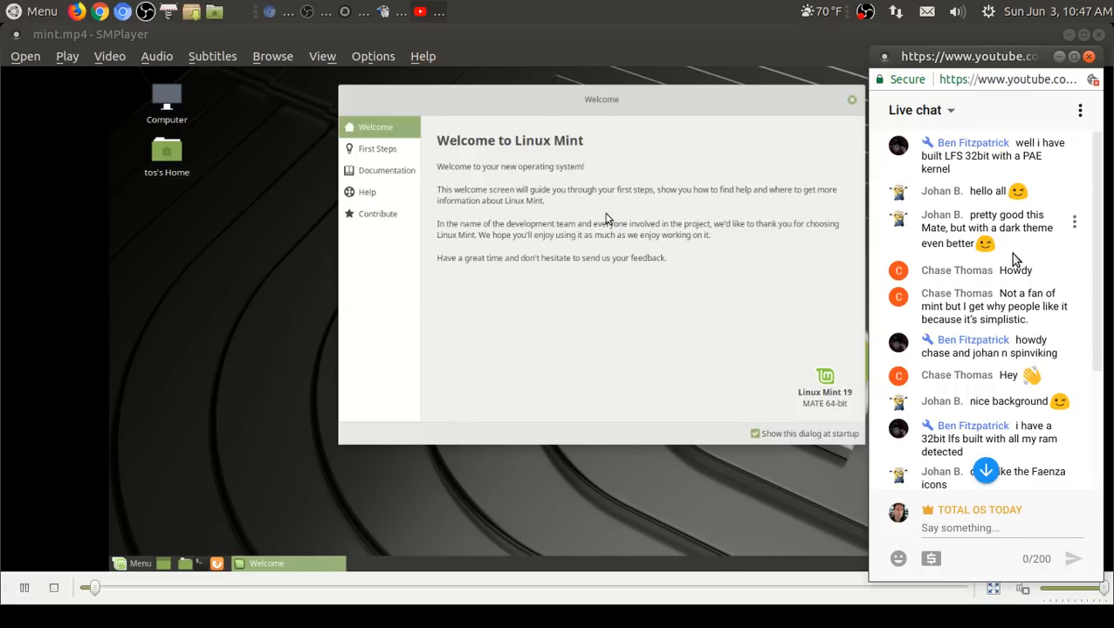
mouse_move(707, 228)
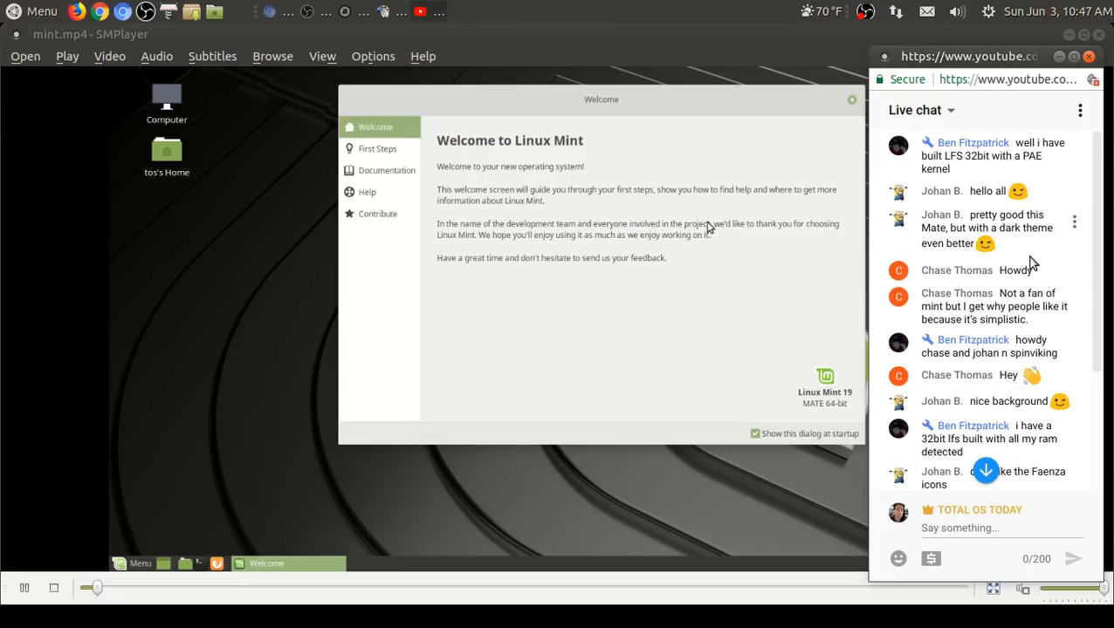
Step: Select First Steps in the Mint Welcome screen and scroll down to Update Manager
left_click(377, 148)
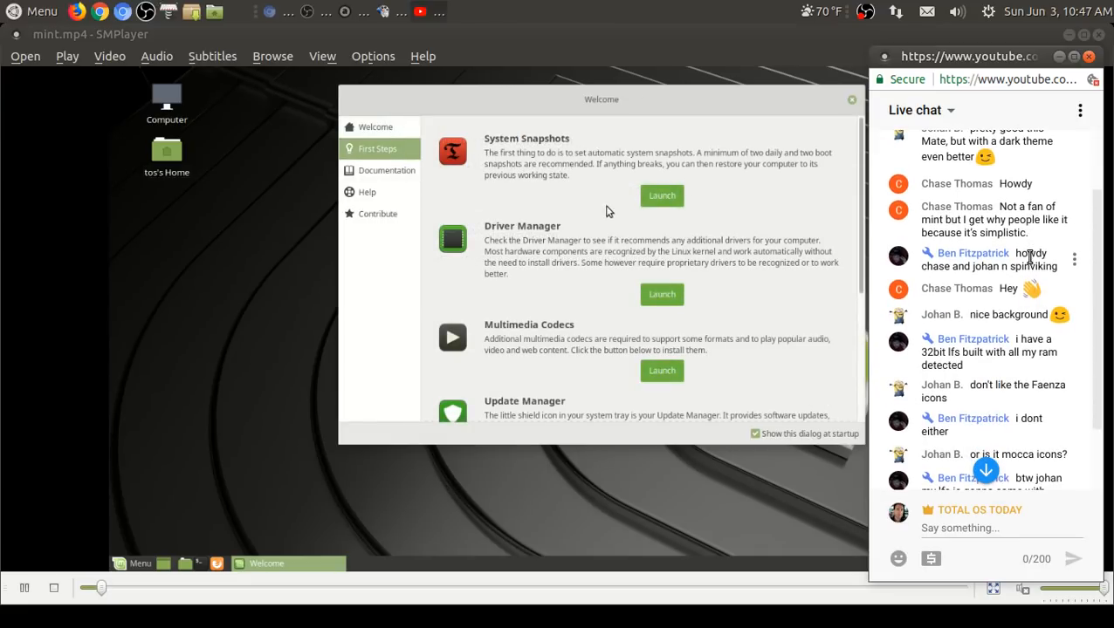
mouse_move(806, 169)
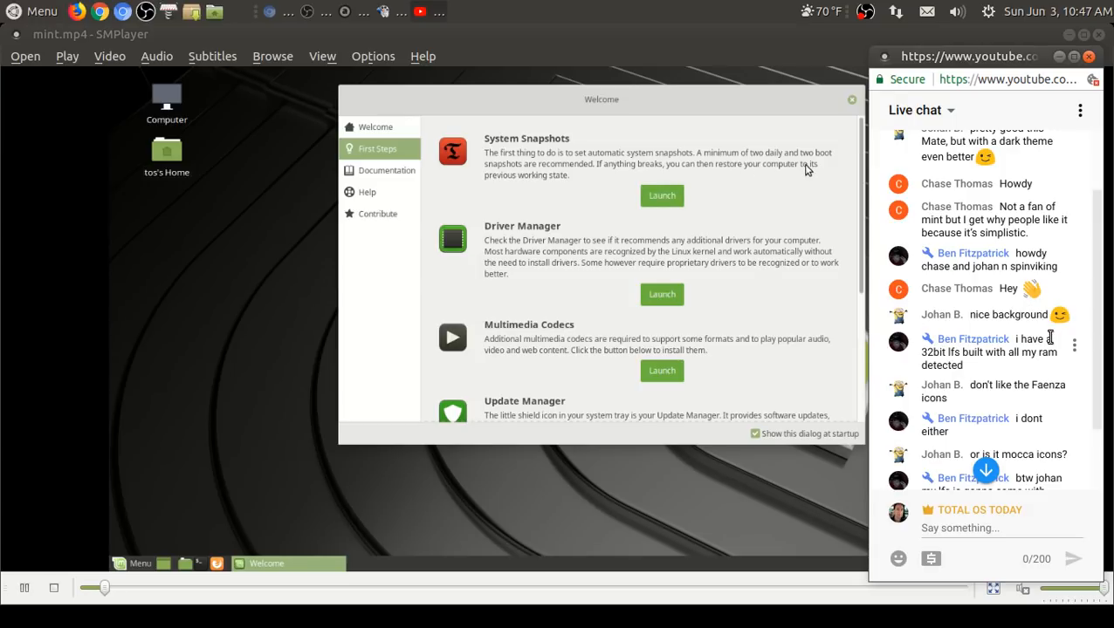
scroll("down", 3)
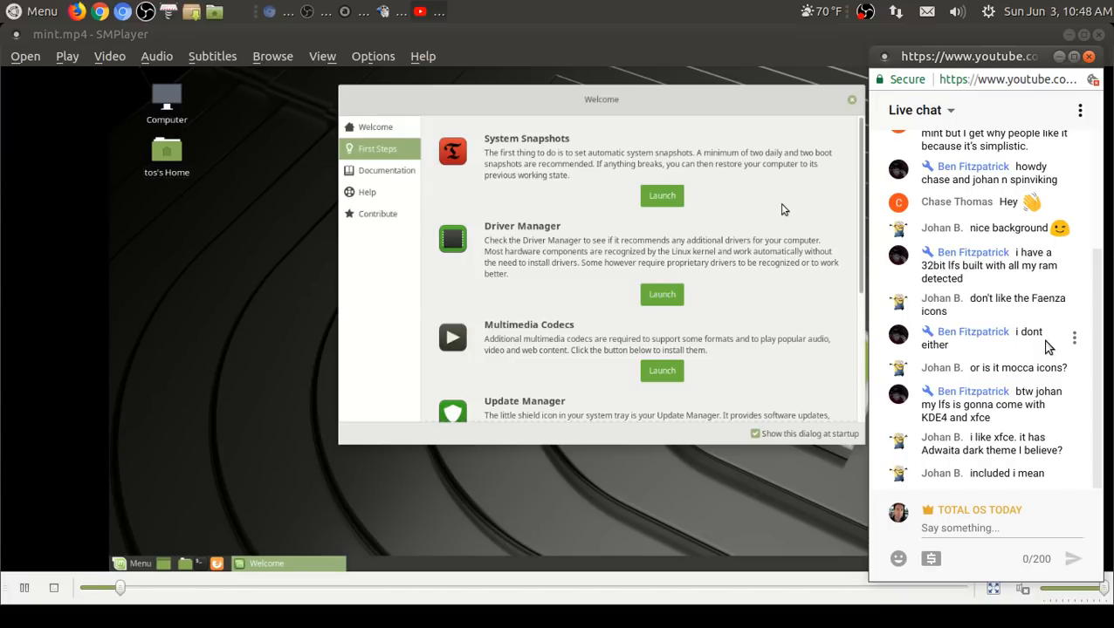
mouse_move(636, 327)
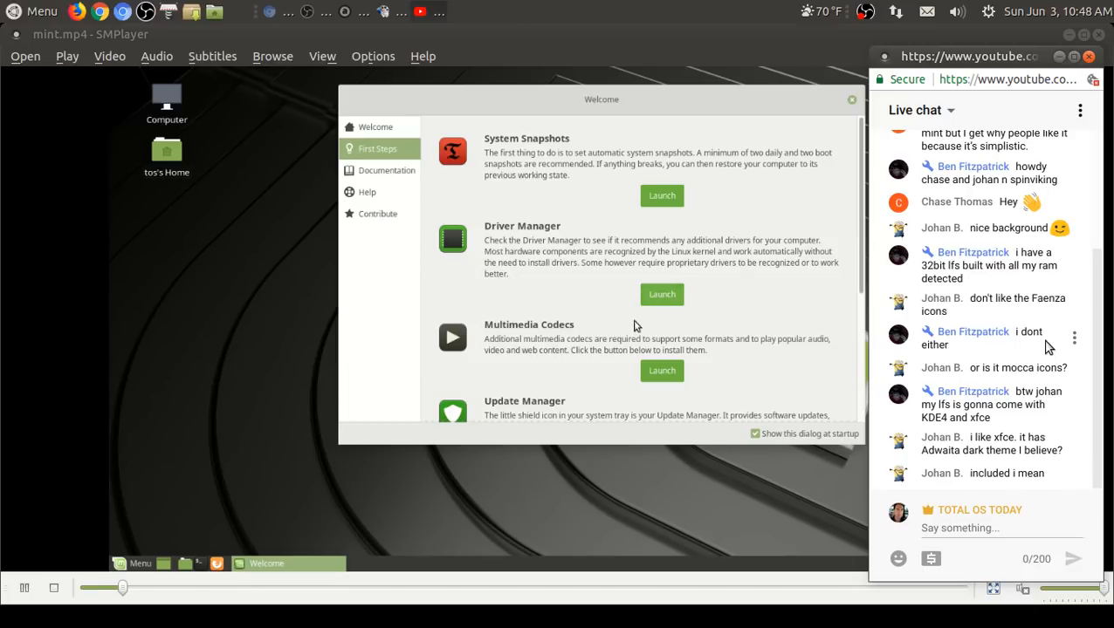
scroll("down", 3)
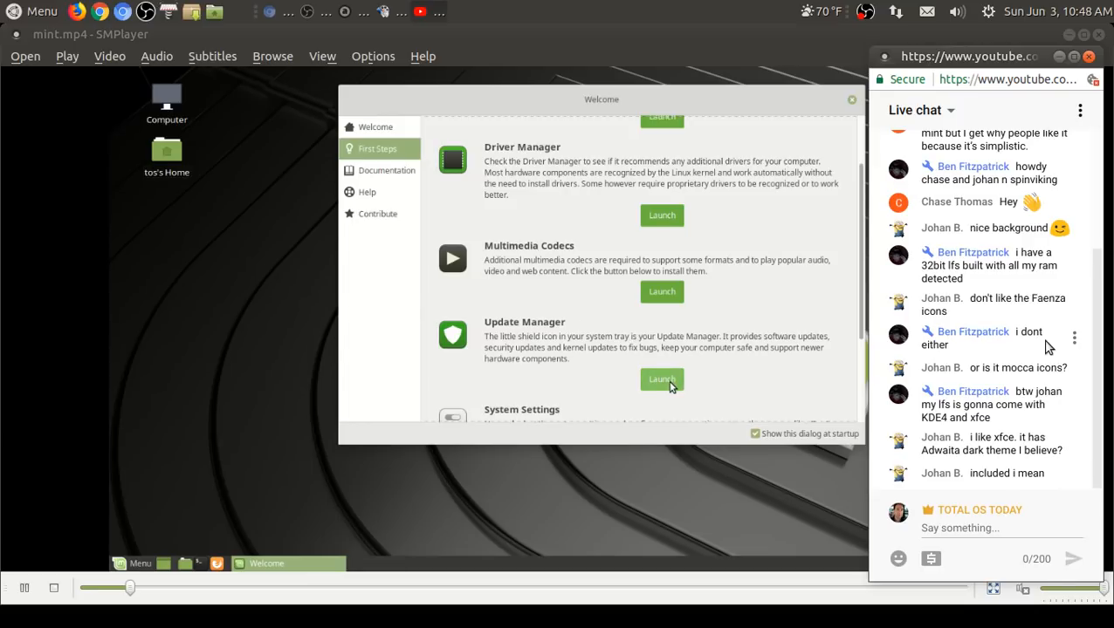
Step: Dismiss Update Manager's welcome with OK and scroll down its pending package list
left_click(662, 379)
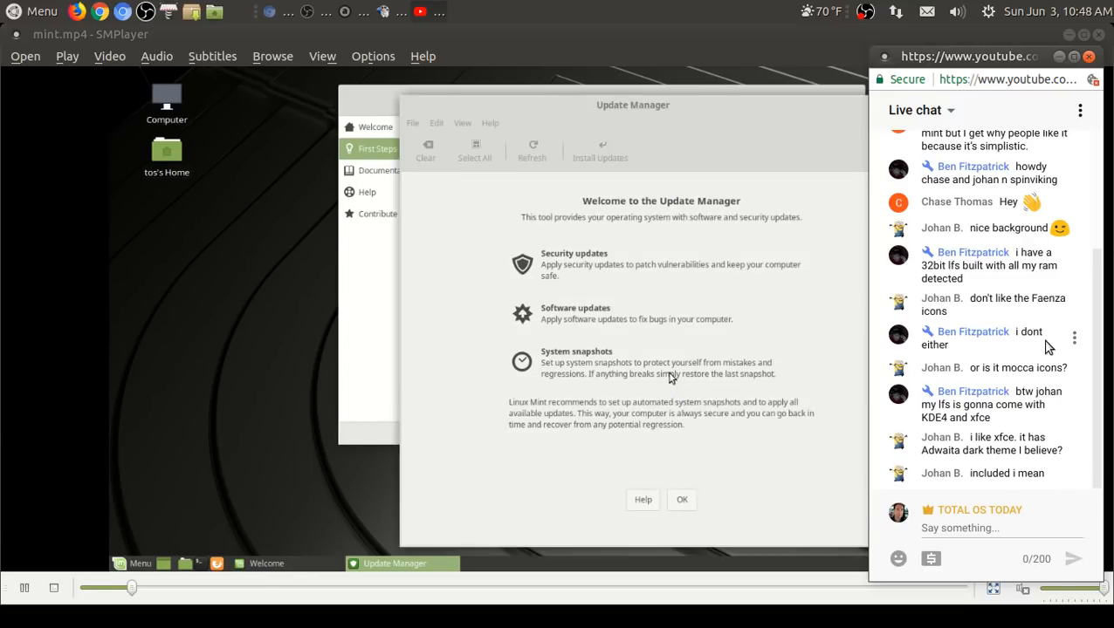
mouse_move(678, 225)
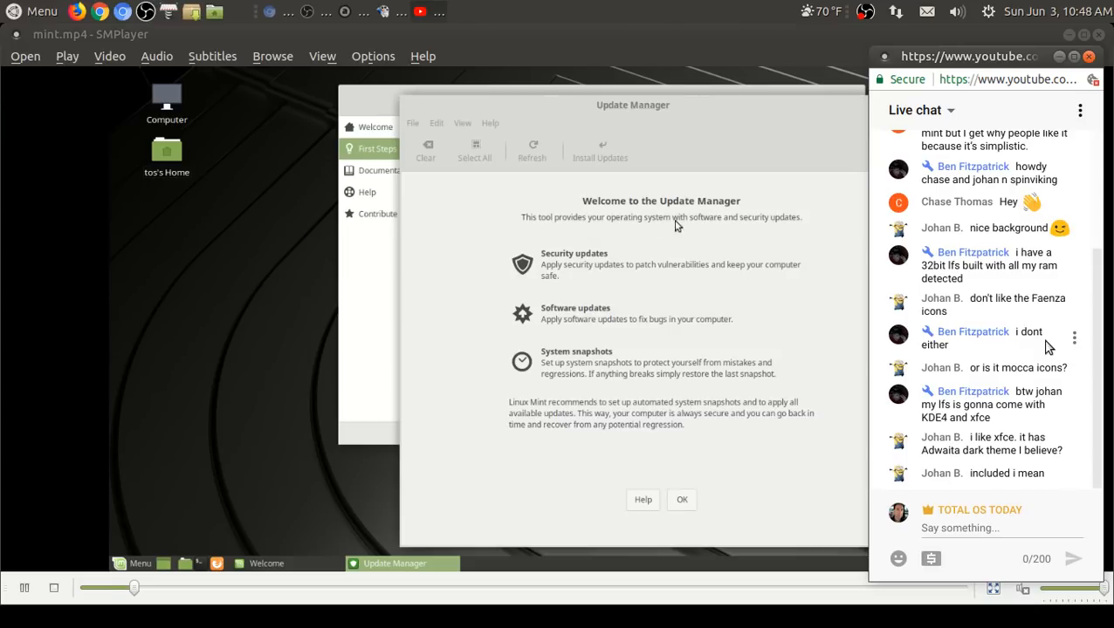
mouse_move(607, 320)
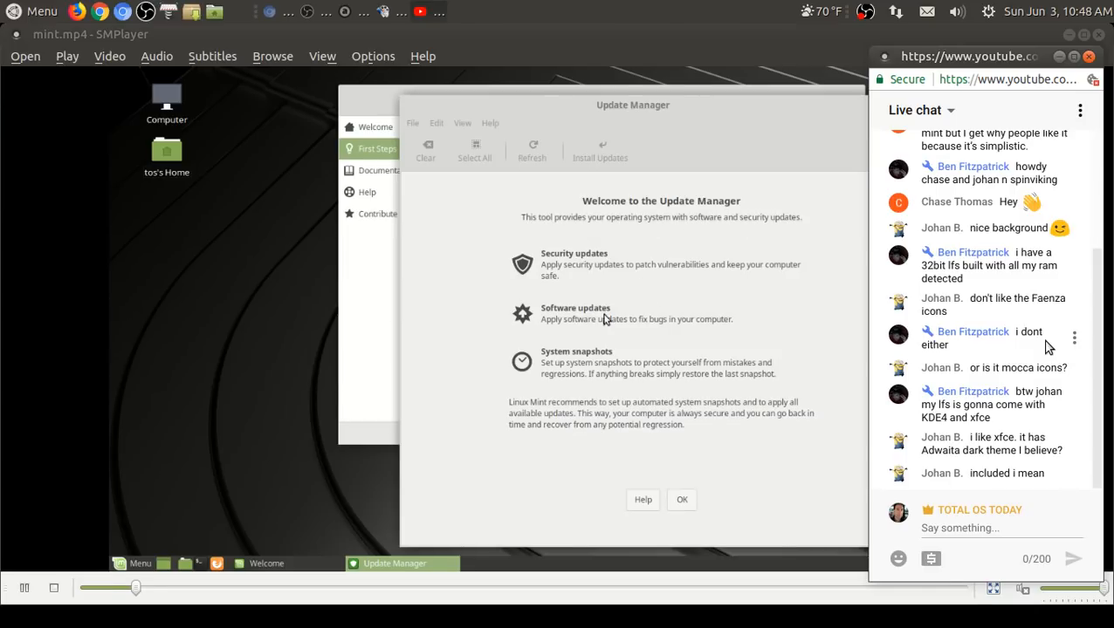
mouse_move(696, 500)
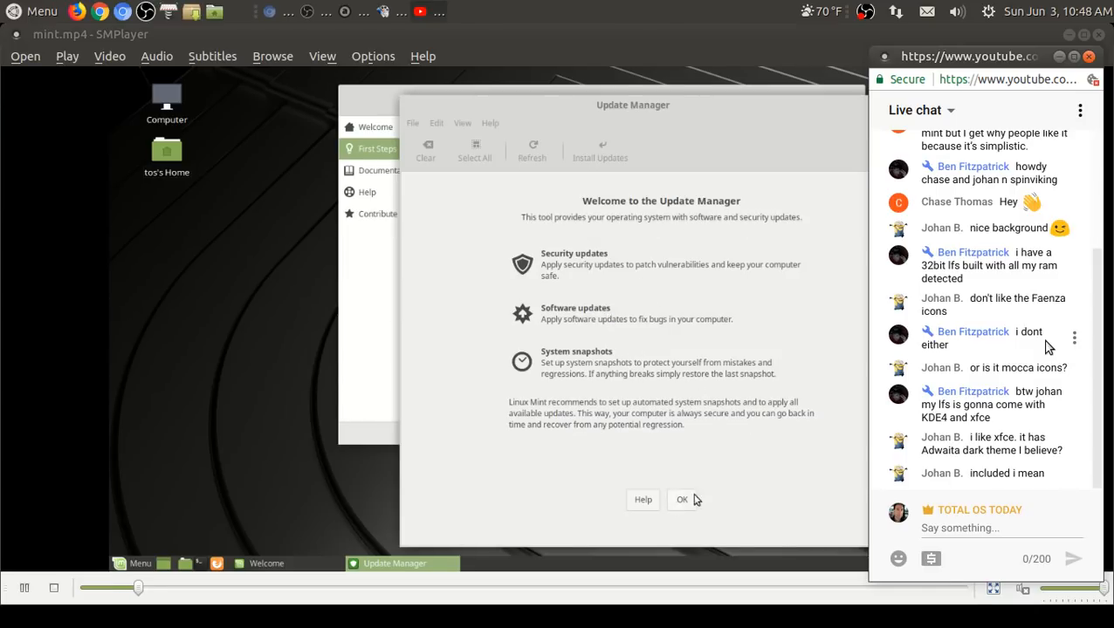
left_click(681, 499)
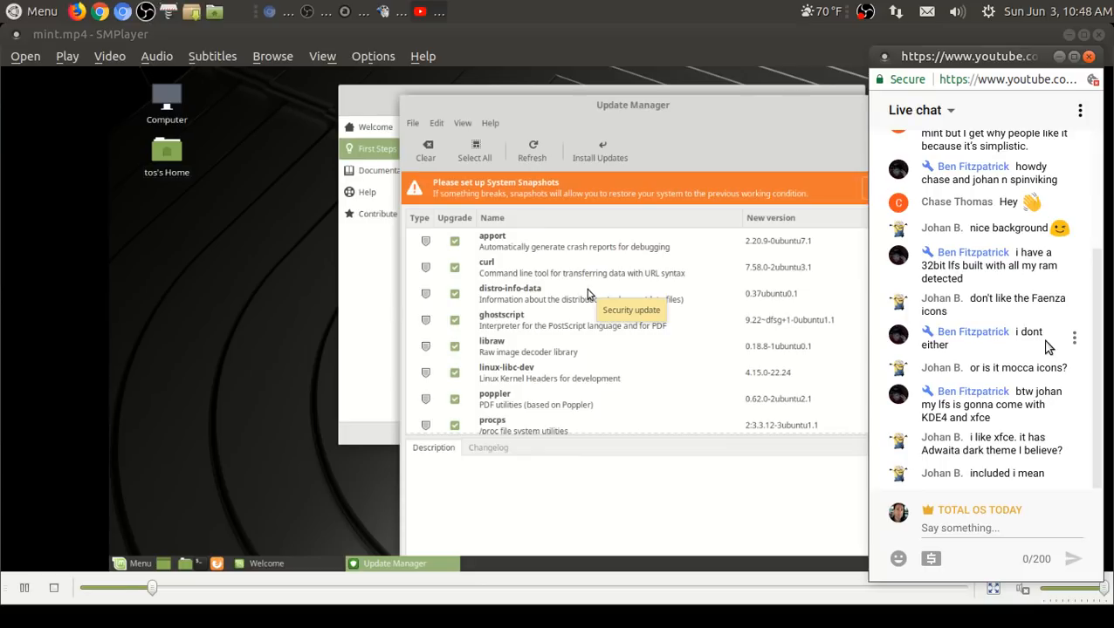
mouse_move(609, 194)
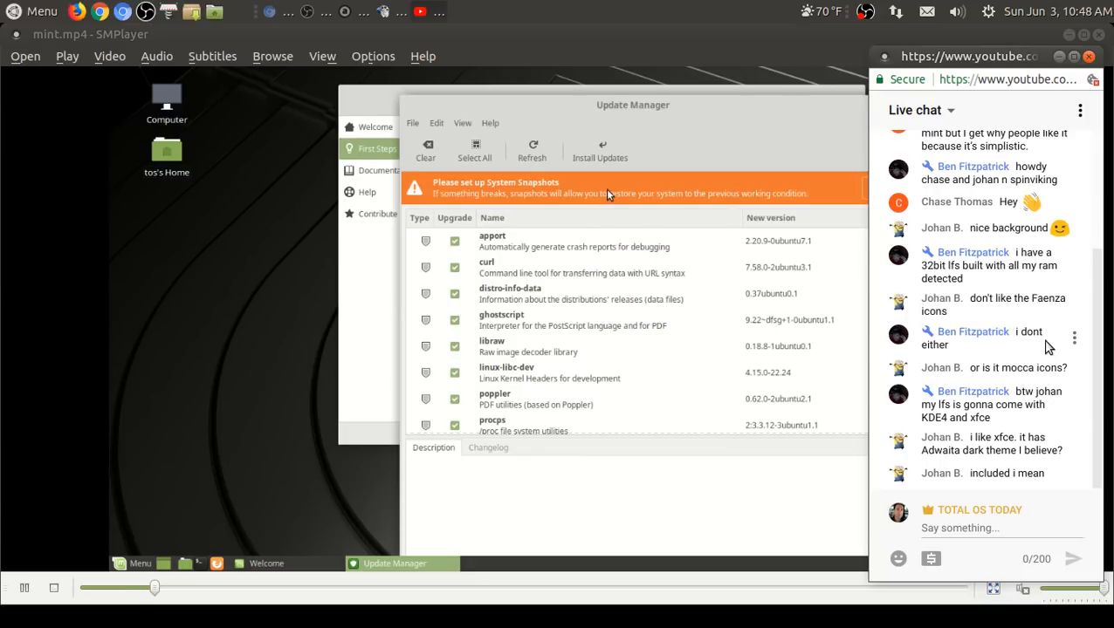
mouse_move(586, 193)
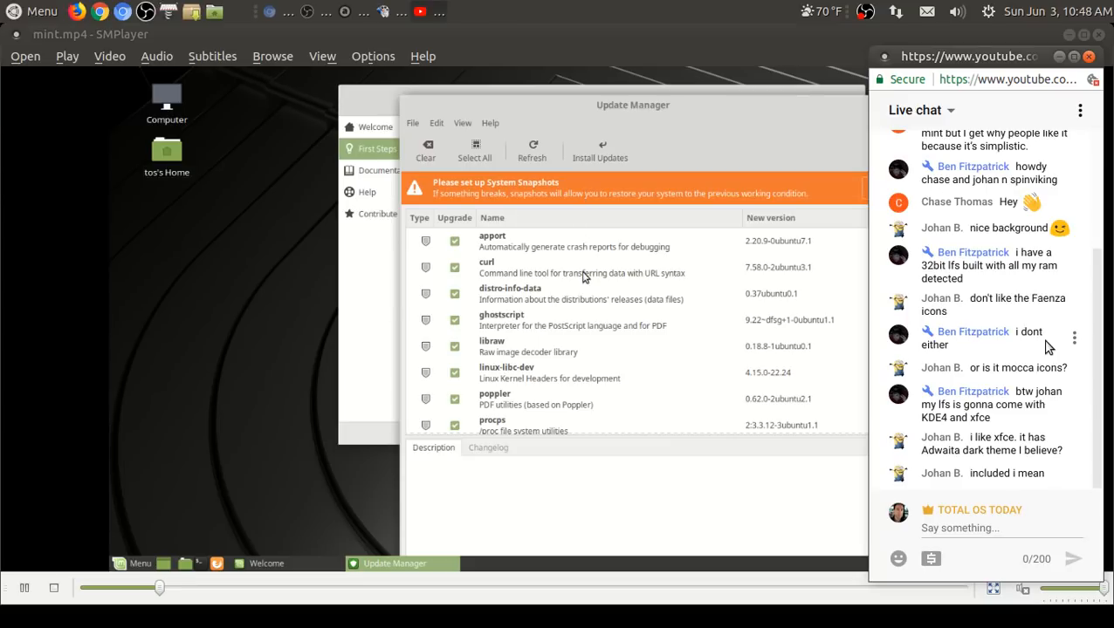
scroll("down", 3)
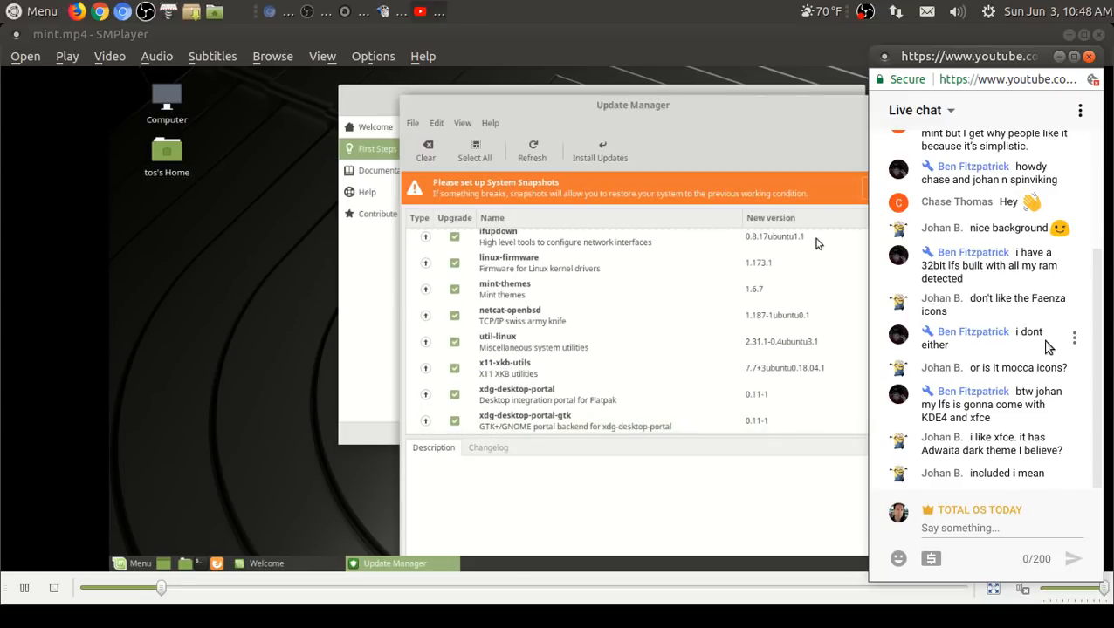
Step: Toggle the Timeshift snapshot type between RSYNC and BTRFS, keep RSYNC, and proceed to Select Snapshot Location
left_click(599, 149)
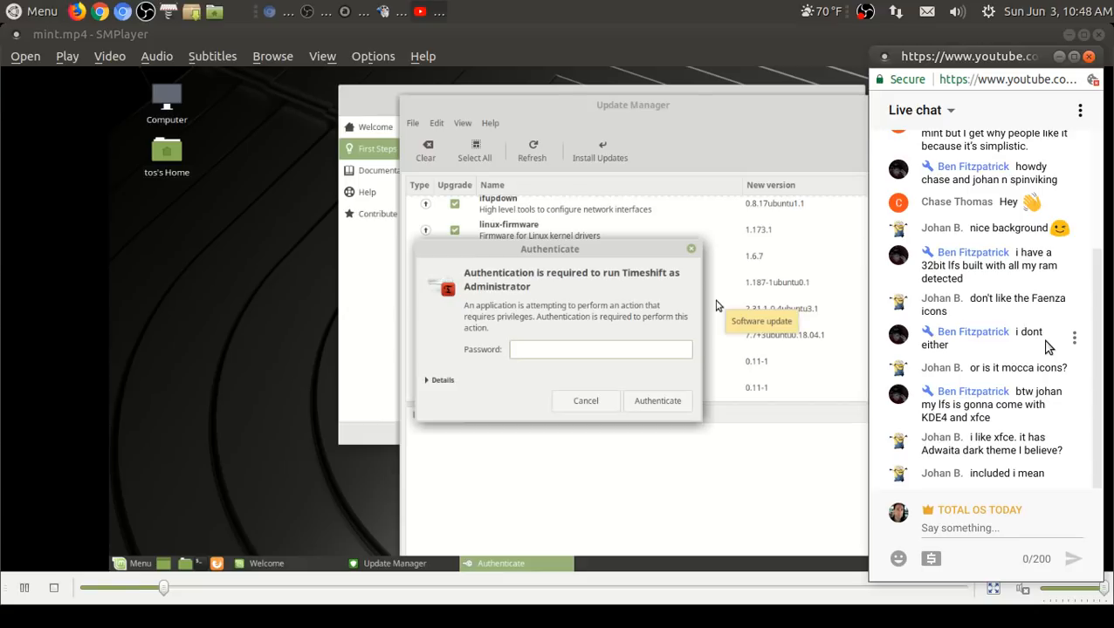
left_click(584, 400)
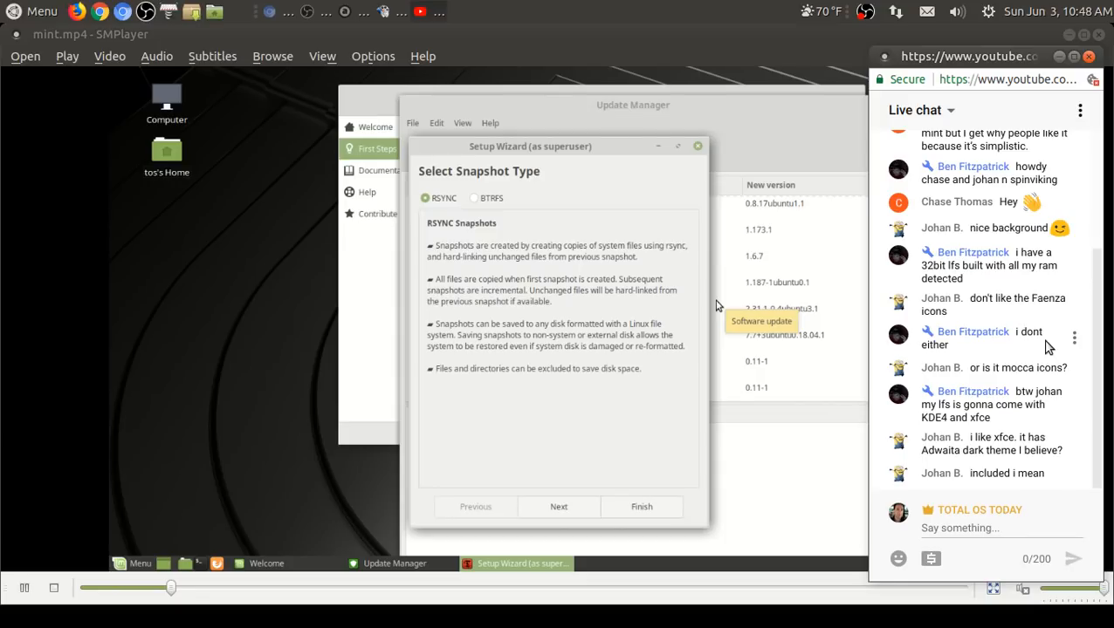
mouse_move(474, 208)
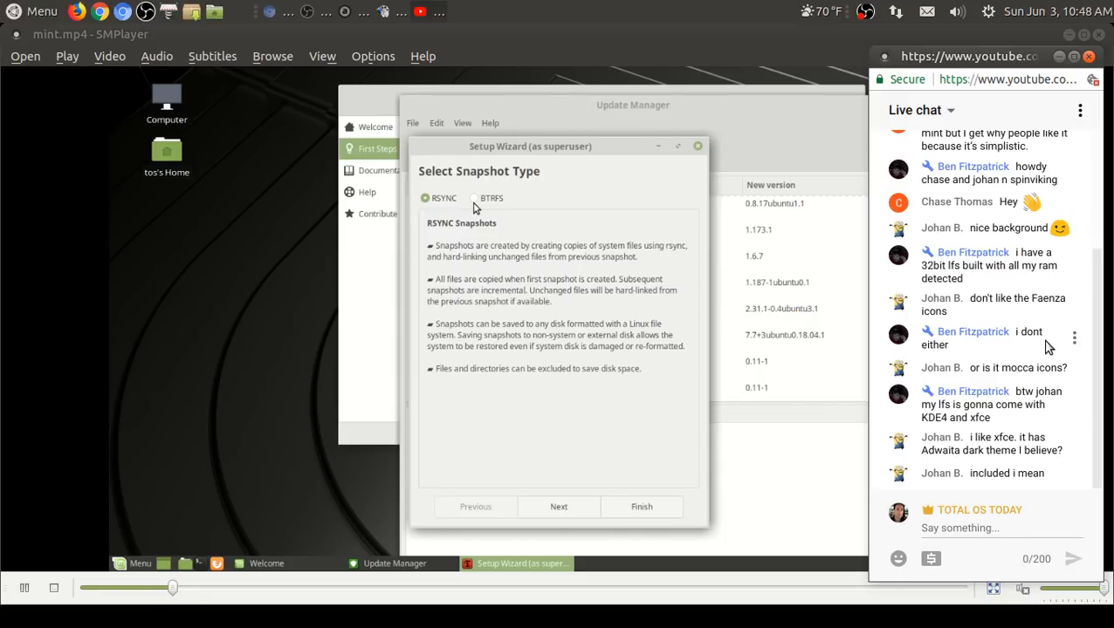
left_click(475, 197)
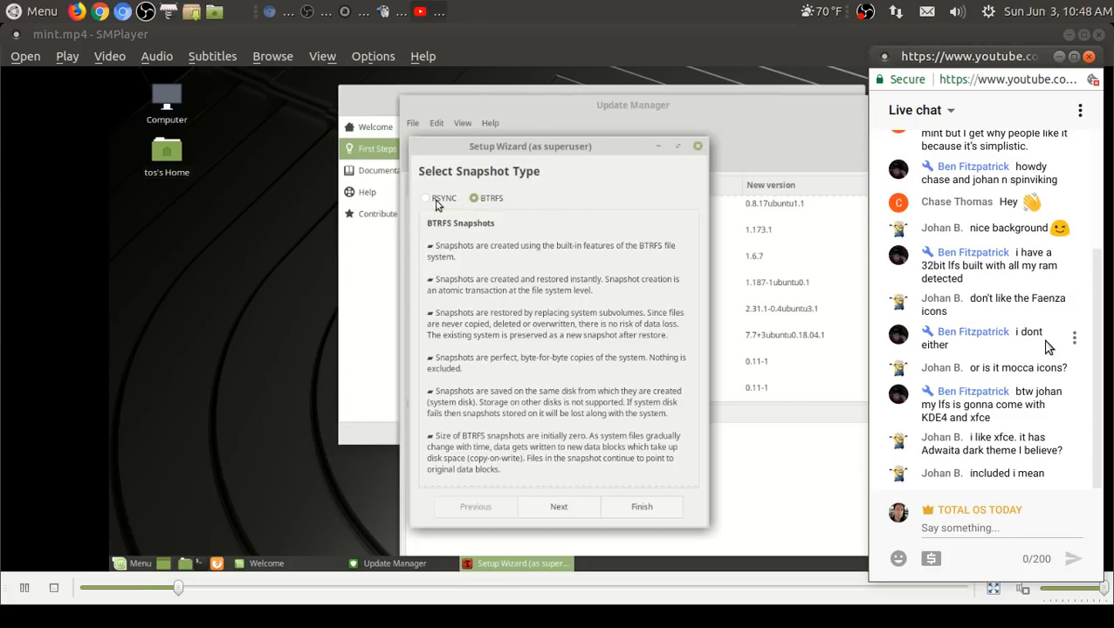
left_click(426, 199)
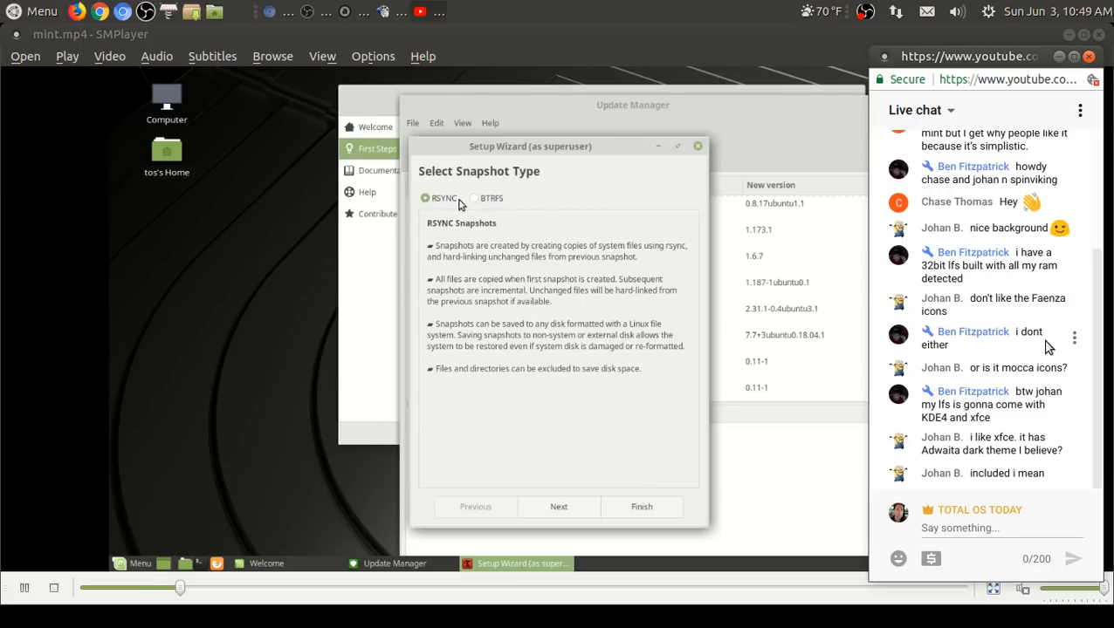
left_click(474, 199)
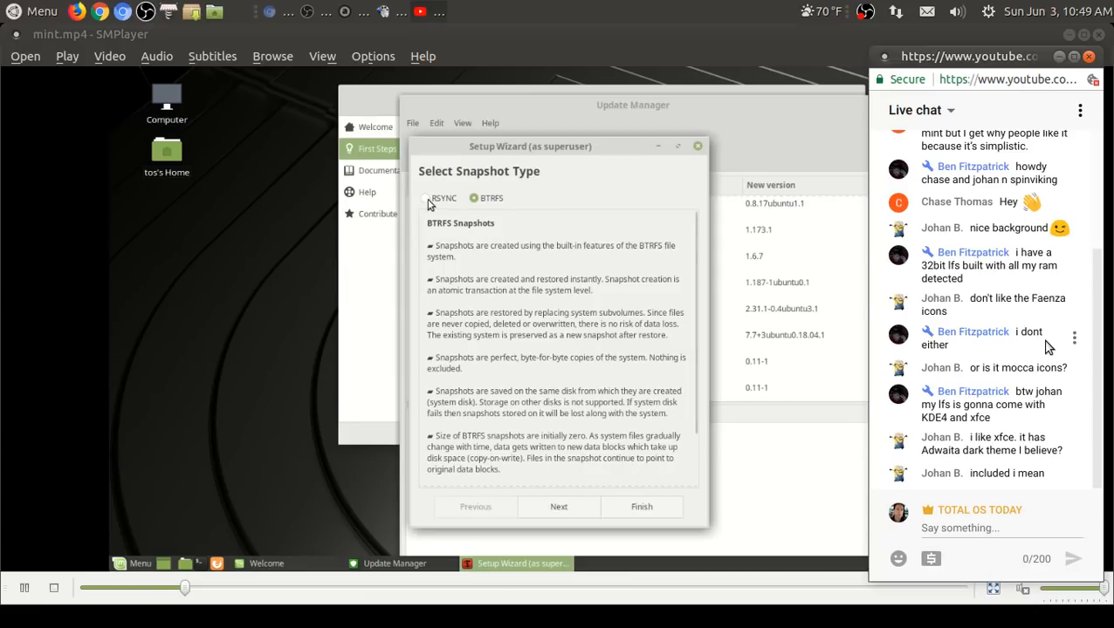
left_click(426, 198)
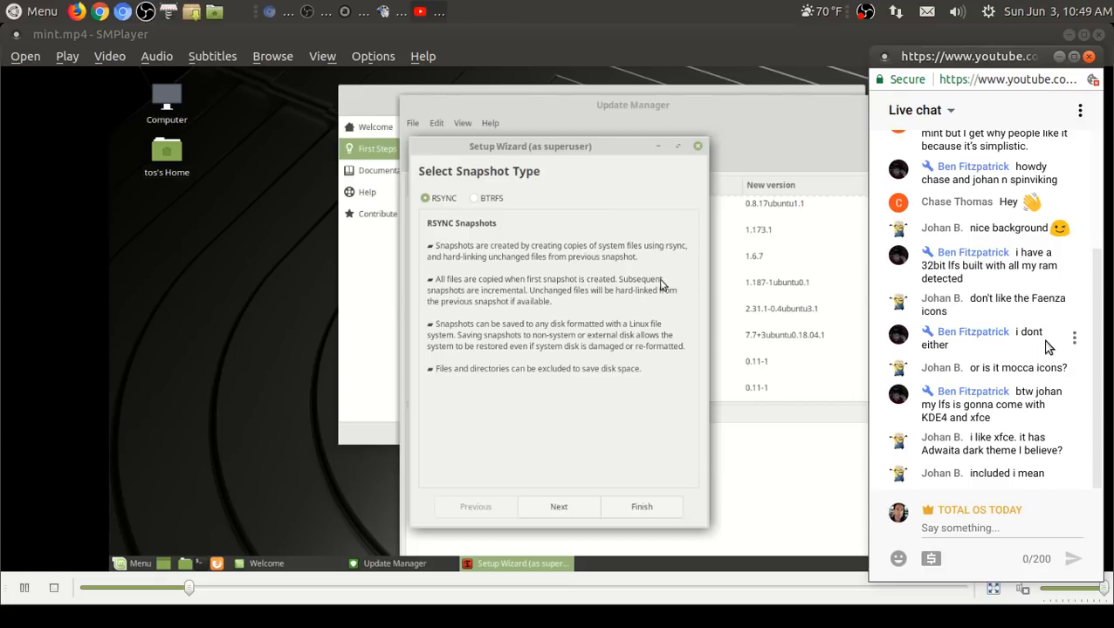
mouse_move(697, 304)
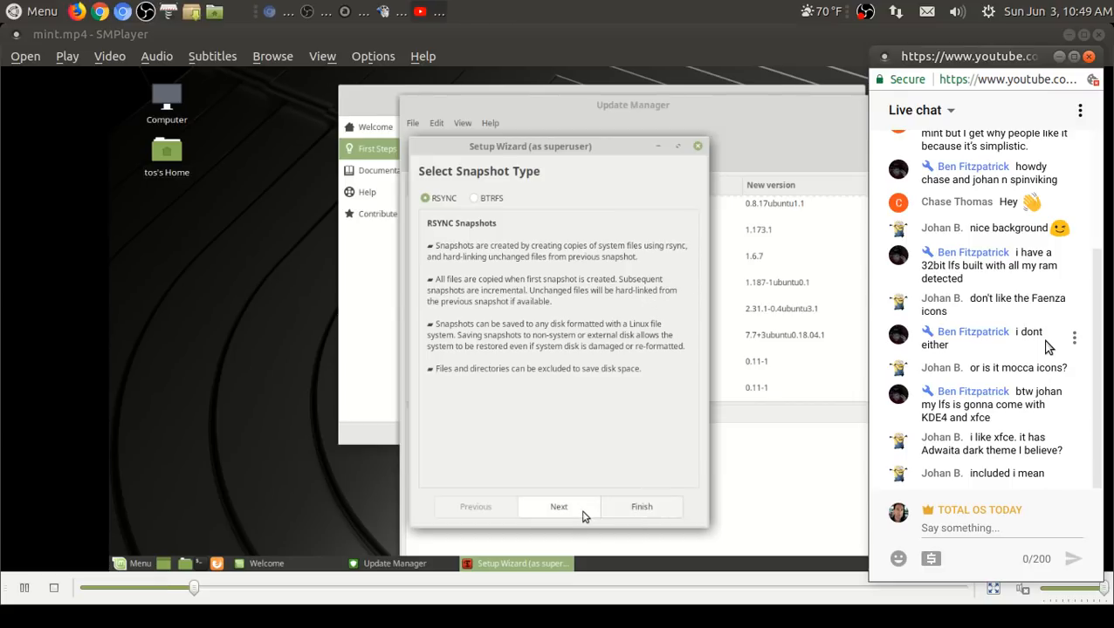
left_click(558, 506)
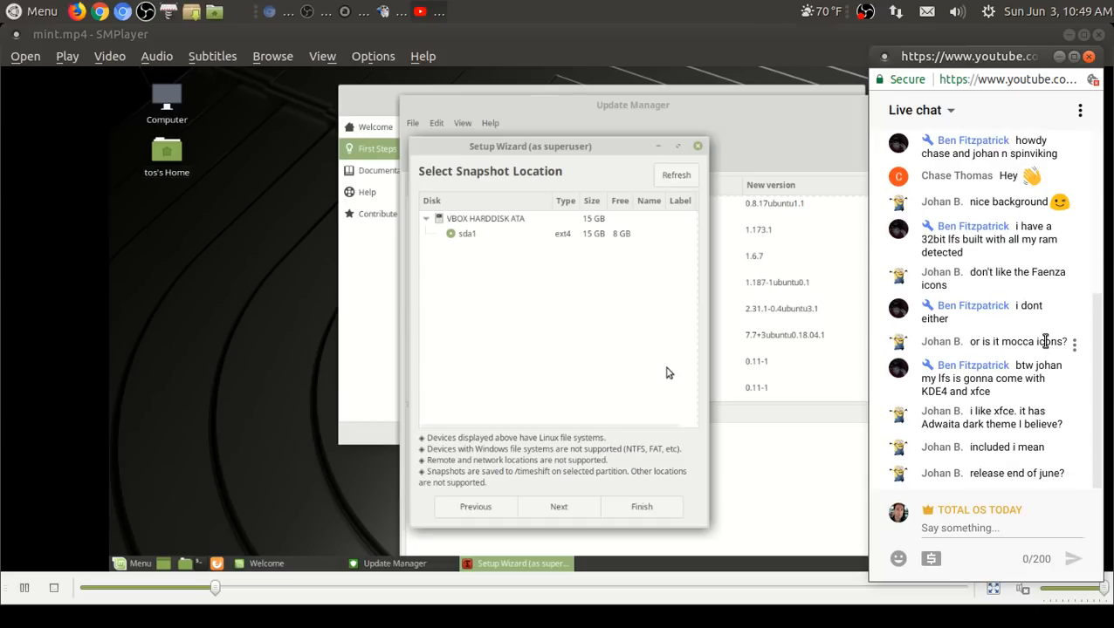
mouse_move(492, 465)
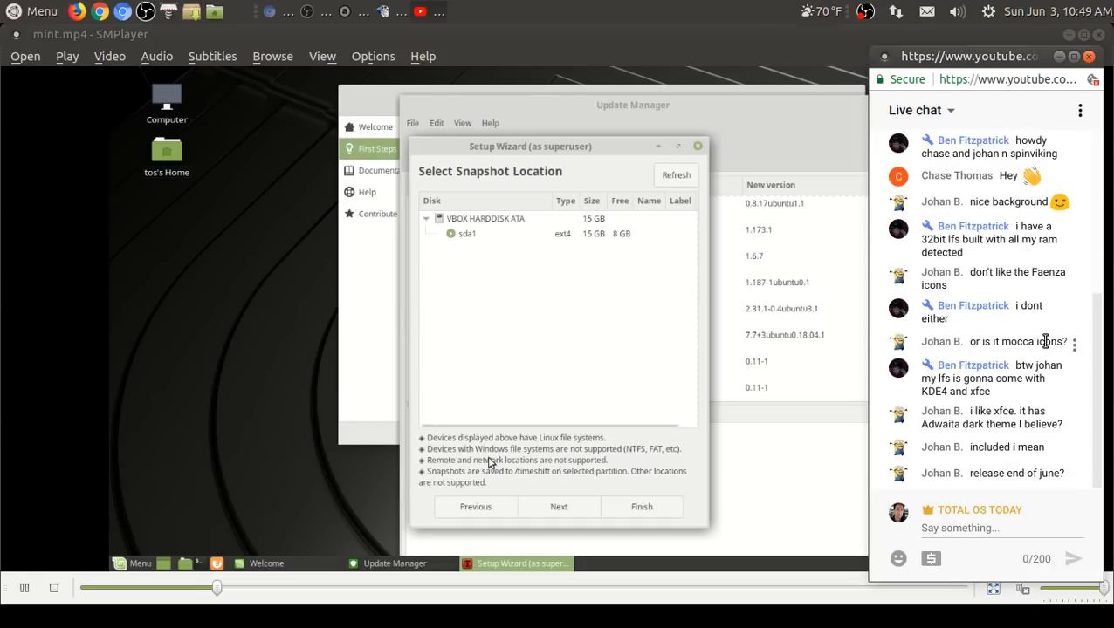
mouse_move(590, 463)
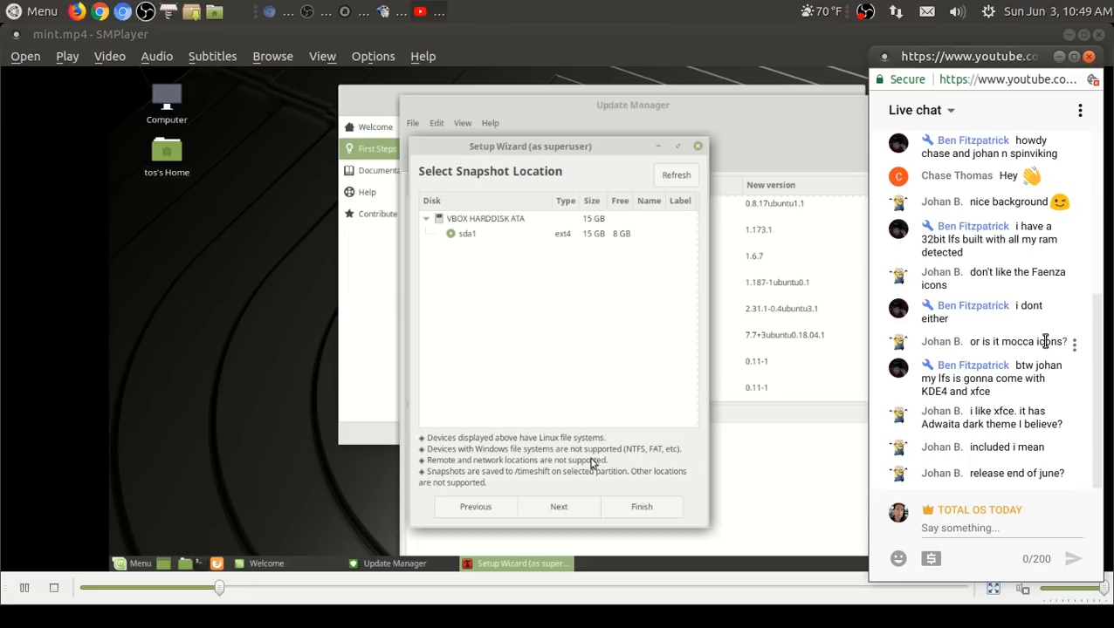
mouse_move(548, 482)
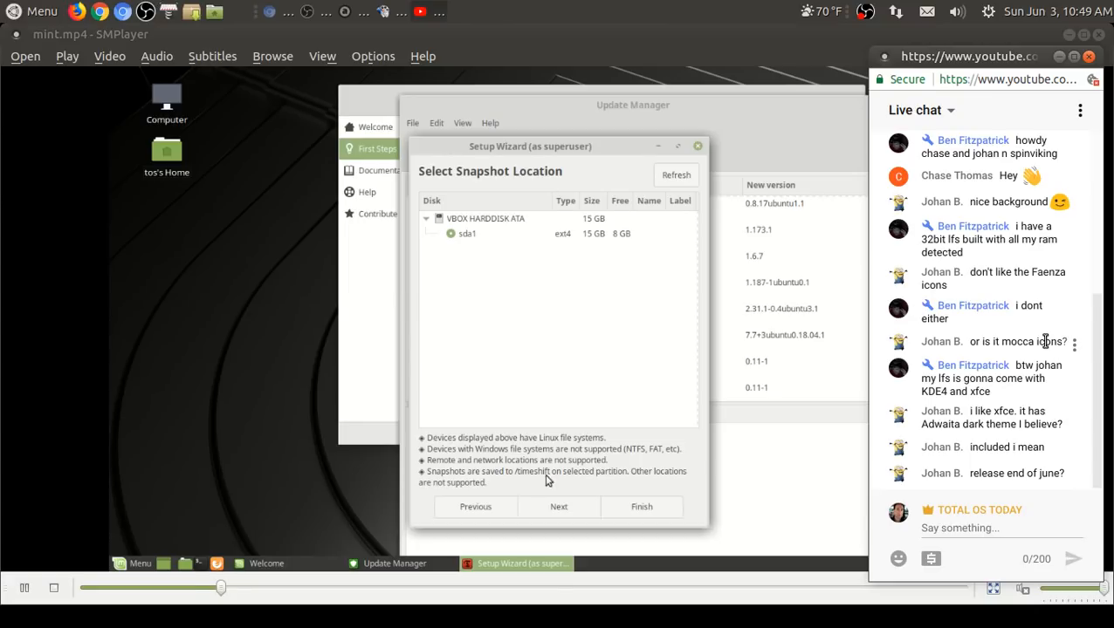
mouse_move(622, 464)
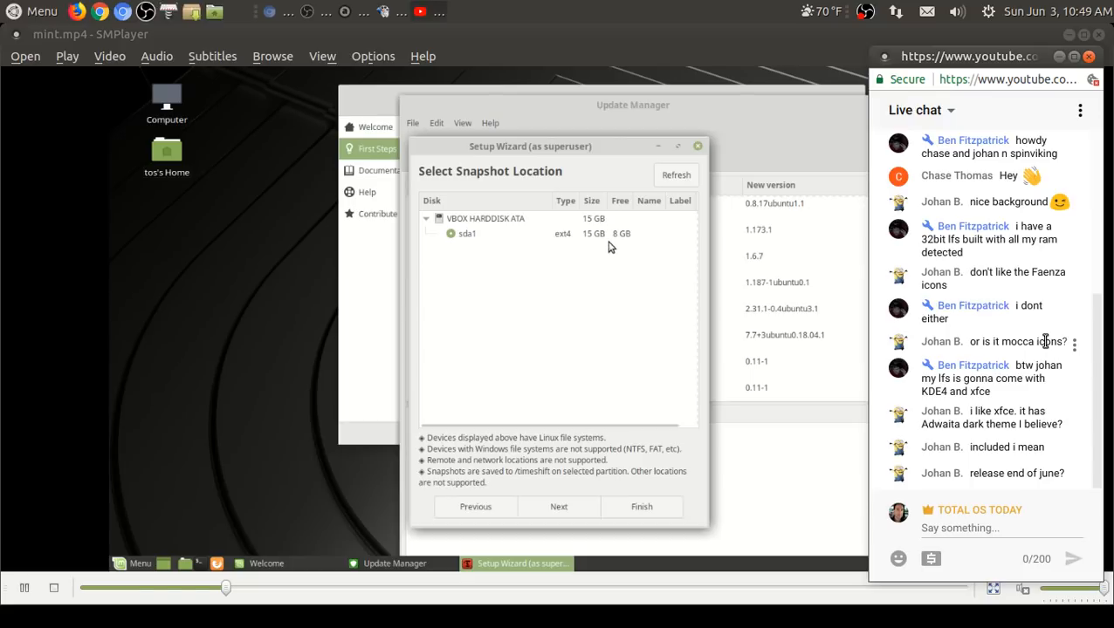
Step: Advance through Snapshot Levels, finish the Timeshift wizard, and close the Timeshift window
left_click(558, 507)
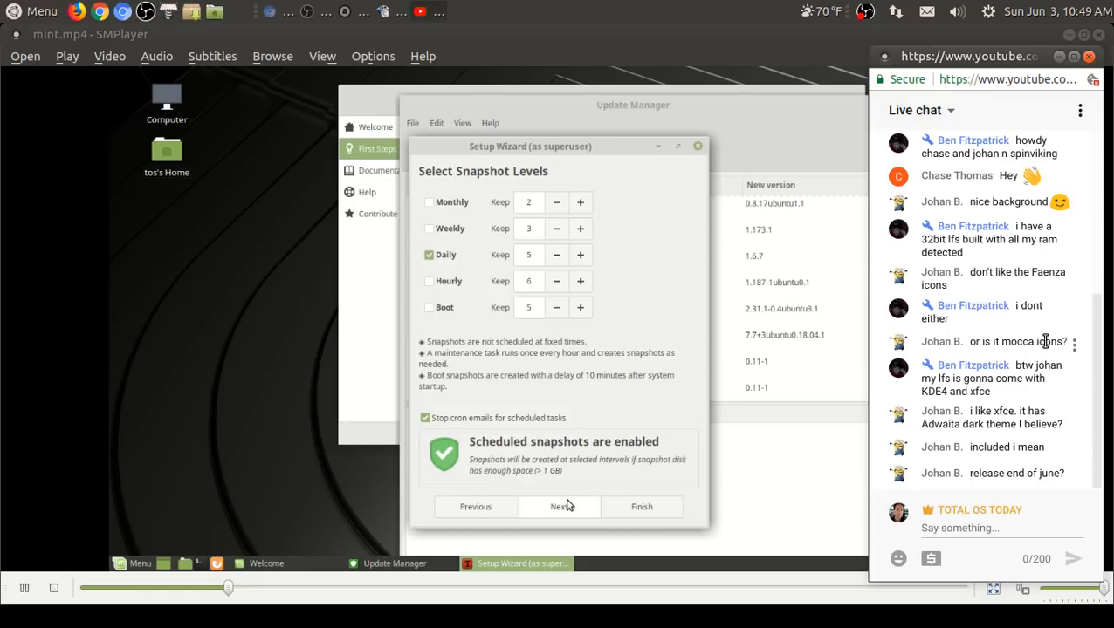
mouse_move(587, 487)
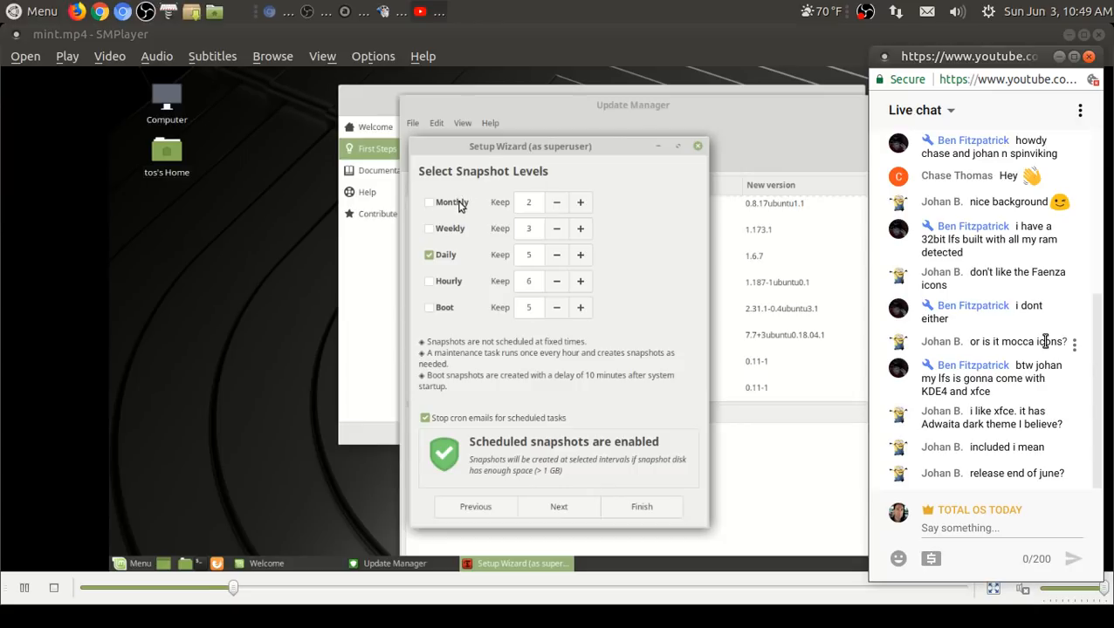
mouse_move(452, 255)
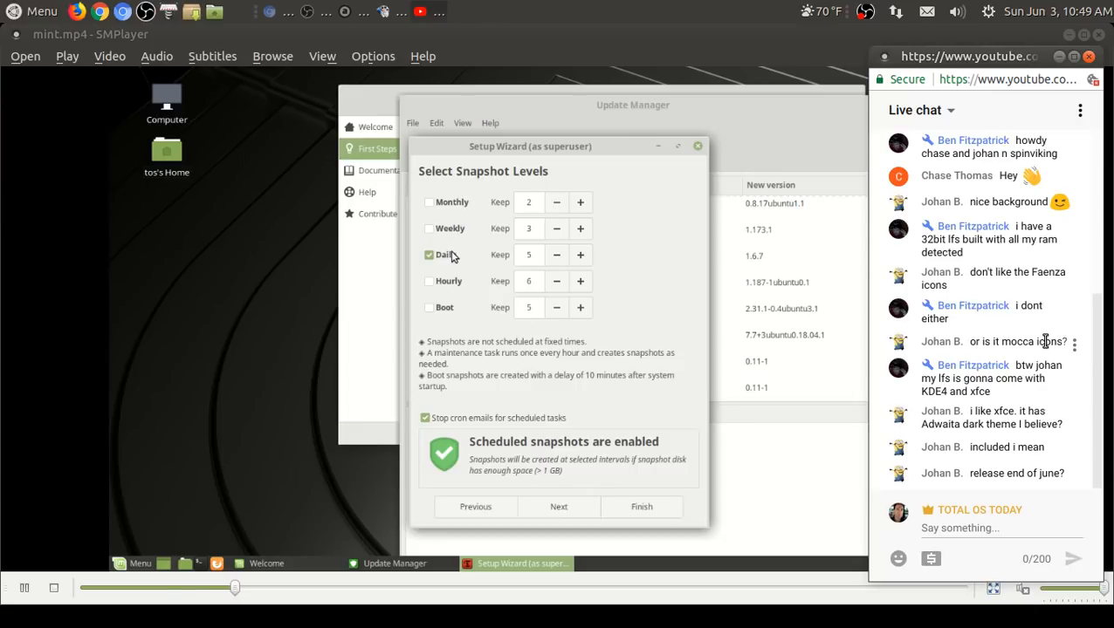
mouse_move(489, 340)
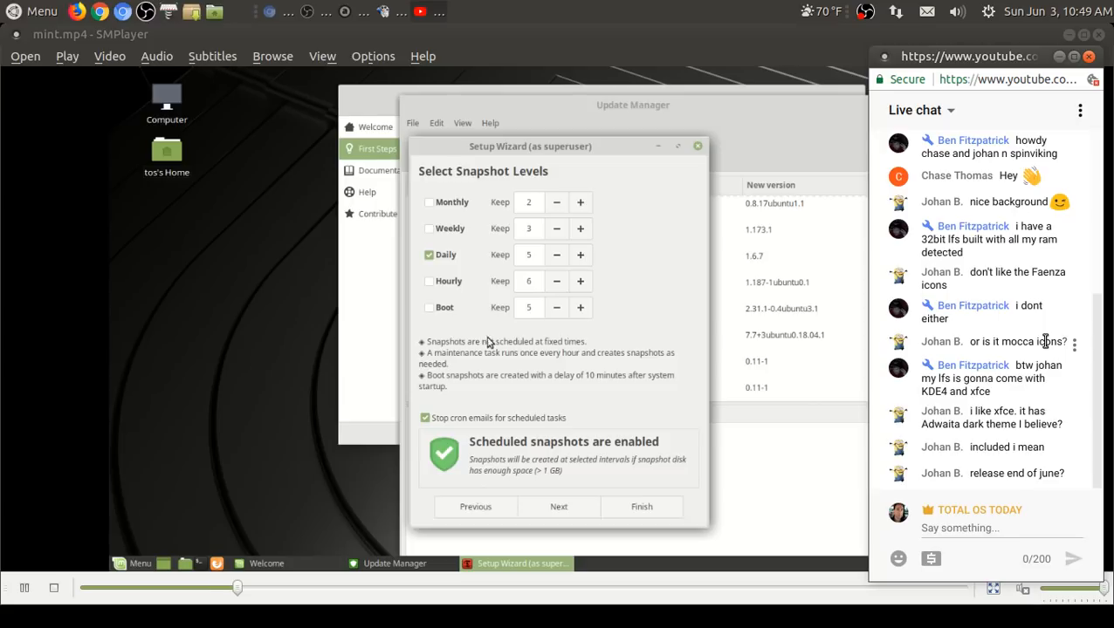
mouse_move(548, 443)
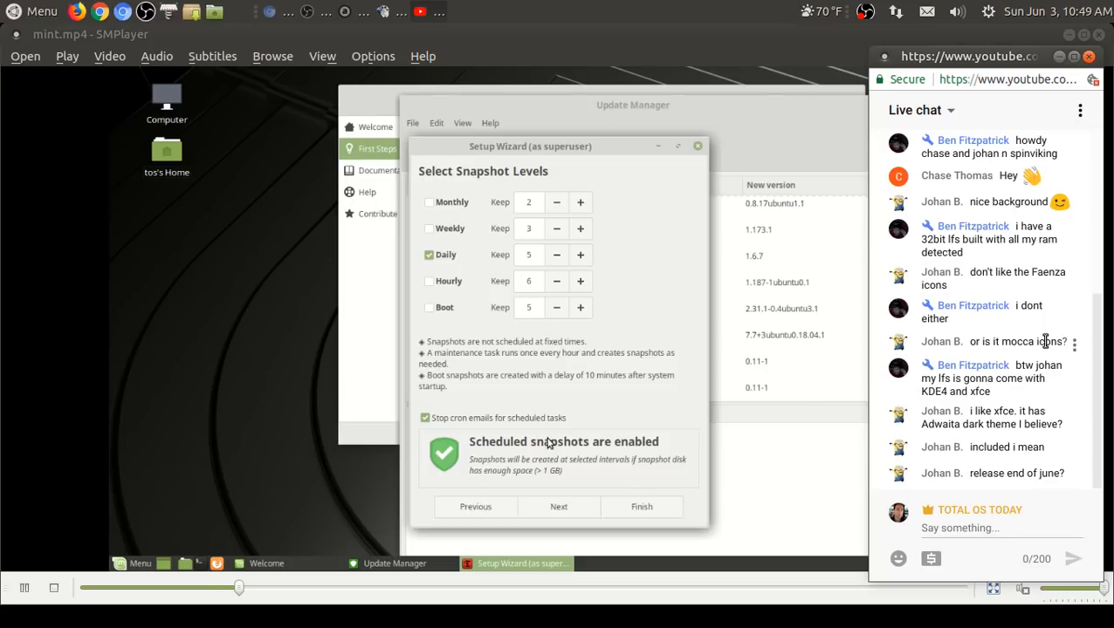
mouse_move(558, 506)
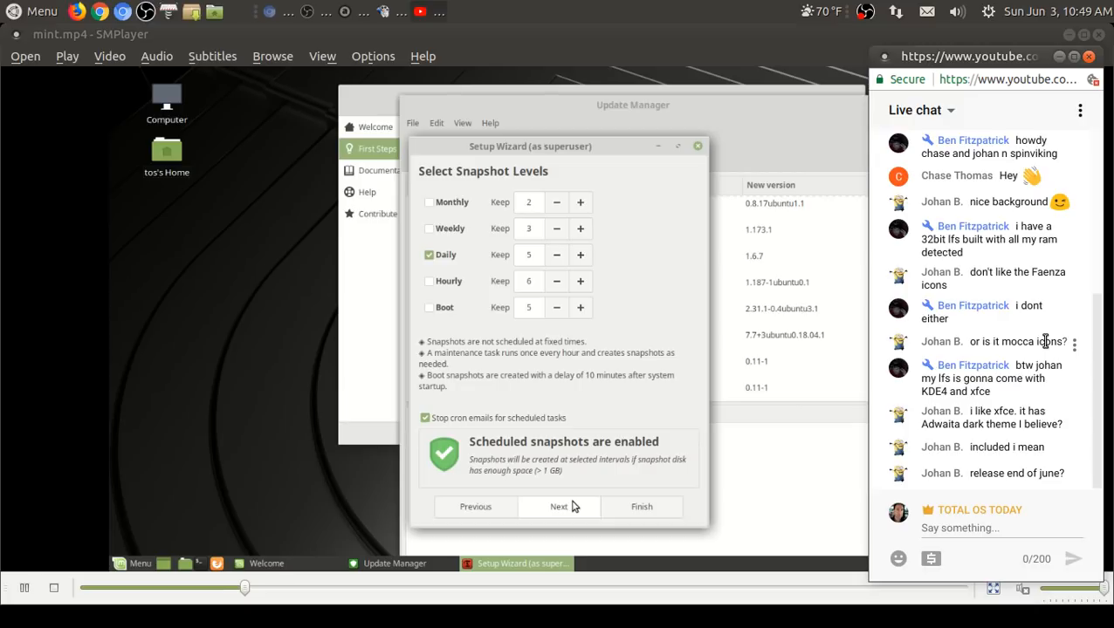
left_click(559, 507)
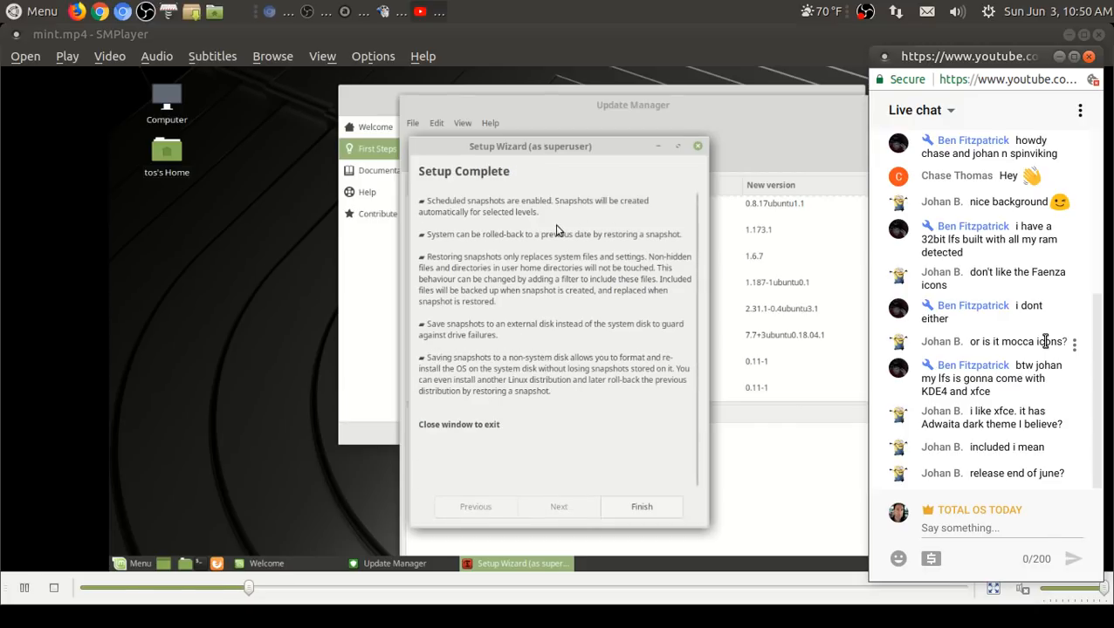
left_click(642, 506)
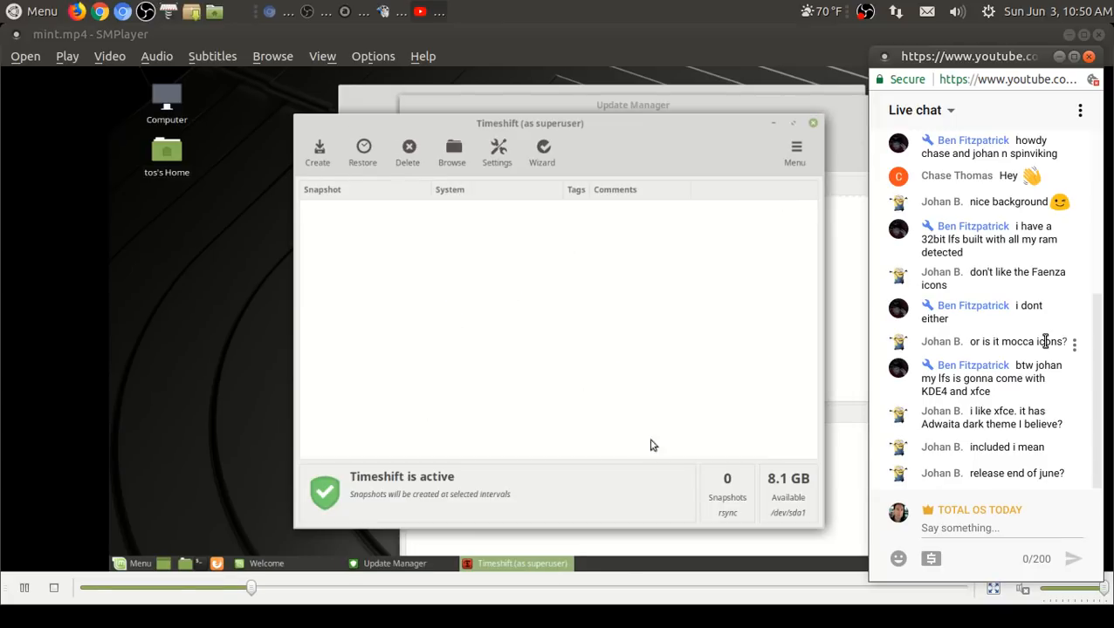
mouse_move(650, 408)
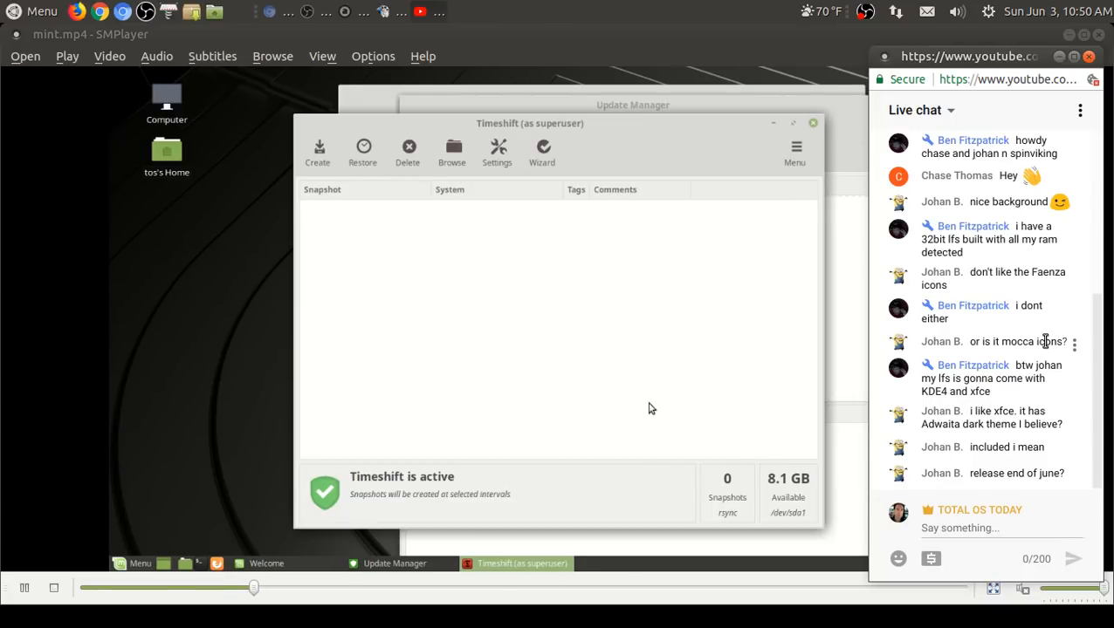
mouse_move(653, 388)
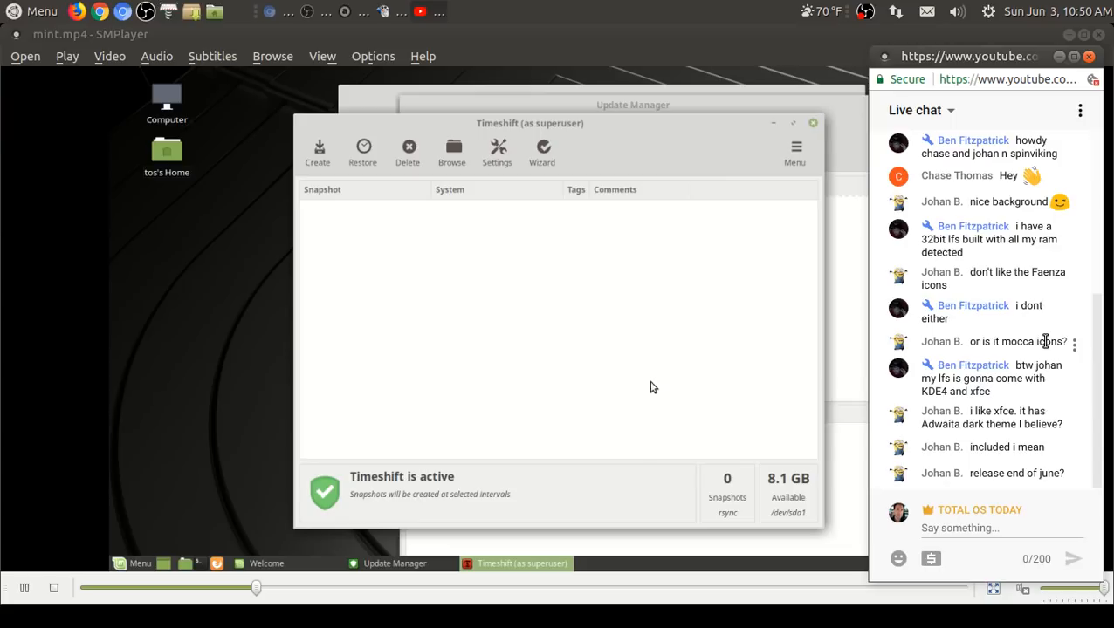
left_click(796, 147)
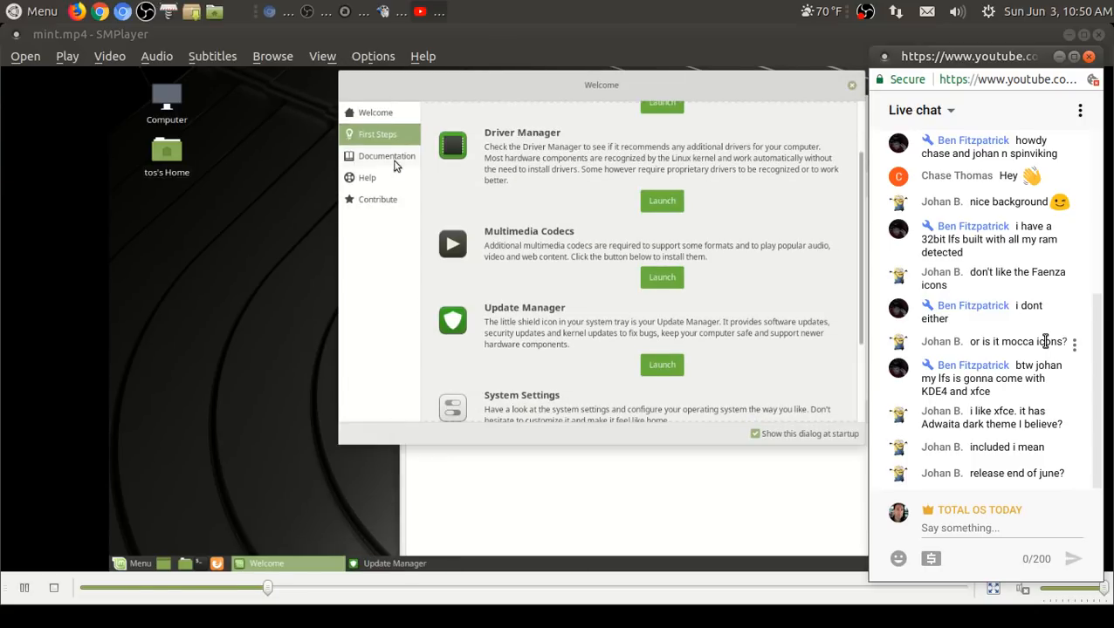
Step: View the Welcome screen's Documentation and Help pages, then close the Welcome window
left_click(386, 156)
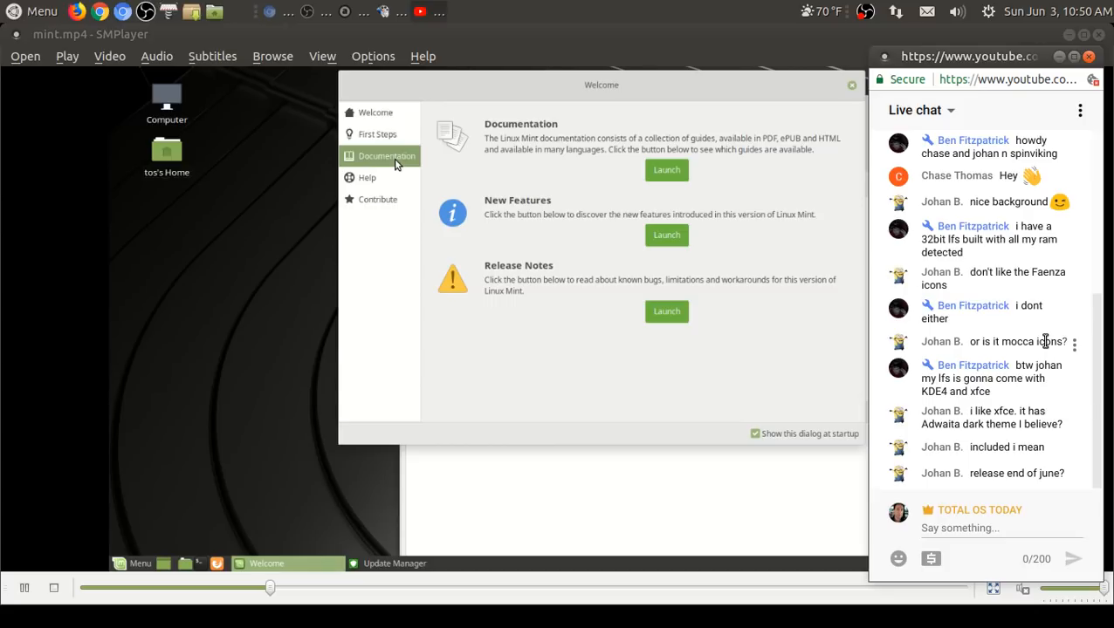
mouse_move(527, 216)
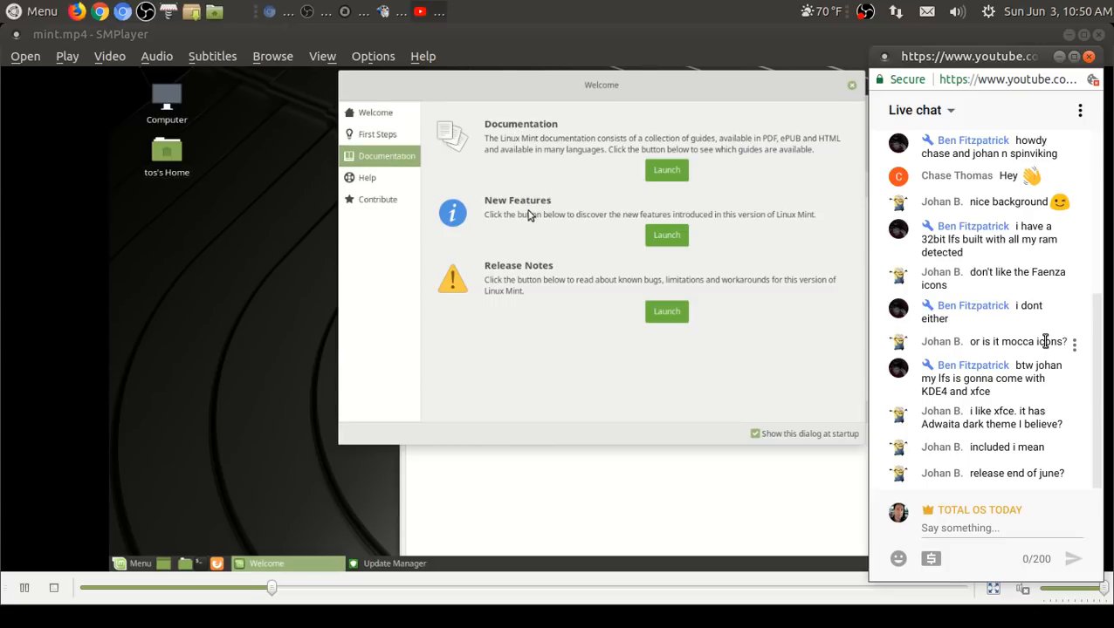
mouse_move(538, 280)
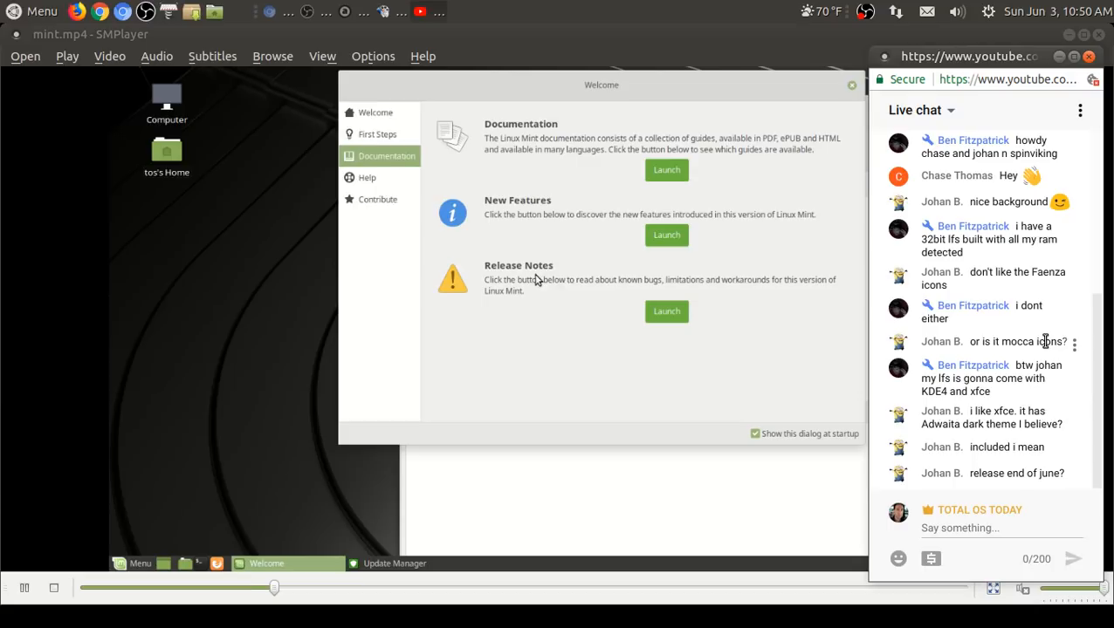
mouse_move(742, 290)
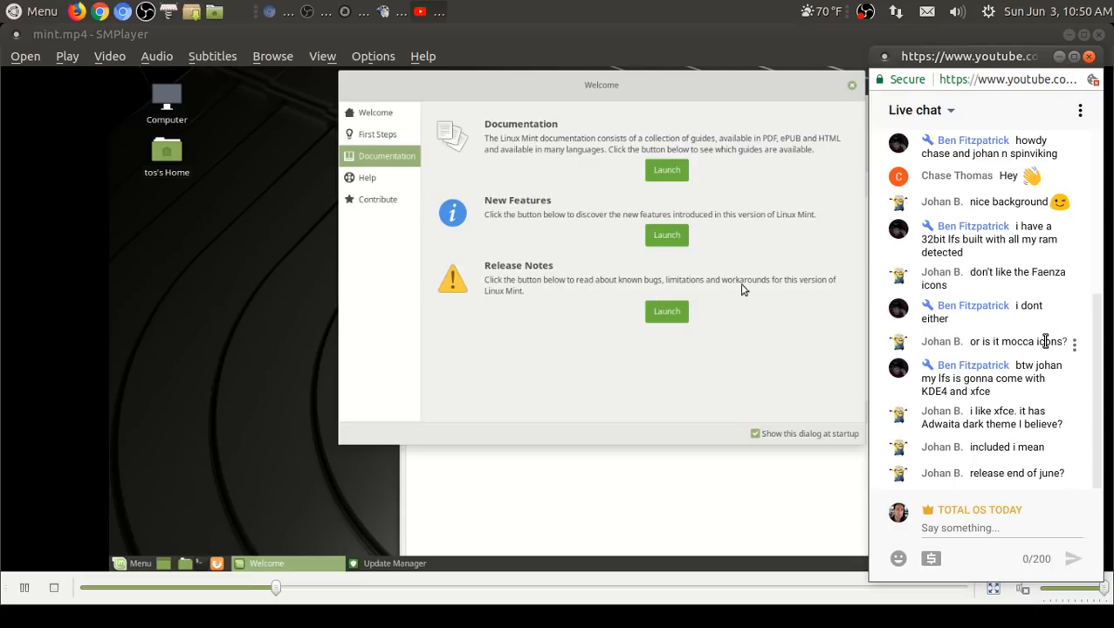
left_click(366, 178)
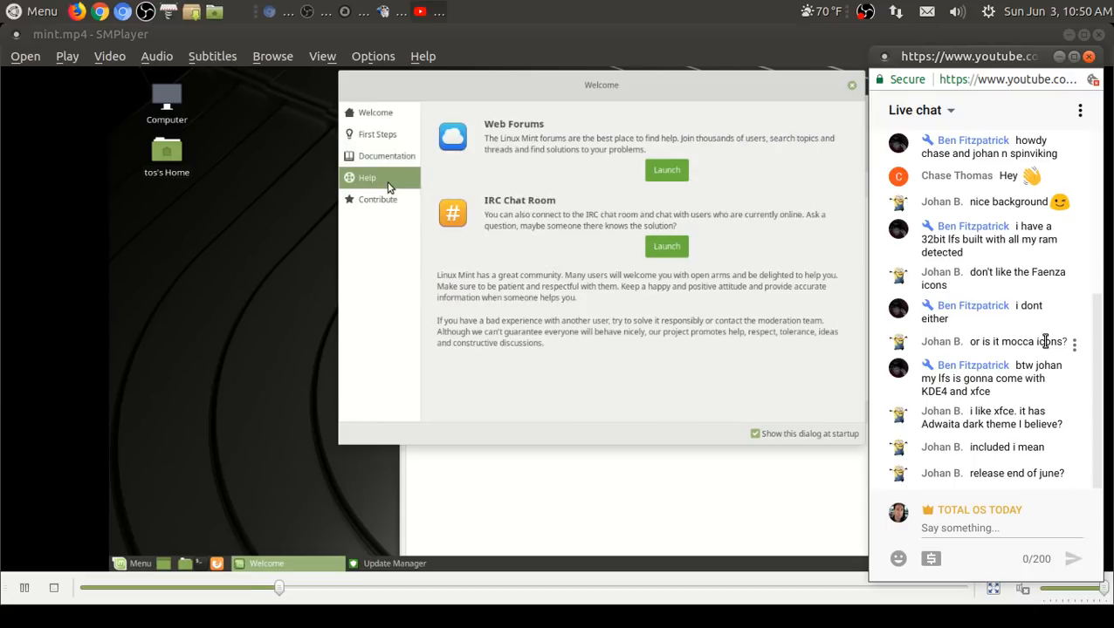
mouse_move(522, 207)
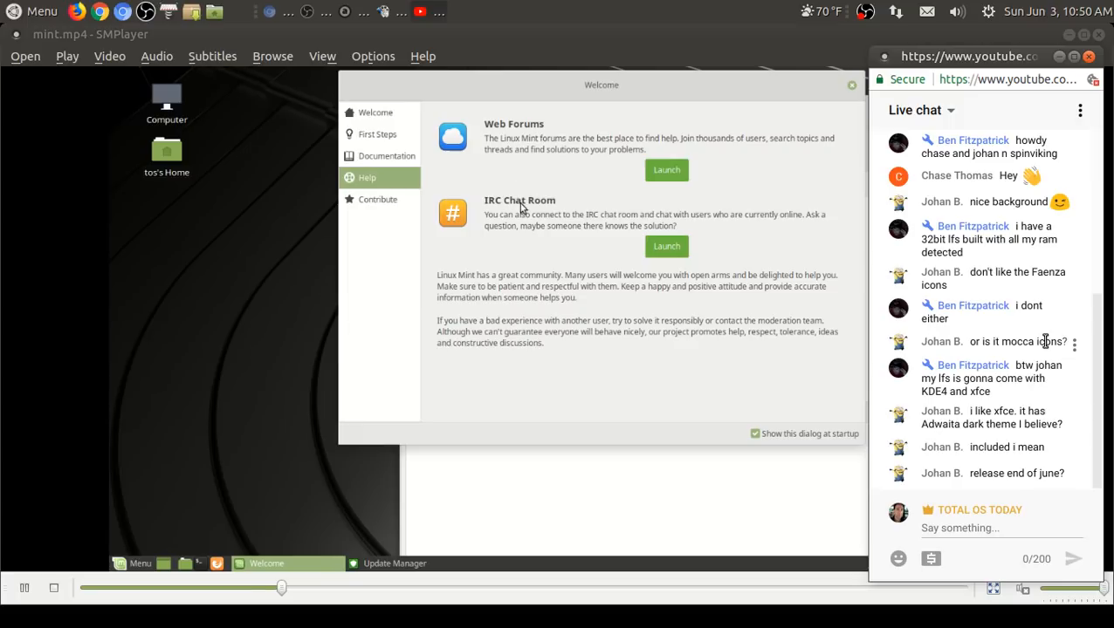
left_click(377, 199)
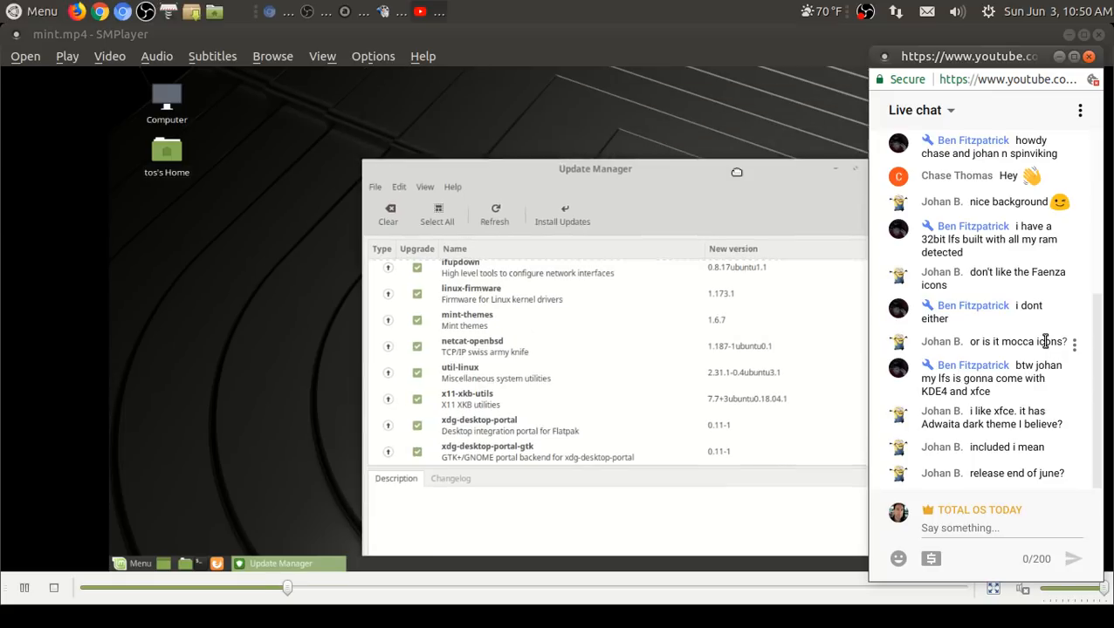
Step: Drag the Update Manager window by its title bar to a new position on the desktop
left_click_drag(595, 167, 579, 91)
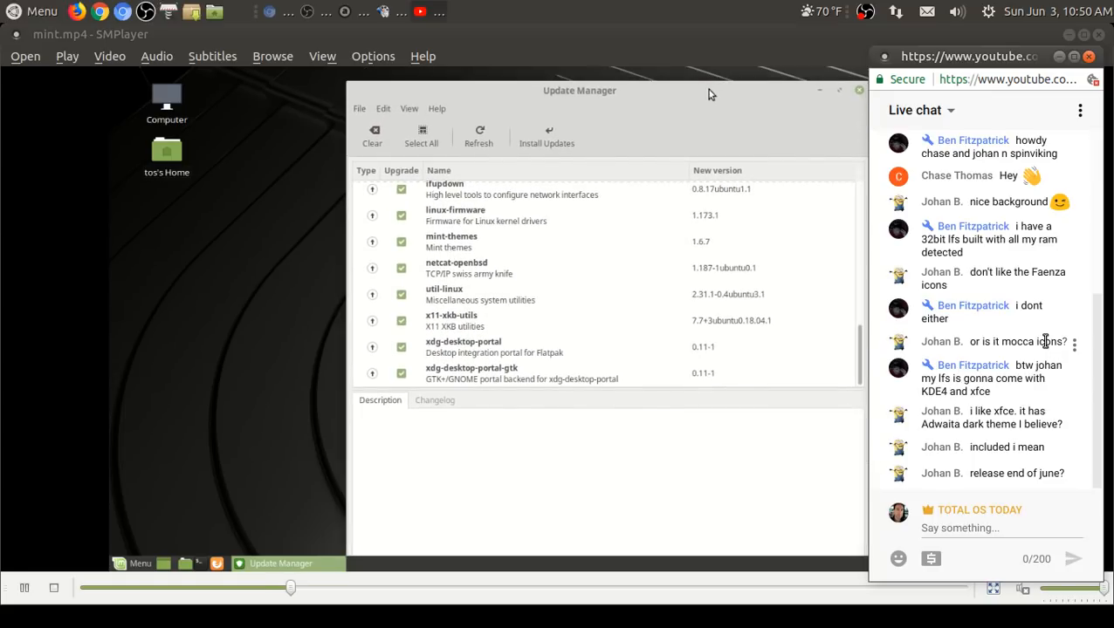
left_click_drag(579, 91, 593, 329)
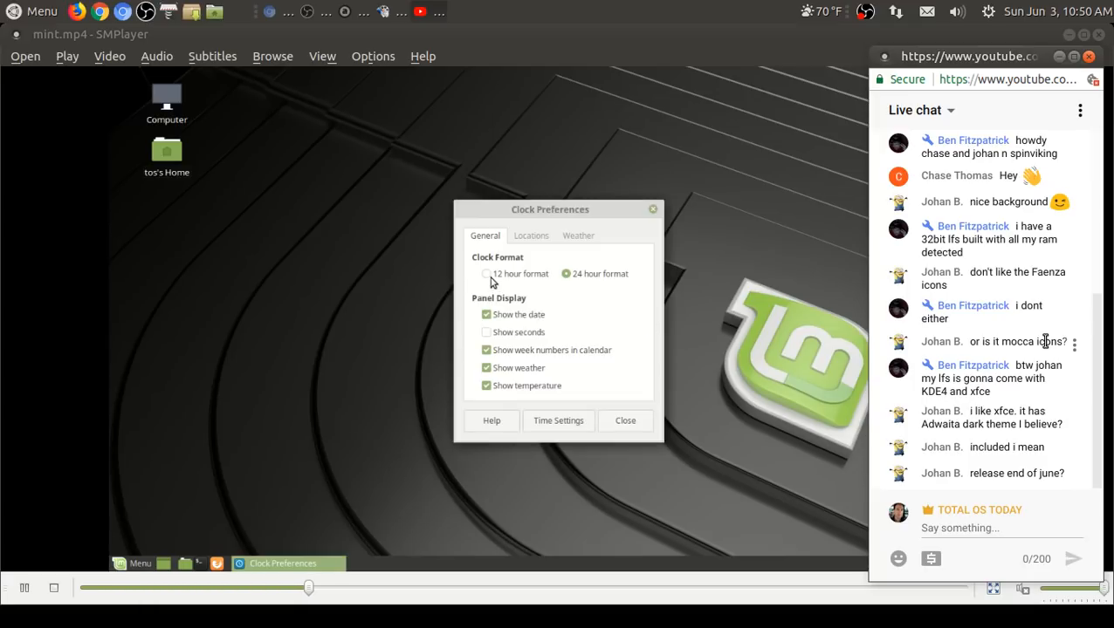
Step: Set the clock to 12-hour format, check the Weather tab, and return to General settings
left_click(486, 272)
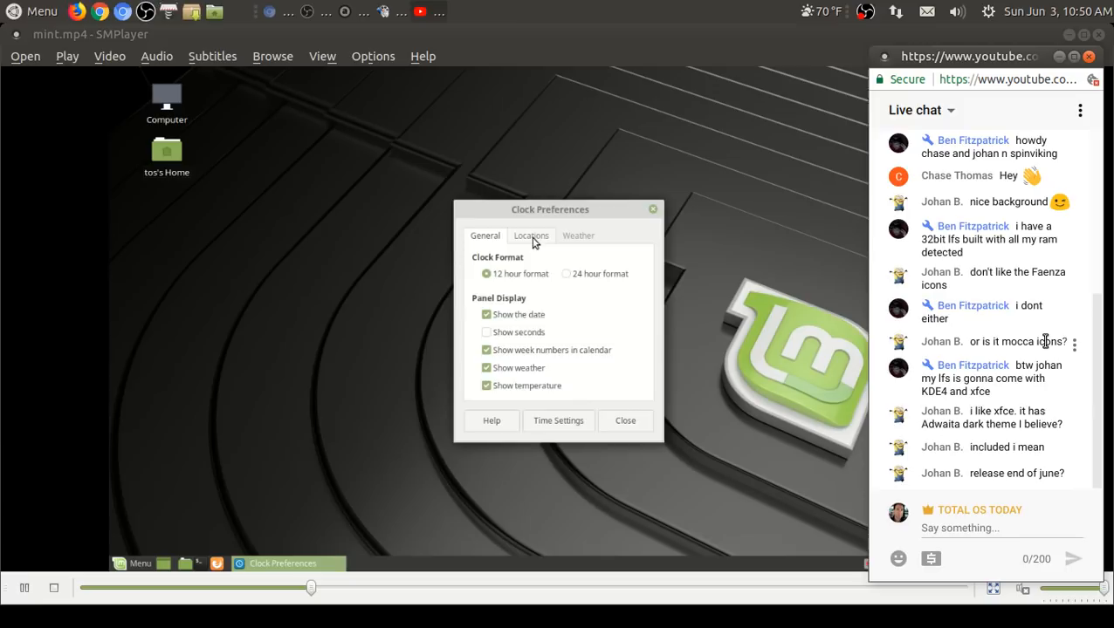
left_click(578, 235)
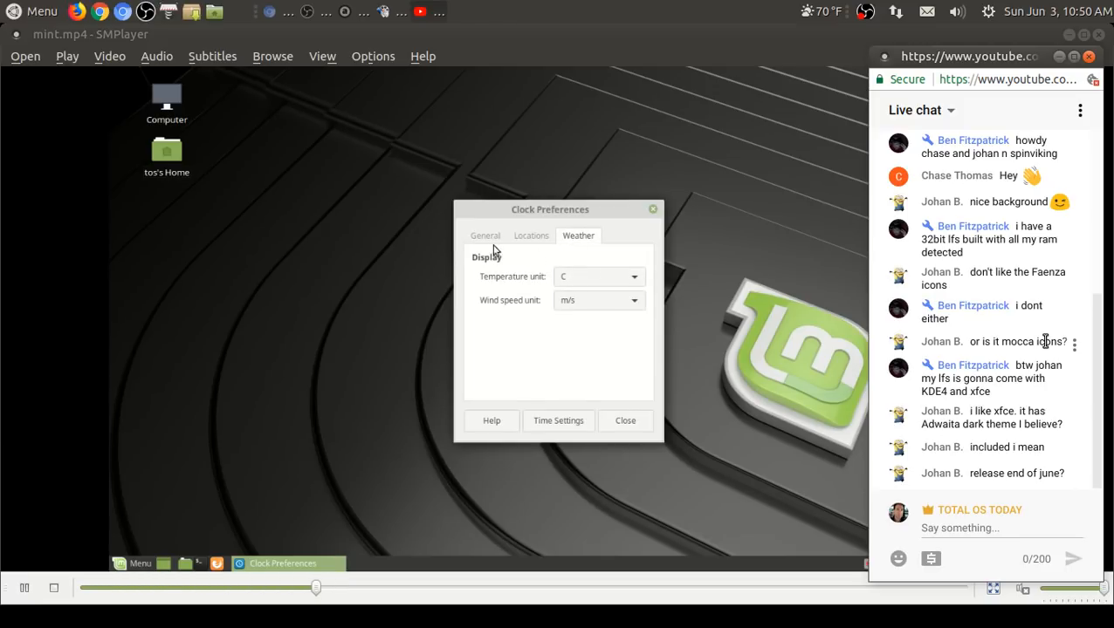
left_click(485, 234)
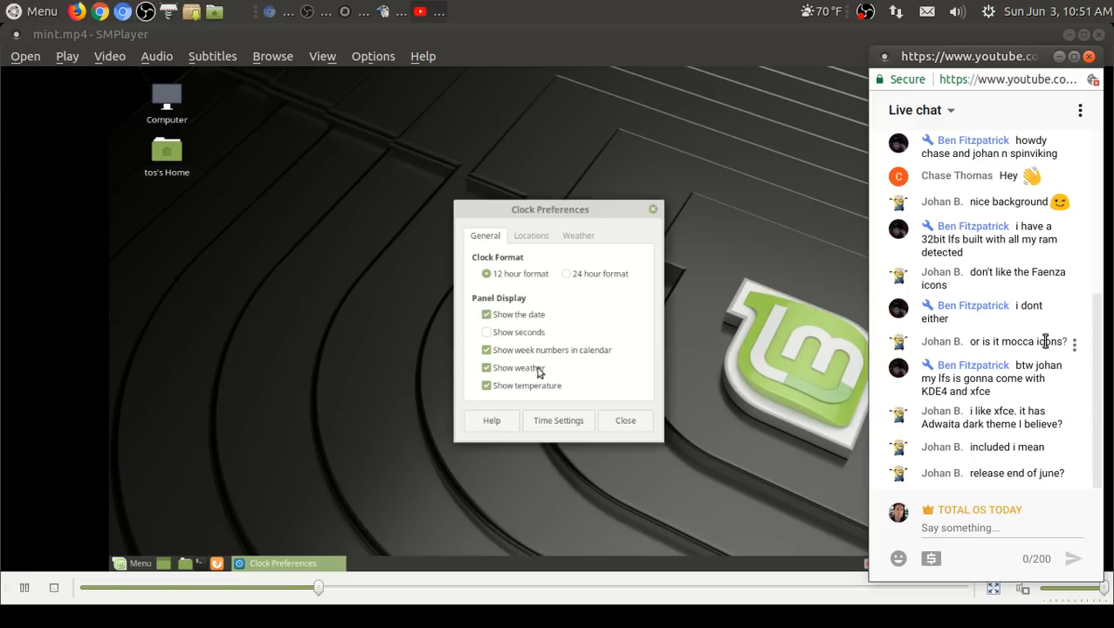
left_click(625, 421)
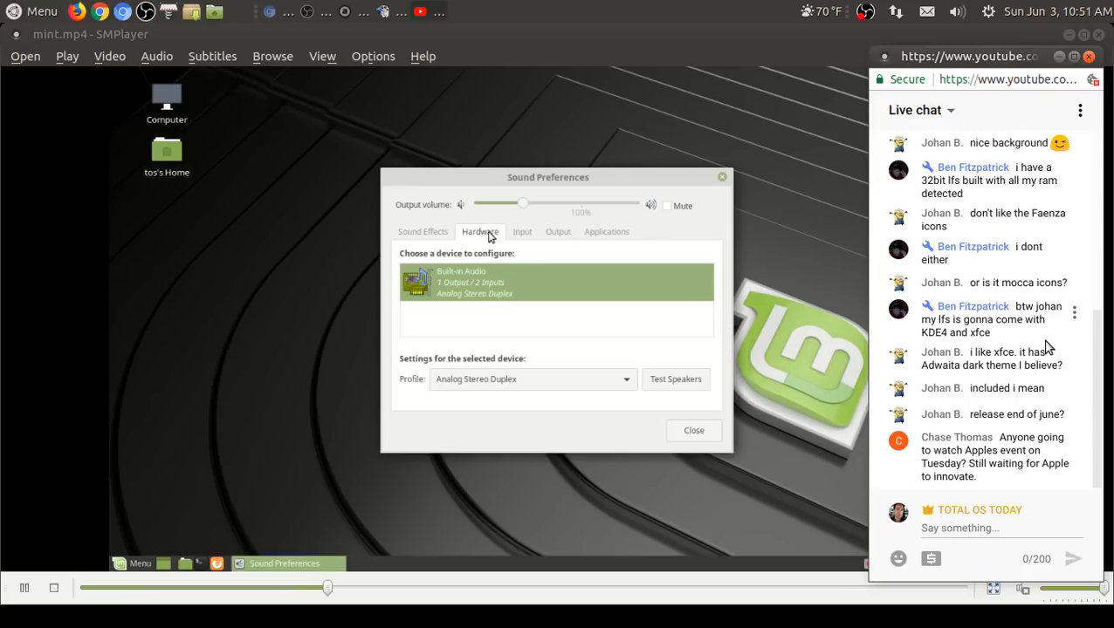
Step: View Sound Preferences' Hardware and Output tabs before returning to Update Manager
left_click(559, 231)
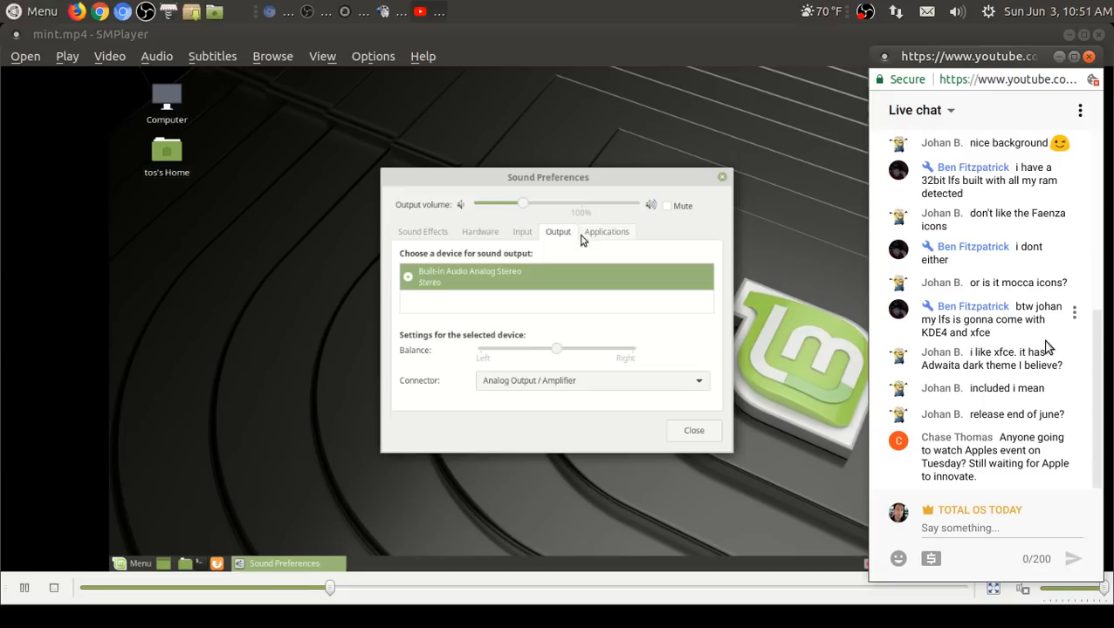
left_click(693, 429)
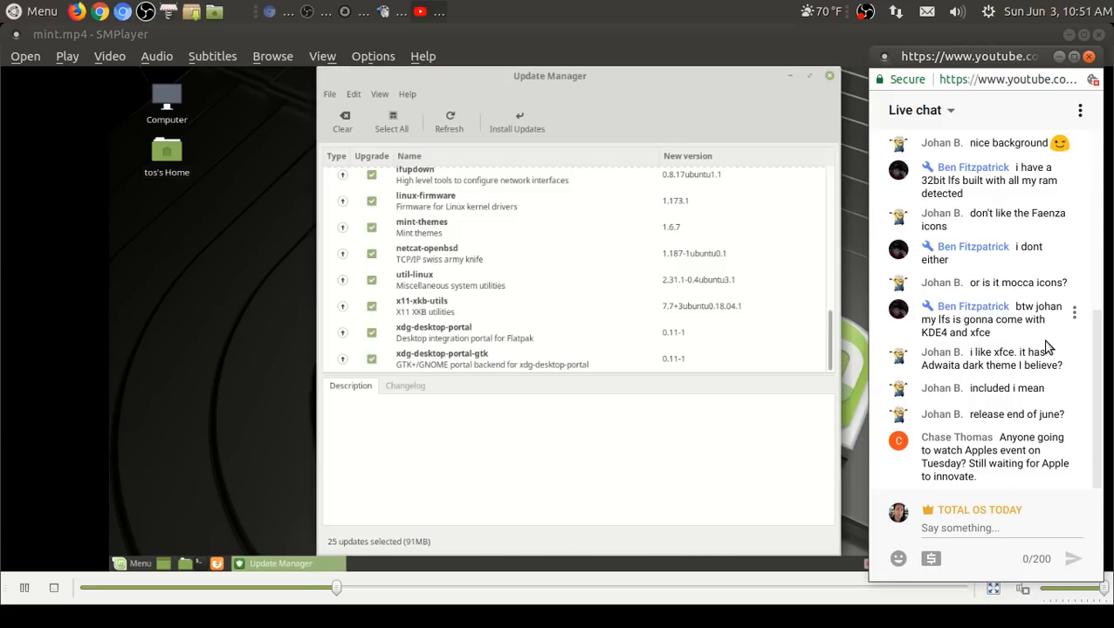
mouse_move(836, 124)
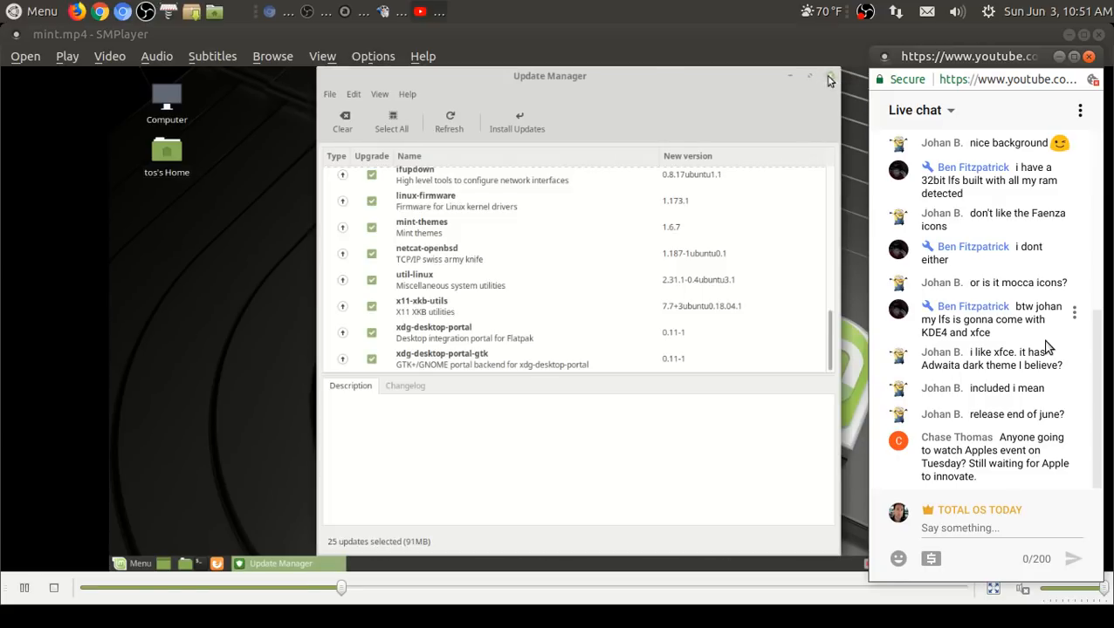
Step: Close Update Manager and add the Weather Report applet to the panel via Add to Panel
left_click(831, 77)
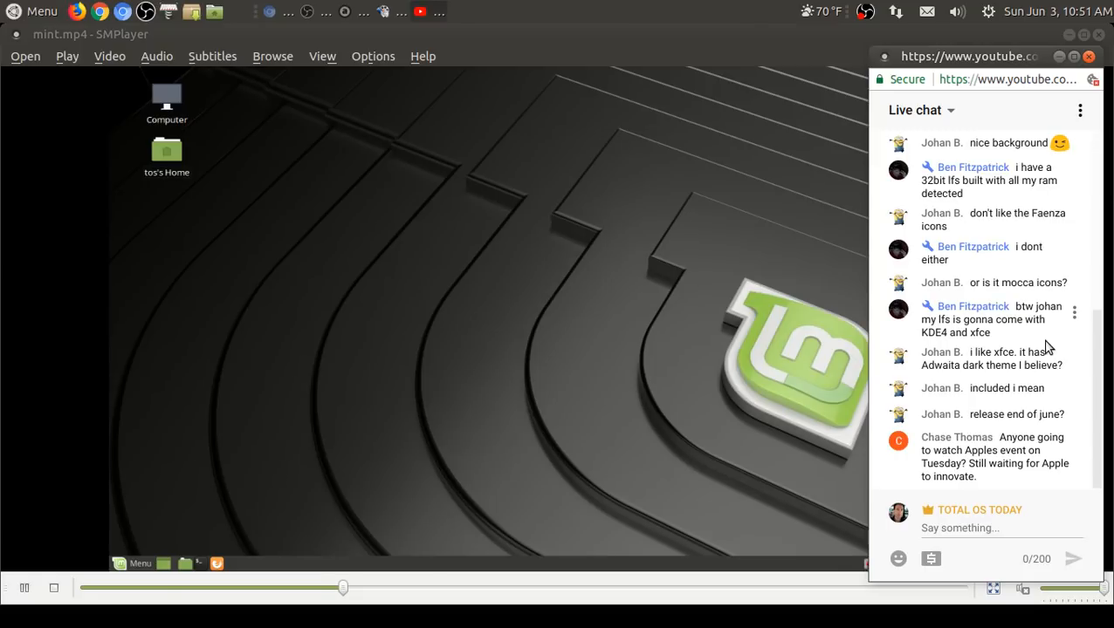
mouse_move(721, 443)
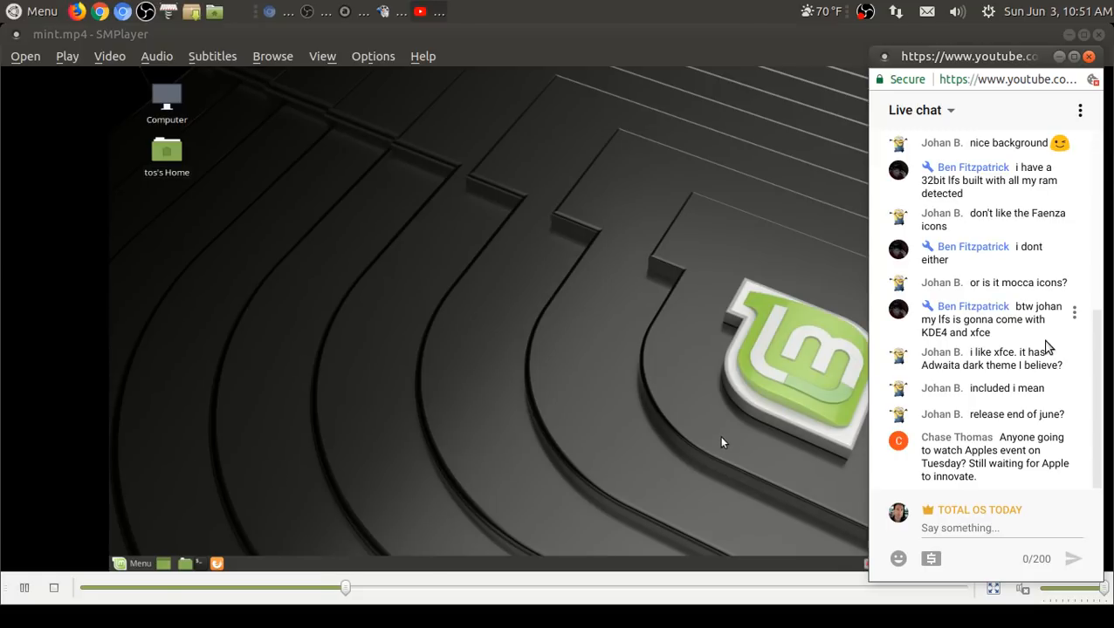
right_click(841, 527)
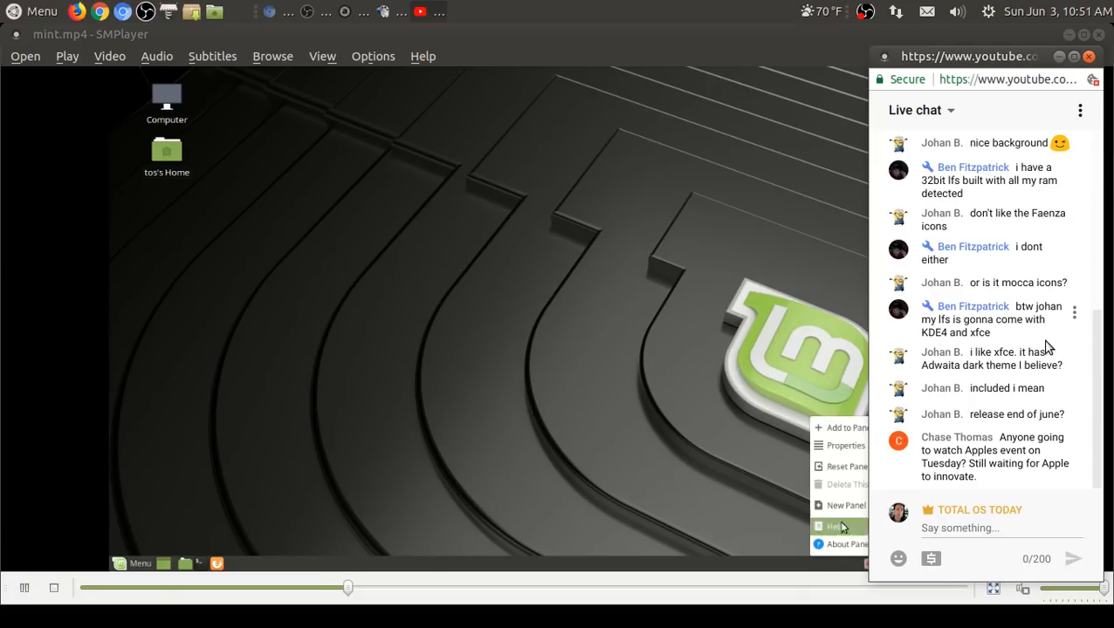
left_click(839, 428)
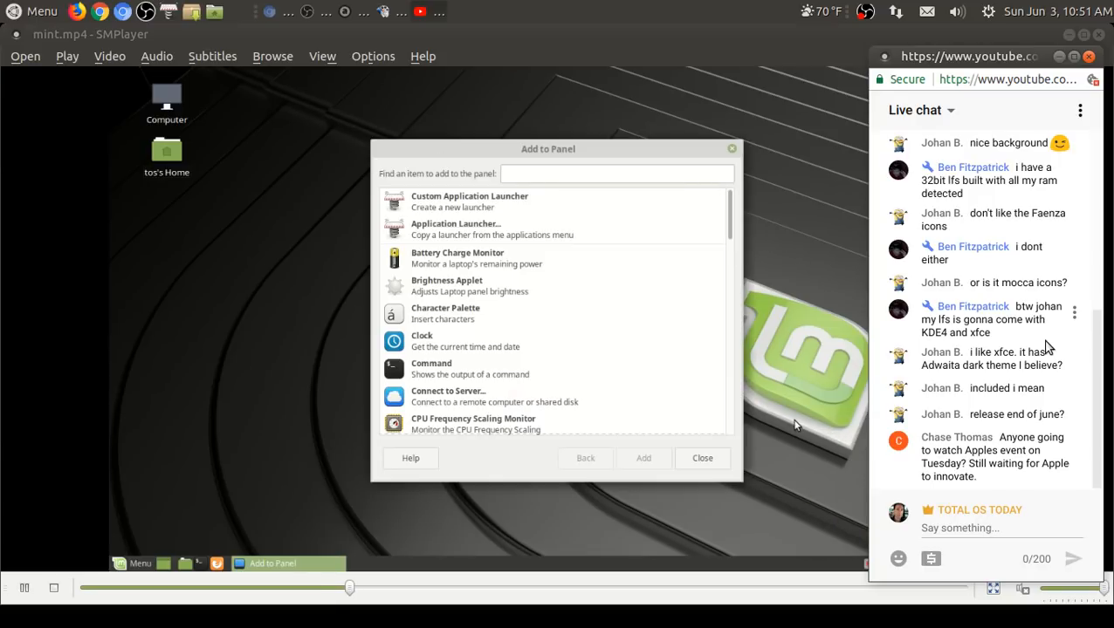
type("wea")
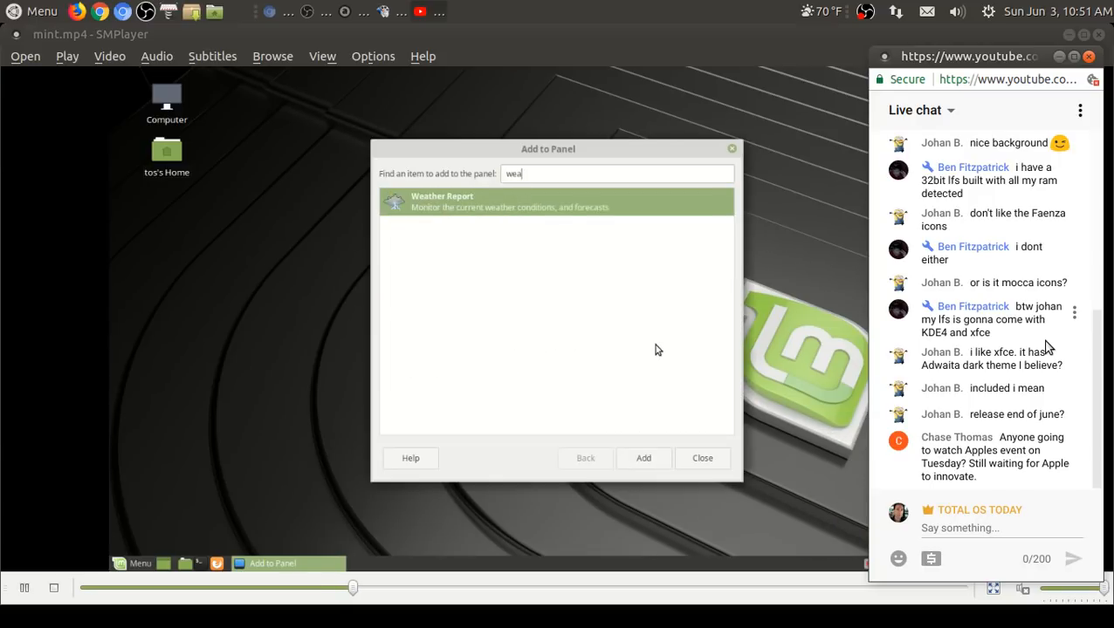
mouse_move(691, 514)
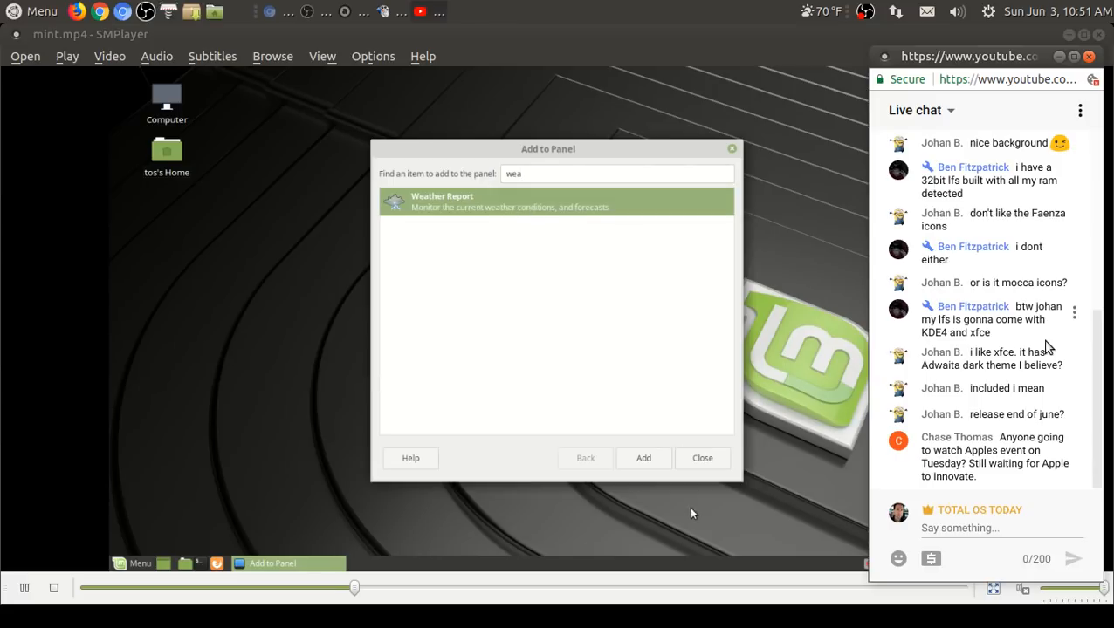
left_click(702, 457)
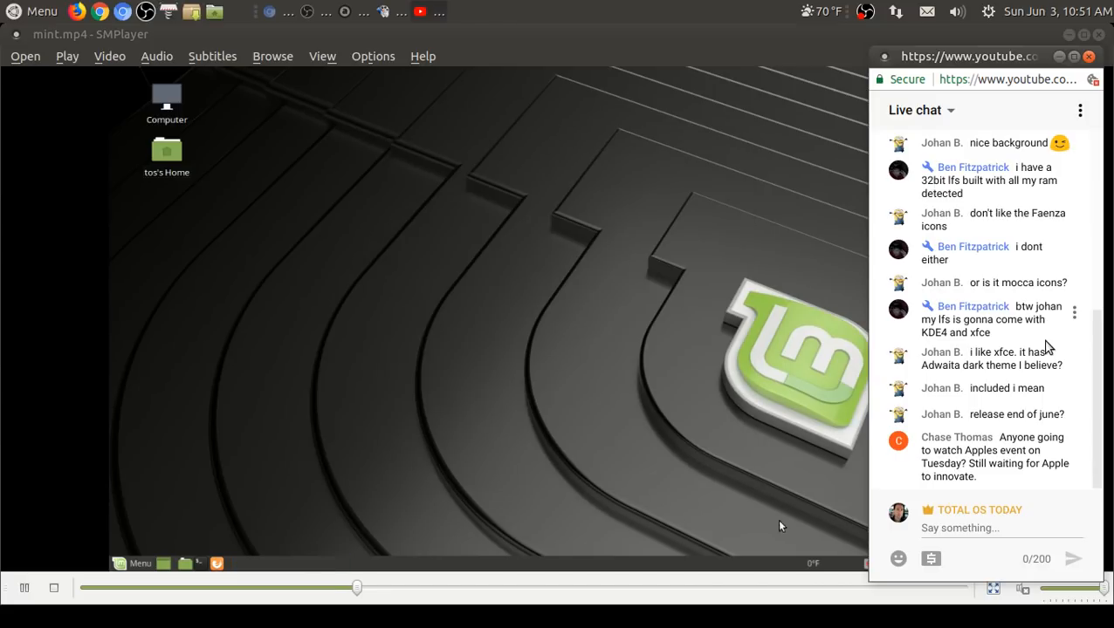
Step: Set the Weather Report location to Miami in its Preferences
right_click(778, 525)
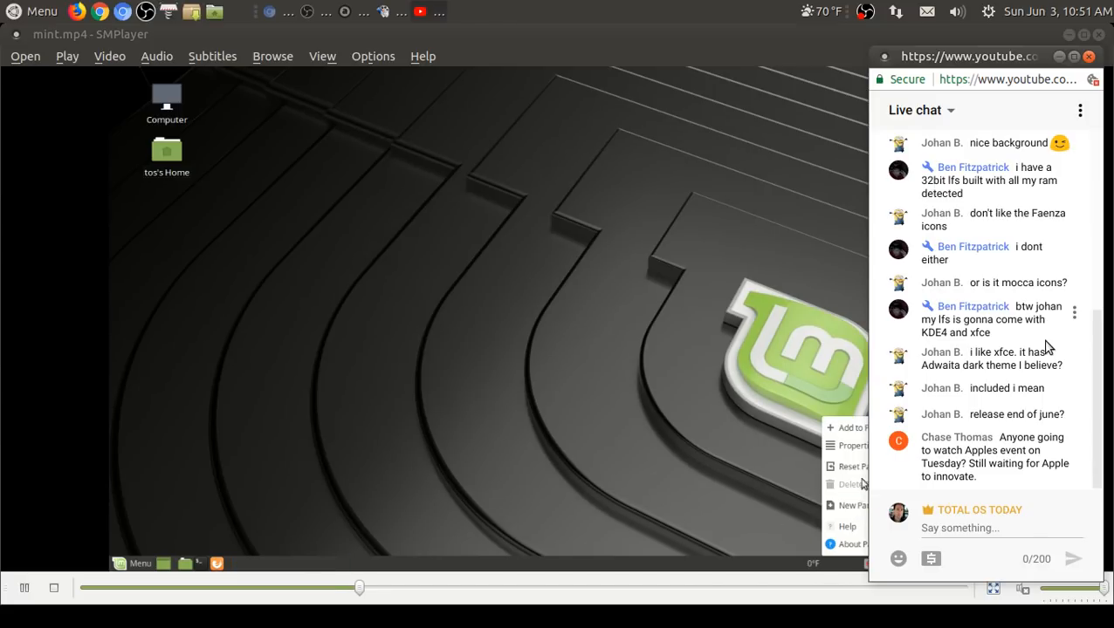
left_click(851, 445)
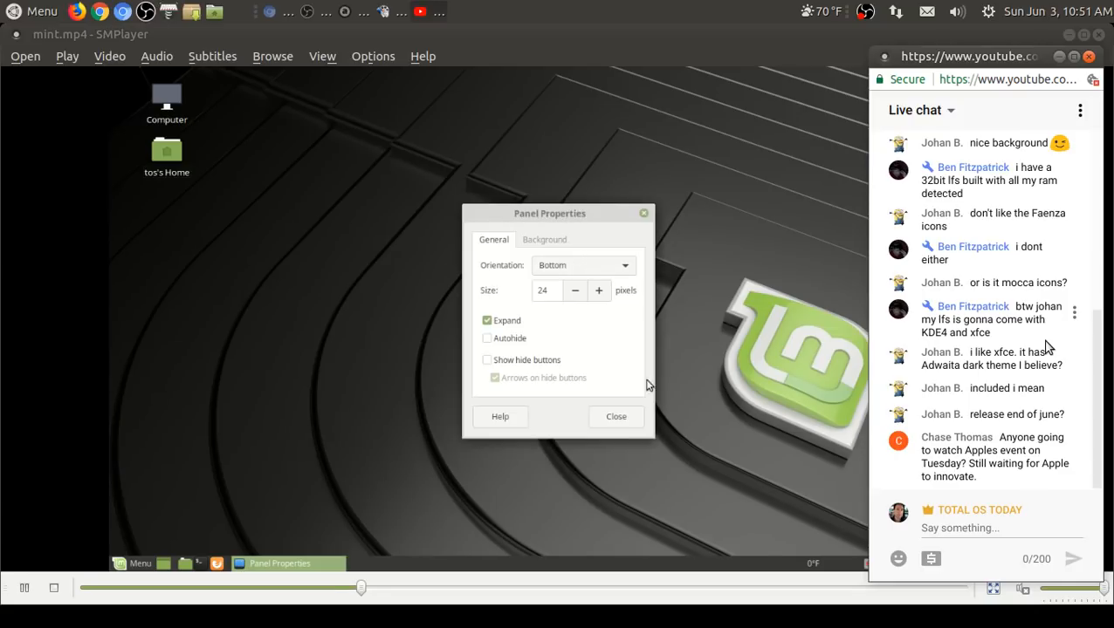
left_click(614, 416)
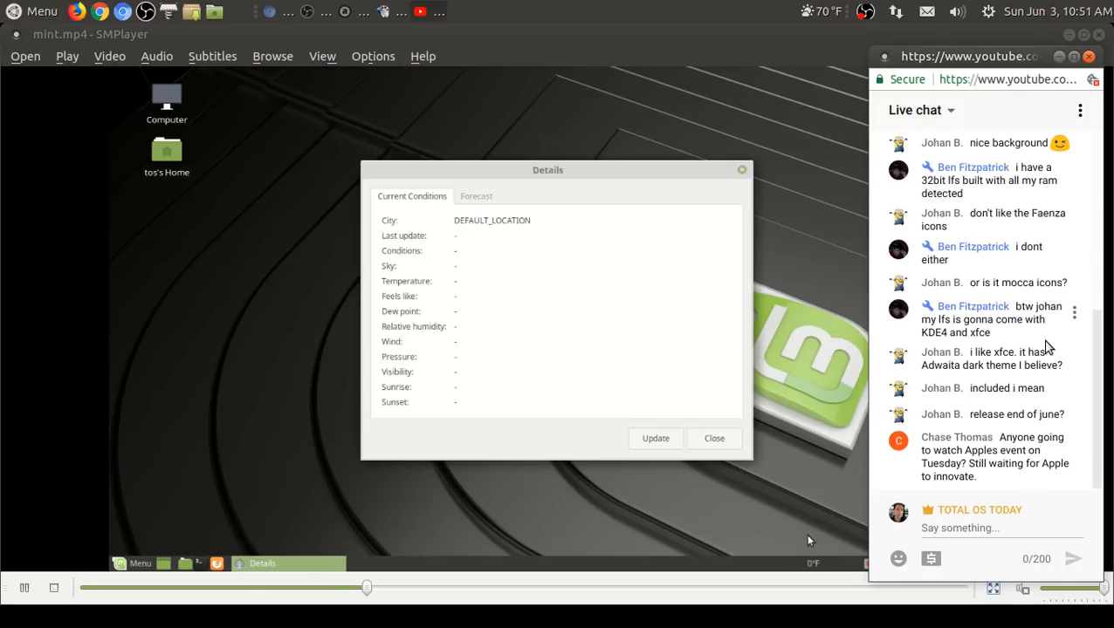
left_click(714, 438)
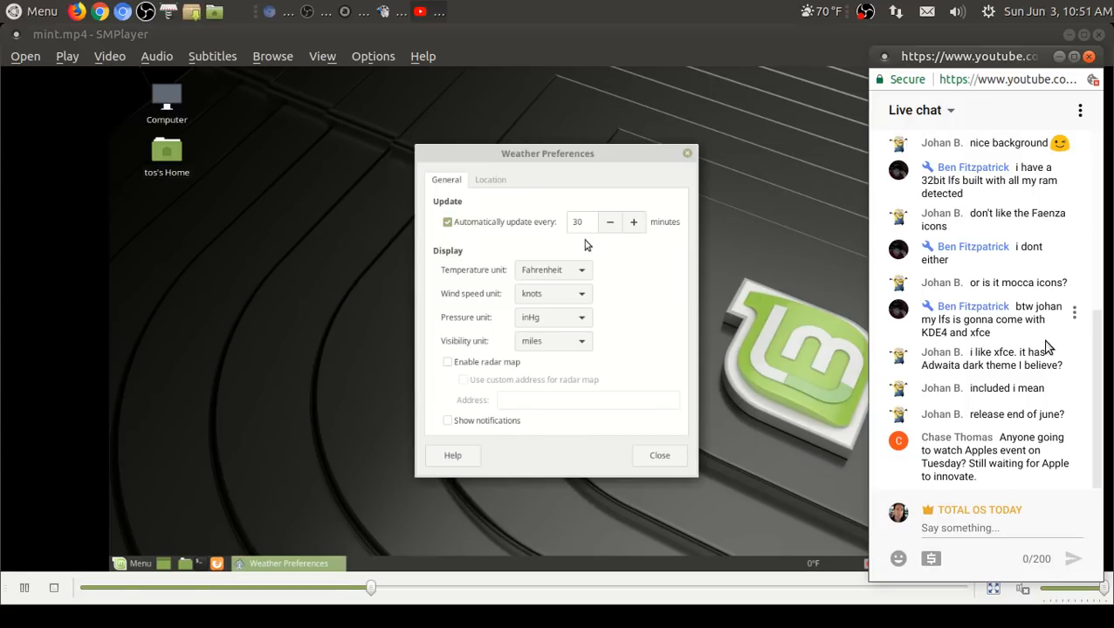
left_click(489, 180)
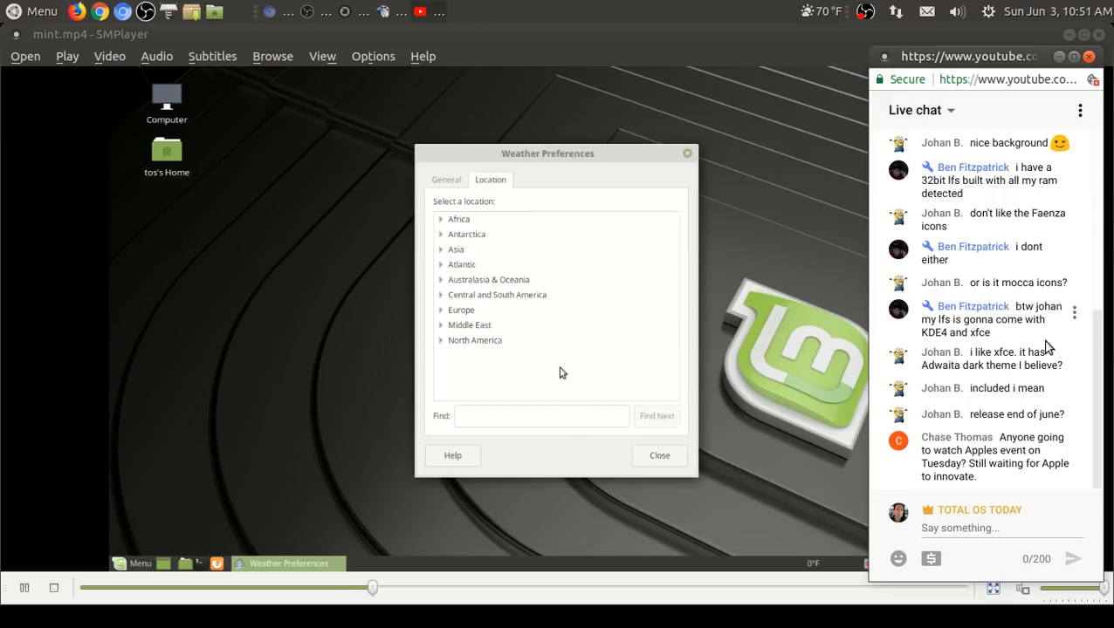
type("miami")
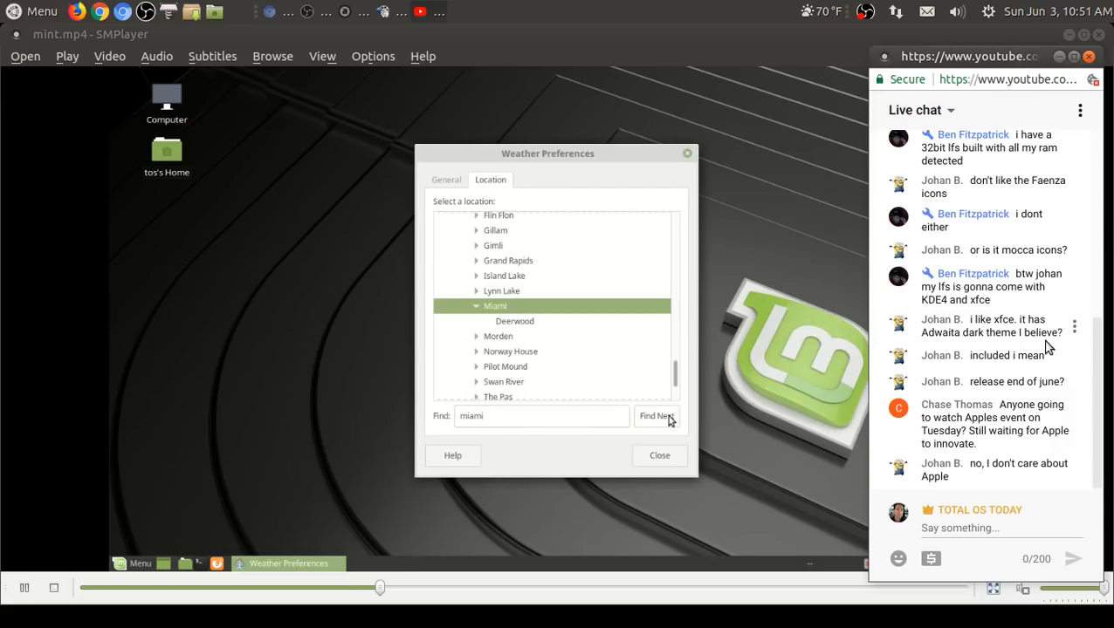
mouse_move(537, 332)
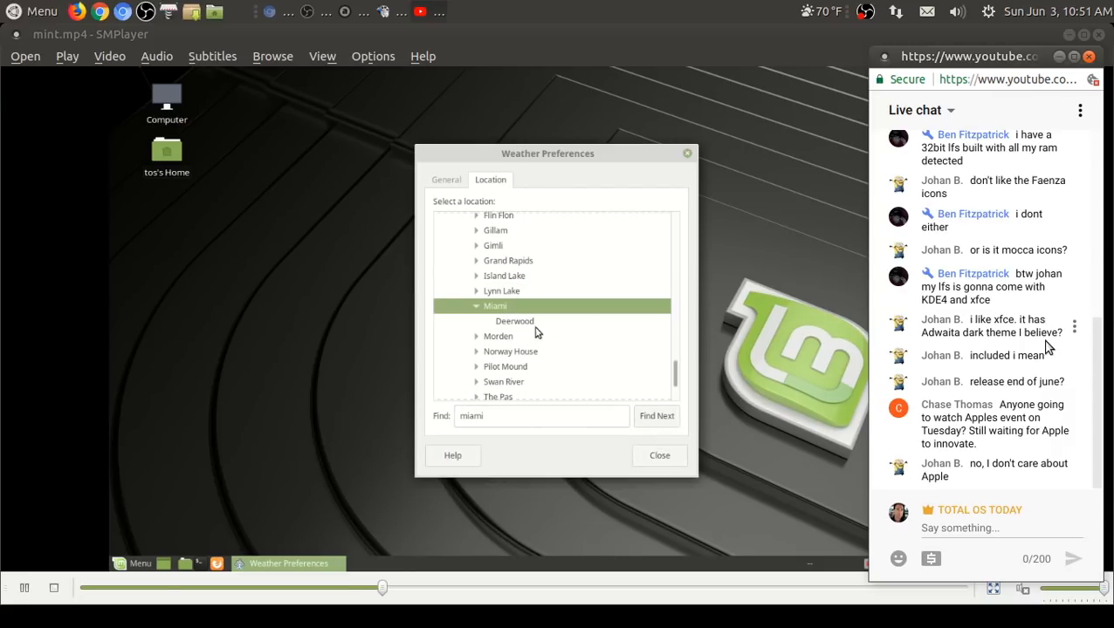
left_click(513, 321)
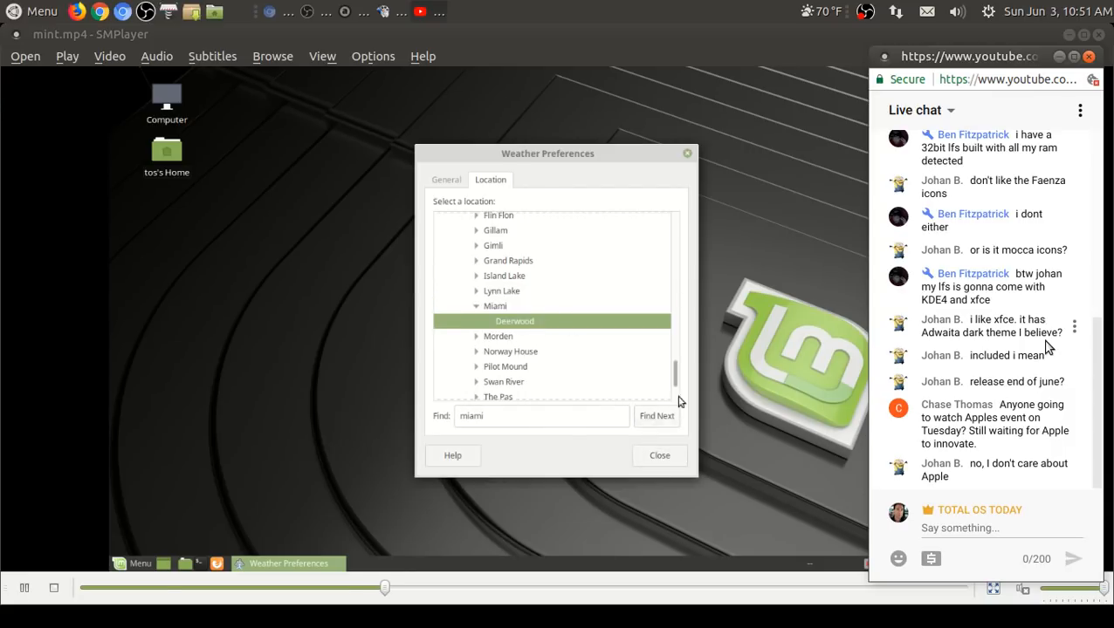
left_click(659, 454)
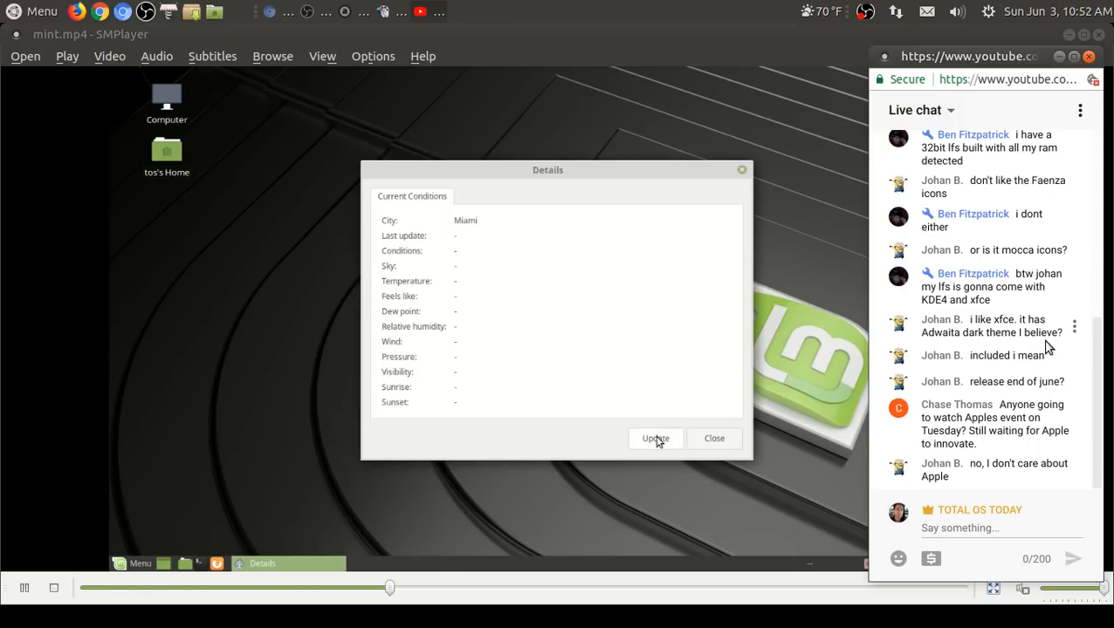
Step: Update the weather conditions, showing 51.8 °F with 94% humidity and northwest wind
left_click(712, 438)
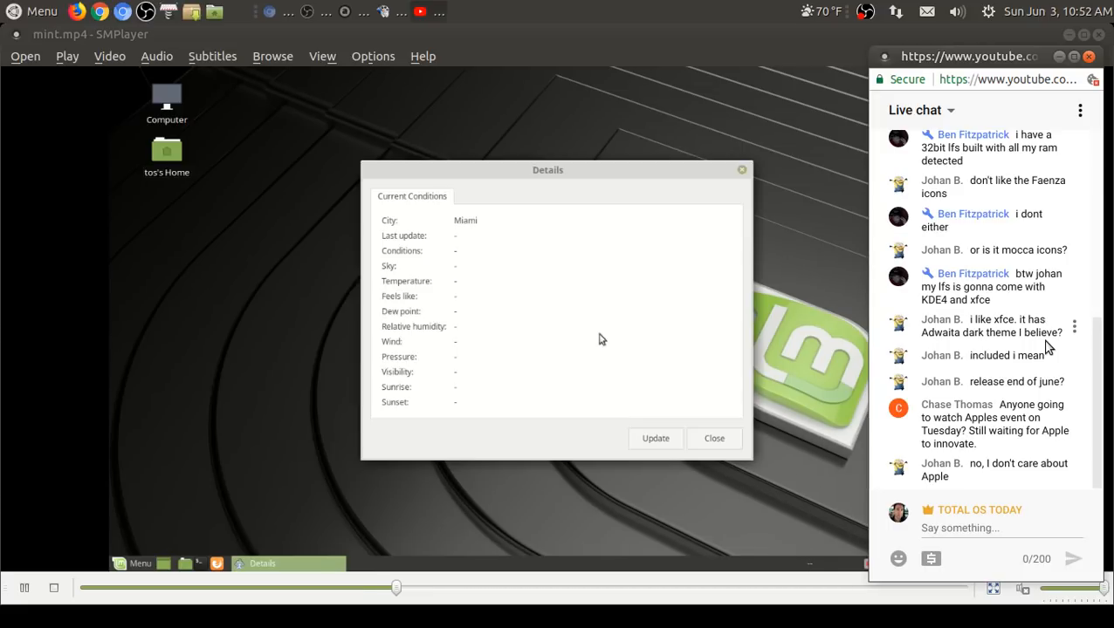
left_click(655, 438)
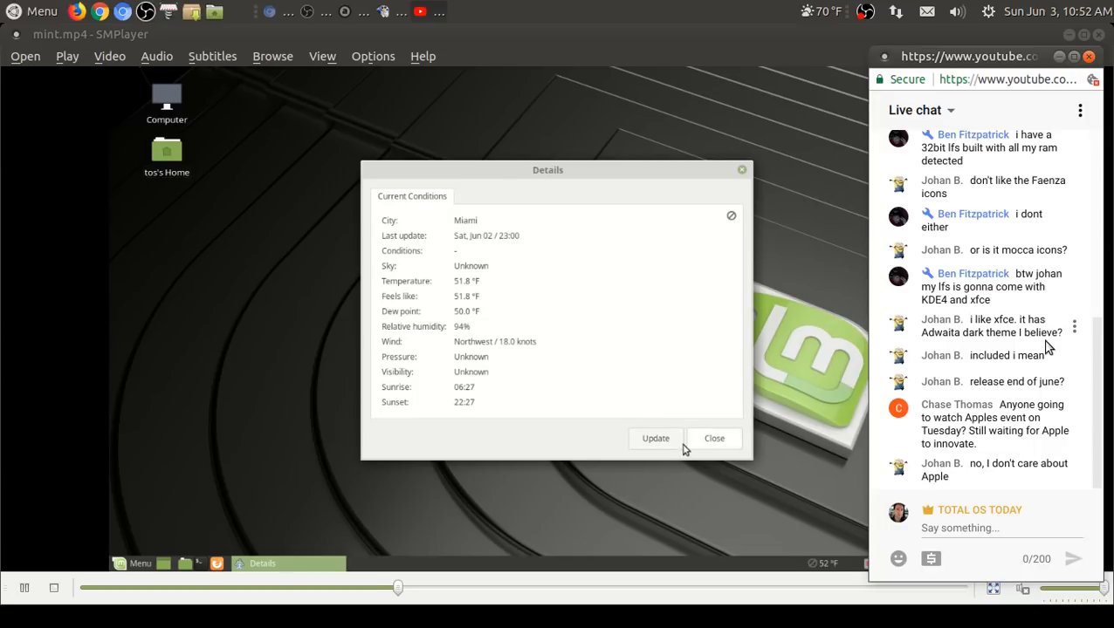
mouse_move(657, 438)
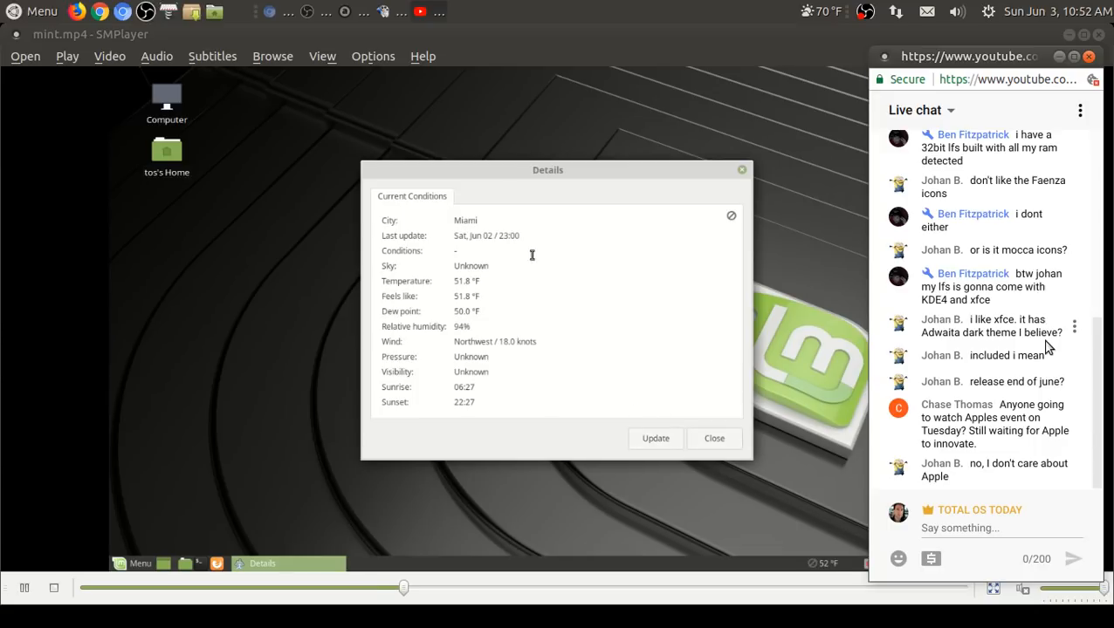
Step: Close the weather details, move the weather applet along the panel, and launch Firefox
left_click(713, 438)
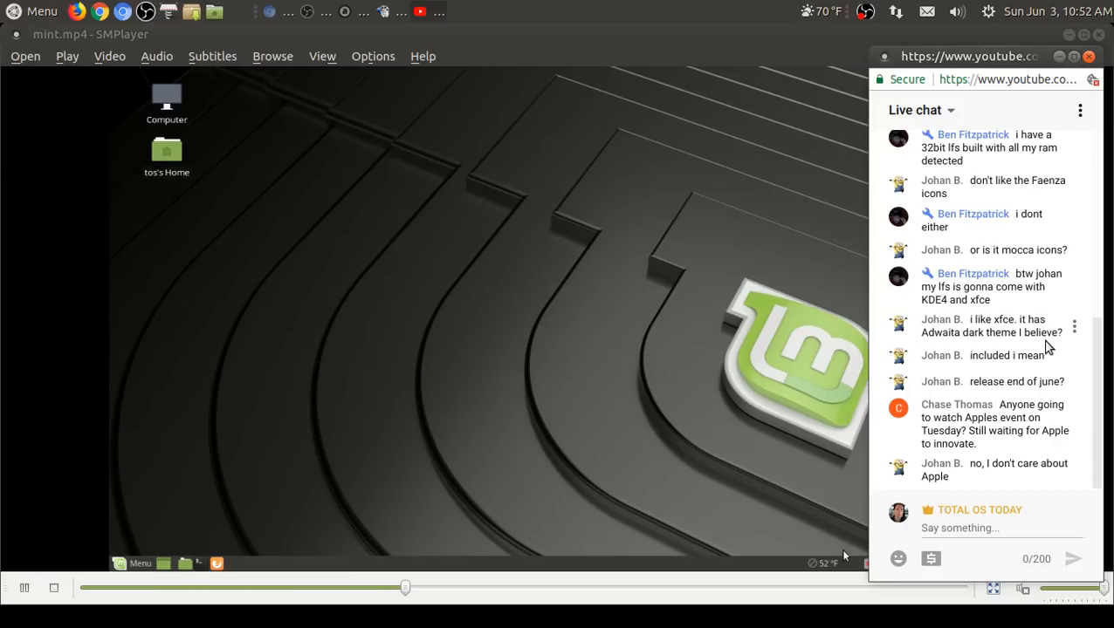
left_click(826, 562)
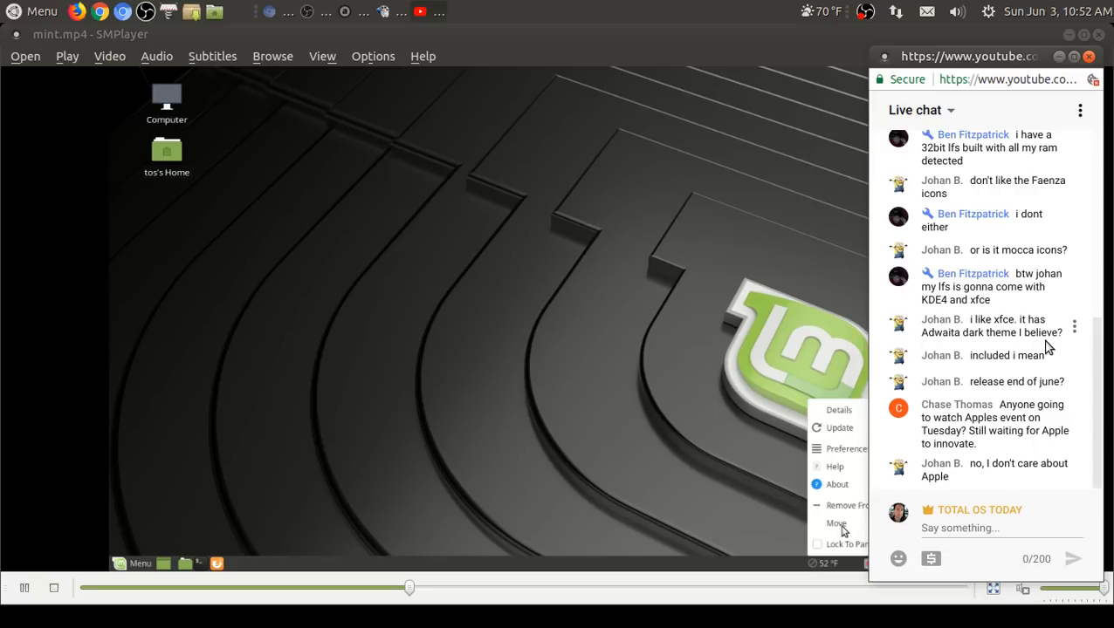
left_click(838, 409)
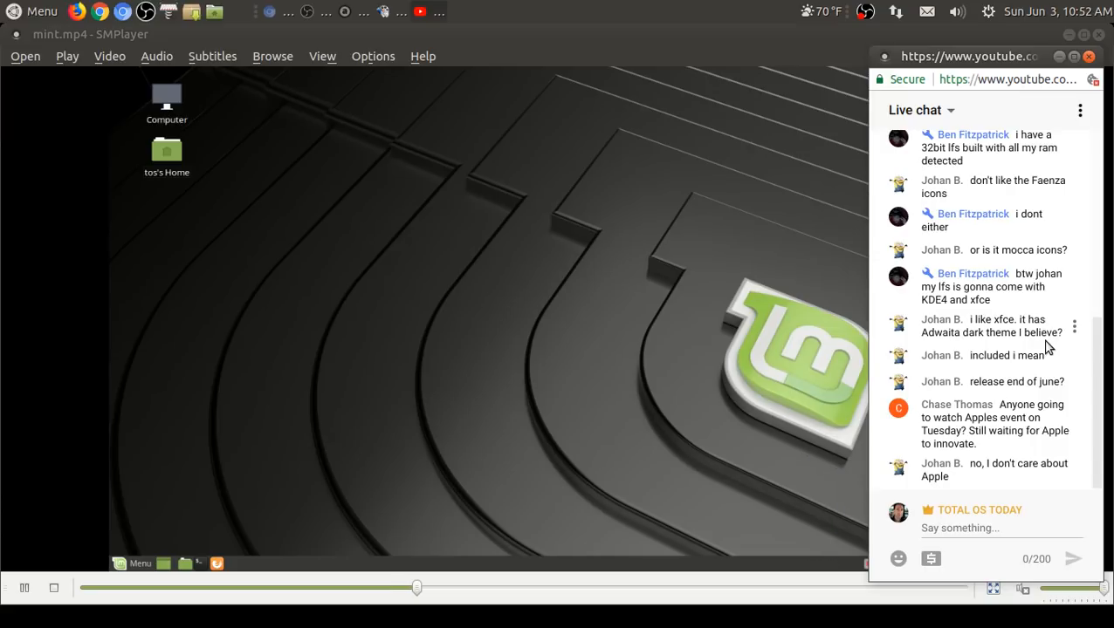
mouse_move(216, 564)
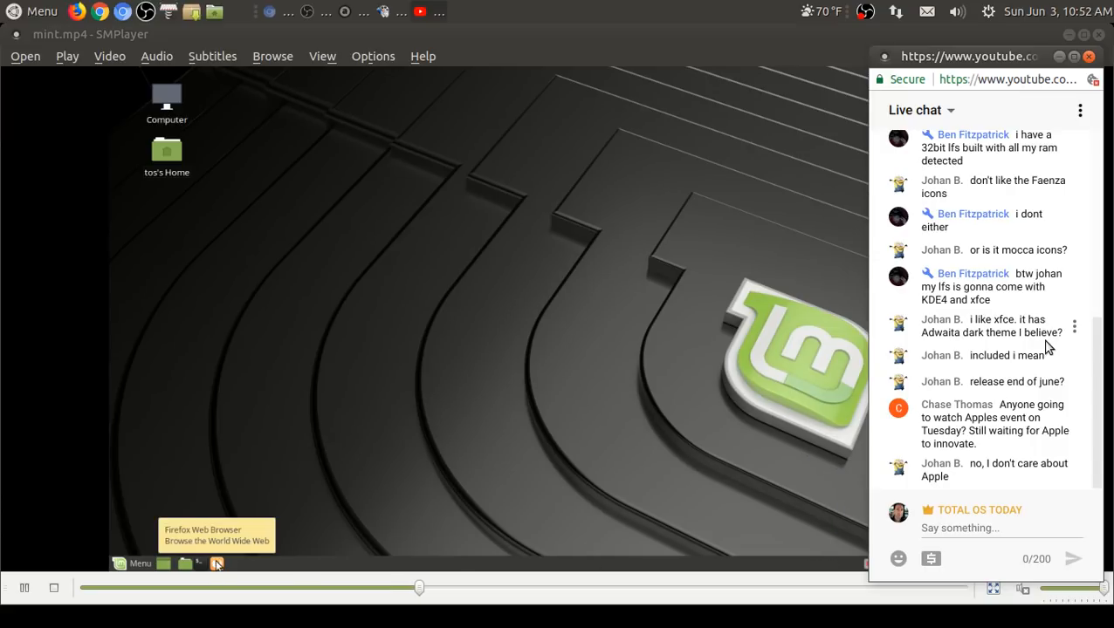
left_click(216, 562)
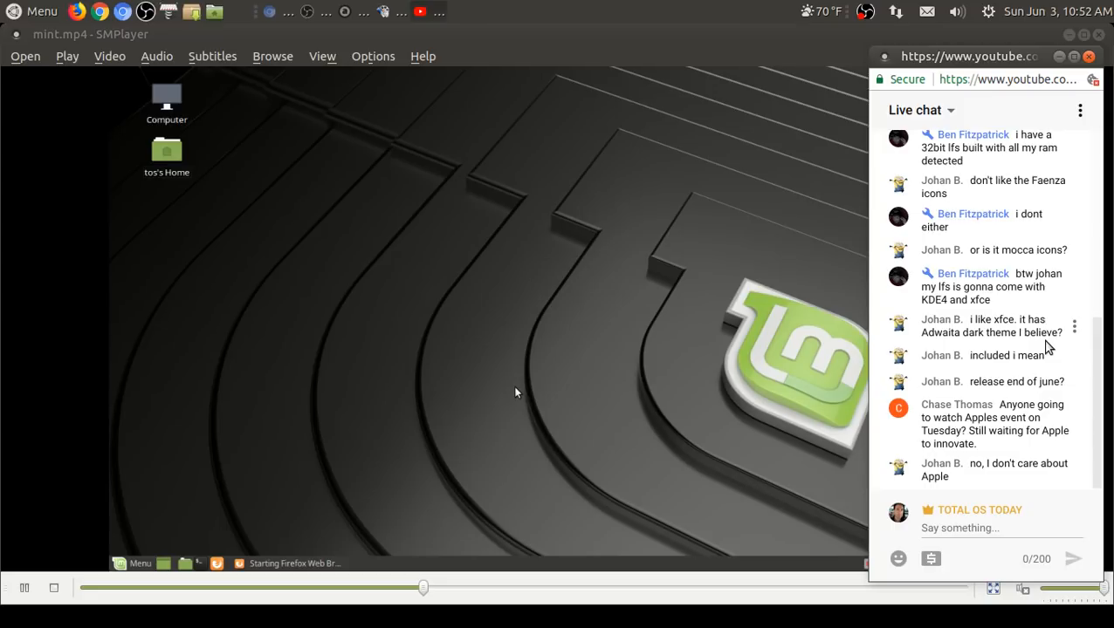
Step: Arrange the terminal and Firefox windows side by side, then clear the desktop
scroll("down", 3)
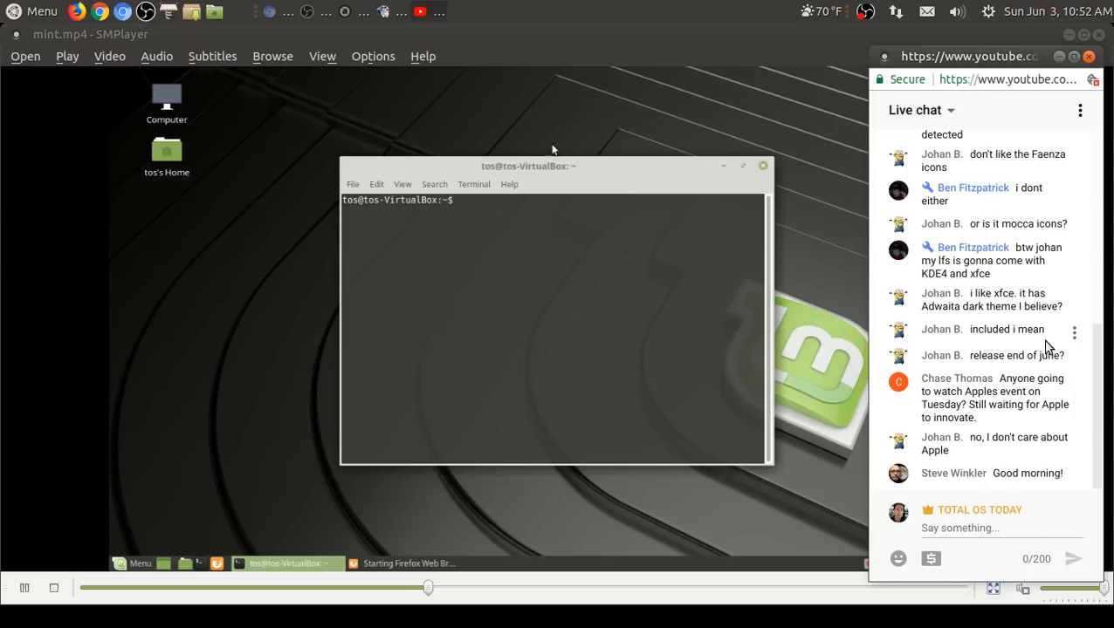
left_click_drag(527, 166, 677, 112)
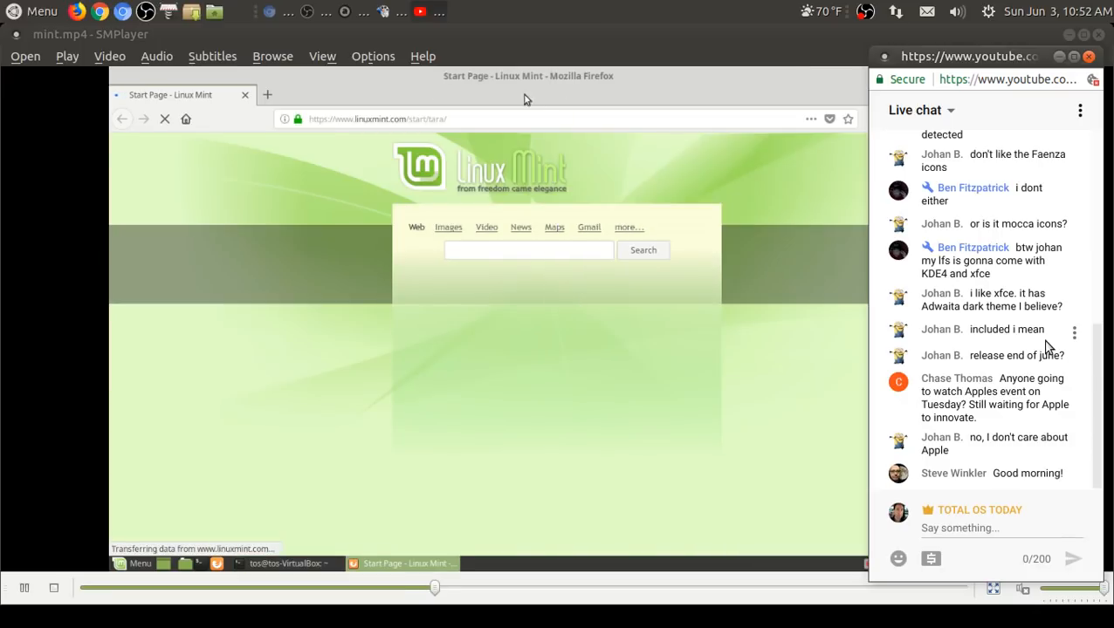
scroll("down", 3)
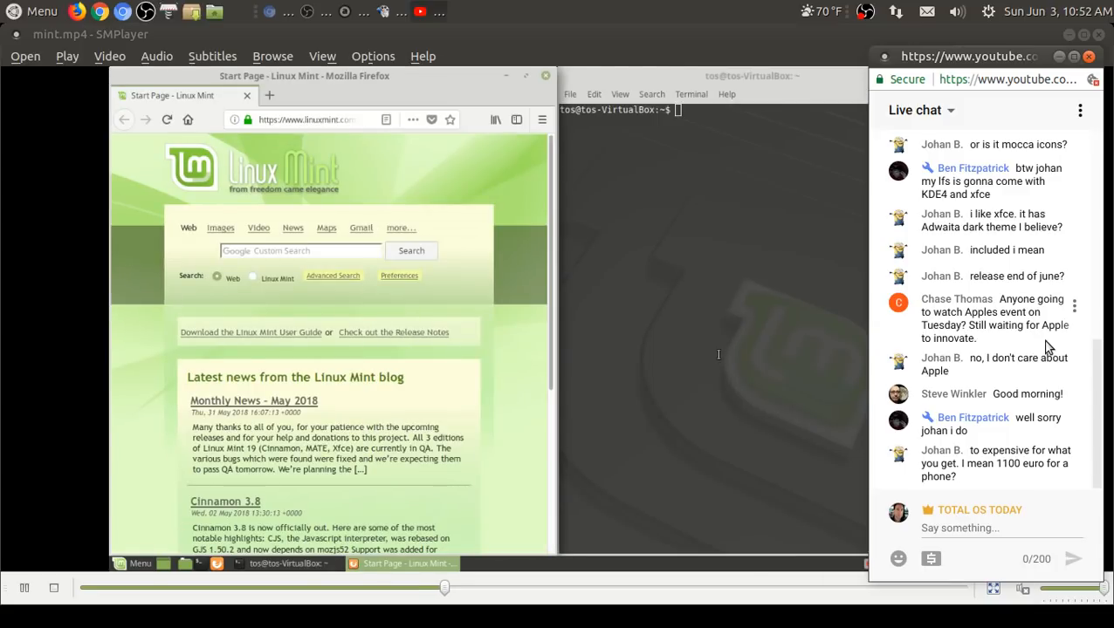
left_click(545, 77)
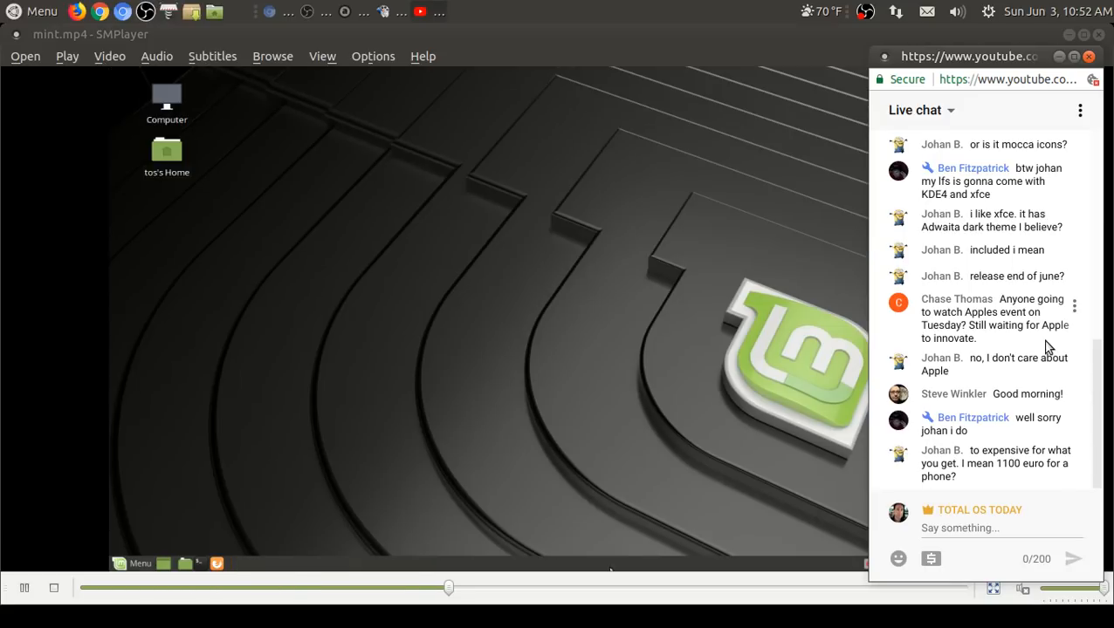
Step: Set the panel's Orientation to Top in Panel Properties, moving it to the top edge
right_click(524, 568)
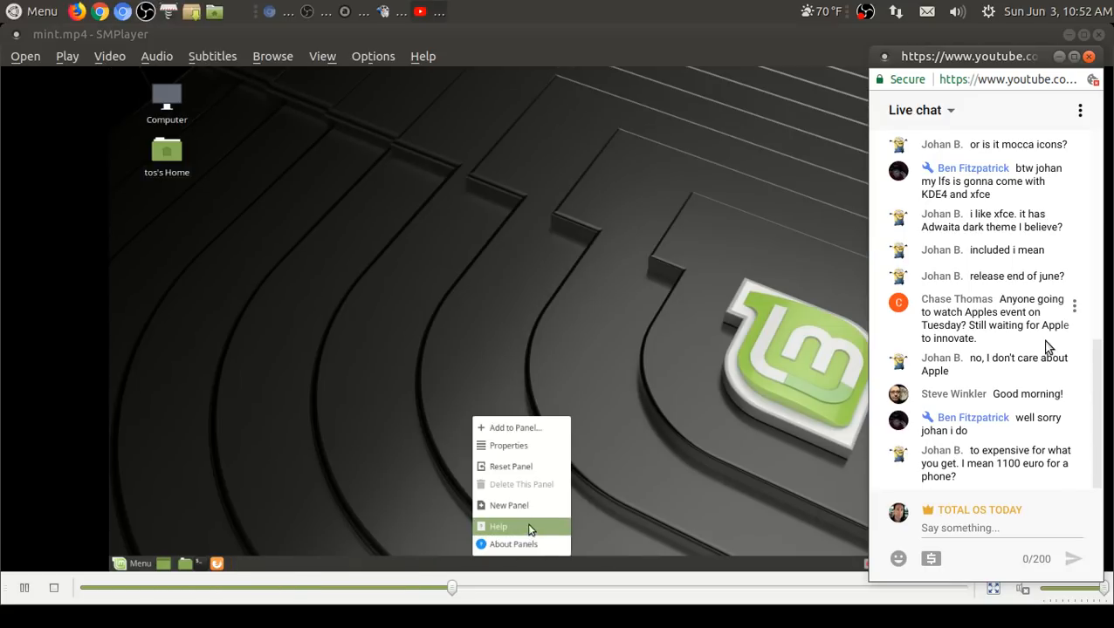
left_click(510, 447)
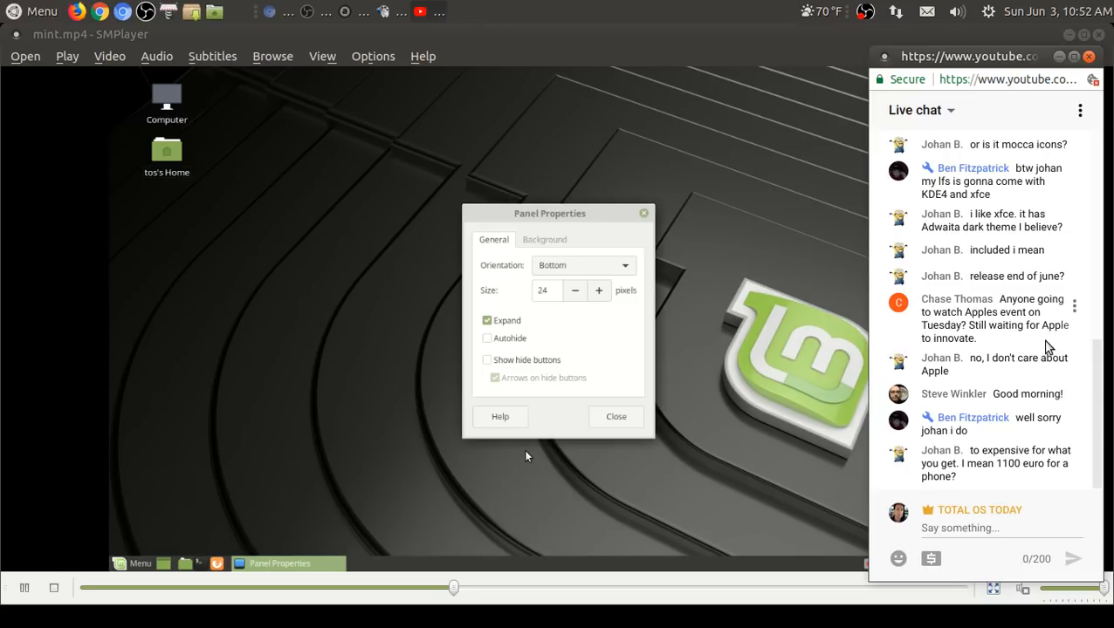
left_click(583, 265)
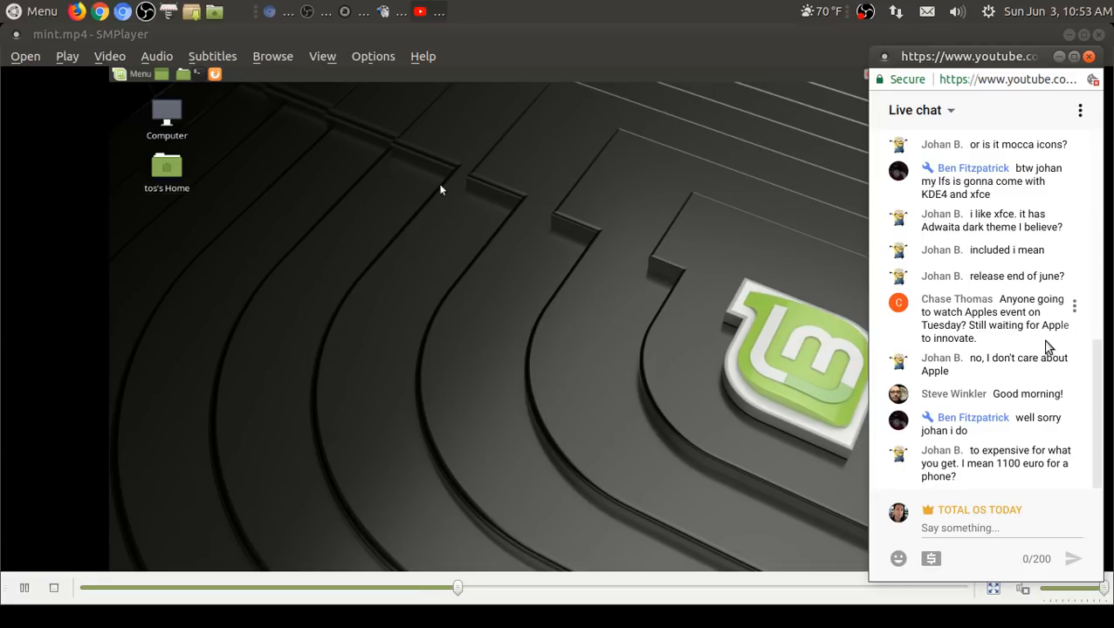
mouse_move(305, 177)
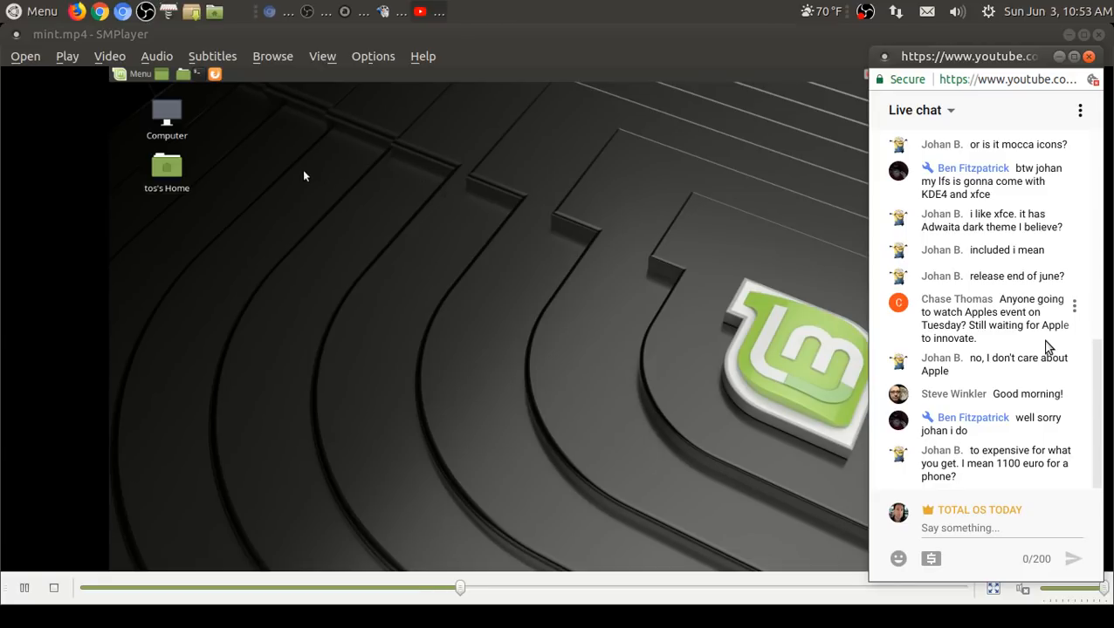
mouse_move(171, 73)
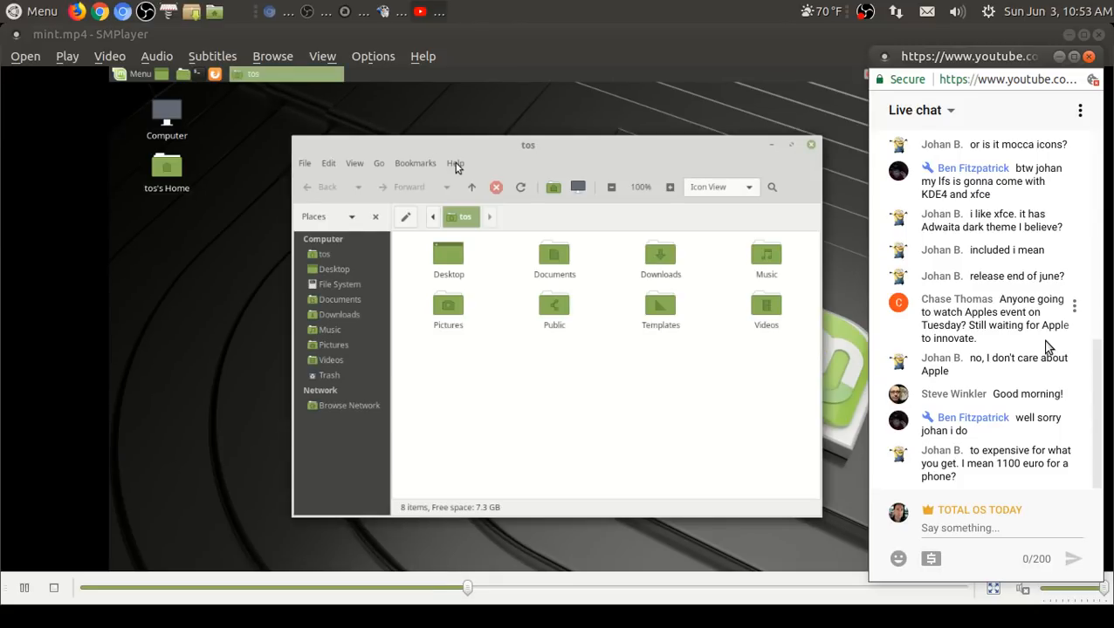
Step: Show and dismiss Caja's About box, then enter the Music folder
left_click(454, 164)
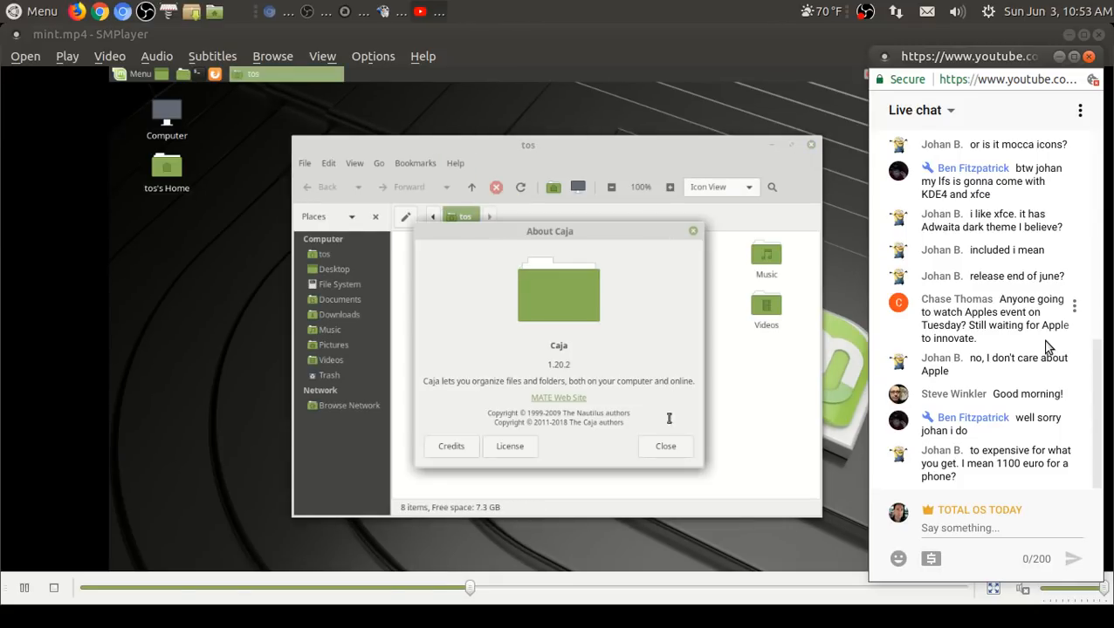
left_click(665, 447)
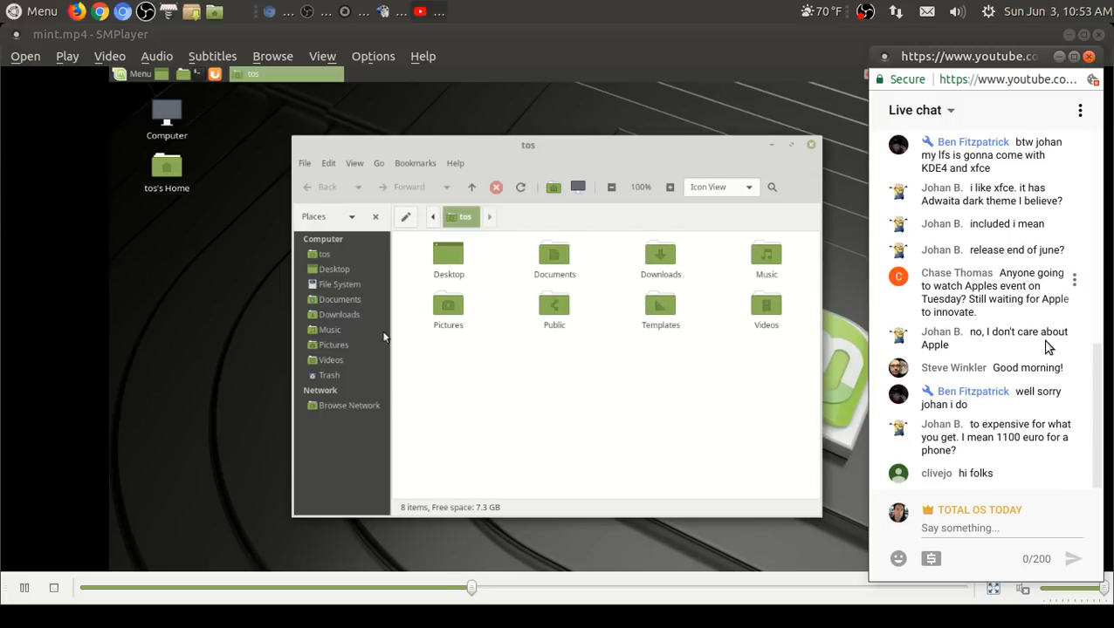
double_click(659, 253)
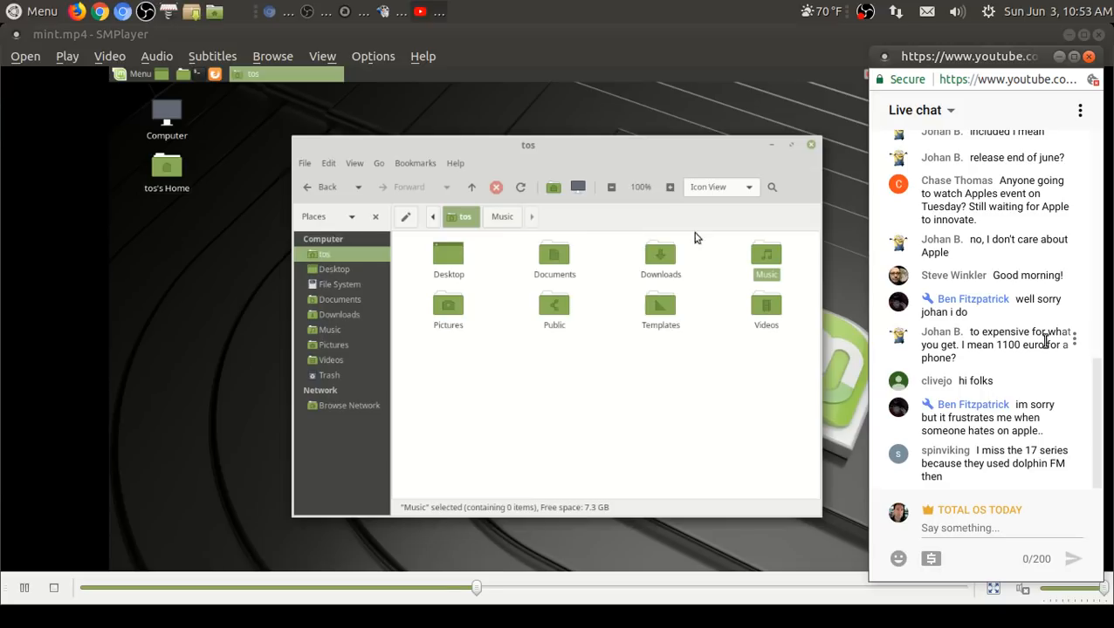
Step: Switch the folder to List View and close the home folder window
left_click(718, 186)
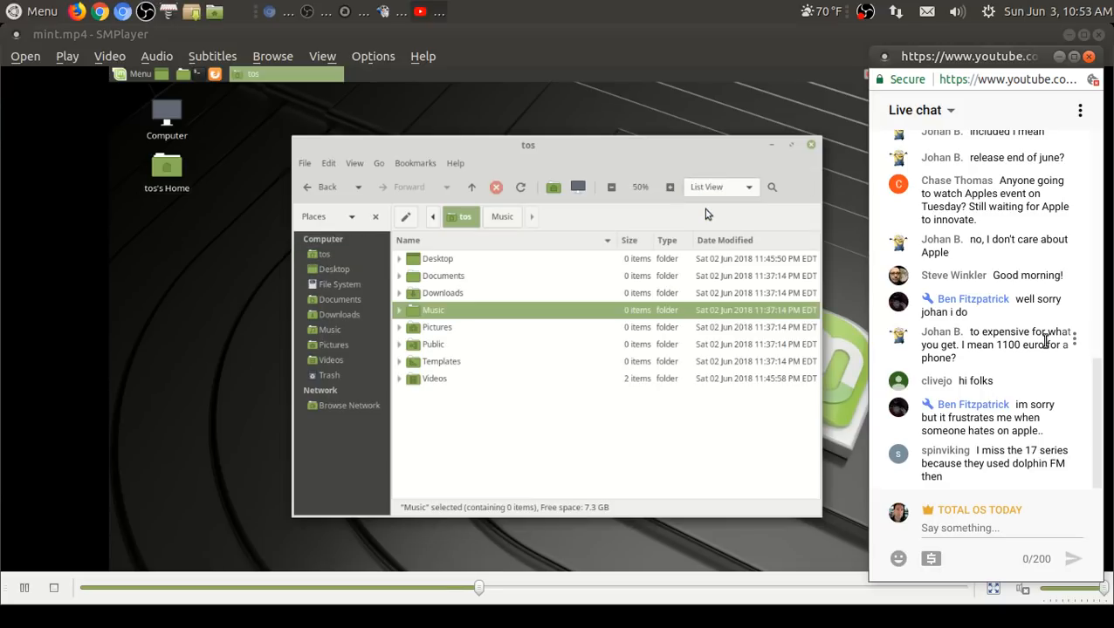
mouse_move(810, 146)
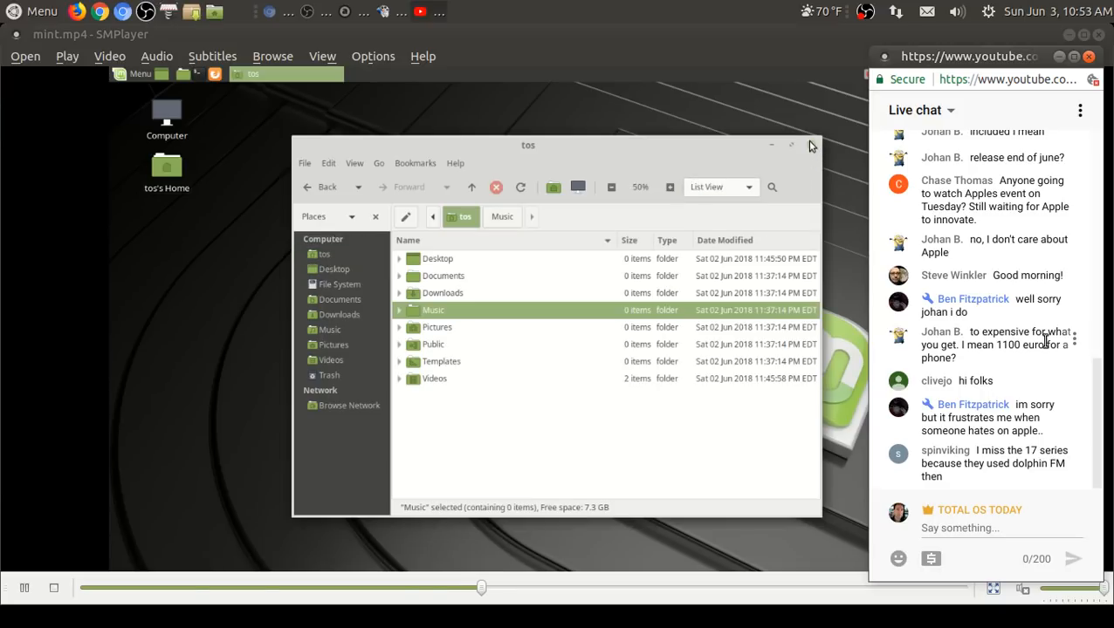
left_click(789, 143)
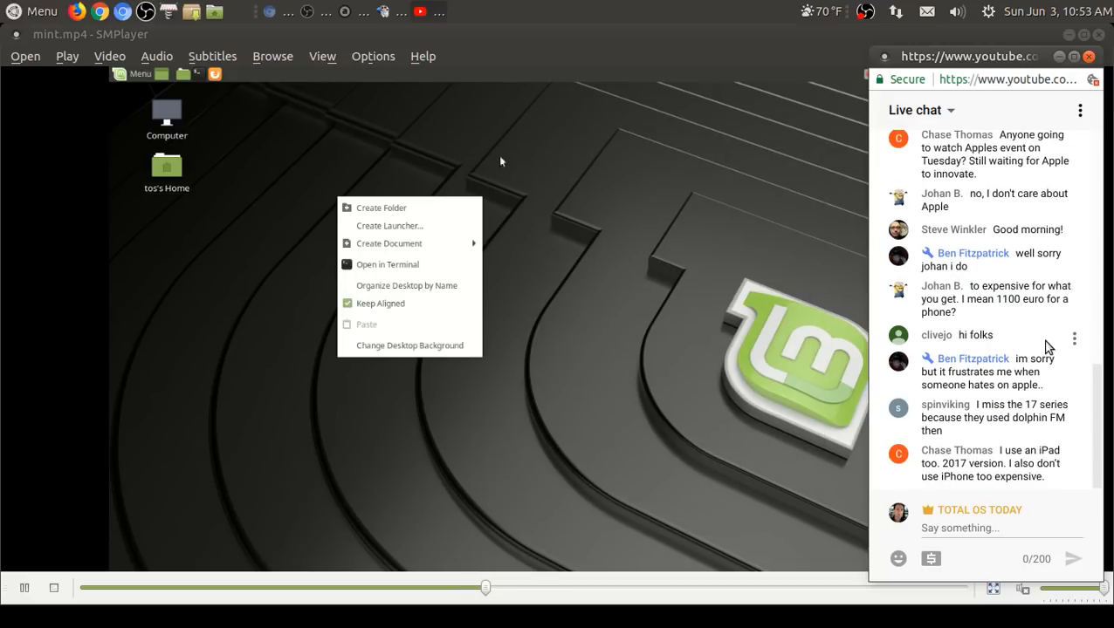
mouse_move(499, 328)
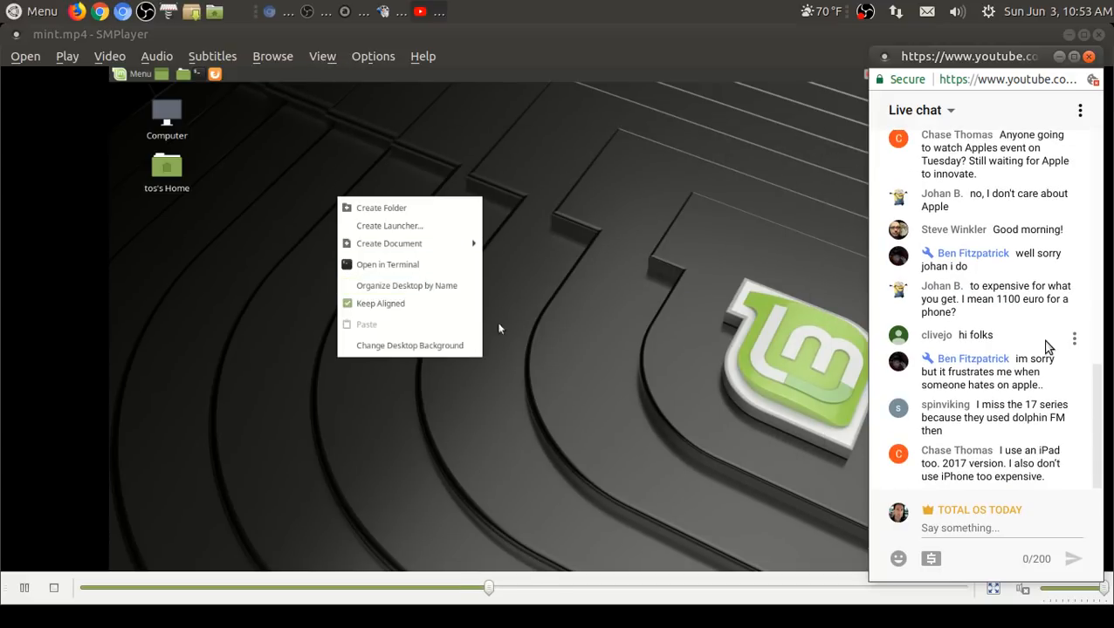
Step: Set the lit-up bridge photo as the desktop wallpaper via Change Desktop Background
left_click(409, 346)
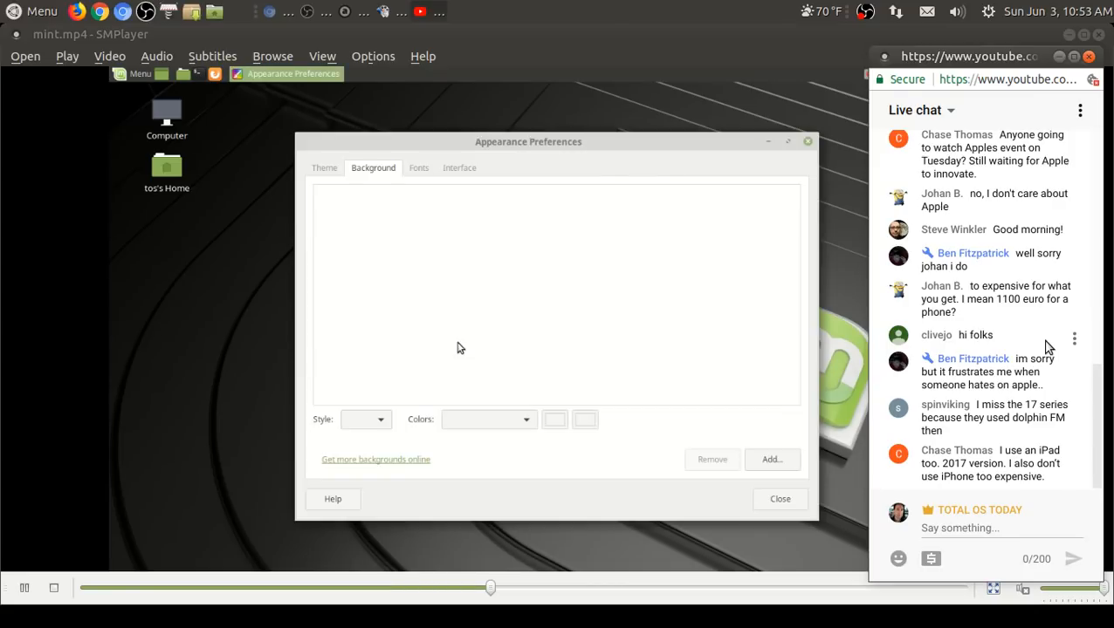
mouse_move(418, 300)
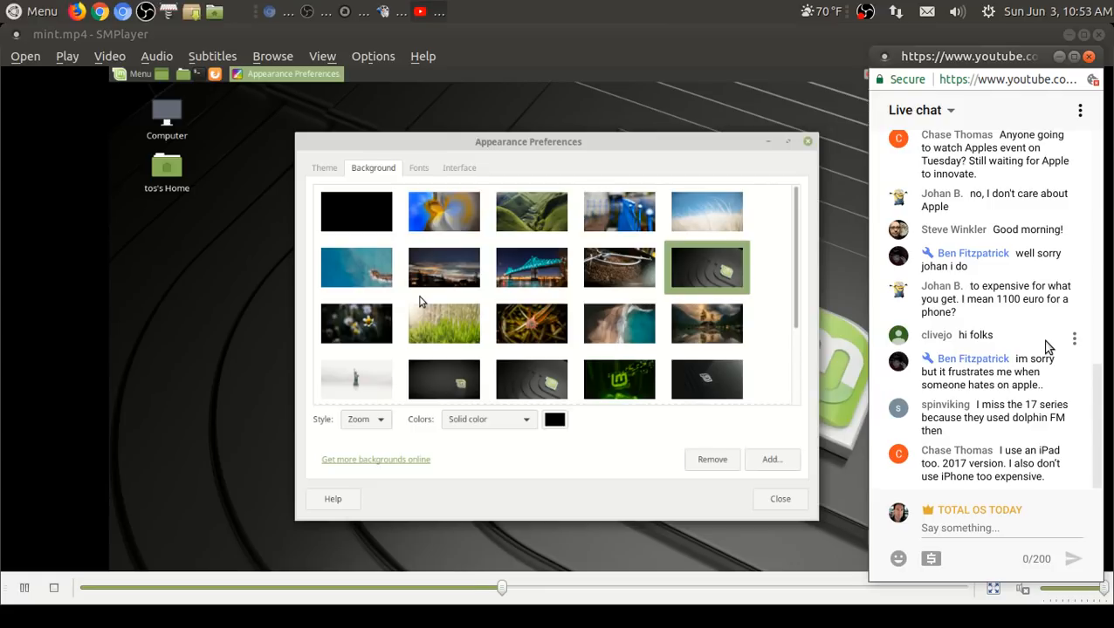
mouse_move(706, 323)
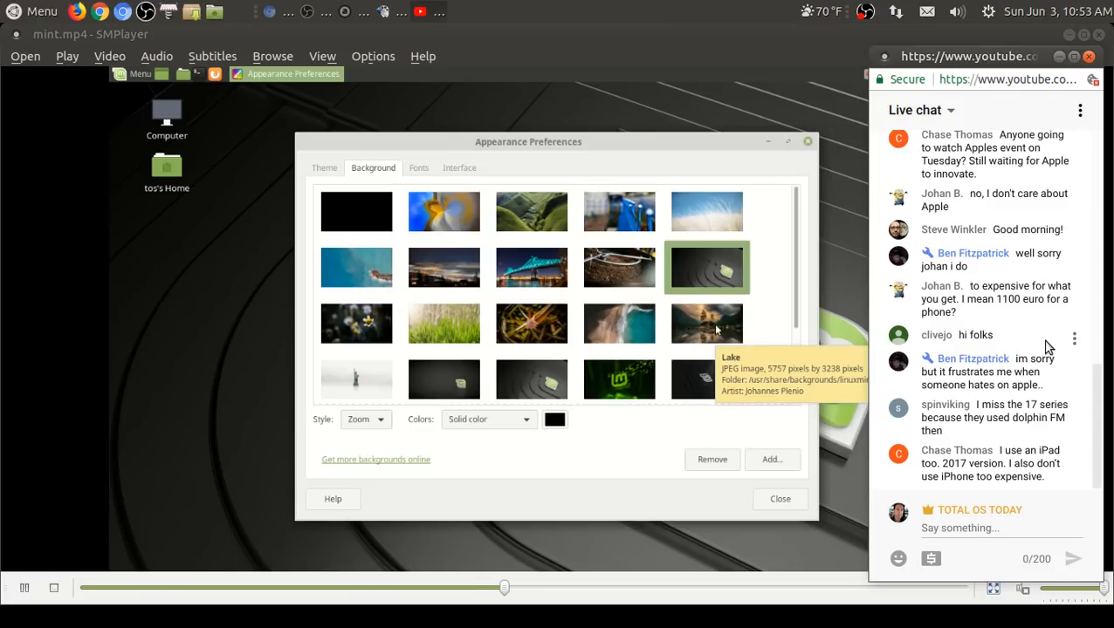
scroll("down", 3)
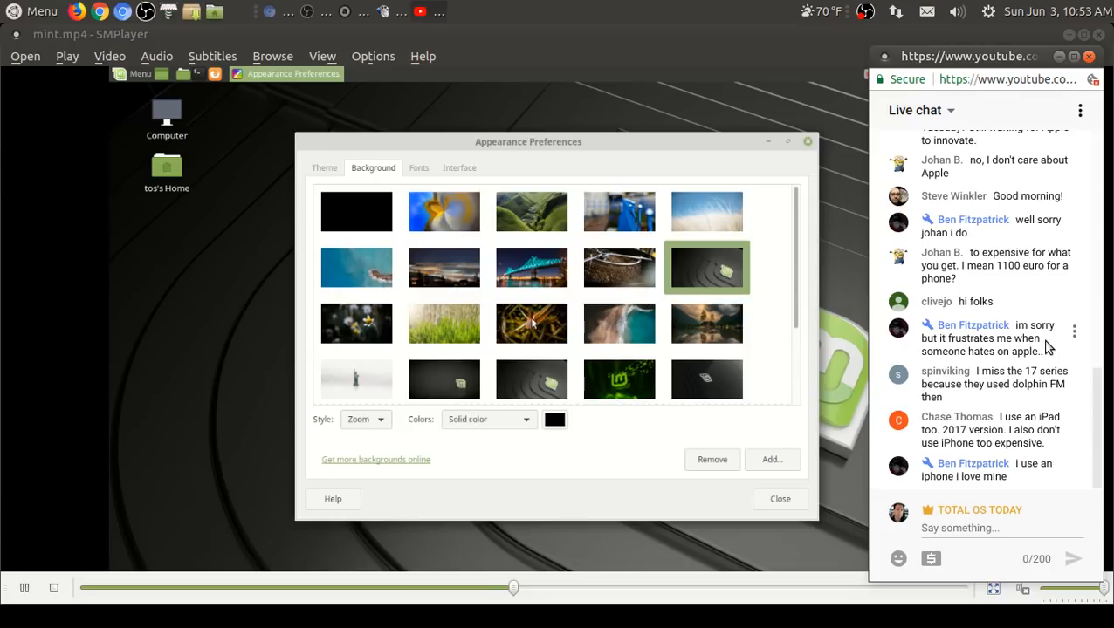
left_click(530, 267)
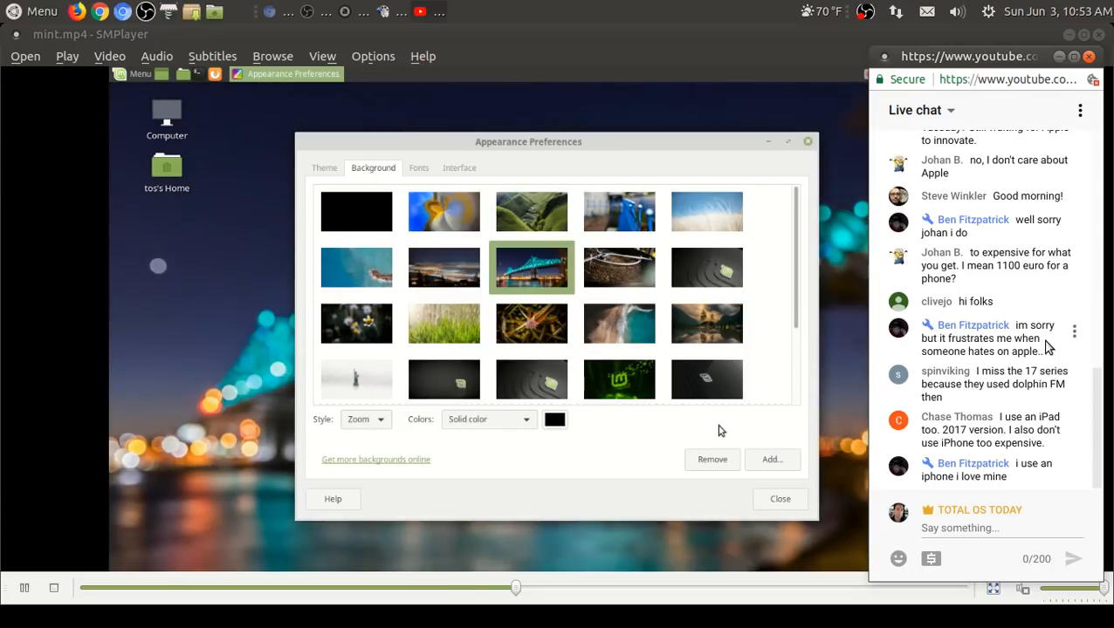
left_click(779, 499)
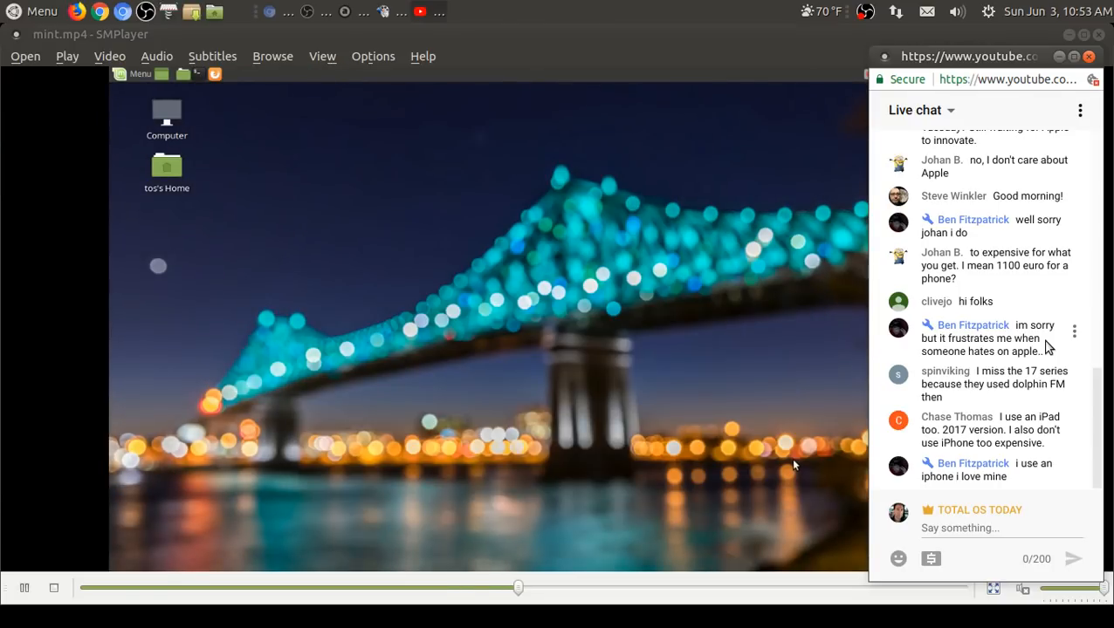
mouse_move(562, 206)
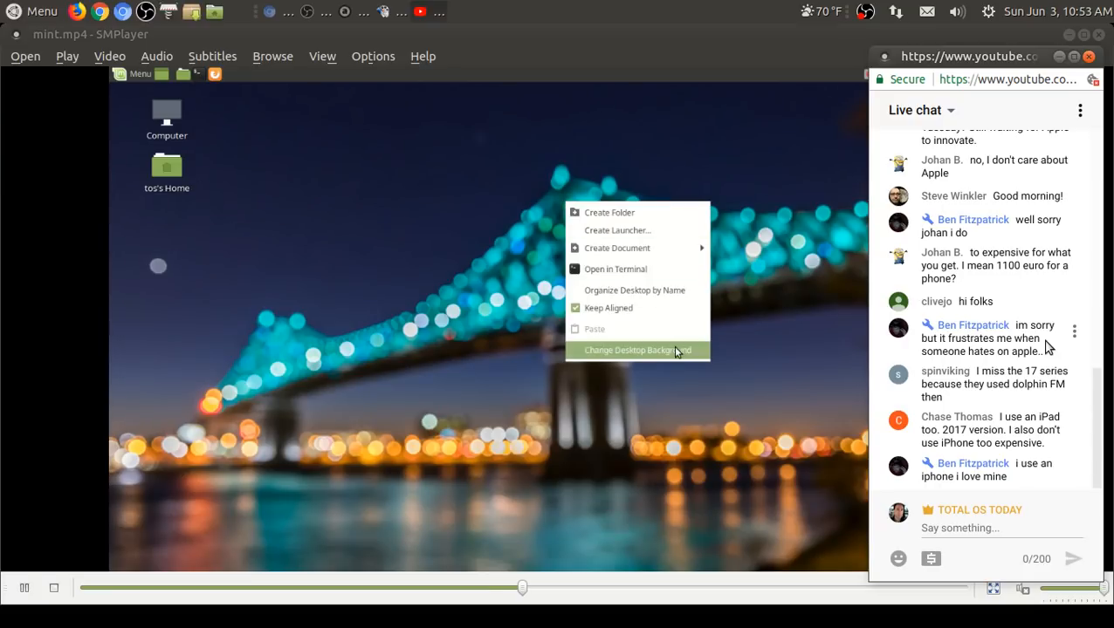
Step: Try Centred then Scale style, and set the foggy city photo as wallpaper
left_click(634, 349)
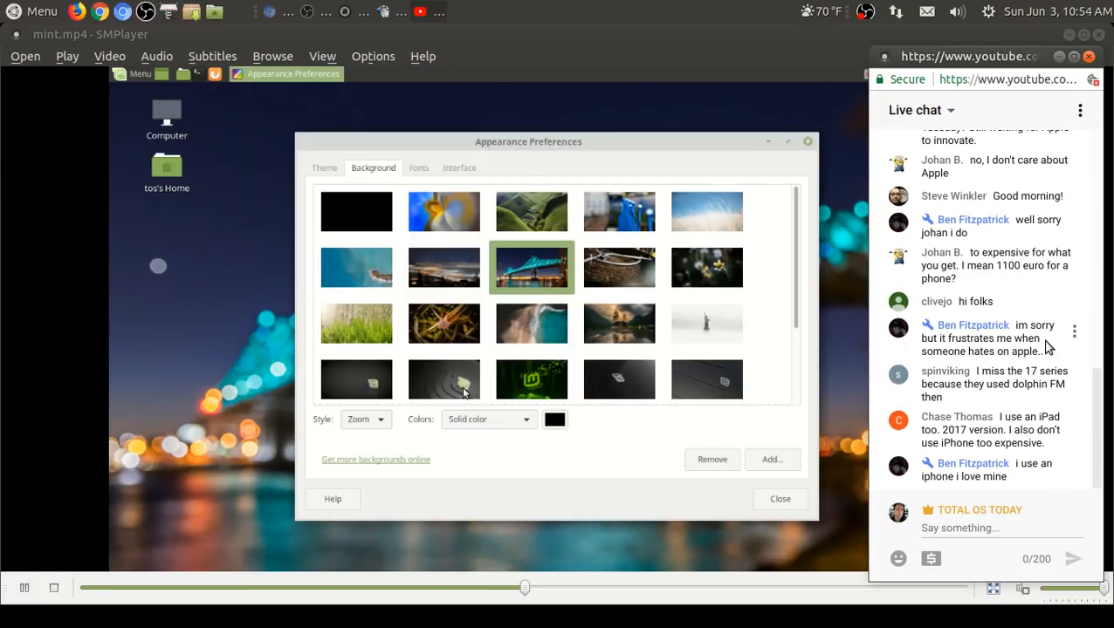
left_click(365, 419)
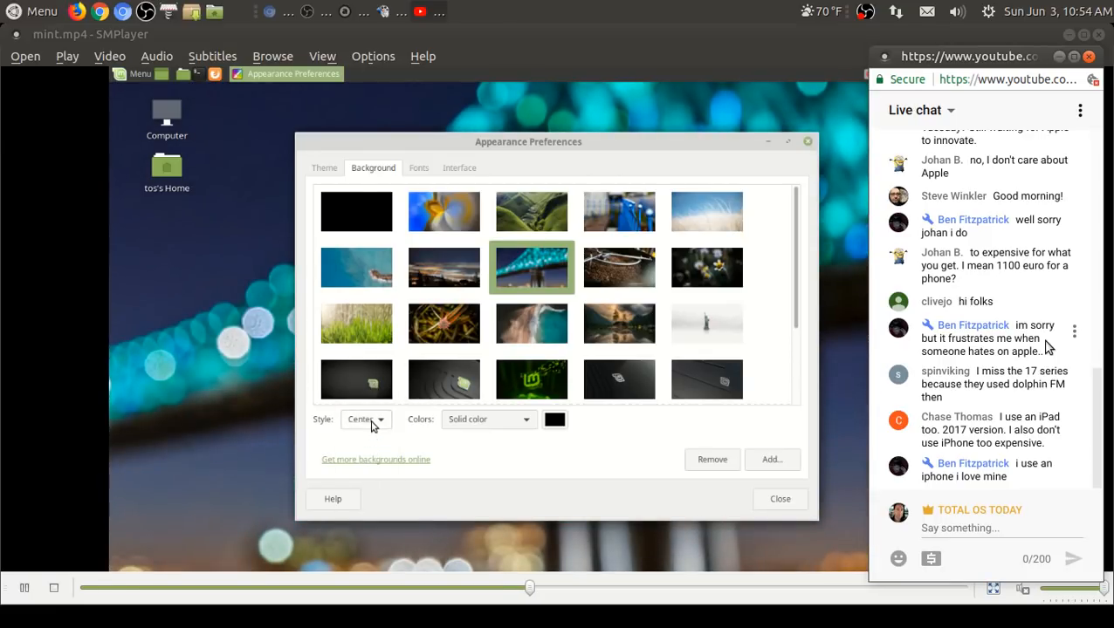
left_click(366, 419)
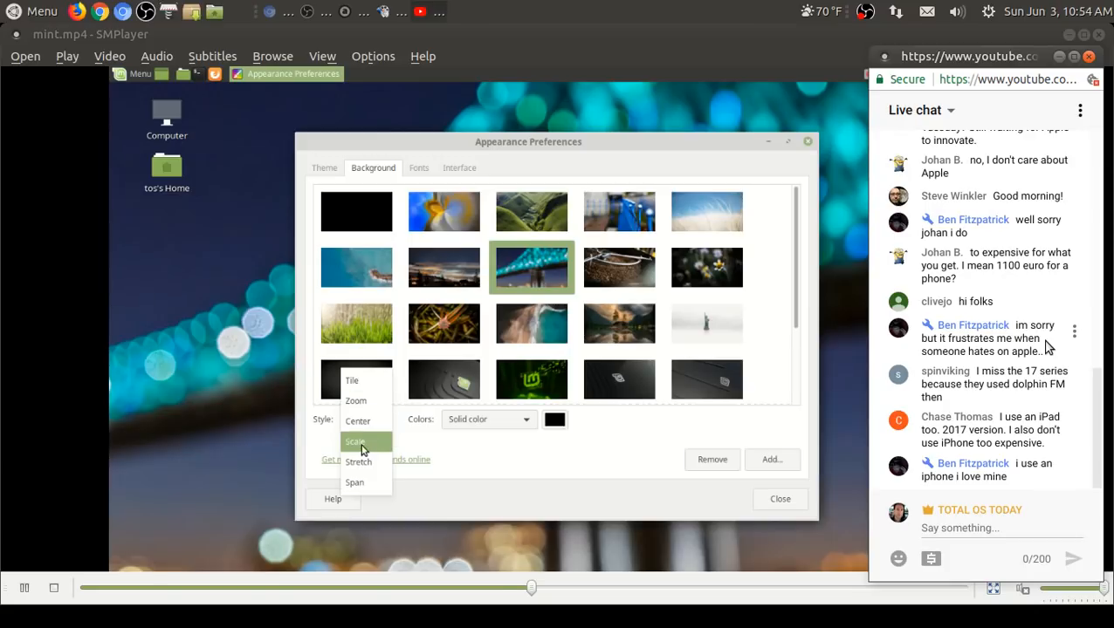
left_click(356, 441)
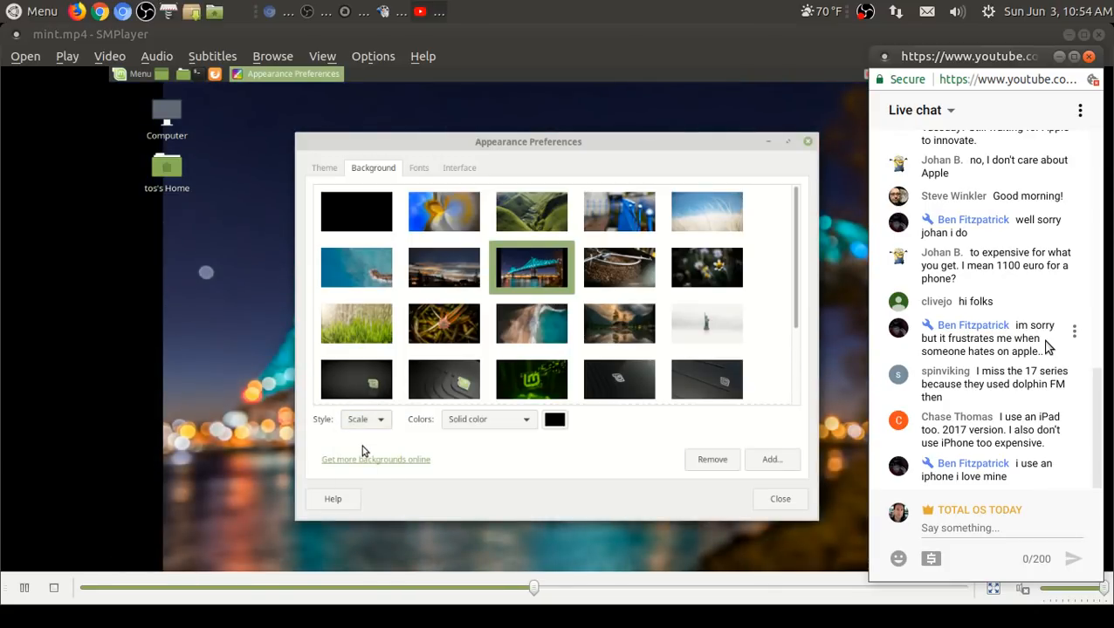
mouse_move(775, 390)
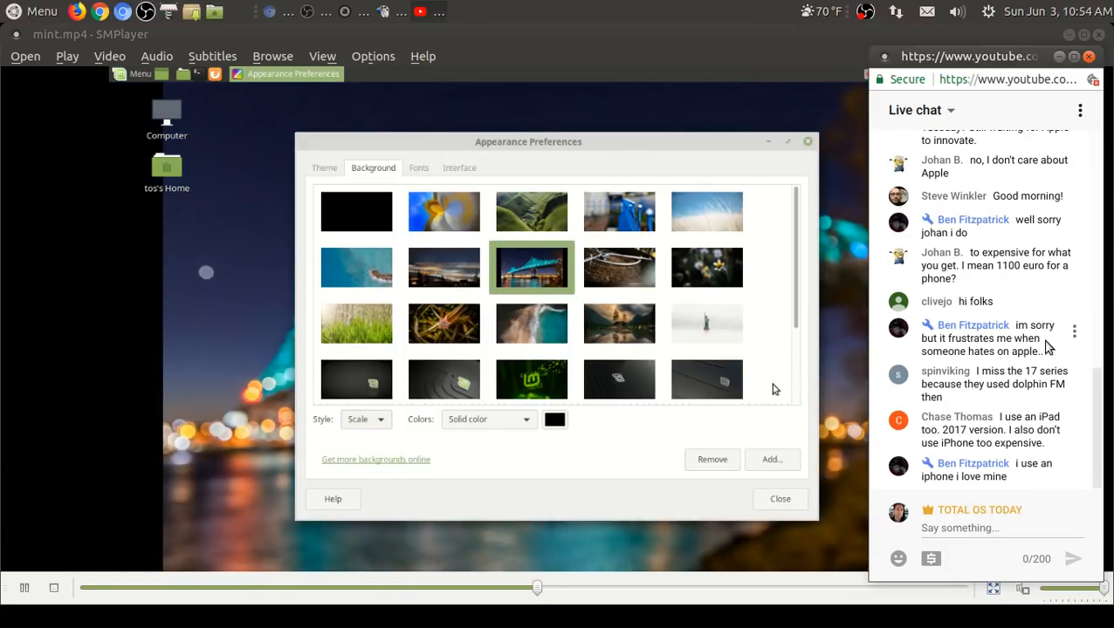
mouse_move(649, 359)
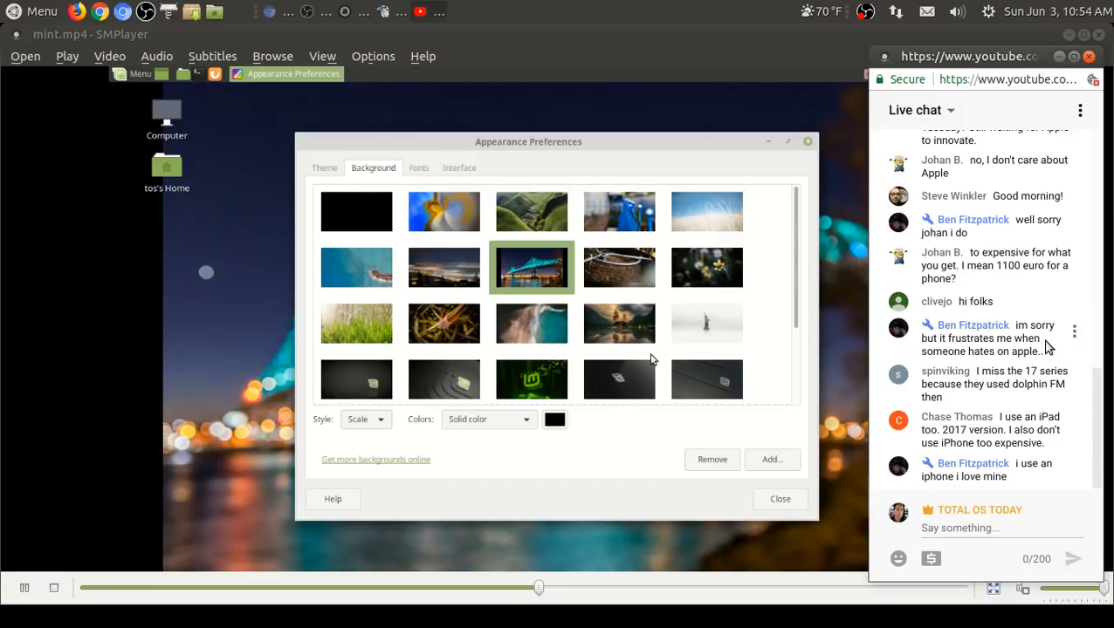
left_click(443, 267)
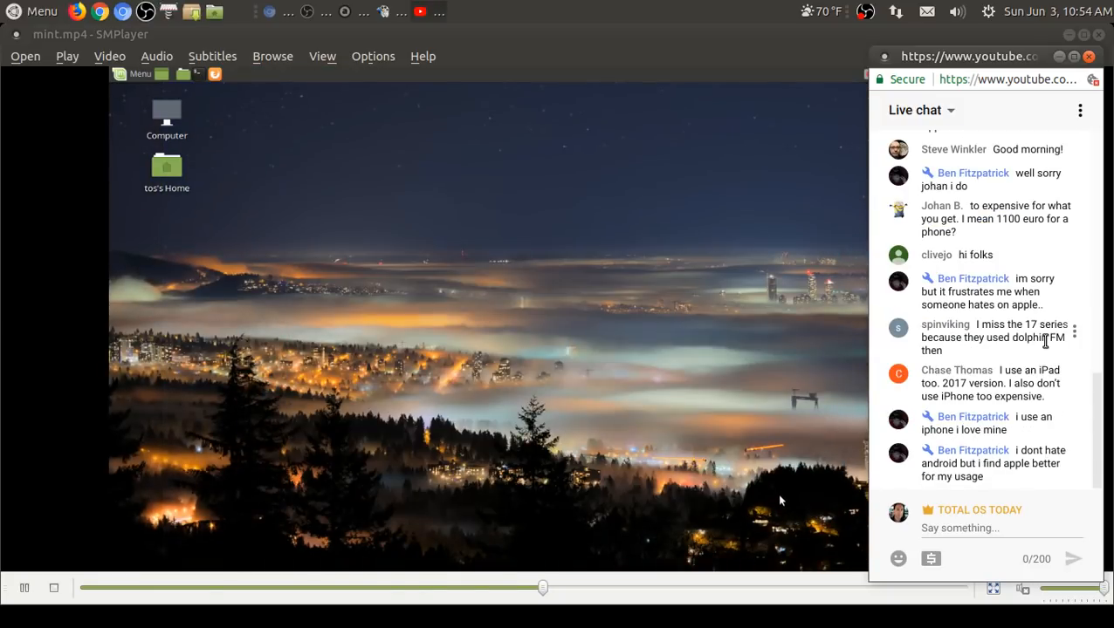
Step: Browse the Mint menu's Favorites and All Applications and launch System Monitor
scroll("down", 3)
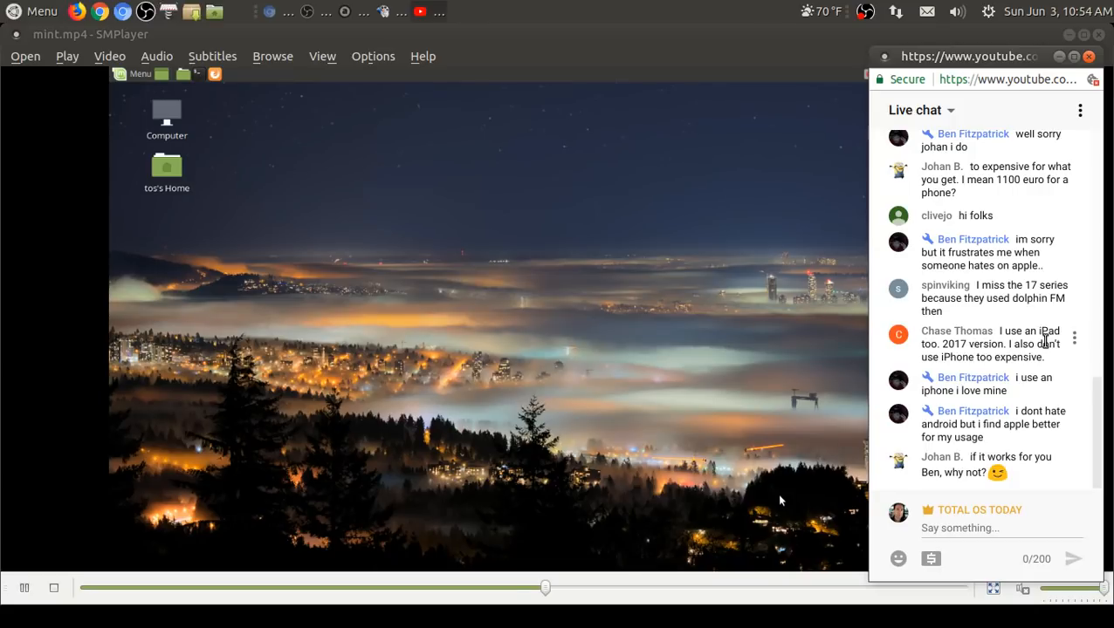
mouse_move(124, 90)
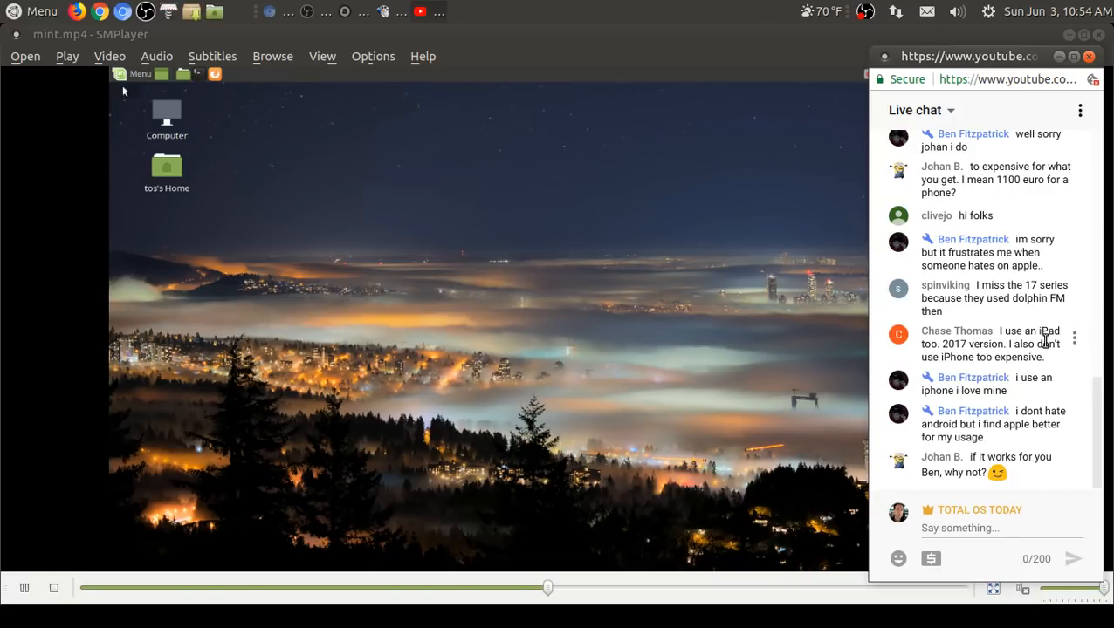
left_click(126, 73)
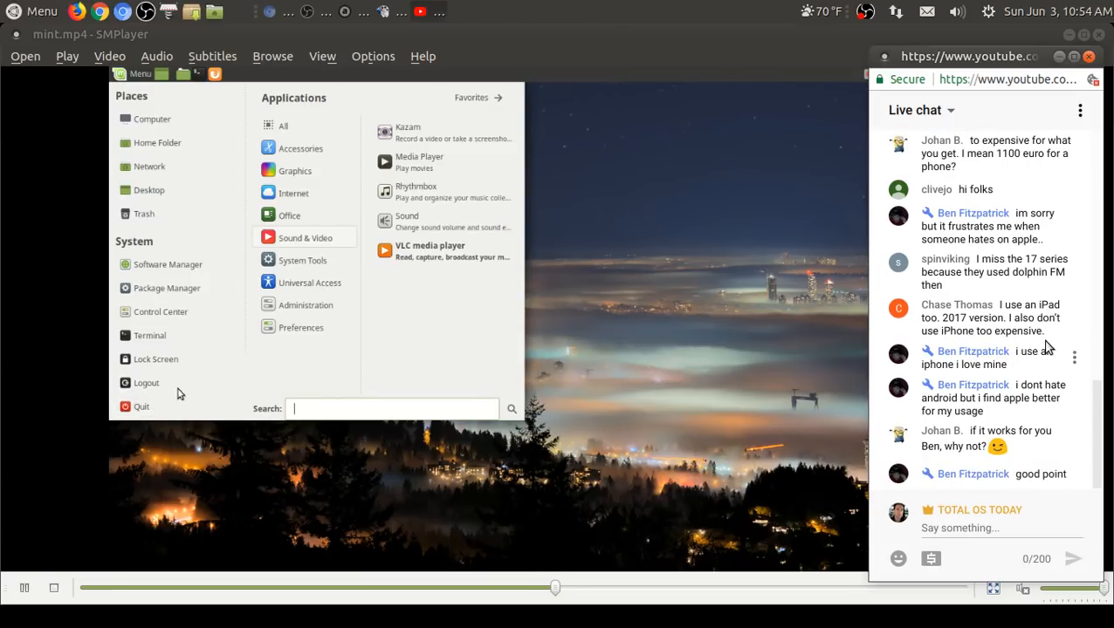
left_click(472, 98)
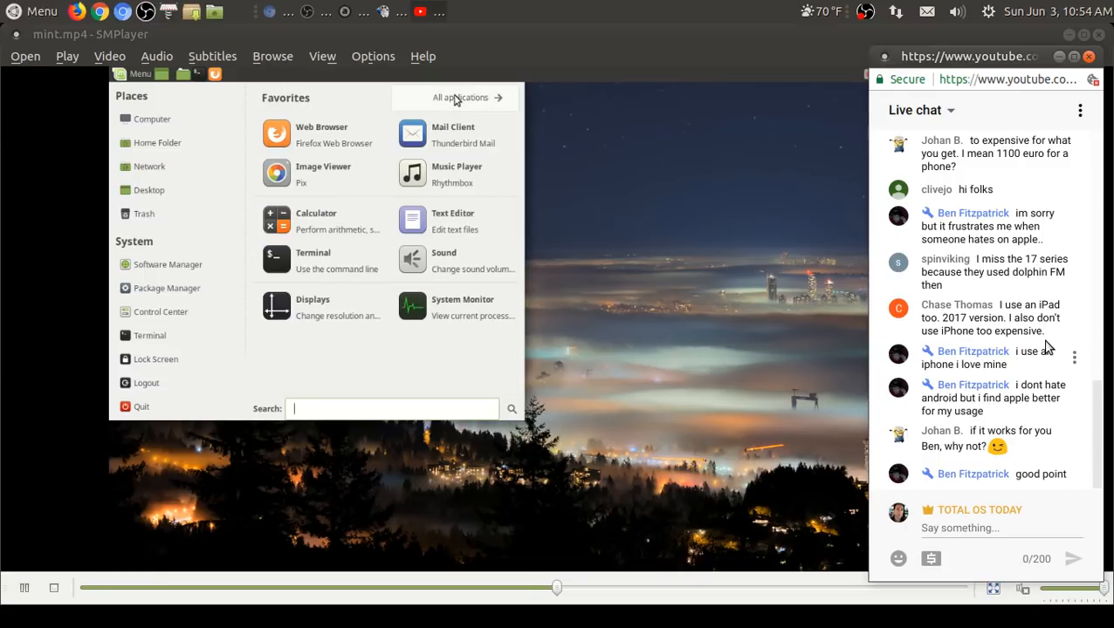
left_click(460, 97)
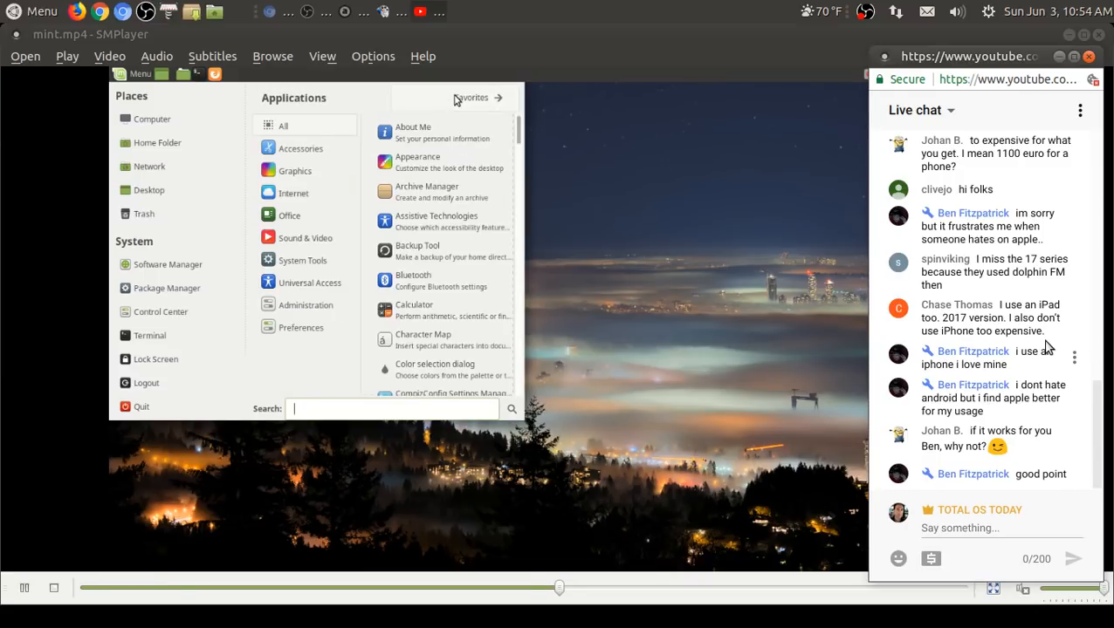
left_click(472, 98)
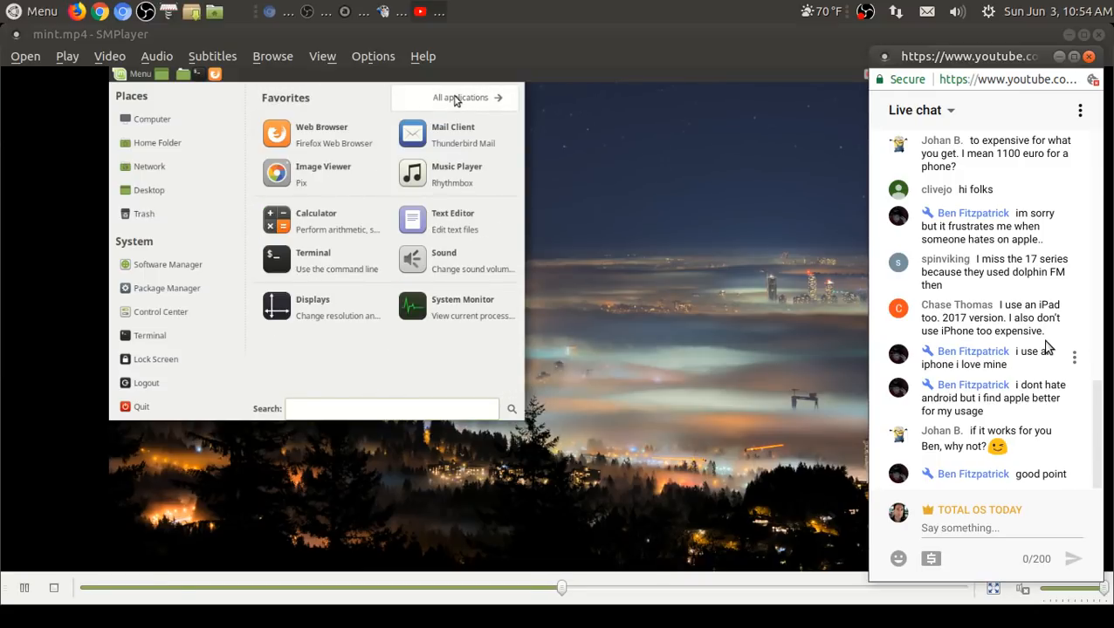
left_click(457, 306)
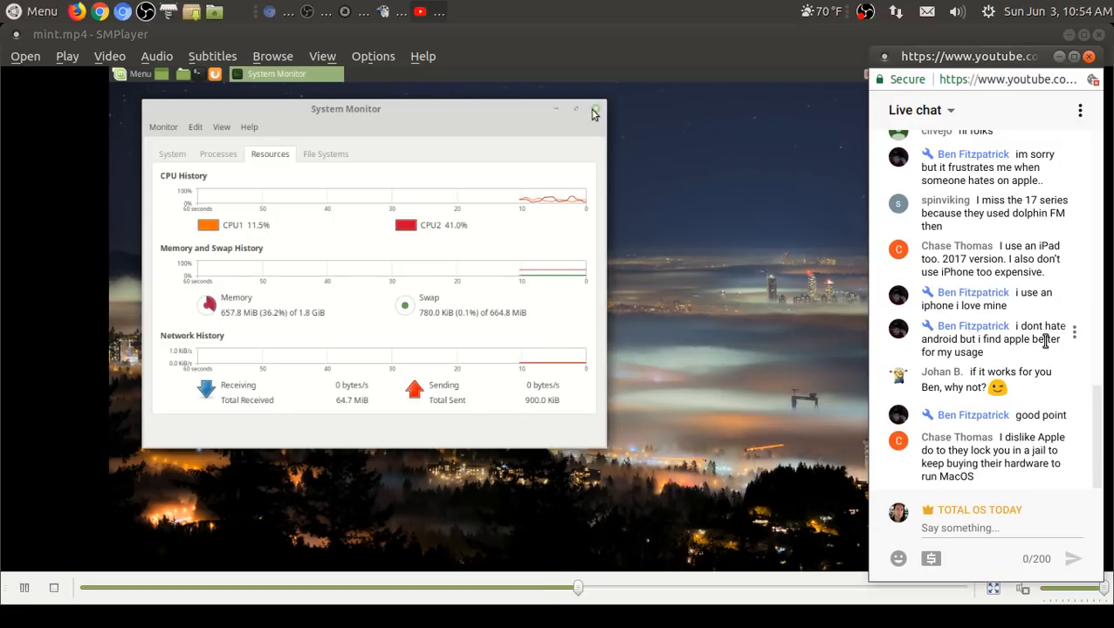
mouse_move(593, 115)
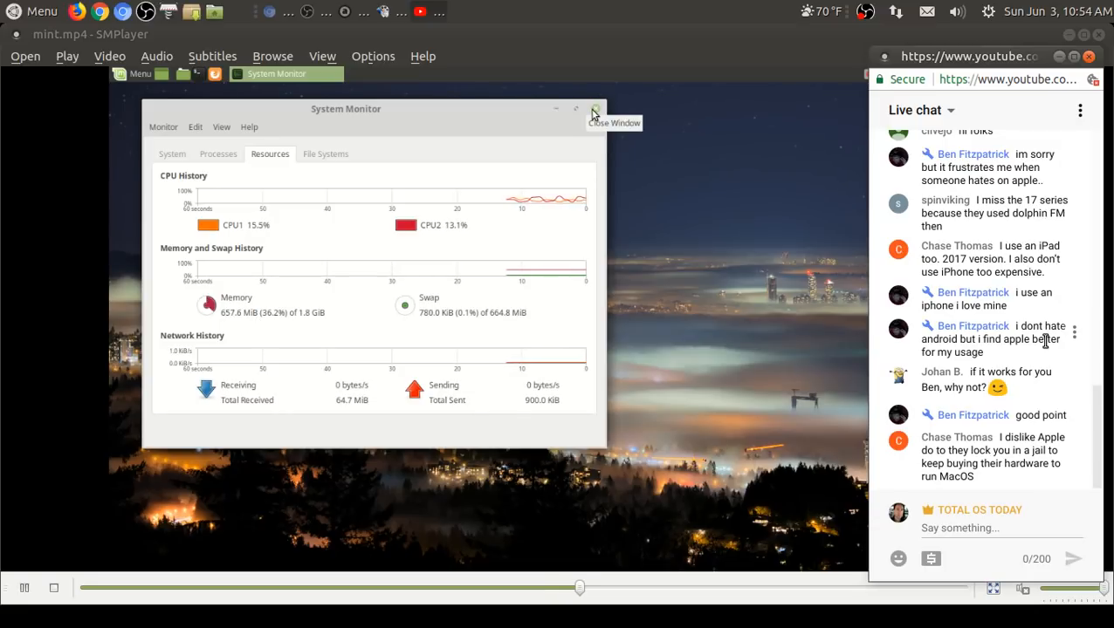
Step: Close the System Monitor window, leaving the foggy city desktop
left_click(593, 109)
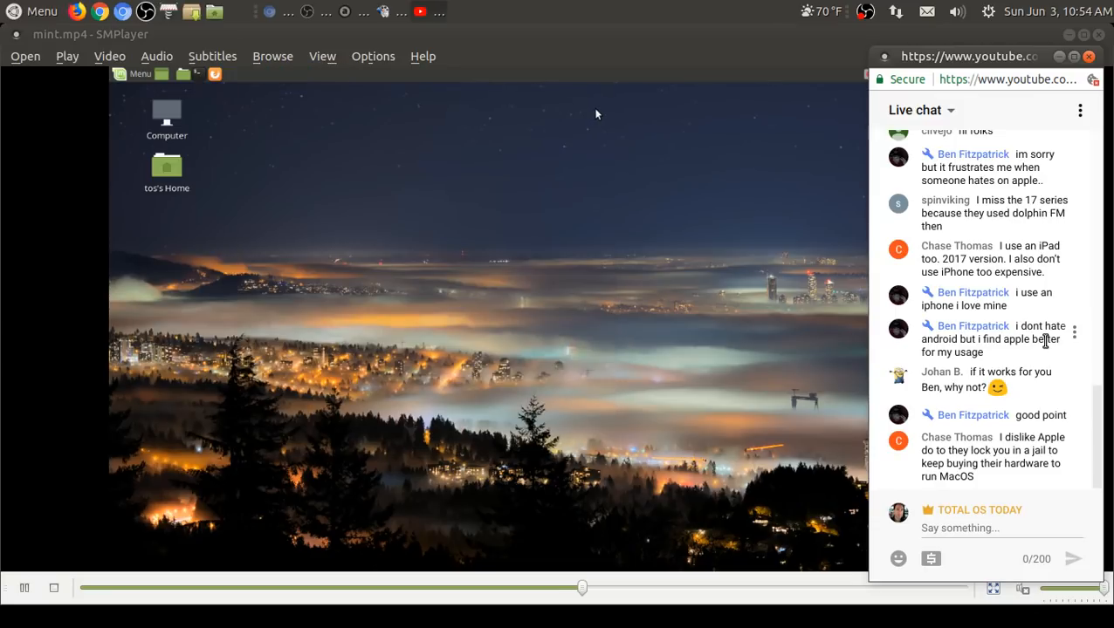
mouse_move(463, 349)
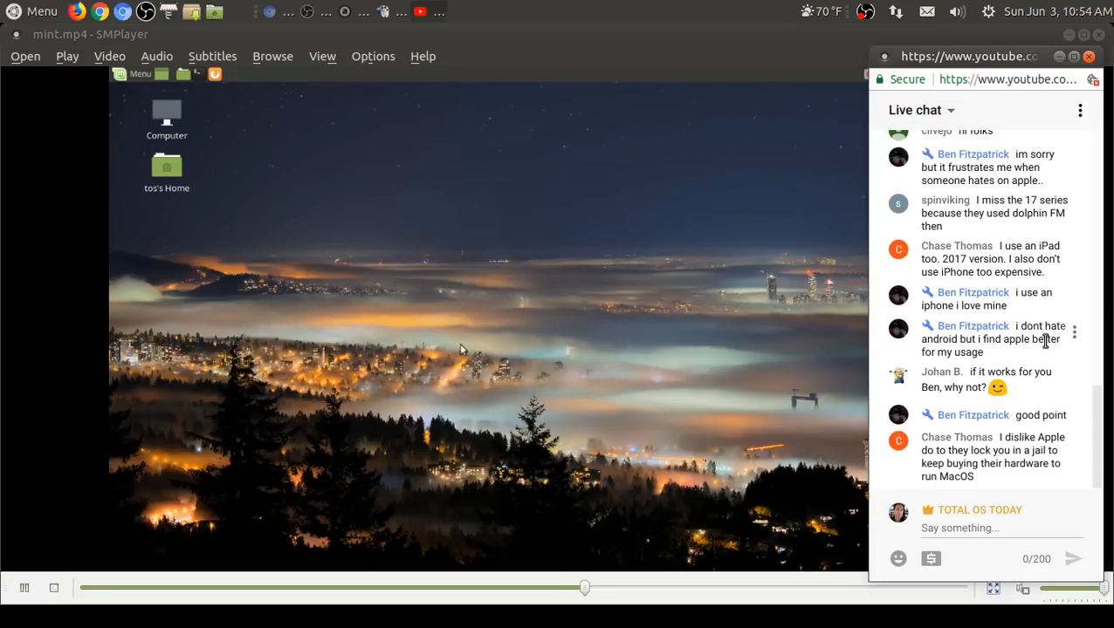
left_click(136, 74)
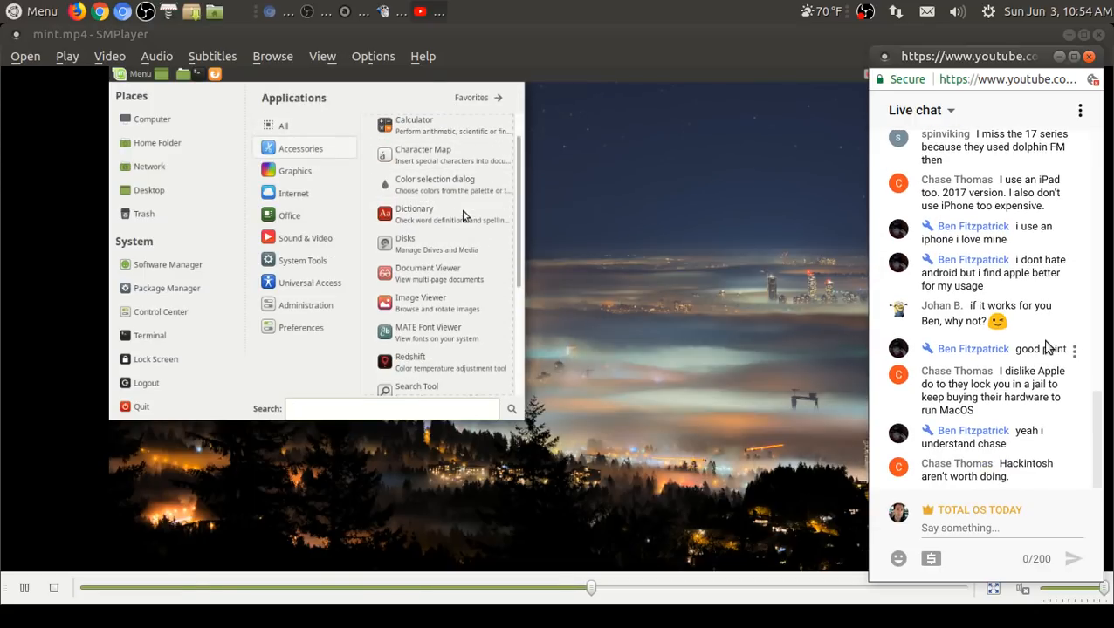
scroll("down", 3)
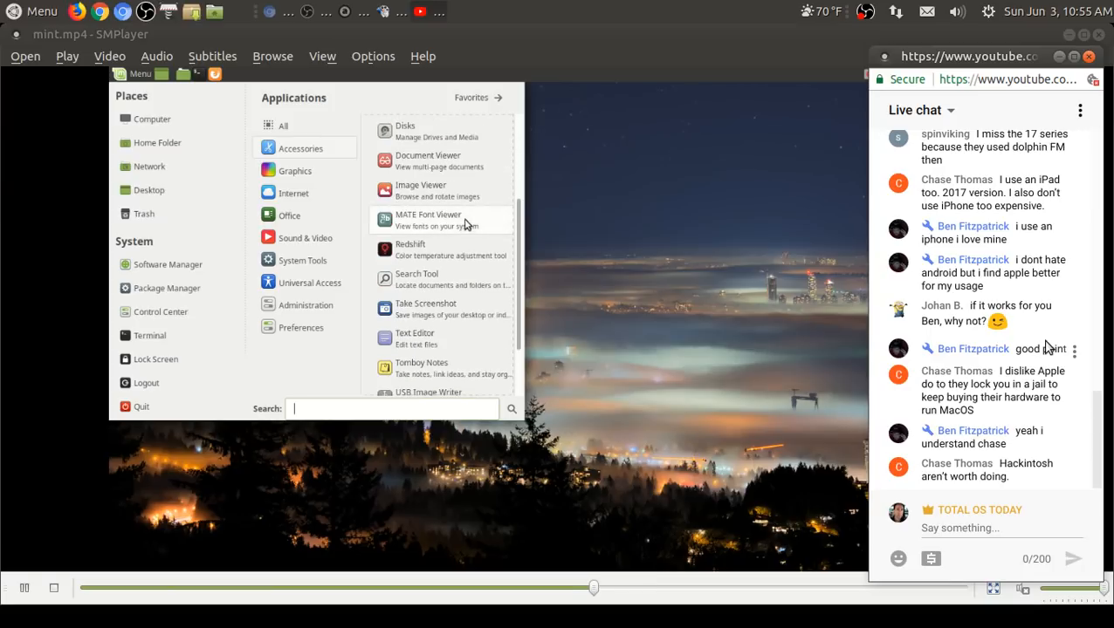
left_click(622, 272)
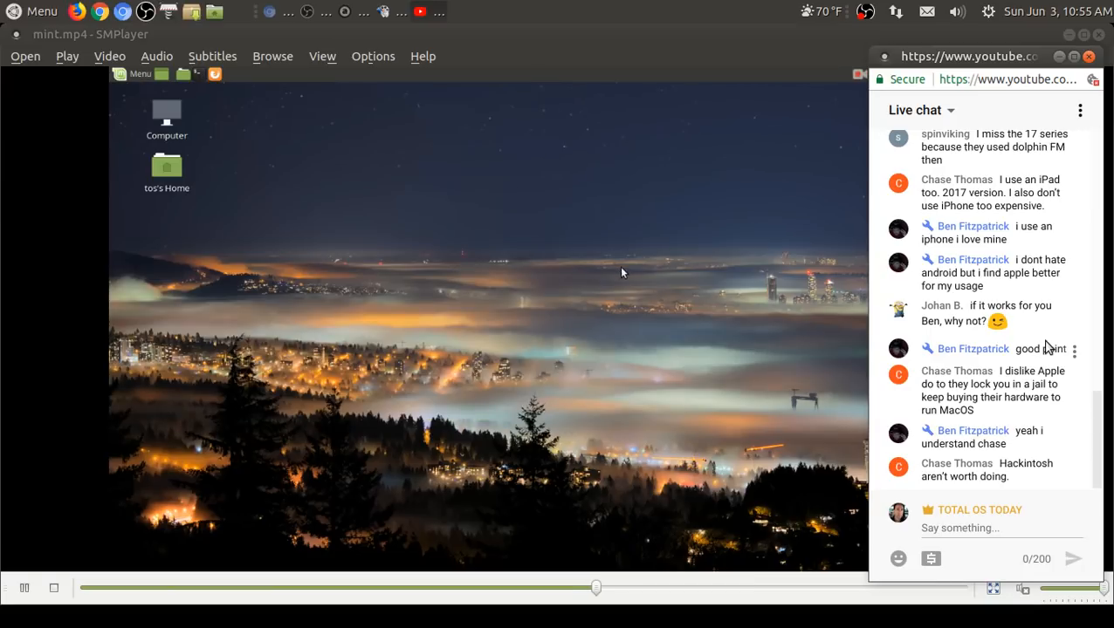
mouse_move(643, 402)
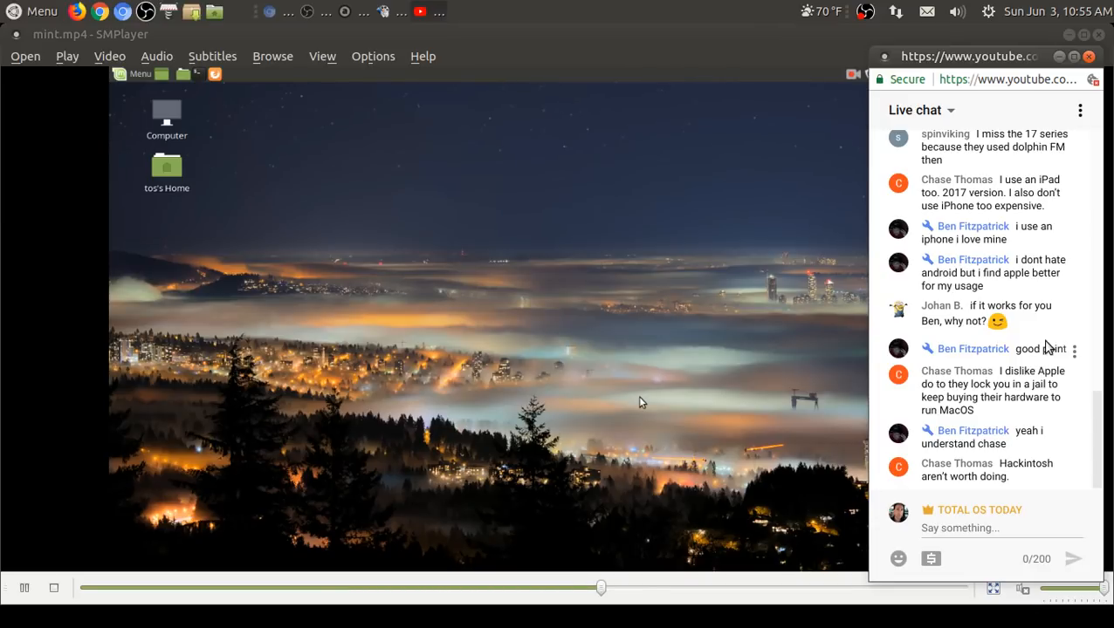
mouse_move(129, 88)
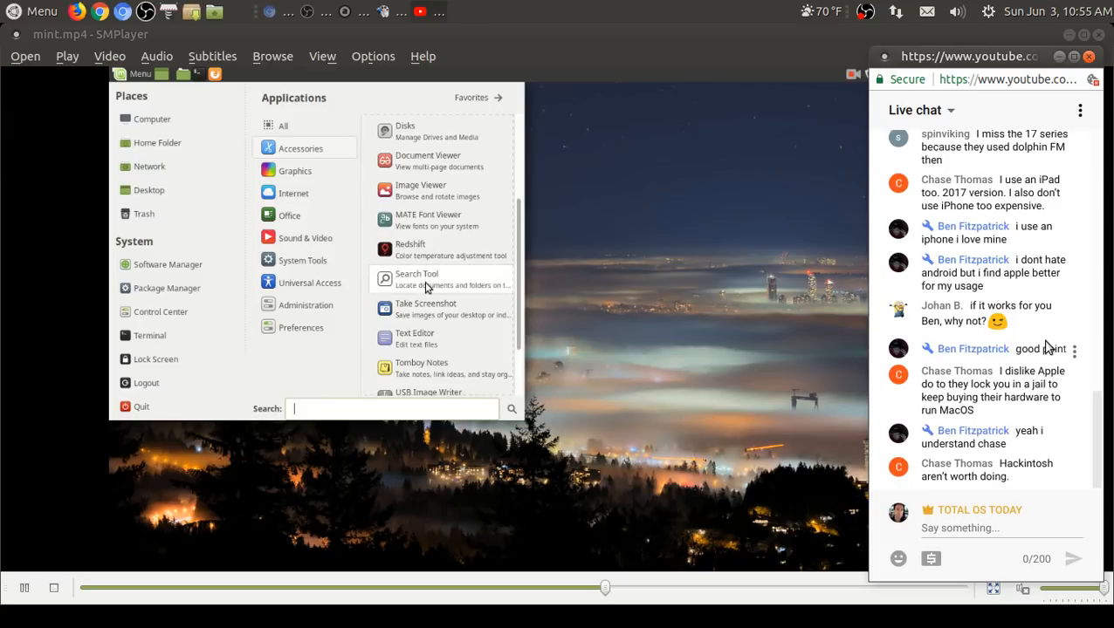
scroll("down", 3)
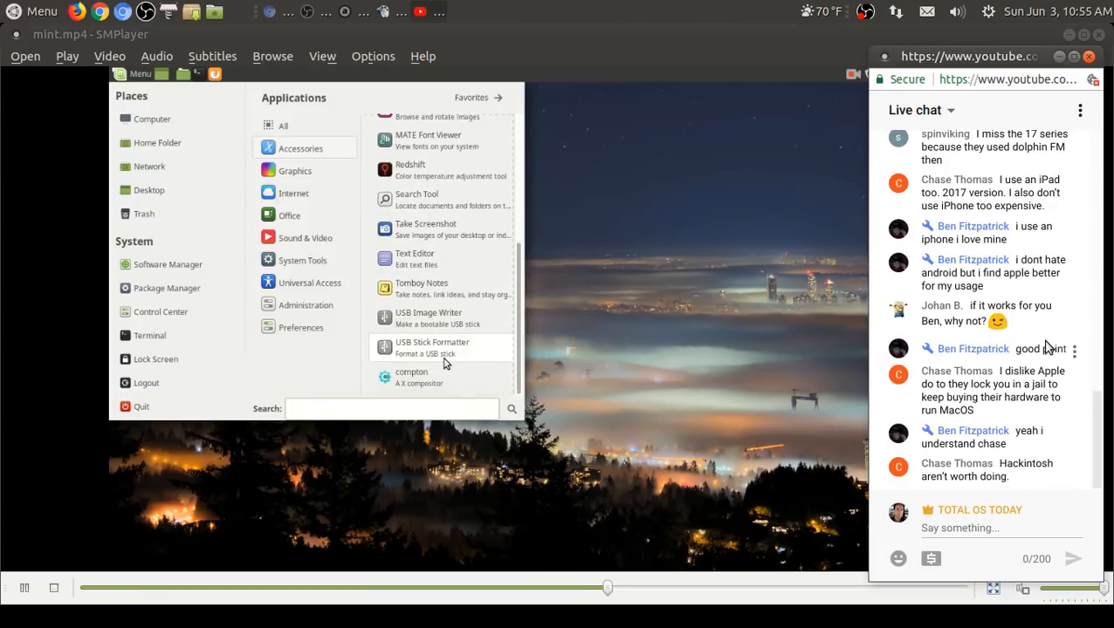
left_click(436, 386)
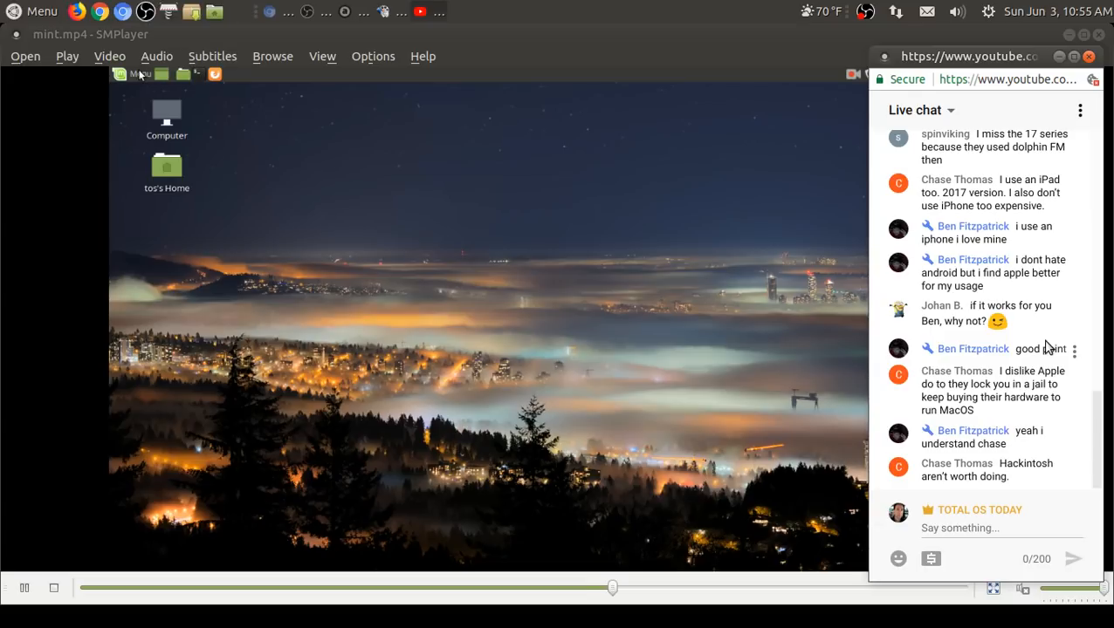
left_click(131, 73)
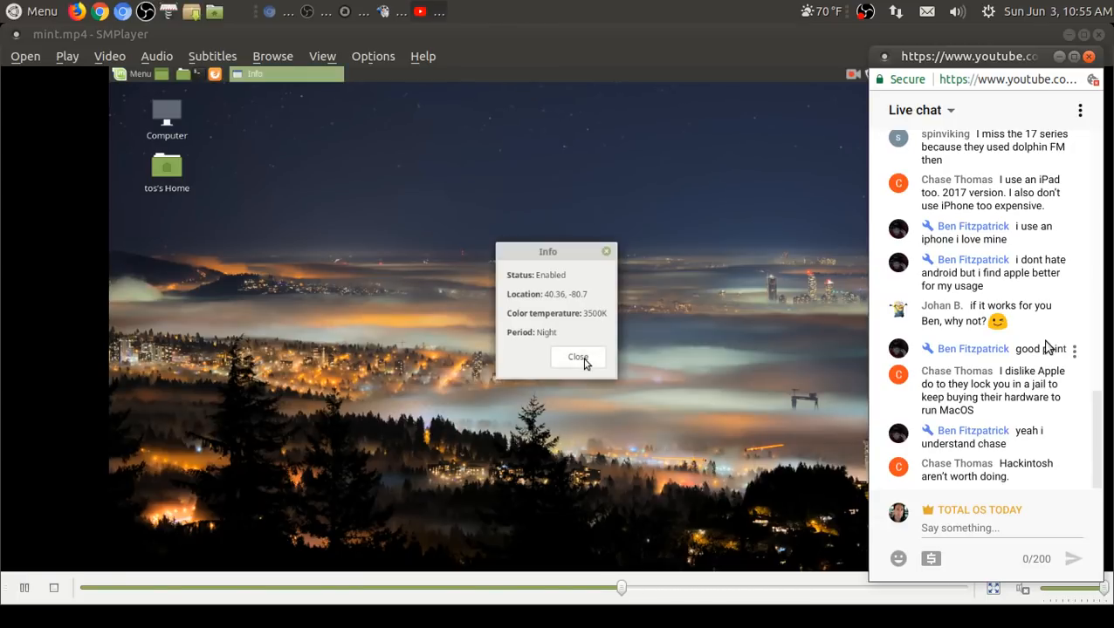
left_click(578, 356)
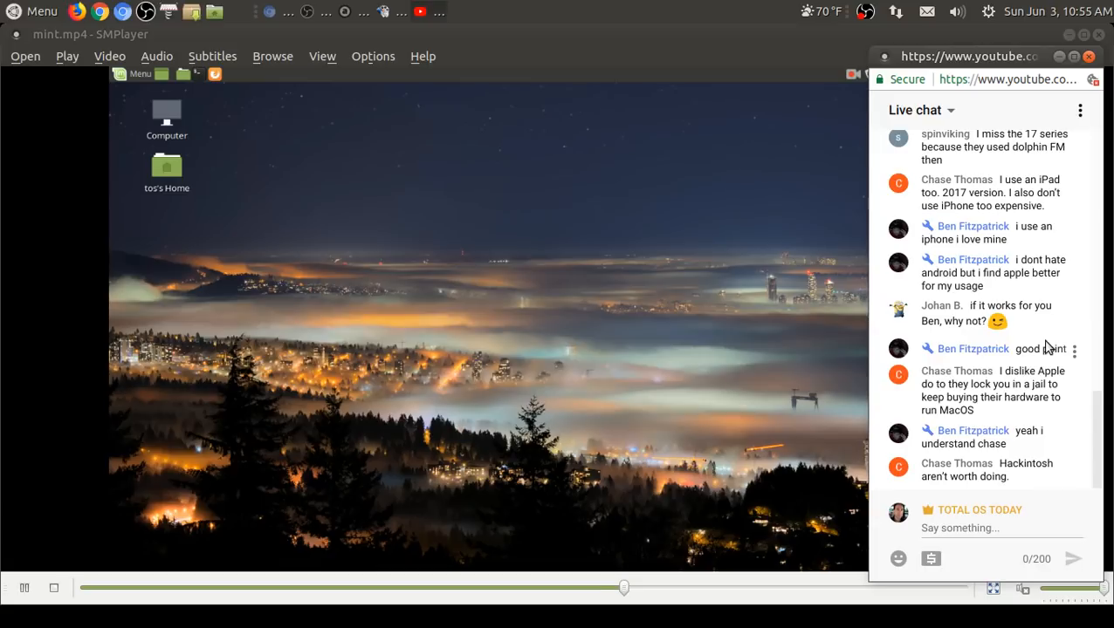
scroll("down", 3)
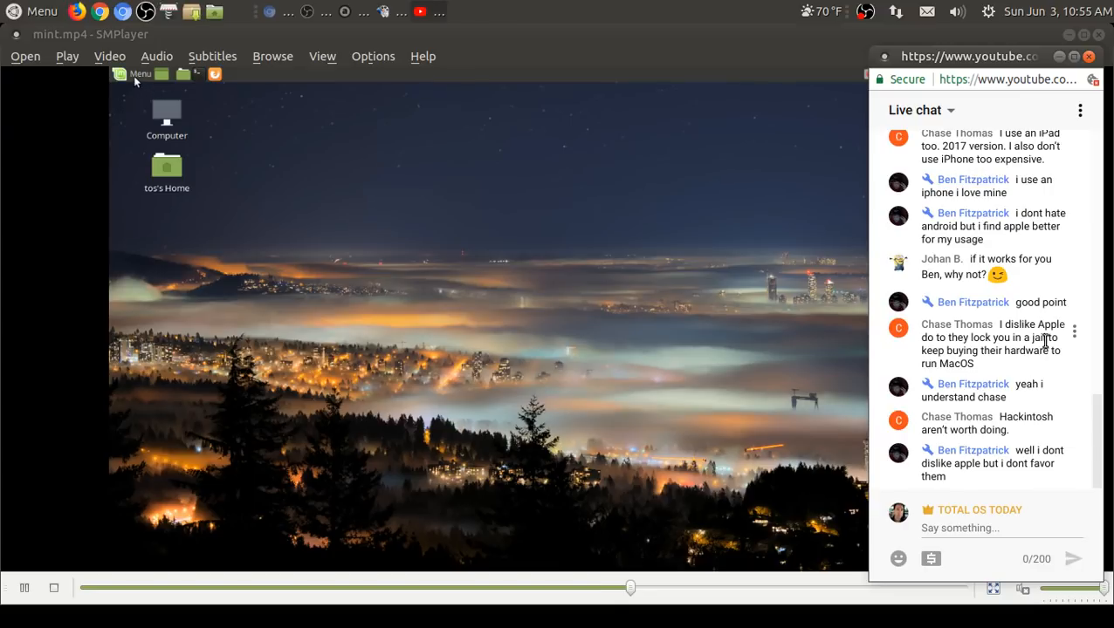
left_click(132, 73)
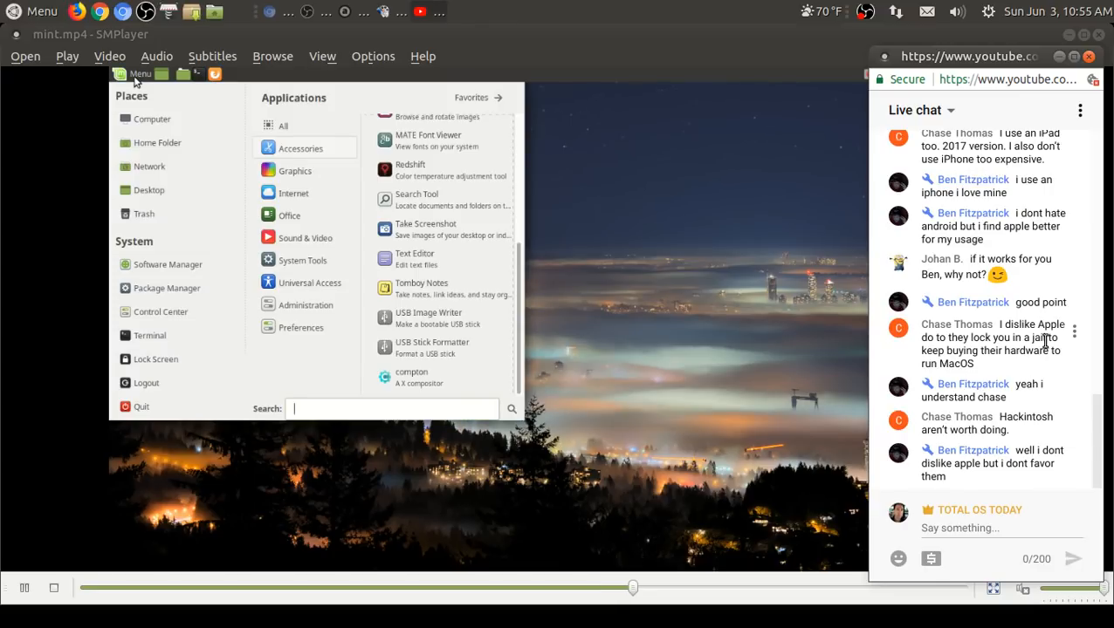
left_click(410, 170)
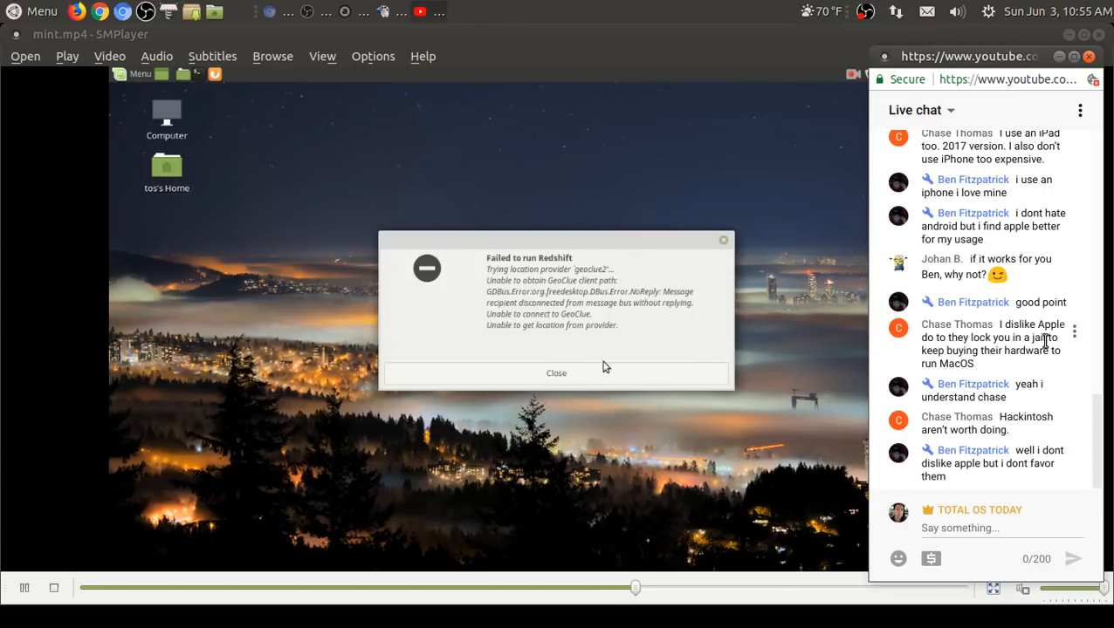
left_click(555, 374)
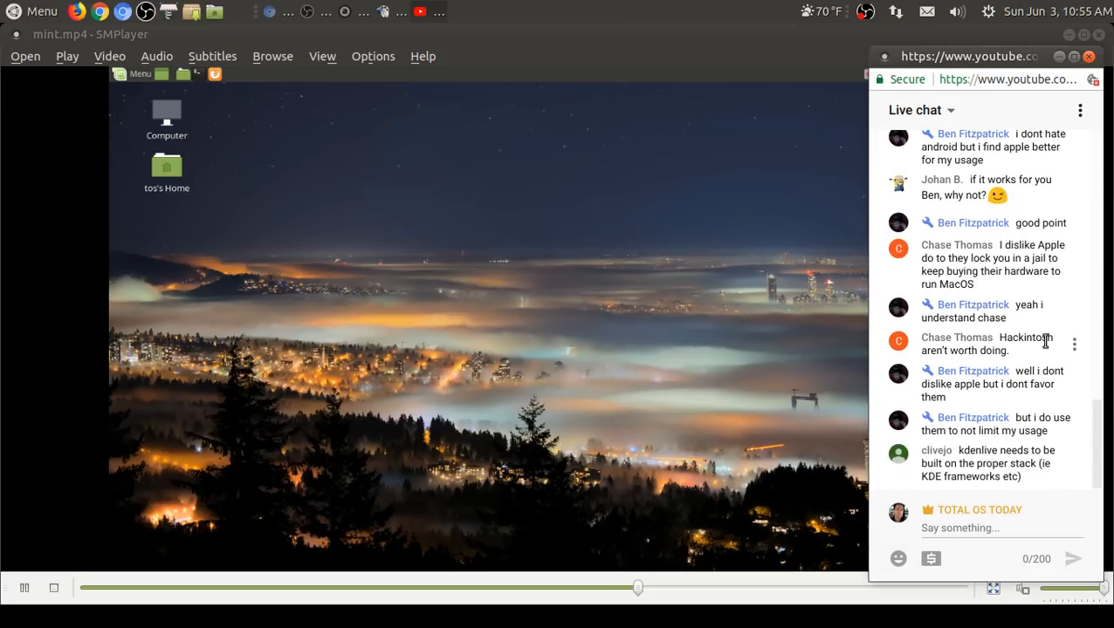
Step: Browse the Mint menu's Graphics category and launch Software Manager
left_click(31, 10)
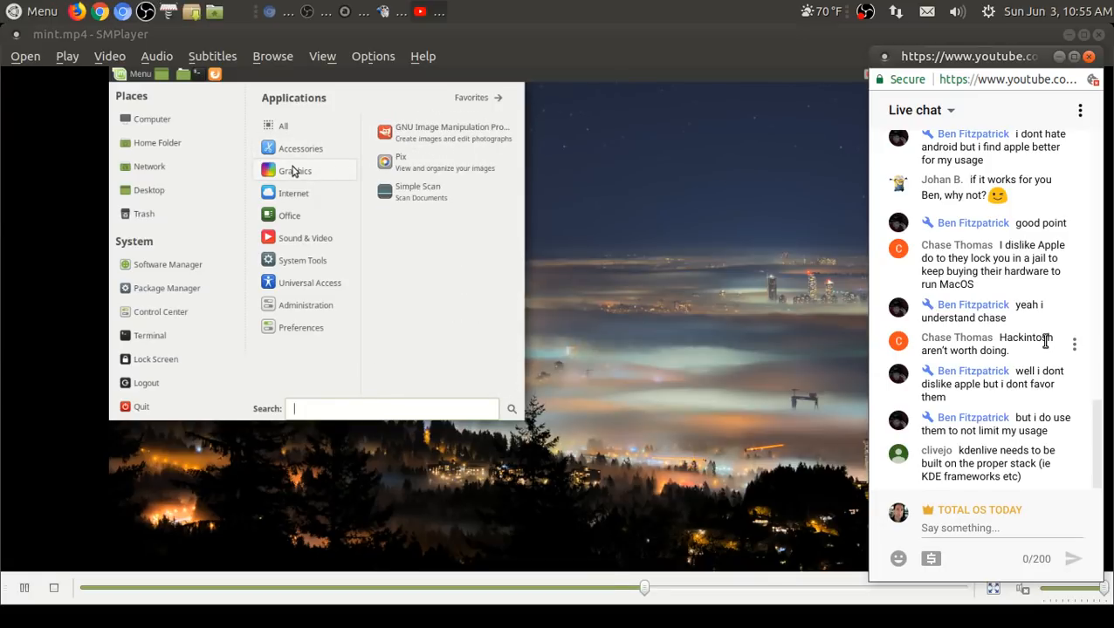
left_click(293, 192)
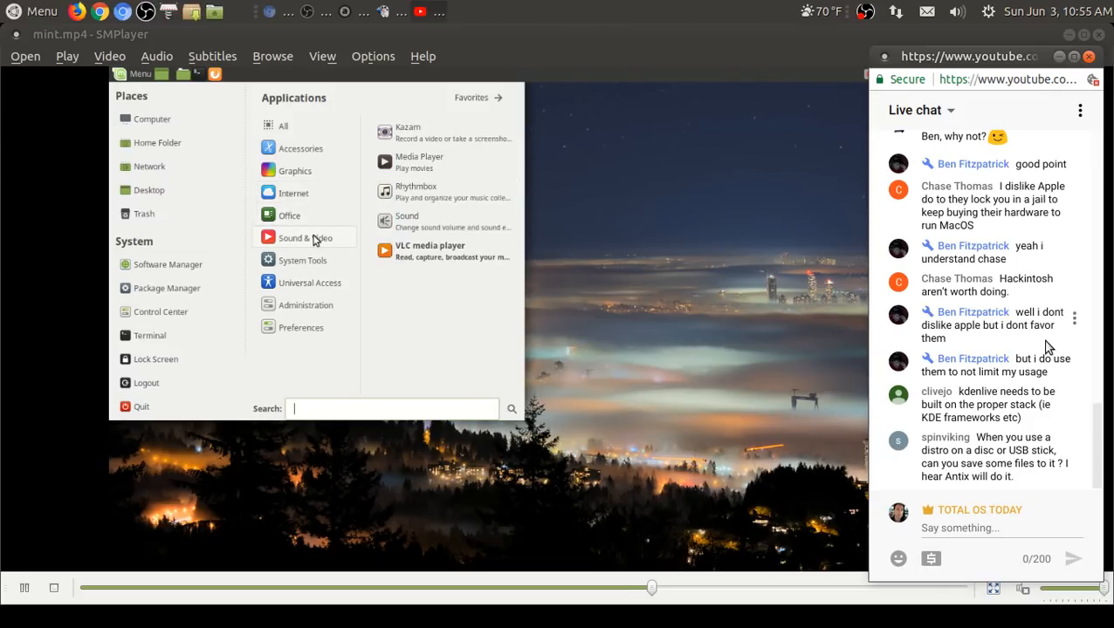
mouse_move(440, 133)
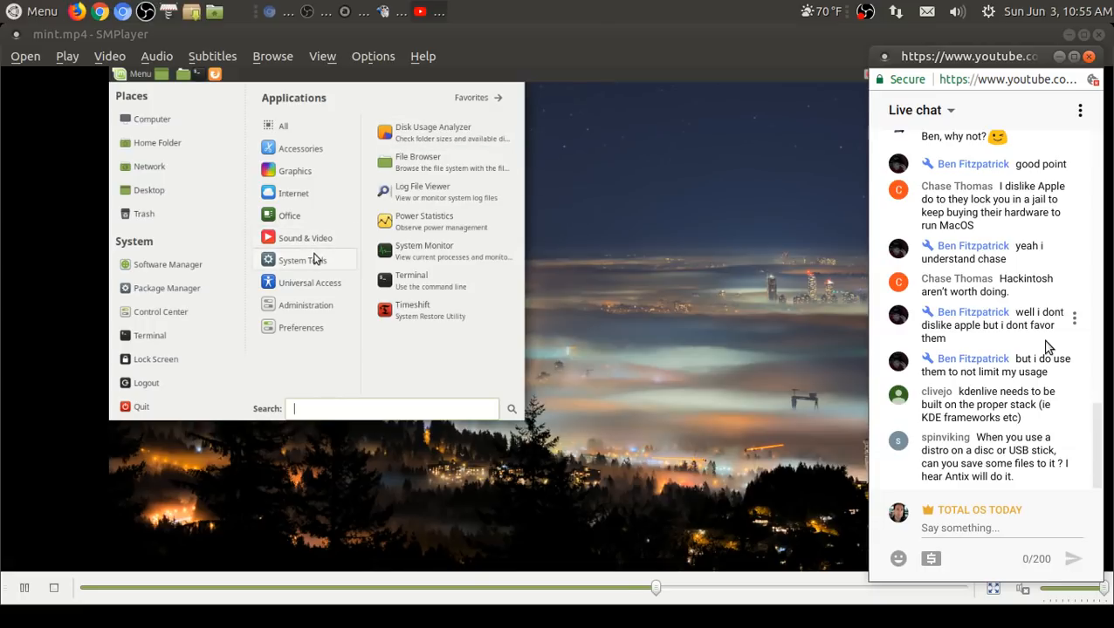
mouse_move(405, 258)
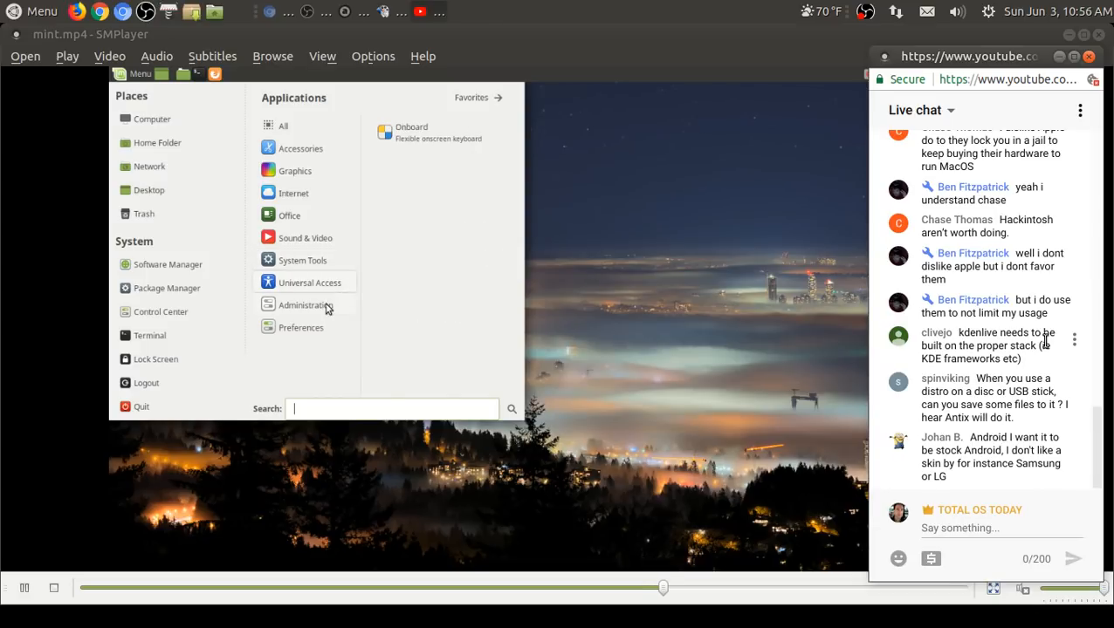
left_click(306, 303)
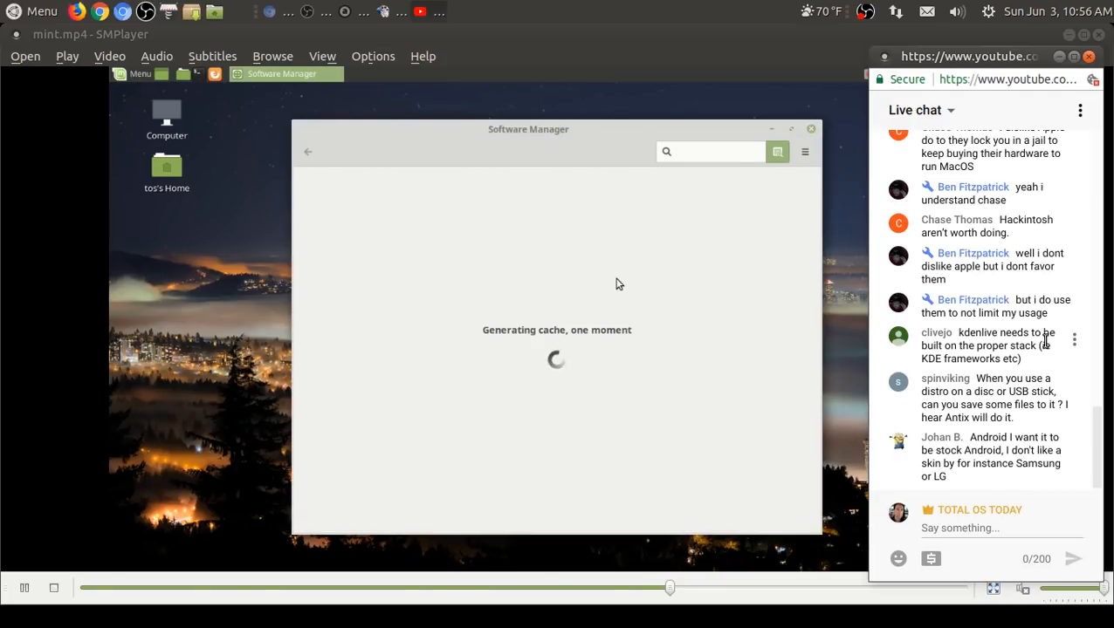
Step: Browse Software Manager's Sound and video category, scrolling through the Video applications
left_click(707, 150)
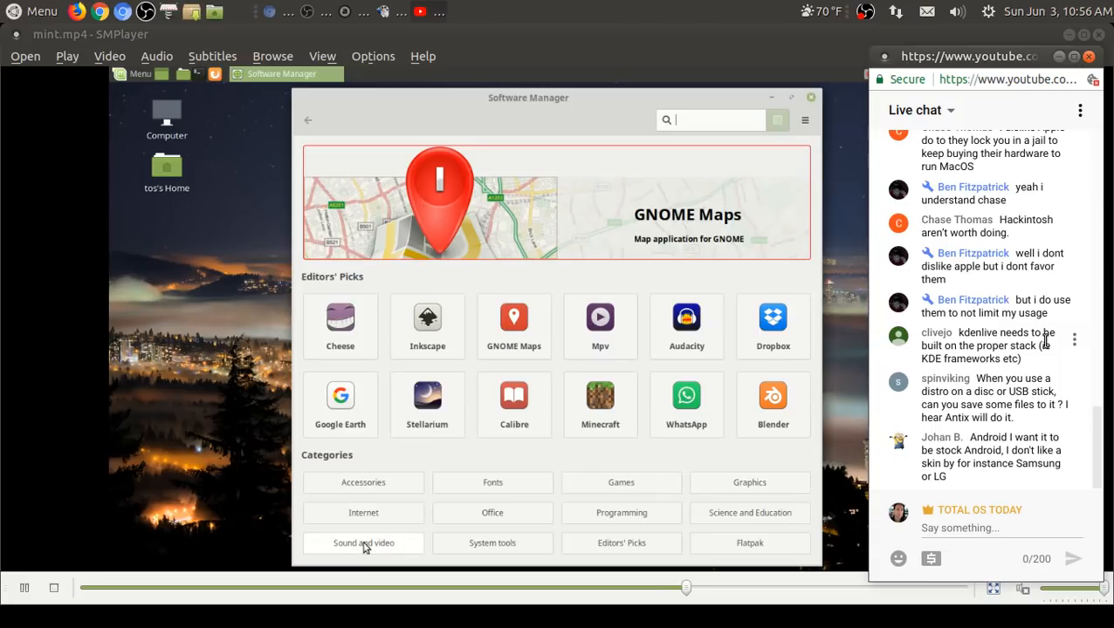
left_click(363, 543)
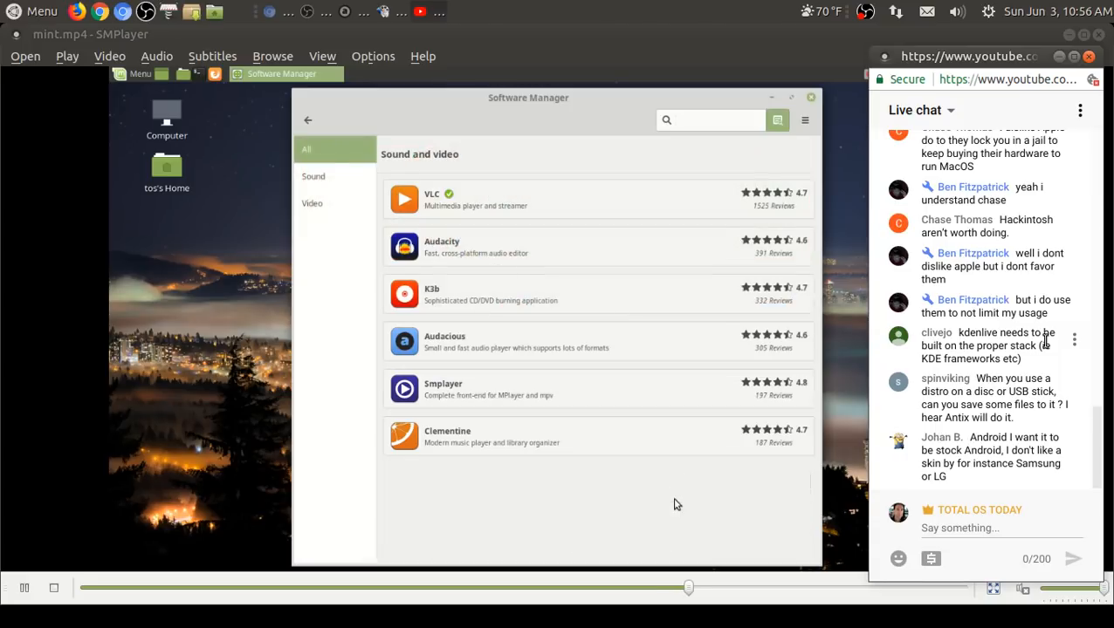
scroll("down", 3)
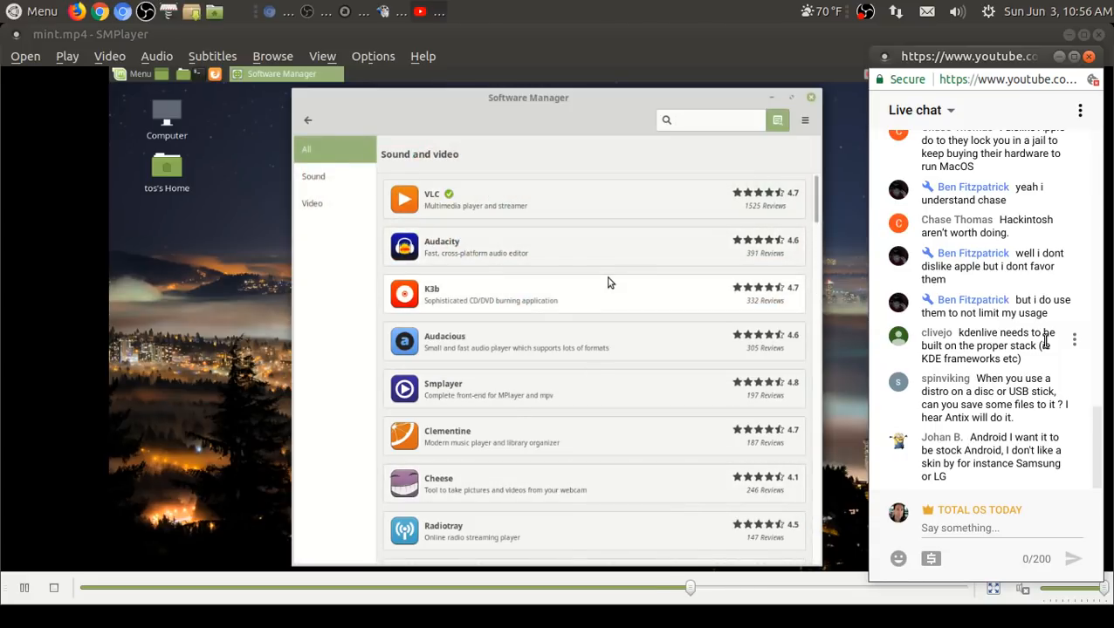
left_click(310, 203)
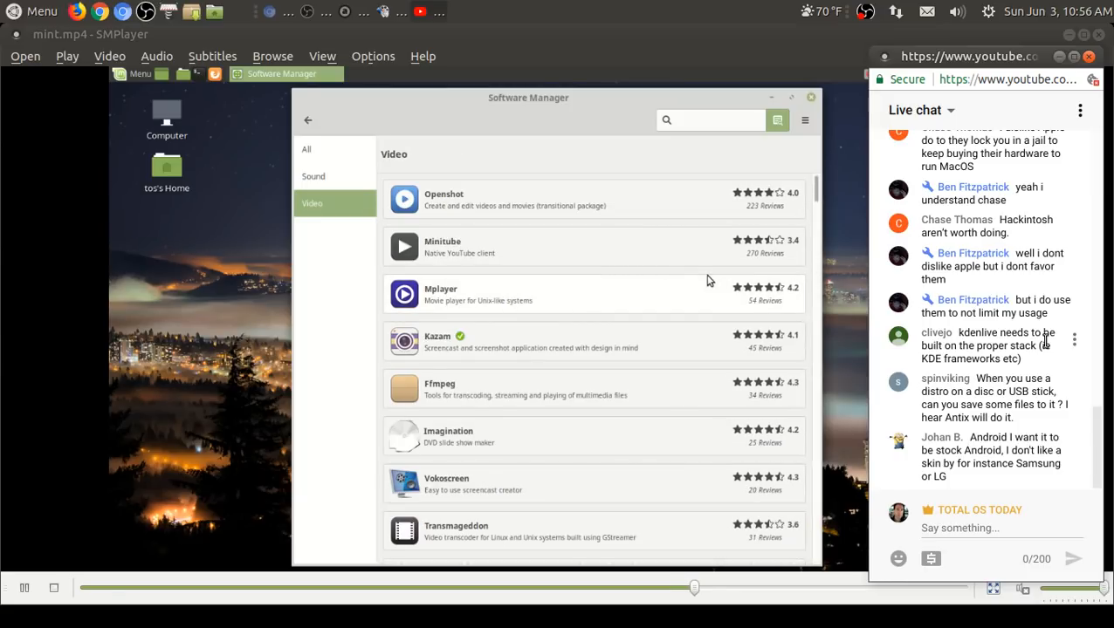
scroll("down", 3)
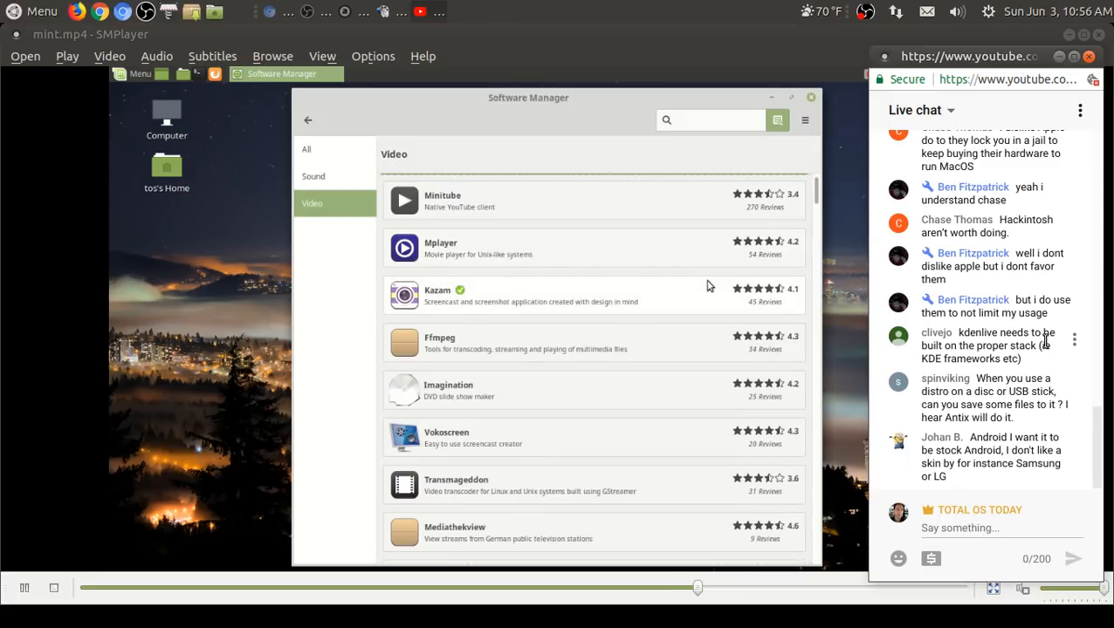
scroll("down", 3)
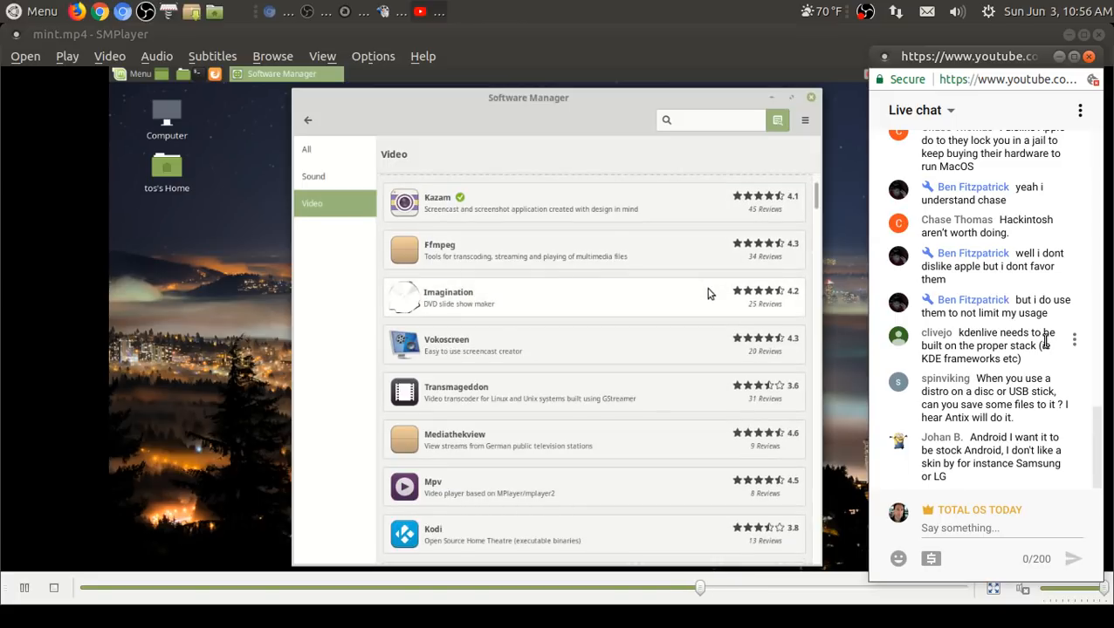
scroll("down", 3)
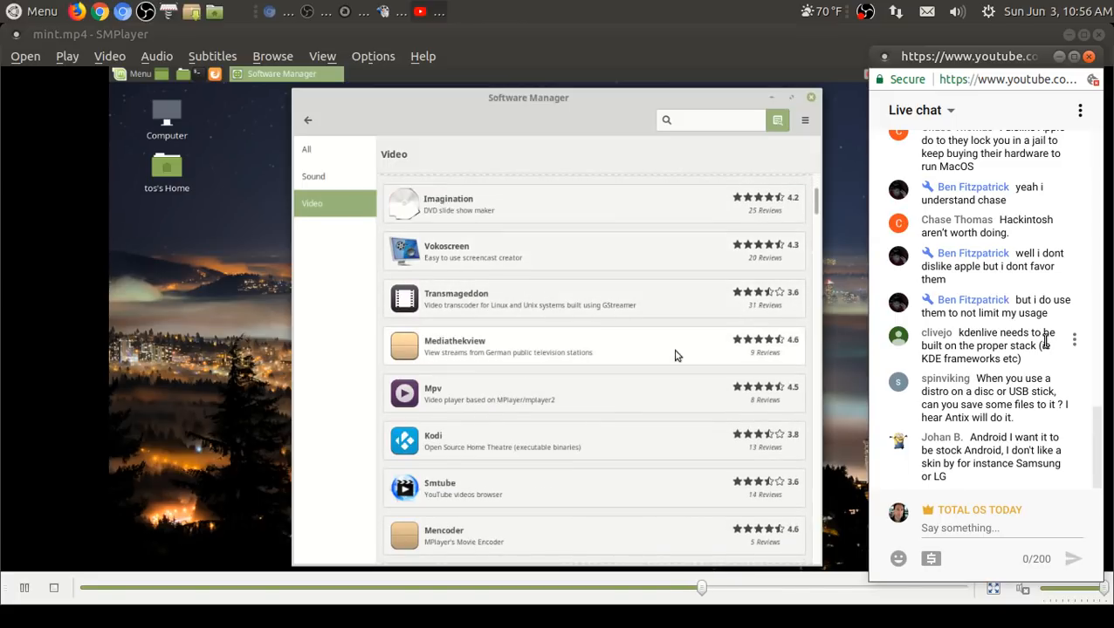
scroll("down", 3)
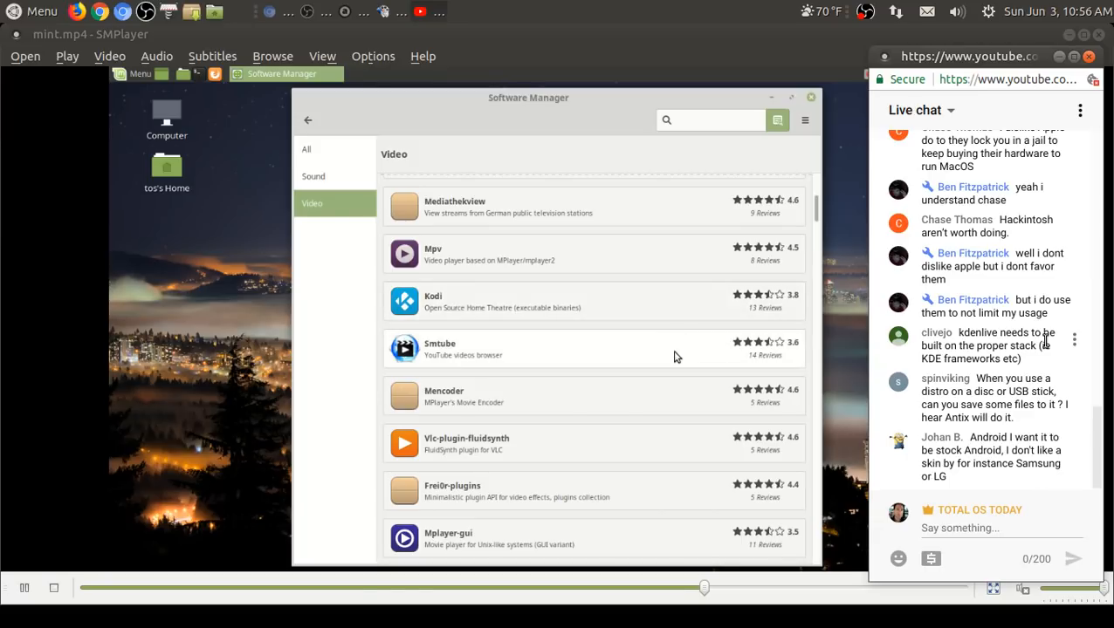
scroll("down", 3)
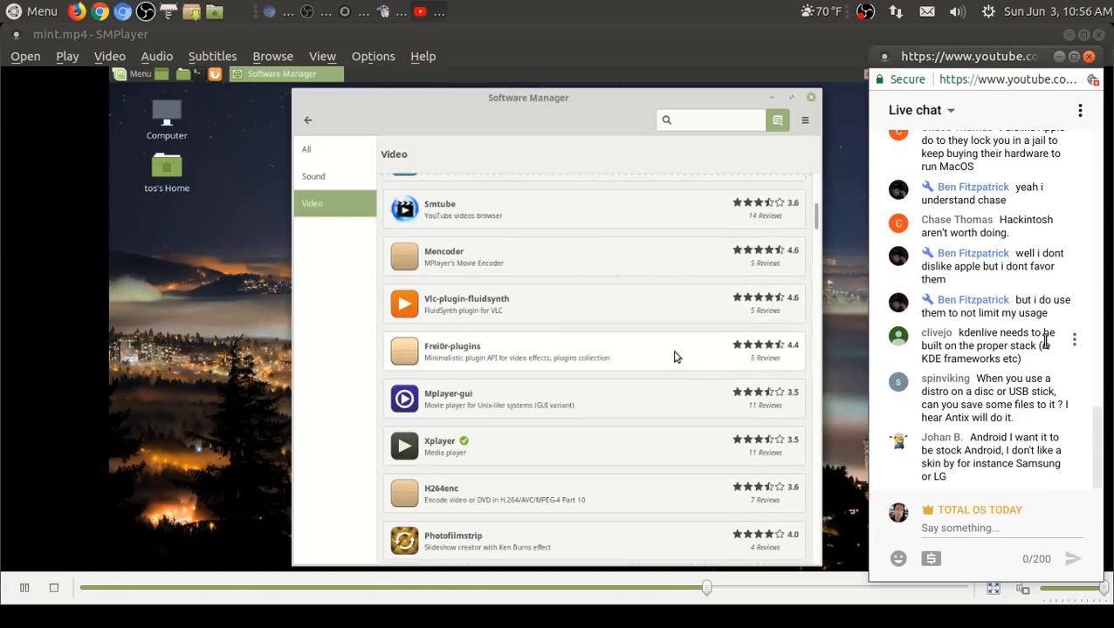
scroll("down", 3)
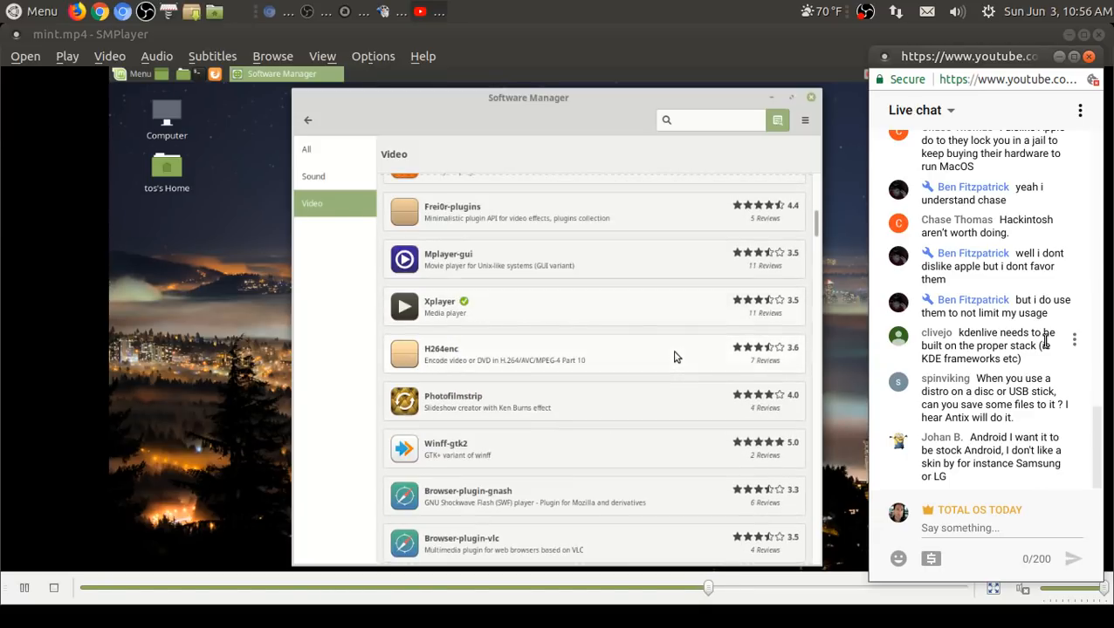
scroll("down", 3)
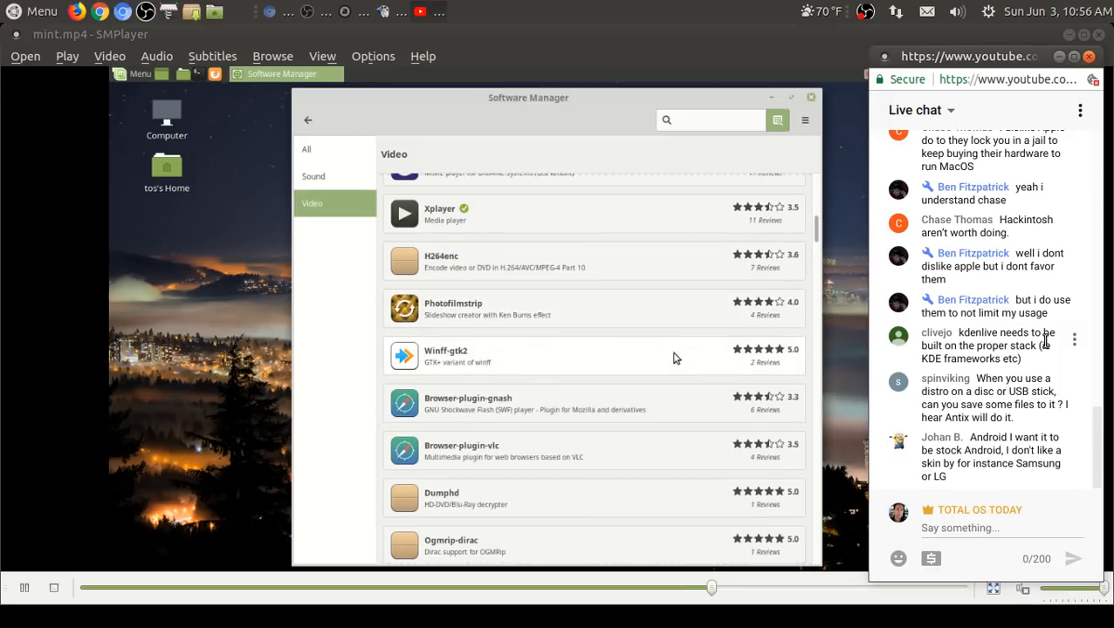
scroll("down", 3)
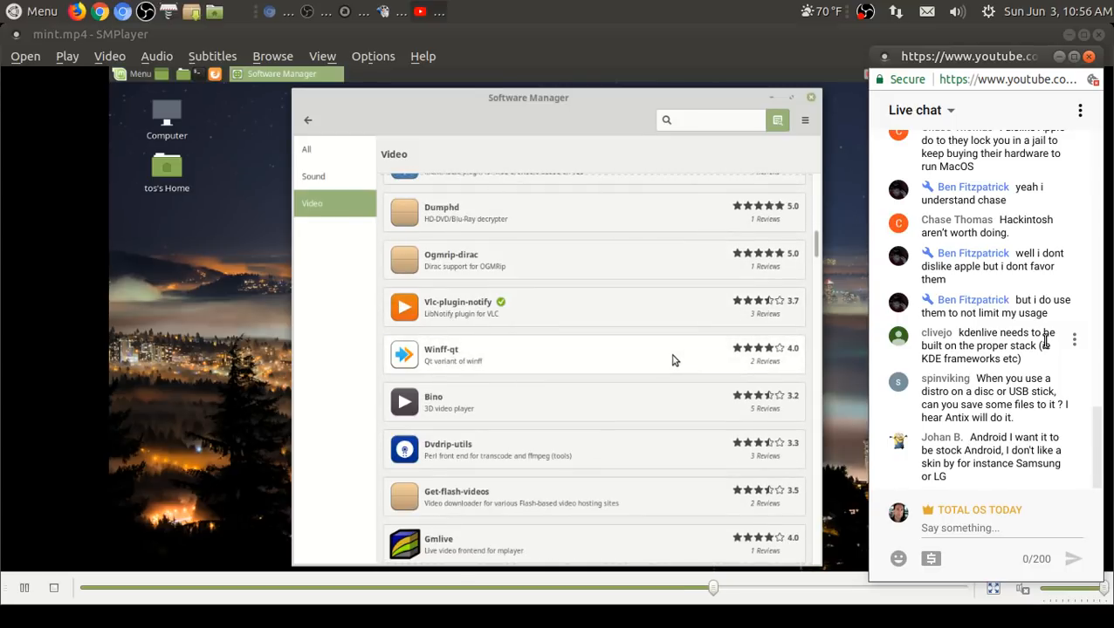
scroll("down", 3)
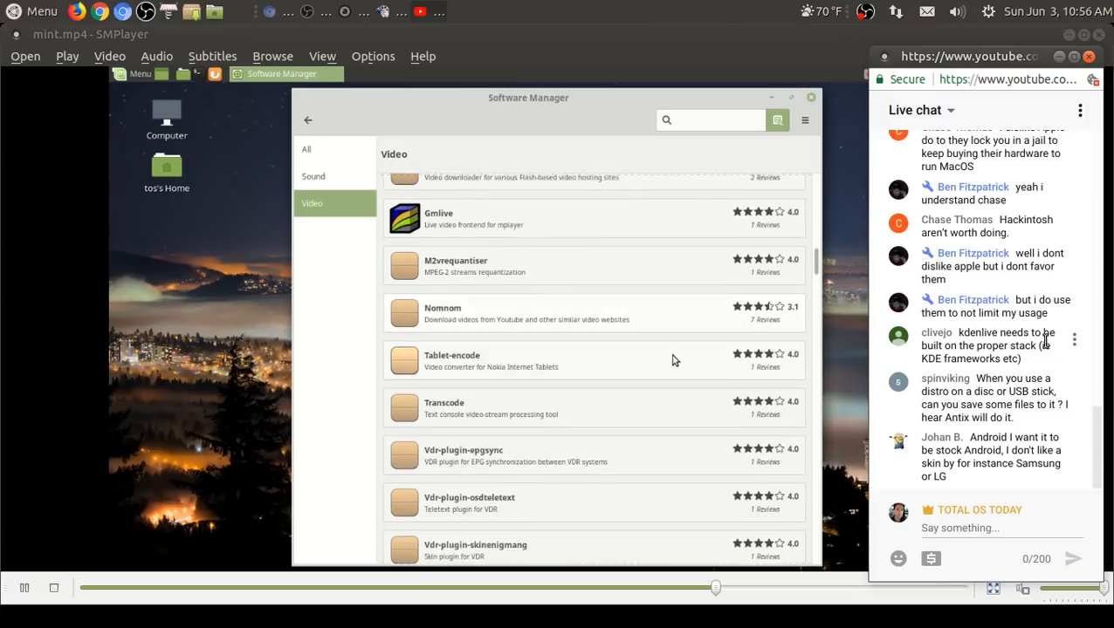
scroll("up", 3)
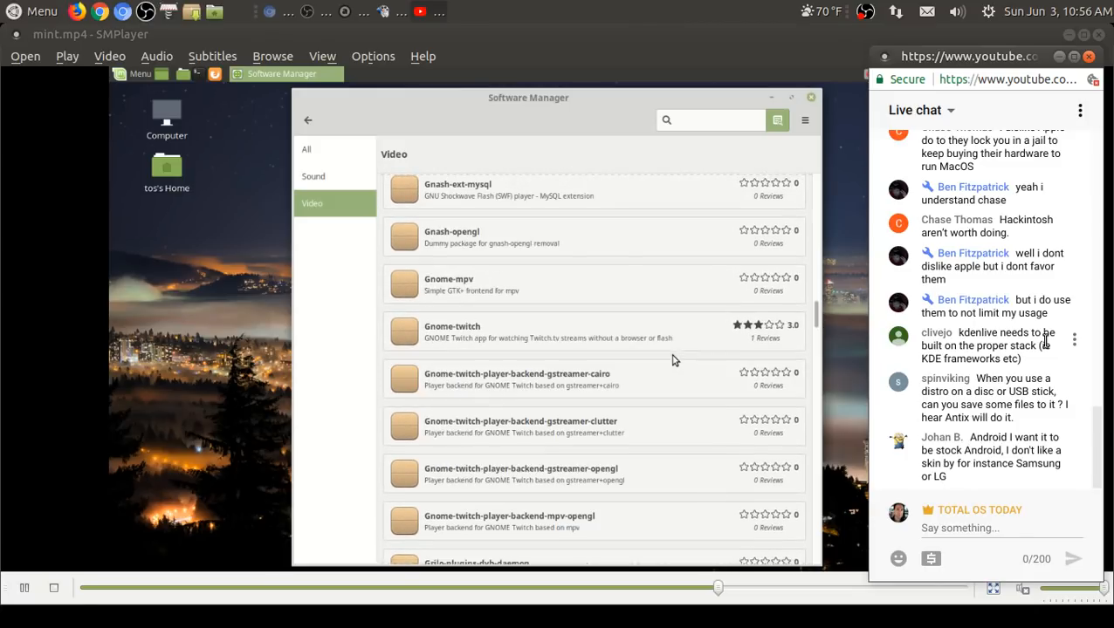
Step: Switch to the Sound category and start installing Clementine
left_click(312, 174)
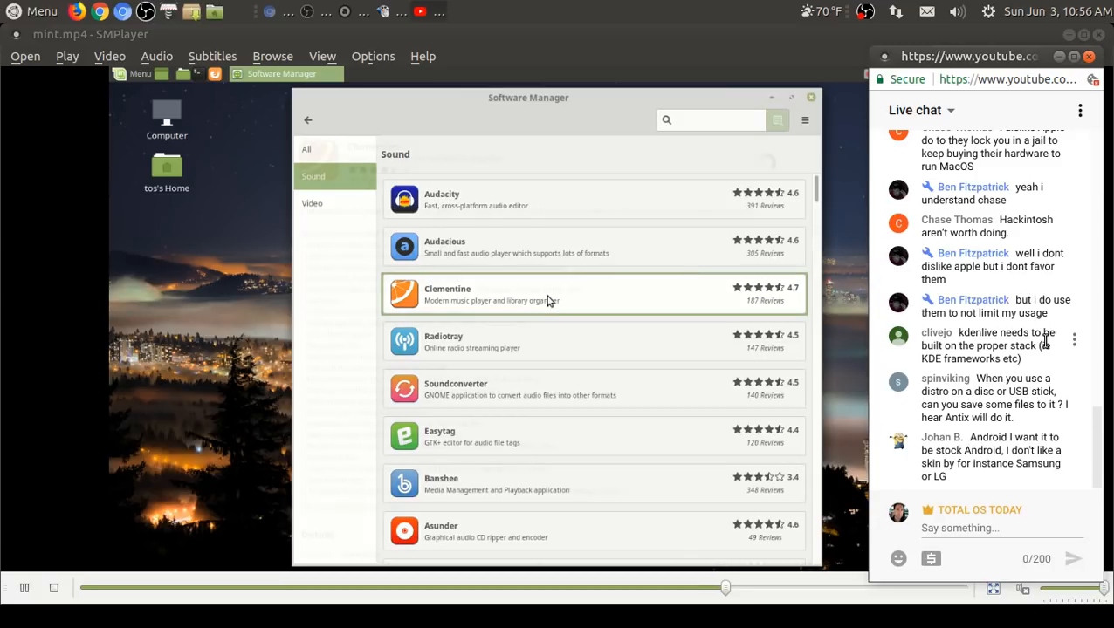
left_click(549, 294)
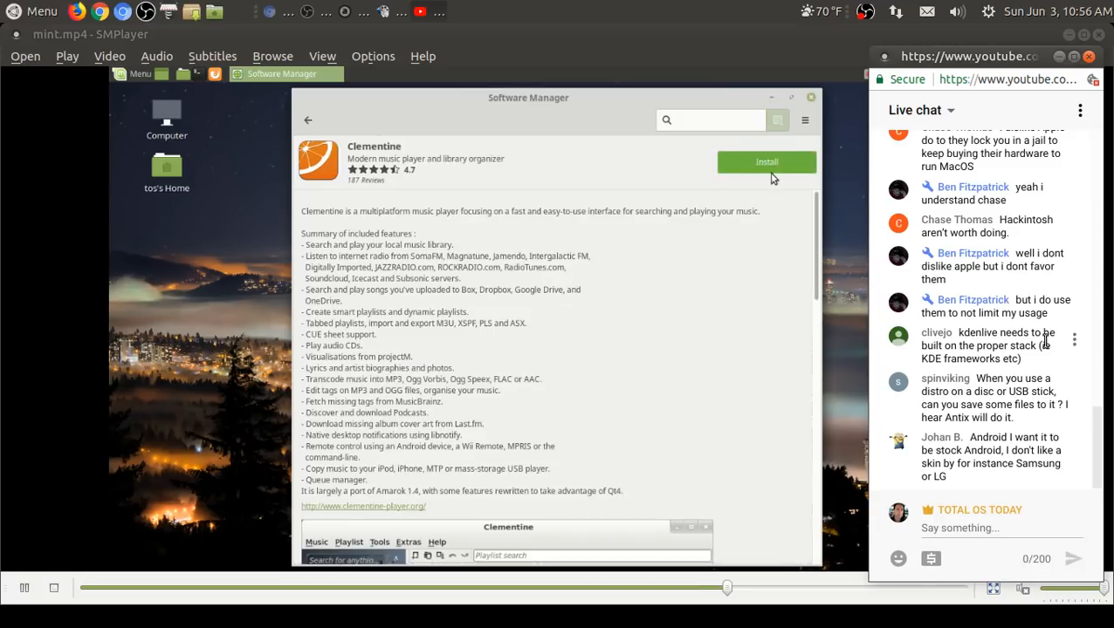
left_click(765, 161)
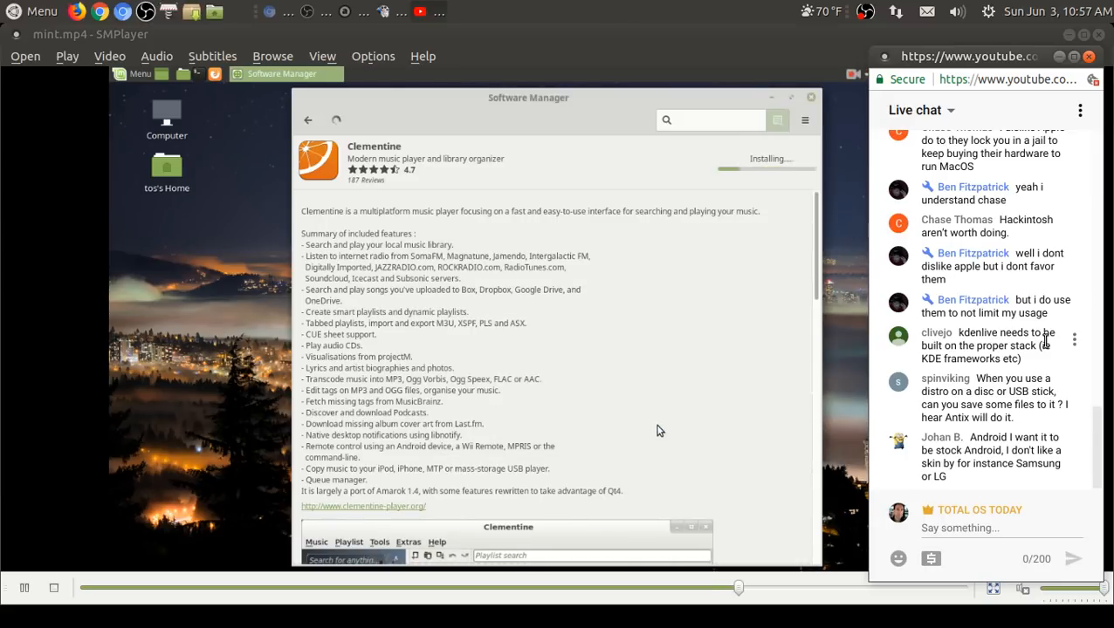
mouse_move(464, 90)
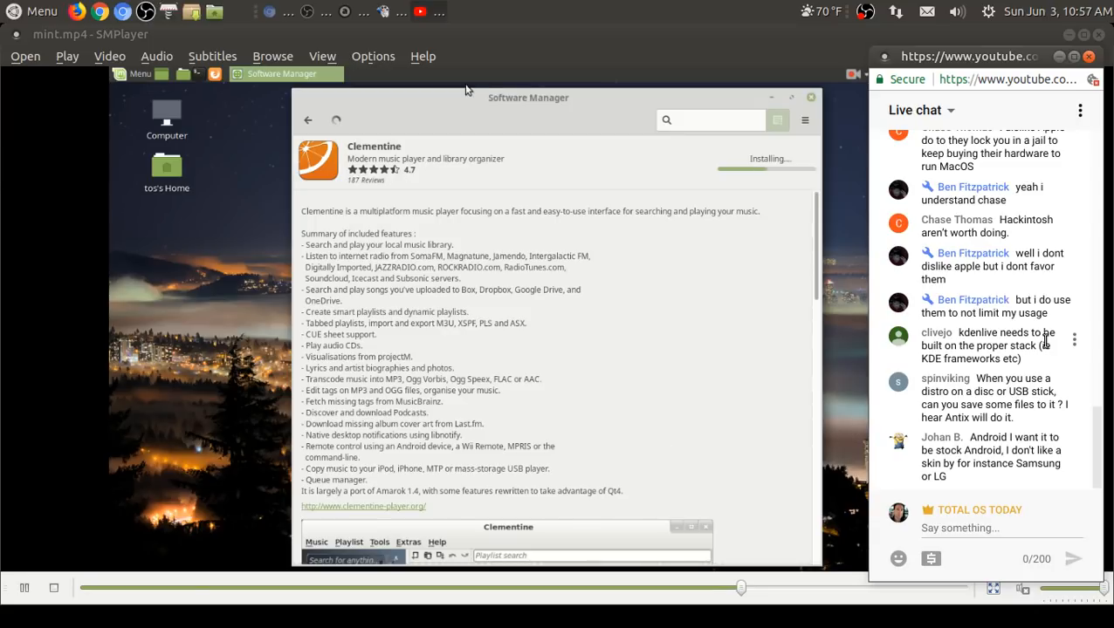
mouse_move(758, 164)
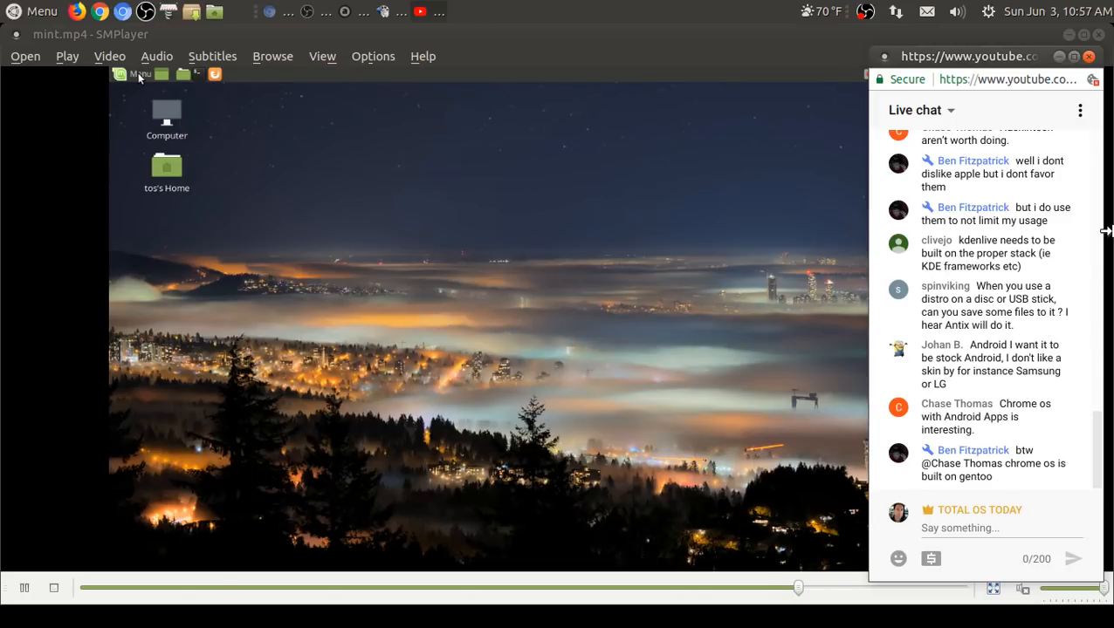
left_click(136, 73)
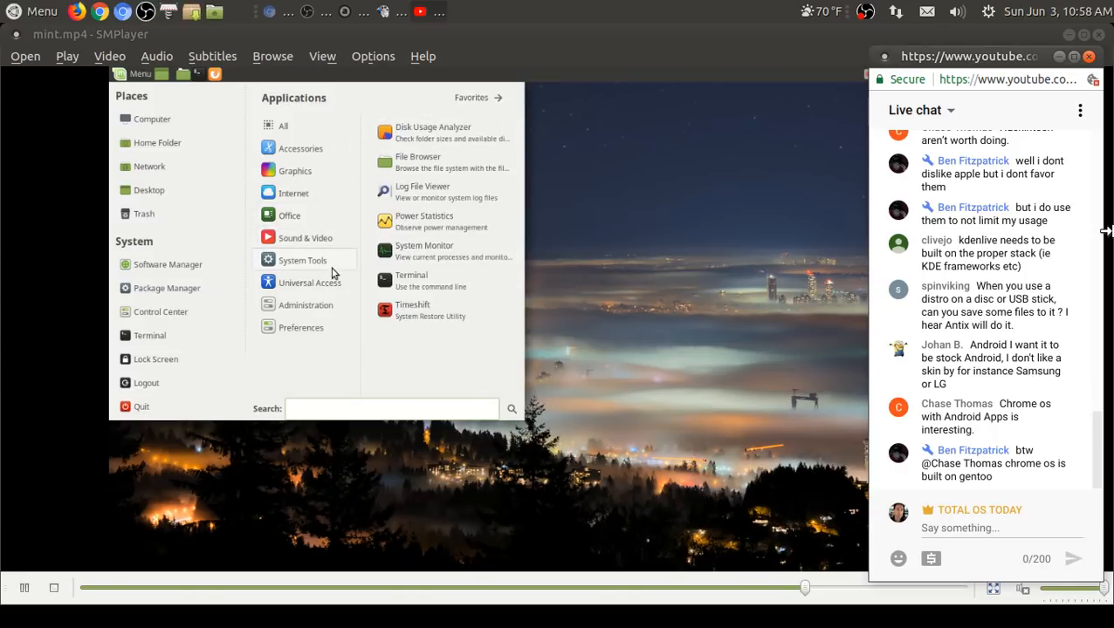
left_click(306, 304)
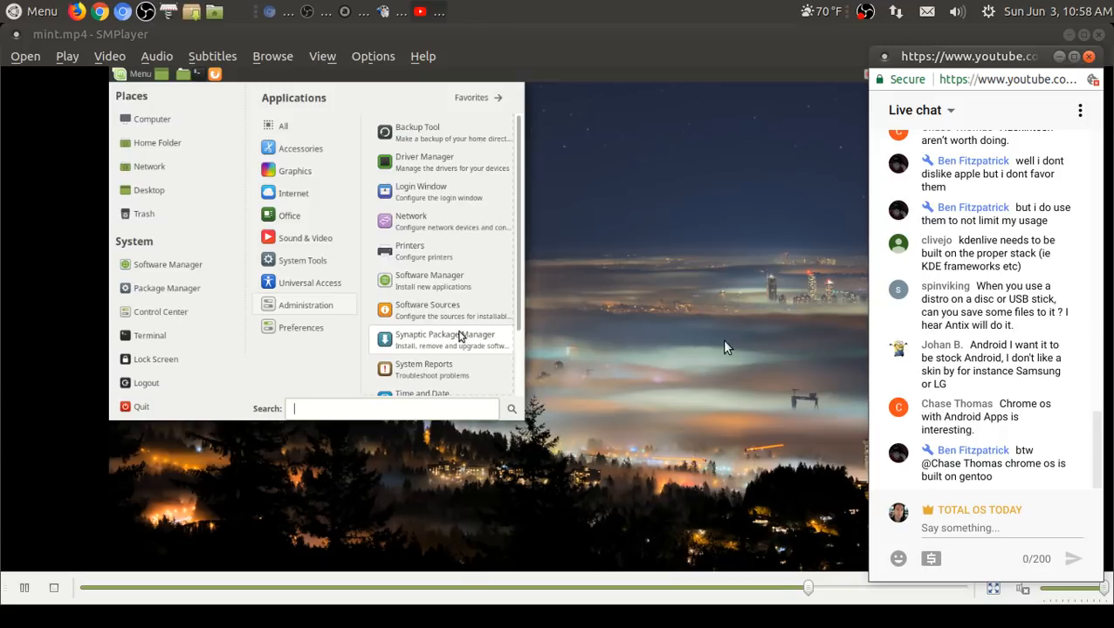
scroll("down", 3)
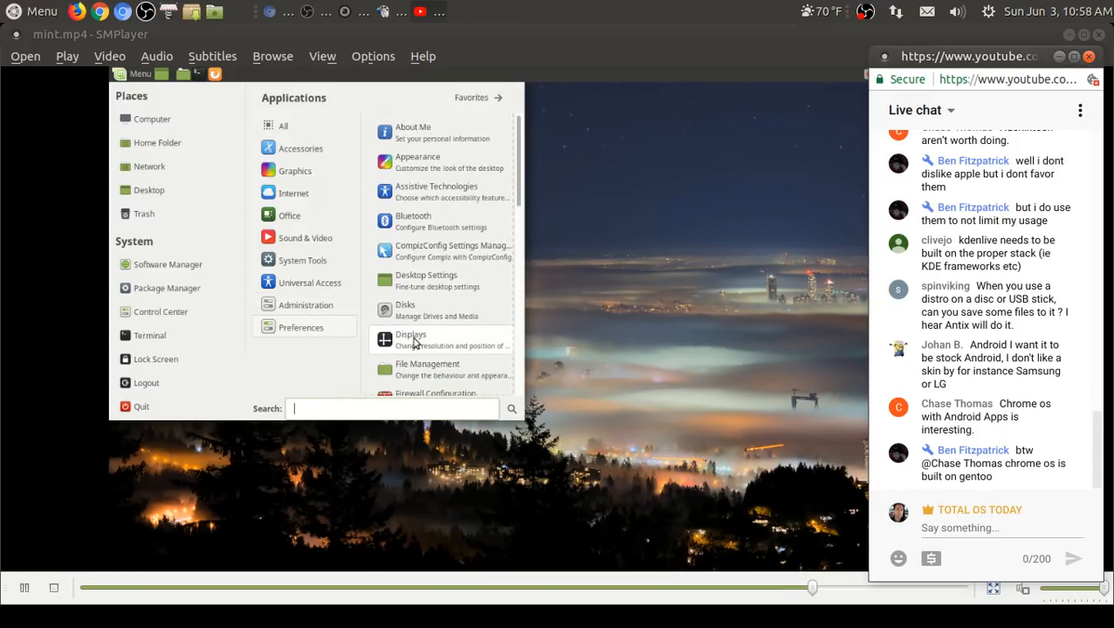
scroll("down", 3)
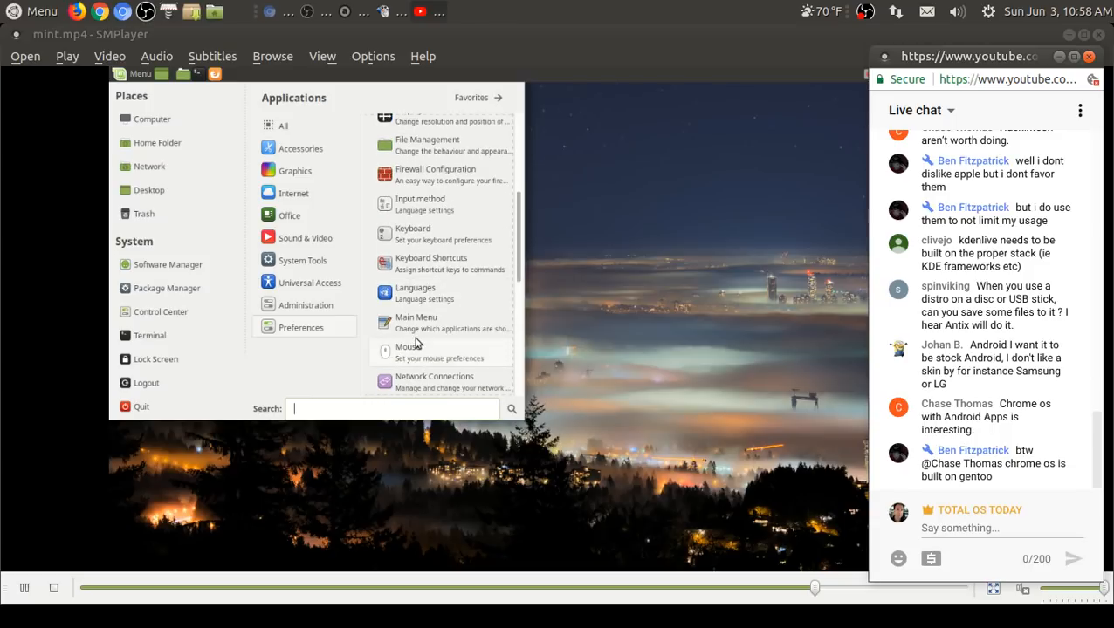
scroll("down", 3)
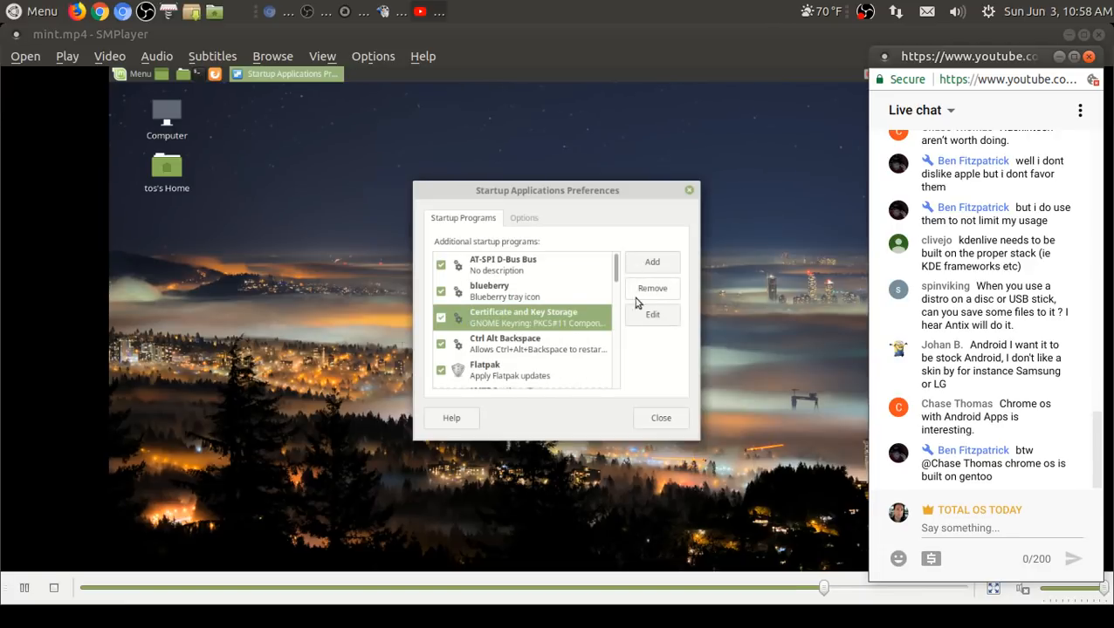
left_click(510, 370)
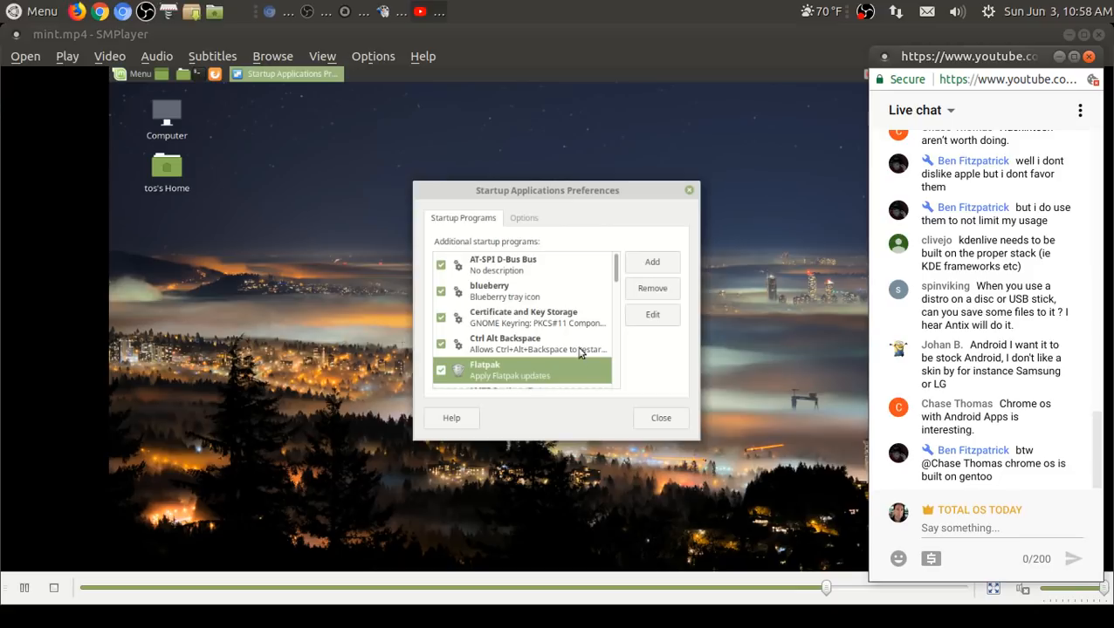
scroll("down", 3)
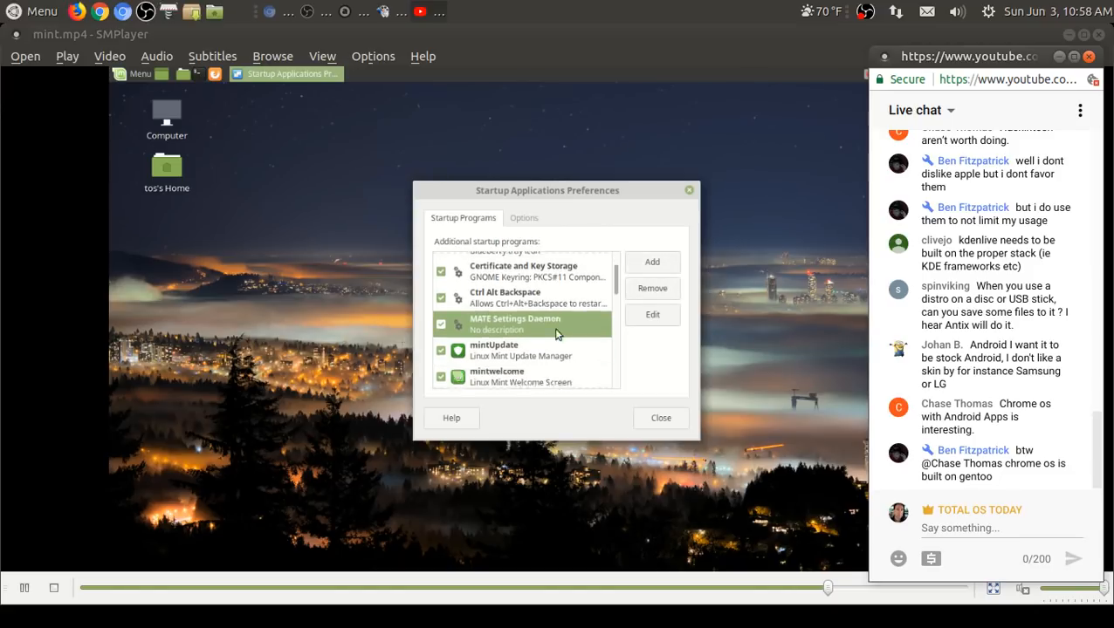
scroll("down", 3)
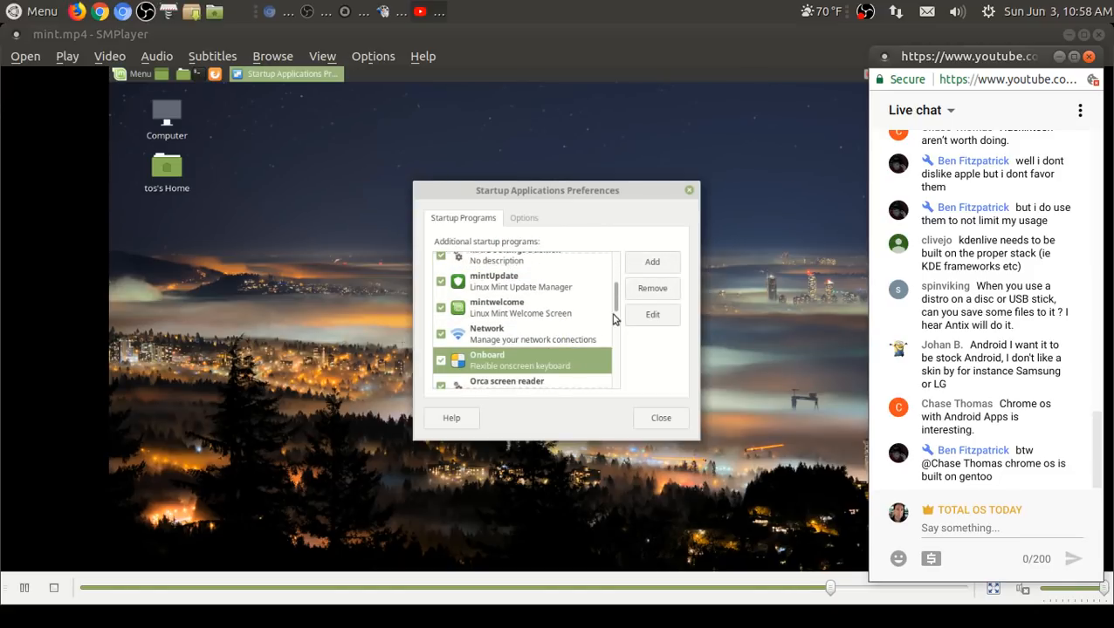
scroll("down", 3)
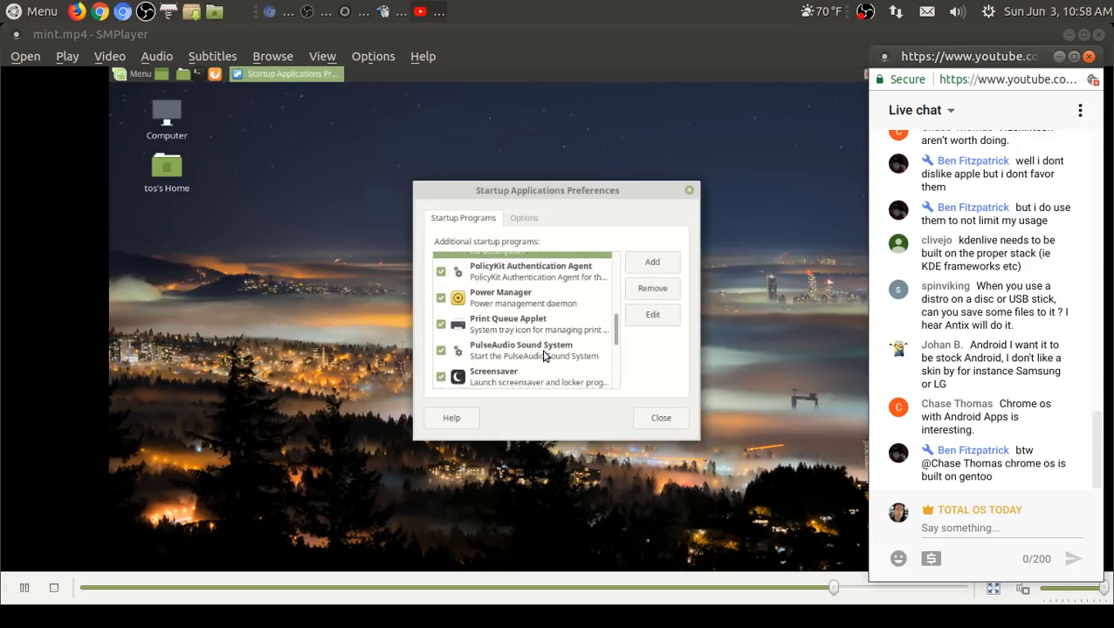
scroll("down", 3)
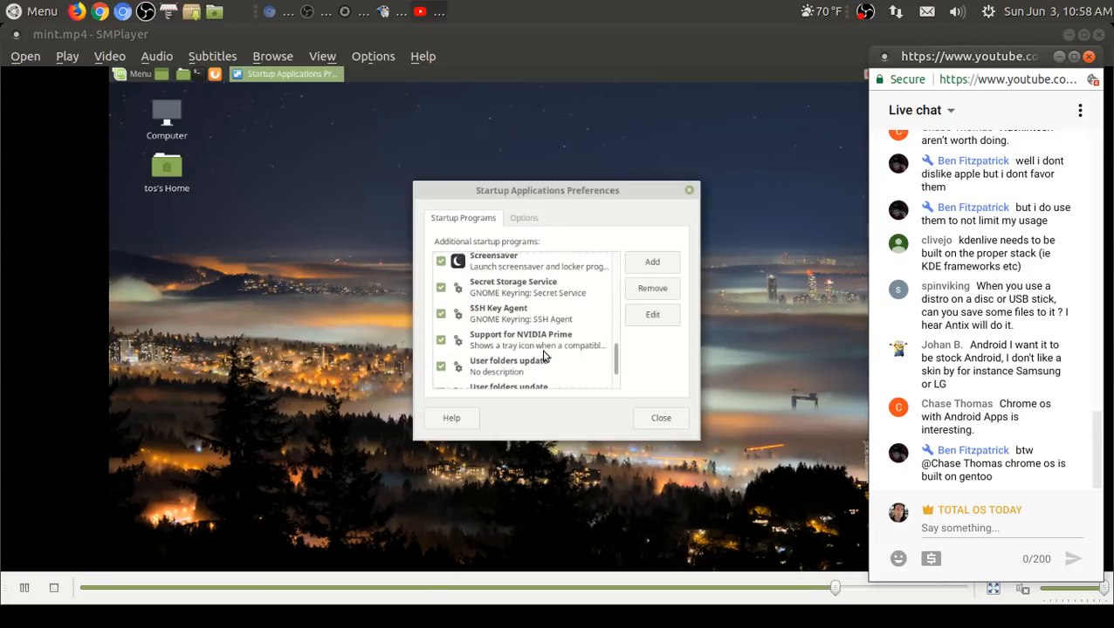
left_click(660, 419)
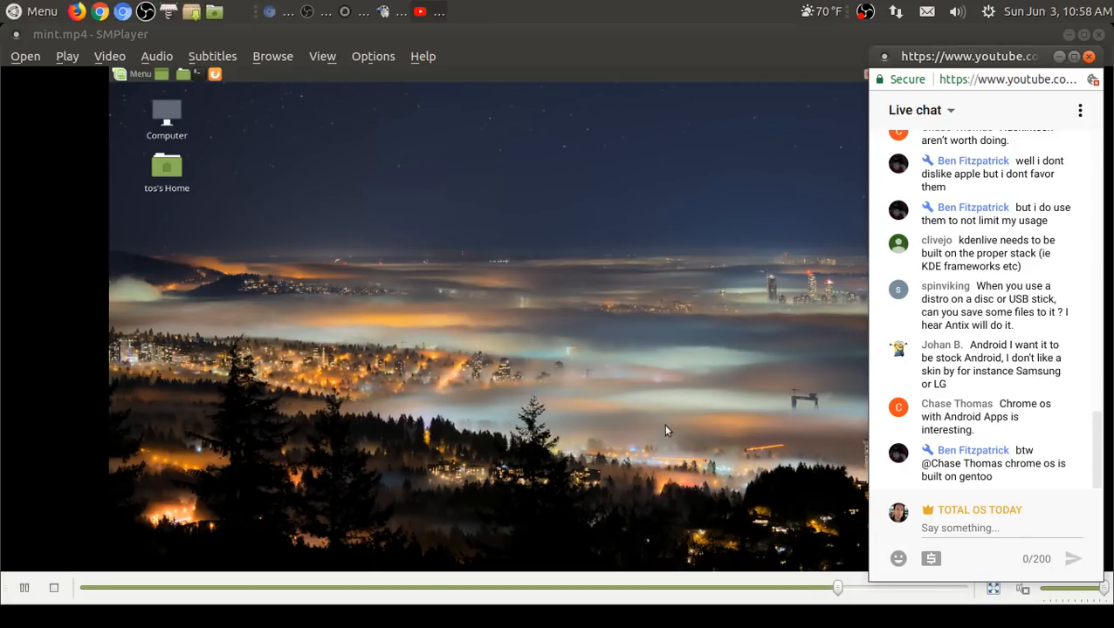
mouse_move(733, 228)
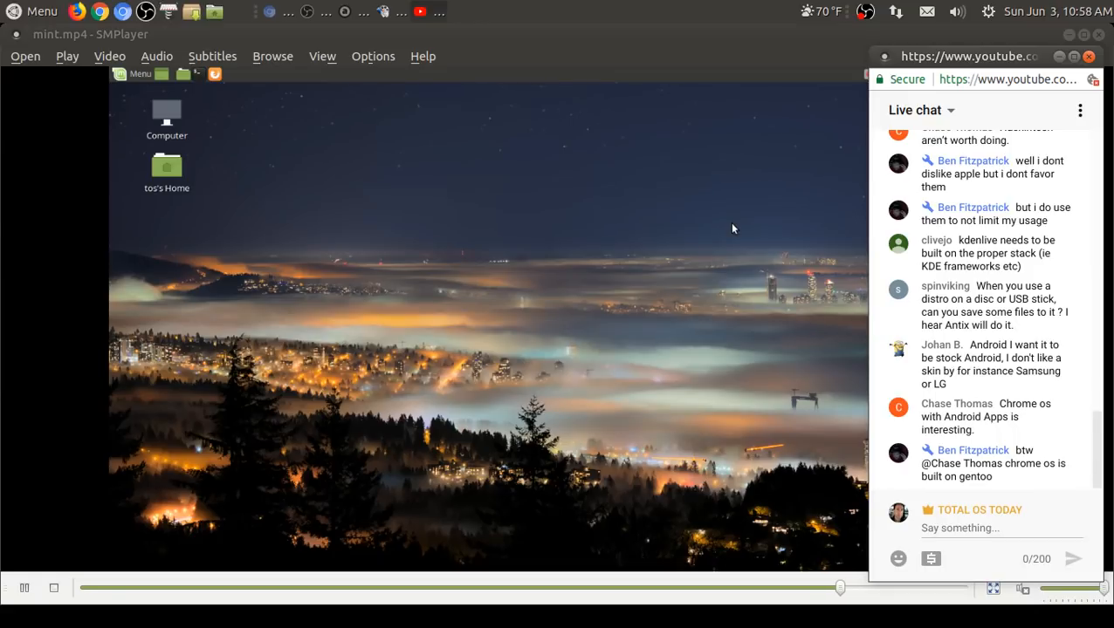
mouse_move(488, 95)
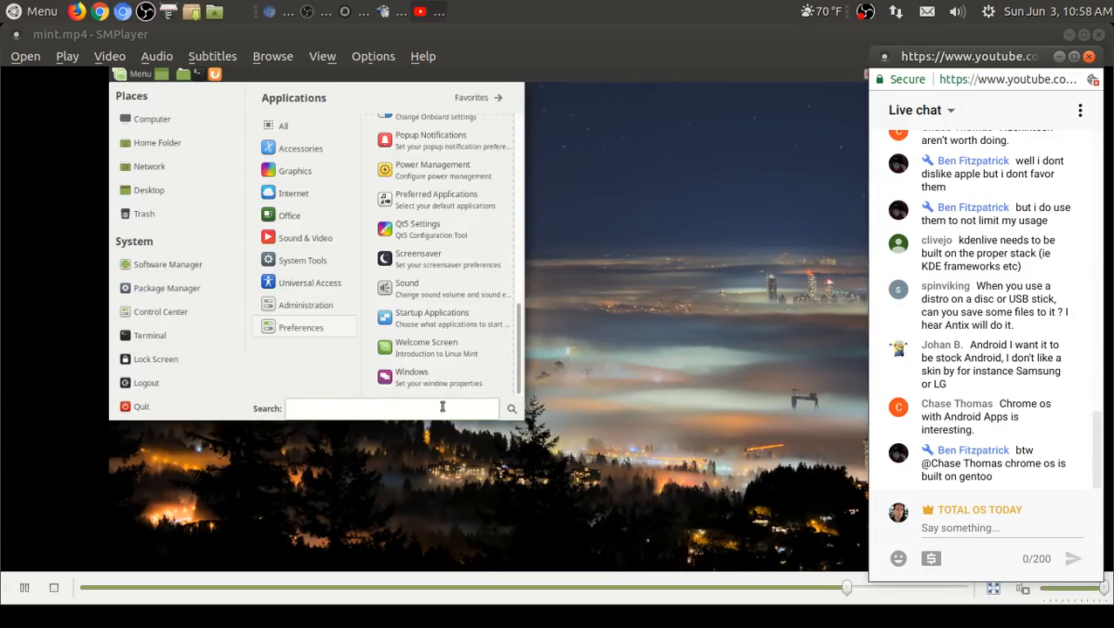
Step: Search the Mint menu for simplescreenrecorder
left_click(391, 408)
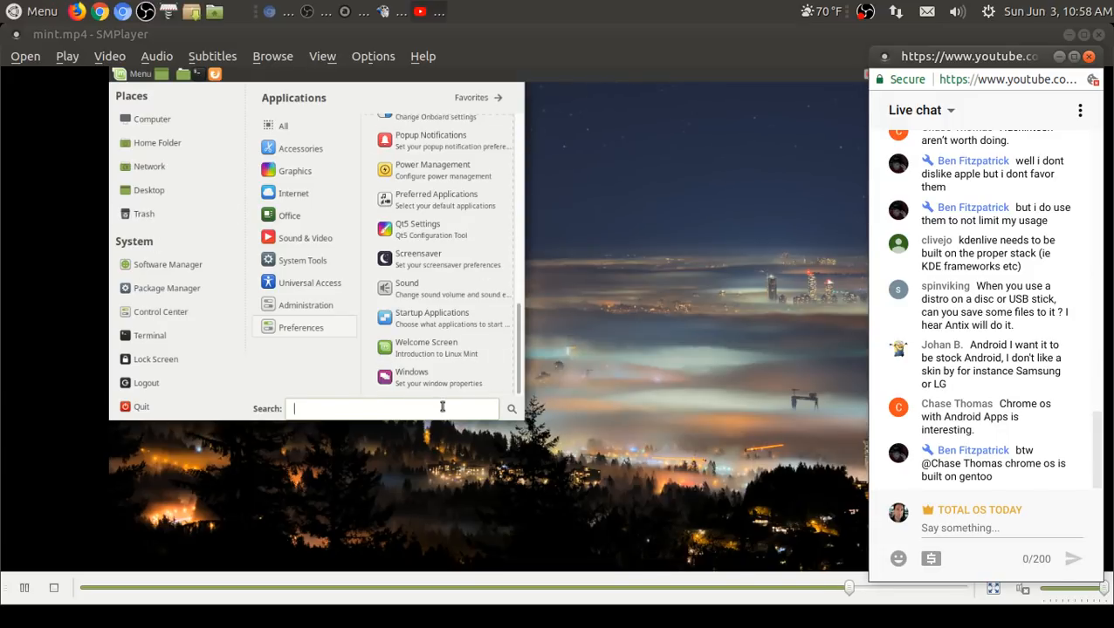
type("simplescr")
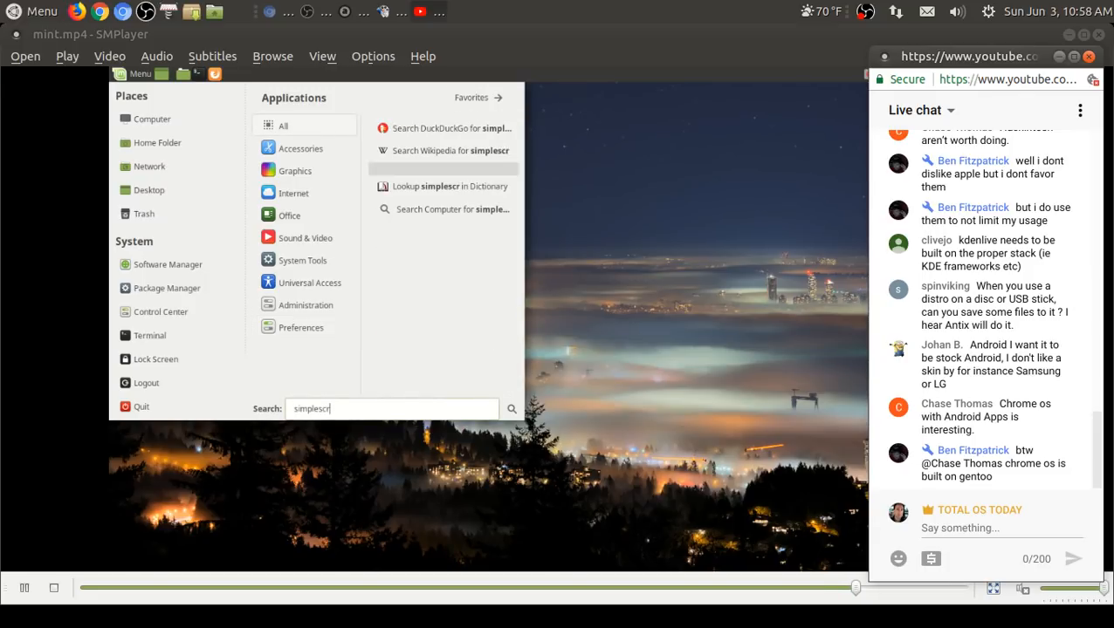
type("een")
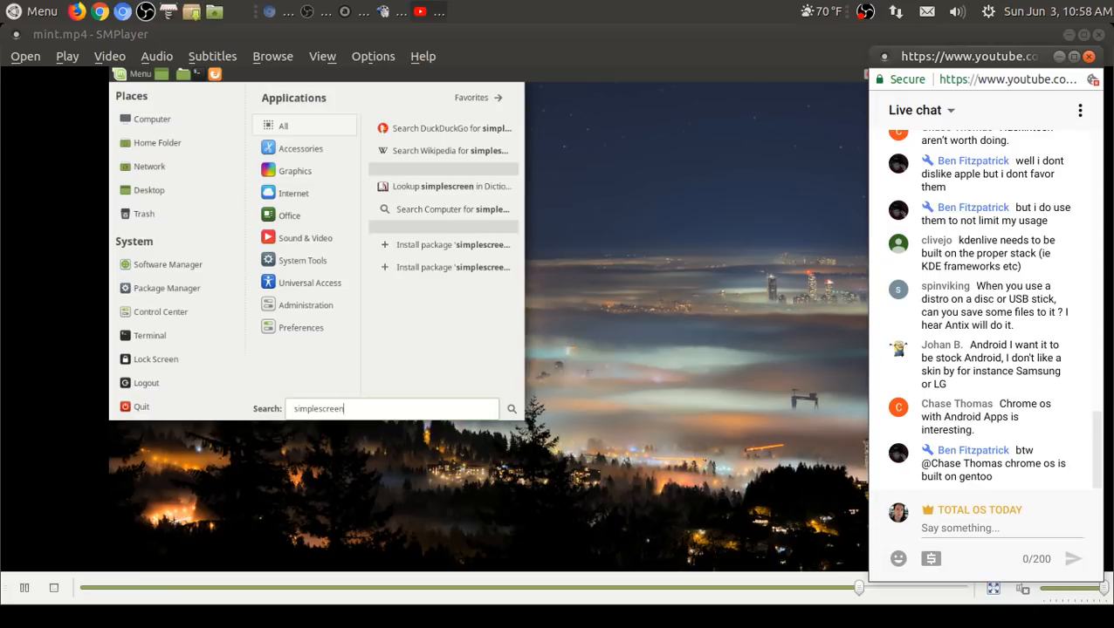
type("record")
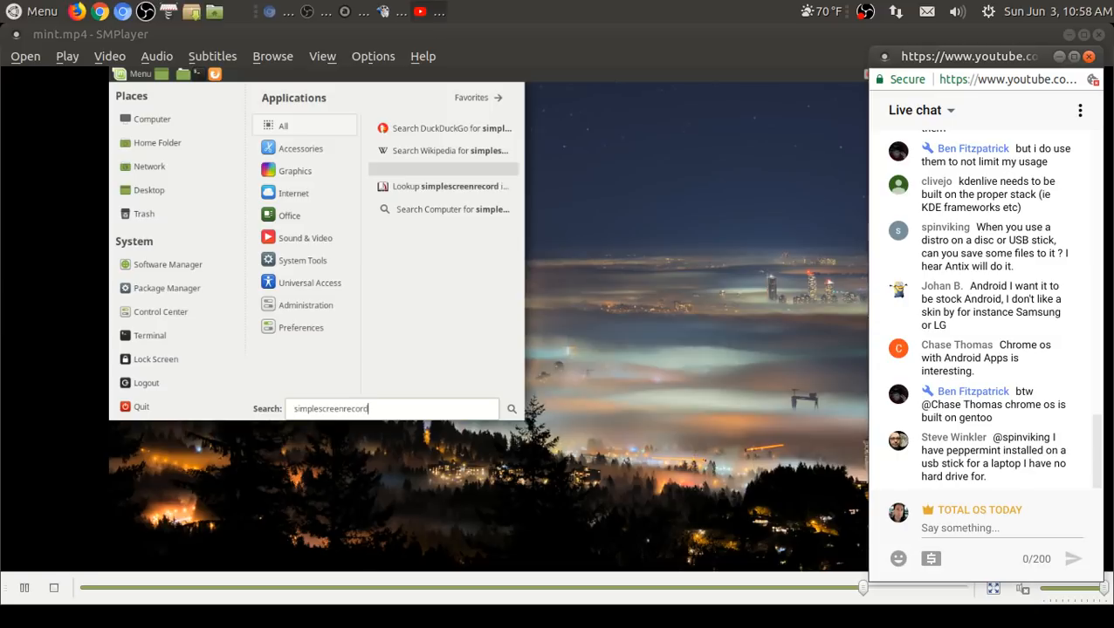
type("er")
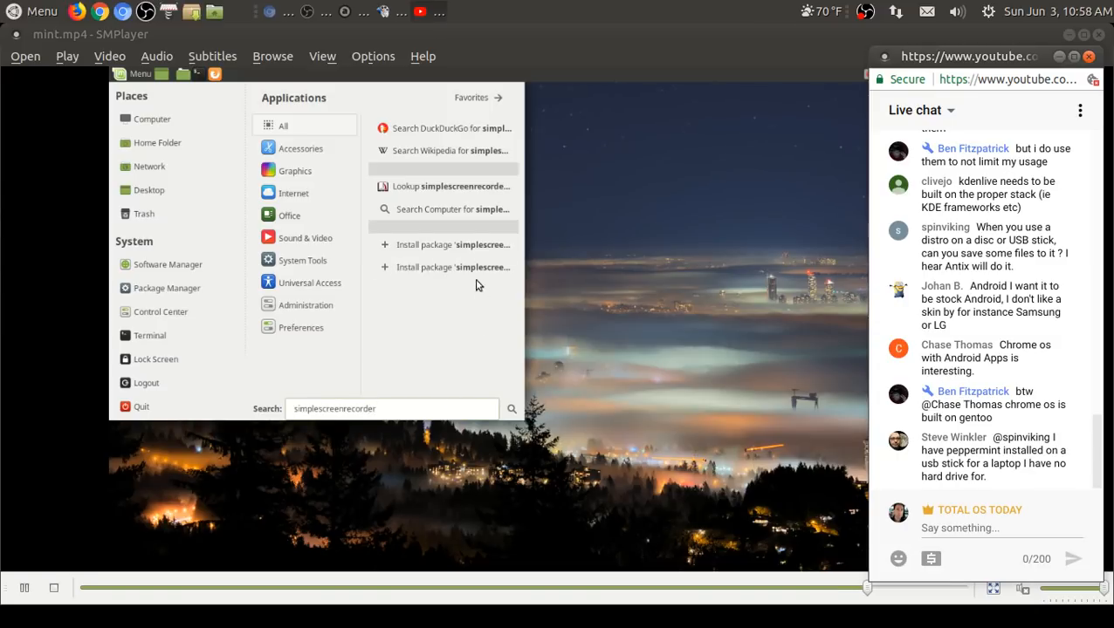
mouse_move(478, 267)
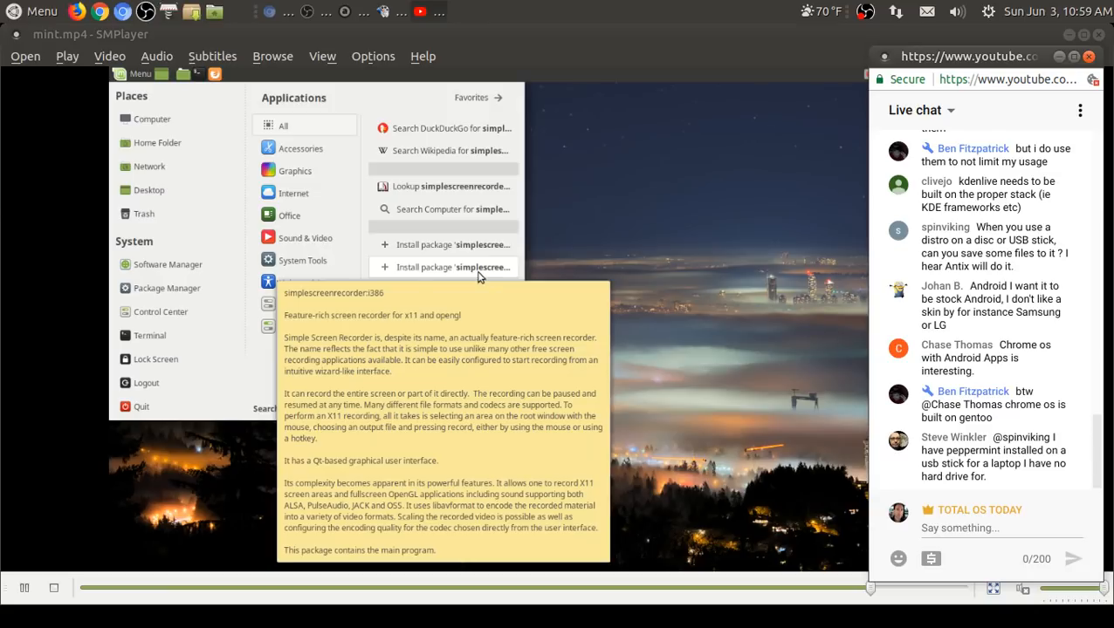
Step: Start installing simplescreenrecorder, confirm it and dismiss the authentication prompts
left_click(712, 269)
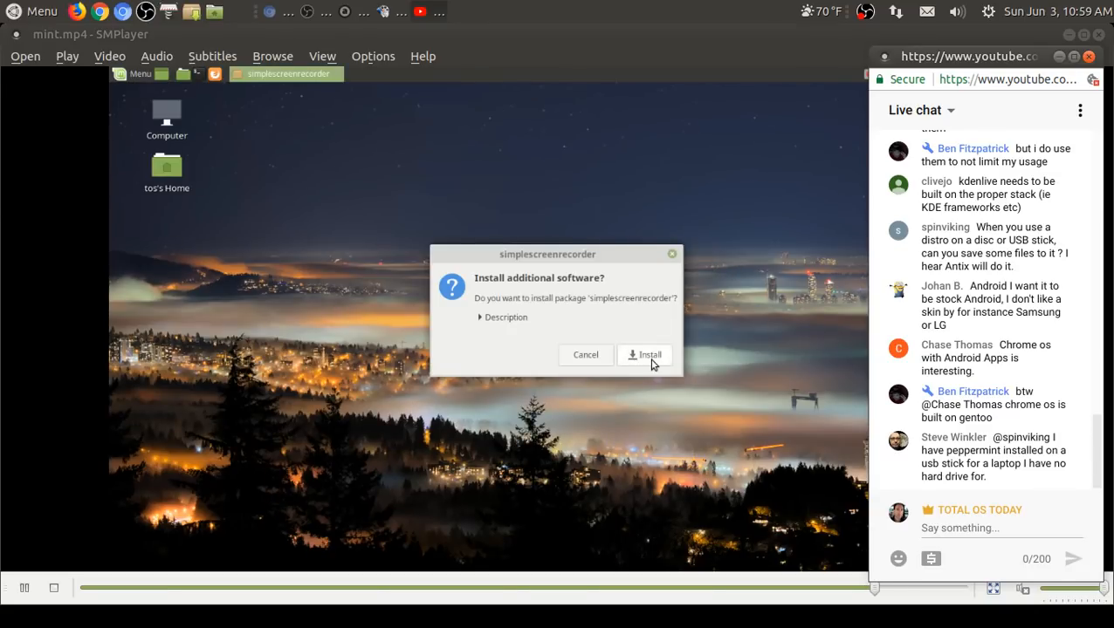
left_click(644, 354)
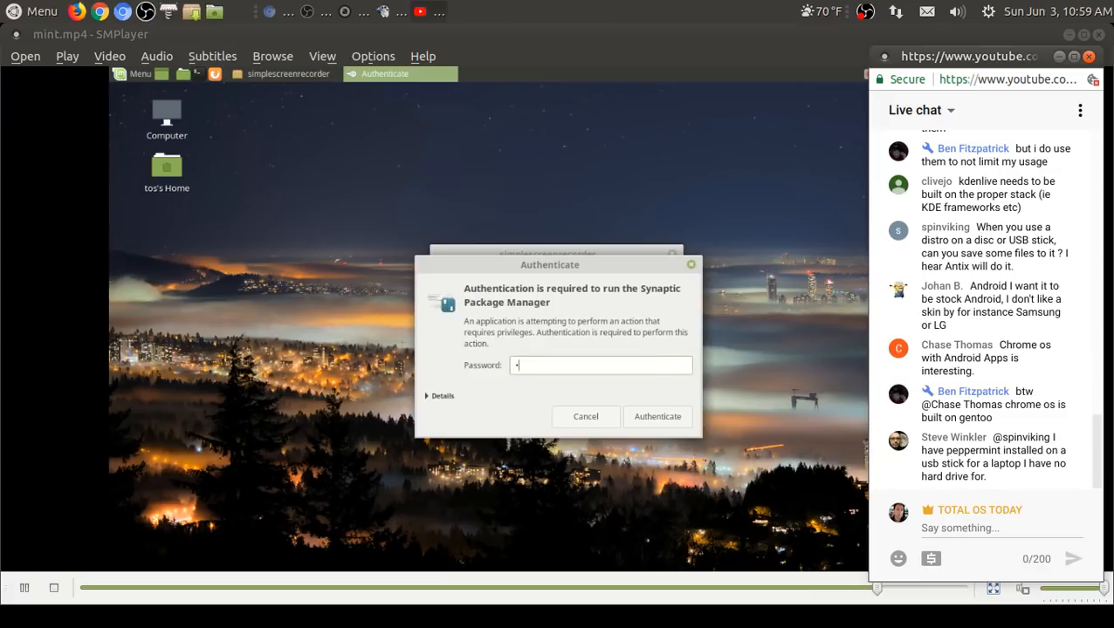
left_click(658, 415)
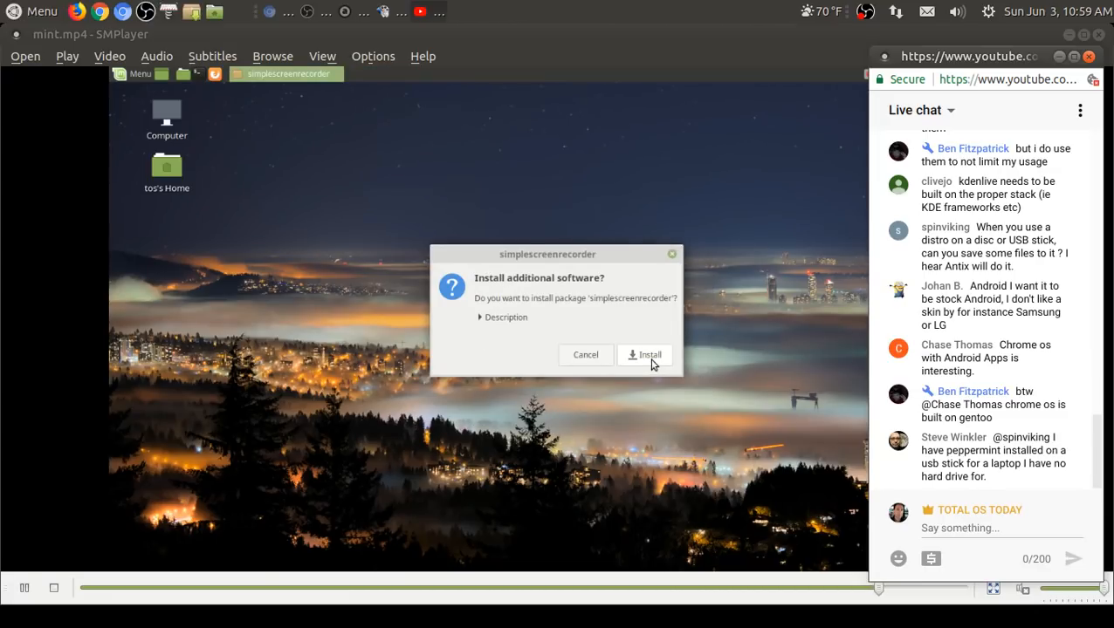
mouse_move(761, 346)
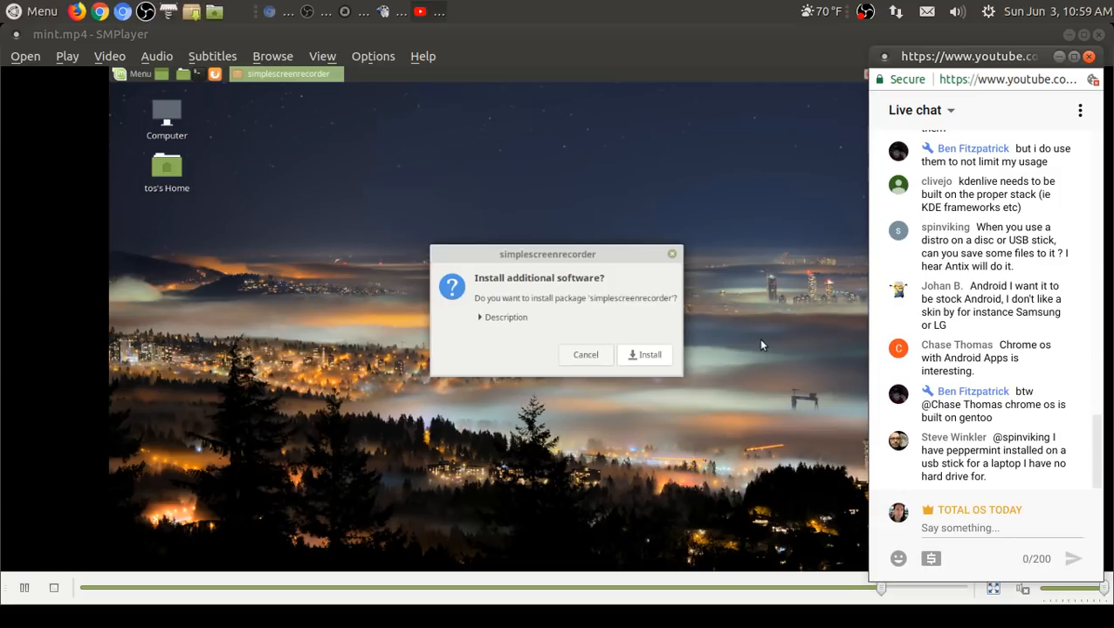
left_click(644, 355)
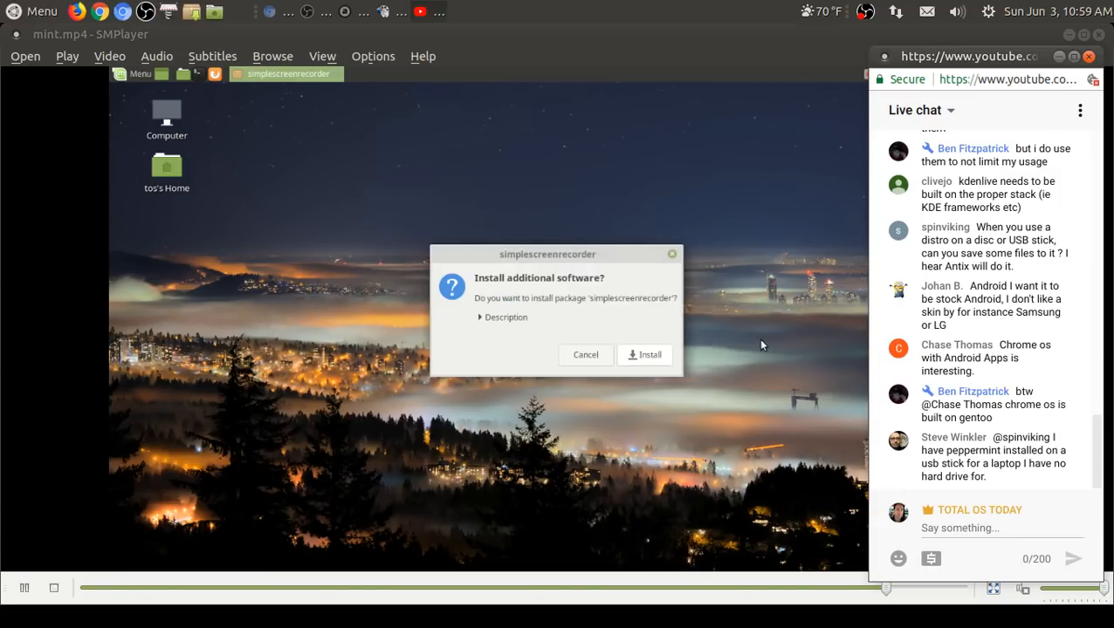
left_click(644, 355)
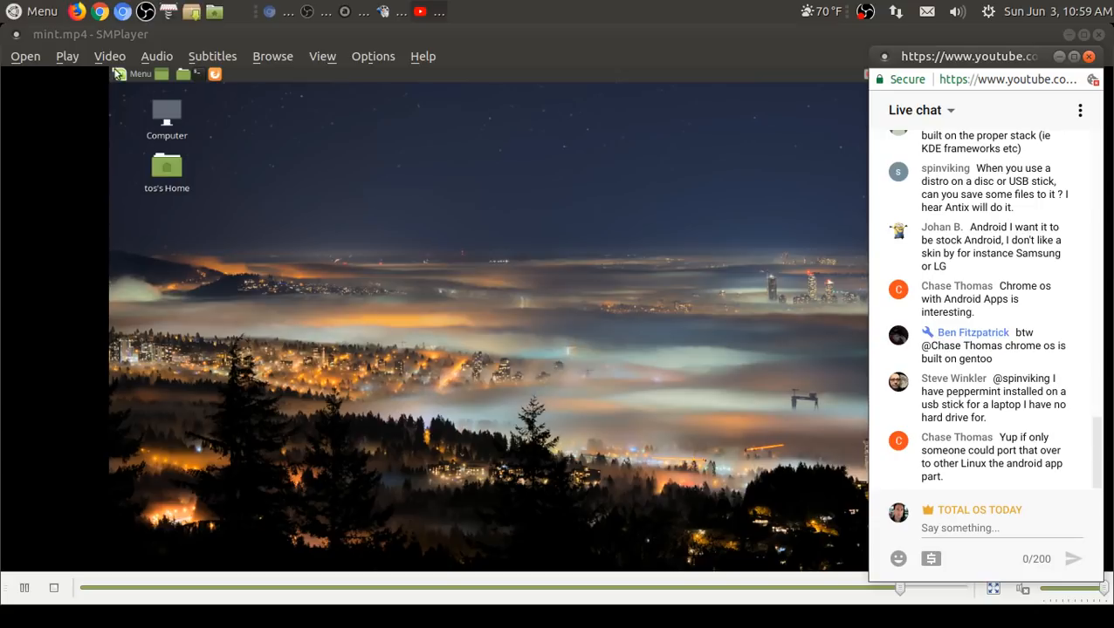
Step: Launch SimpleScreenRecorder from the Mint menu, showing its welcome window
left_click(132, 73)
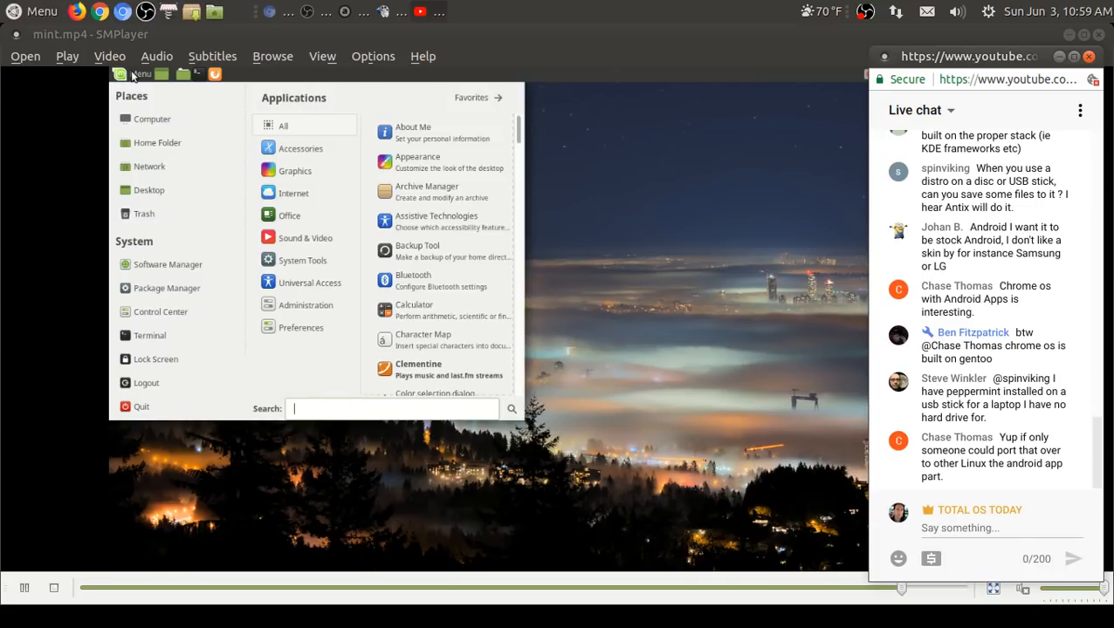
left_click(304, 237)
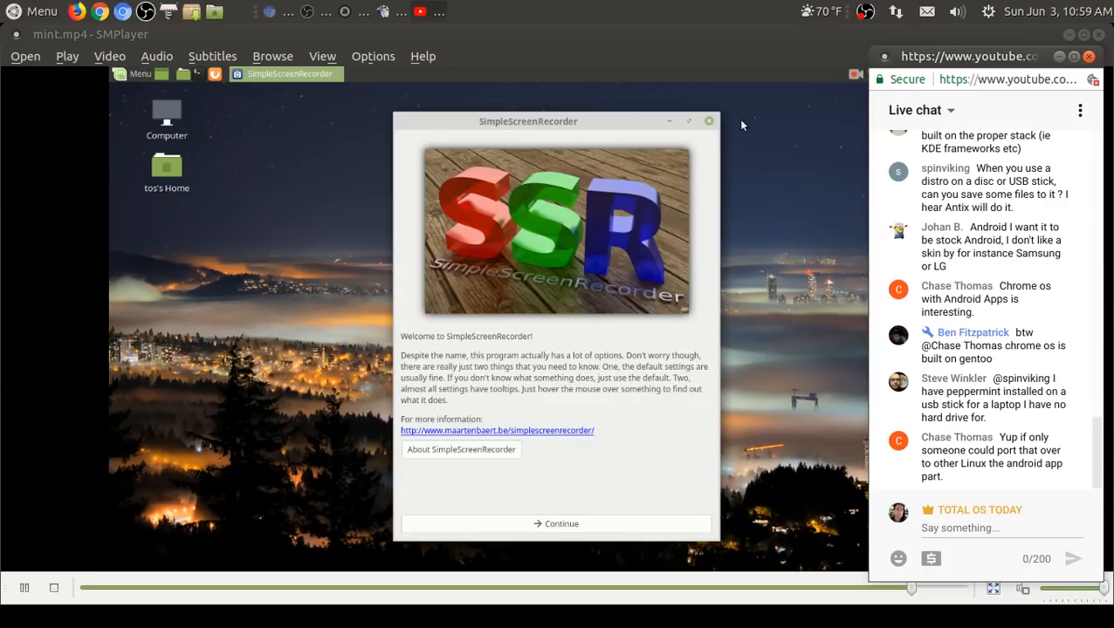
left_click(709, 120)
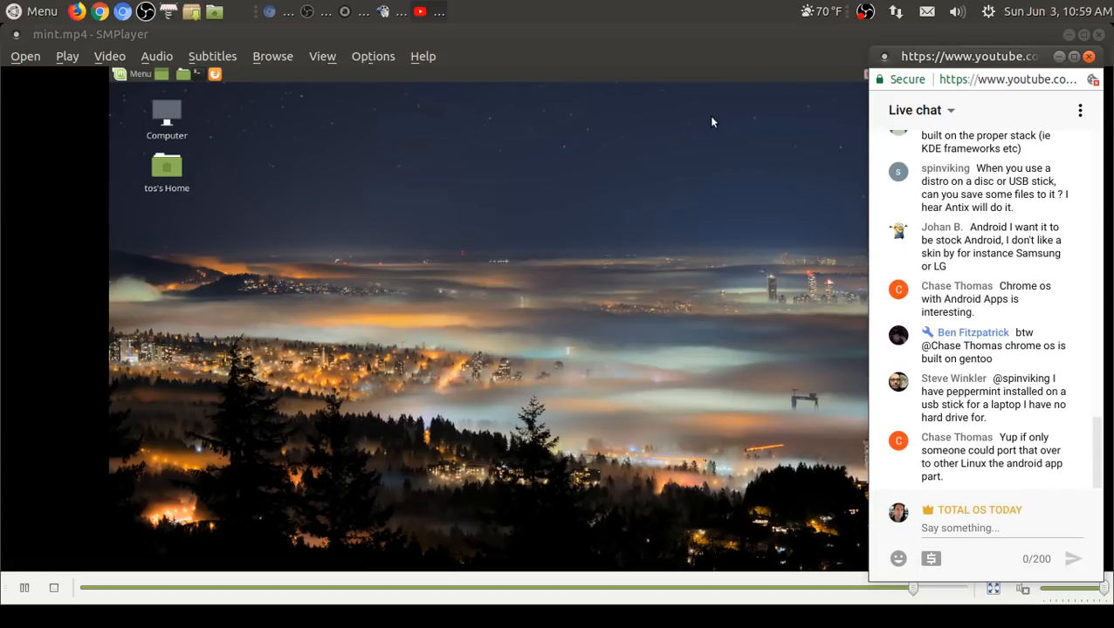
Step: Create an empty file on the desktop, open it, then delete it
right_click(712, 122)
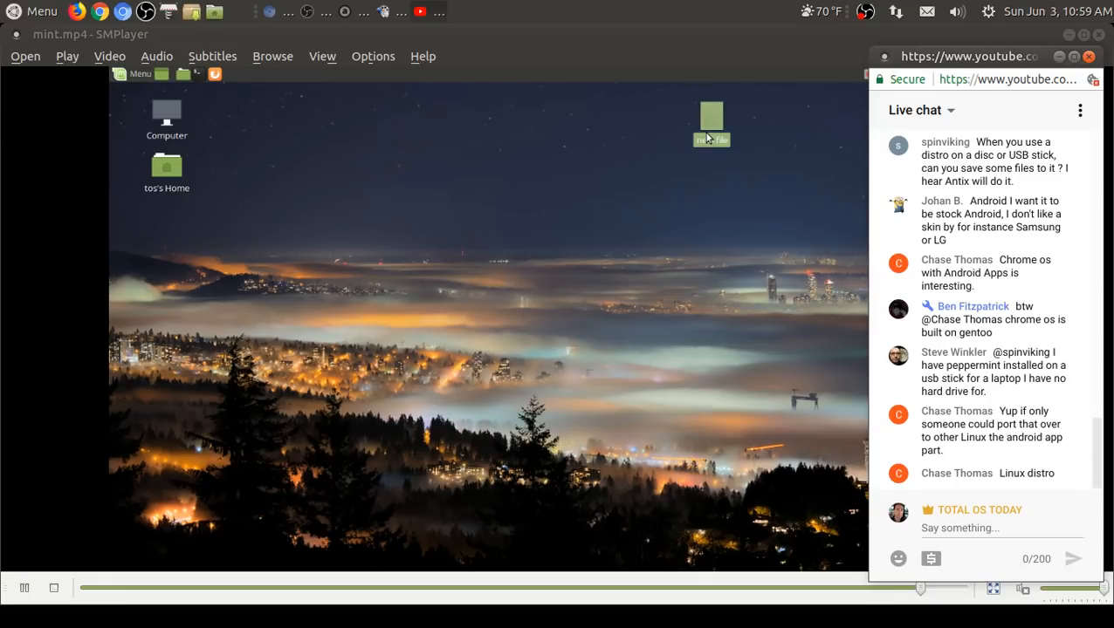
double_click(710, 118)
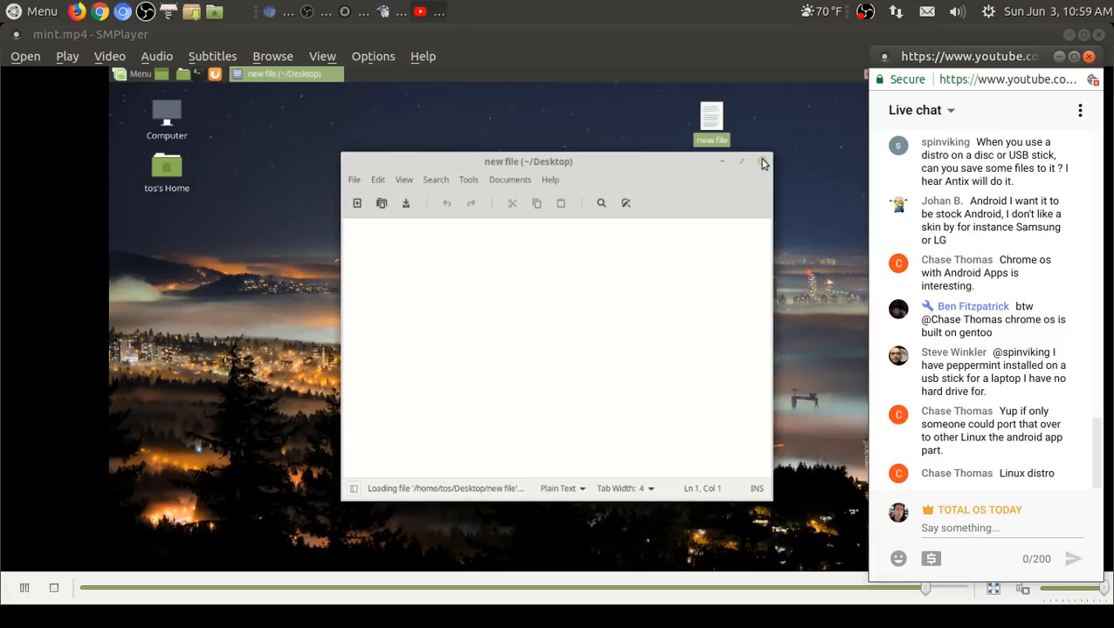
right_click(711, 119)
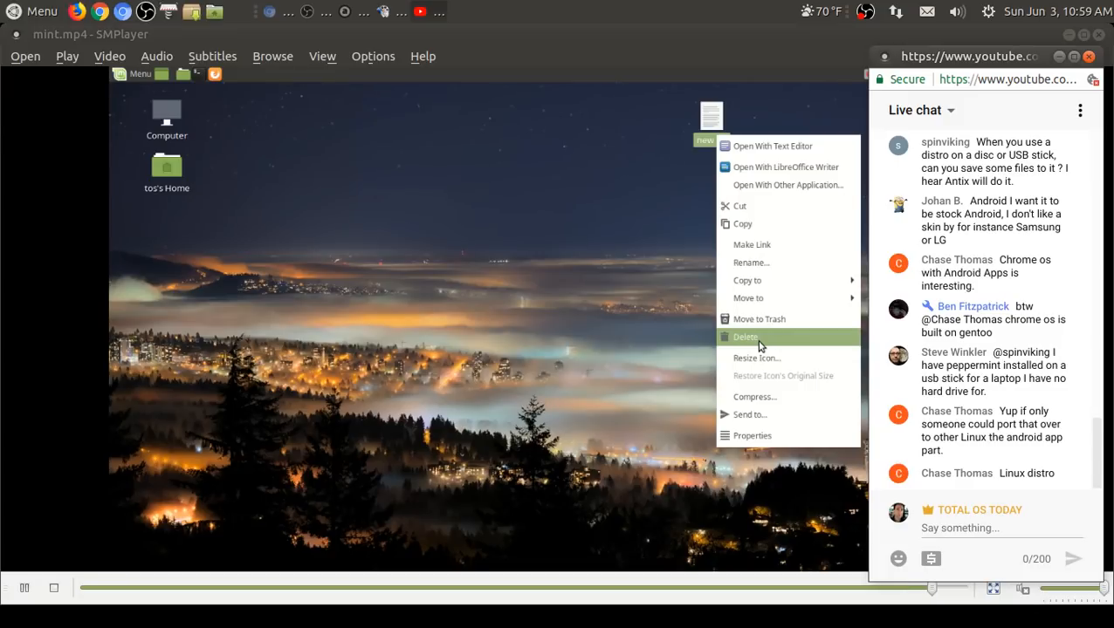
left_click(744, 337)
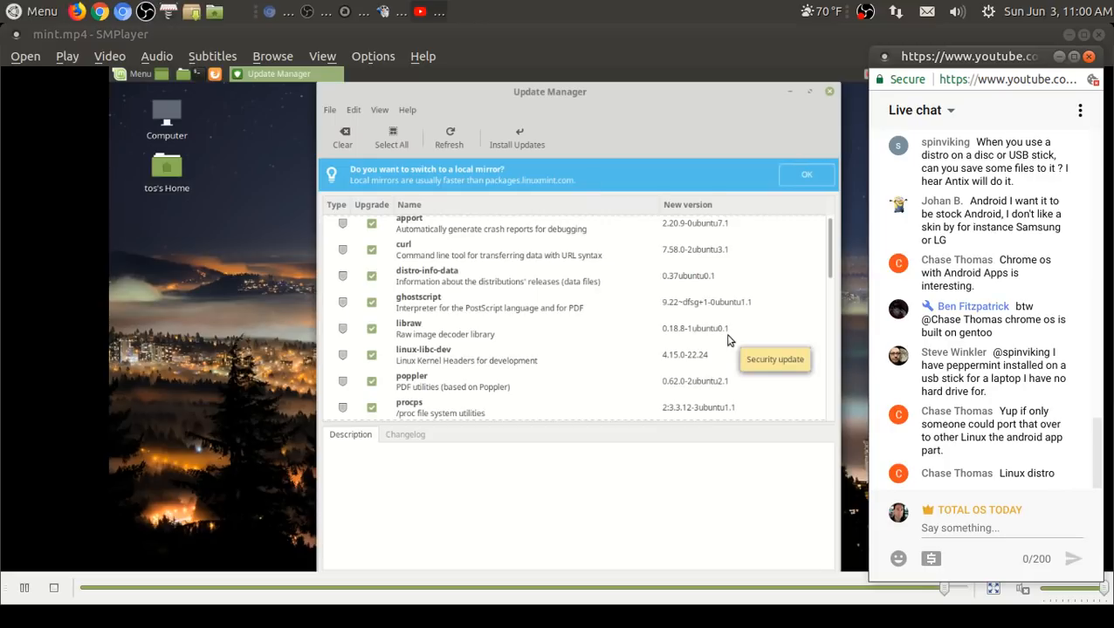
Step: Open Update Manager's Software Sources and cancel the authentication prompt
left_click(806, 175)
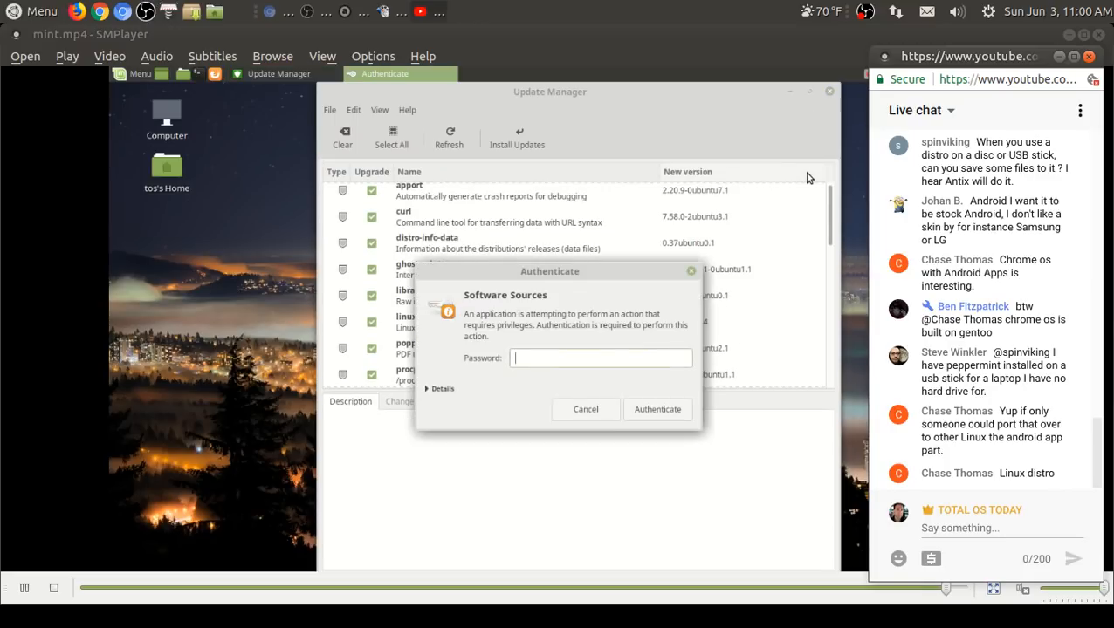
left_click(584, 408)
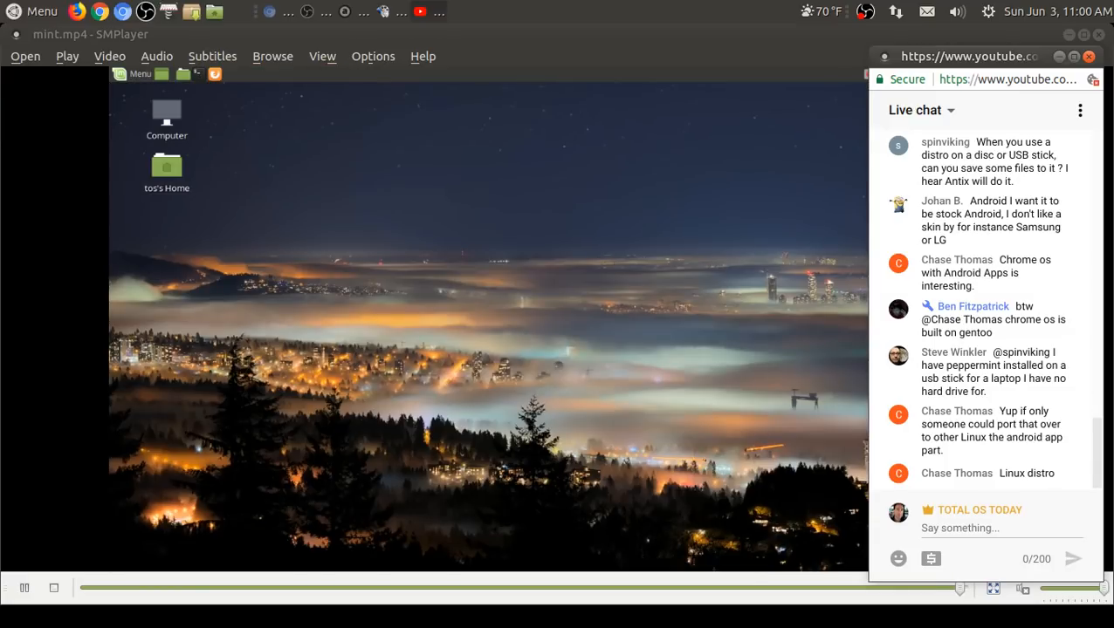
Step: Open the Linux Mint Welcome window's First Steps page and scroll to Update Manager
left_click(24, 586)
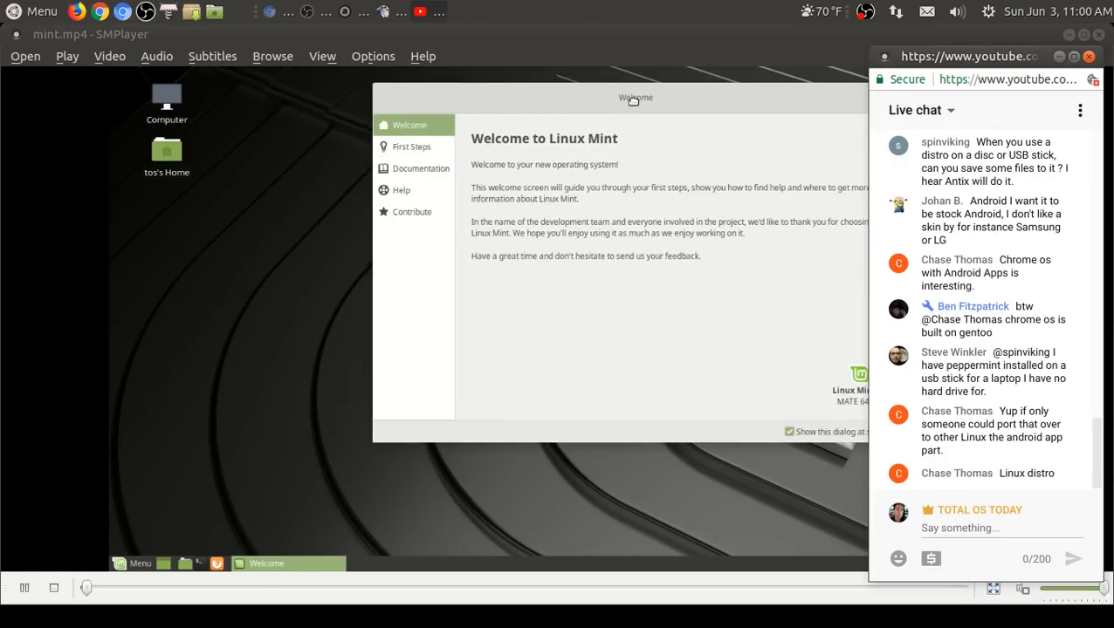
left_click_drag(635, 98, 600, 98)
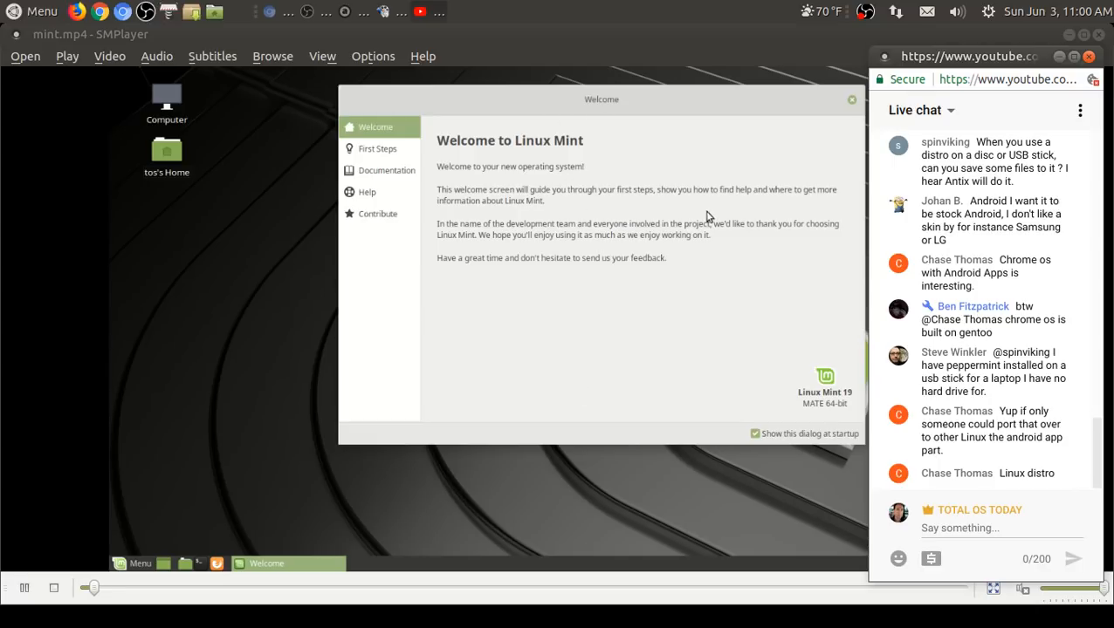
mouse_move(607, 218)
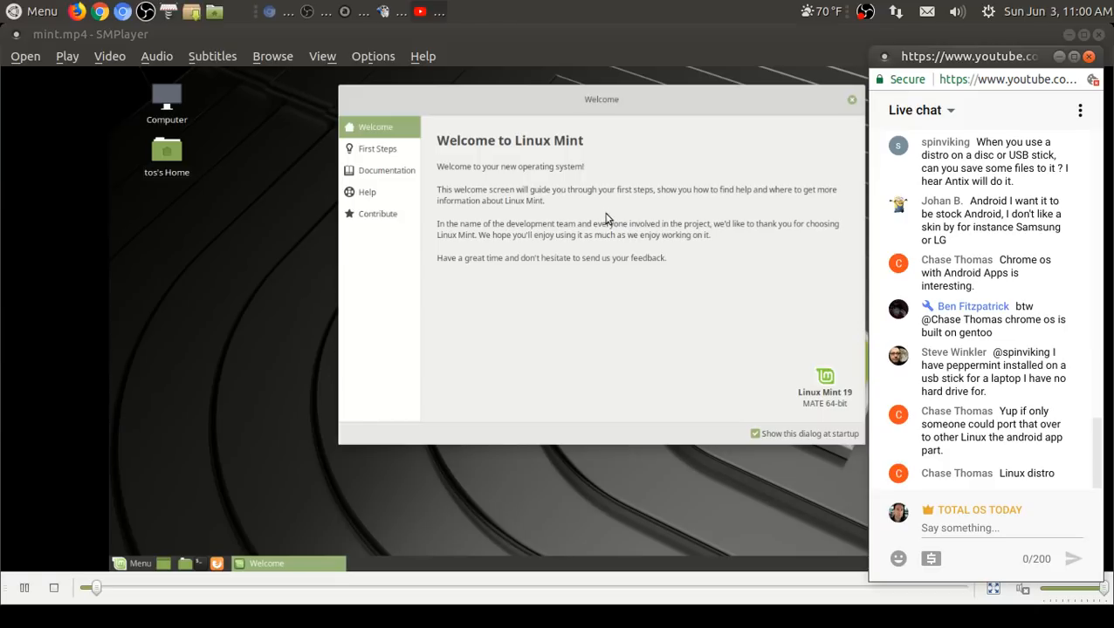
mouse_move(709, 227)
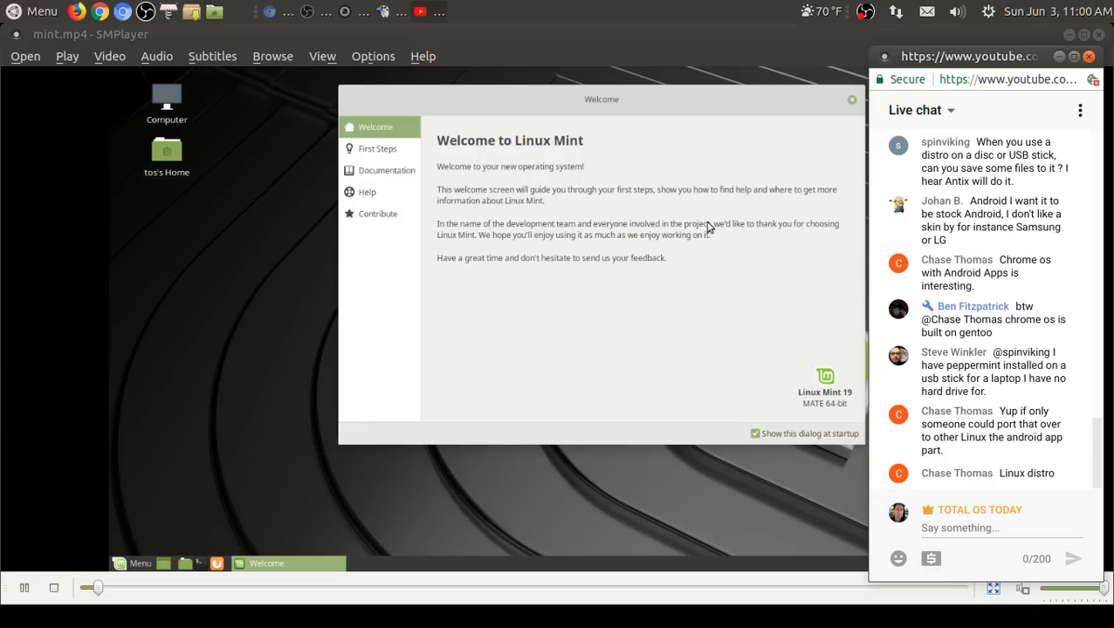
left_click(377, 148)
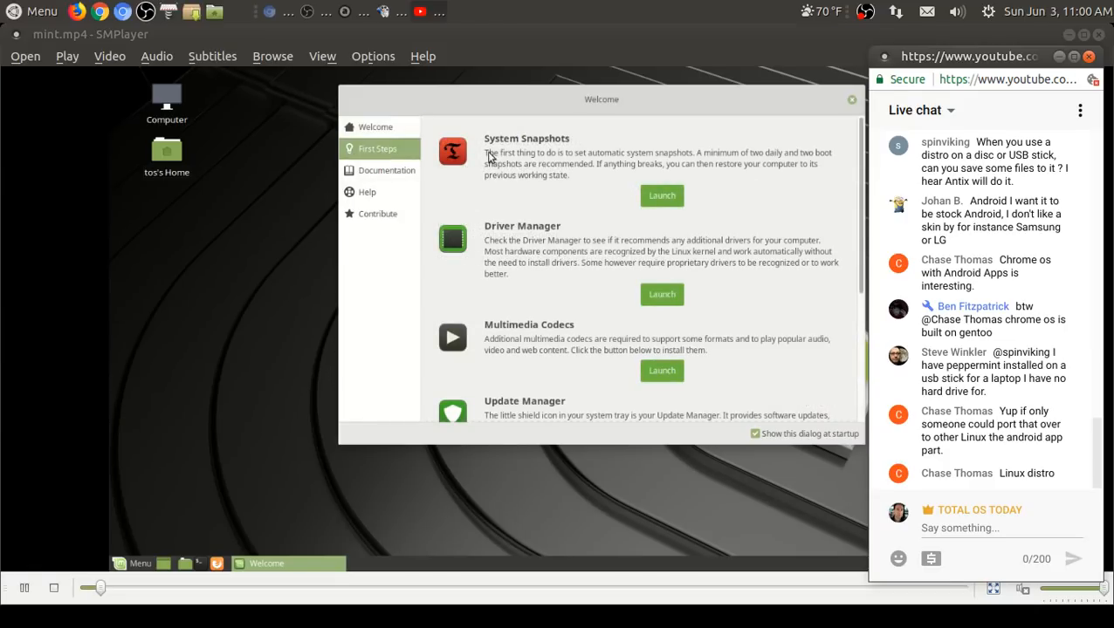
mouse_move(649, 213)
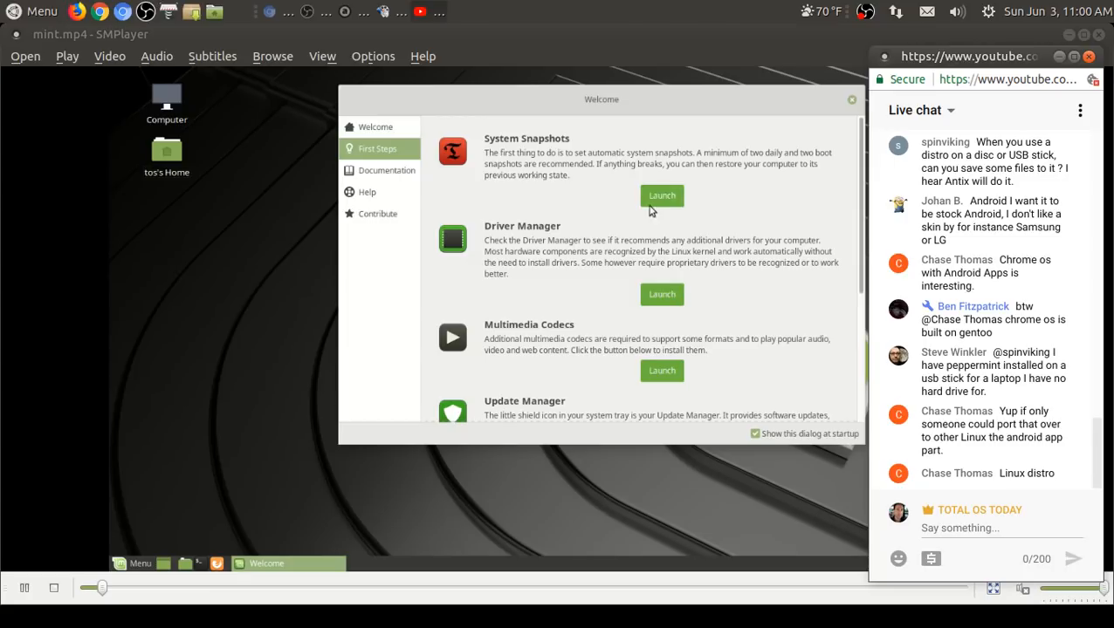
mouse_move(807, 172)
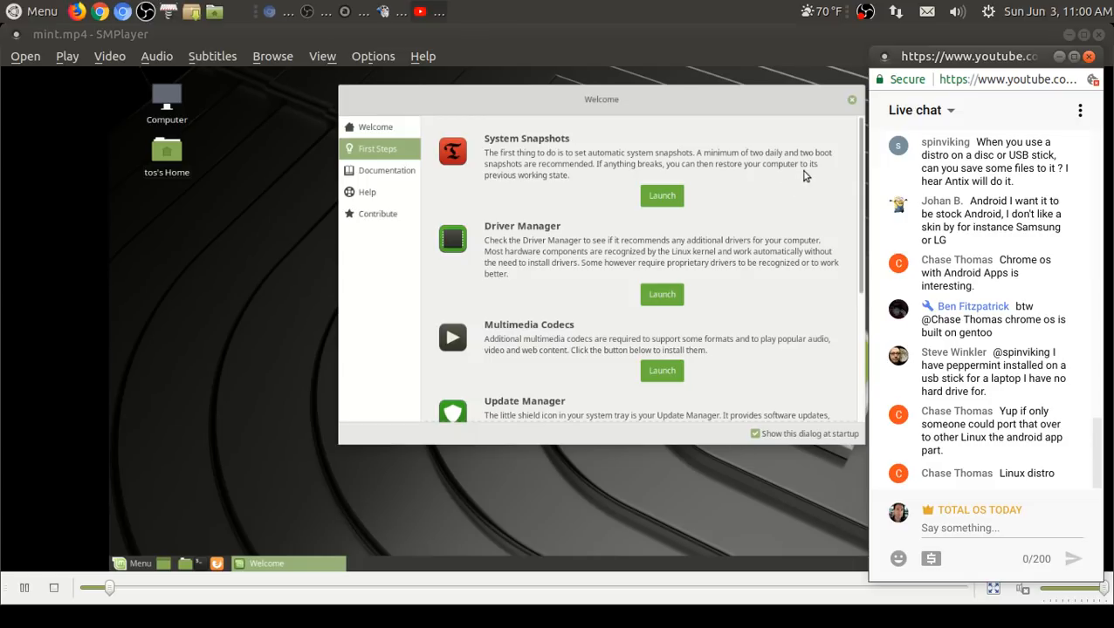
mouse_move(785, 209)
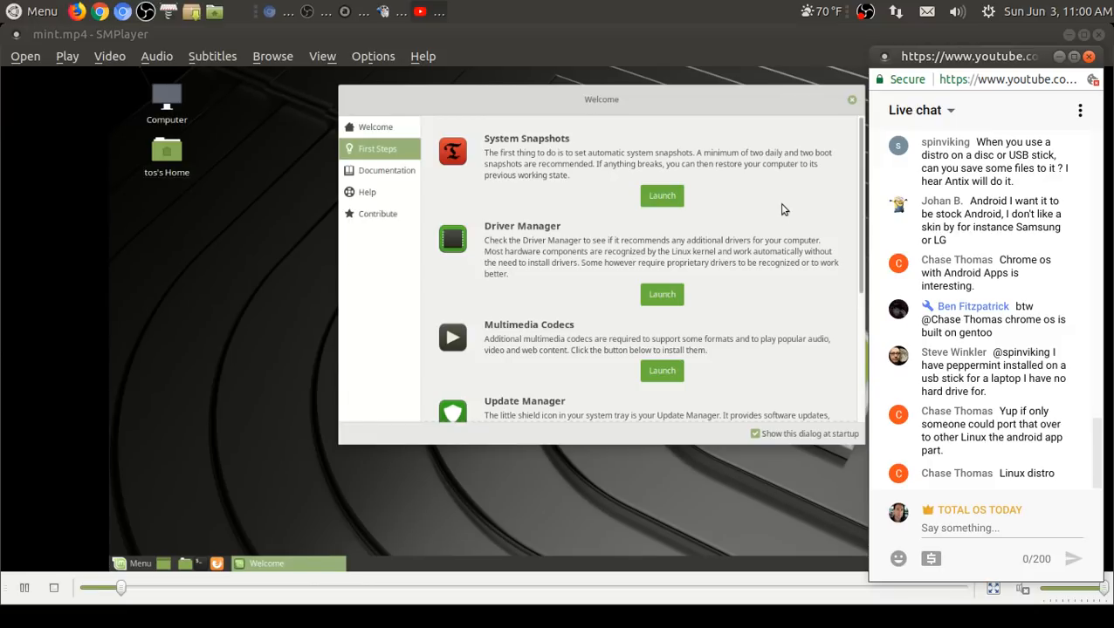
mouse_move(634, 335)
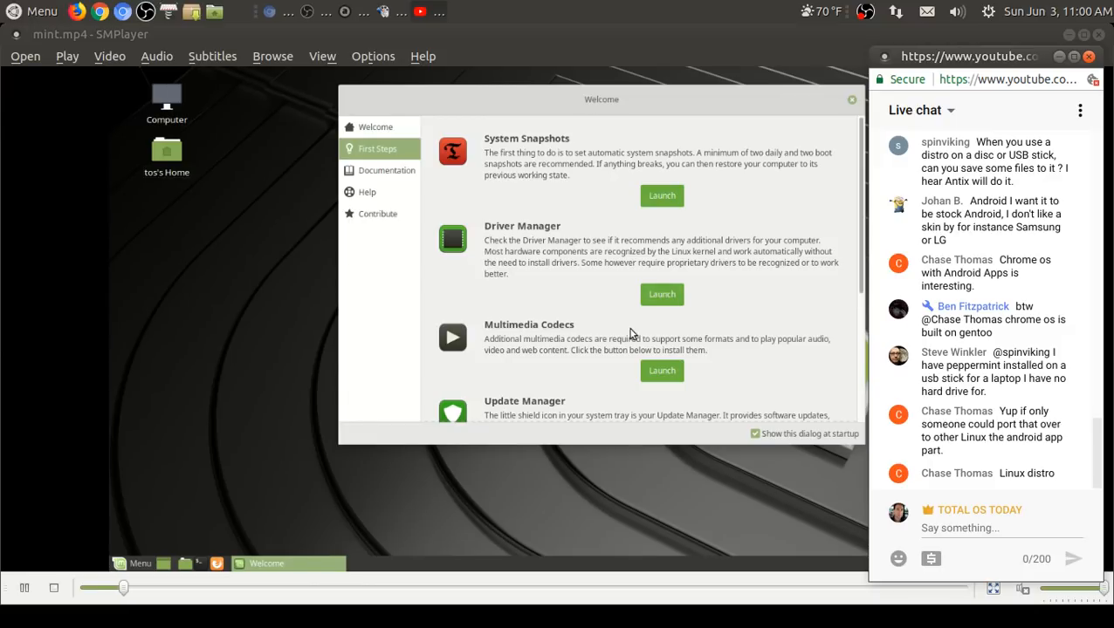
scroll("down", 3)
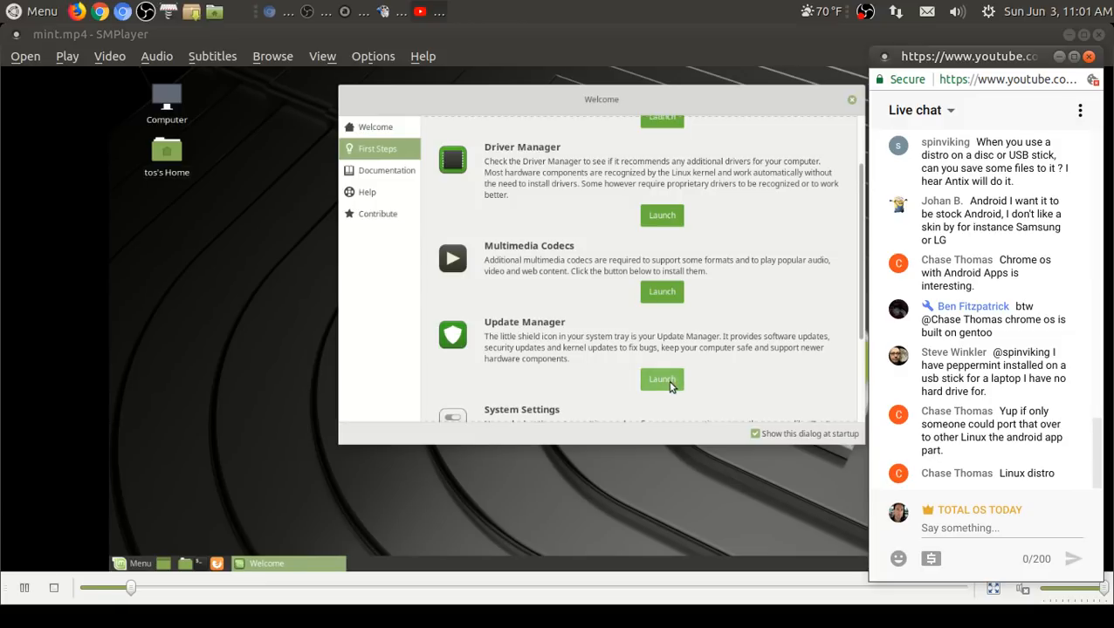
Step: Dismiss Update Manager's intro and scroll down its pending package list
left_click(662, 379)
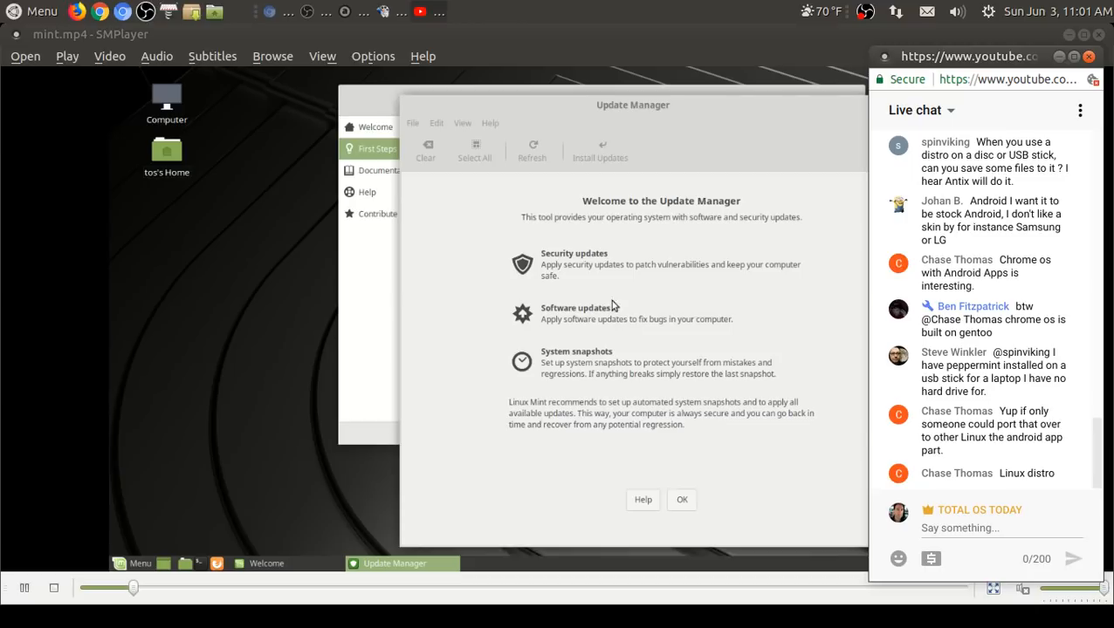
mouse_move(730, 227)
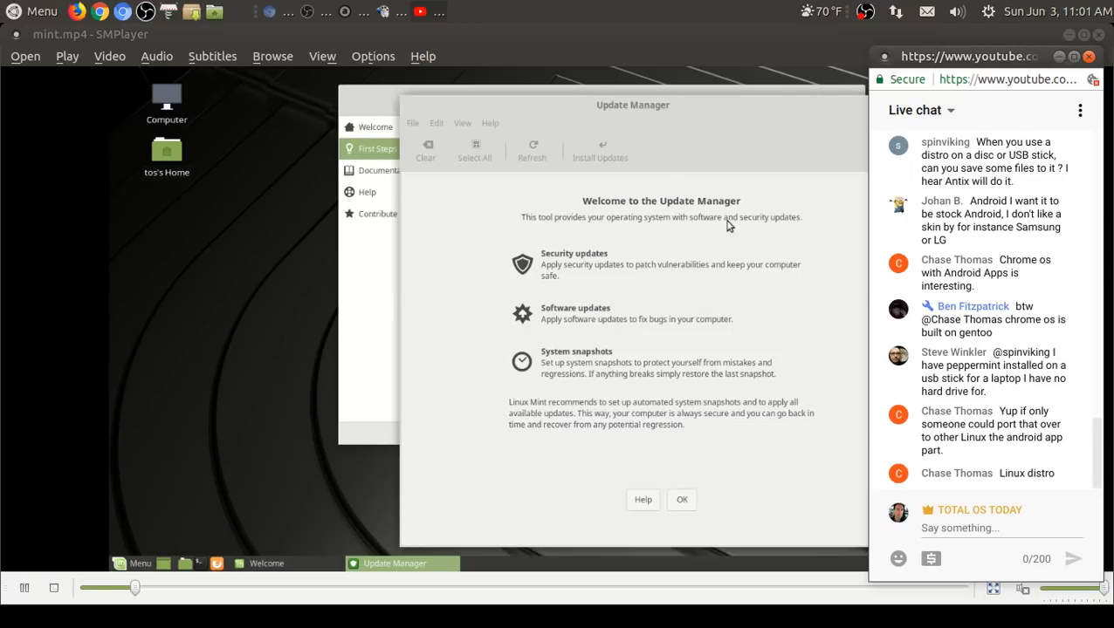
mouse_move(642, 337)
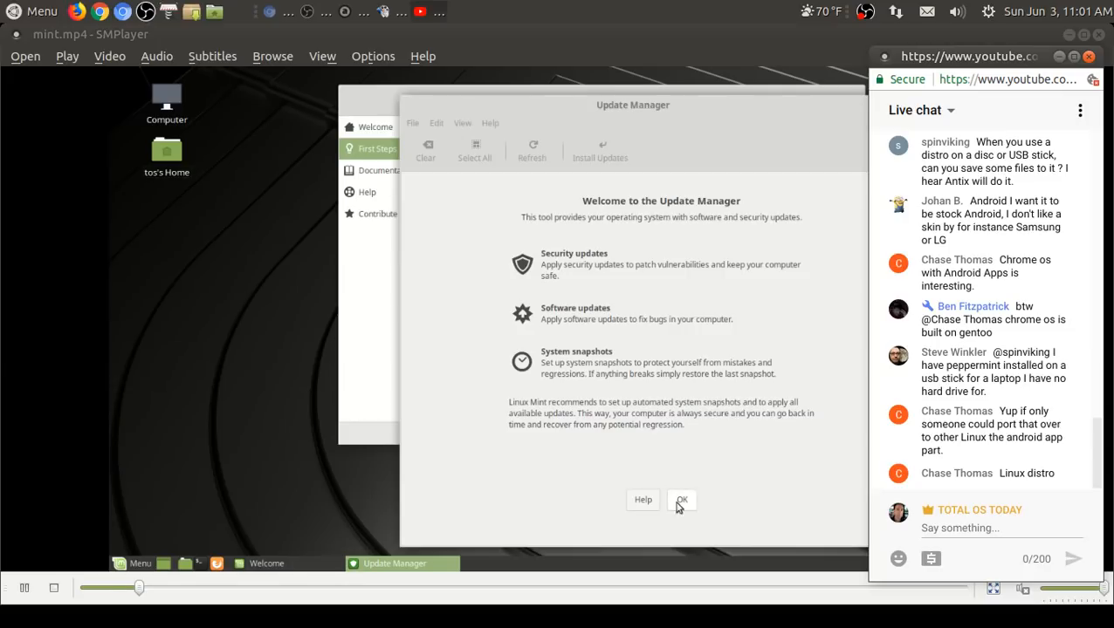
left_click(681, 499)
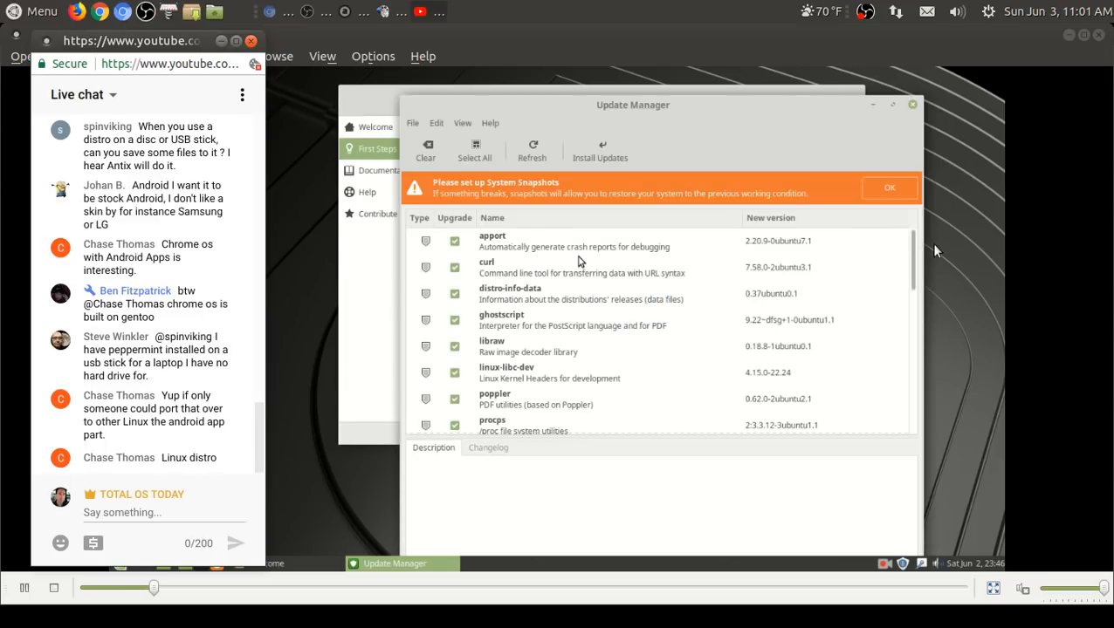
mouse_move(610, 195)
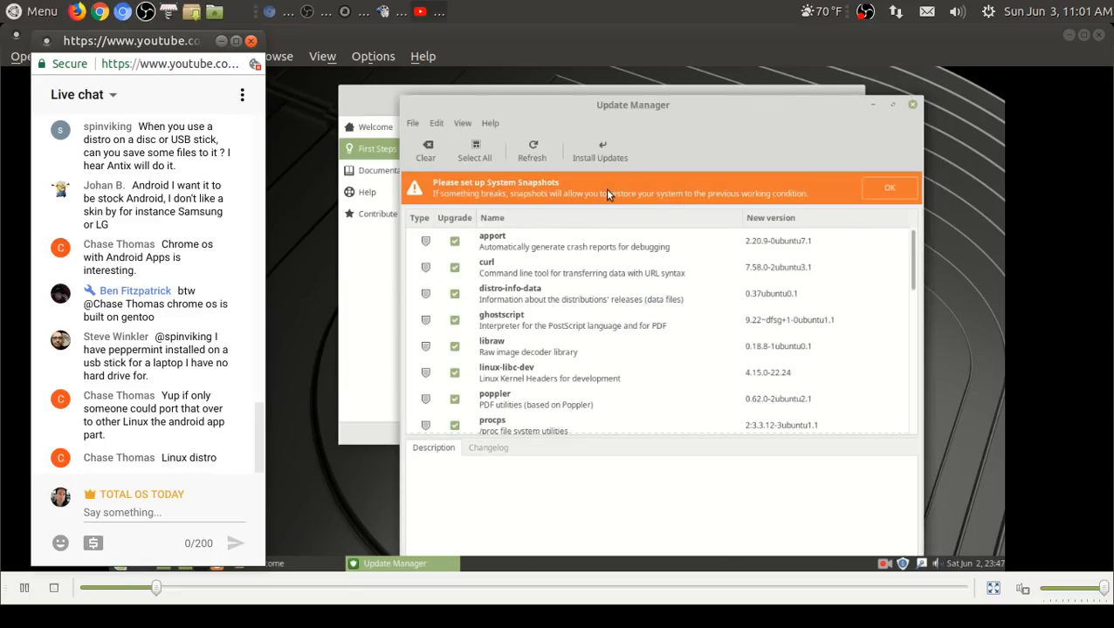
scroll("down", 3)
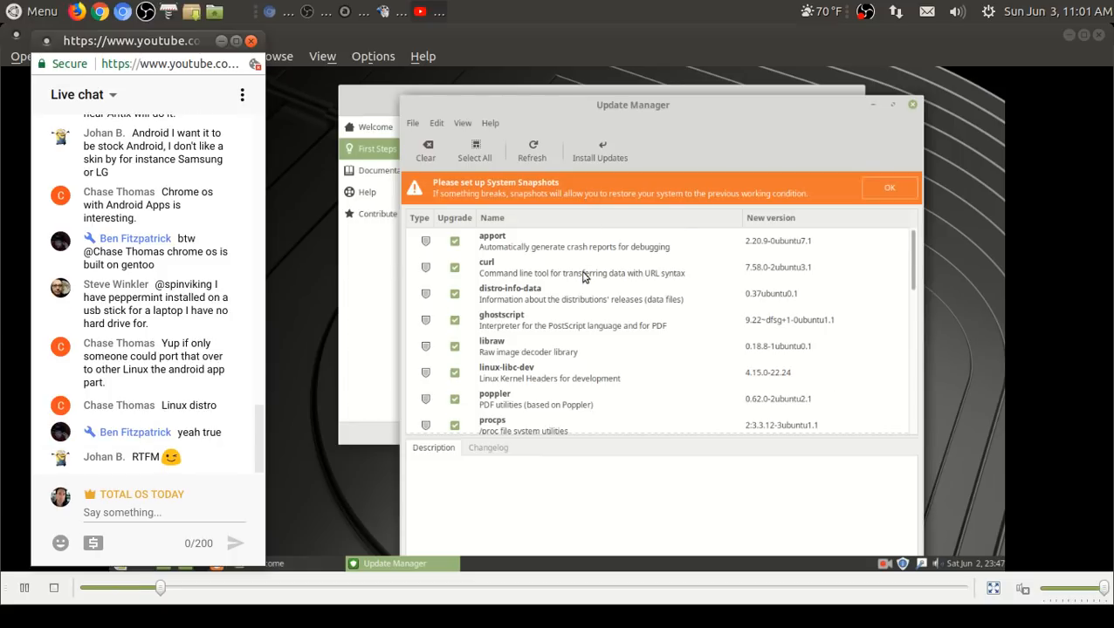
scroll("down", 3)
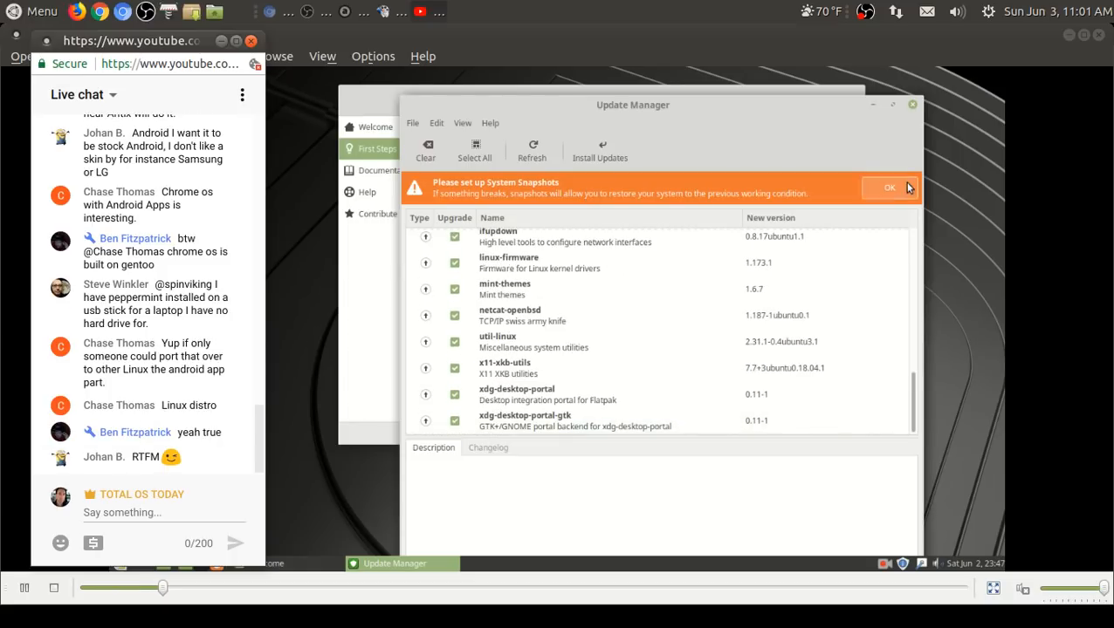
Step: Reach the Timeshift setup wizard's Select Snapshot Type page and try BTRFS
left_click(890, 187)
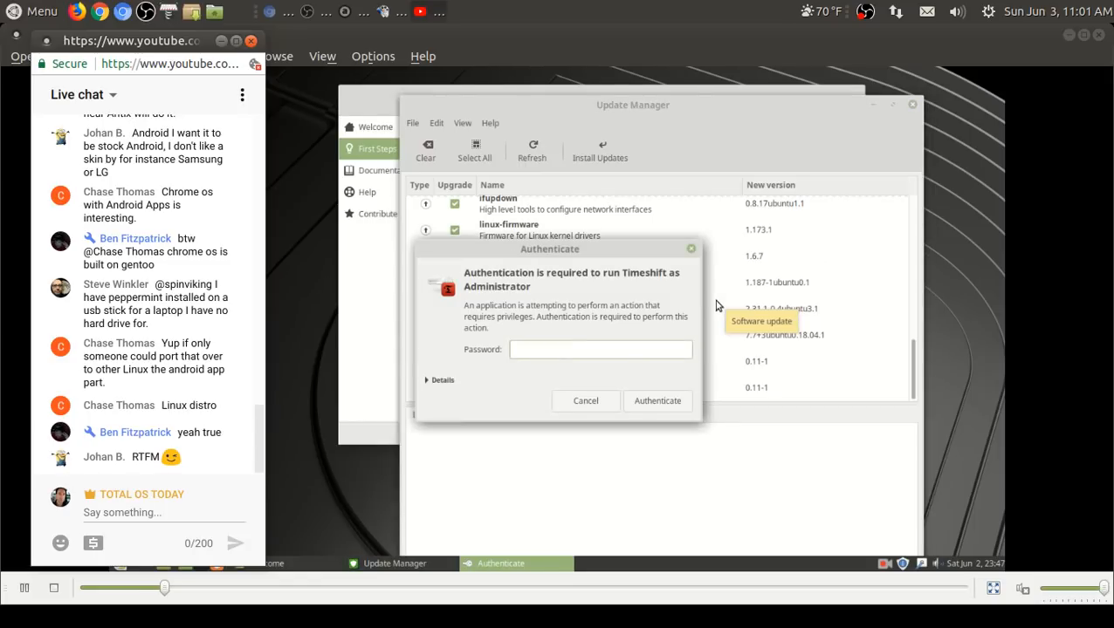
left_click(658, 400)
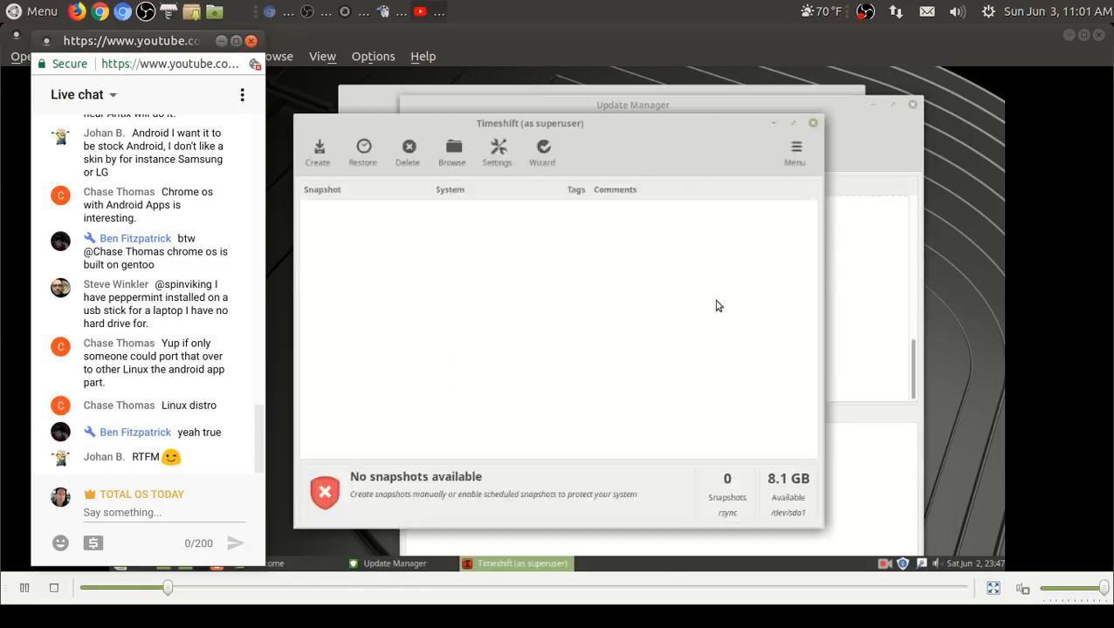
left_click(541, 150)
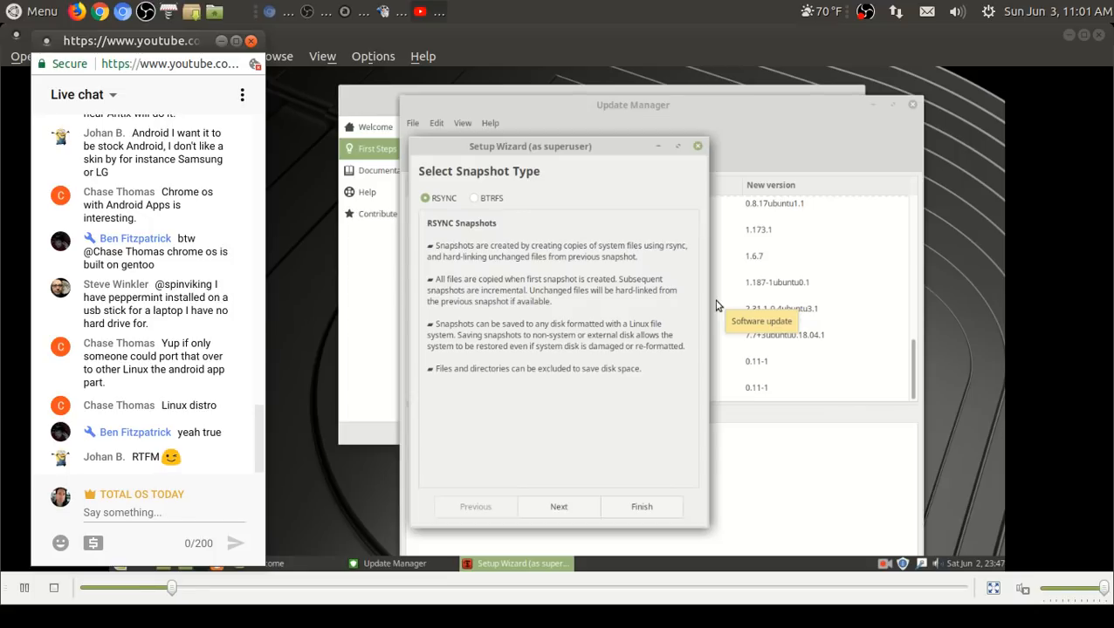
mouse_move(476, 206)
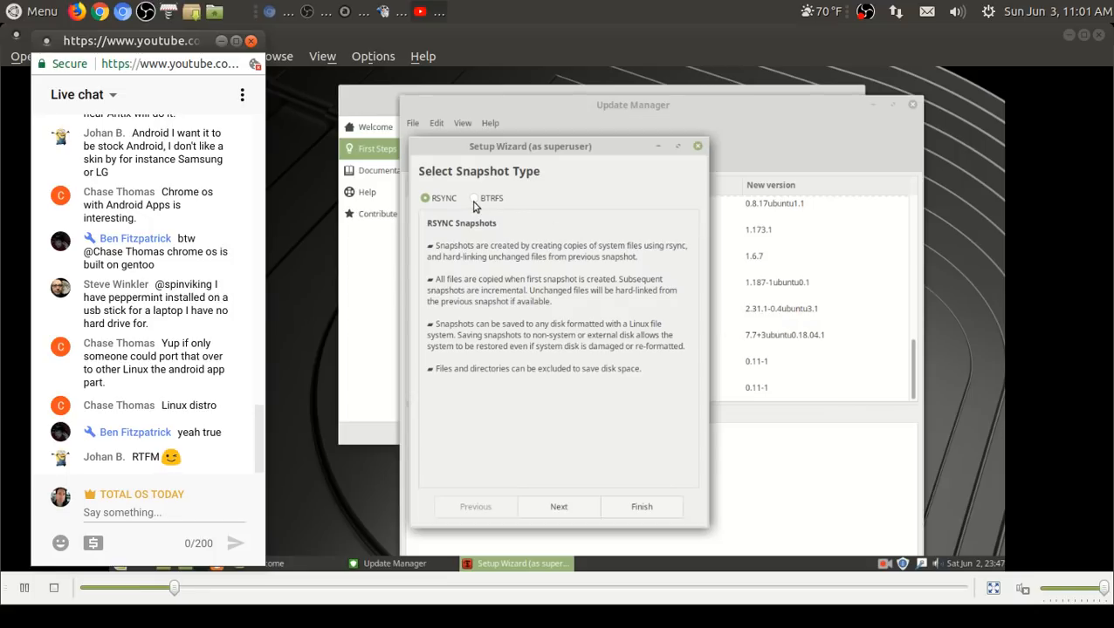
left_click(475, 199)
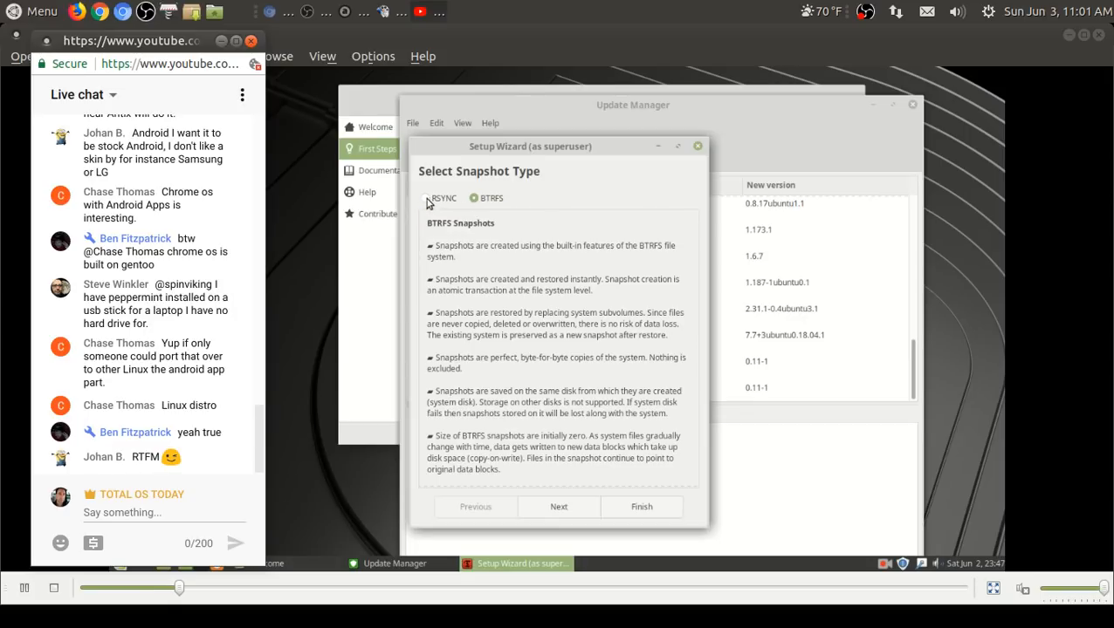
Step: Settle on RSYNC as the snapshot type after toggling to BTRFS once more
left_click(426, 199)
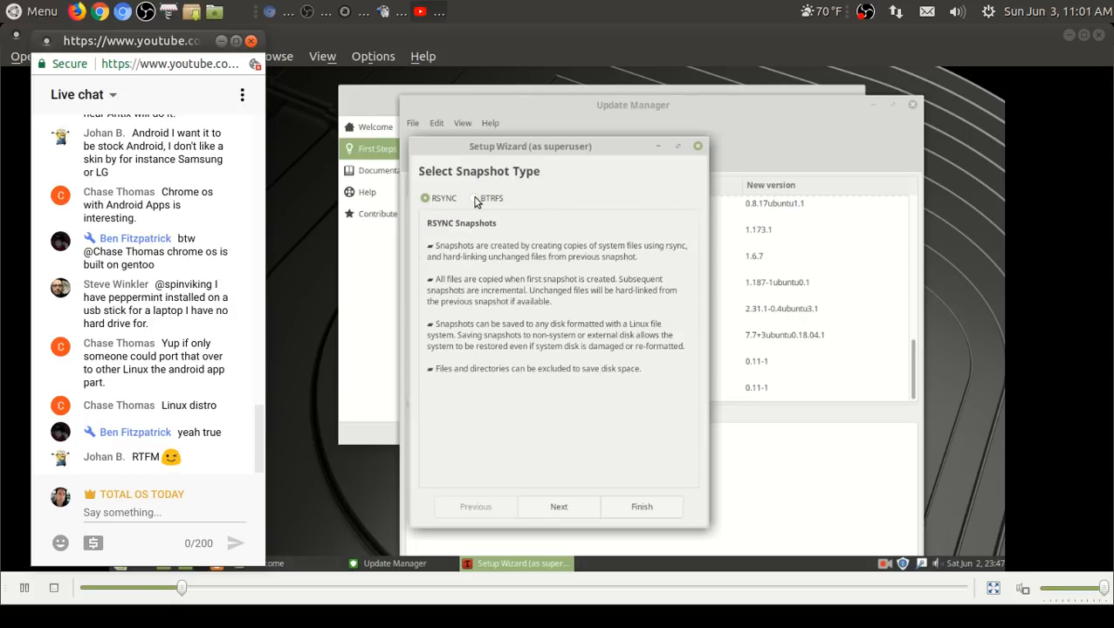
left_click(475, 199)
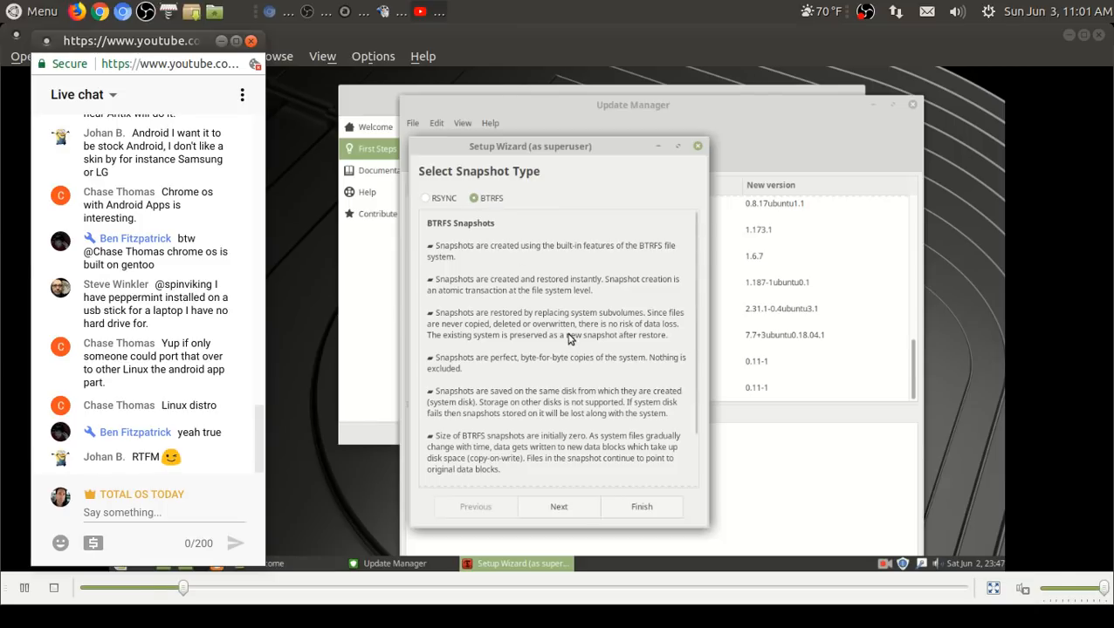
mouse_move(428, 202)
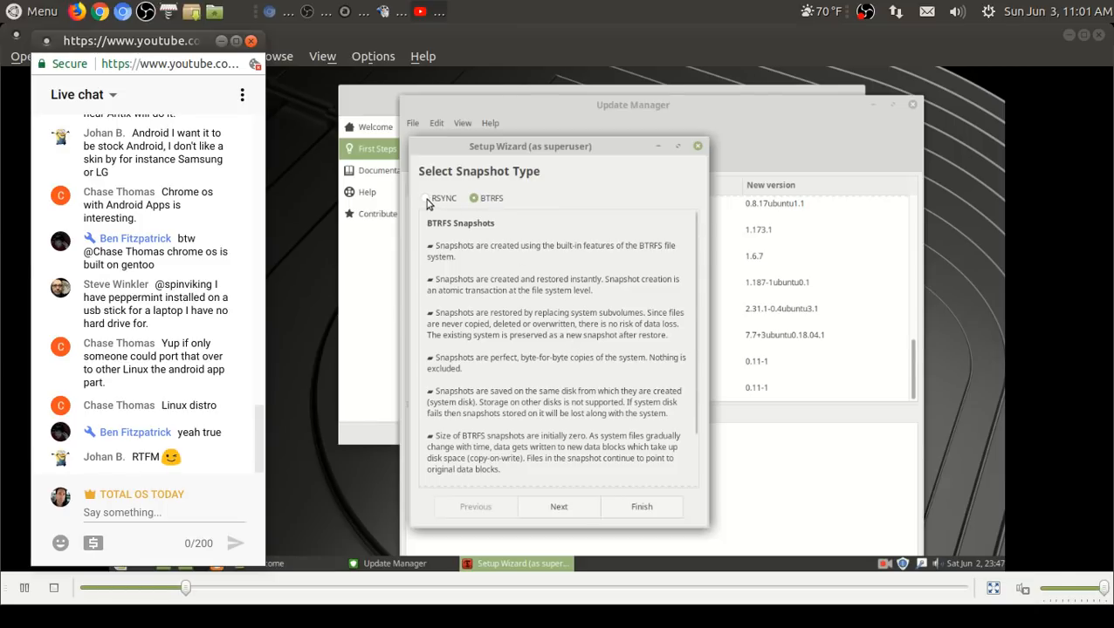
left_click(425, 198)
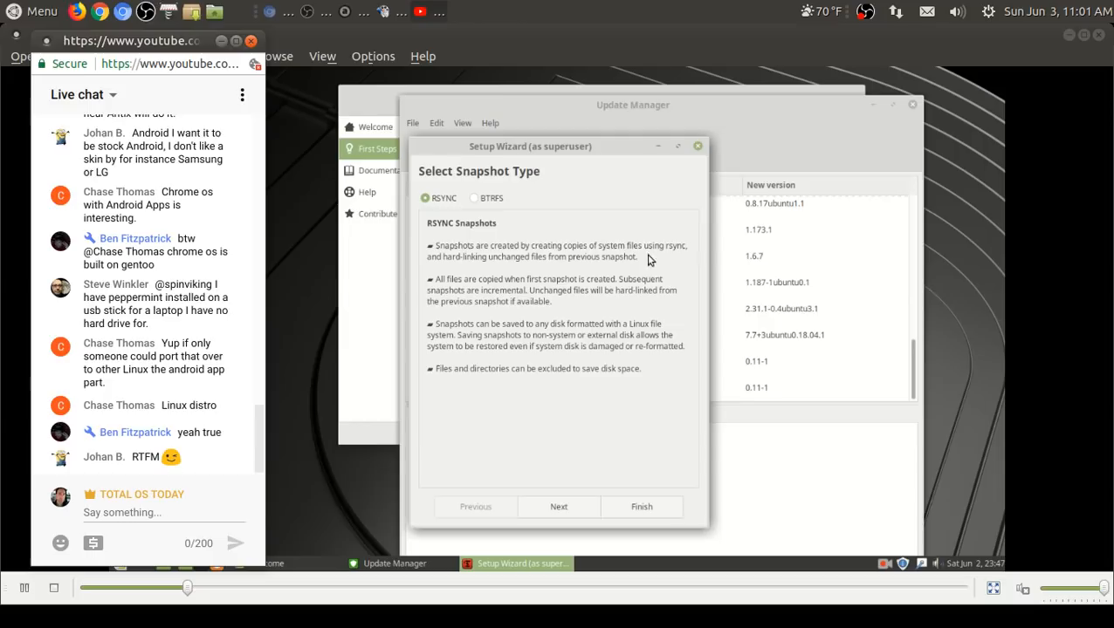
mouse_move(661, 286)
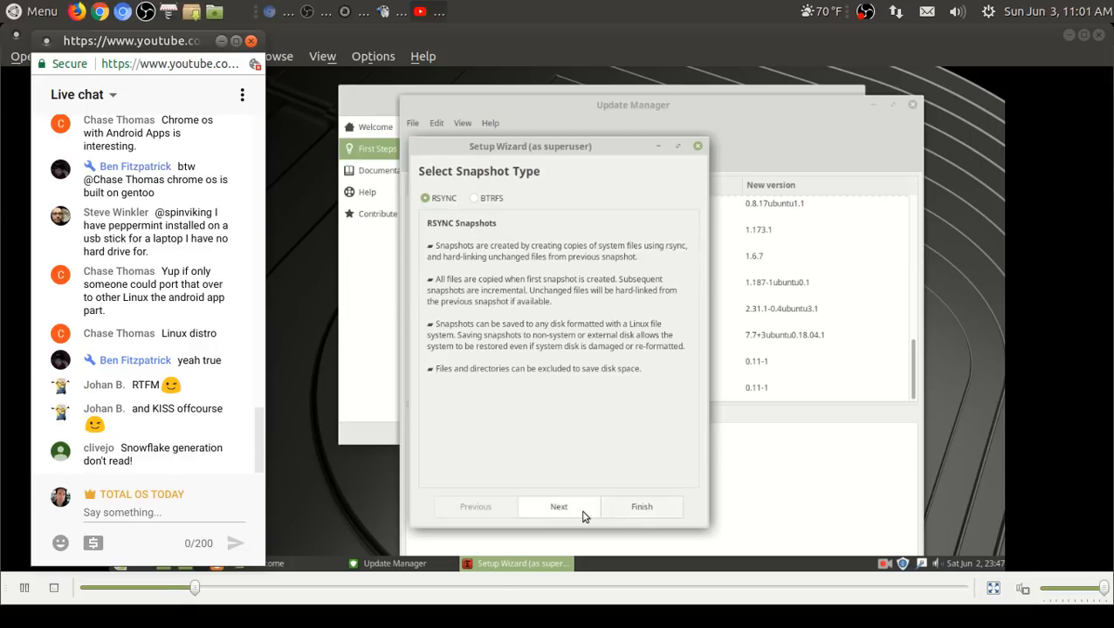
Step: Advance past Select Snapshot Location keeping sda1 to the Select Snapshot Levels page
left_click(558, 506)
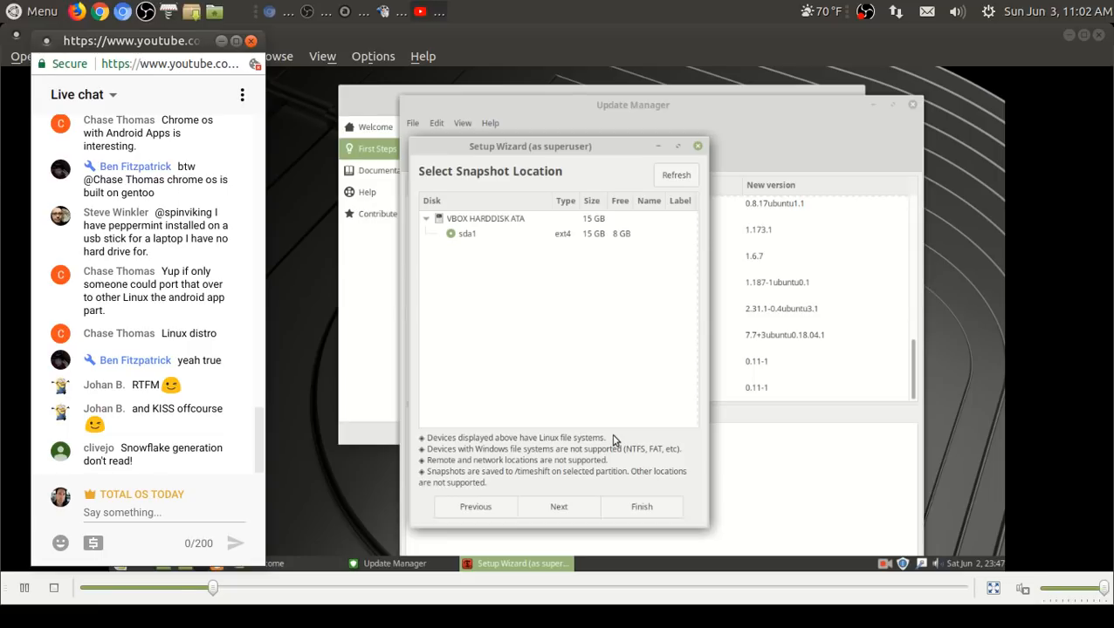
mouse_move(669, 374)
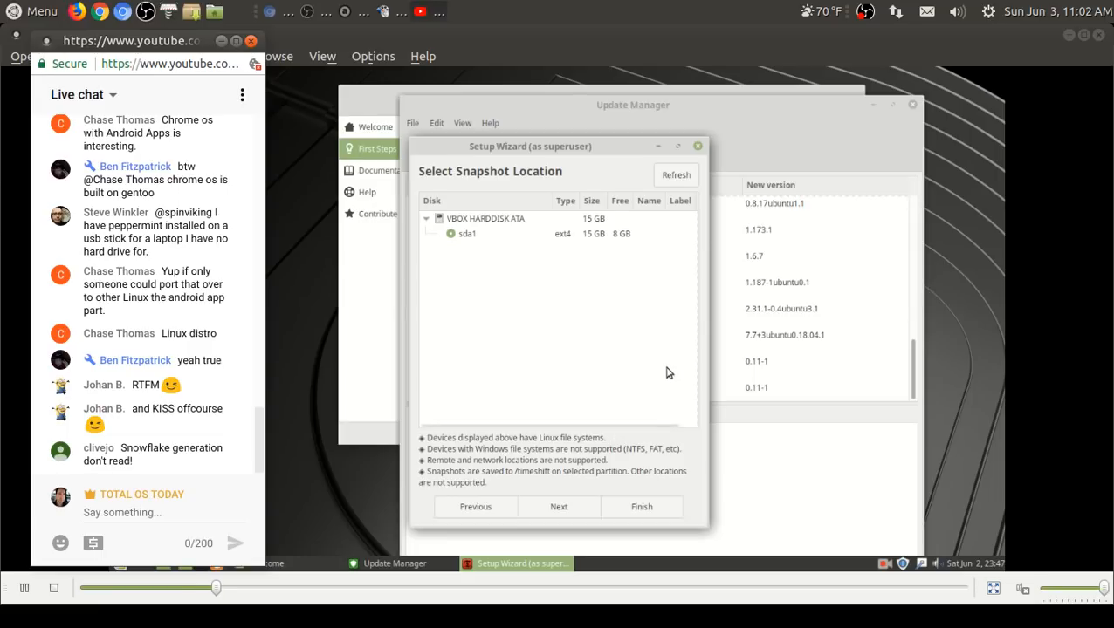
mouse_move(511, 462)
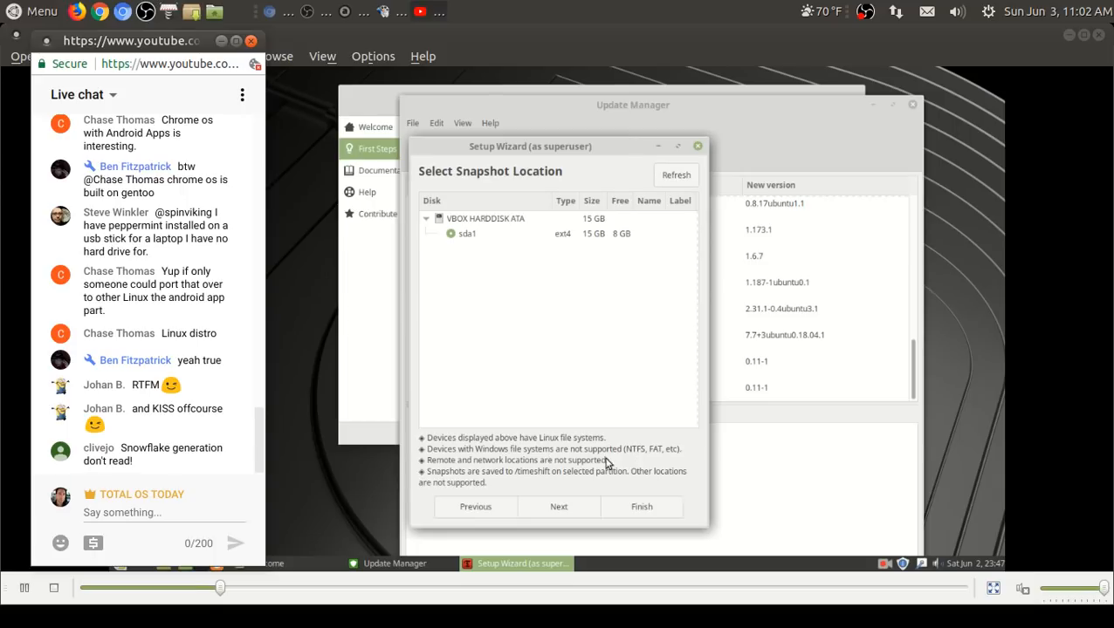
mouse_move(573, 478)
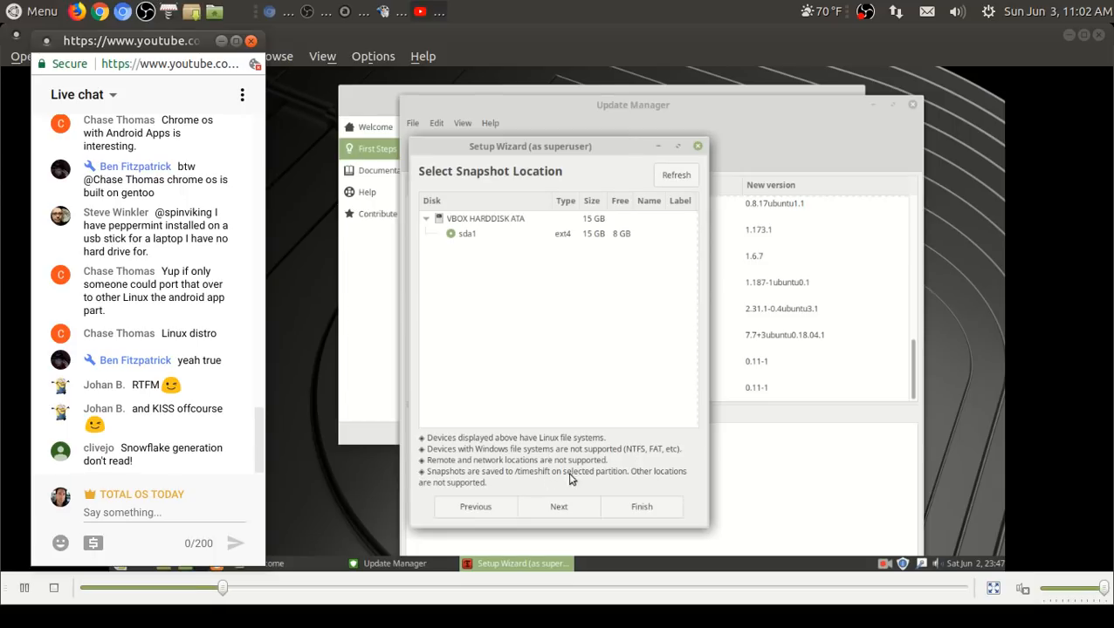
mouse_move(604, 417)
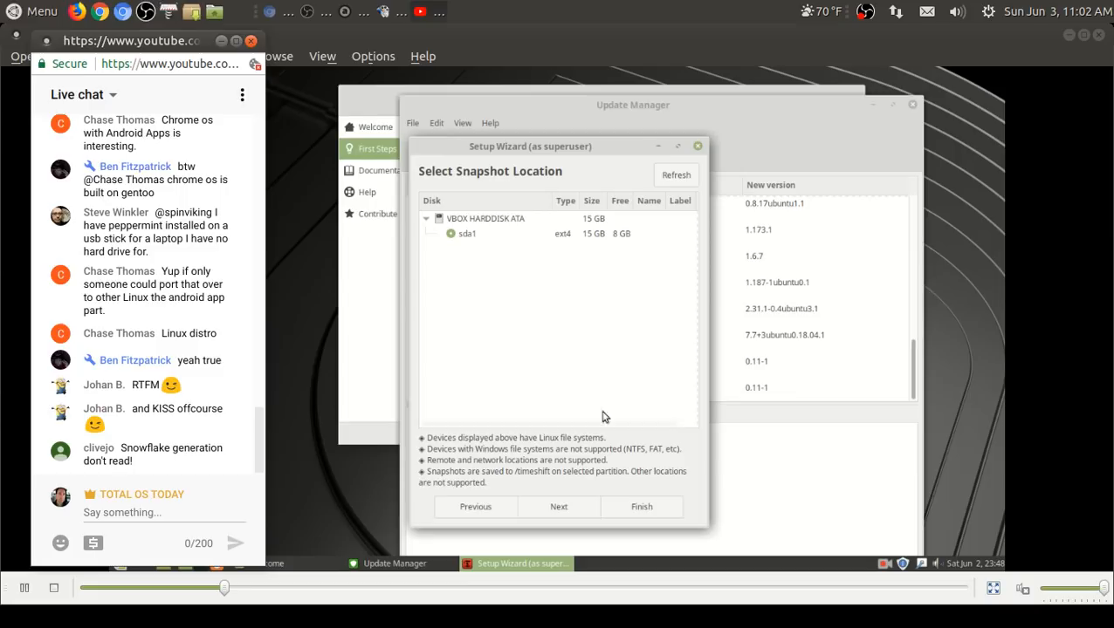
mouse_move(618, 241)
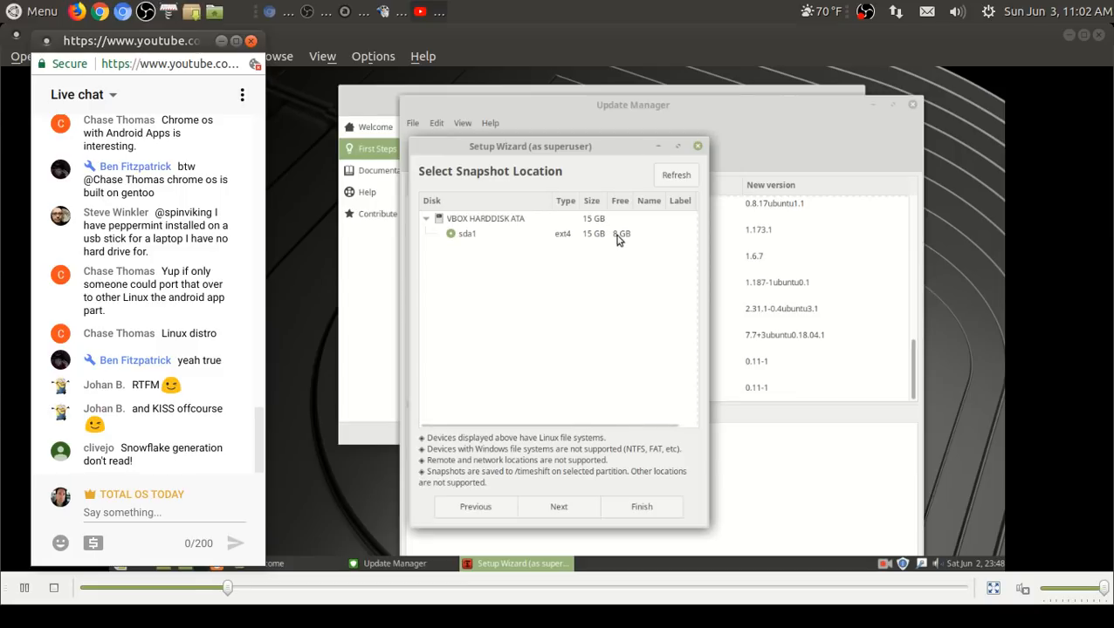
left_click(559, 506)
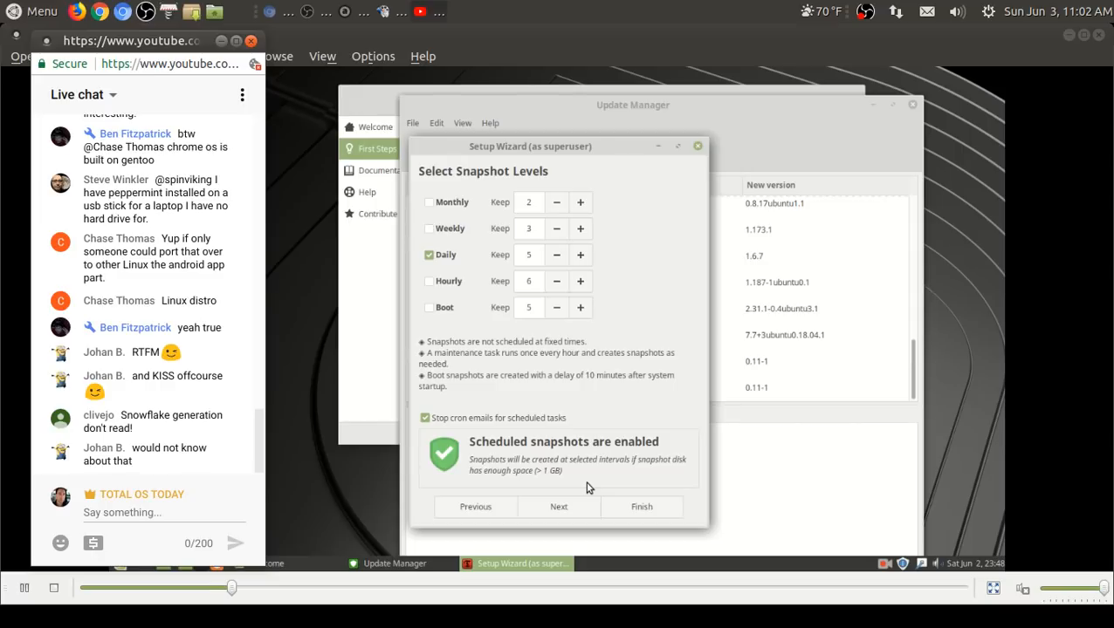
mouse_move(460, 224)
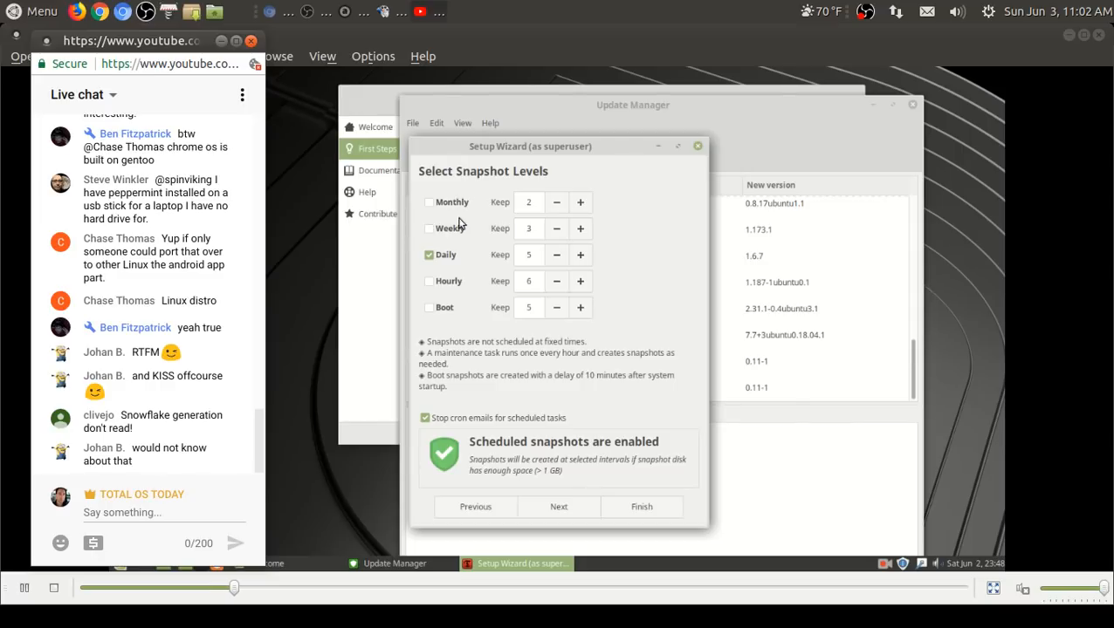
mouse_move(454, 255)
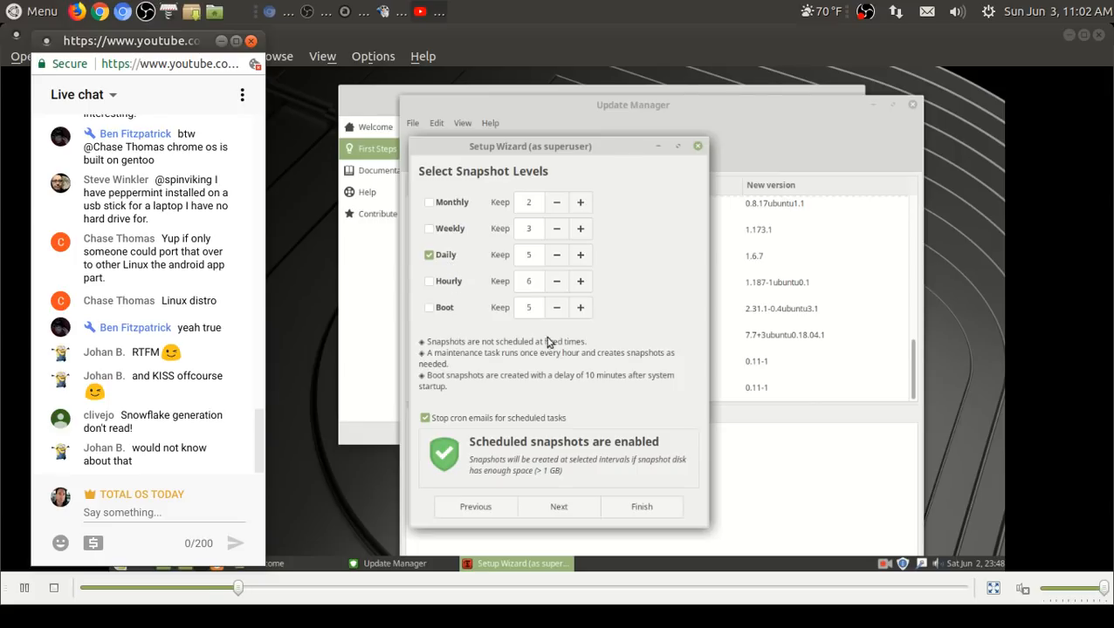
mouse_move(559, 447)
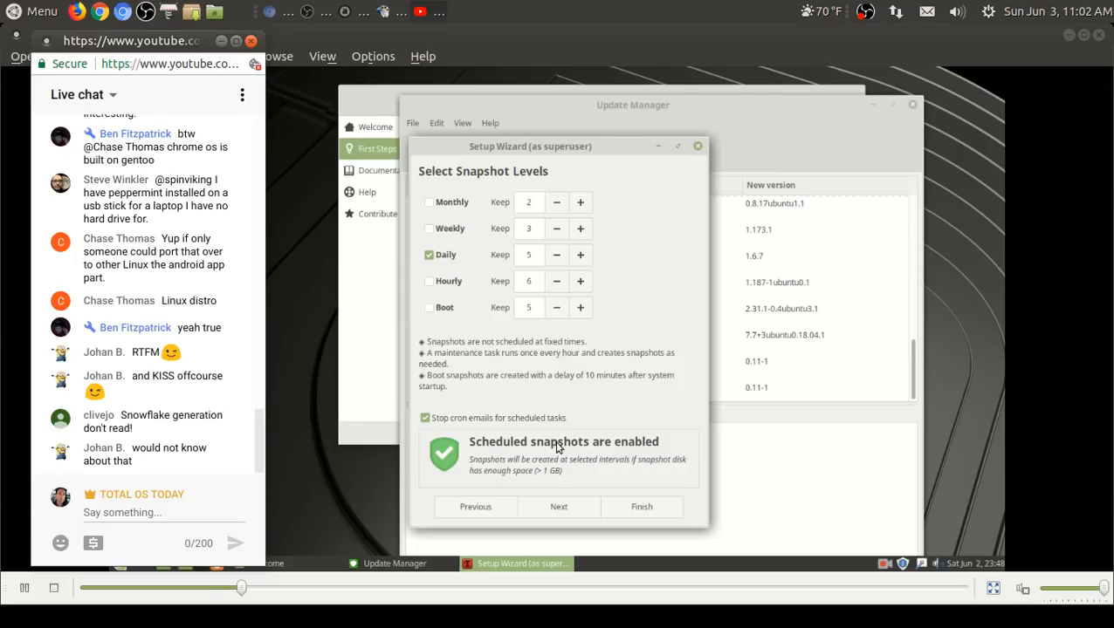
mouse_move(558, 506)
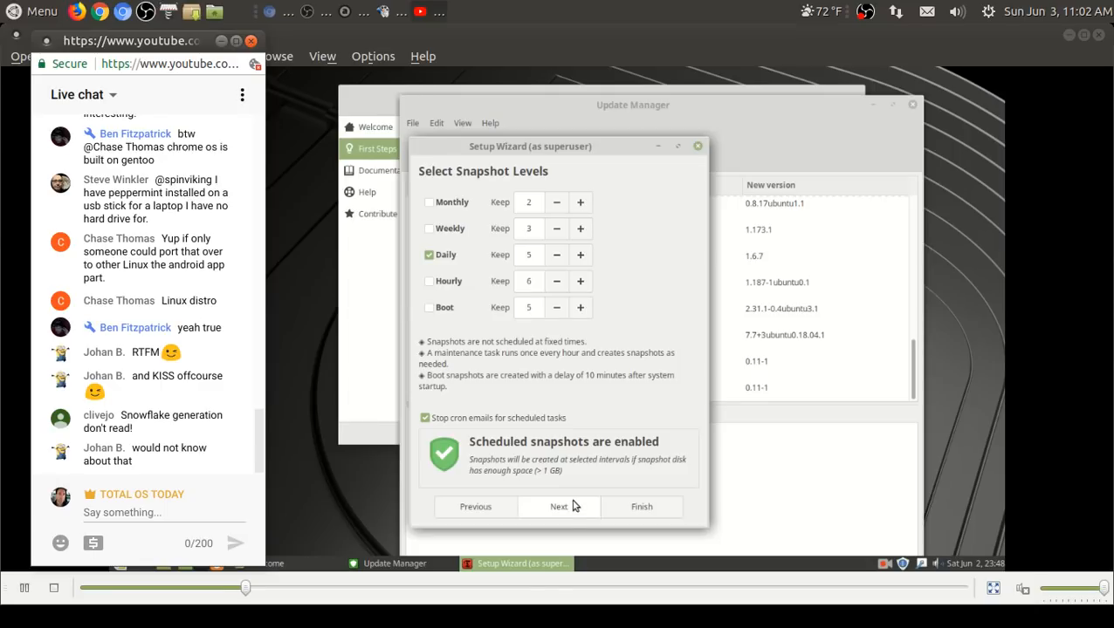
Step: Finish the Timeshift wizard and close Timeshift back to the Welcome window's First Steps
left_click(559, 507)
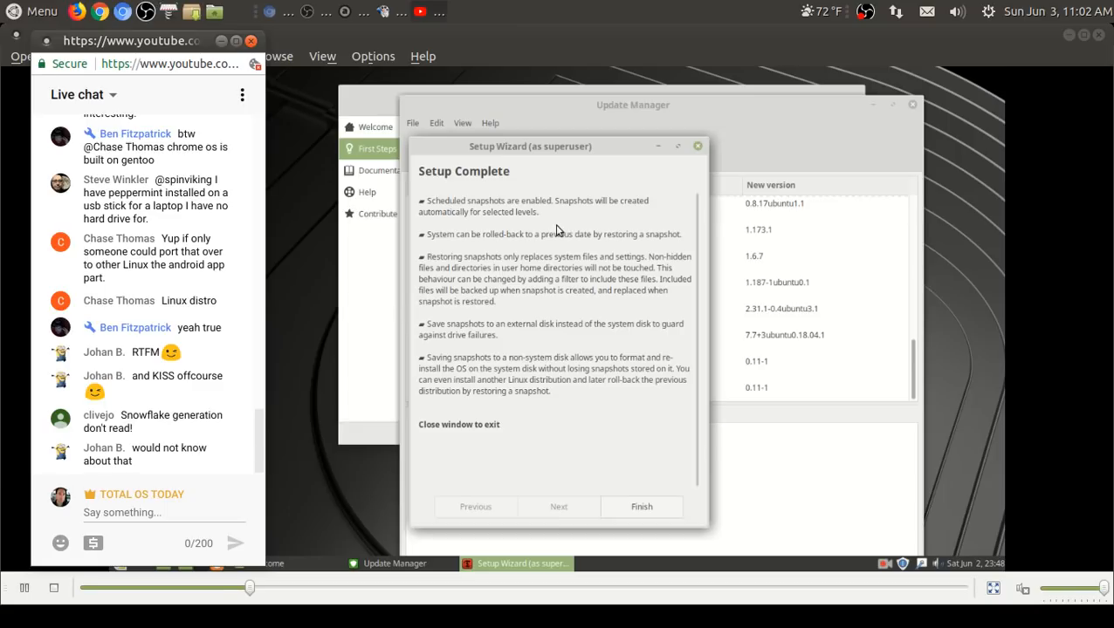
left_click(642, 506)
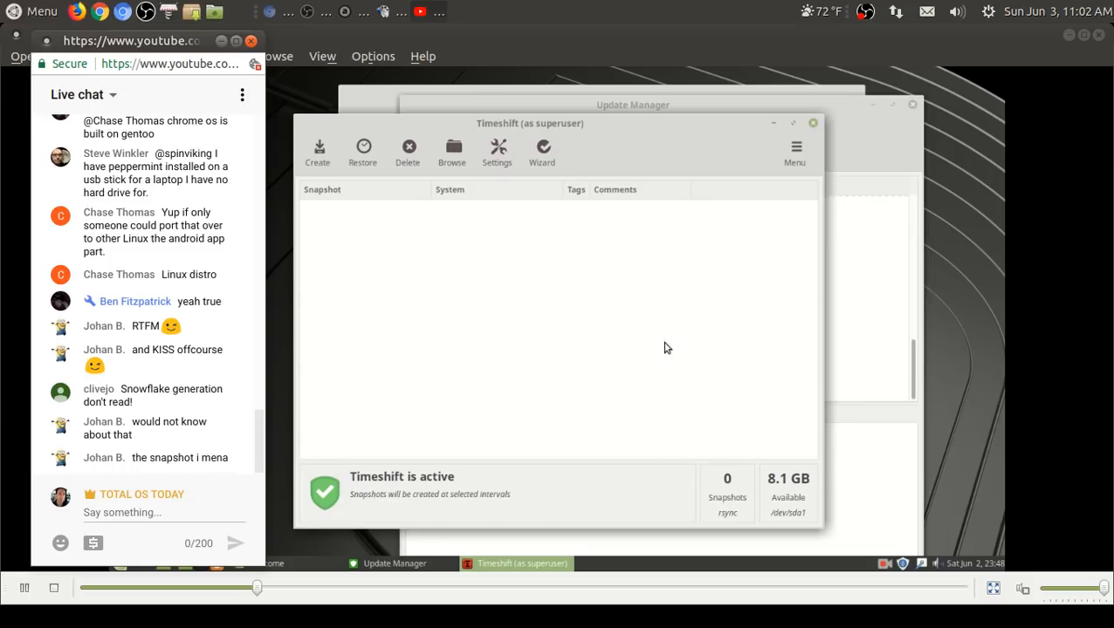
left_click(794, 149)
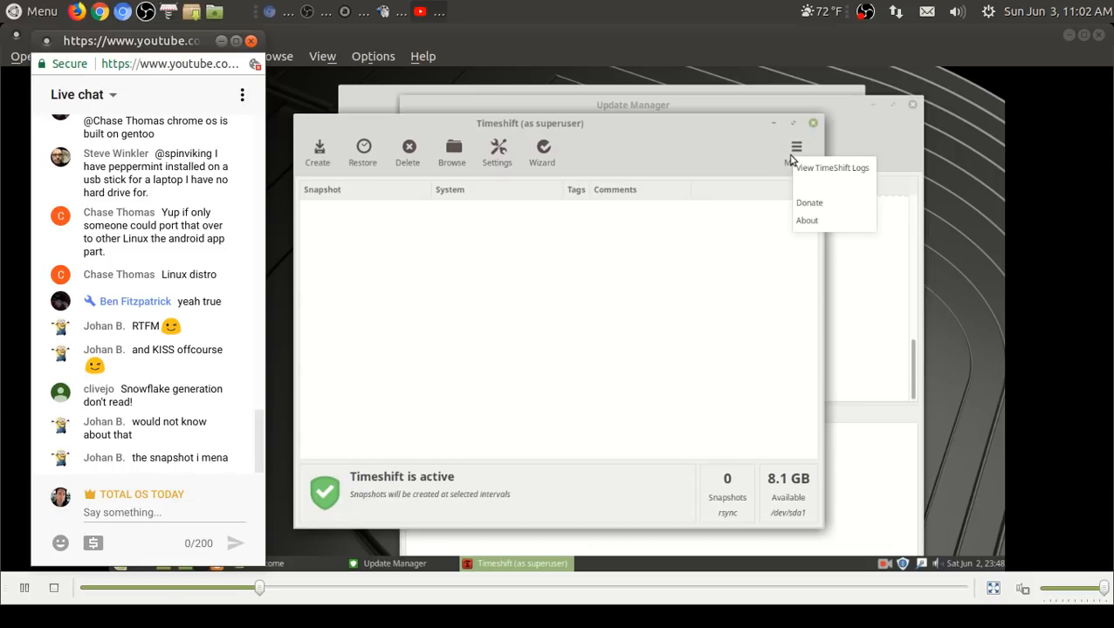
left_click(654, 143)
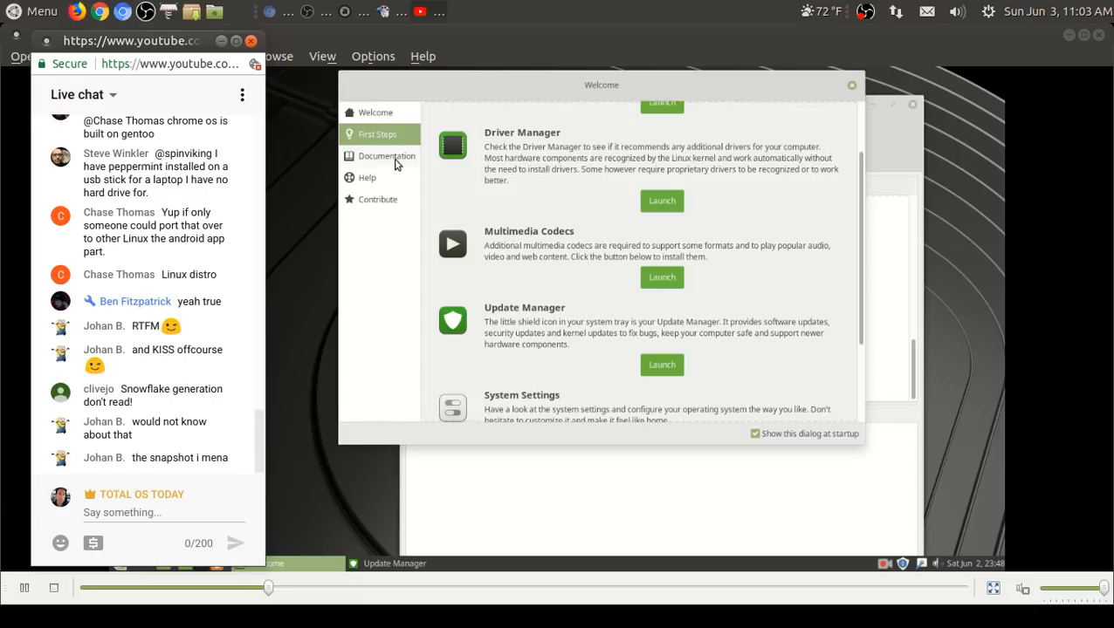
Step: Browse the Welcome window's Documentation, Help and Contribute pages
left_click(387, 155)
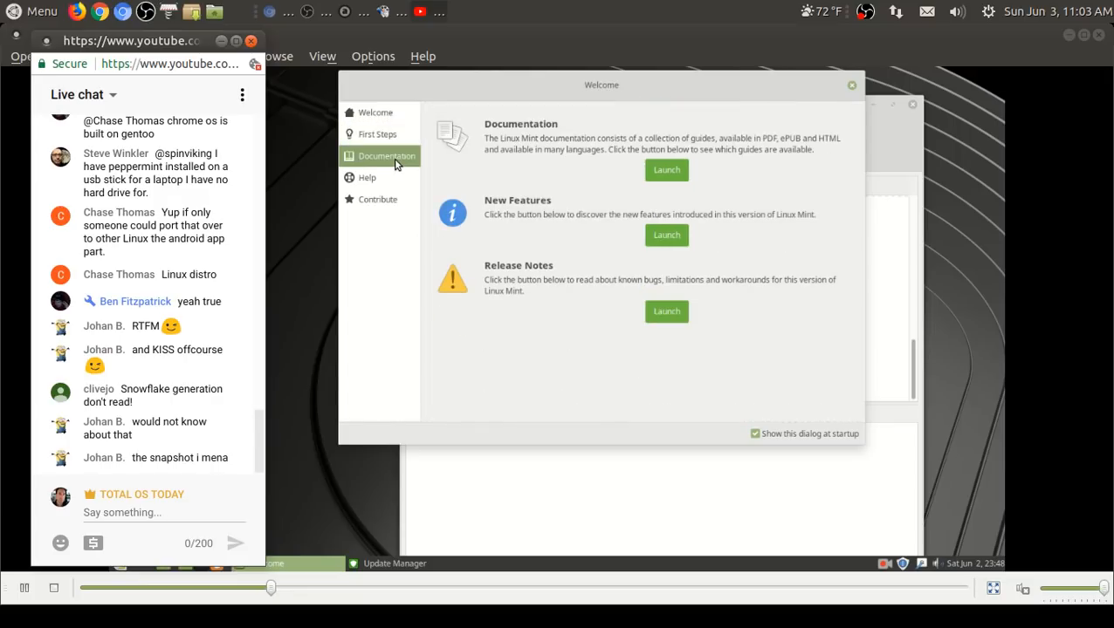
mouse_move(527, 217)
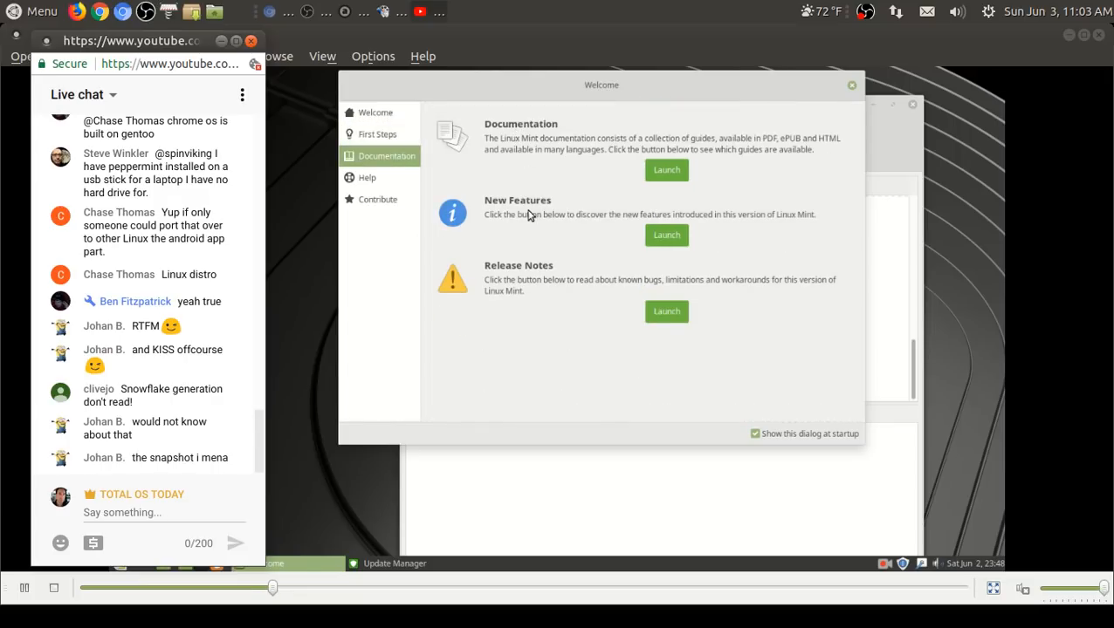
mouse_move(569, 283)
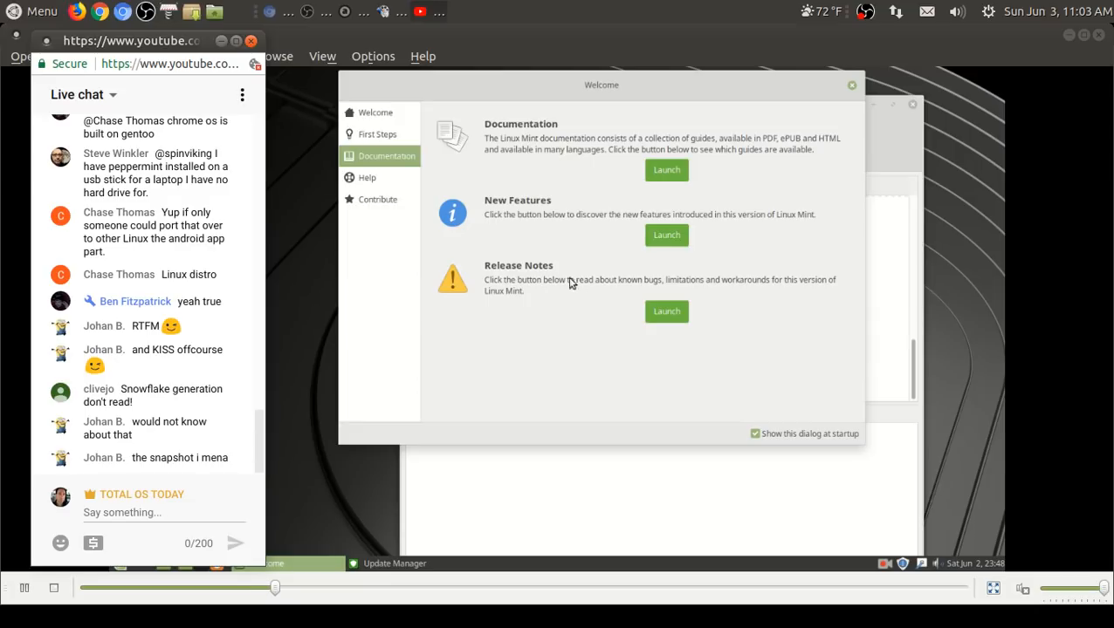
mouse_move(752, 289)
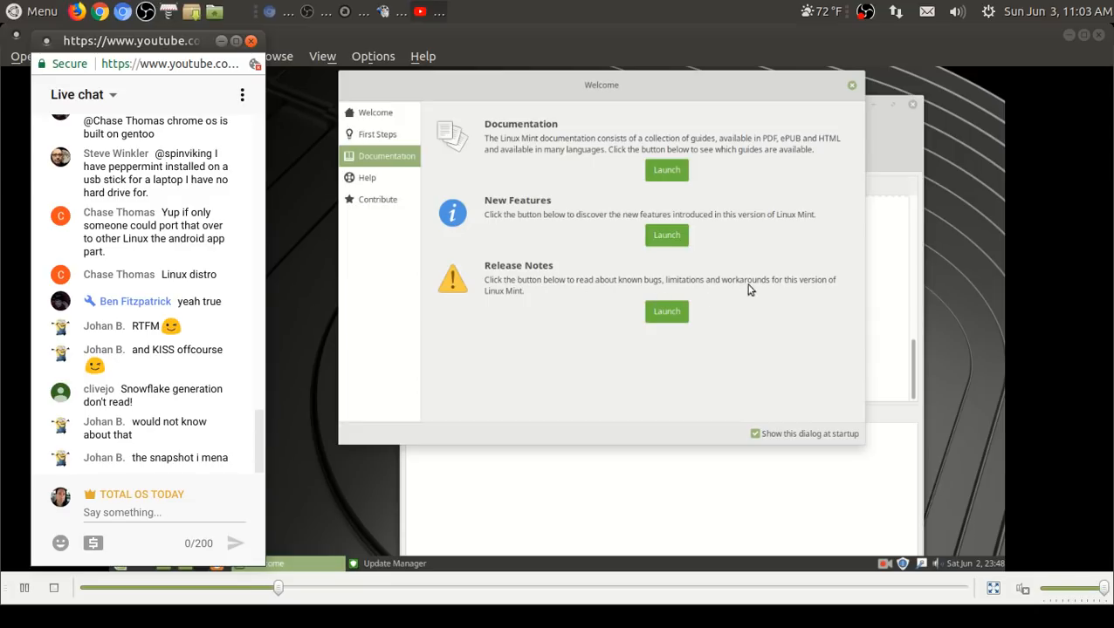
left_click(366, 178)
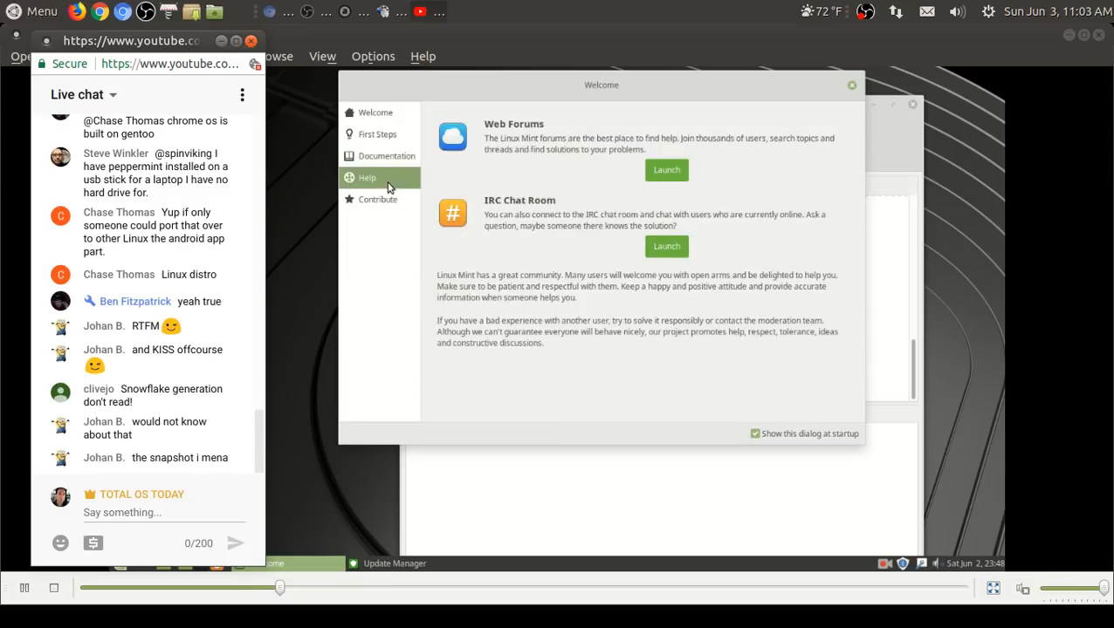
mouse_move(522, 208)
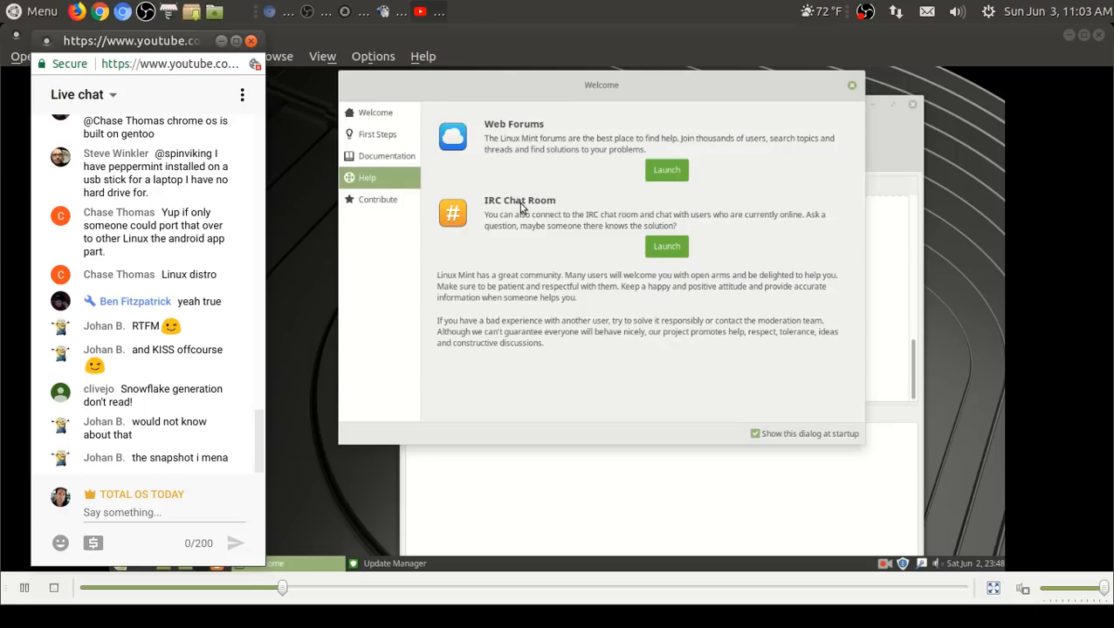
left_click(377, 199)
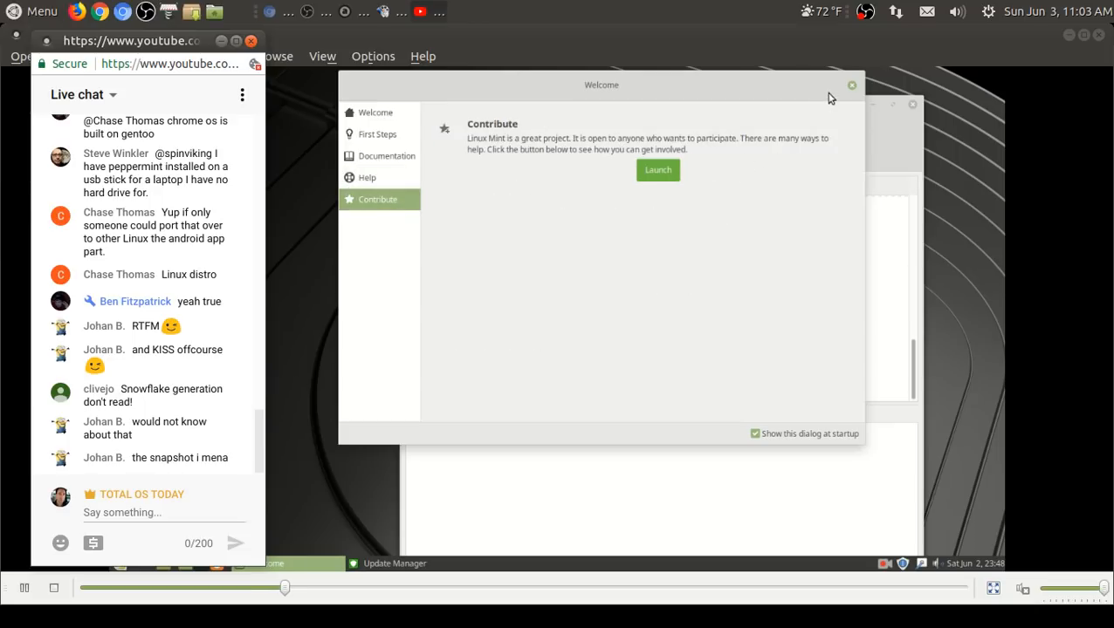
Step: Close the Welcome window and reposition the Update Manager window on the desktop
left_click(852, 84)
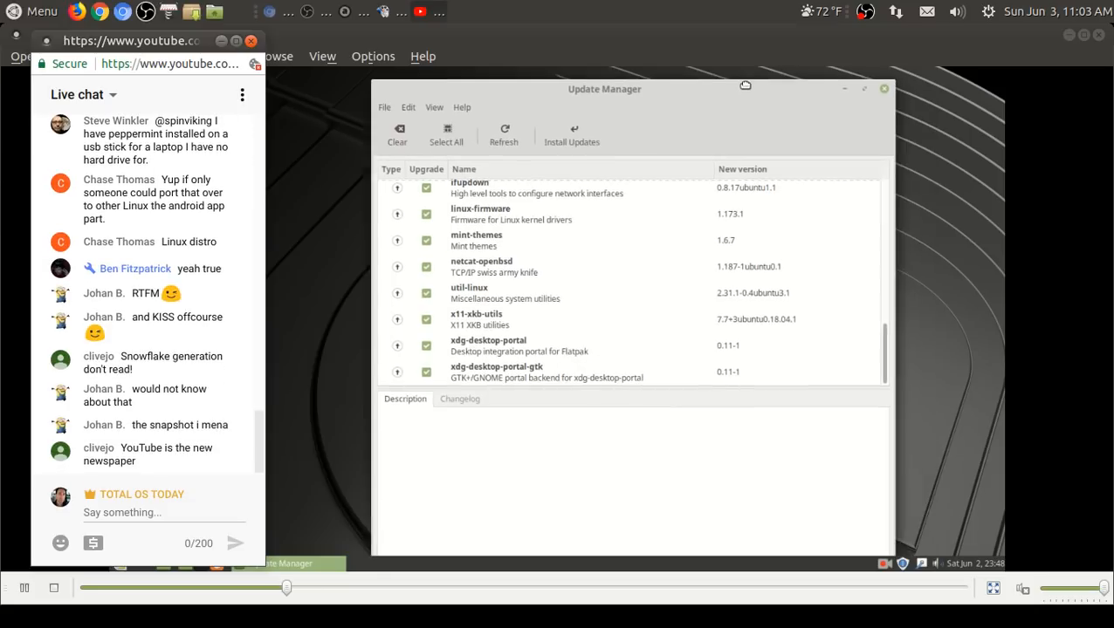
left_click_drag(604, 88, 594, 196)
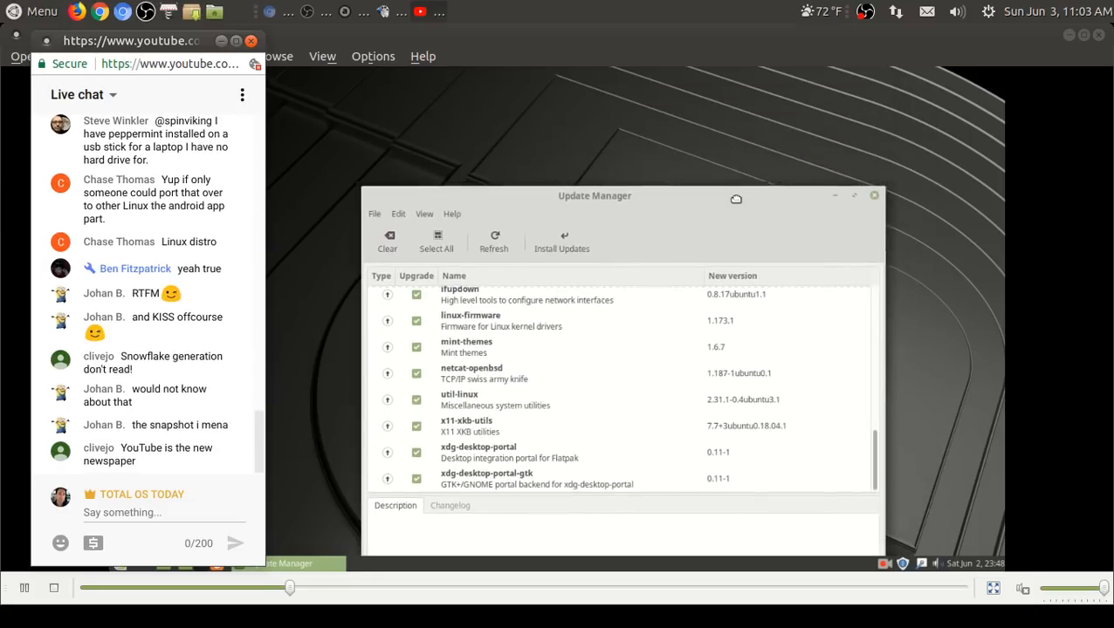
left_click_drag(593, 196, 579, 91)
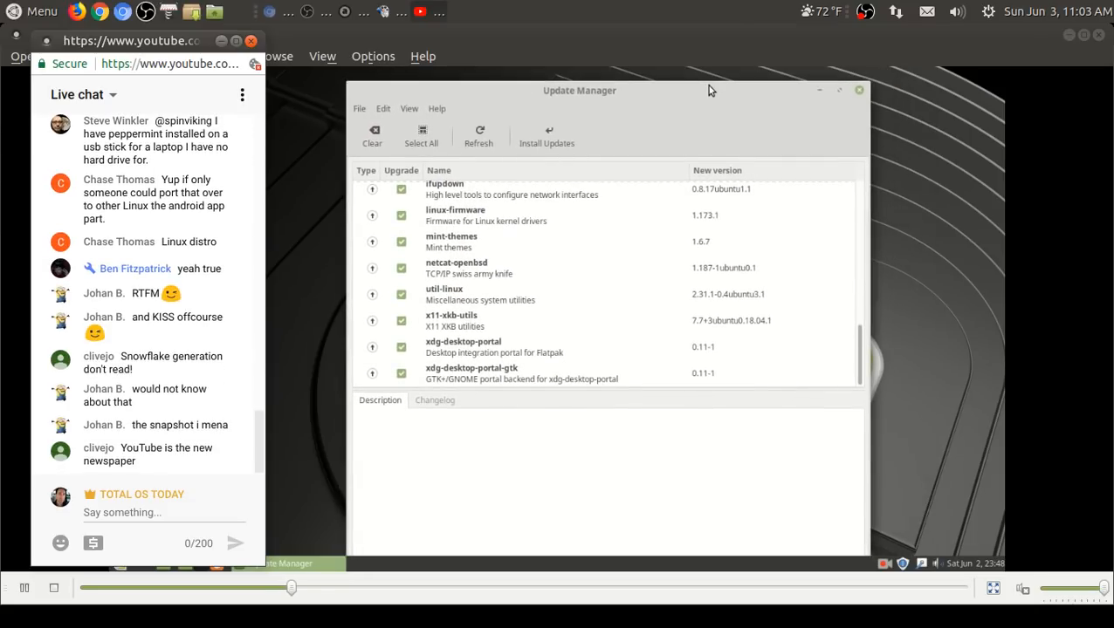
left_click_drag(579, 91, 594, 328)
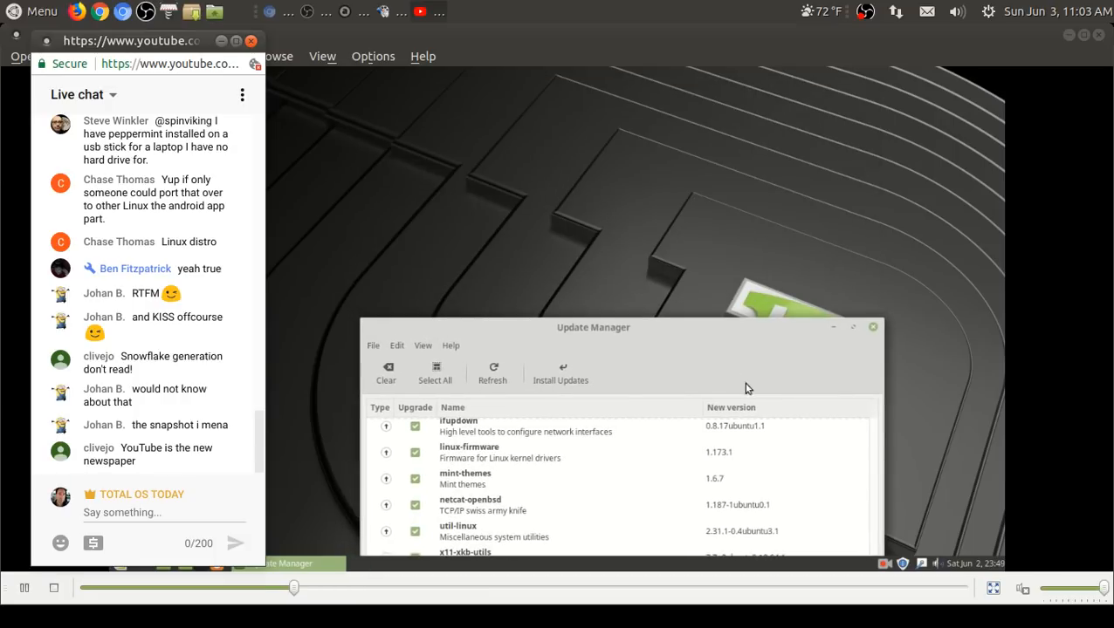
left_click_drag(593, 327, 548, 77)
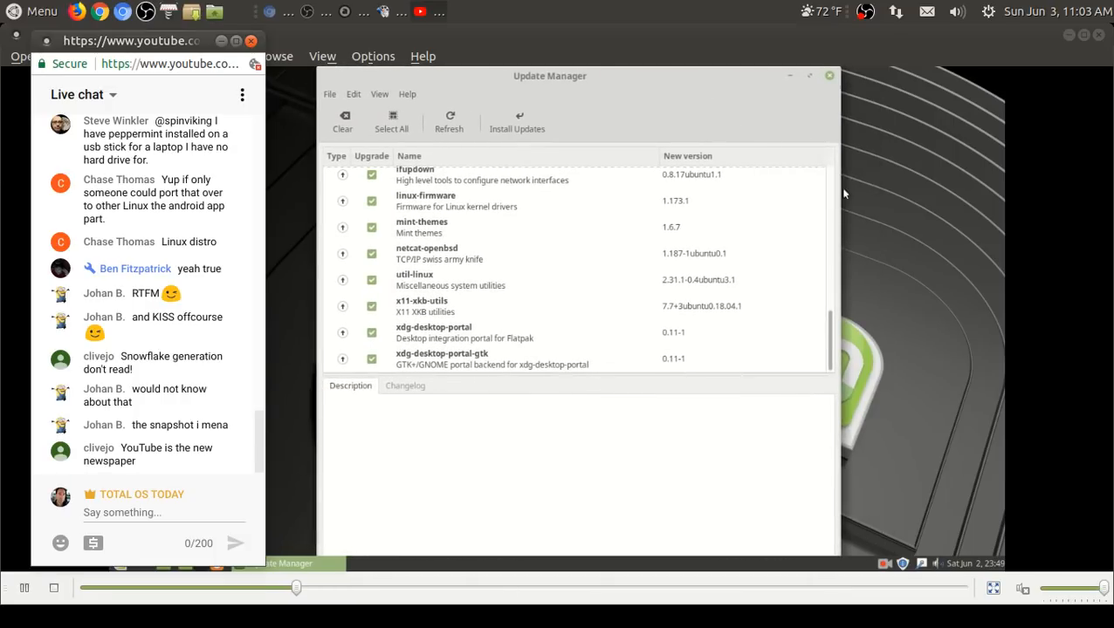
mouse_move(828, 74)
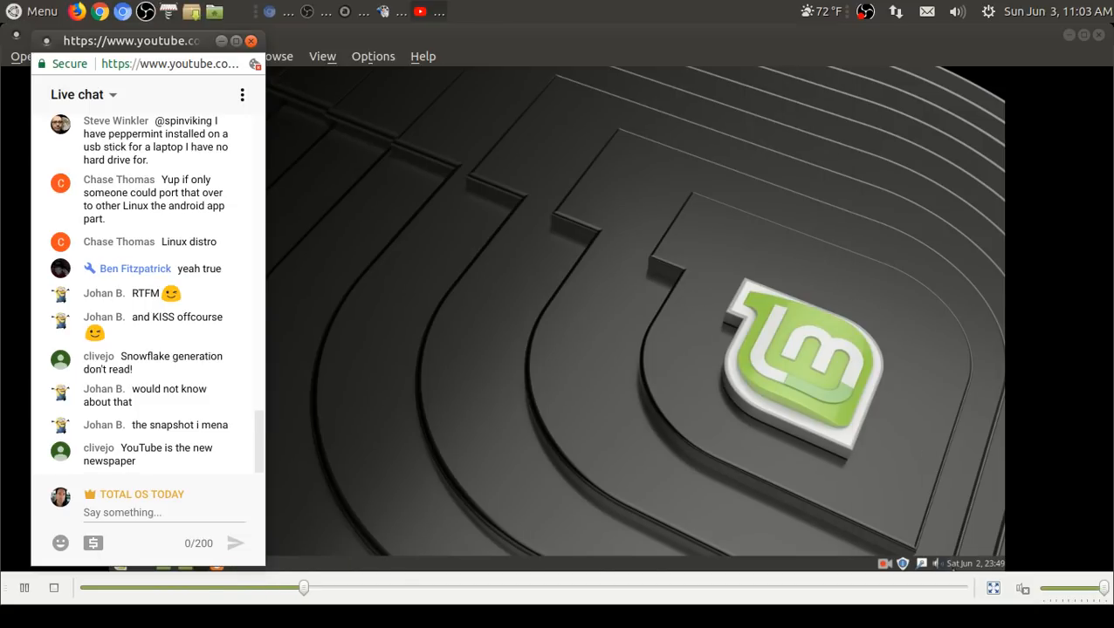
left_click(969, 564)
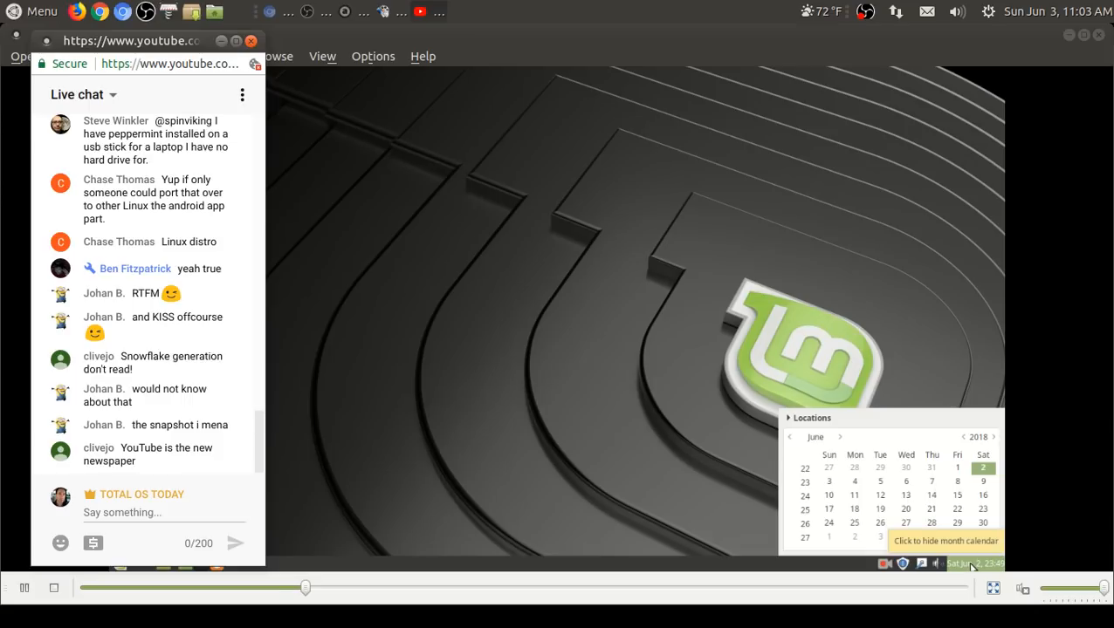
right_click(970, 564)
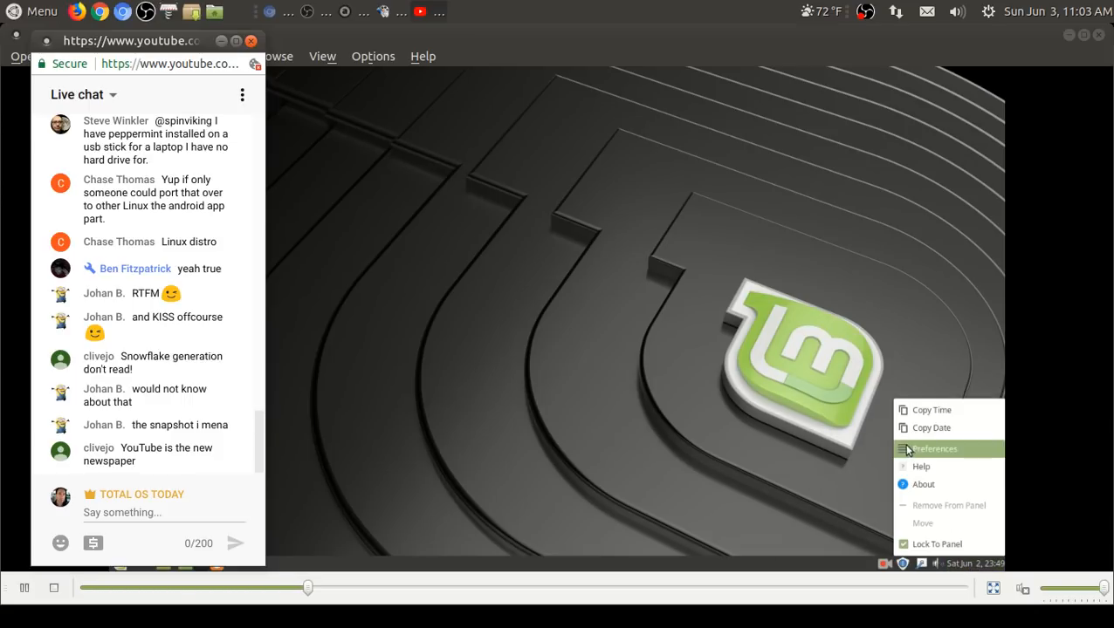
left_click(932, 449)
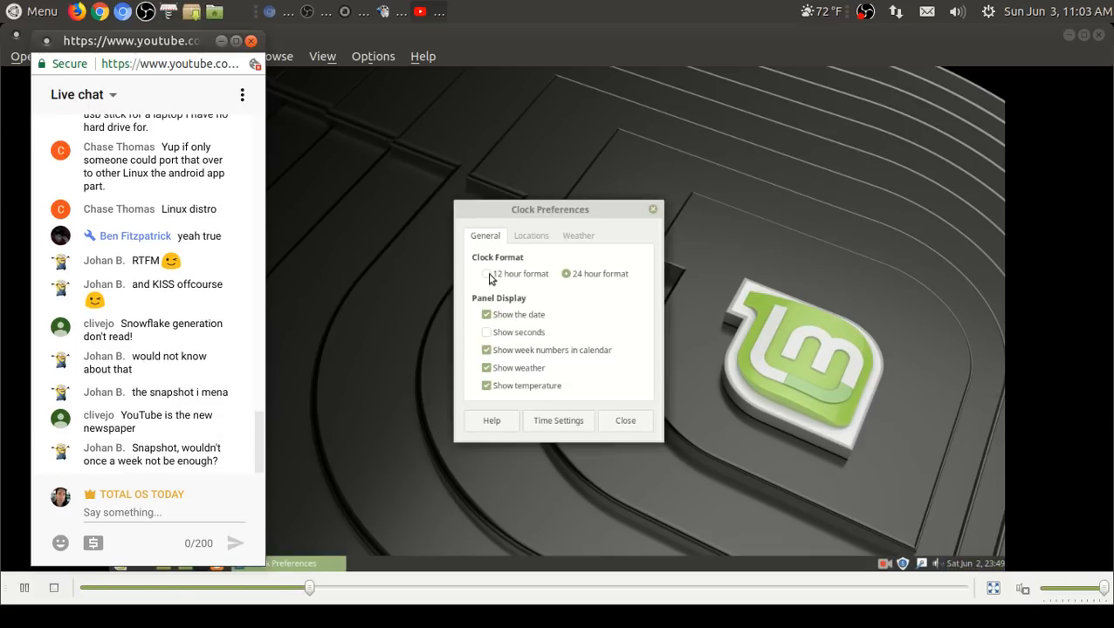
left_click(485, 273)
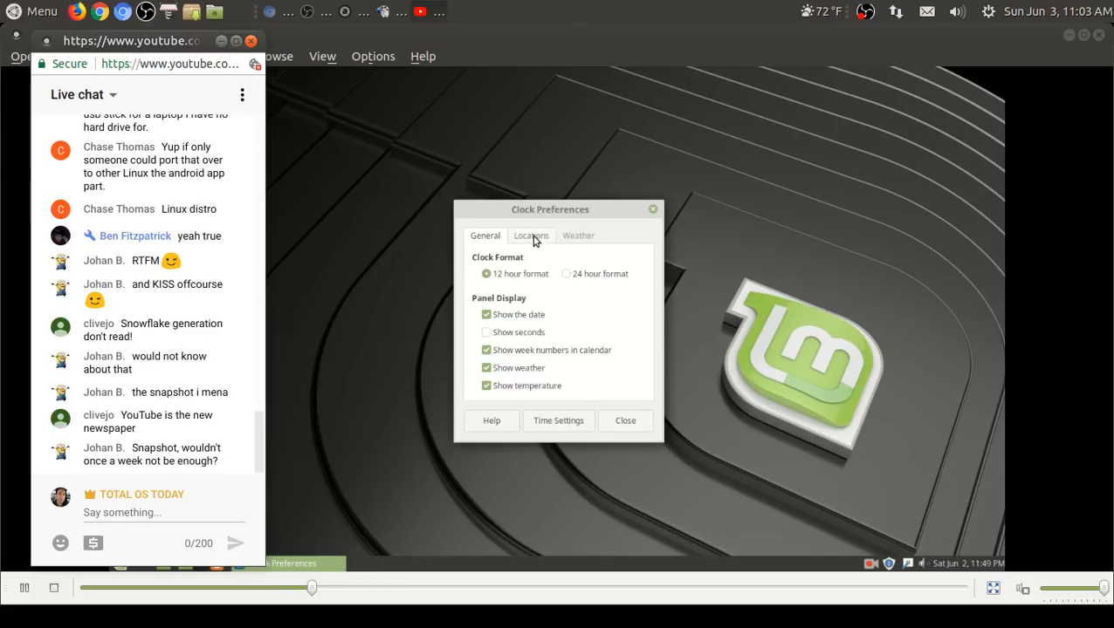
left_click(578, 236)
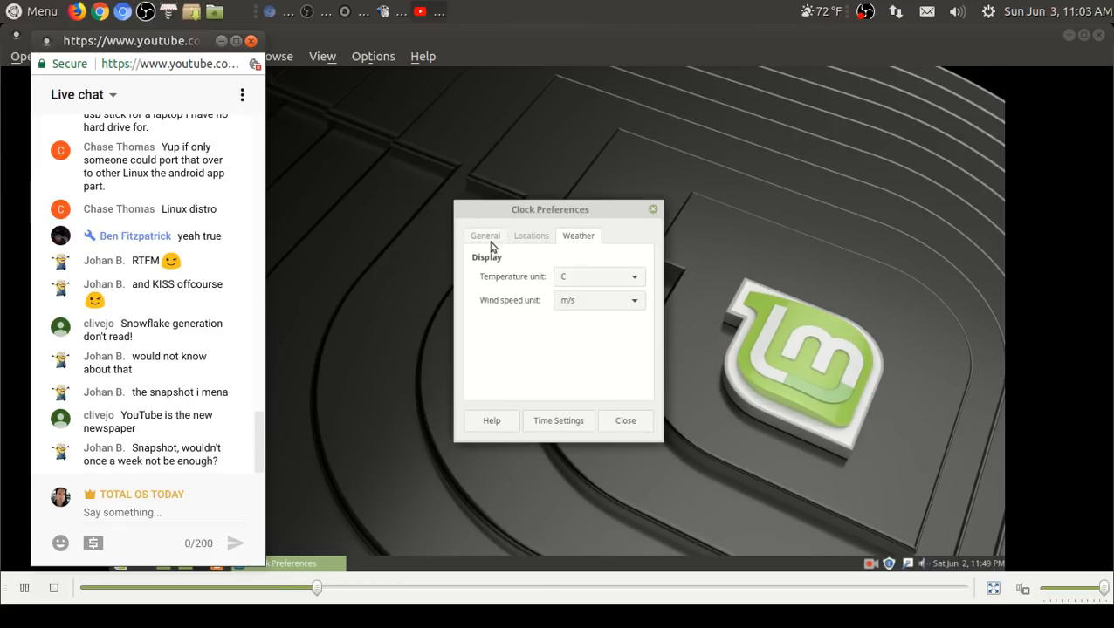
left_click(485, 236)
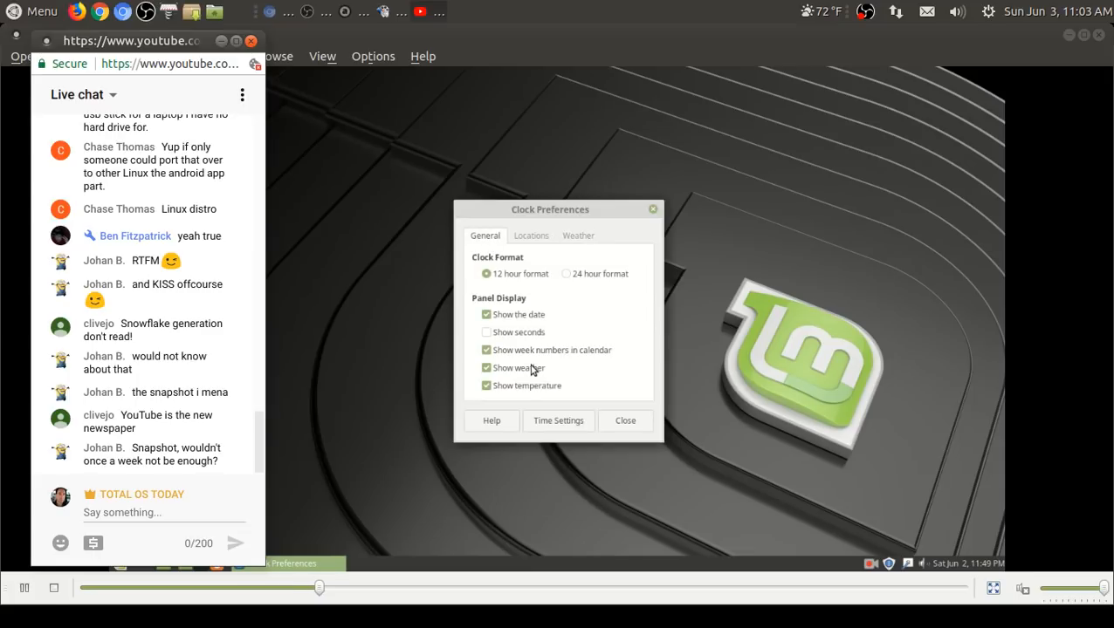
left_click(625, 419)
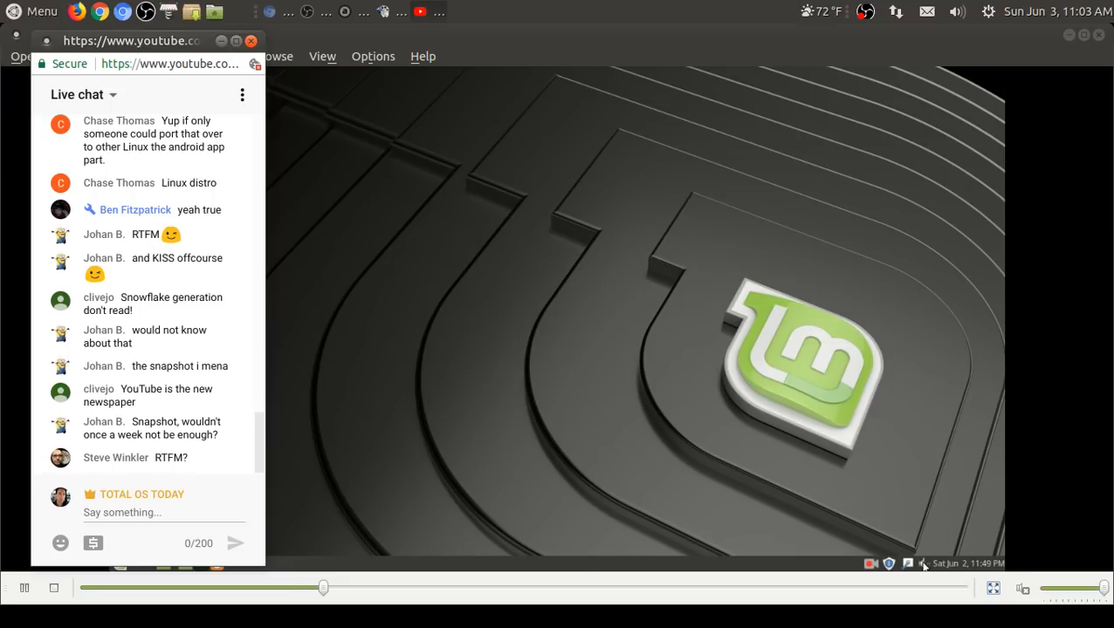
left_click(922, 563)
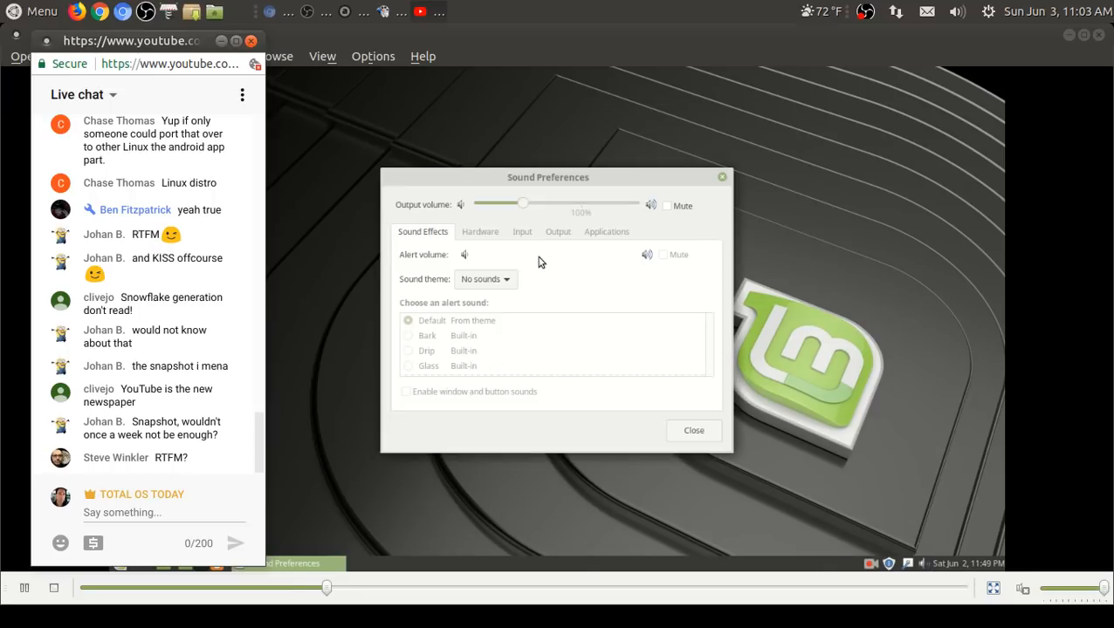
left_click(480, 230)
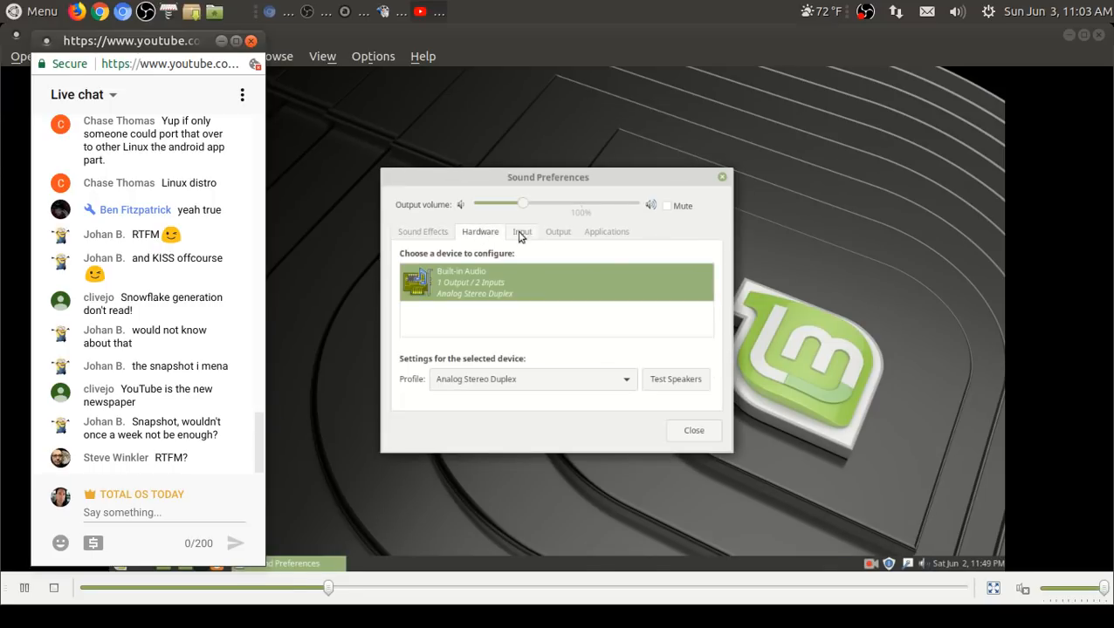
left_click(559, 231)
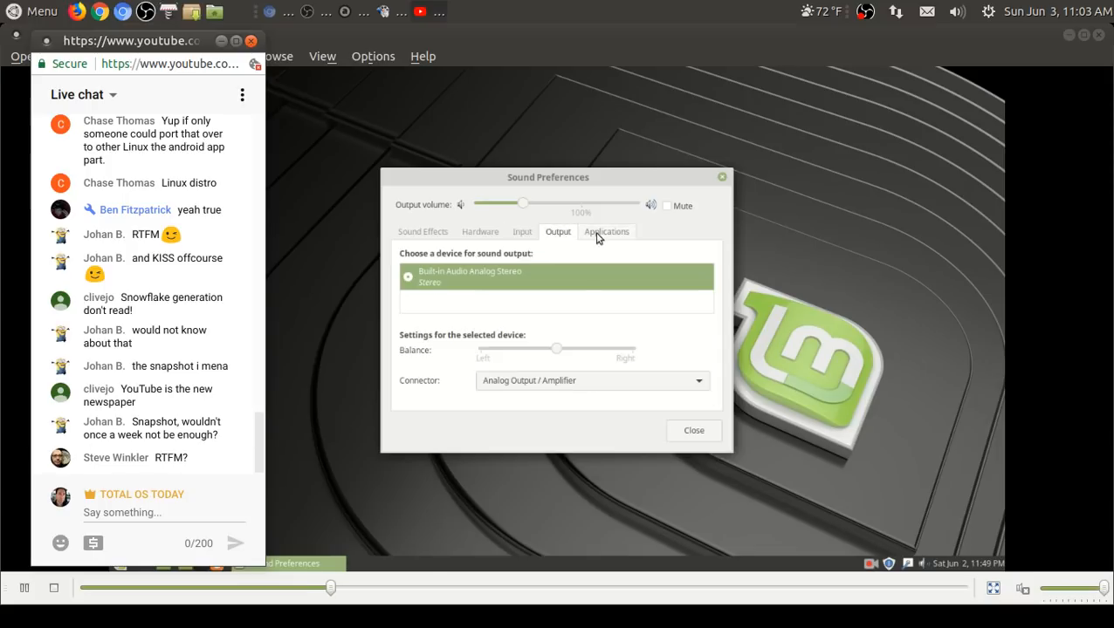
left_click(693, 429)
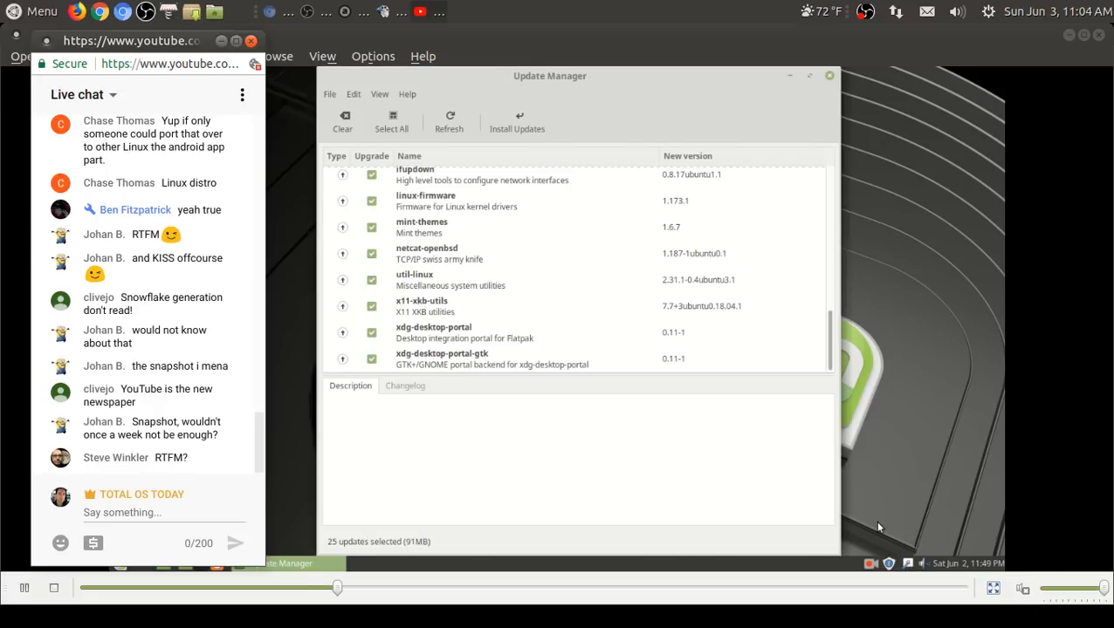
mouse_move(830, 108)
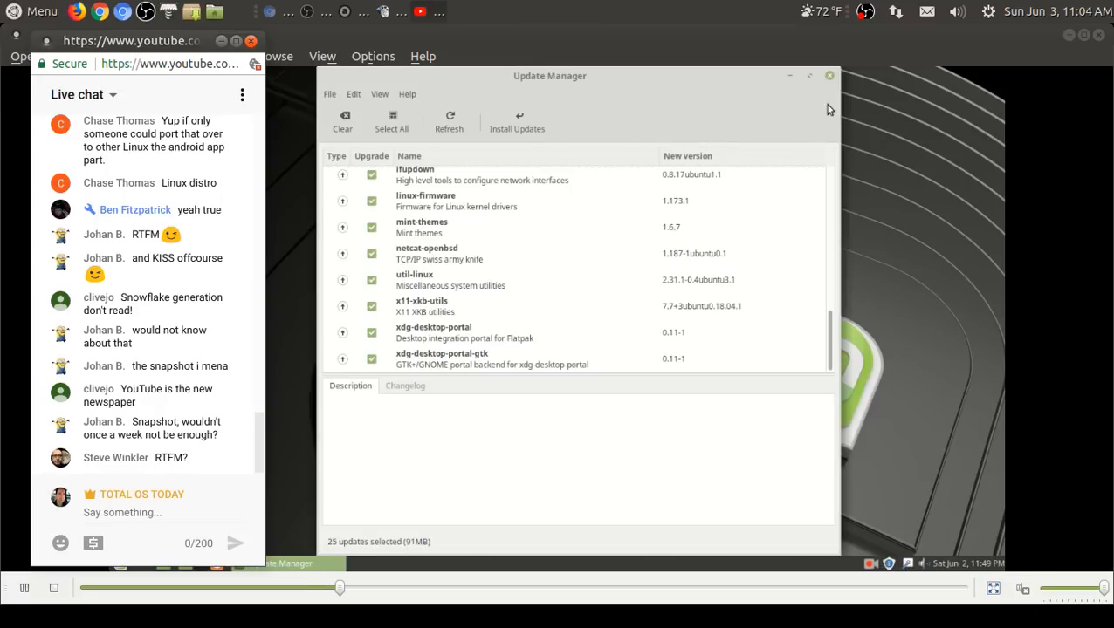
left_click(828, 75)
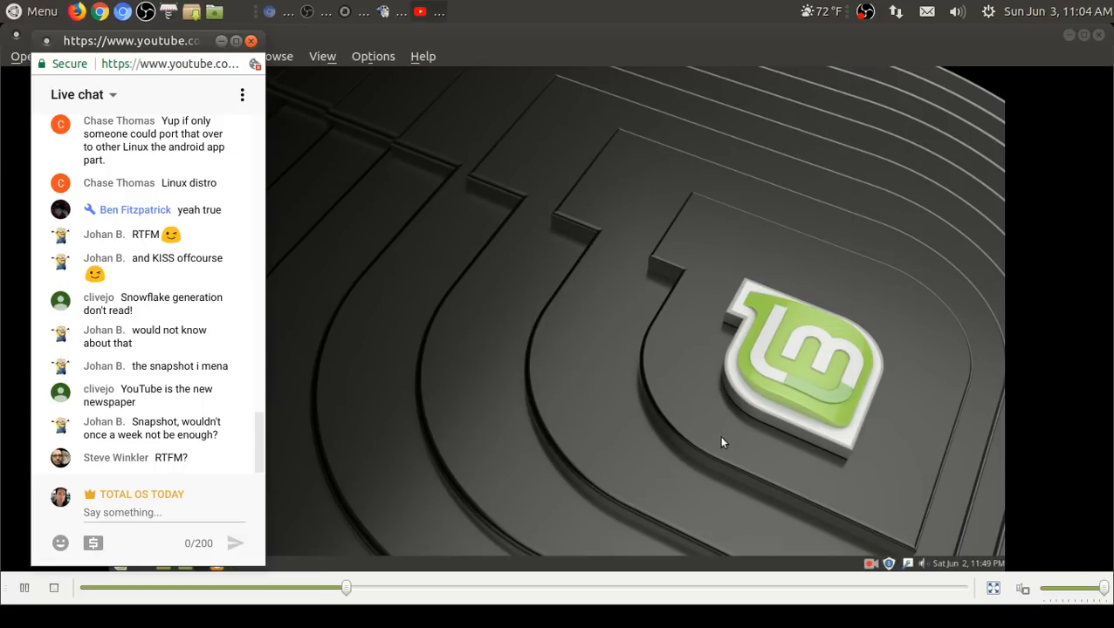
Step: Add a weather applet to the Mint panel and open its preferences
right_click(721, 444)
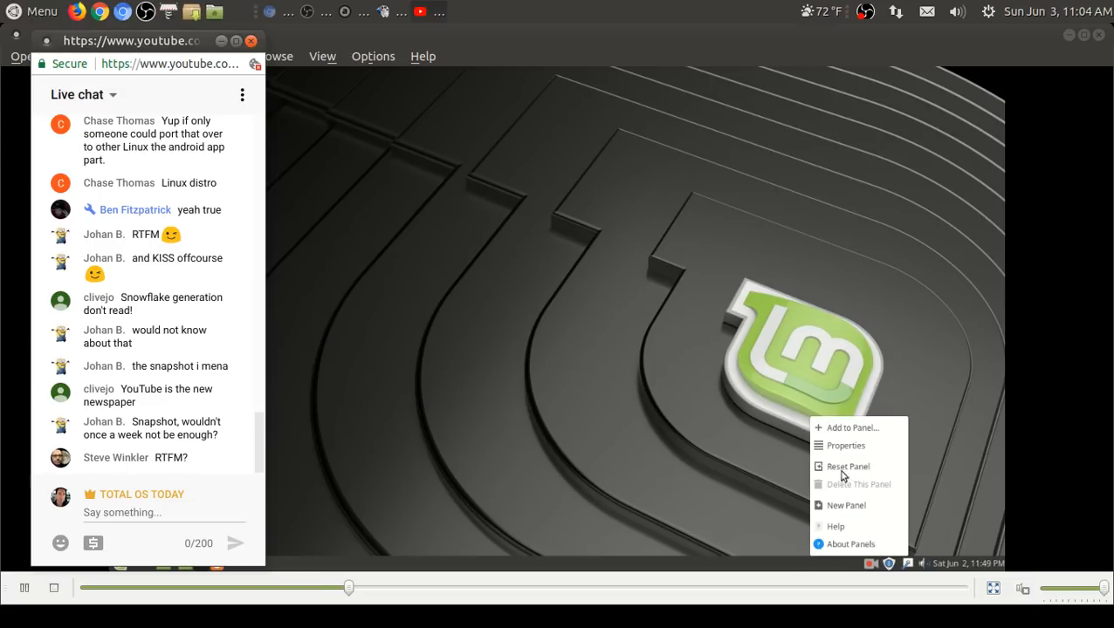
left_click(852, 427)
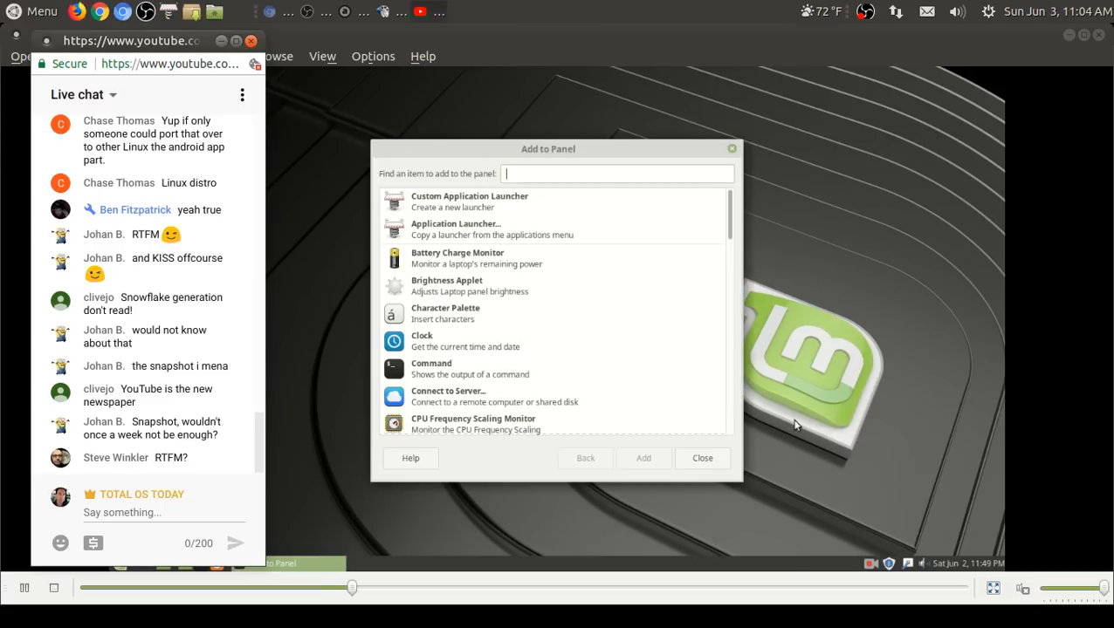
type("wea")
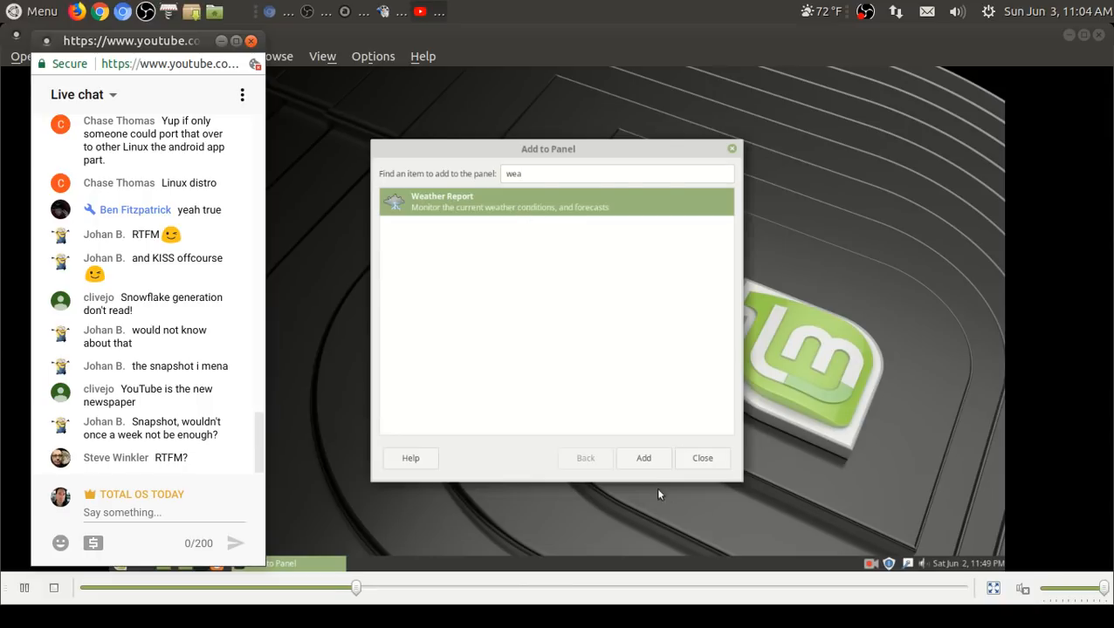
left_click(702, 458)
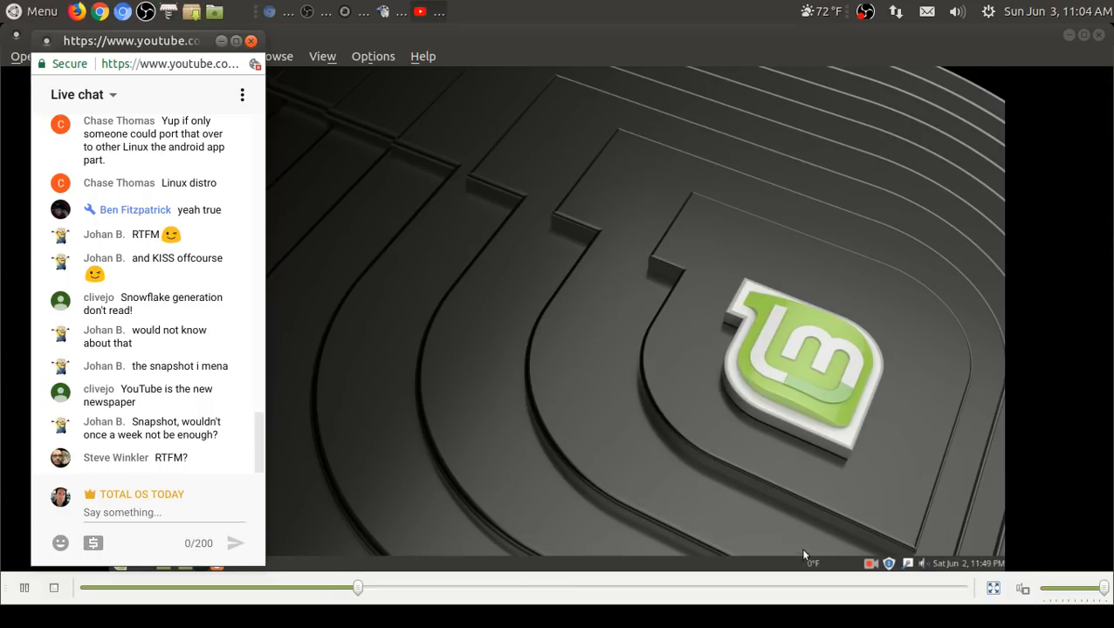
right_click(803, 562)
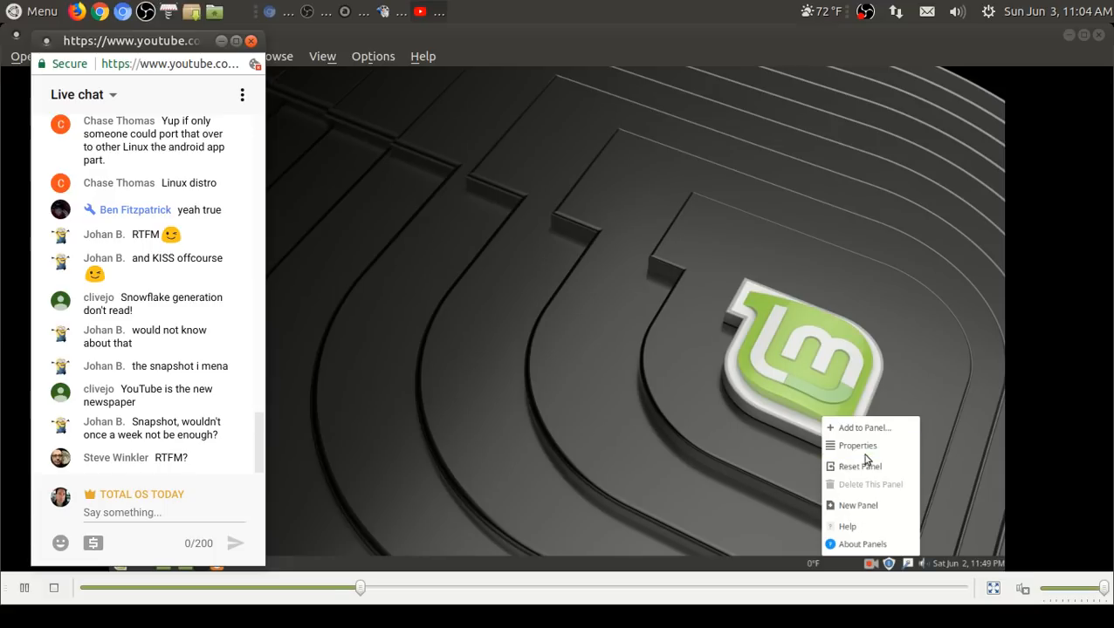
left_click(855, 445)
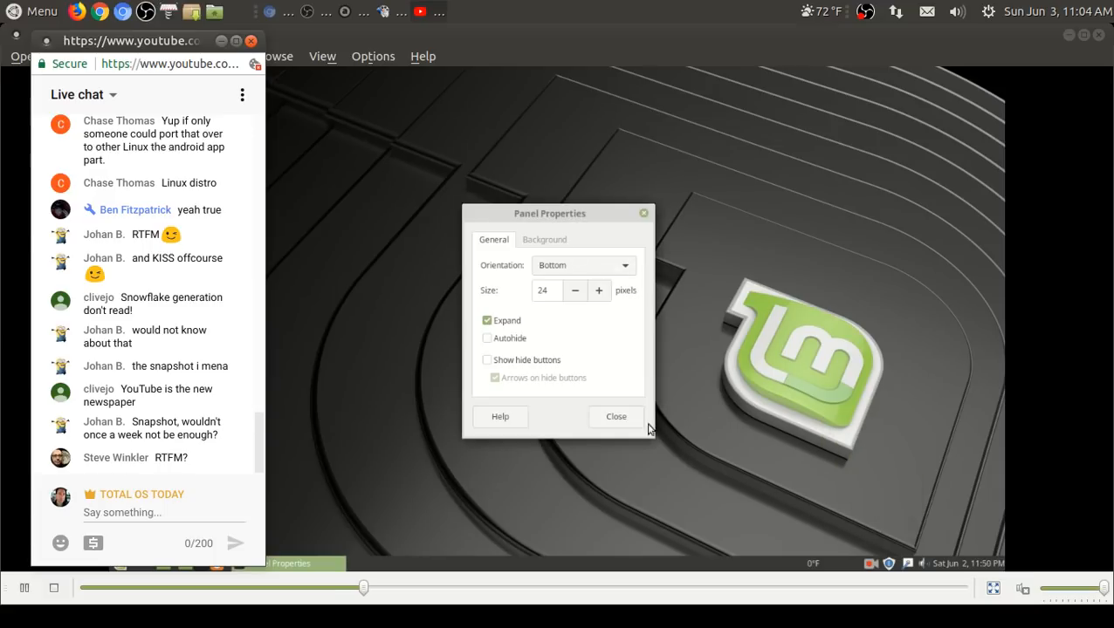
left_click(615, 416)
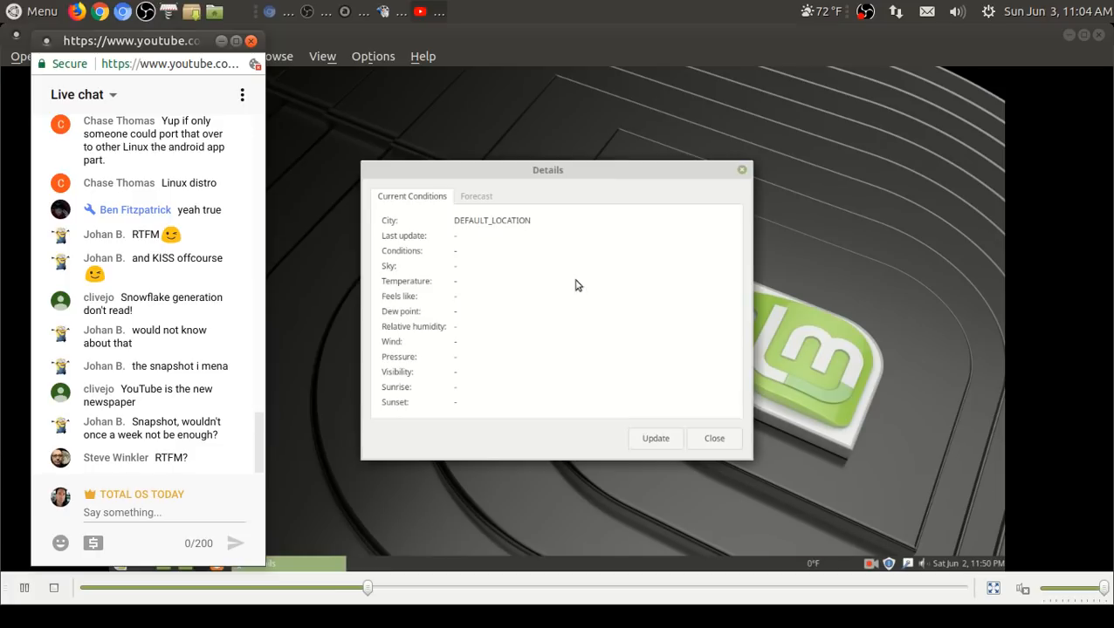
Step: Set the weather applet's location to Miami
right_click(812, 562)
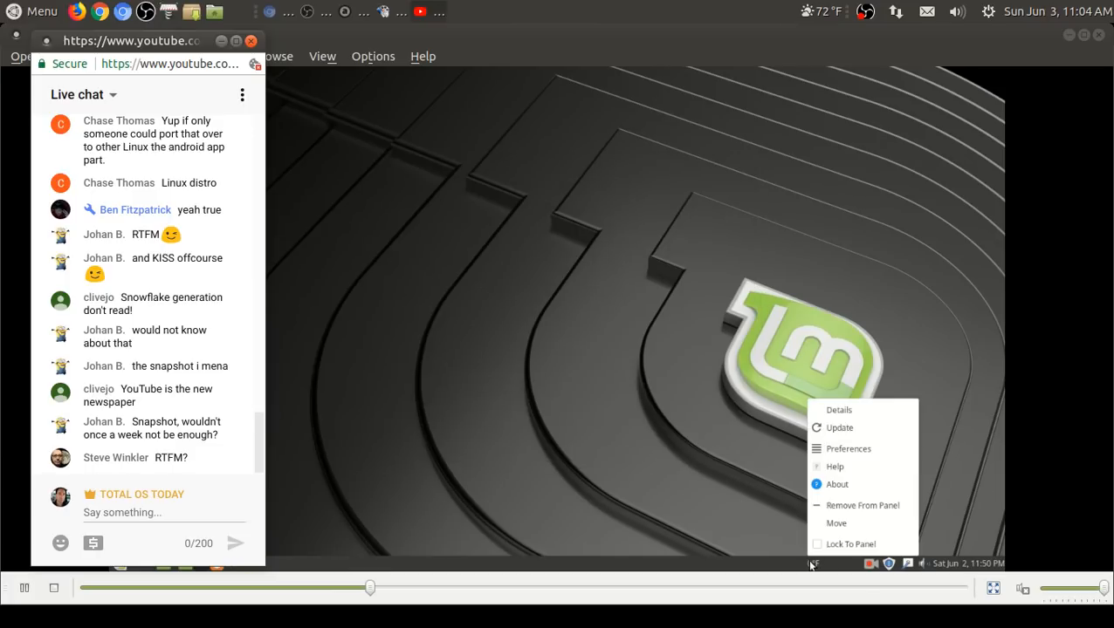
left_click(846, 448)
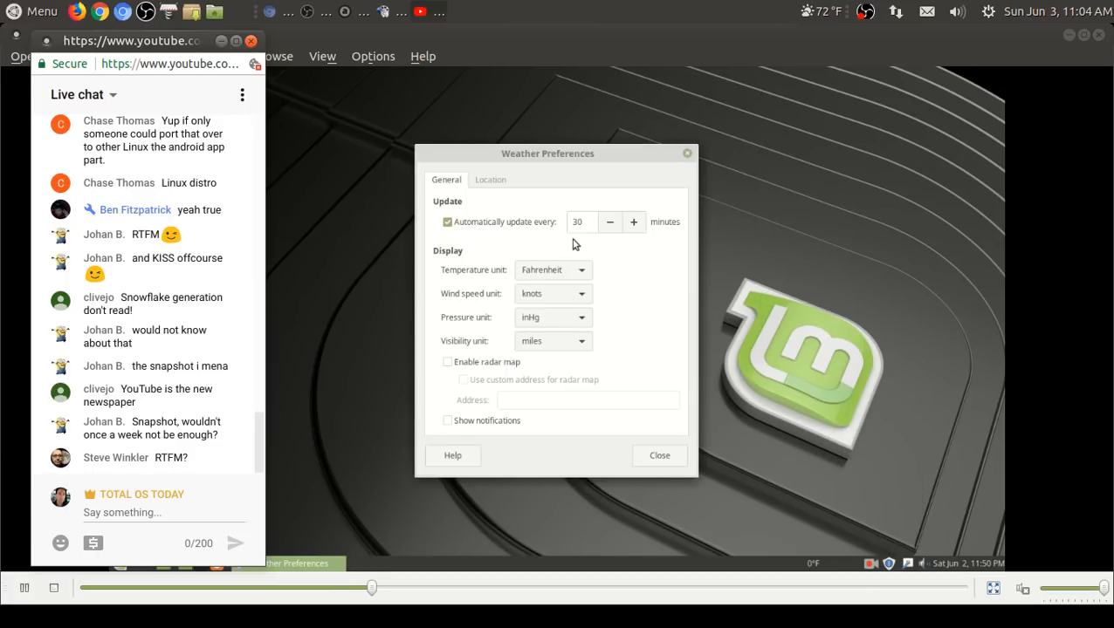
left_click(489, 179)
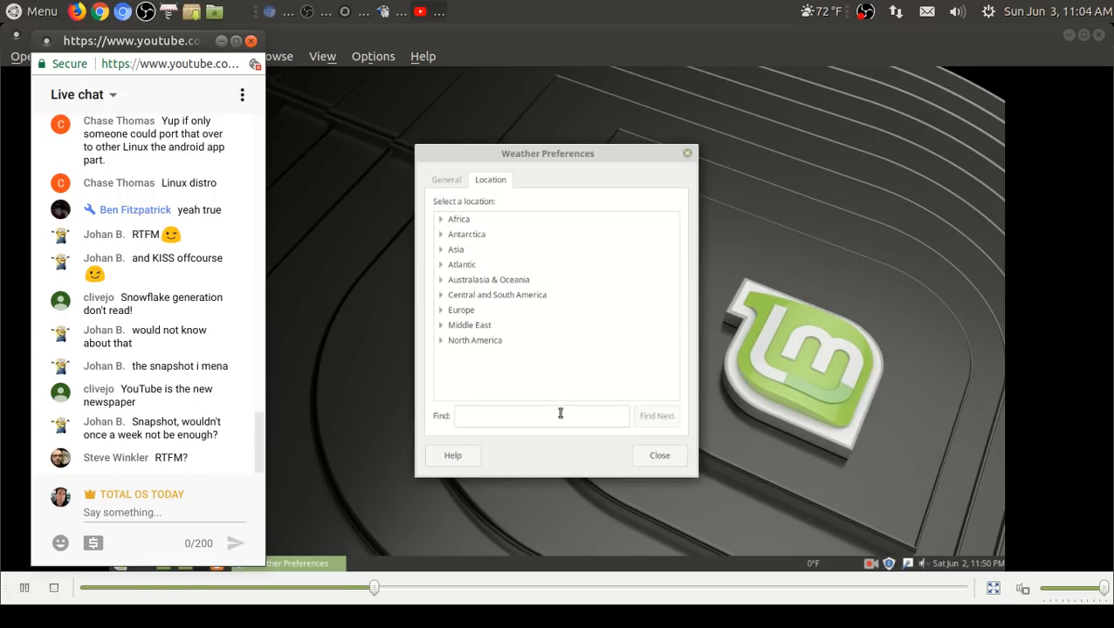
type("miami")
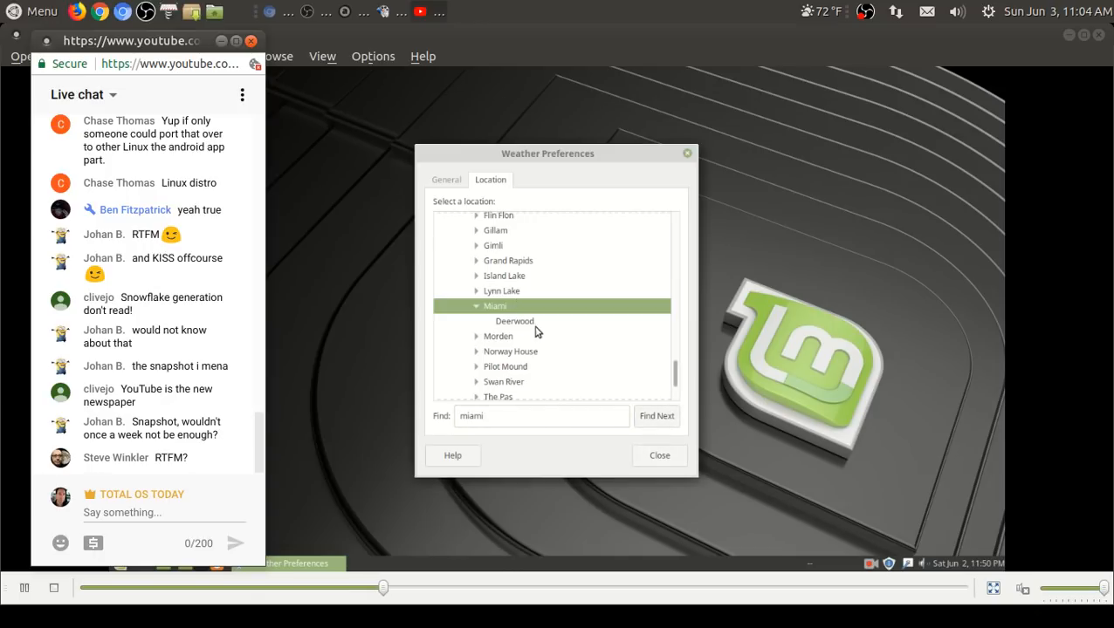
left_click(513, 322)
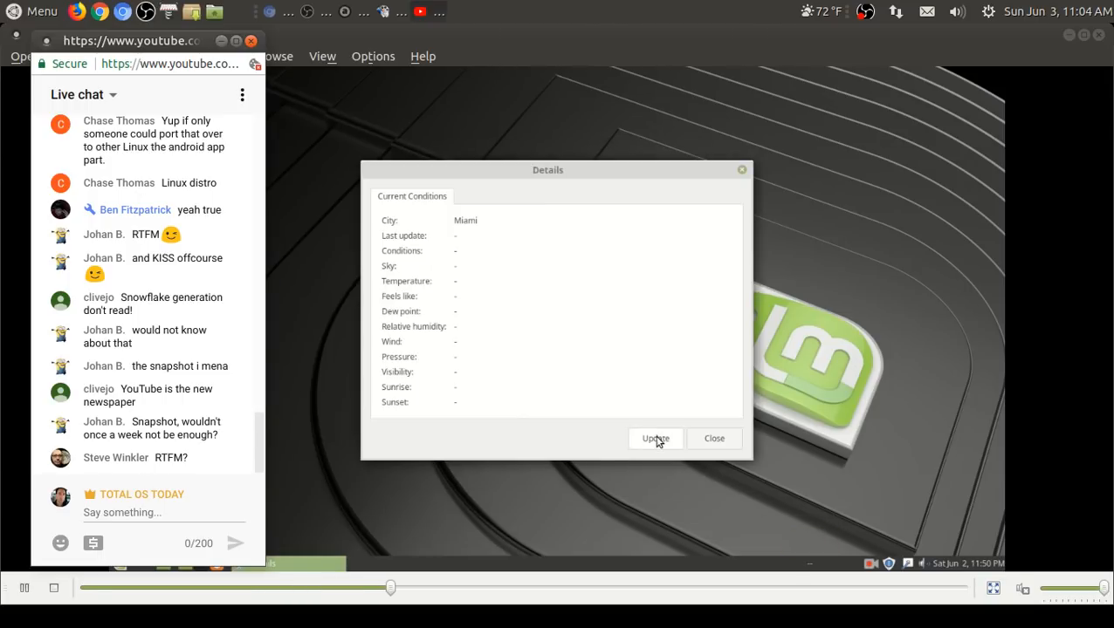
left_click(714, 438)
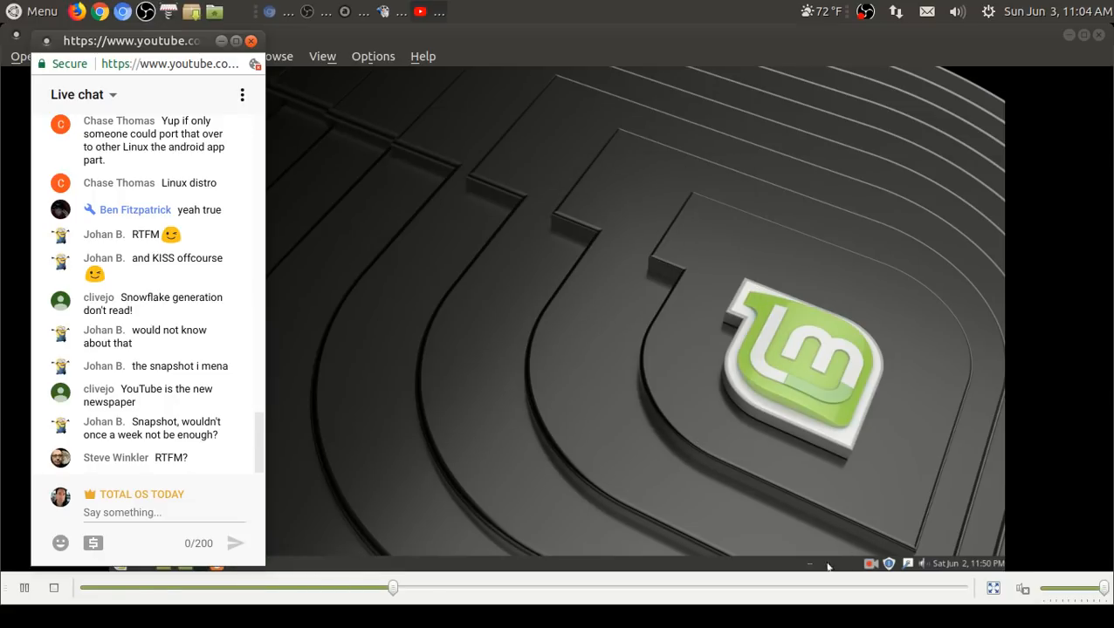
Step: Refresh the weather Details showing 51.8°F and return to the desktop
right_click(829, 562)
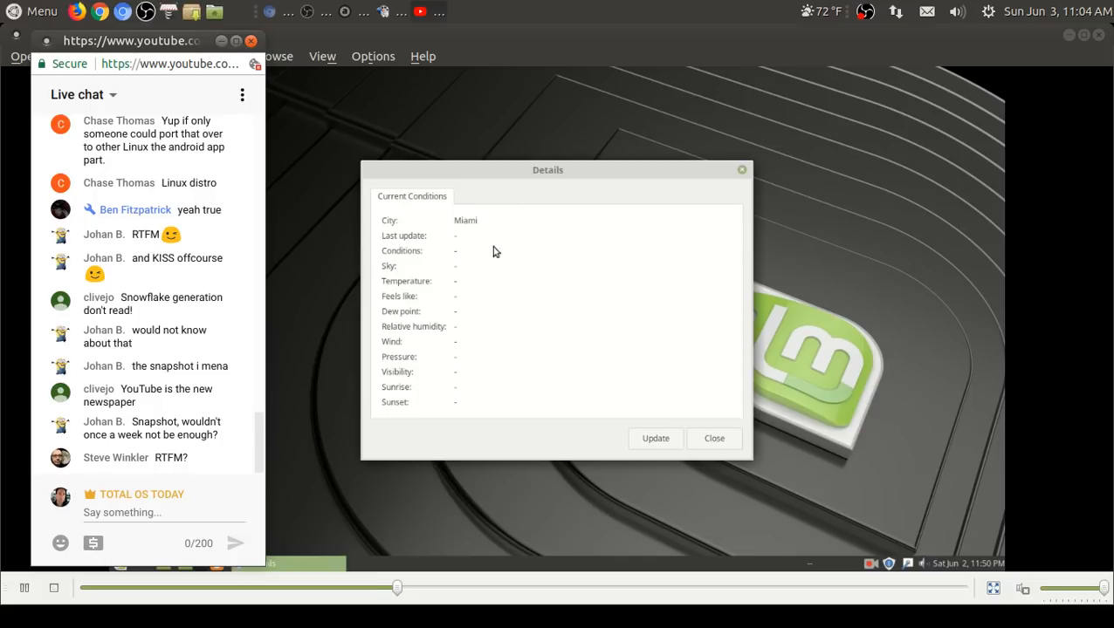
left_click(657, 438)
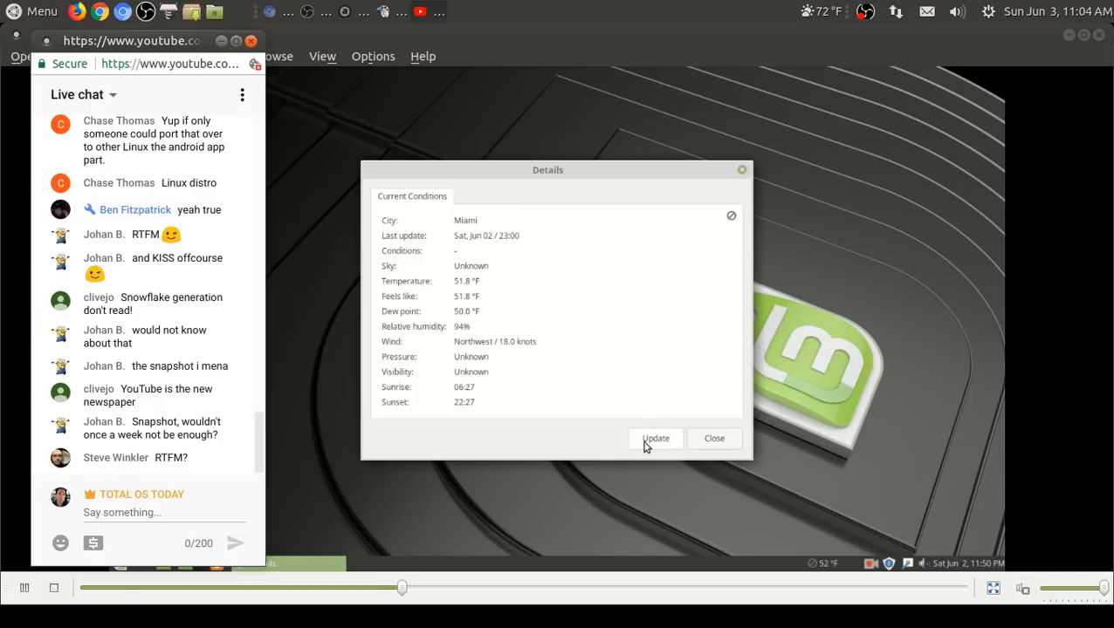
mouse_move(705, 373)
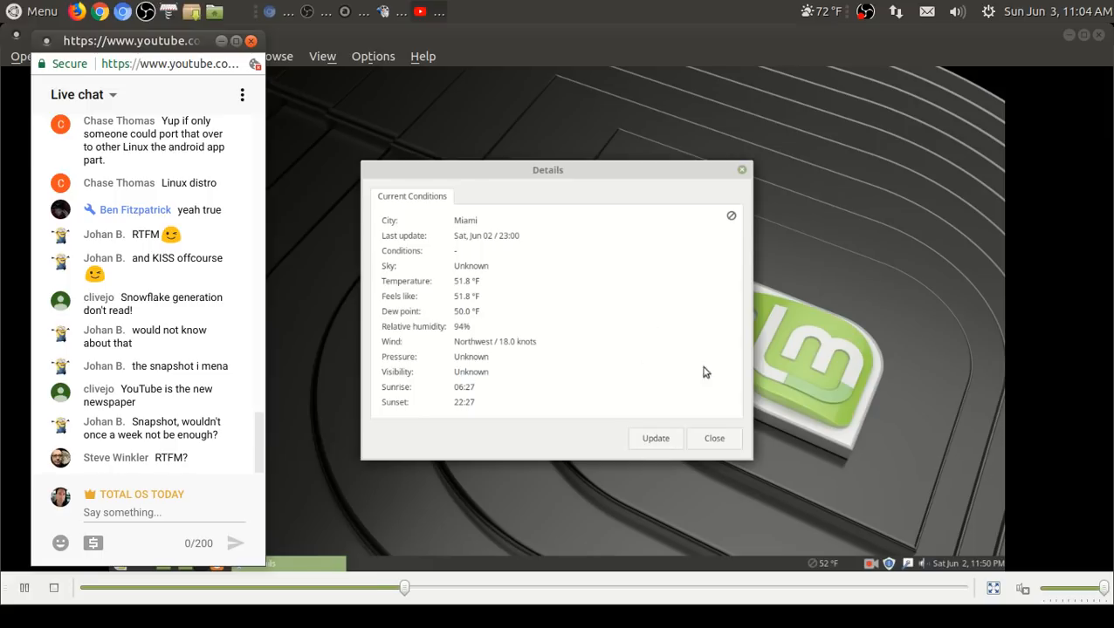
left_click(714, 438)
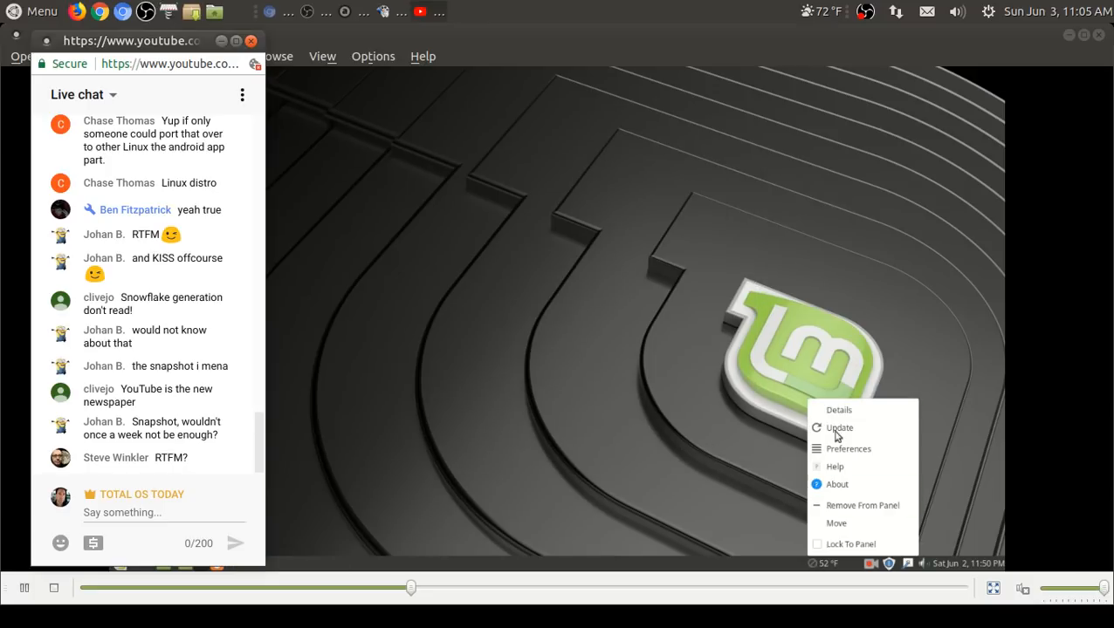
left_click(838, 410)
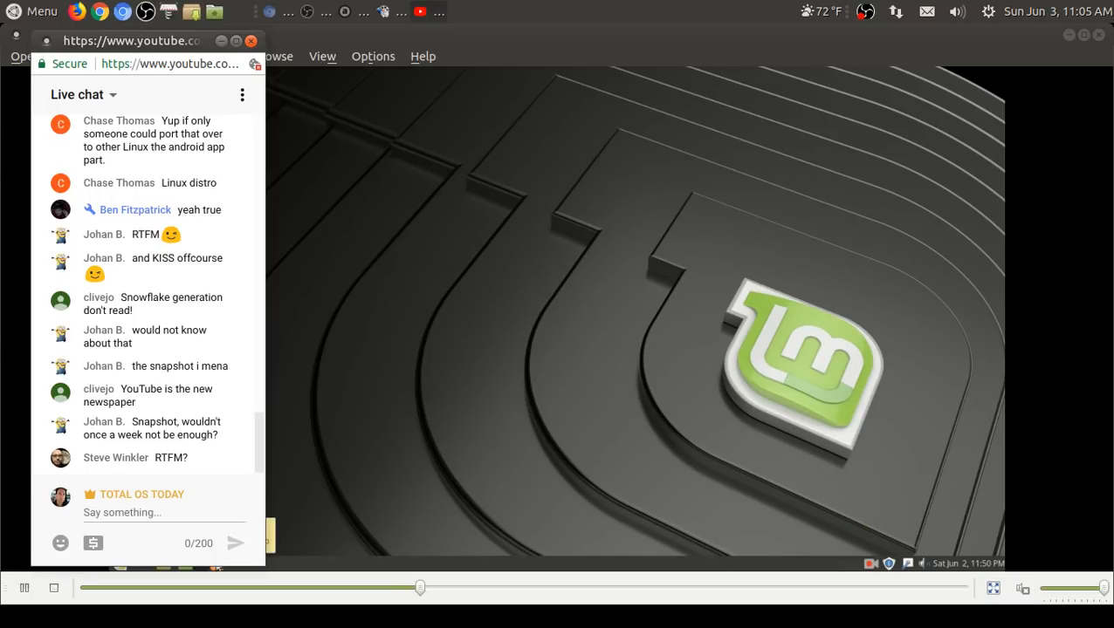
Step: Move the live chat window to the right edge and open a terminal in the clip
left_click_drag(131, 40, 548, 35)
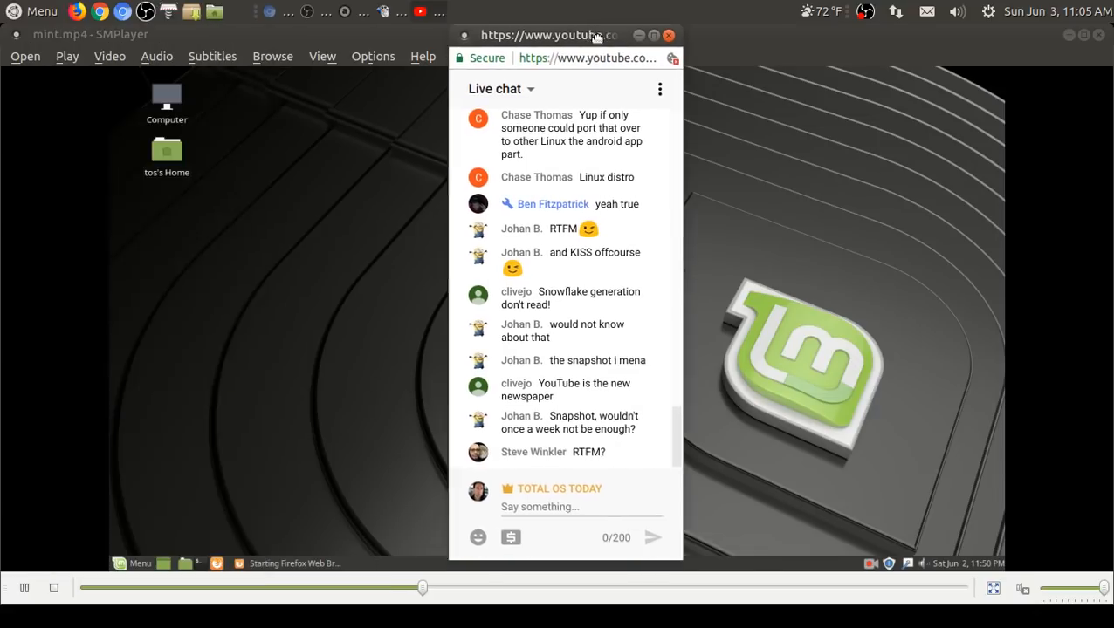
left_click_drag(549, 35, 933, 35)
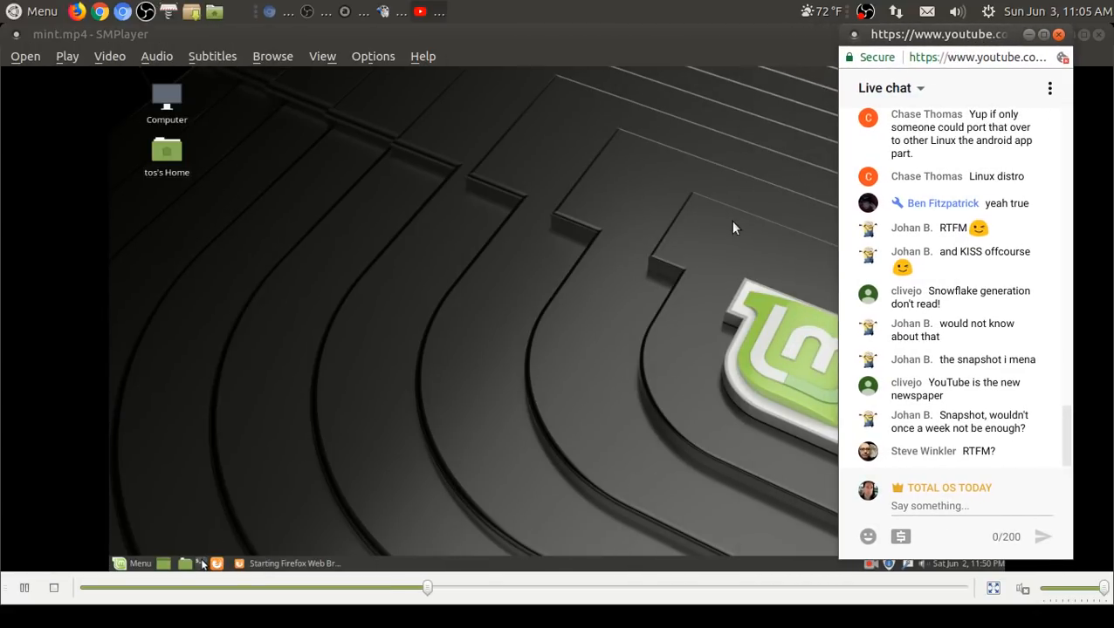
left_click(203, 562)
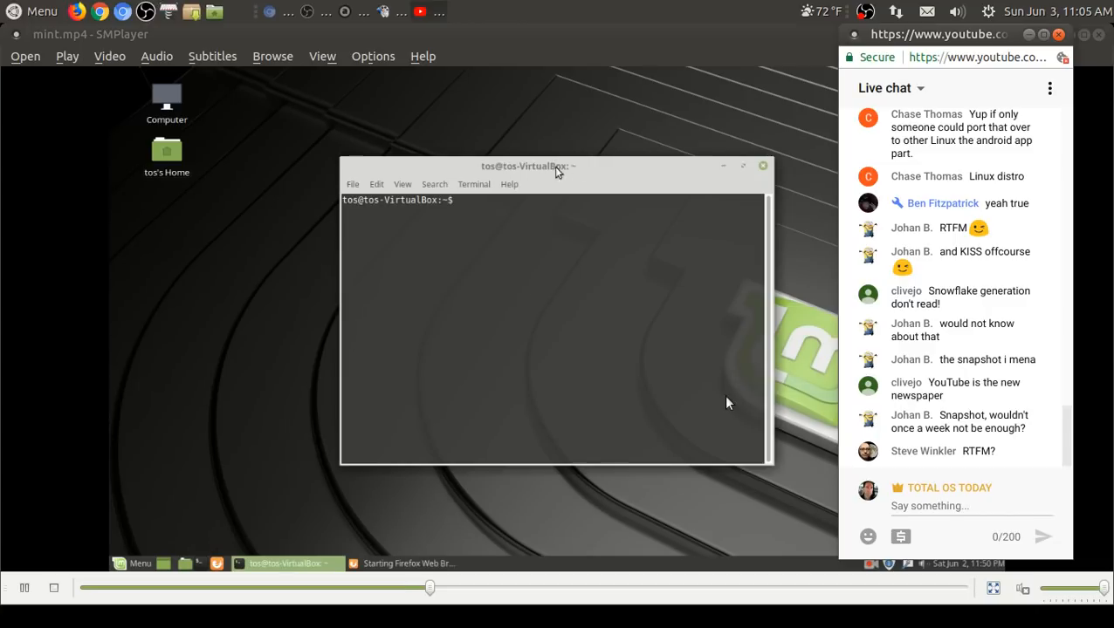
left_click_drag(527, 166, 677, 112)
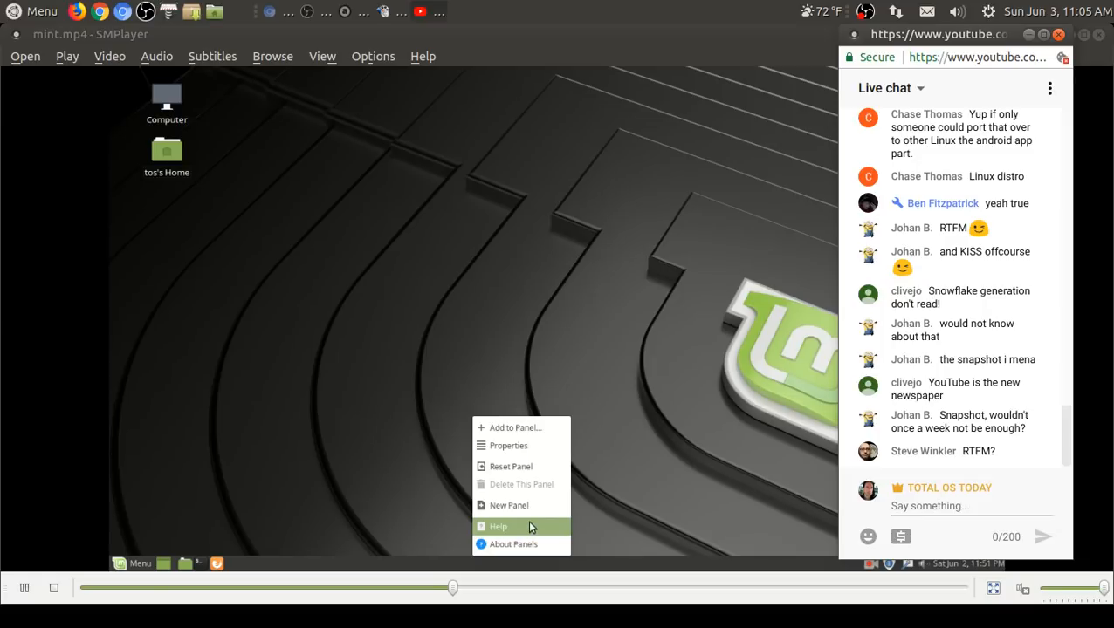
Step: Use Panel Properties to place the Mint panel at the top of the screen
left_click(510, 445)
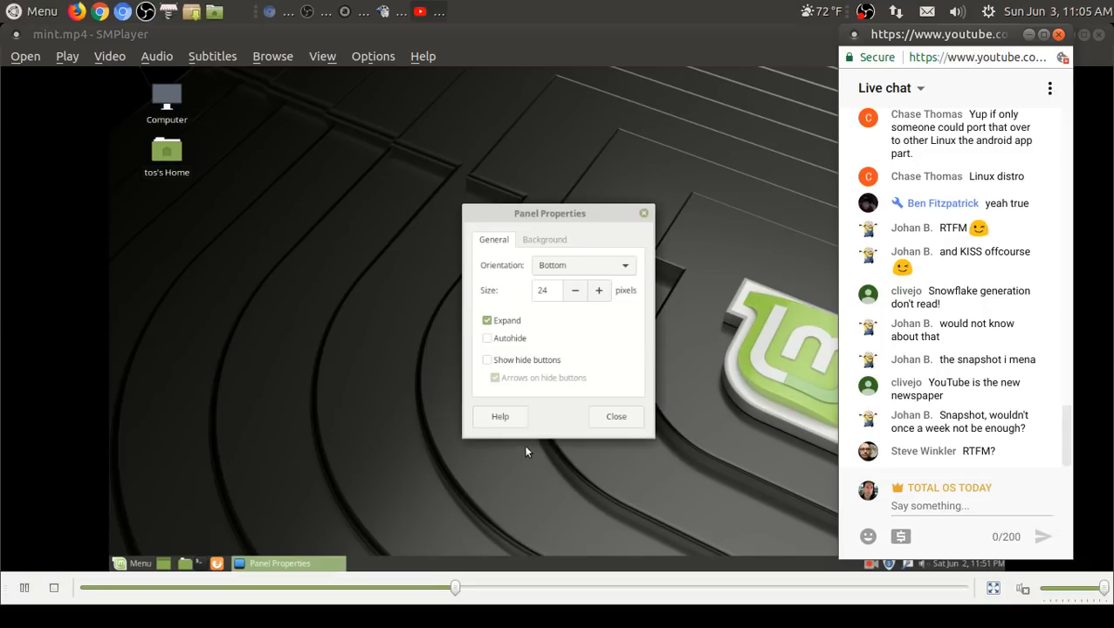
left_click(583, 265)
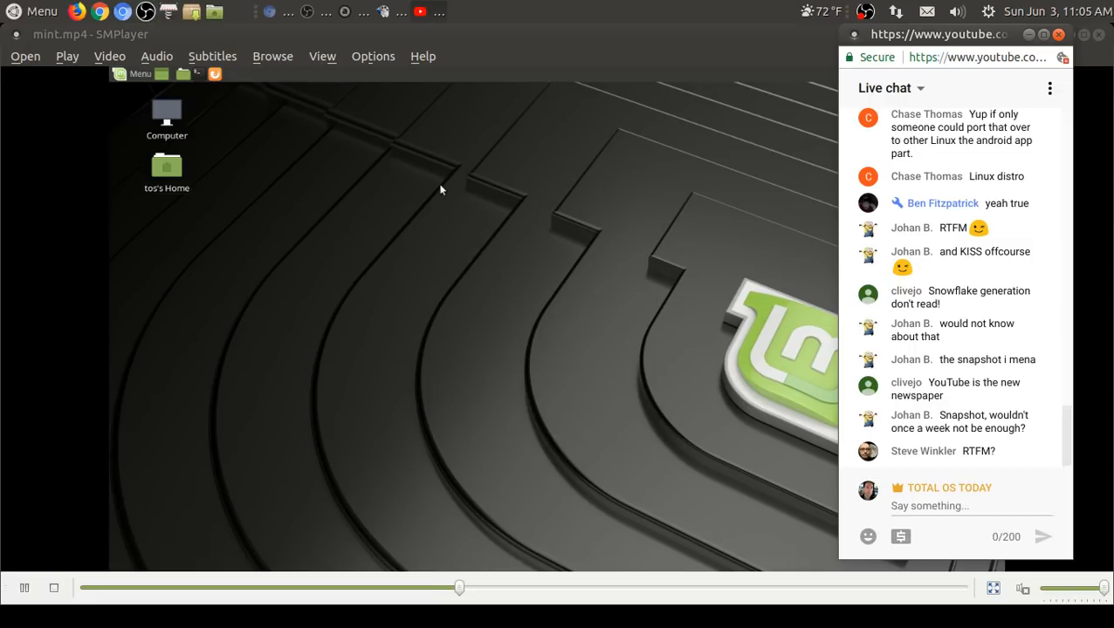
mouse_move(304, 175)
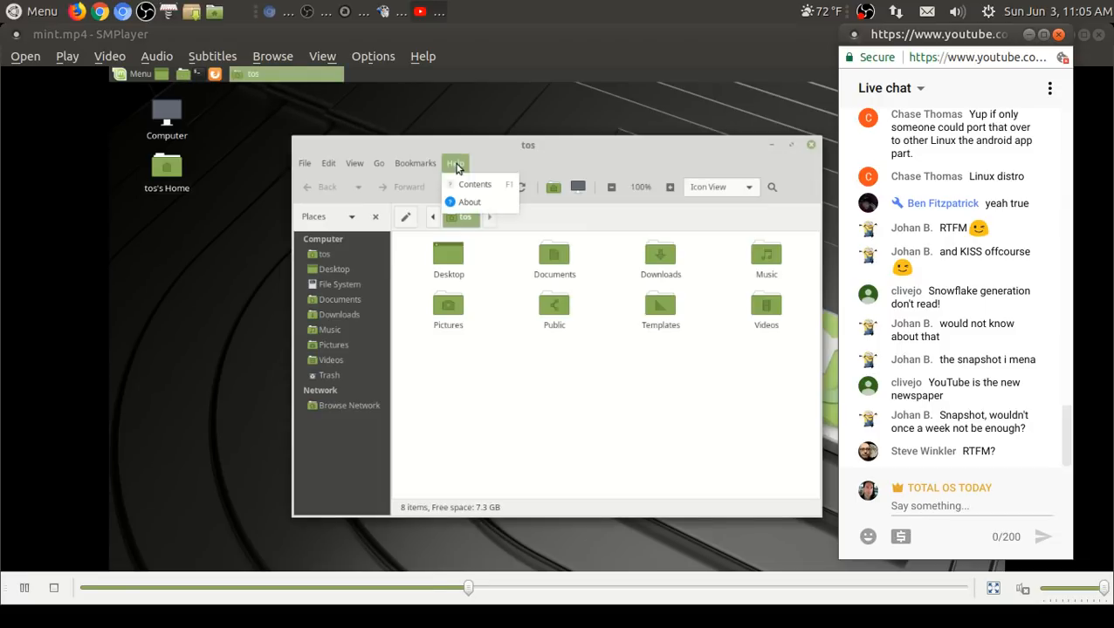
Step: Show Caja's About box and home folder list view, then close the file manager
left_click(469, 202)
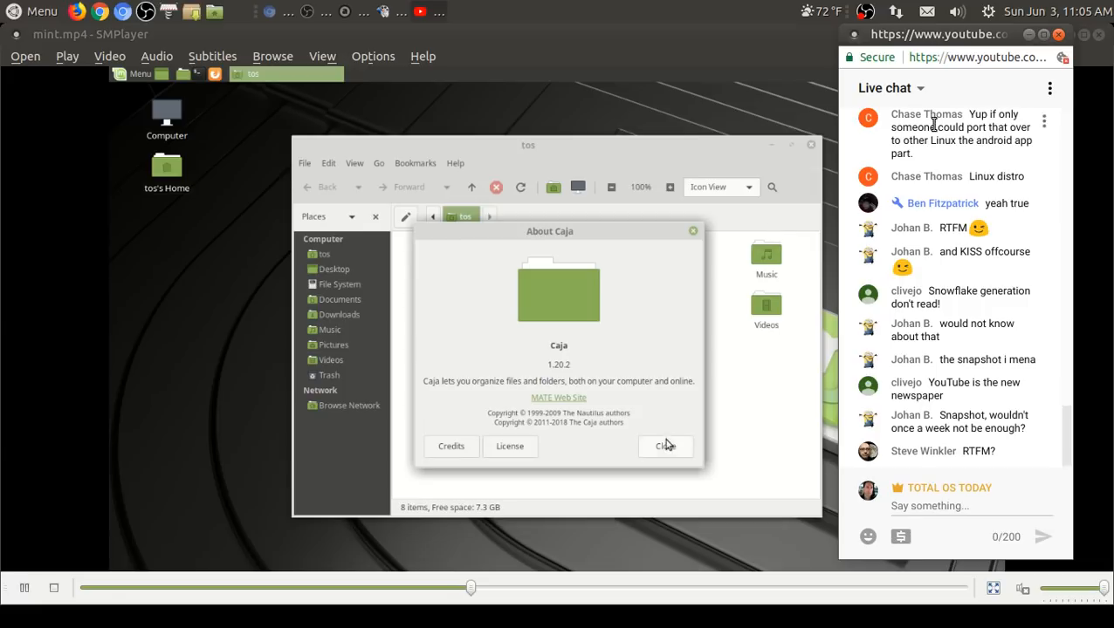
left_click(665, 447)
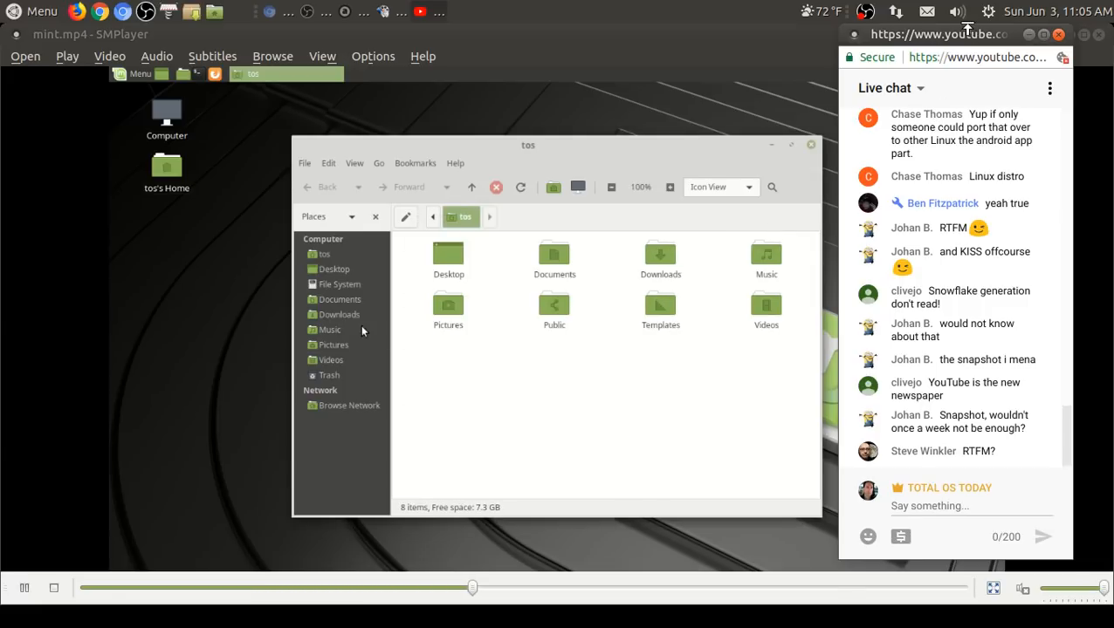
left_click(339, 314)
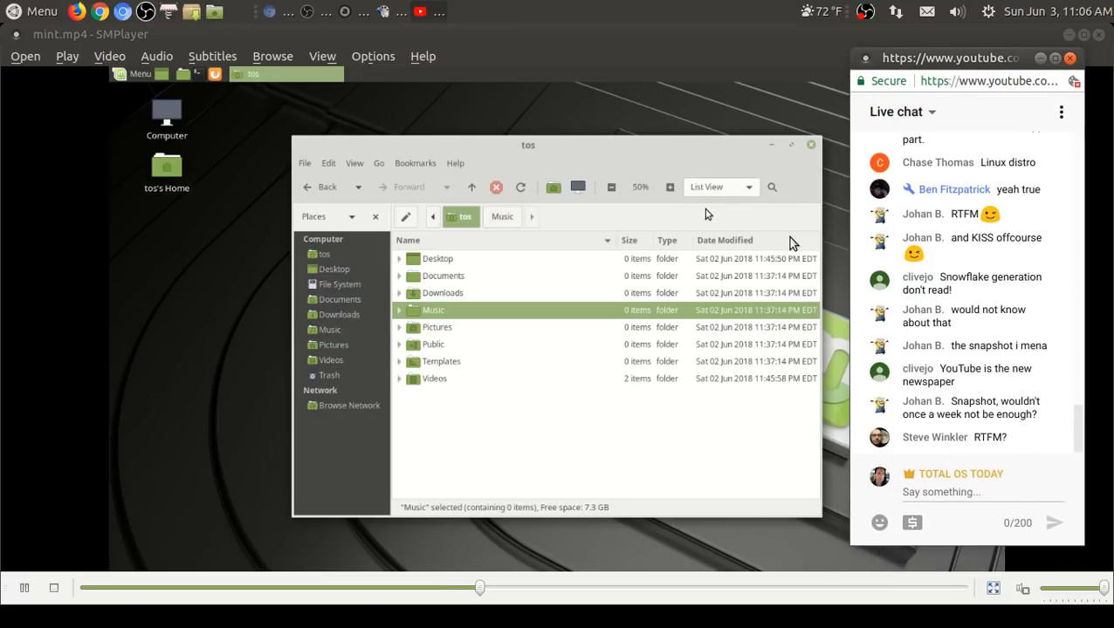
mouse_move(810, 146)
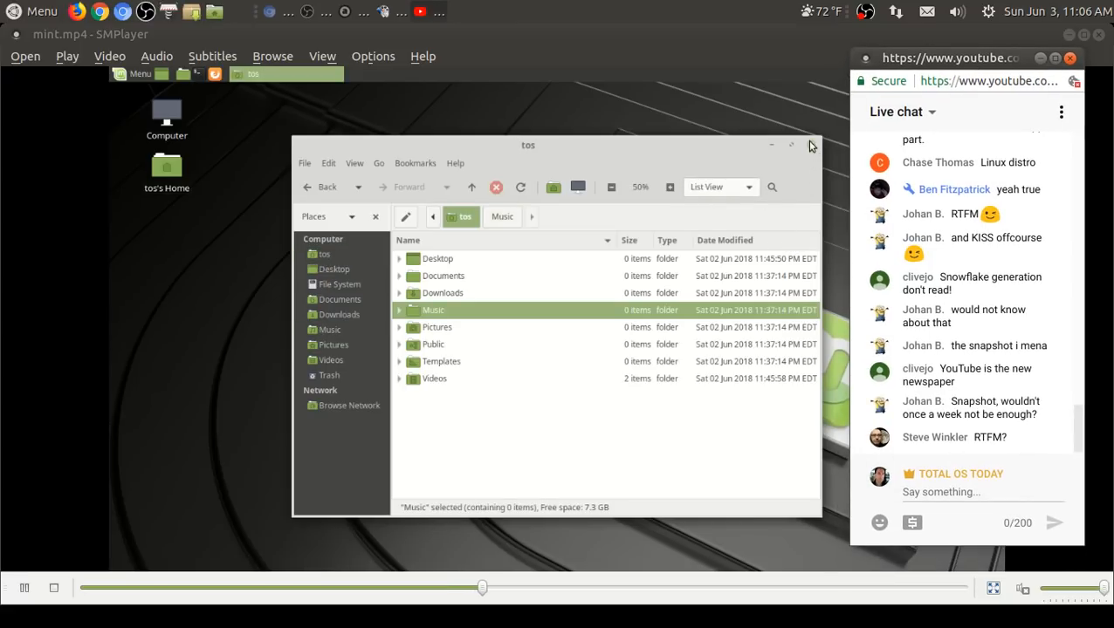
left_click(790, 145)
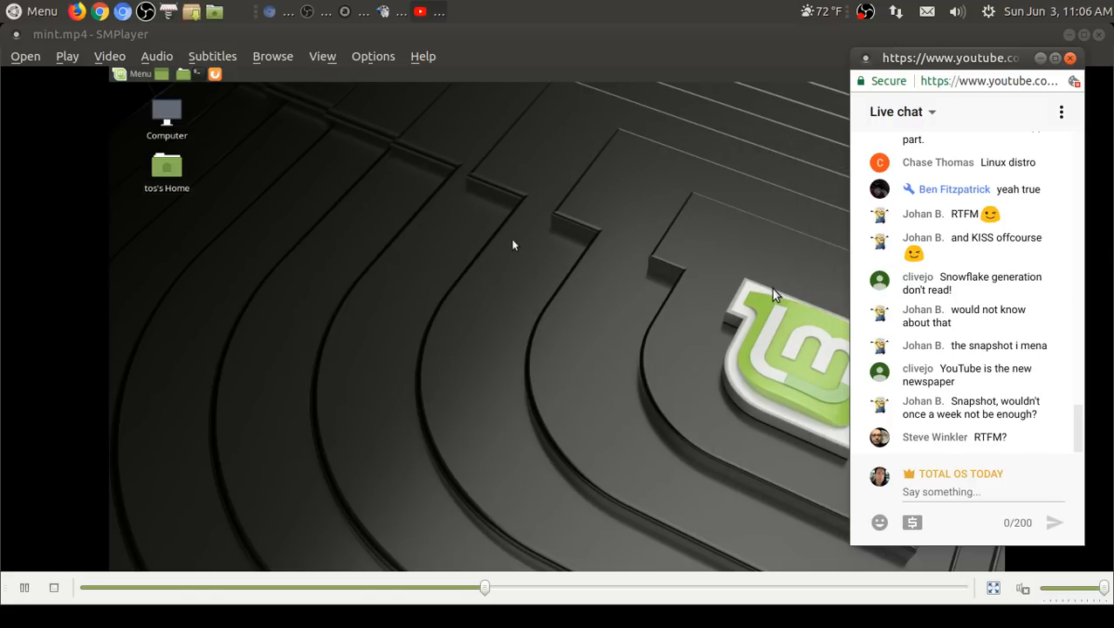
Step: Choose a new desktop wallpaper from Appearance Preferences' Background tab
right_click(436, 271)
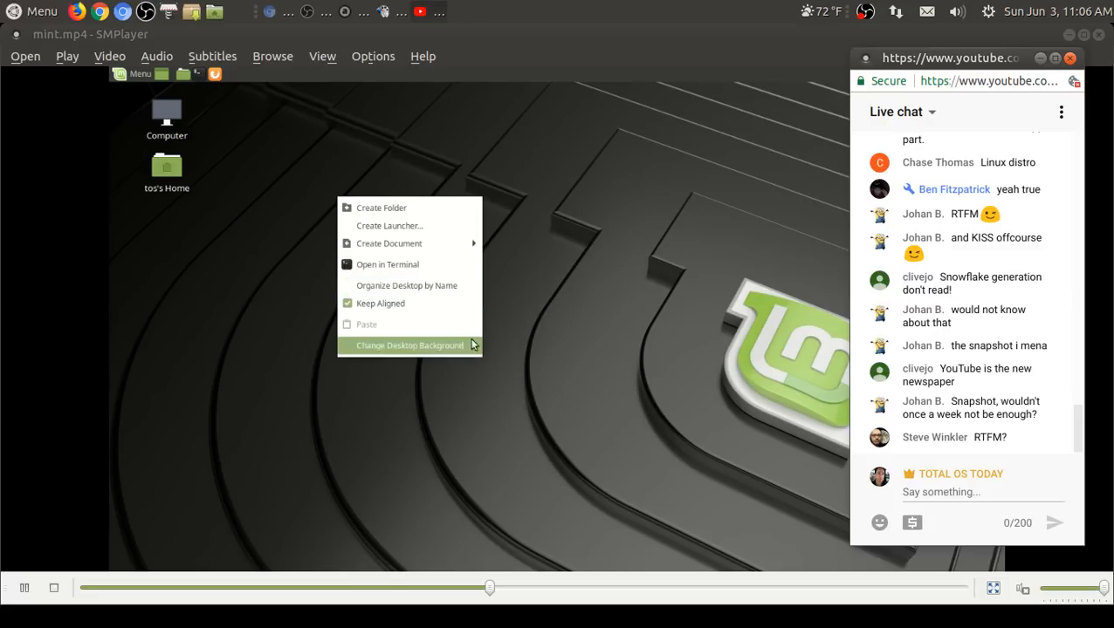
left_click(409, 345)
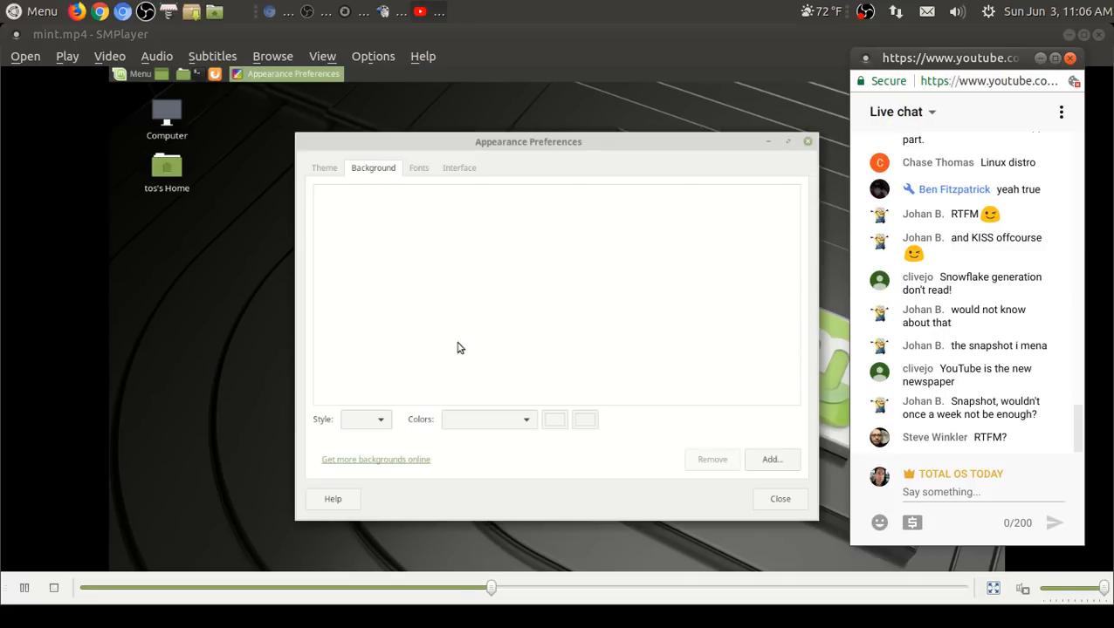
mouse_move(419, 302)
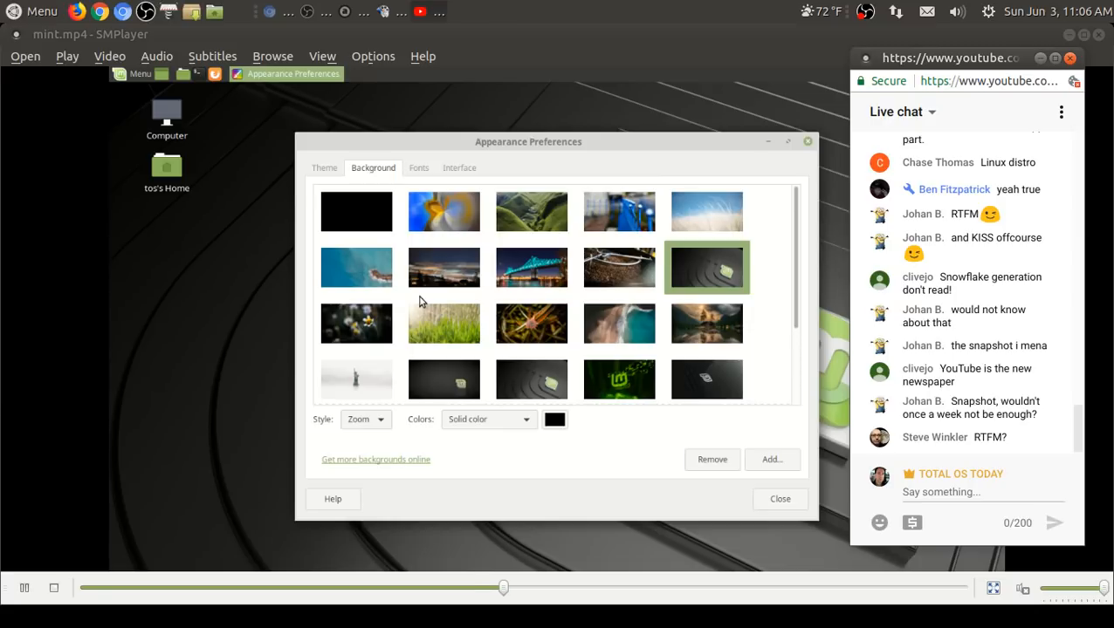
mouse_move(618, 267)
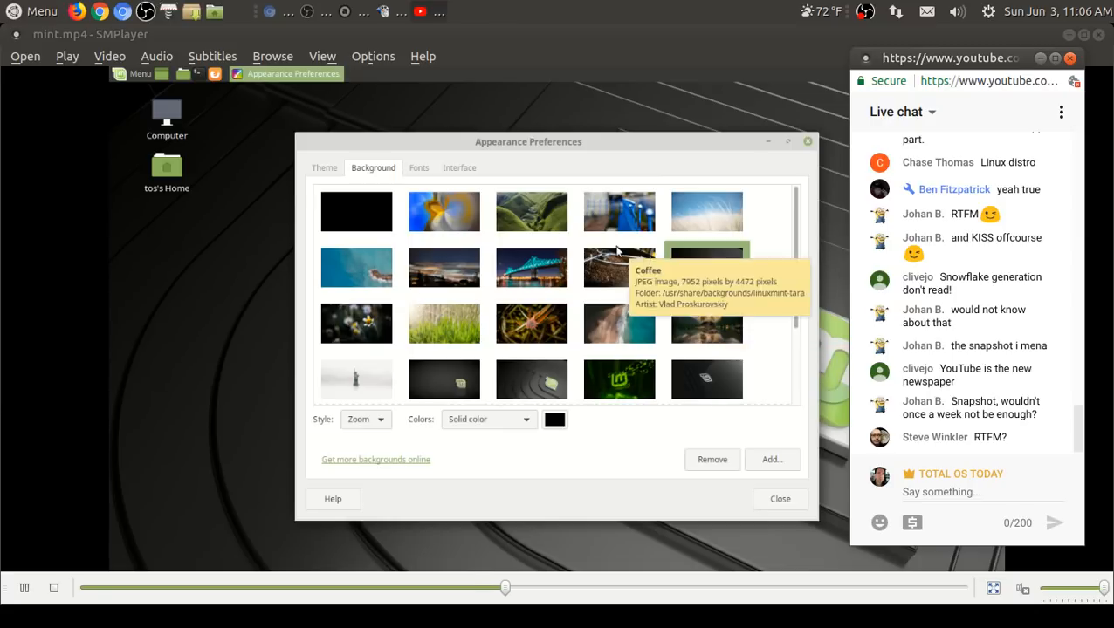
scroll("down", 3)
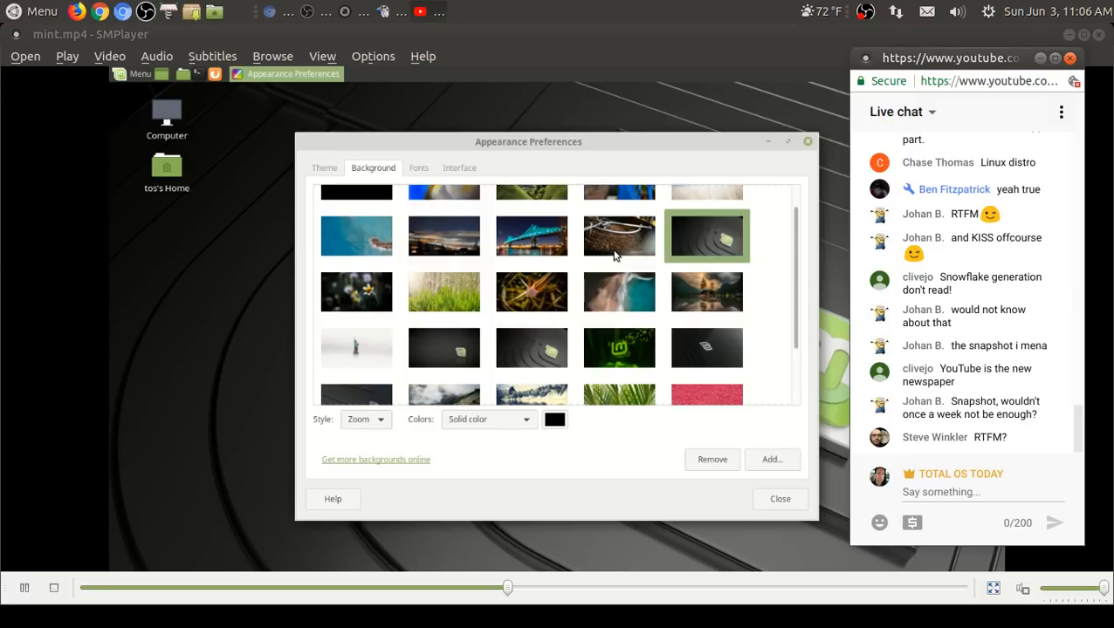
scroll("down", 3)
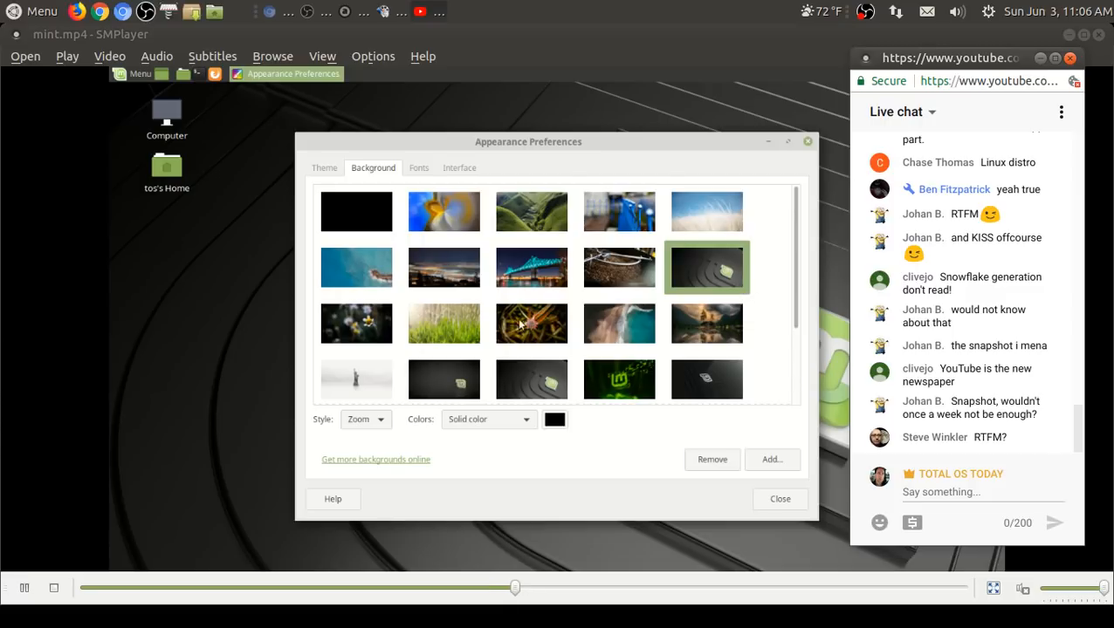
left_click(530, 267)
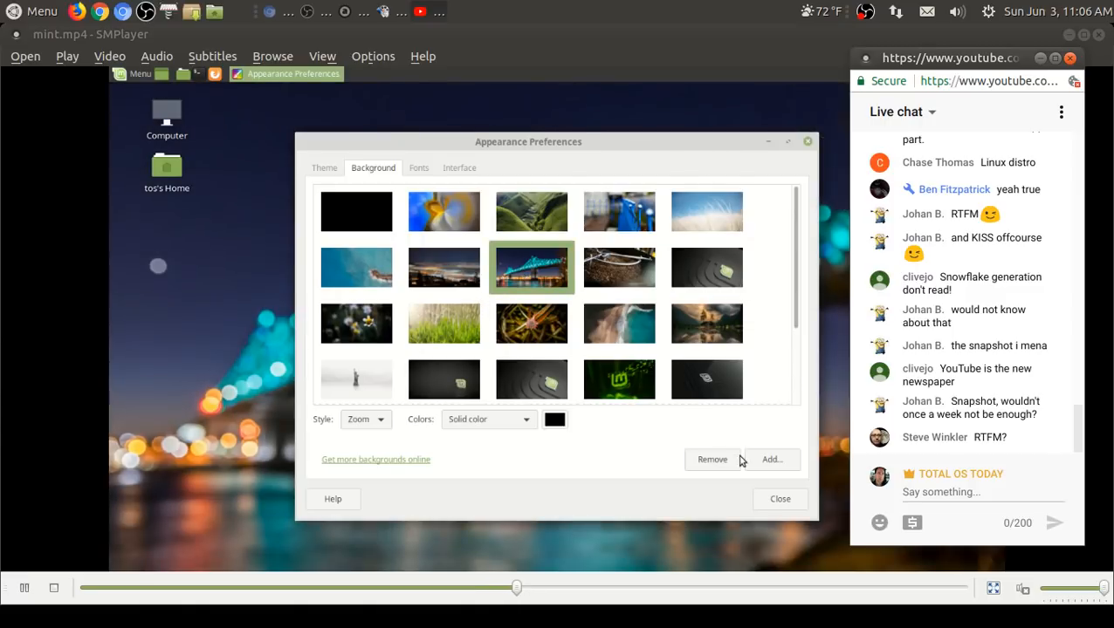
left_click(779, 499)
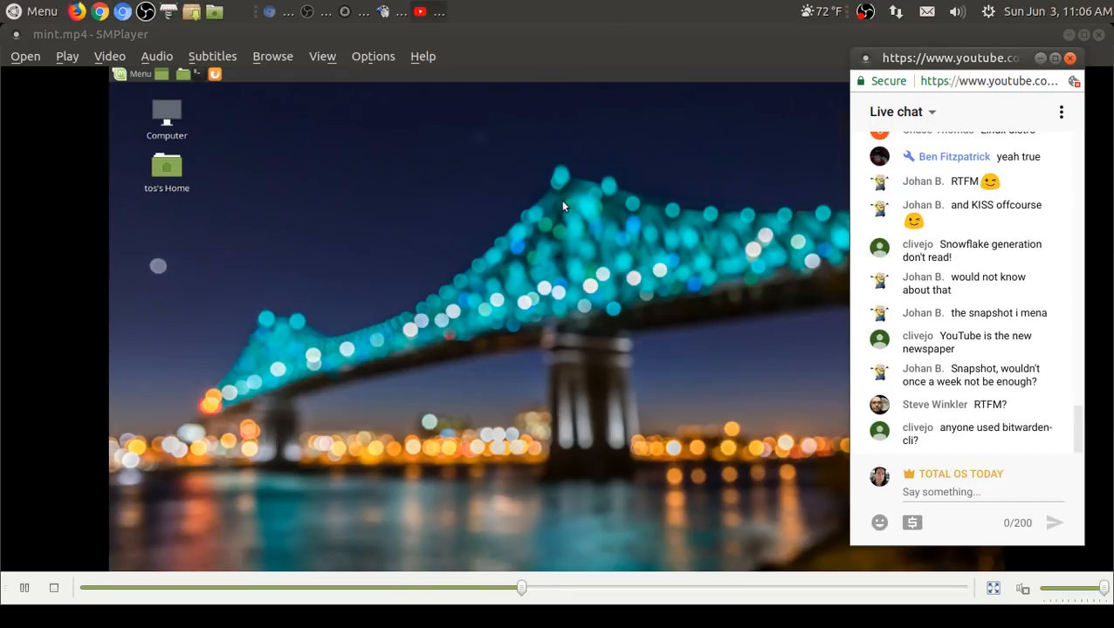
Step: Try other wallpaper styles, leaving the night city-over-fog wallpaper on the desktop
right_click(562, 206)
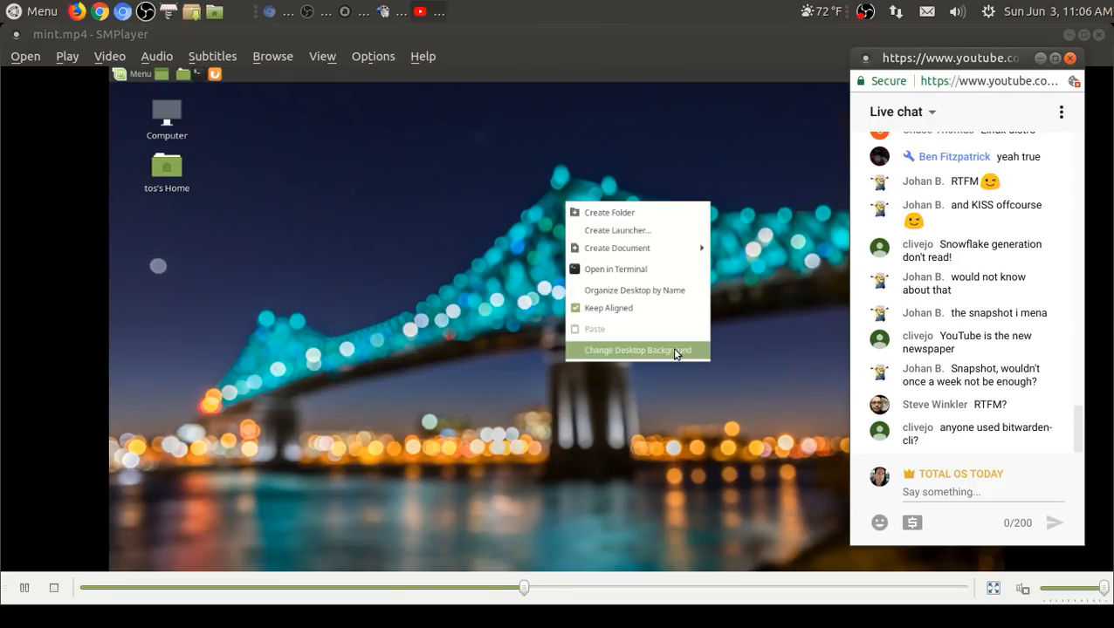
left_click(635, 349)
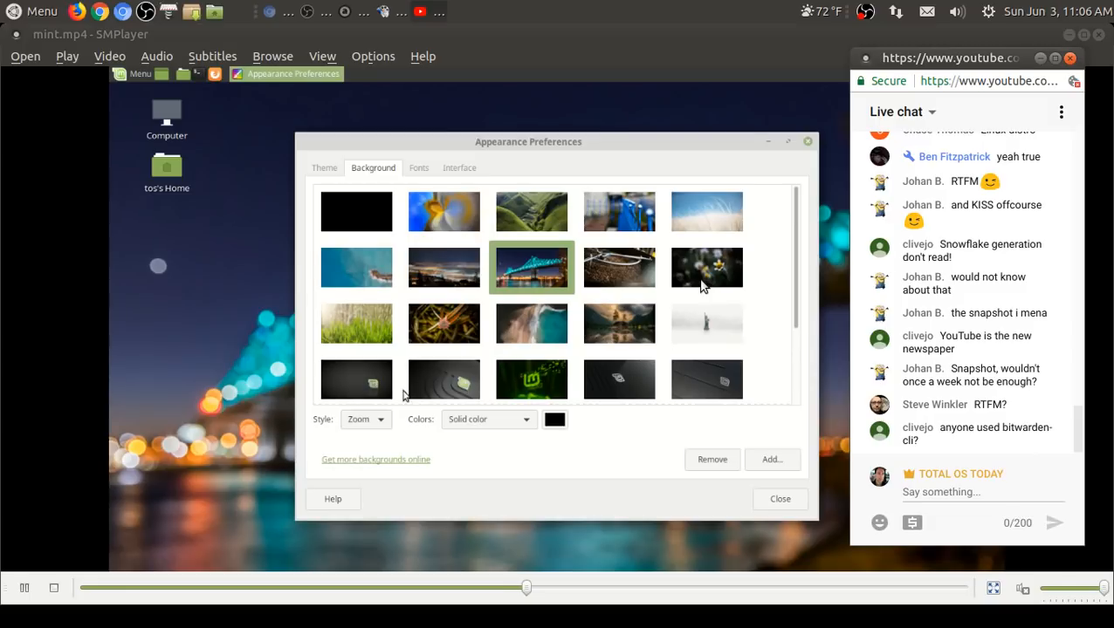
left_click(363, 419)
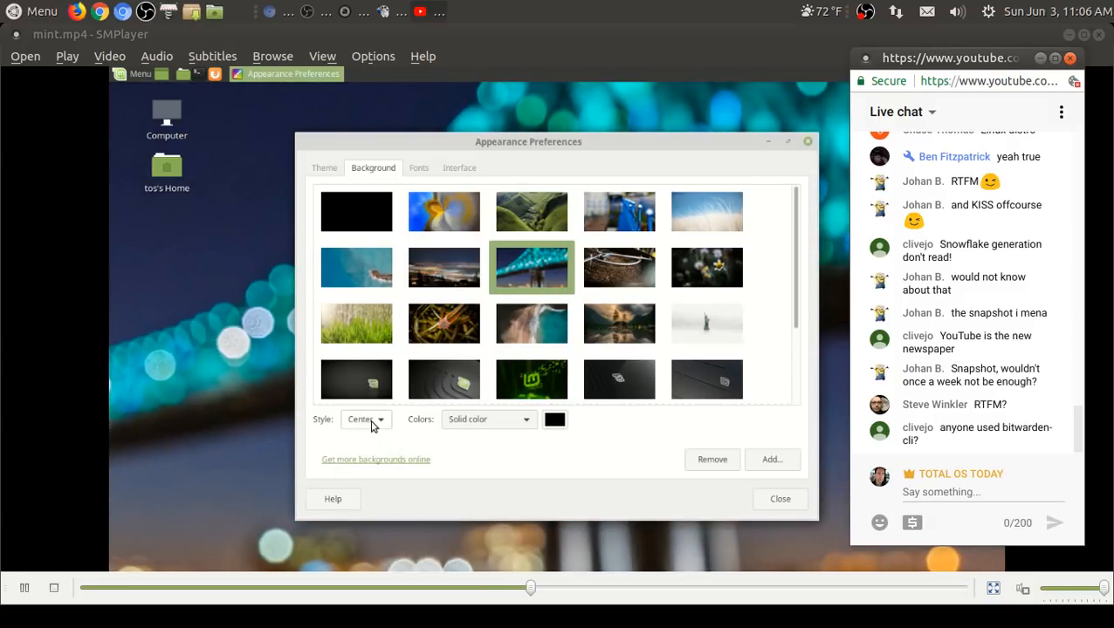
left_click(366, 419)
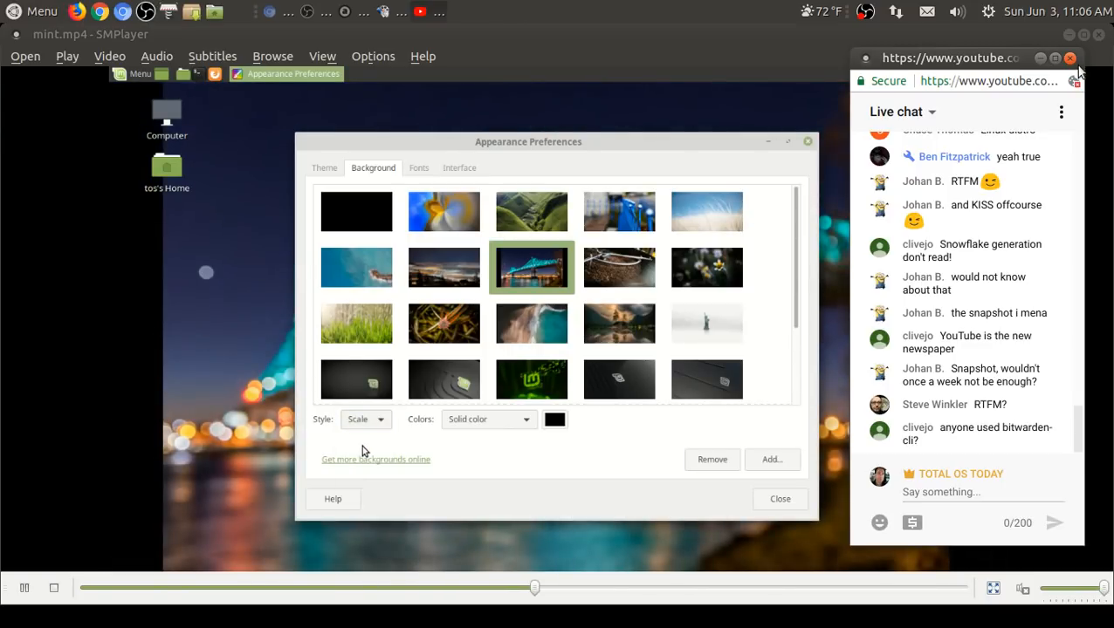
mouse_move(741, 393)
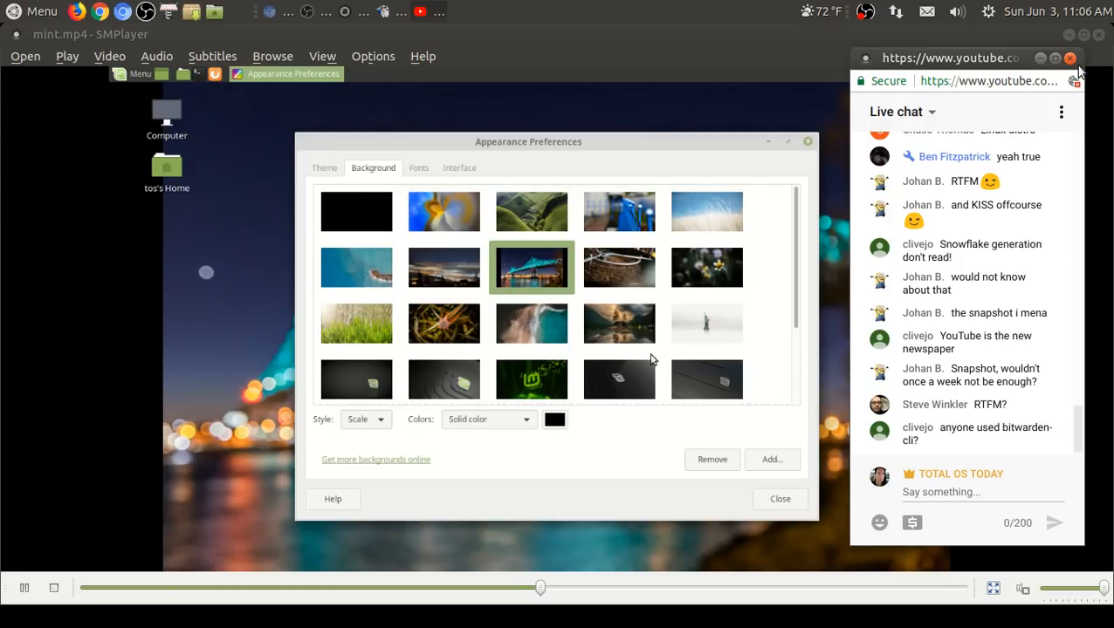
left_click(443, 267)
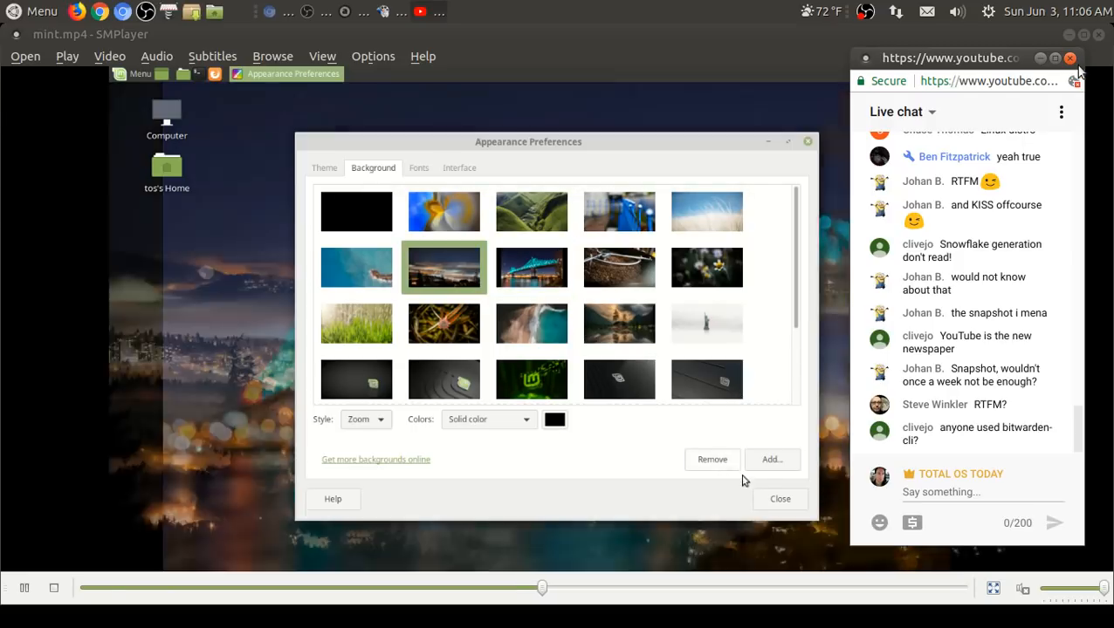
left_click(778, 500)
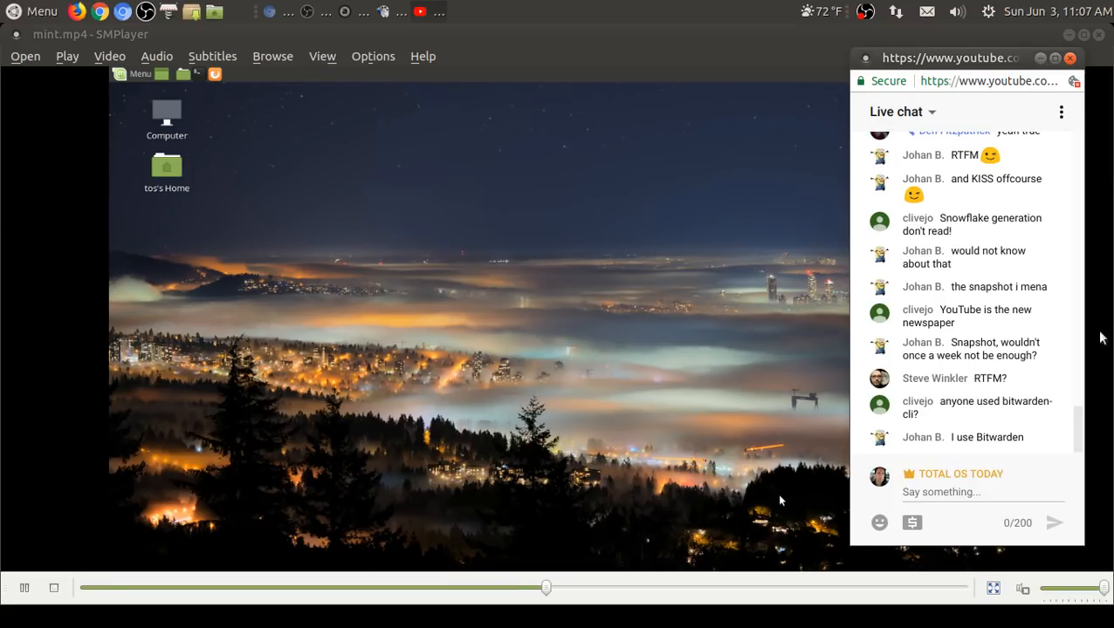
mouse_move(1009, 457)
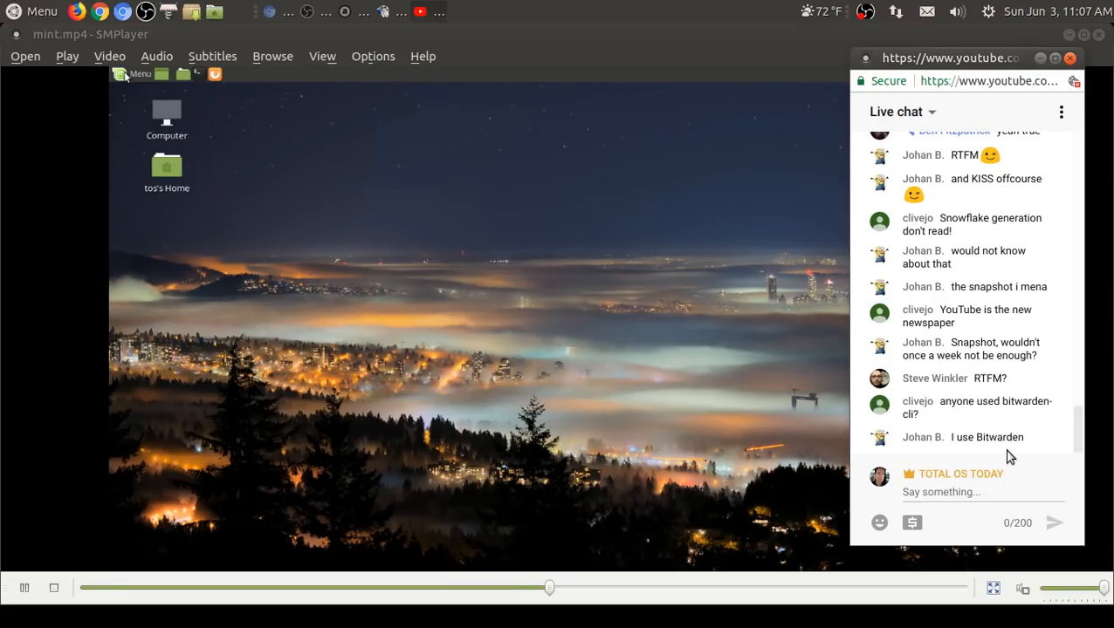
left_click(132, 74)
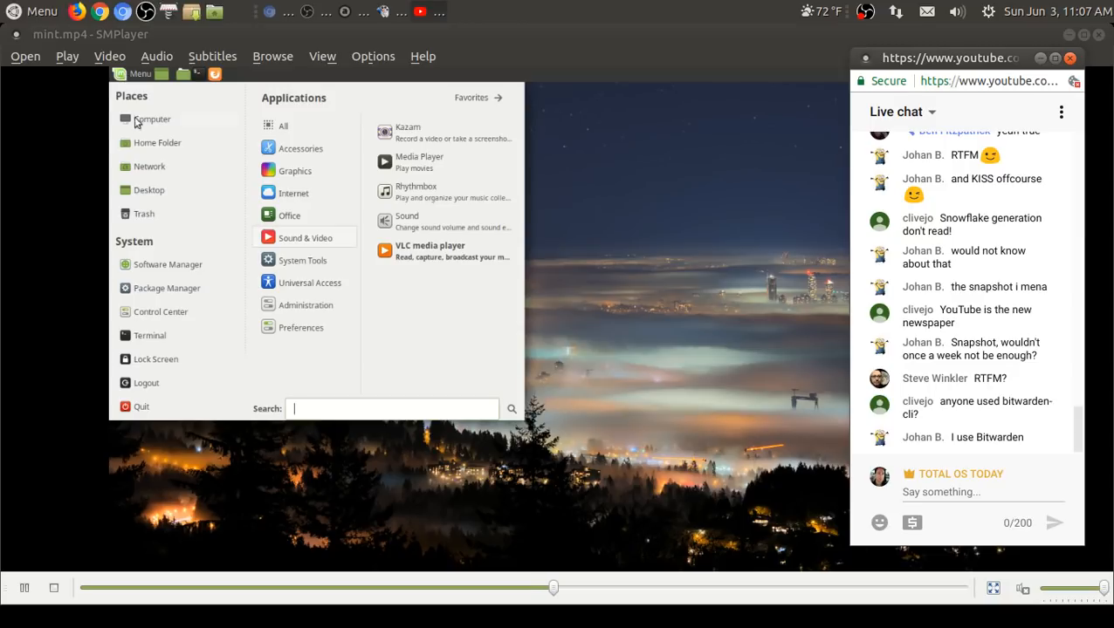
mouse_move(253, 310)
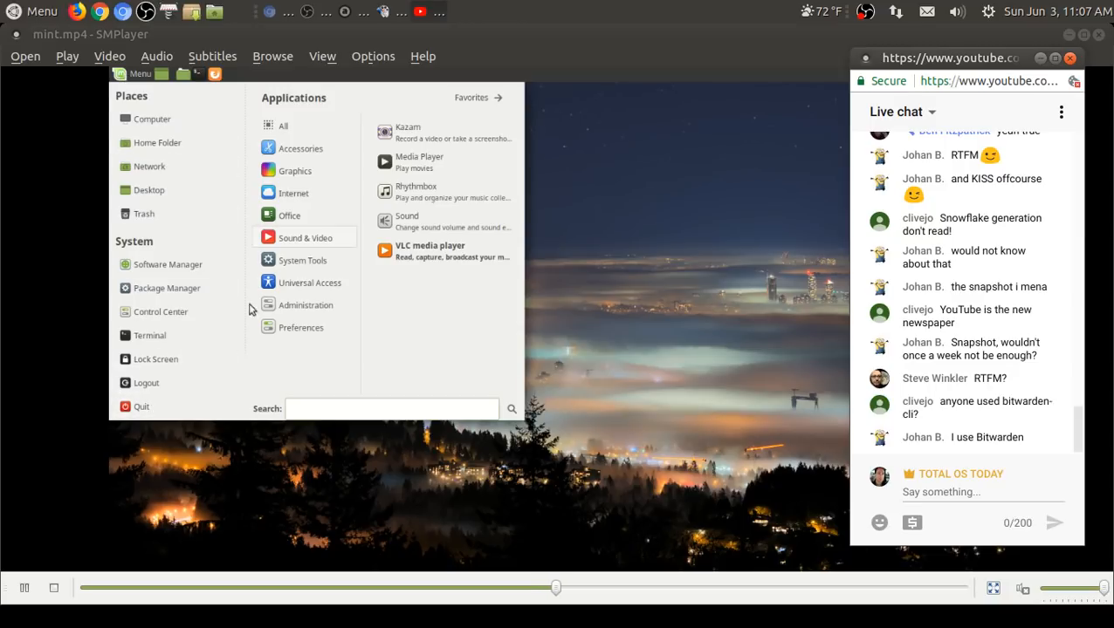
left_click(471, 98)
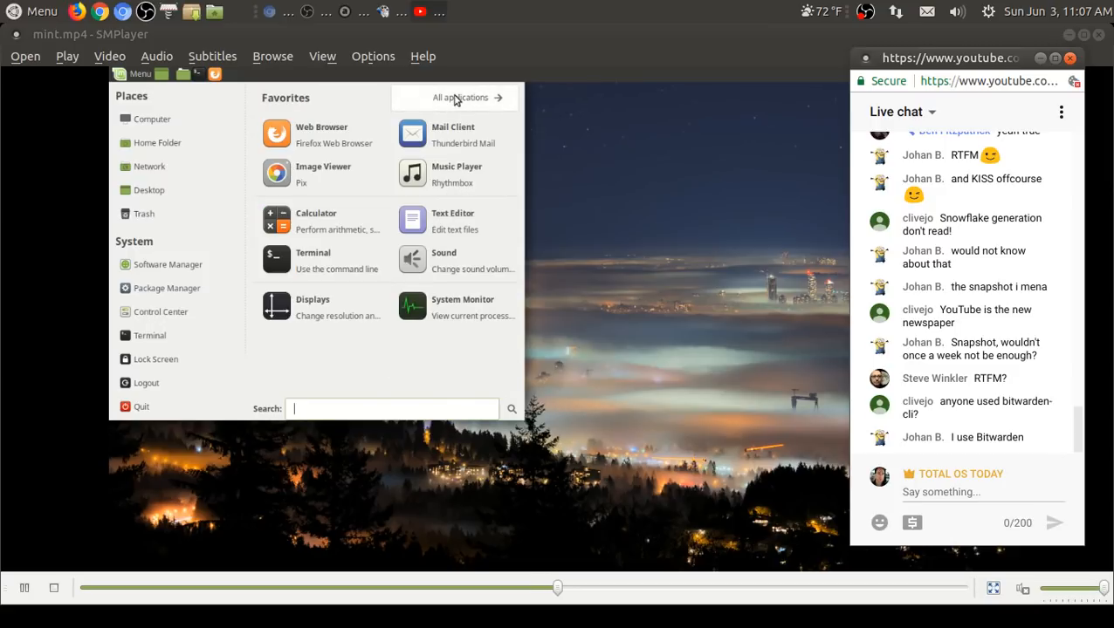
left_click(461, 98)
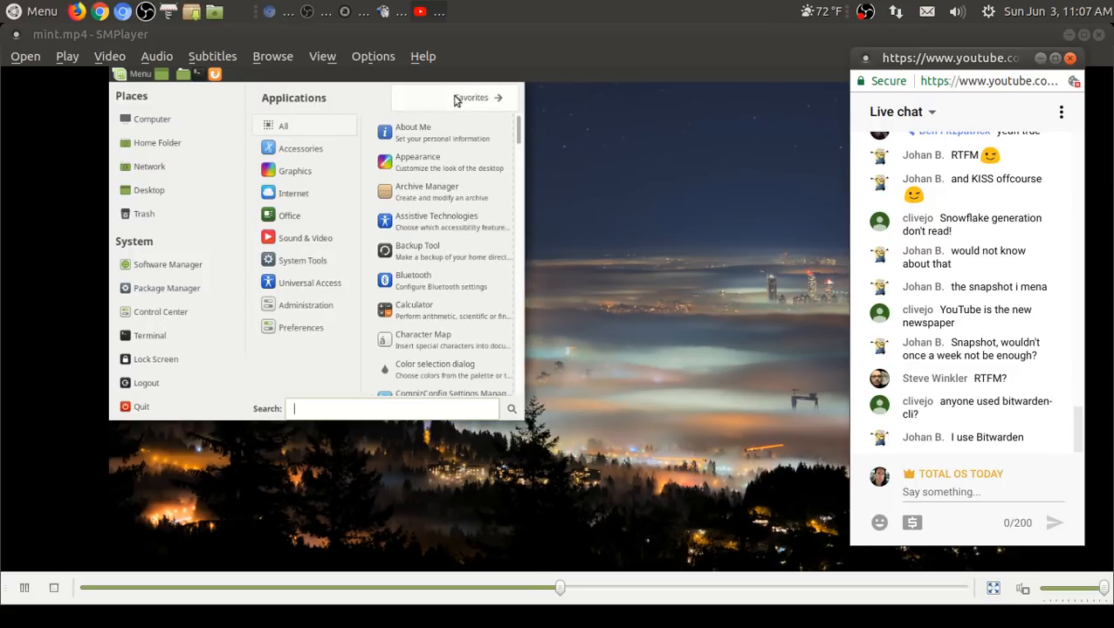
left_click(471, 98)
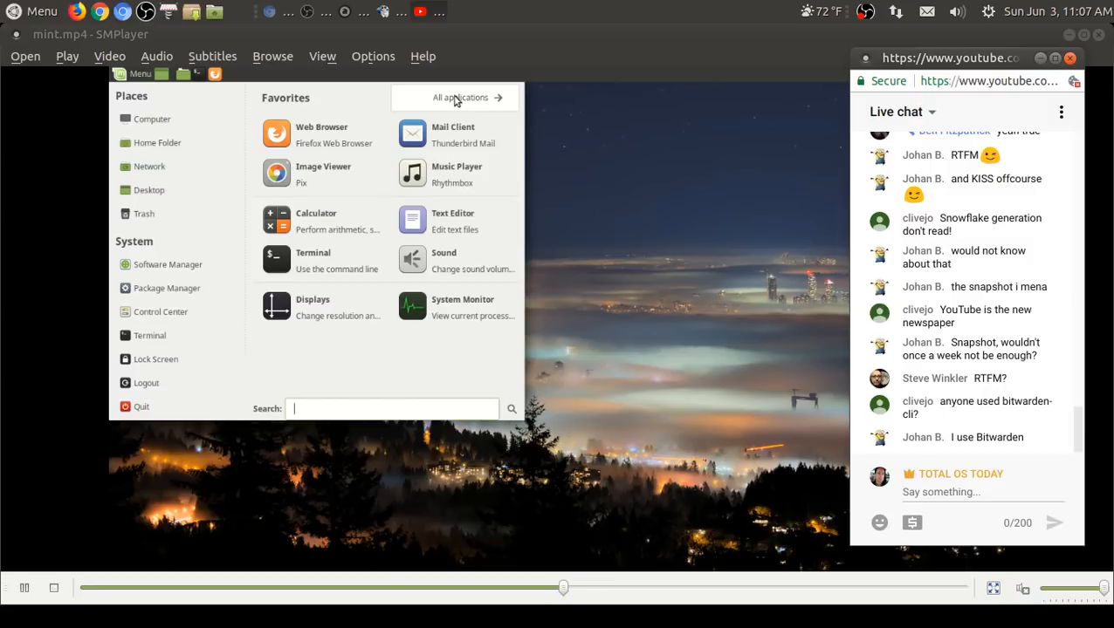
left_click(461, 305)
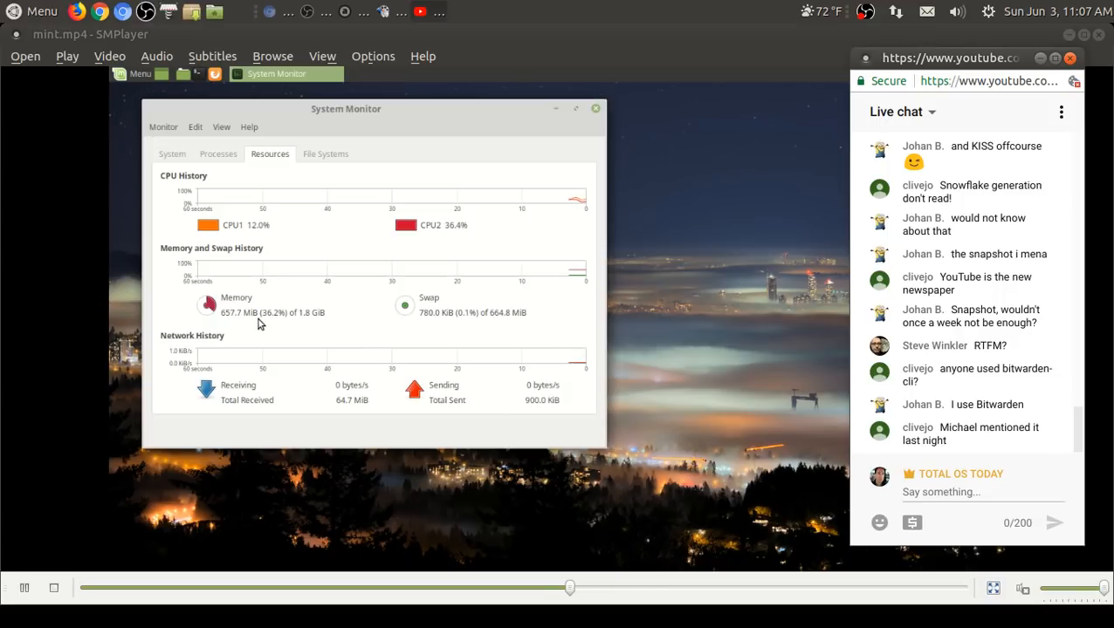
mouse_move(305, 323)
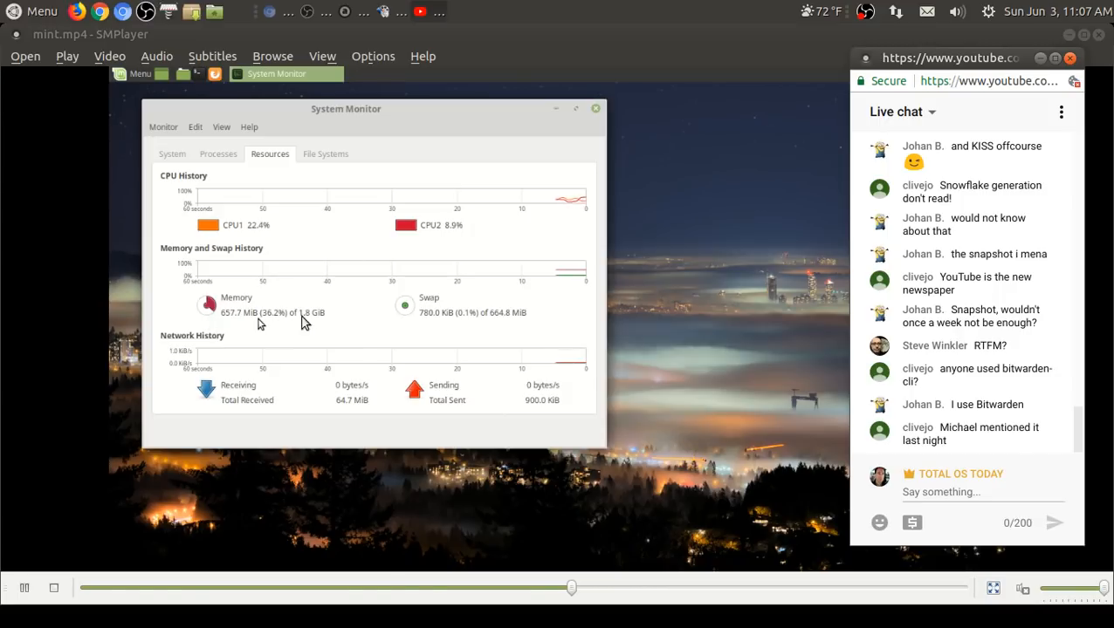
mouse_move(707, 328)
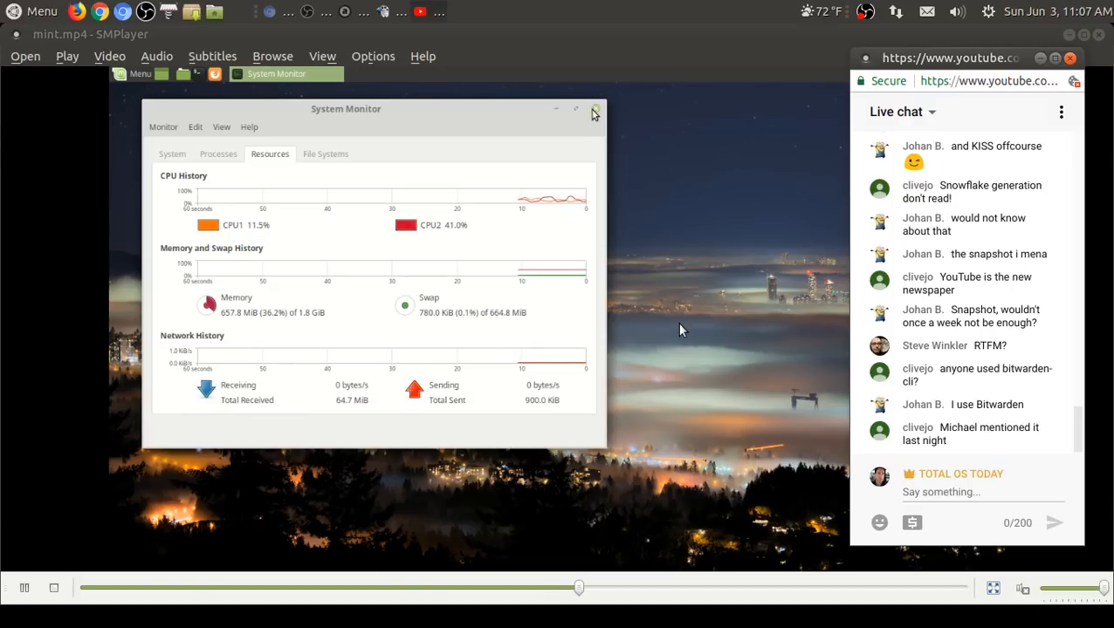
mouse_move(594, 114)
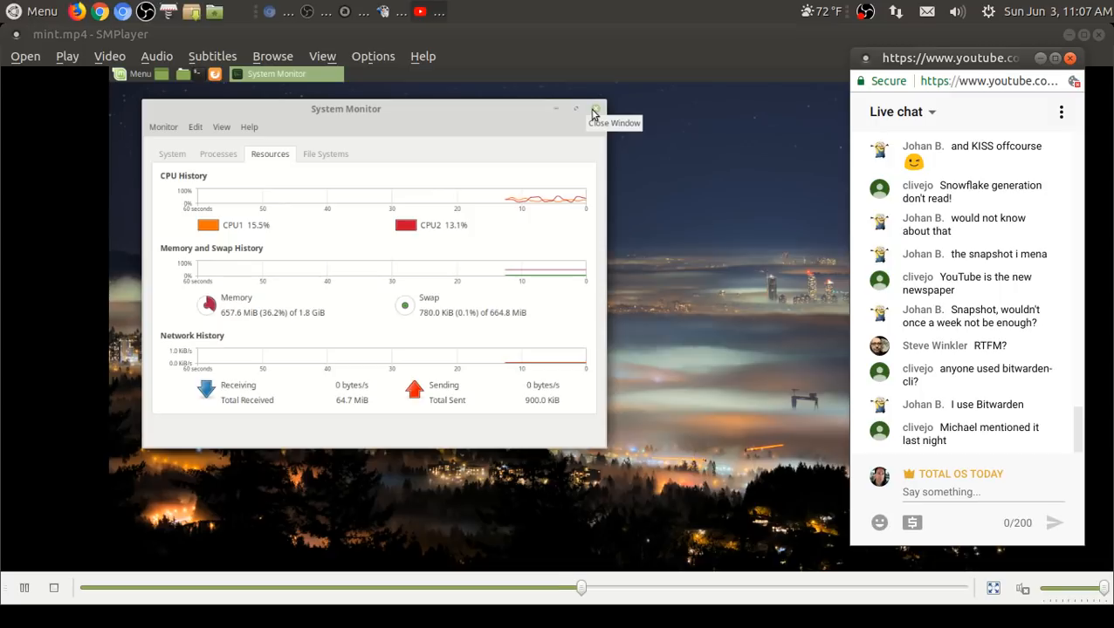
left_click(593, 108)
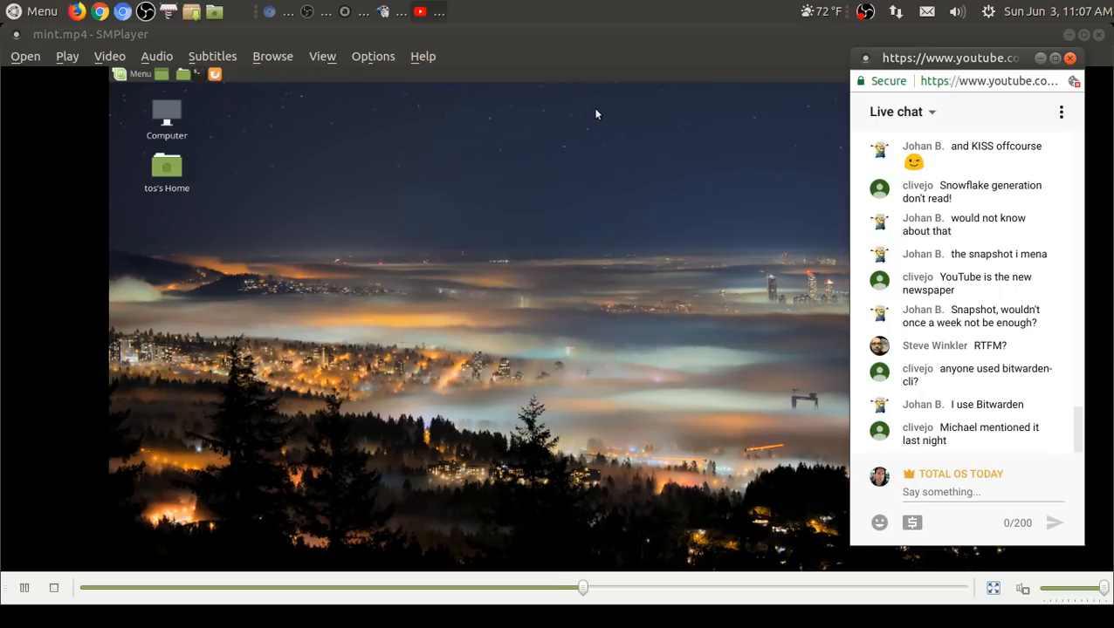
mouse_move(123, 91)
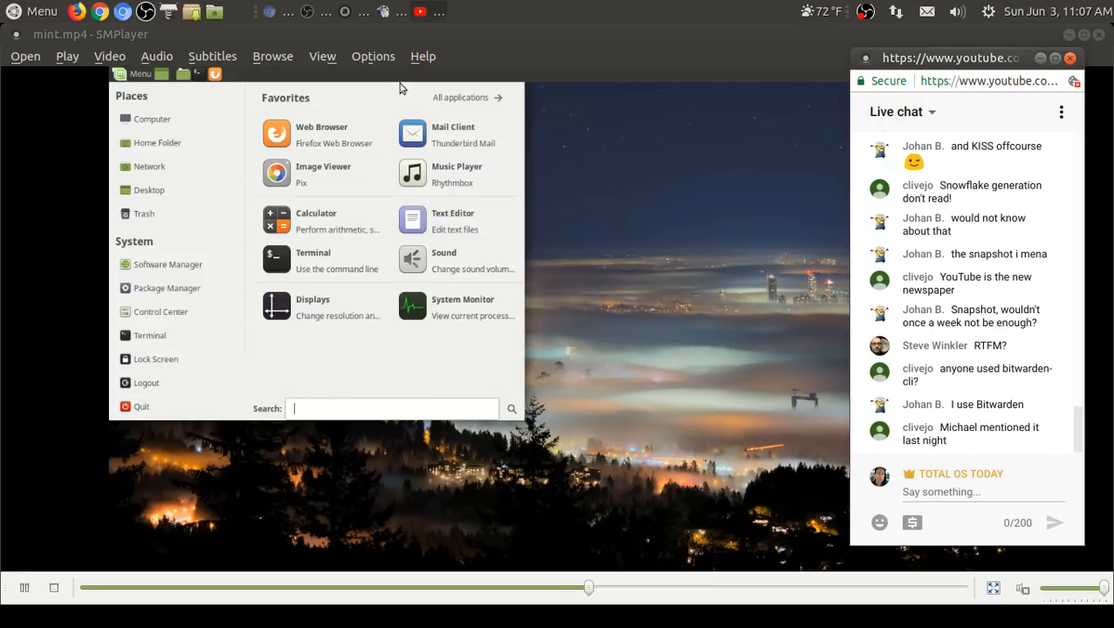
left_click(460, 98)
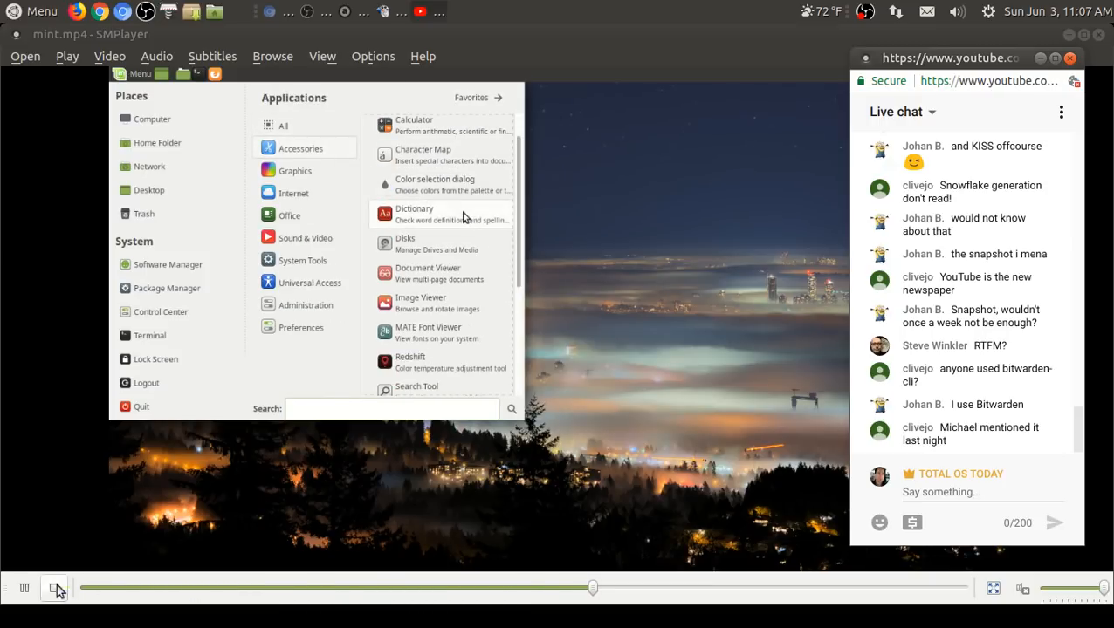
Step: Stop playback of the Mint review recording and close SMPlayer
left_click(1070, 57)
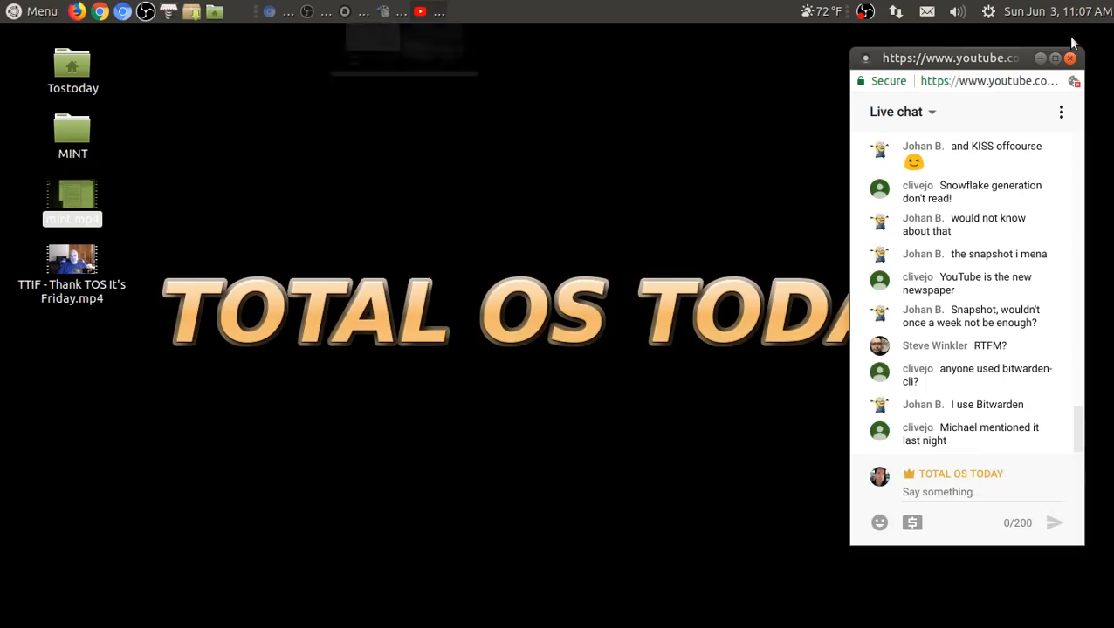
mouse_move(454, 7)
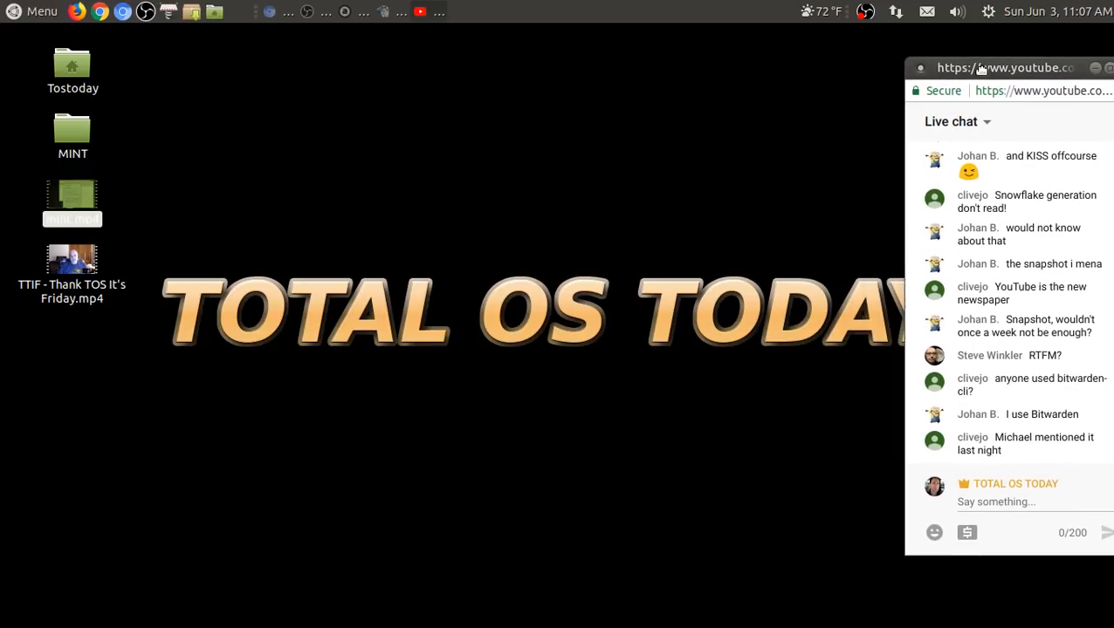
mouse_move(311, 330)
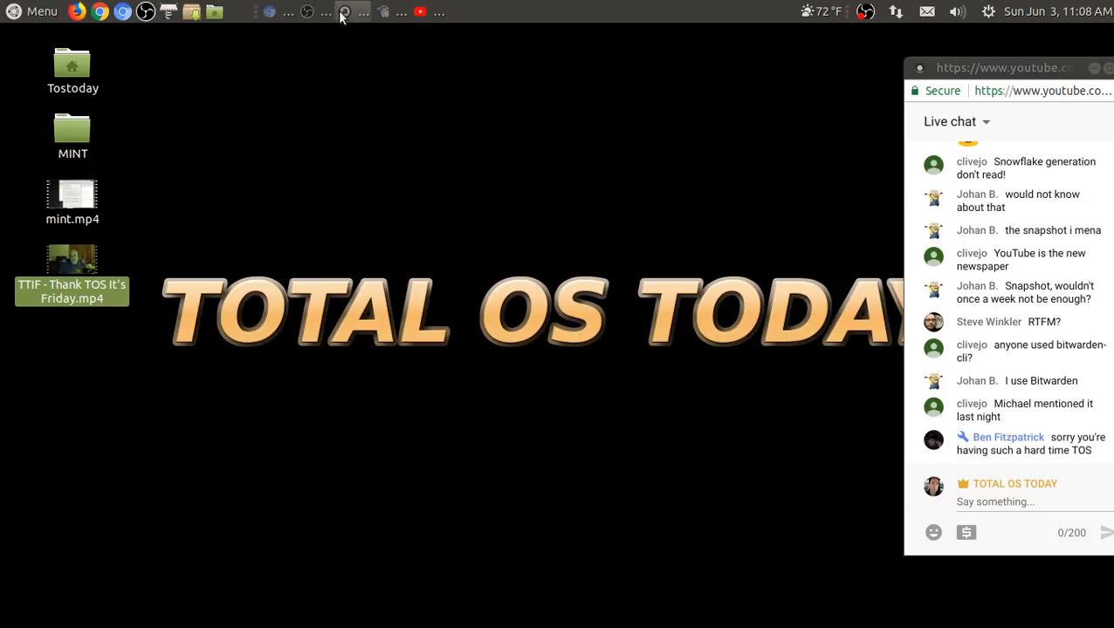
Step: Close the Audacious music player from its taskbar entry, leaving the desktop and live chat visible
left_click(344, 10)
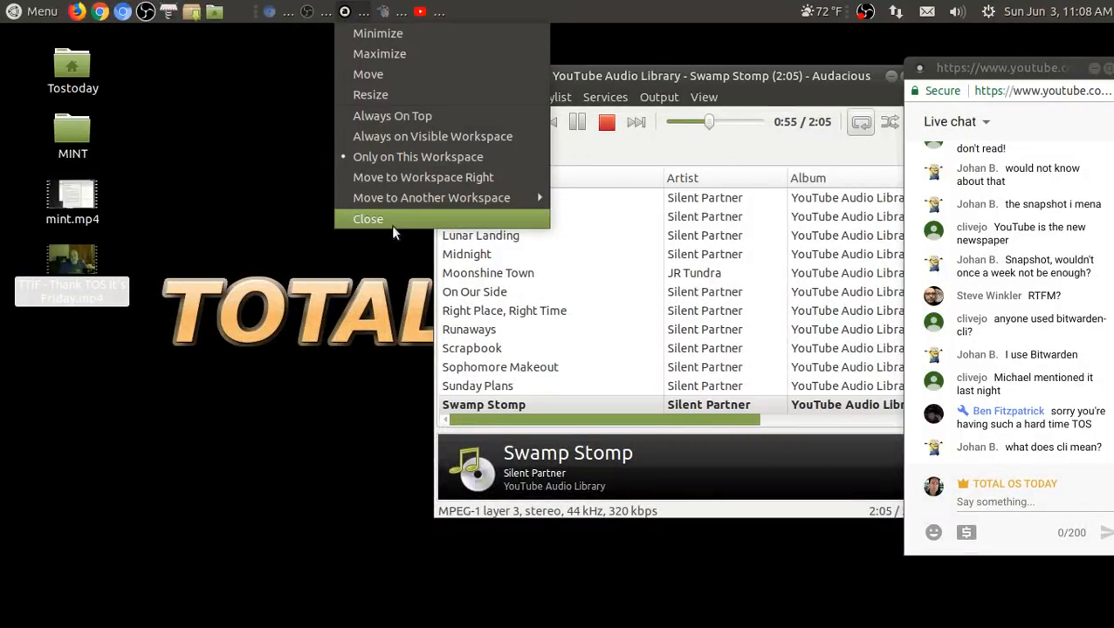
left_click(367, 220)
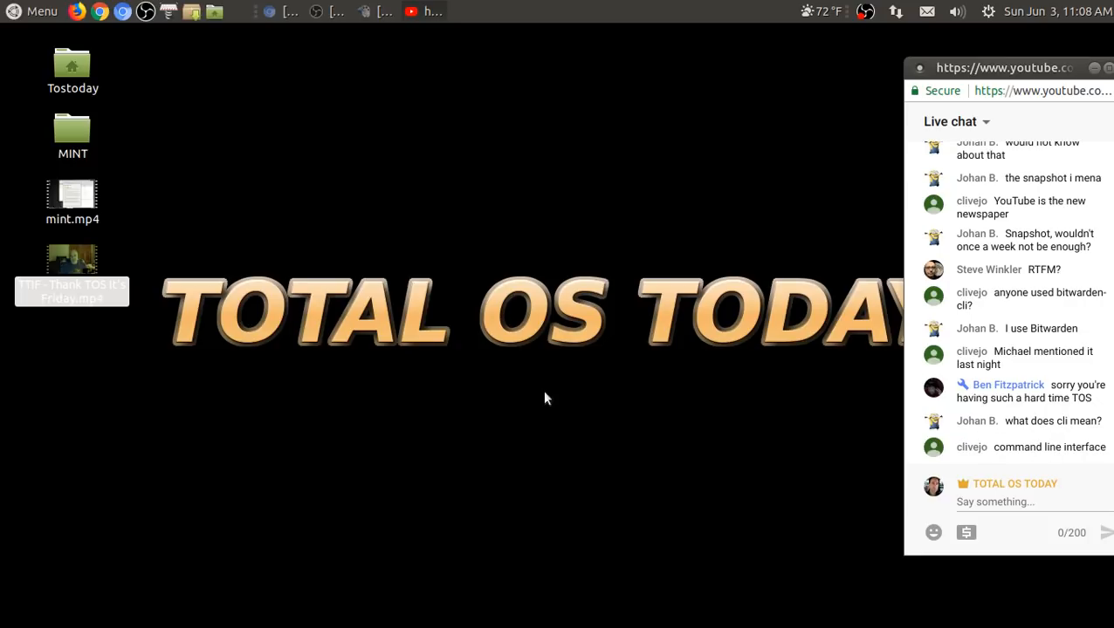
mouse_move(534, 356)
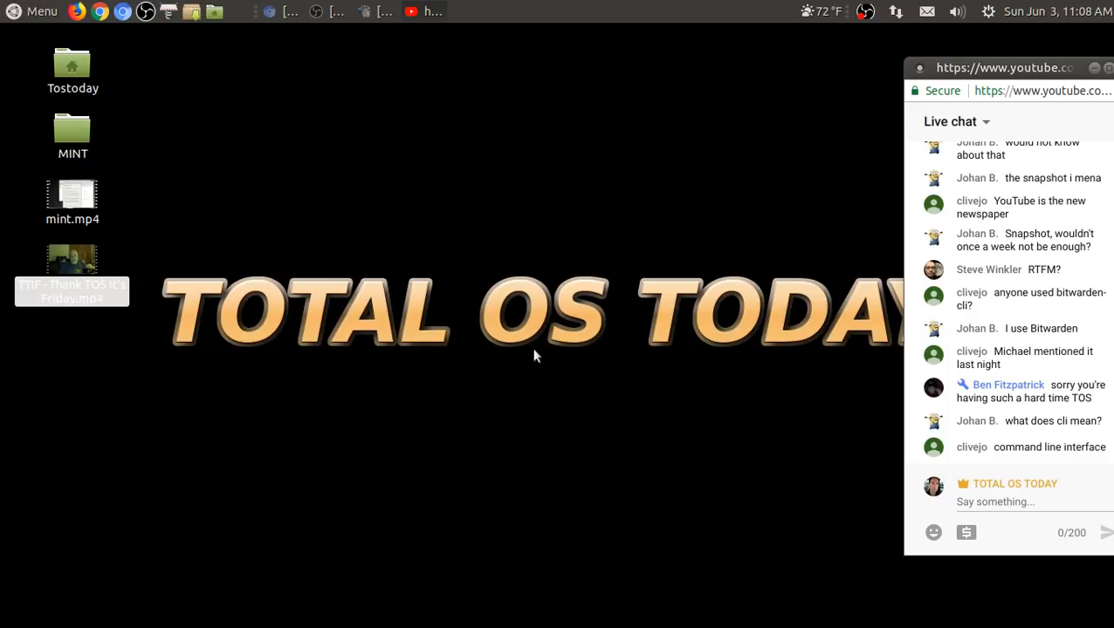
scroll("down", 3)
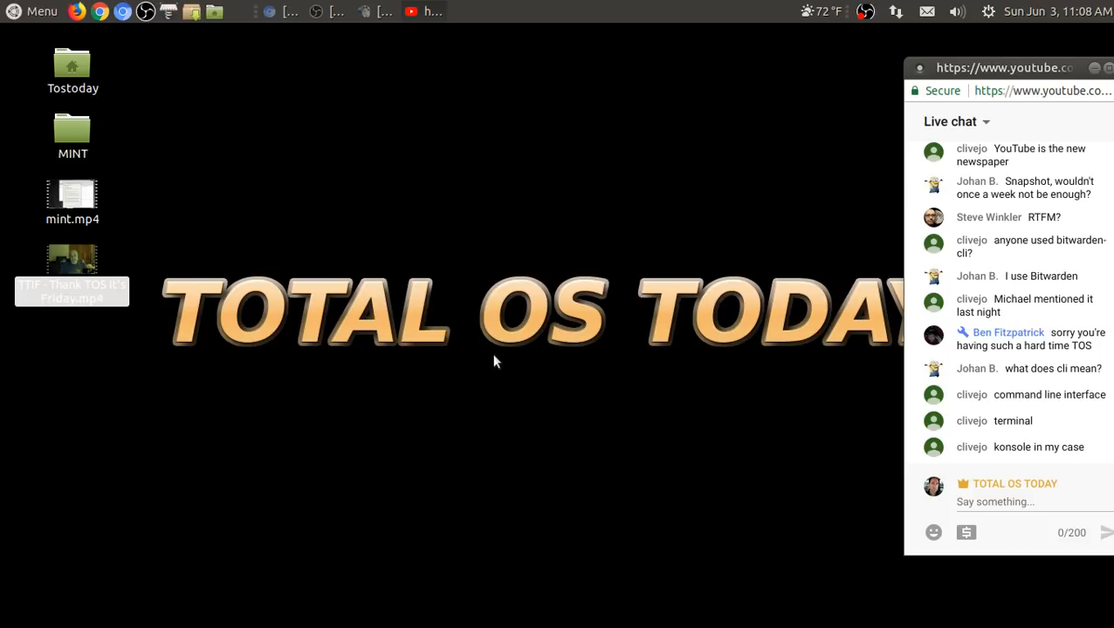
mouse_move(450, 444)
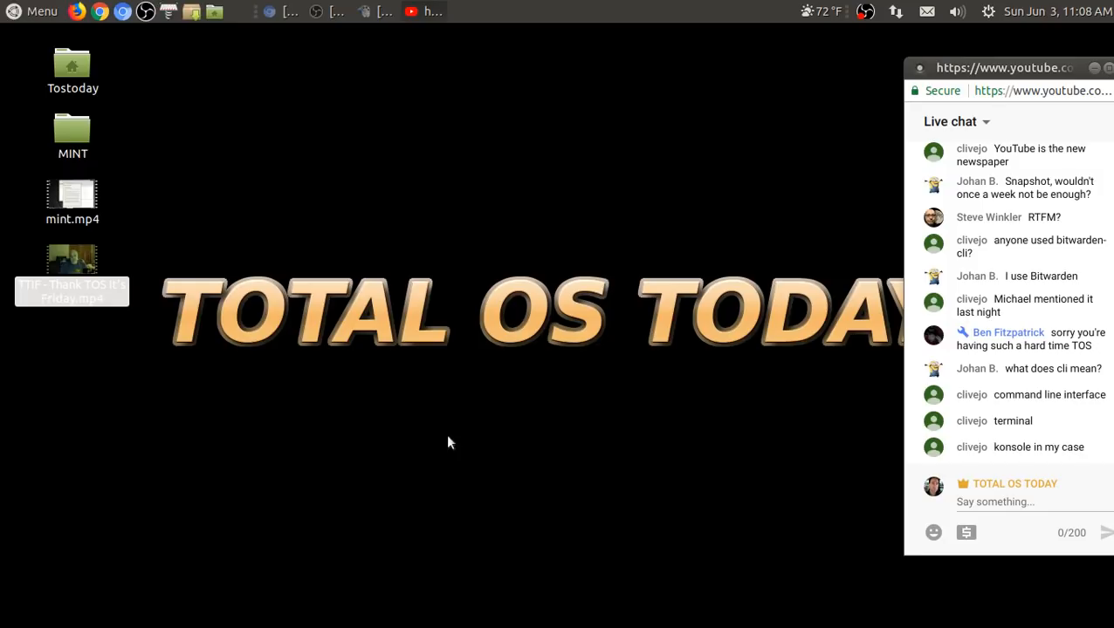
mouse_move(522, 139)
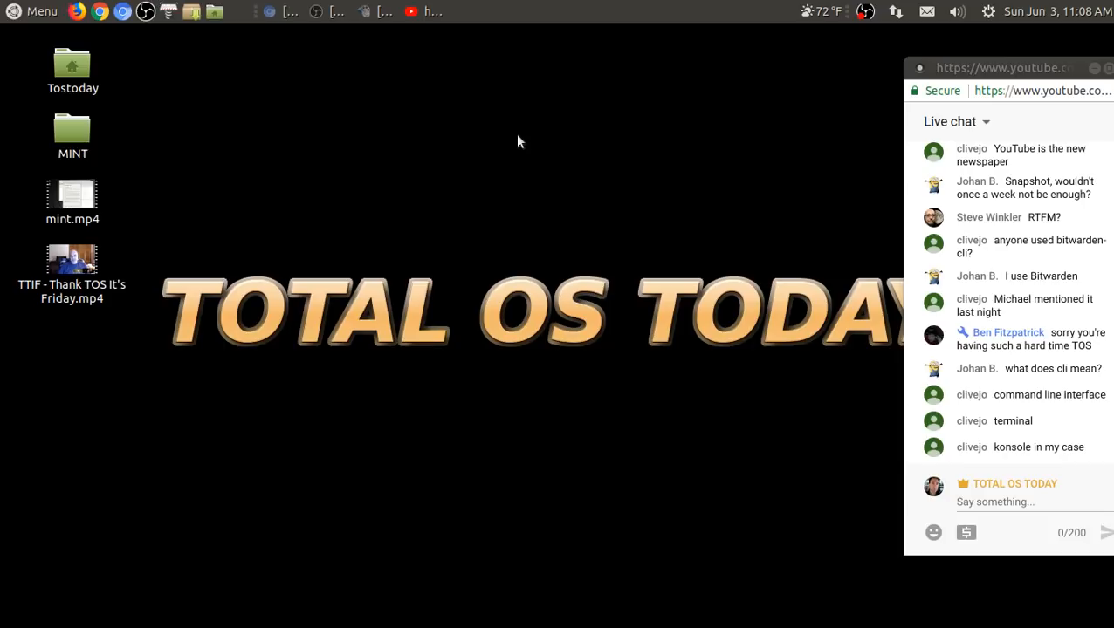
mouse_move(265, 250)
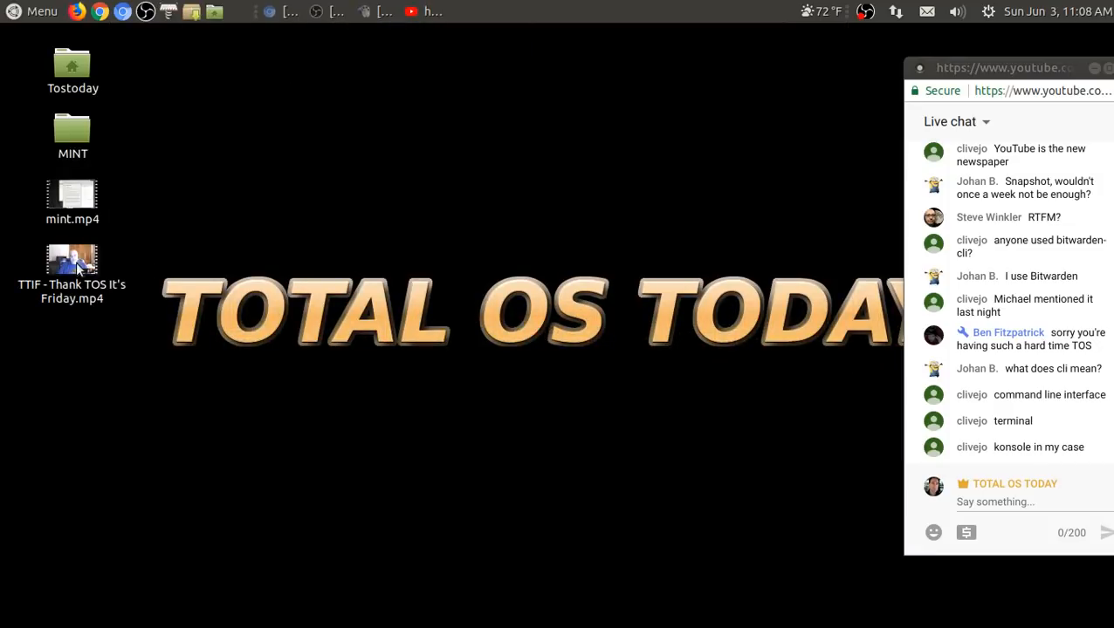
Step: Play the 'TTIF - Thank TOS It's Friday.mp4' clip, adjust OBS Desktop Audio level and minimize OBS
double_click(73, 262)
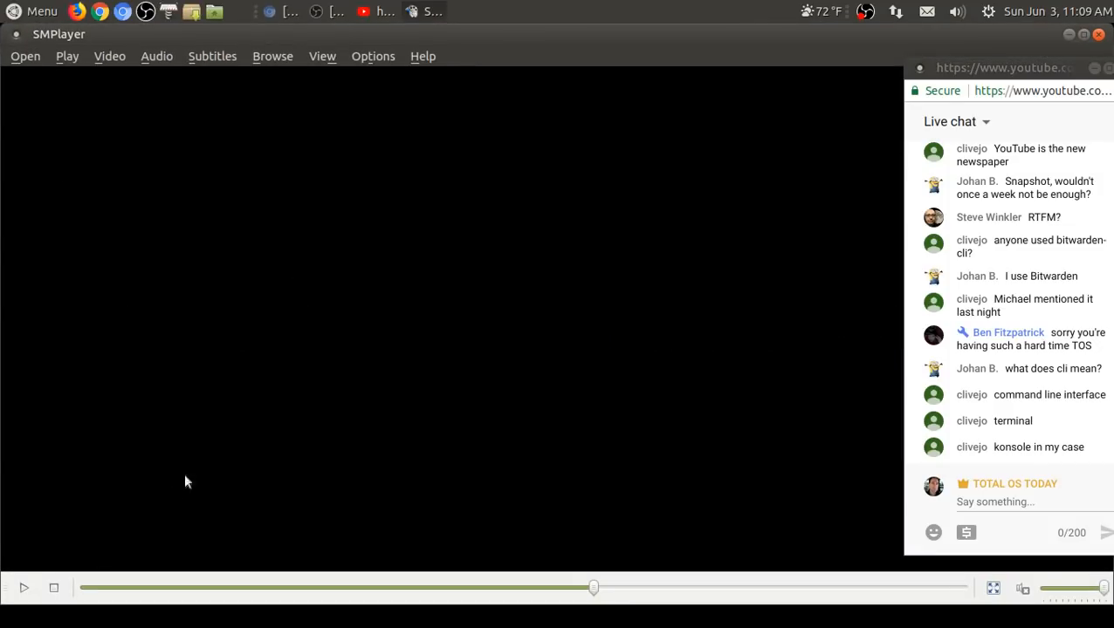
left_click(24, 586)
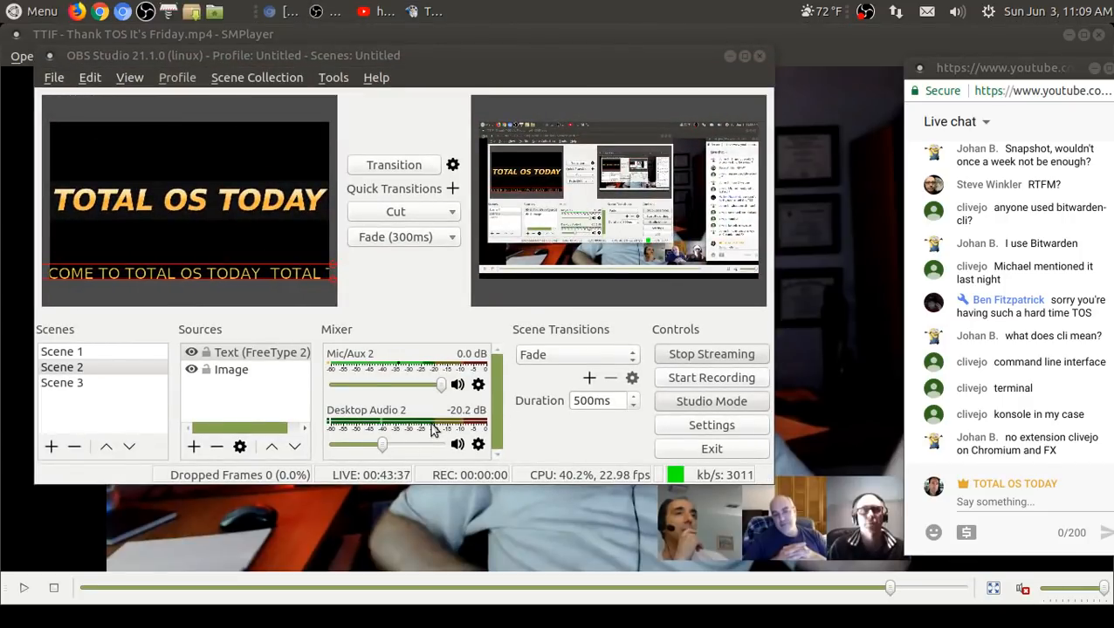
left_click_drag(380, 445, 409, 445)
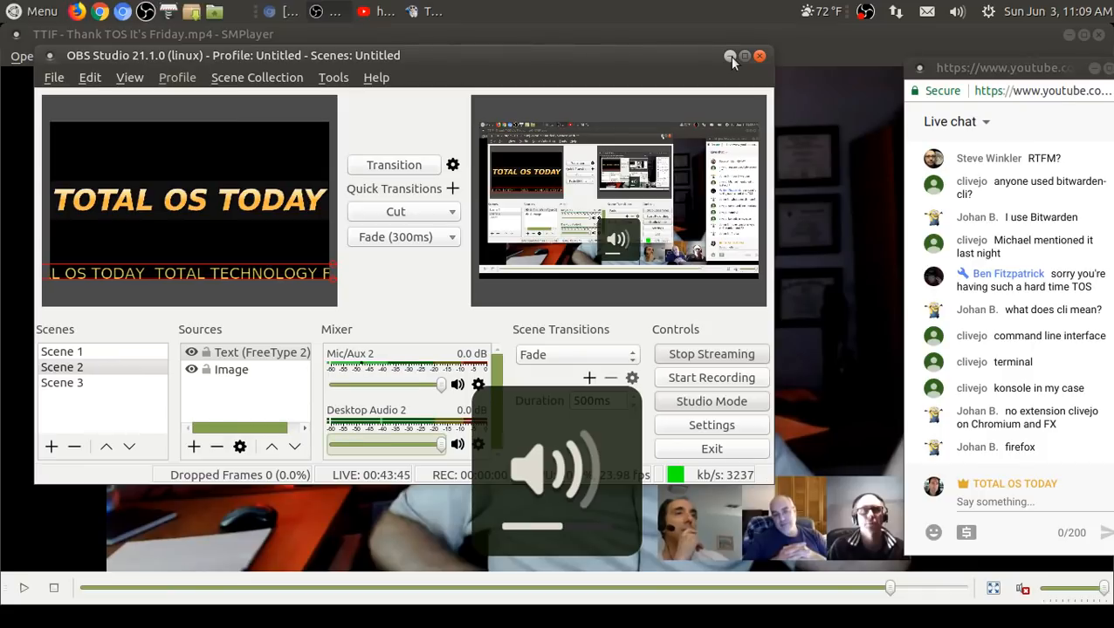
left_click(730, 56)
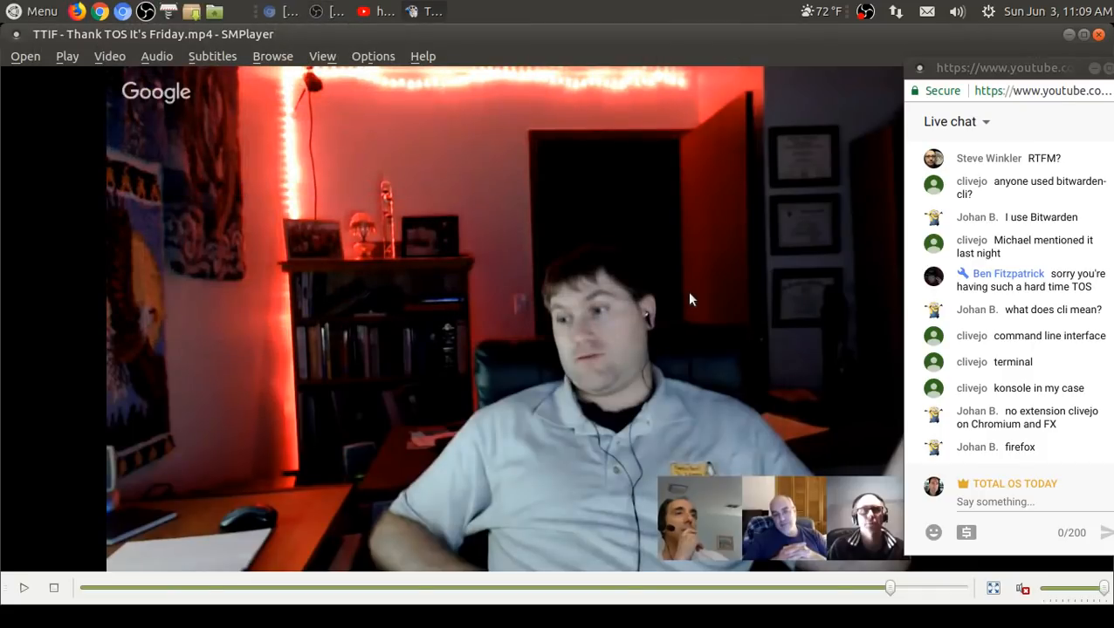
mouse_move(880, 594)
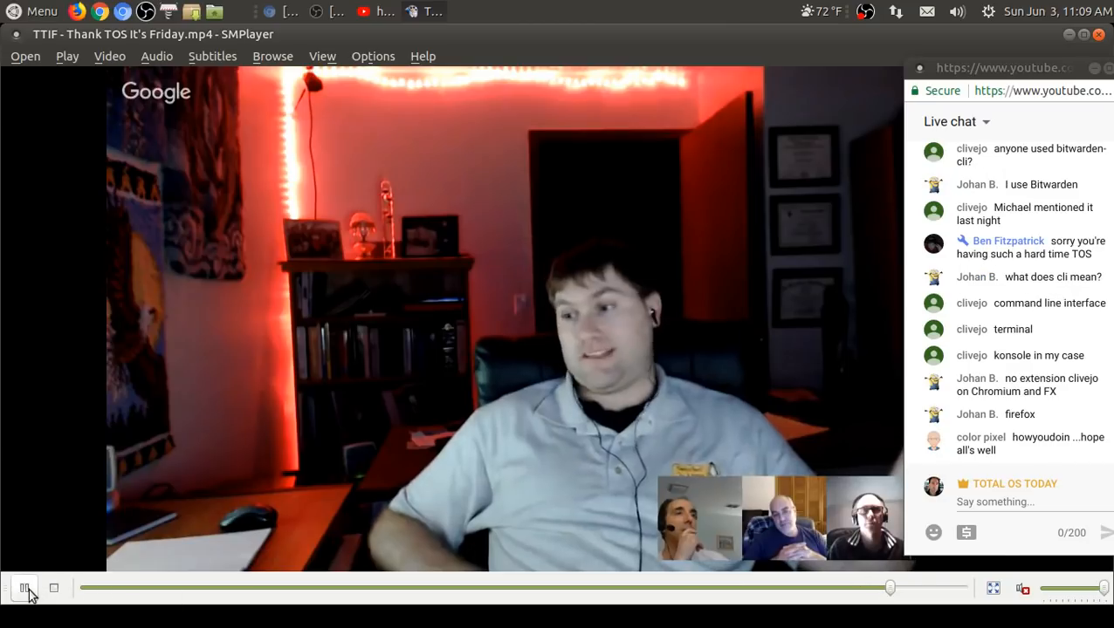
Step: Resume and pause the Thank TOS It's Friday clip, then jump playback further ahead on the seek bar
left_click(24, 587)
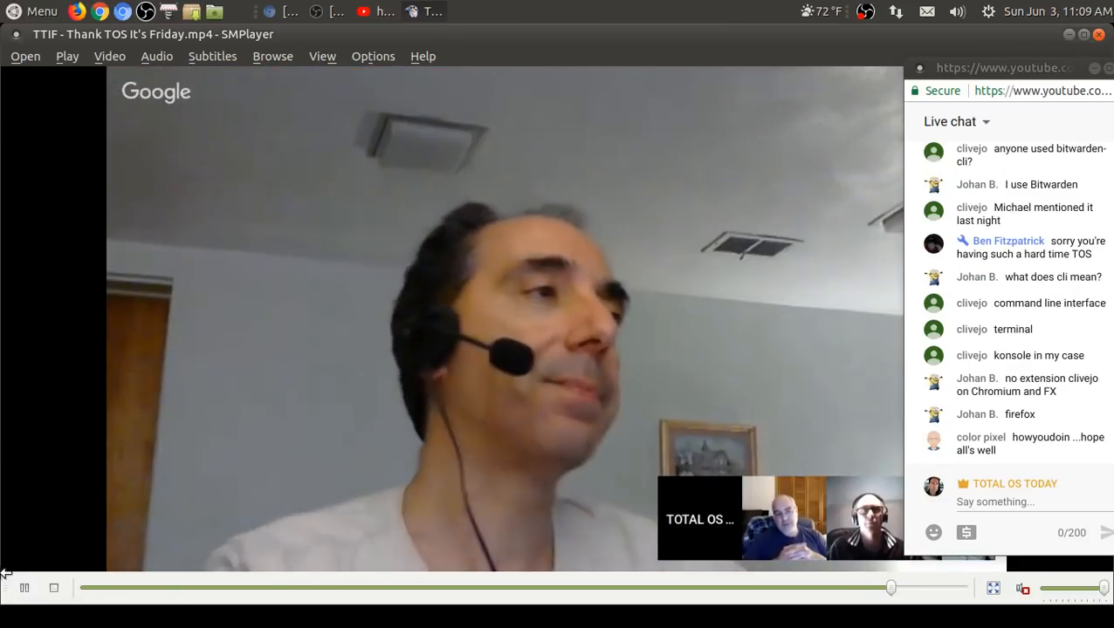
left_click(24, 586)
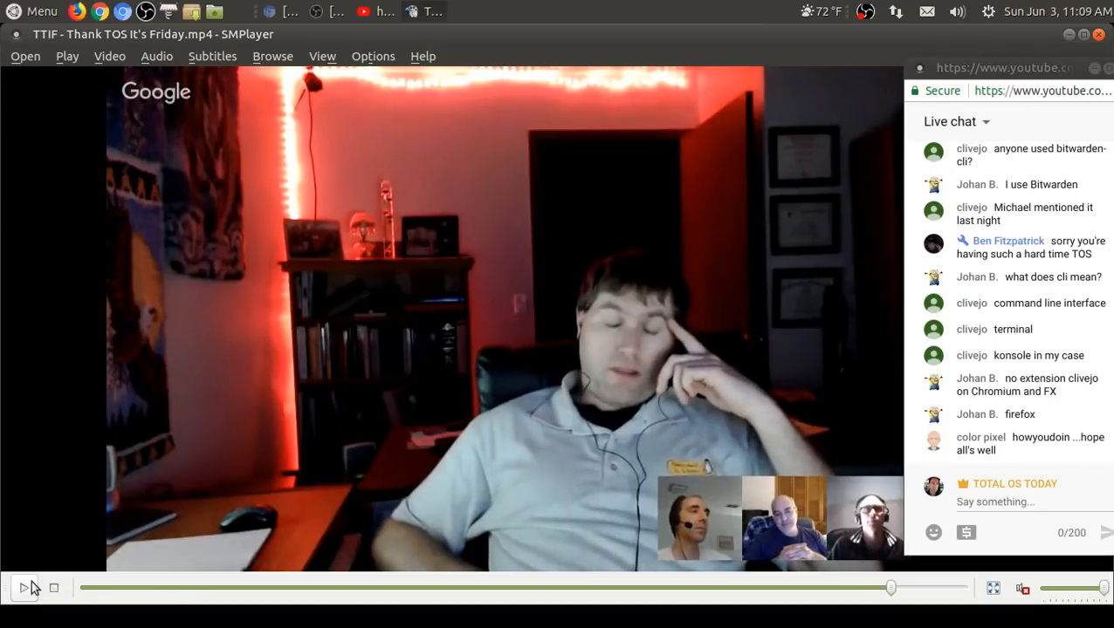
mouse_move(25, 586)
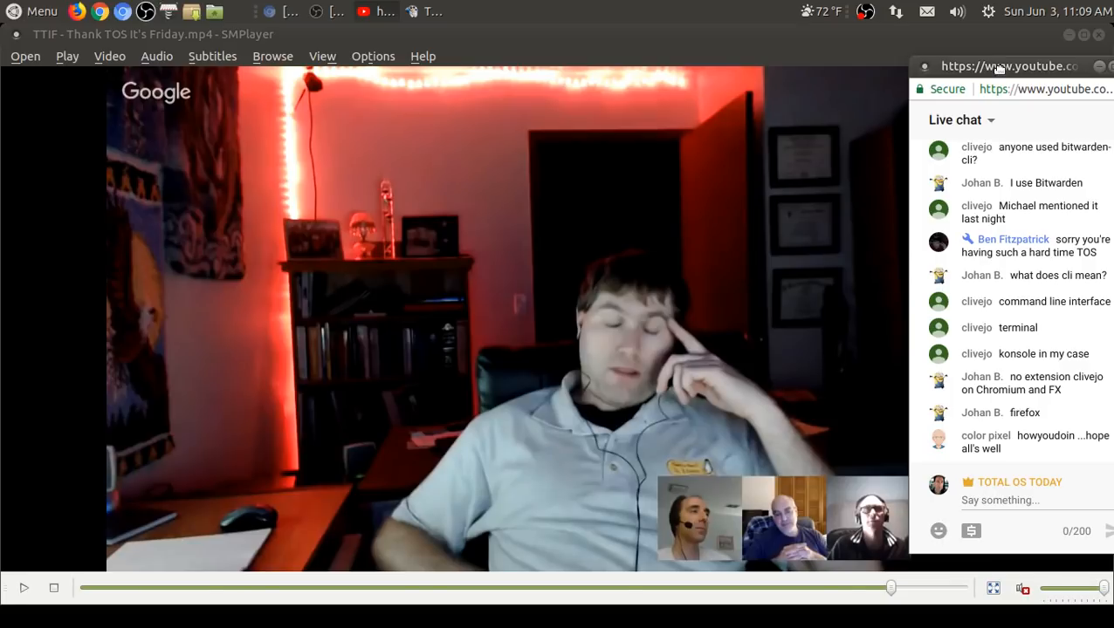
mouse_move(914, 607)
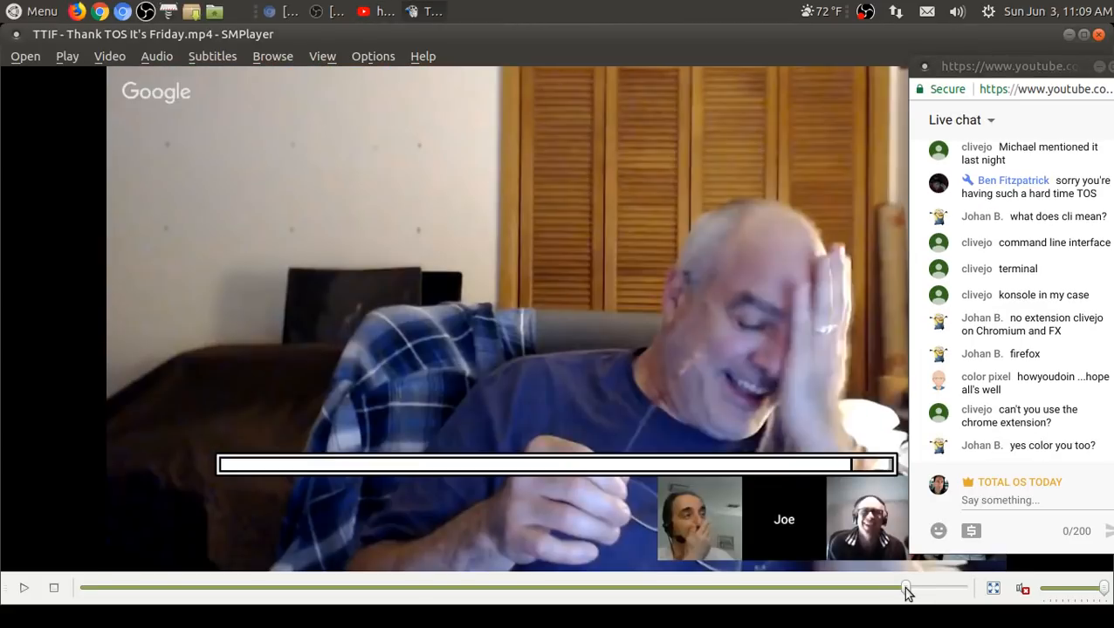
left_click(904, 587)
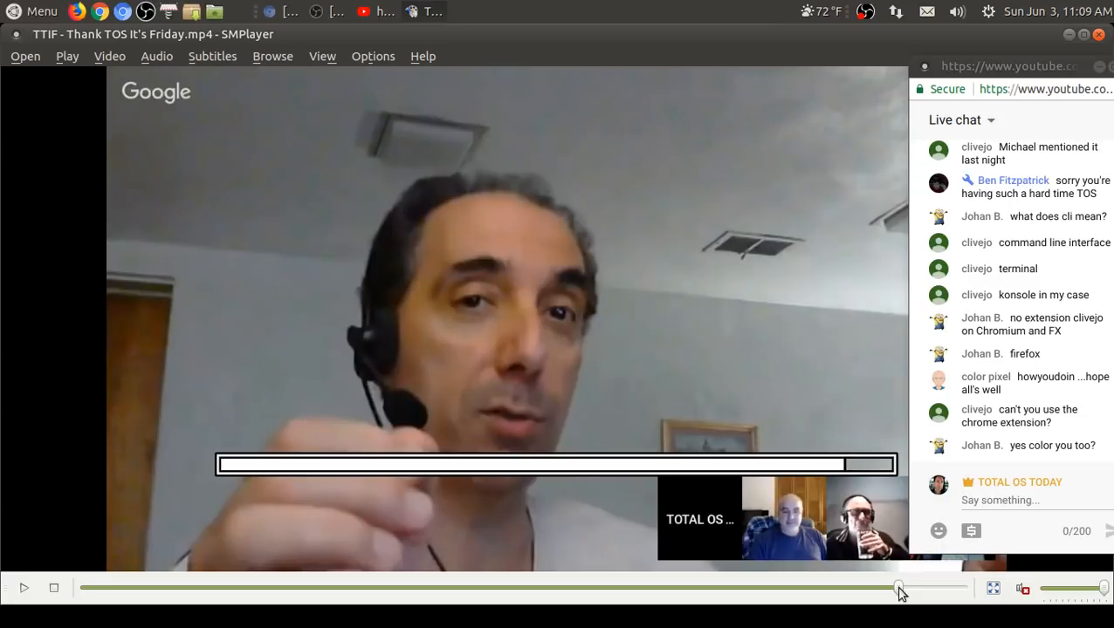